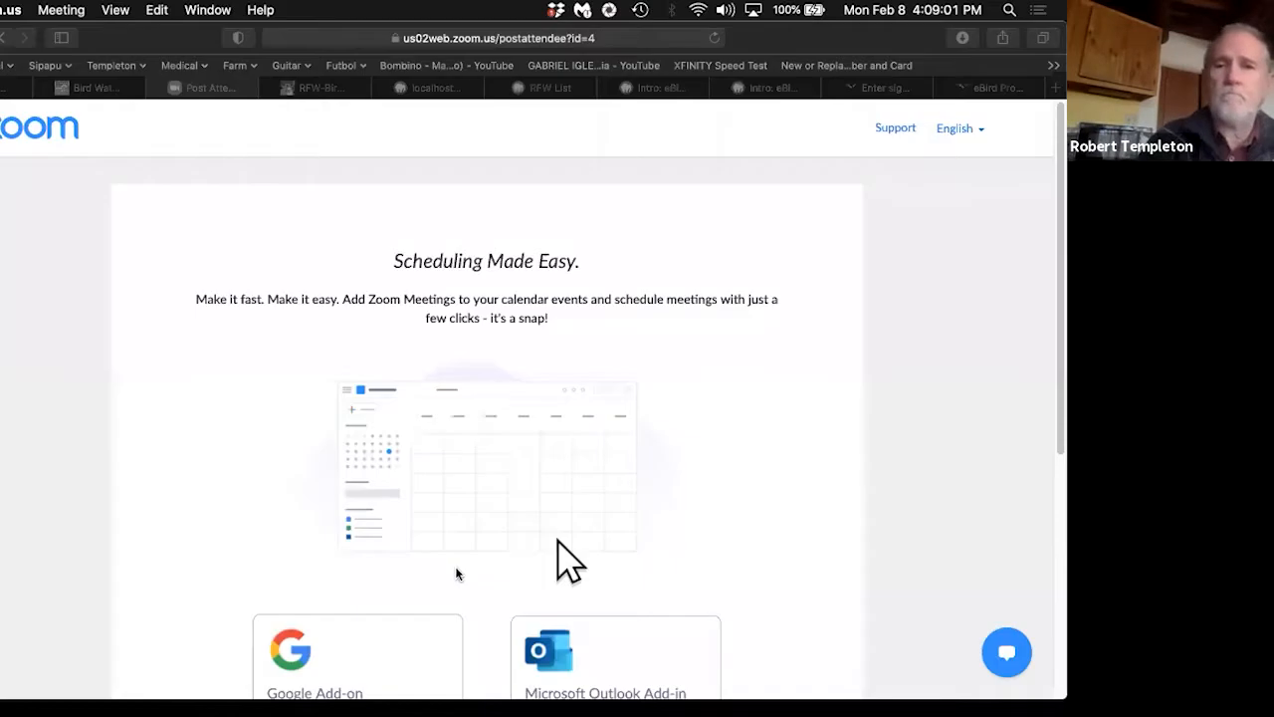
mouse_move(129, 140)
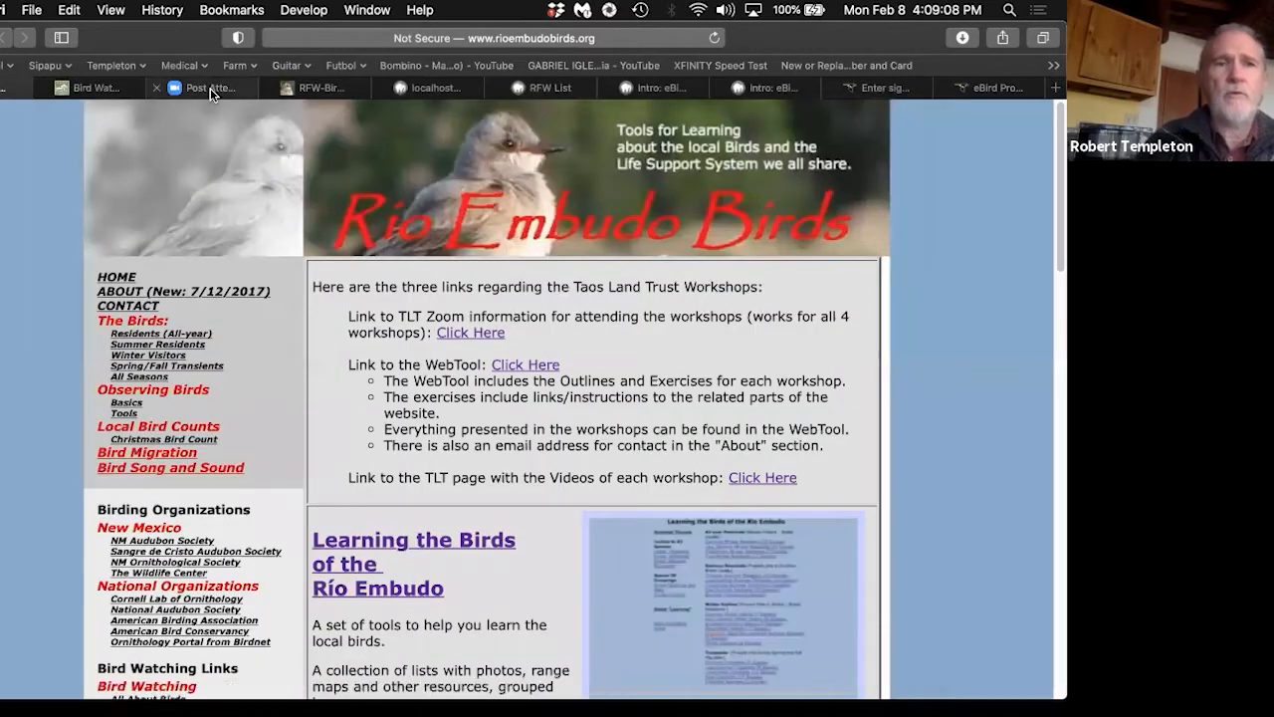
Step: Switch to the RFW Bird-watching Resources tab showing the Rio Fernando Wetlands home page
left_click(317, 88)
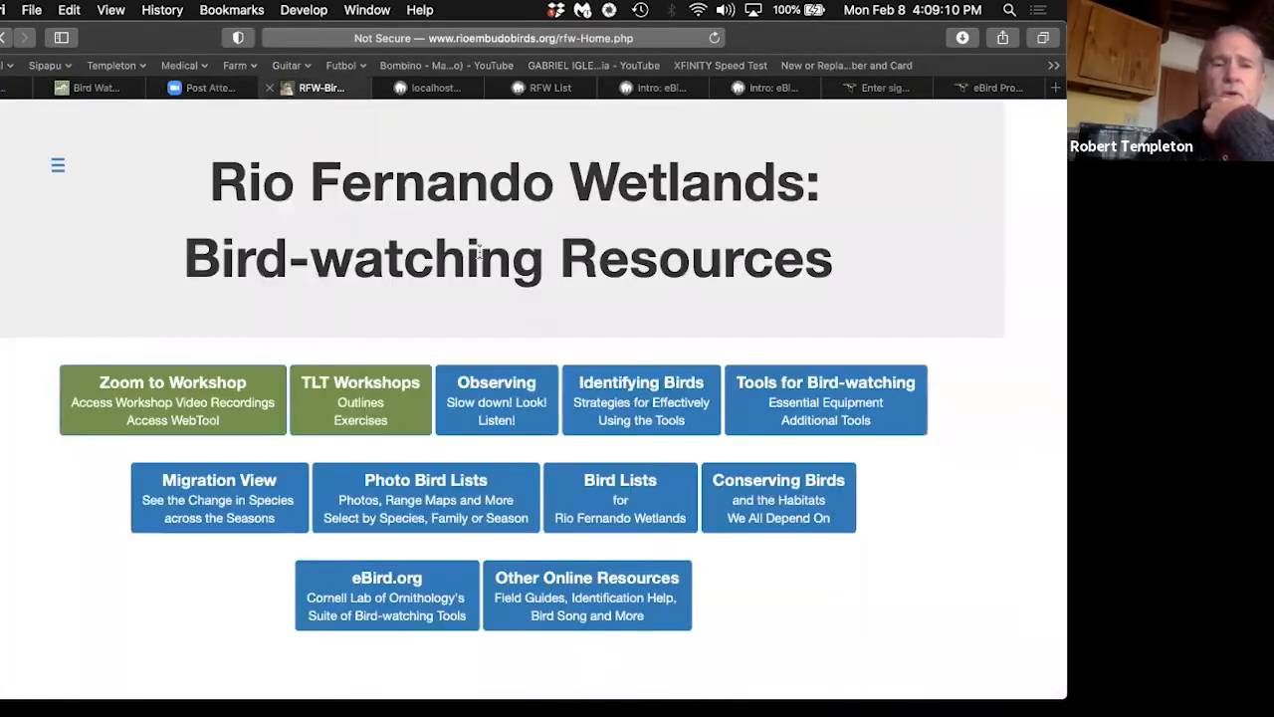
mouse_move(915, 96)
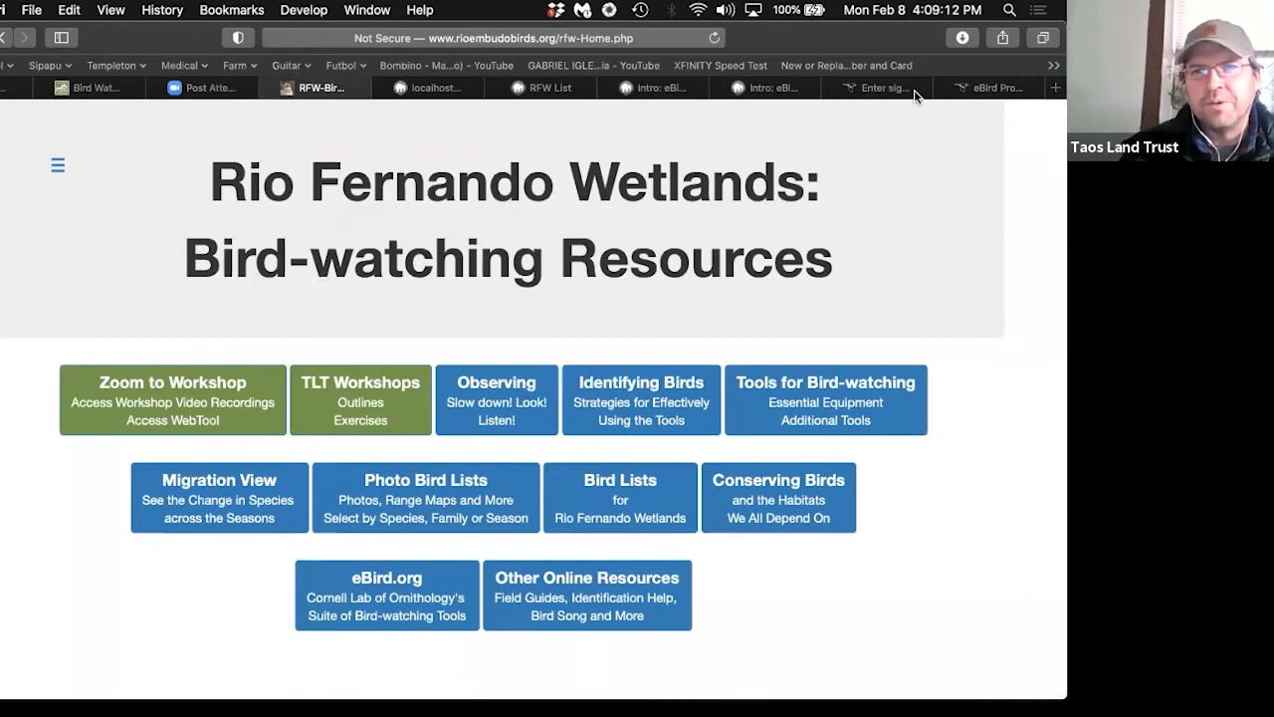
mouse_move(891, 68)
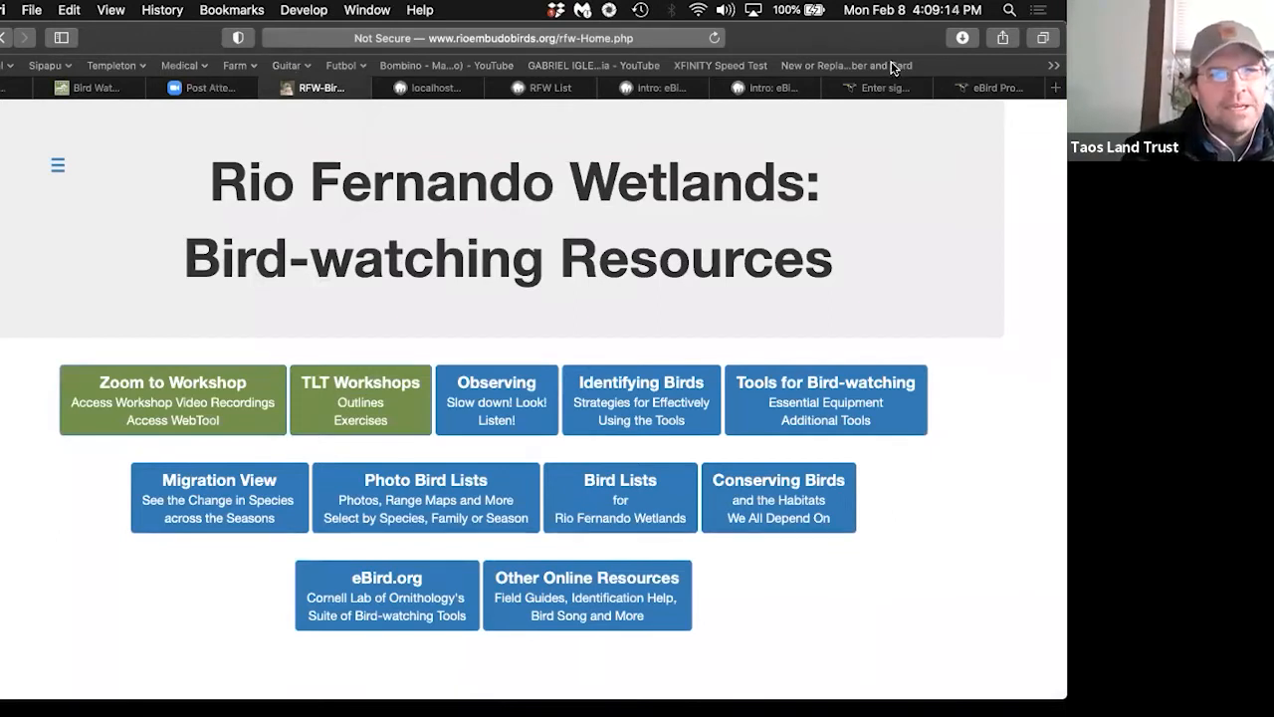
mouse_move(986, 52)
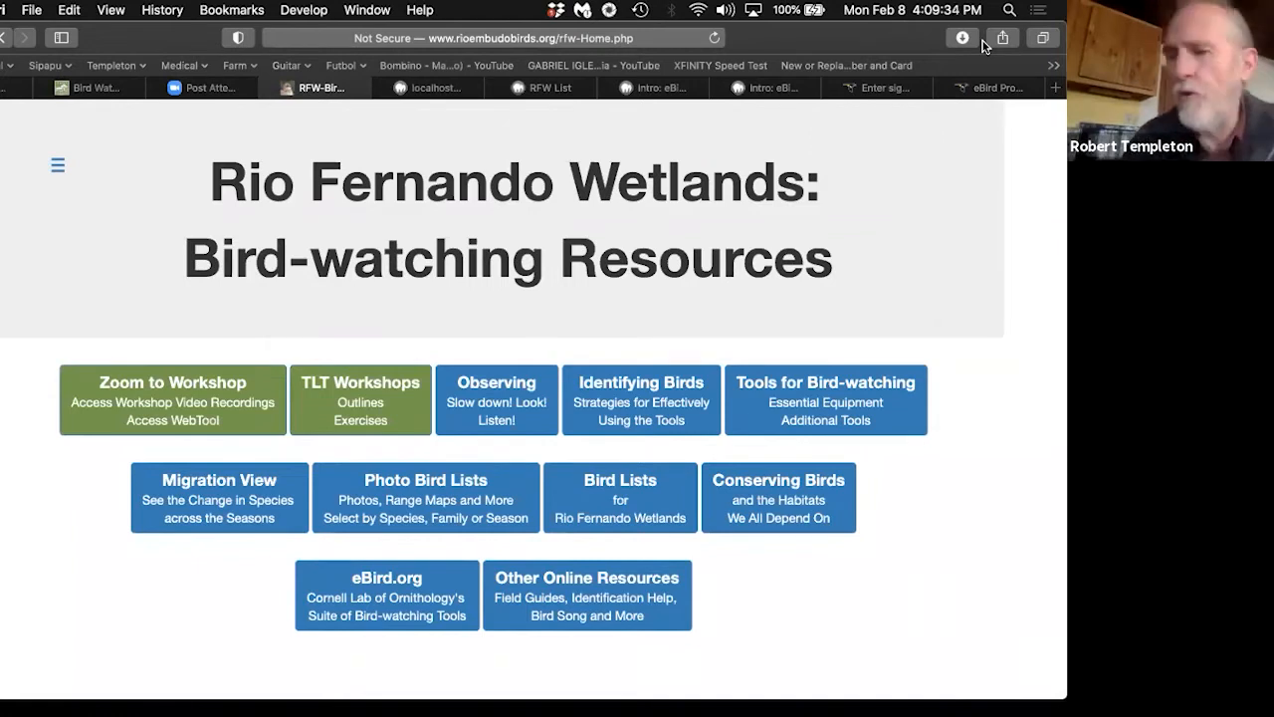
mouse_move(850, 130)
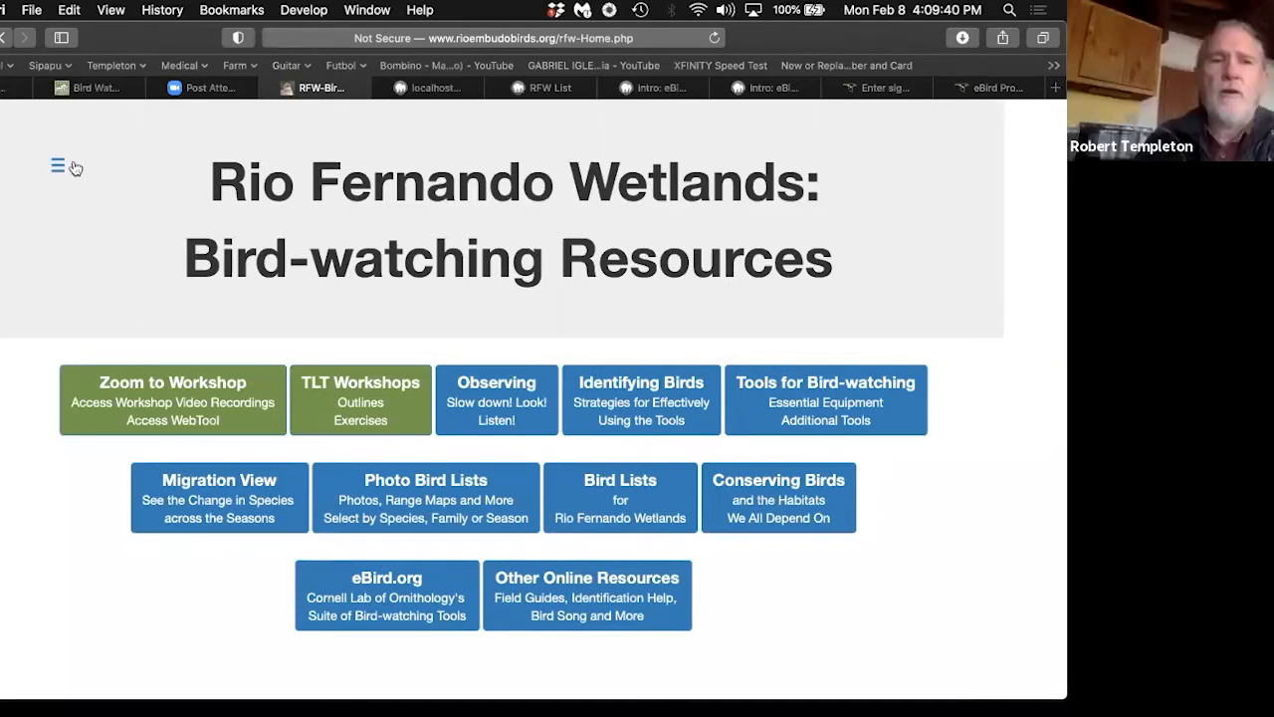
Step: Open the About this Web-Tool page through the site menu's About this Site entry
left_click(57, 164)
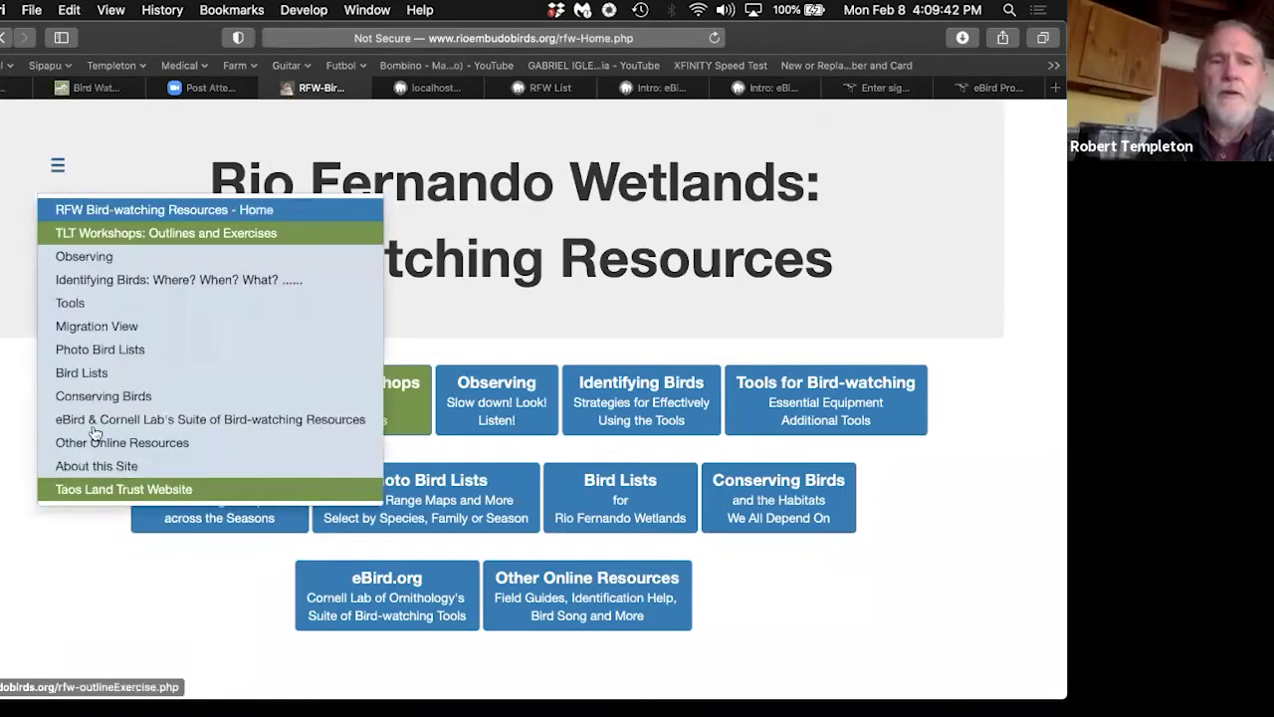
mouse_move(85, 466)
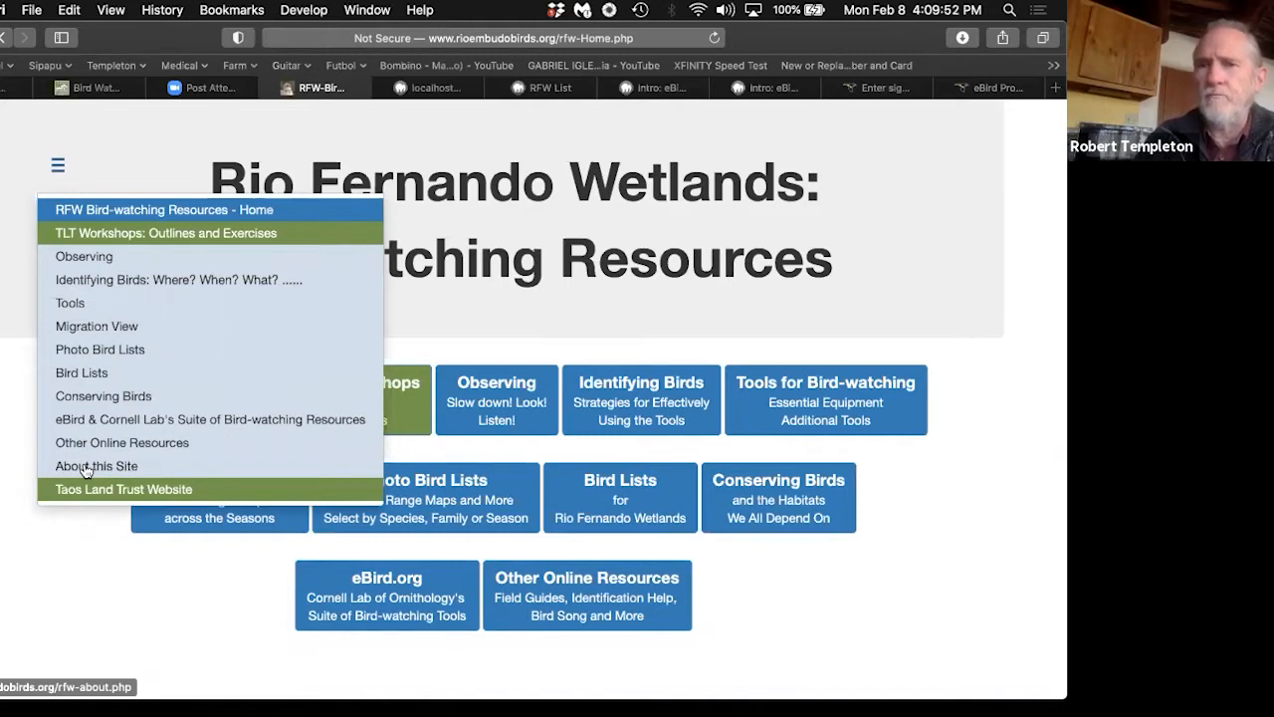
left_click(96, 466)
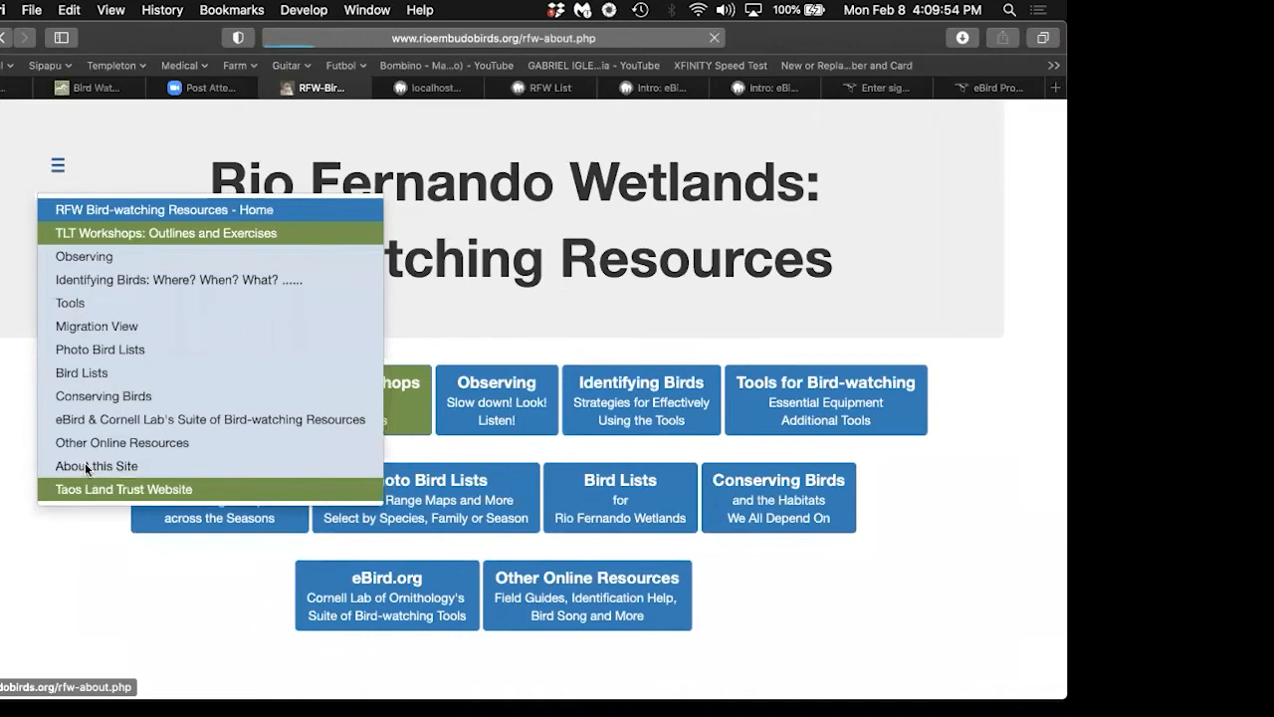
left_click(96, 466)
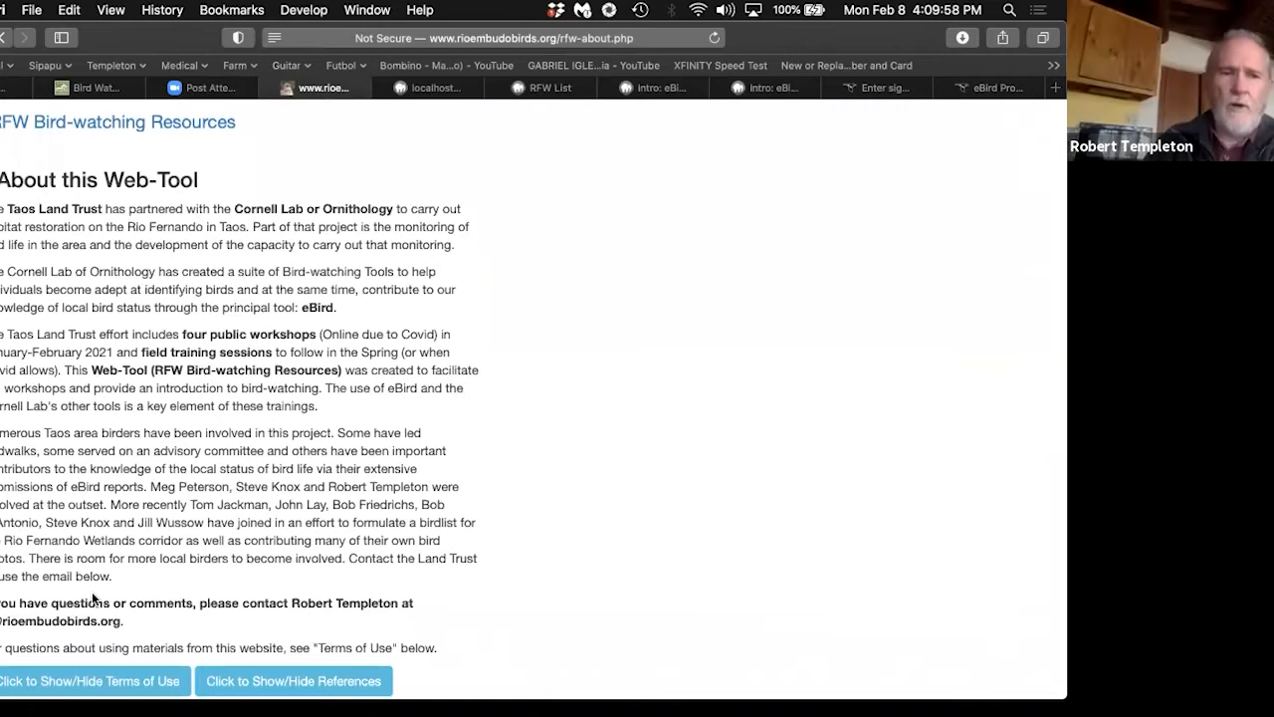
mouse_move(287, 595)
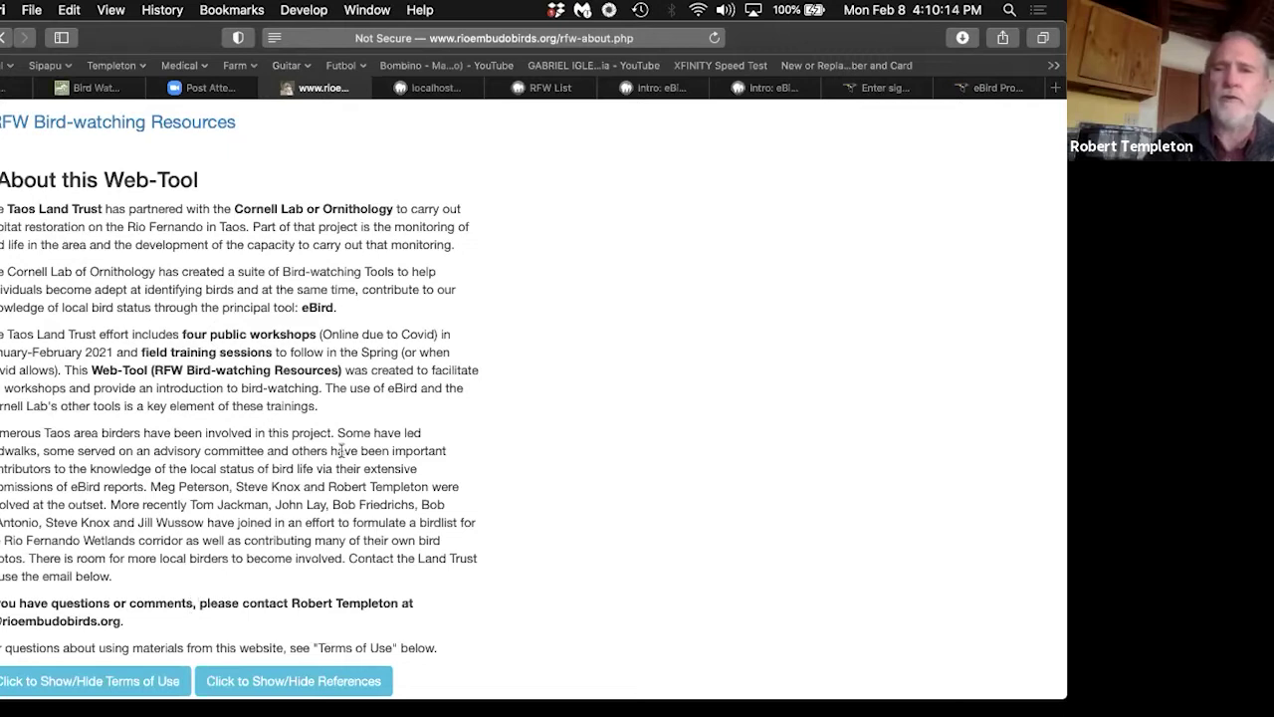
mouse_move(320, 106)
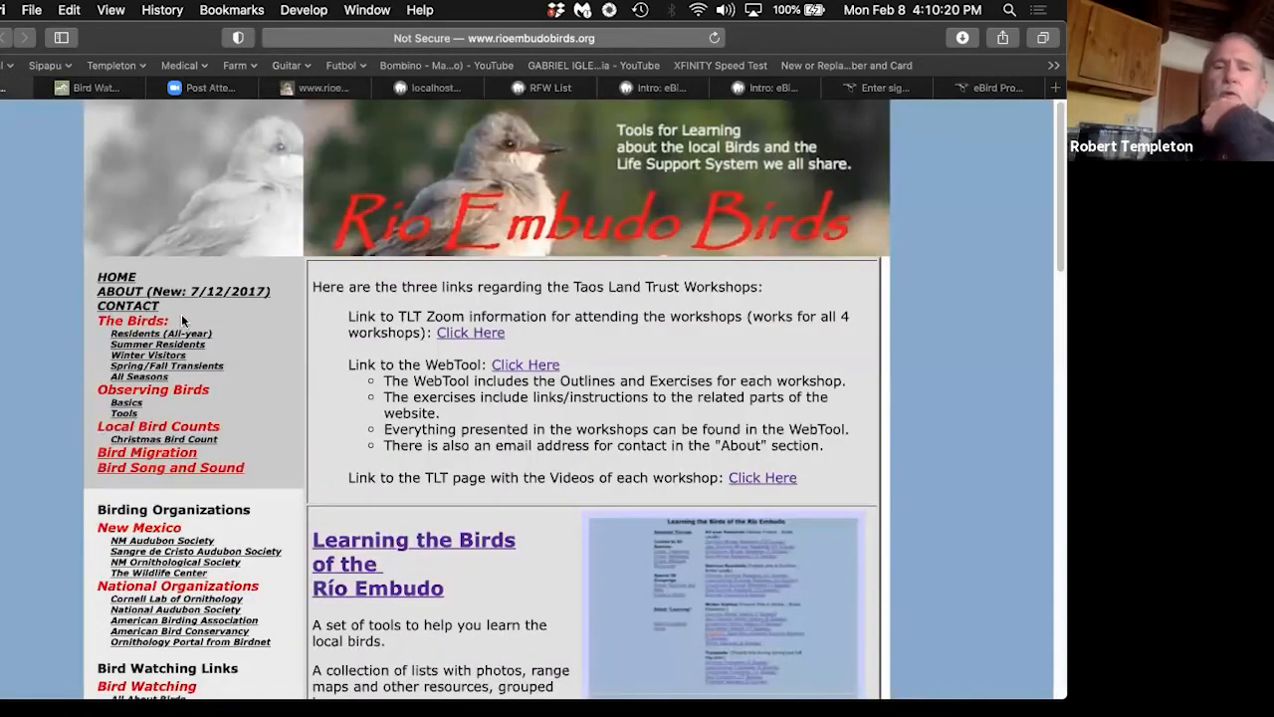
mouse_move(886, 246)
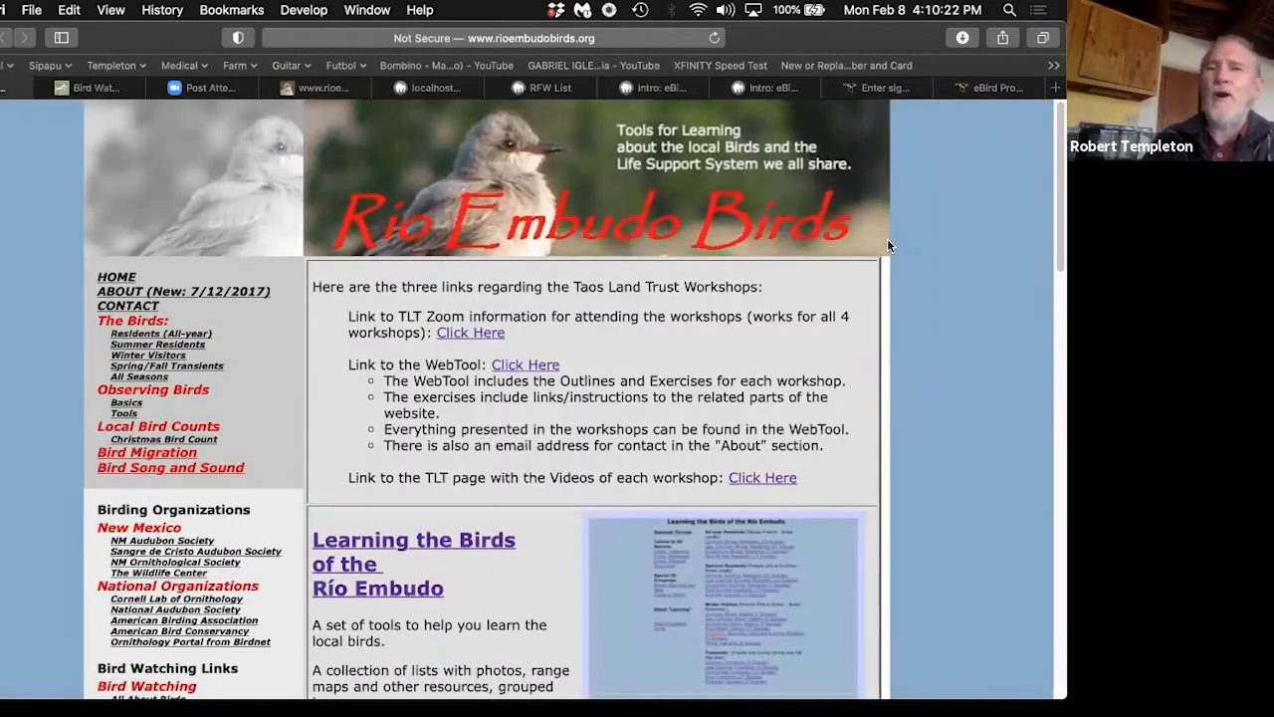
mouse_move(1016, 312)
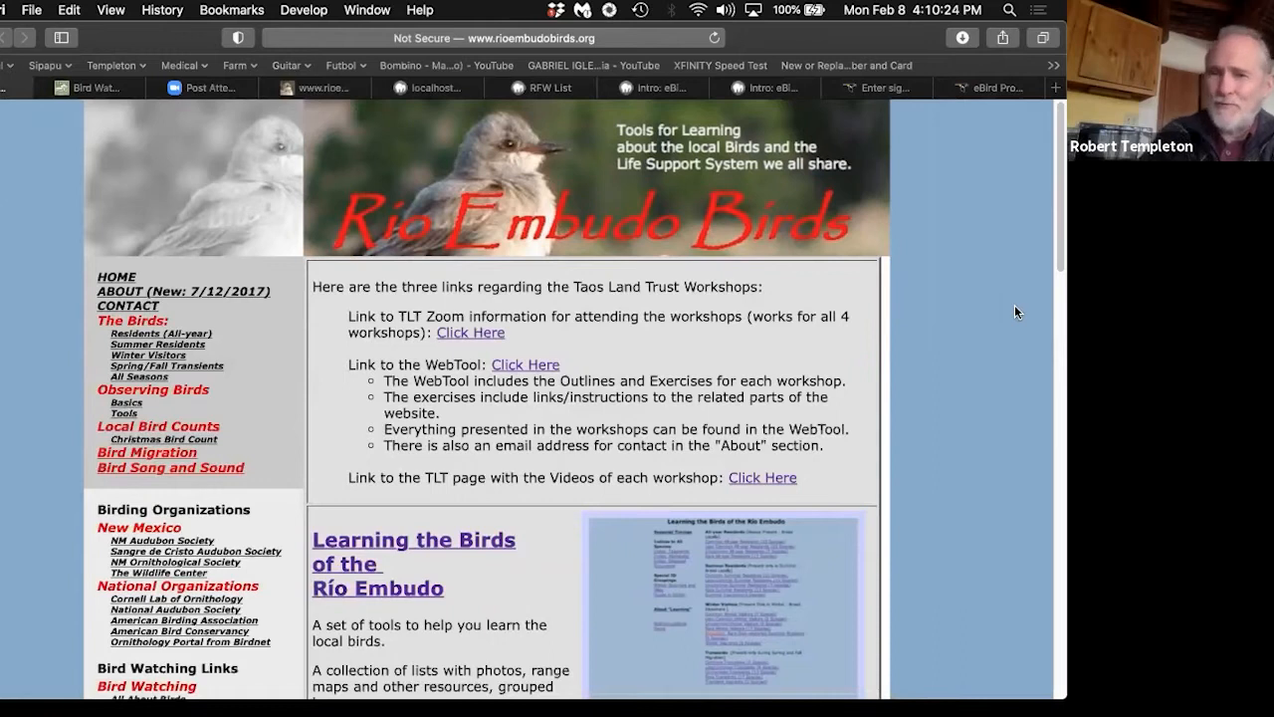
mouse_move(931, 266)
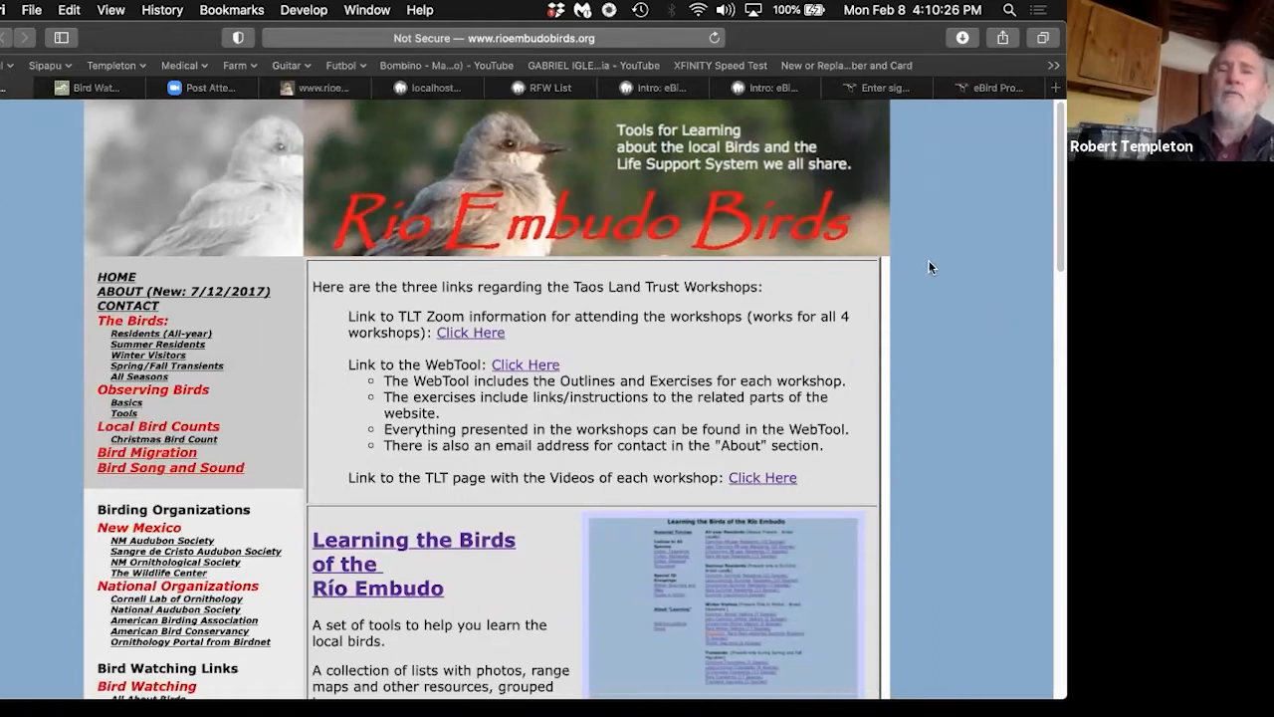
mouse_move(976, 274)
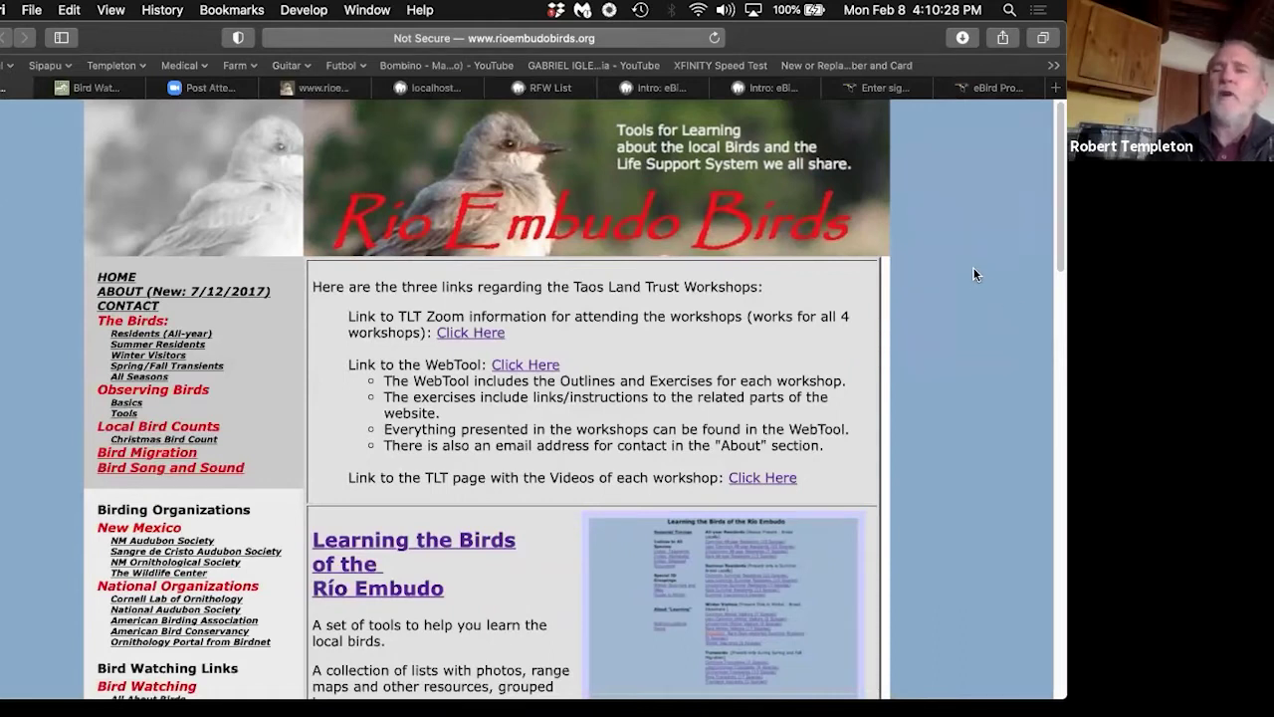
mouse_move(389, 524)
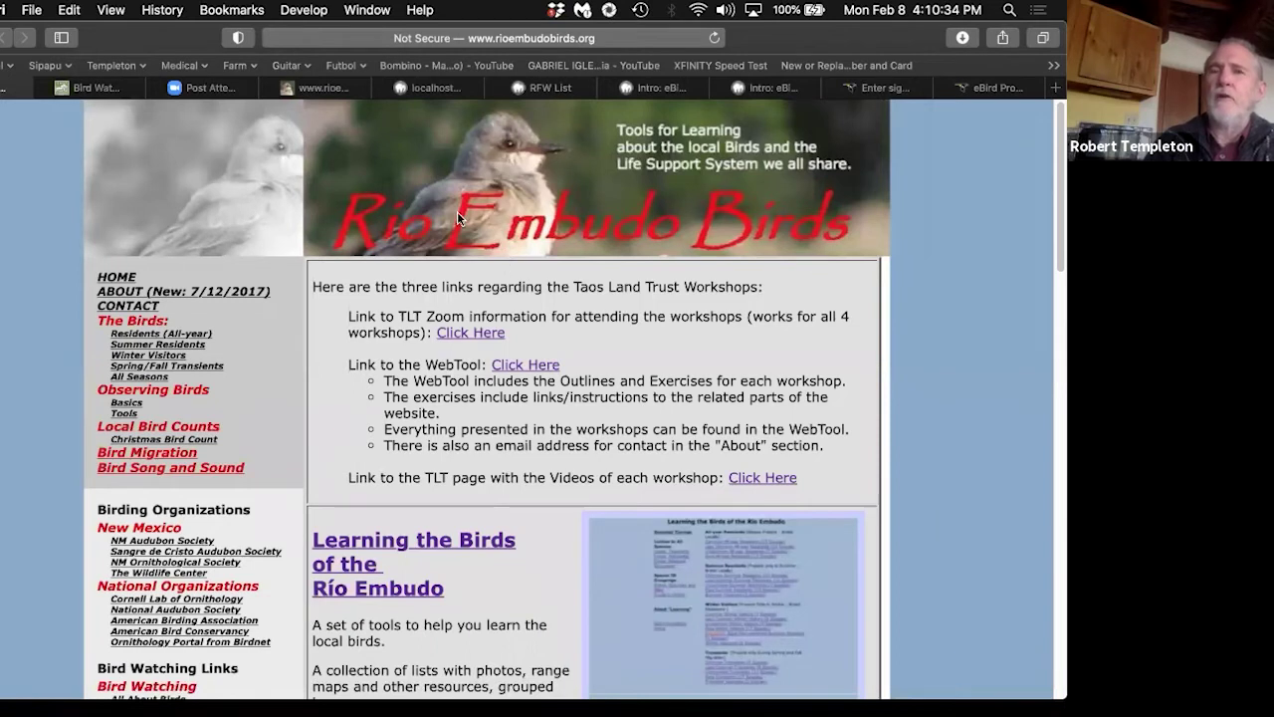
mouse_move(296, 97)
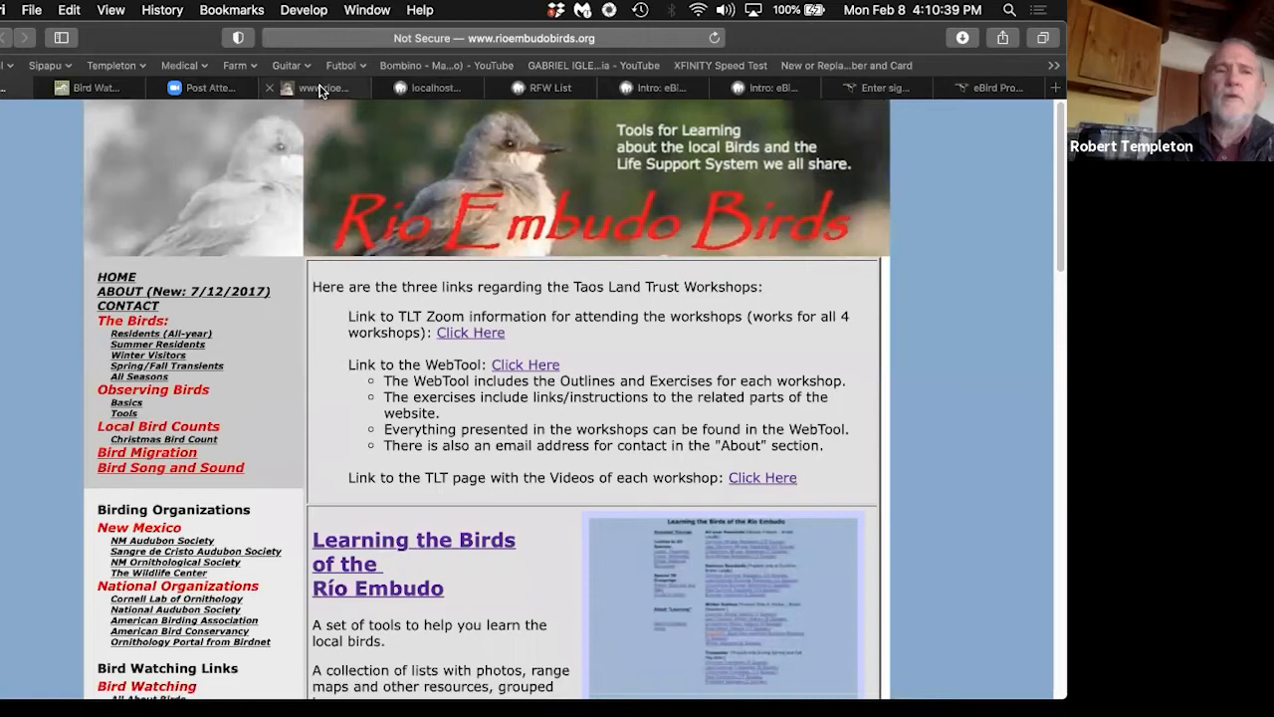
left_click(524, 365)
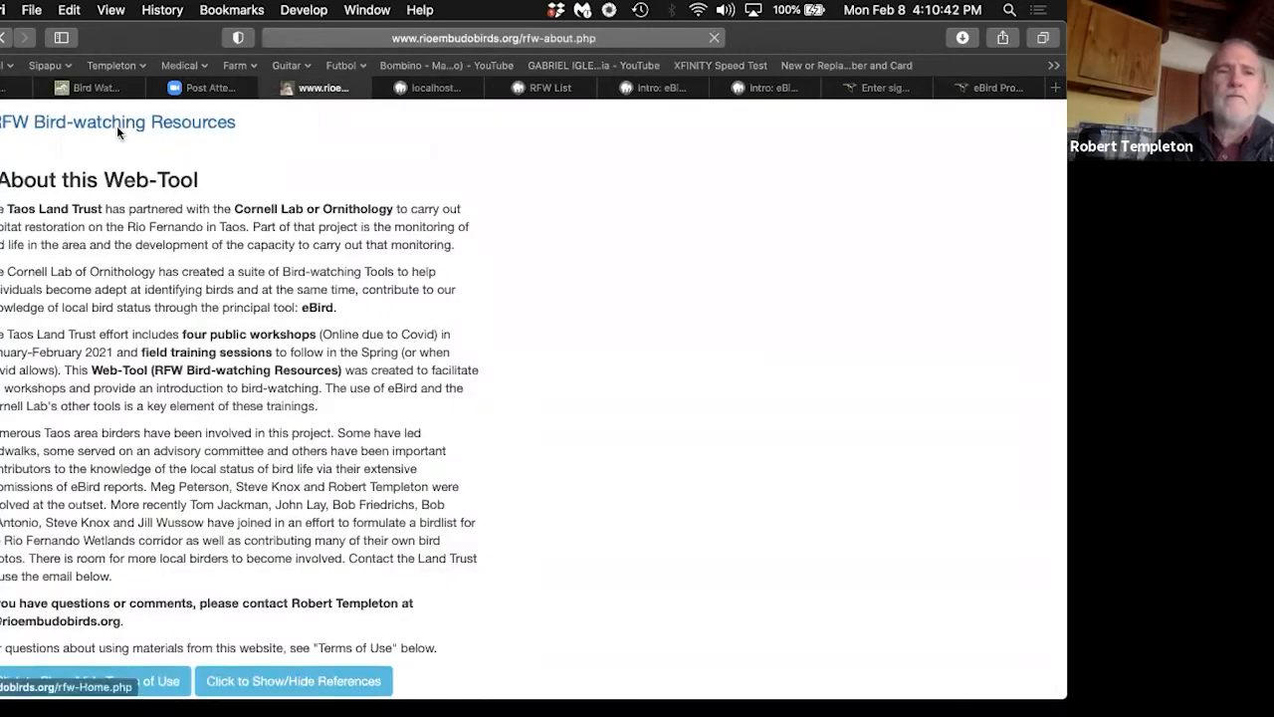
Step: Return to the RFW home page and open the eBird.org and Cornell Lab tools page
left_click(66, 681)
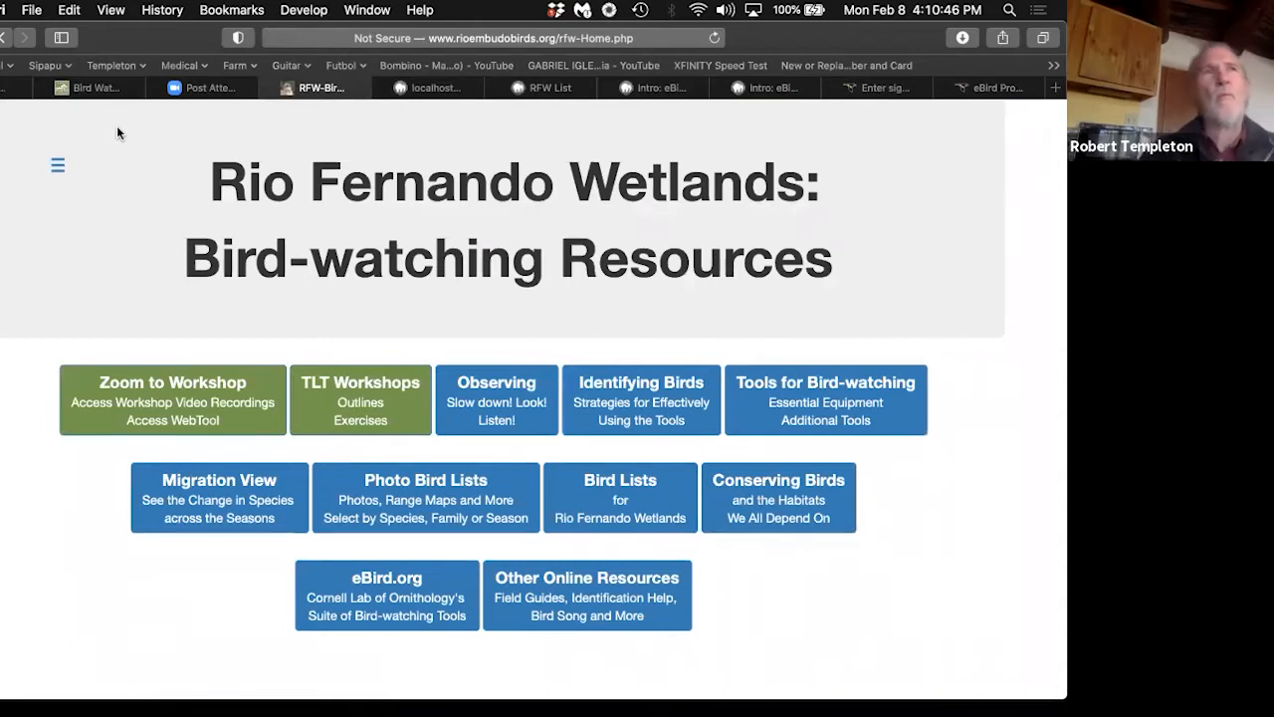
mouse_move(226, 298)
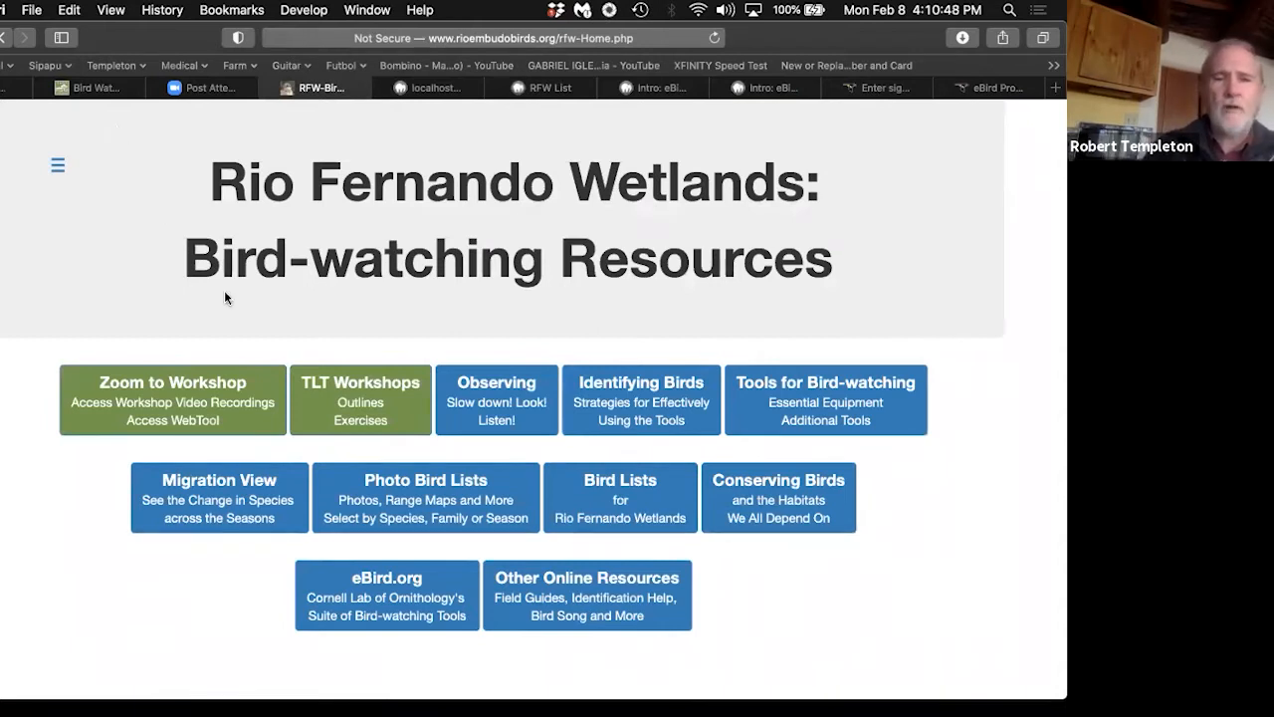
mouse_move(386, 595)
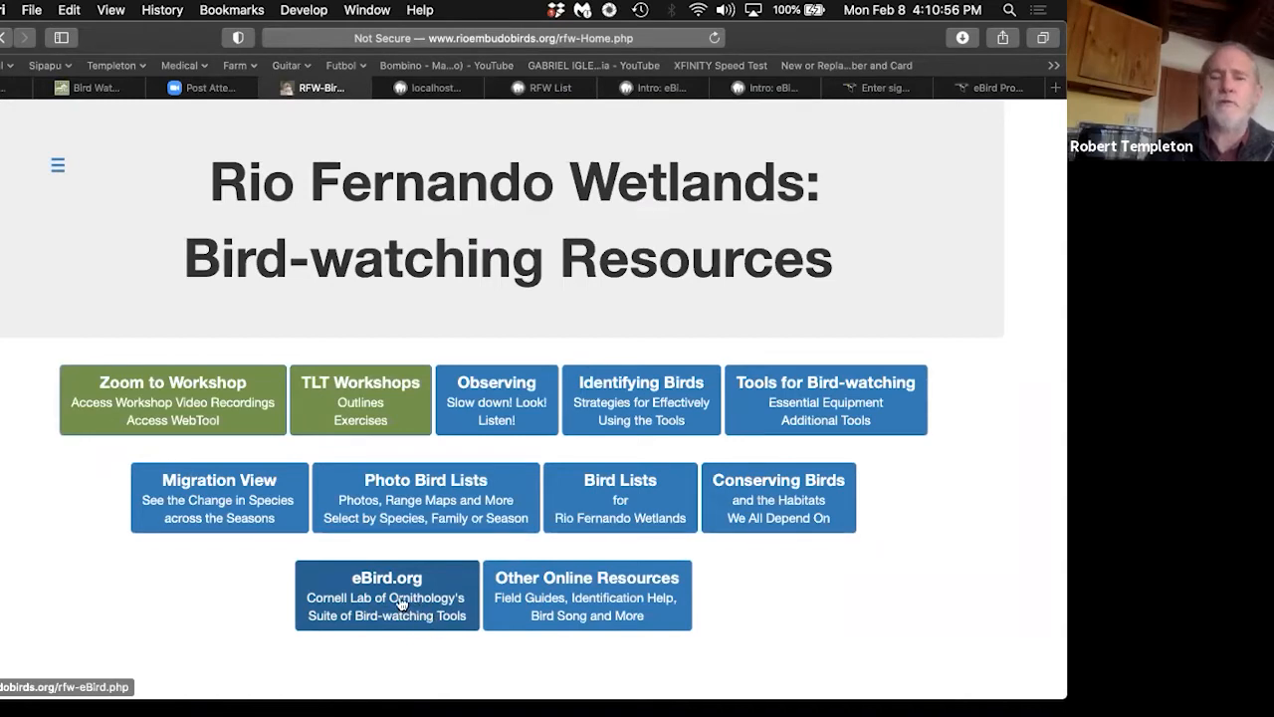
left_click(386, 594)
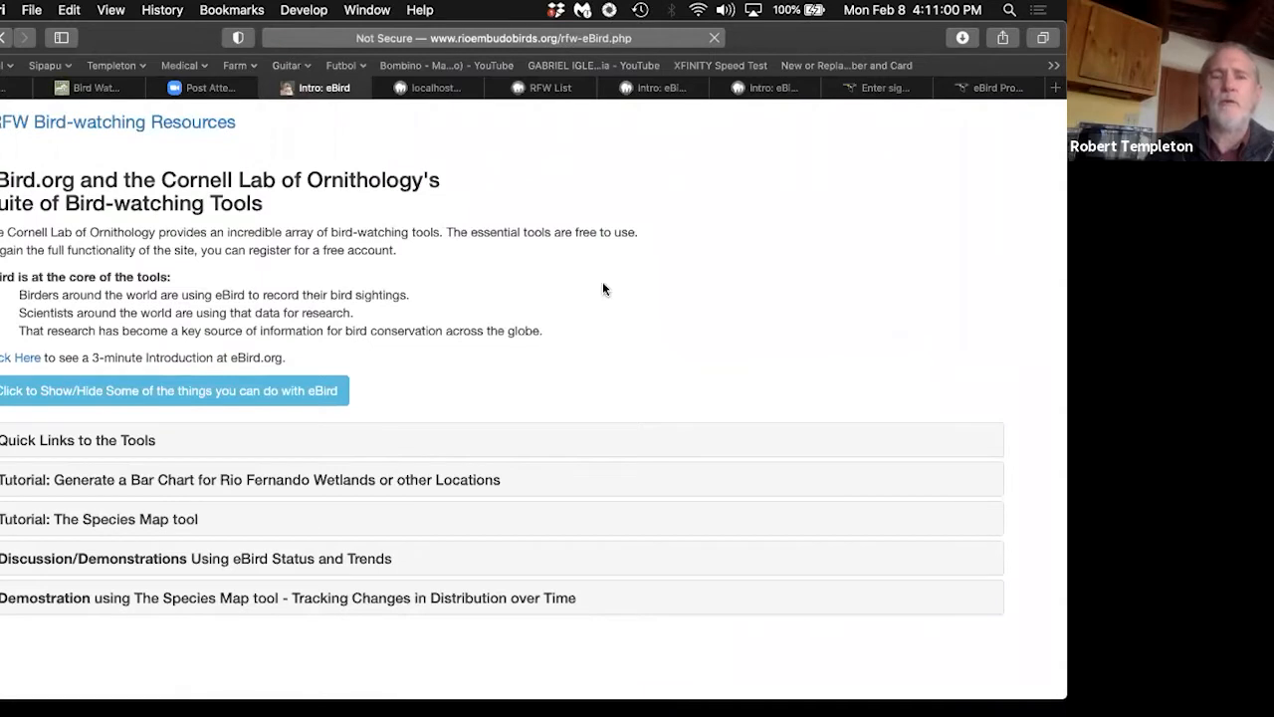
mouse_move(546, 292)
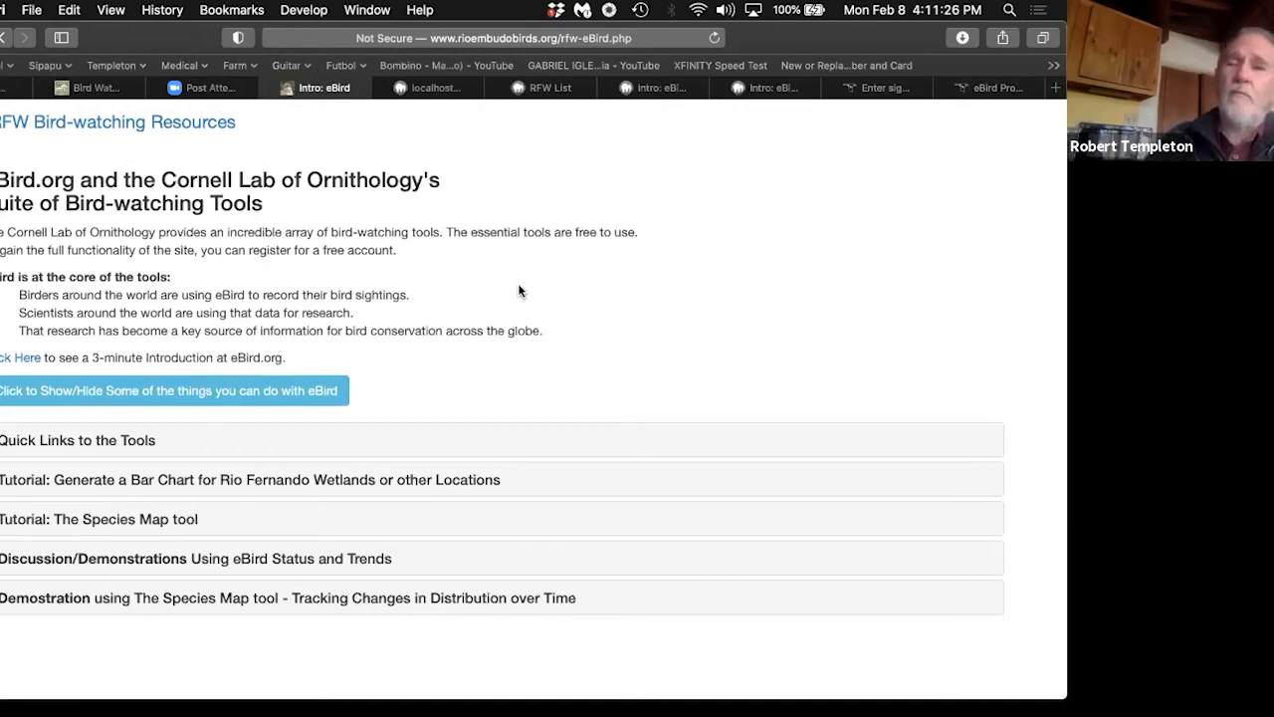
mouse_move(558, 249)
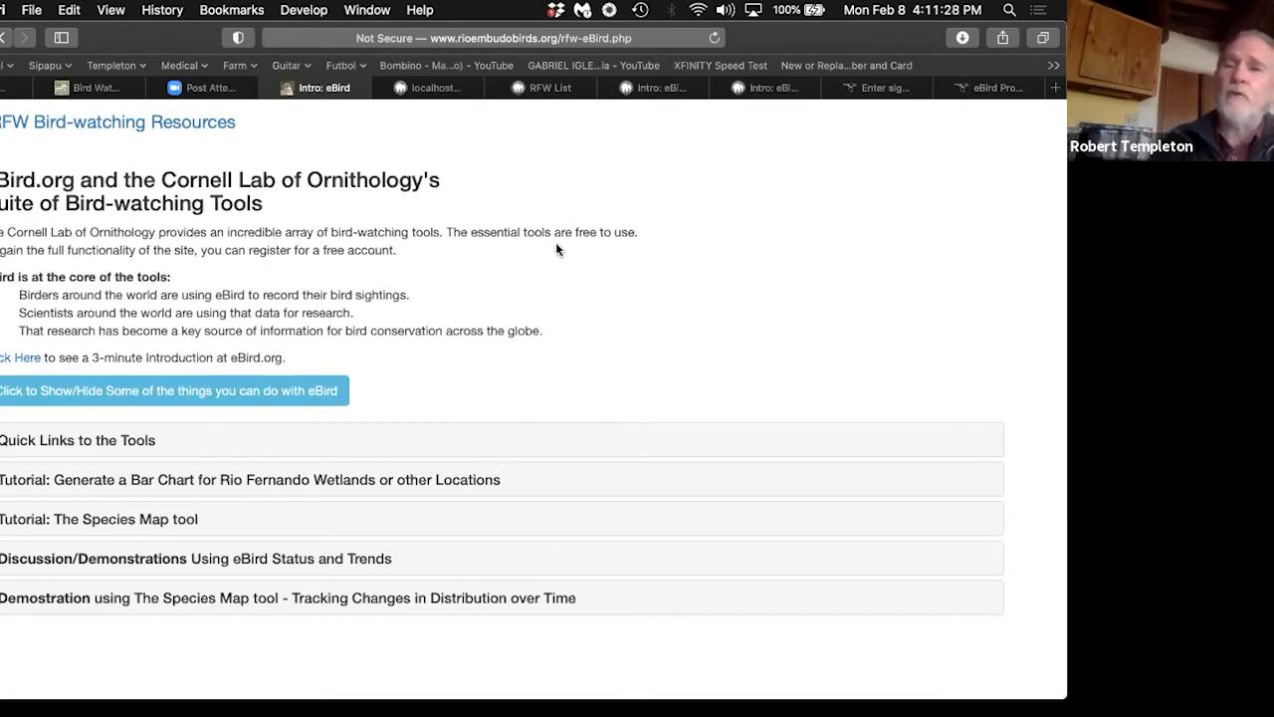
mouse_move(194, 425)
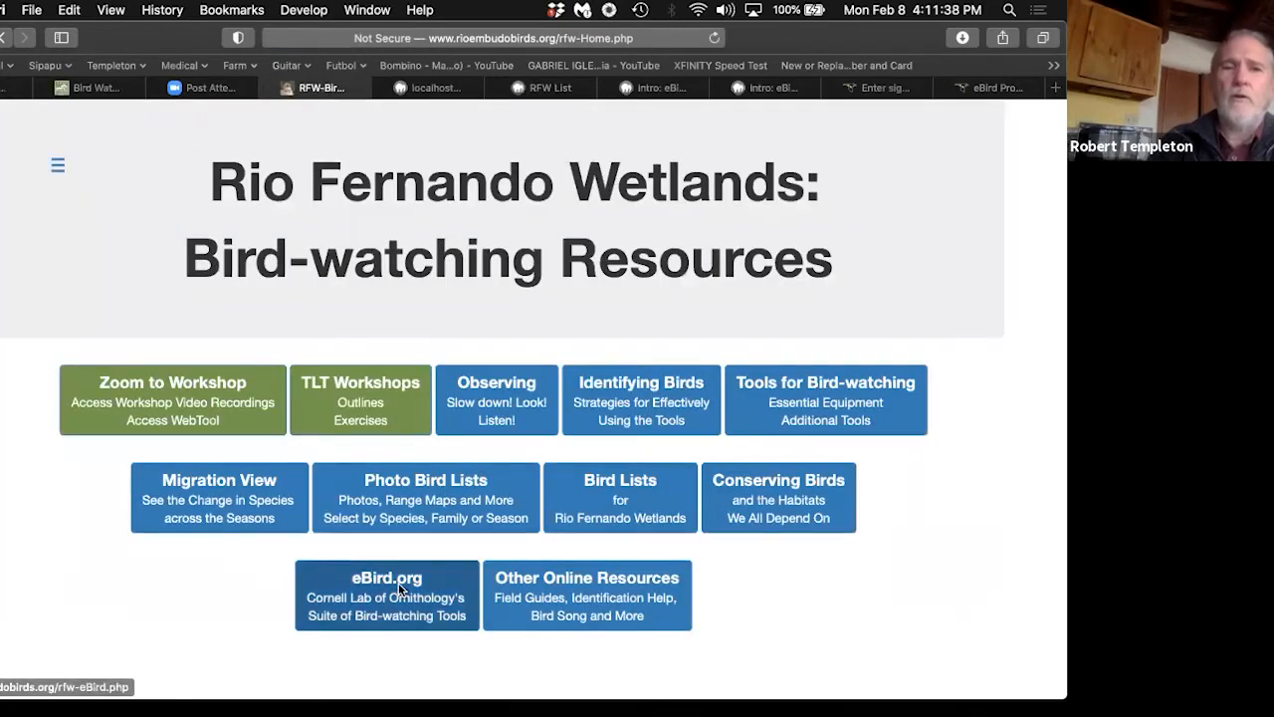
Step: Open the eBird.org section to reach the About eBird page with its Introduction video
left_click(386, 594)
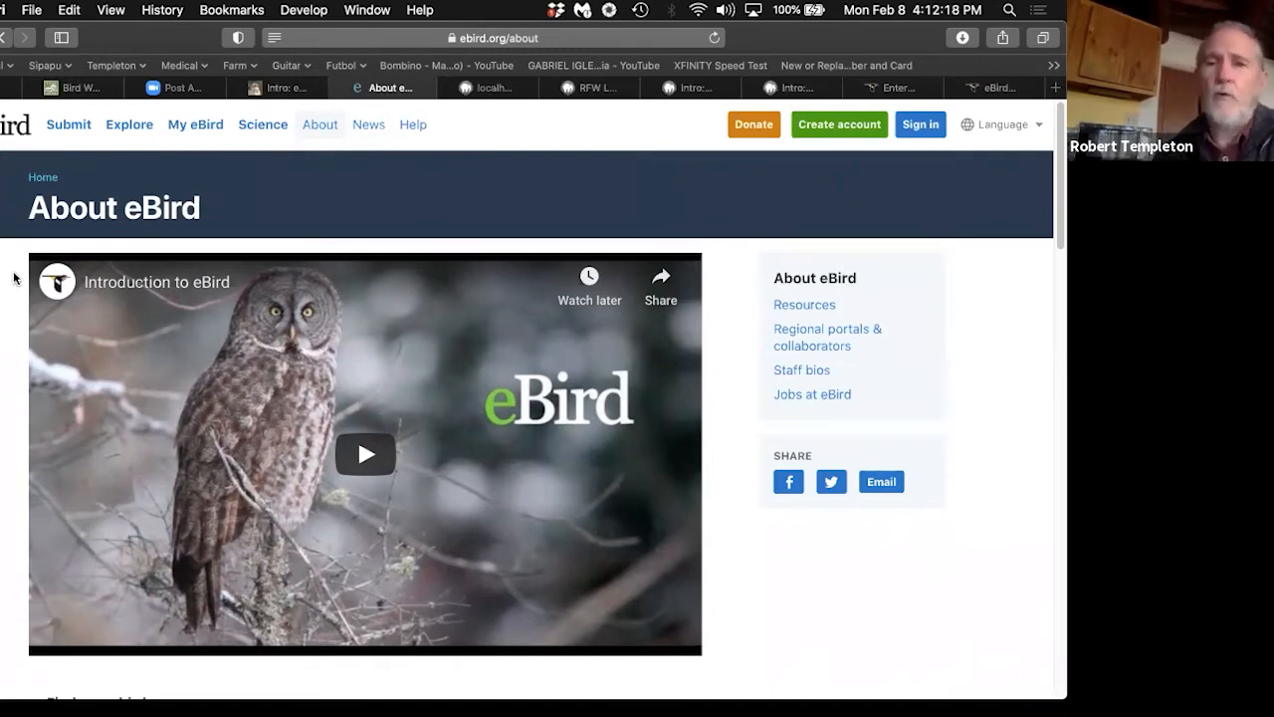
mouse_move(122, 185)
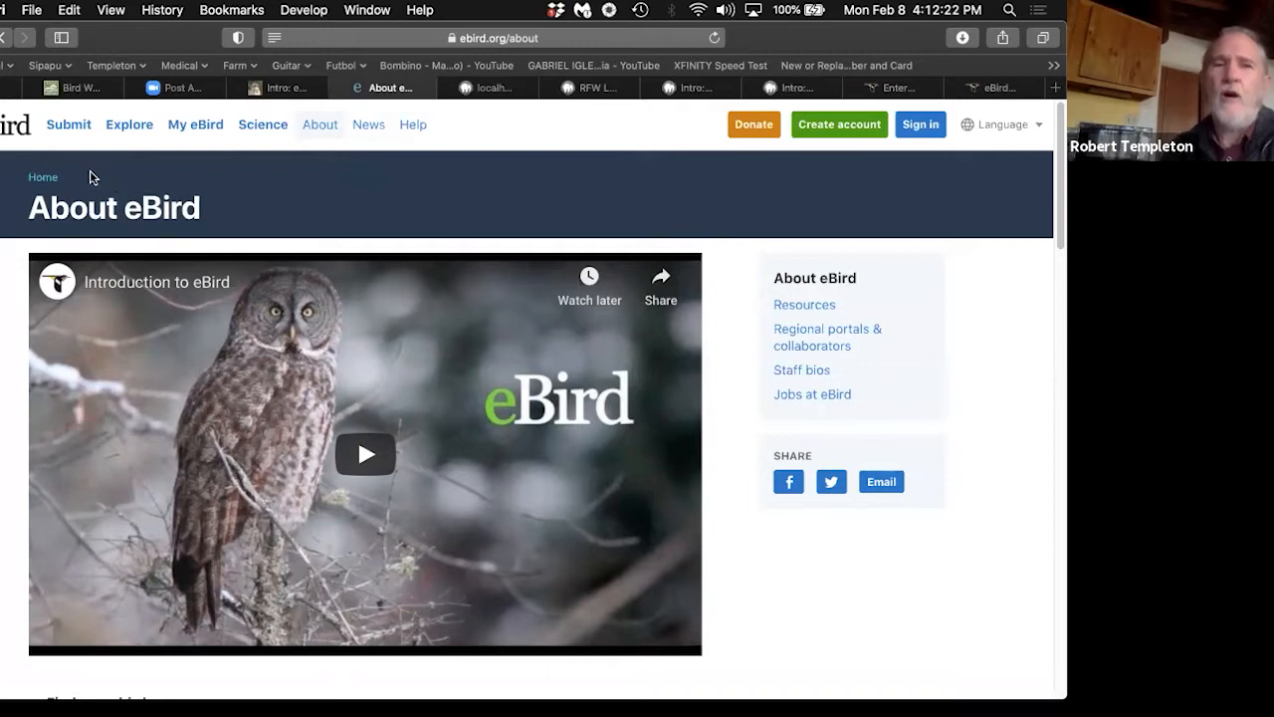
mouse_move(312, 185)
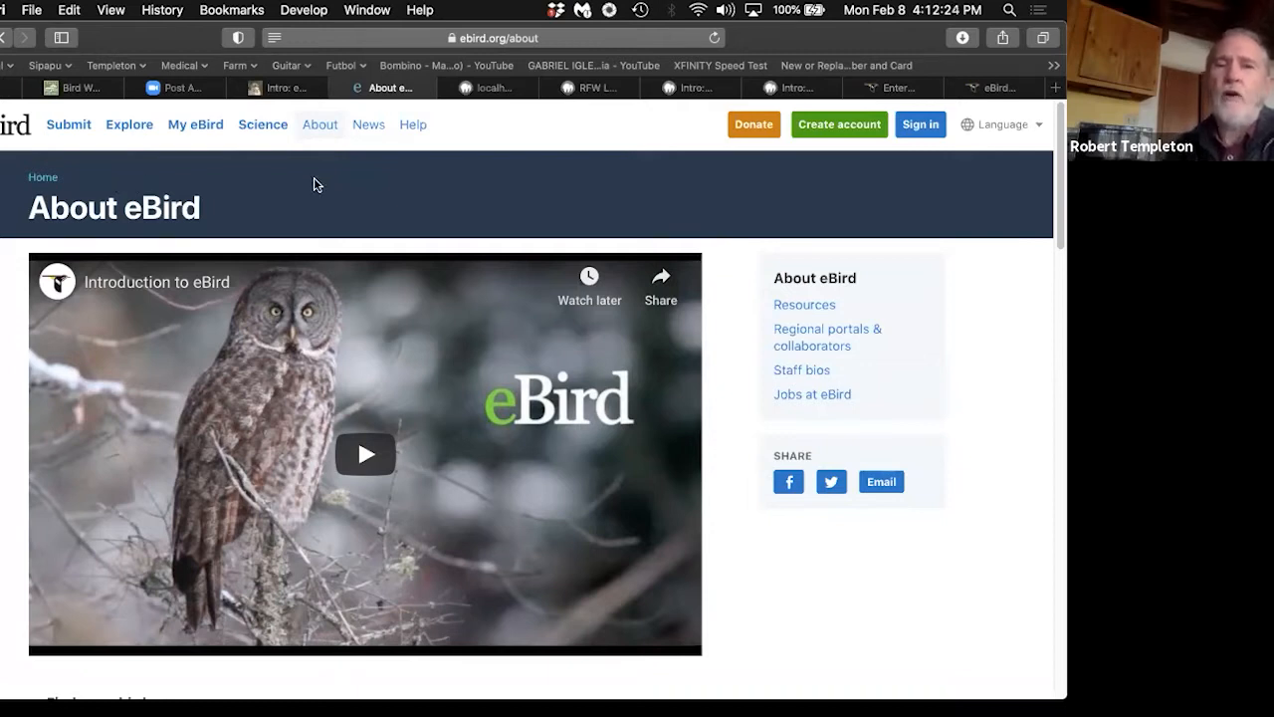
mouse_move(140, 173)
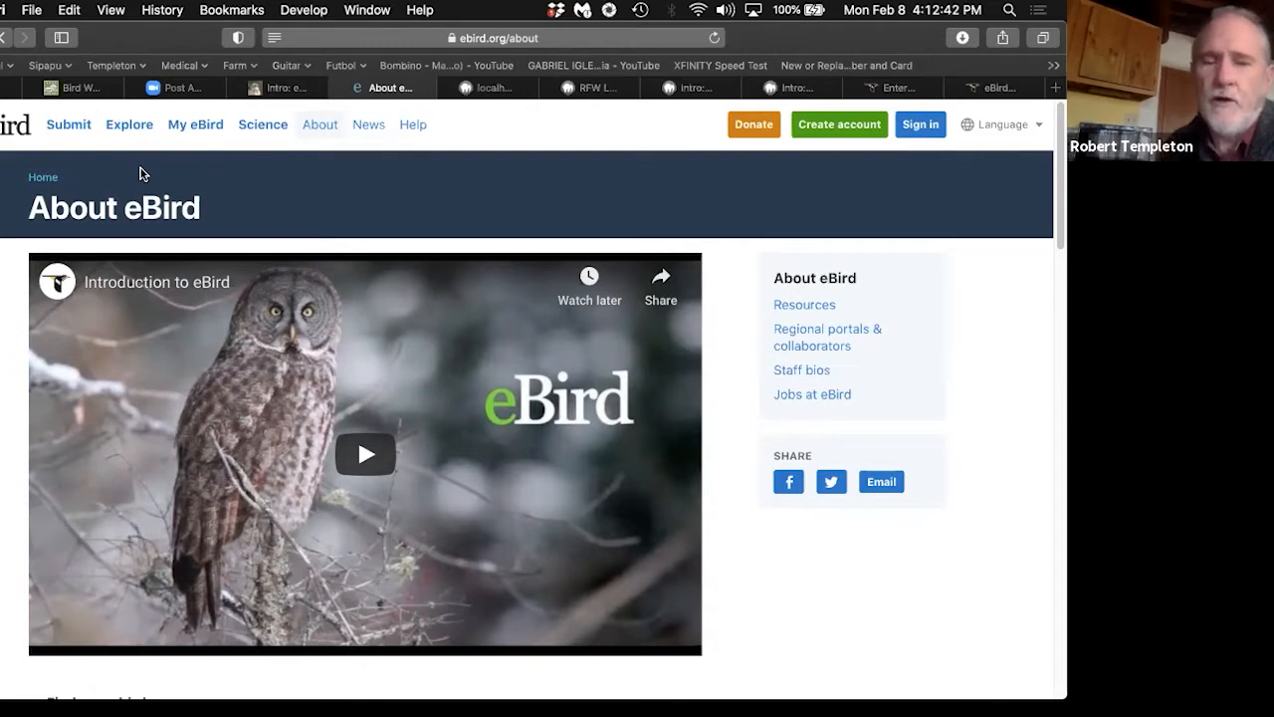
mouse_move(81, 176)
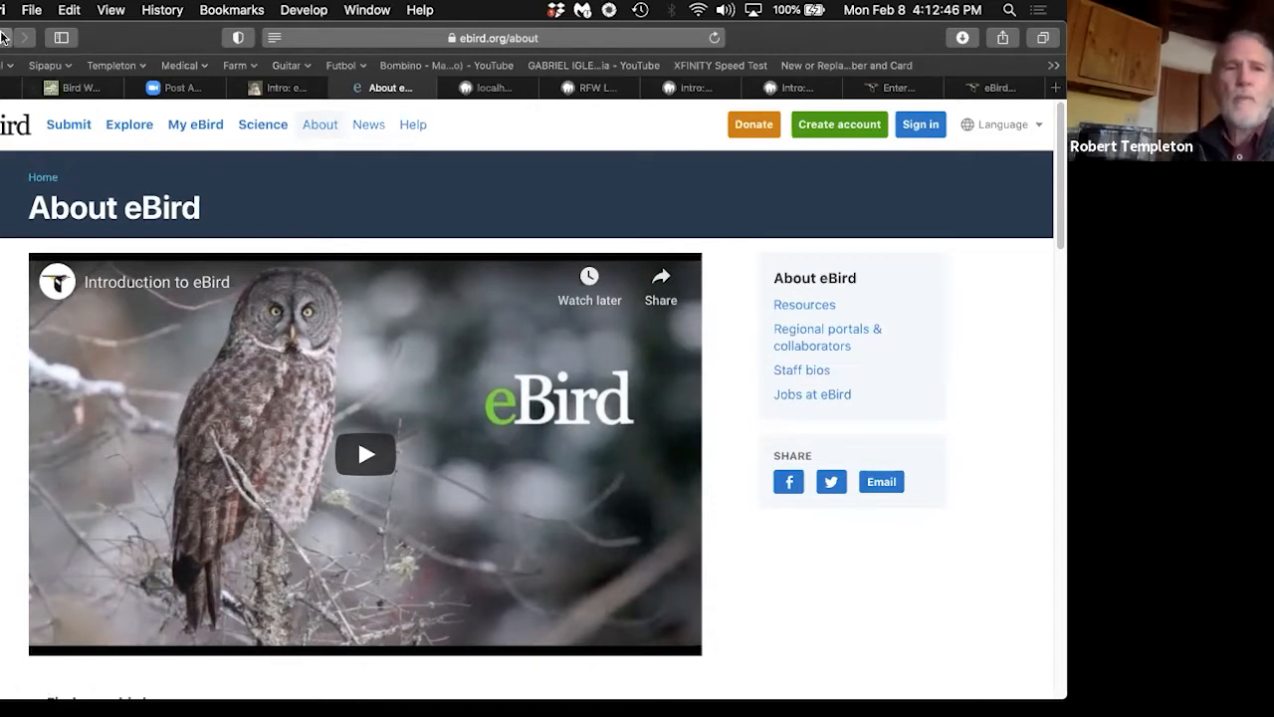
Step: Go back to the RFW 'Intro: eBird' page and scroll to Quick Links to the Tools
left_click(323, 87)
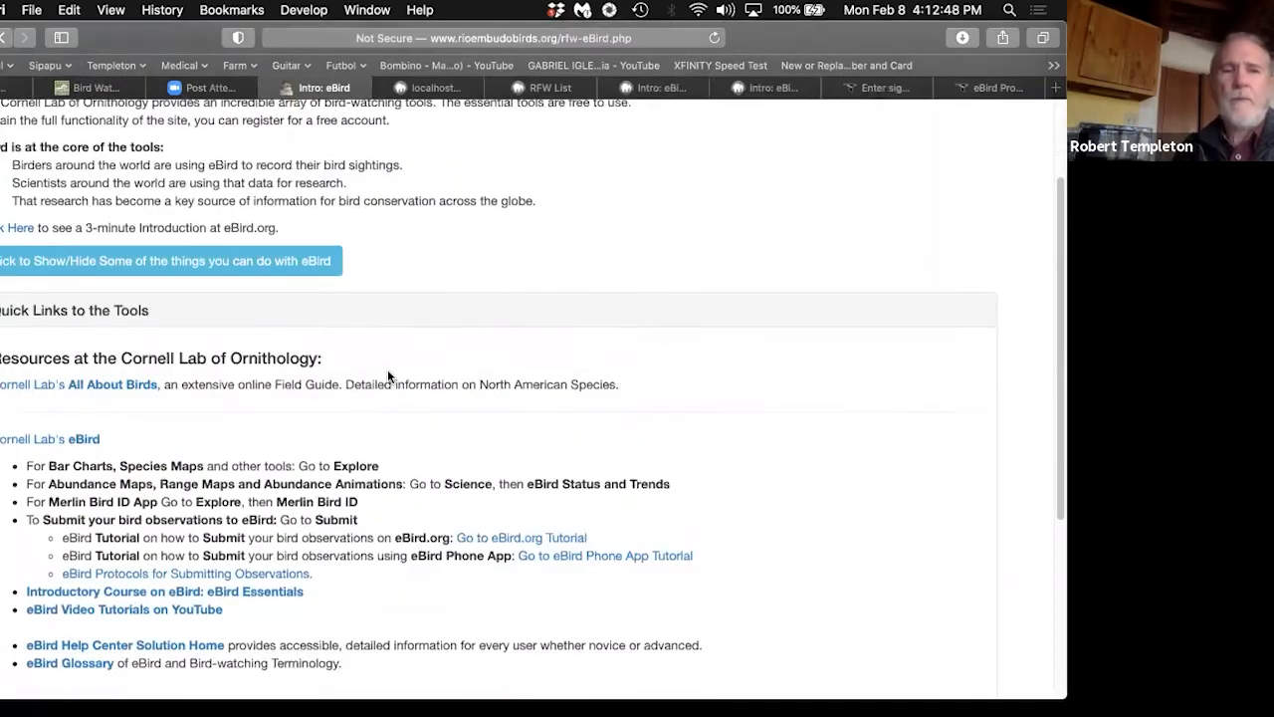
scroll("down", 3)
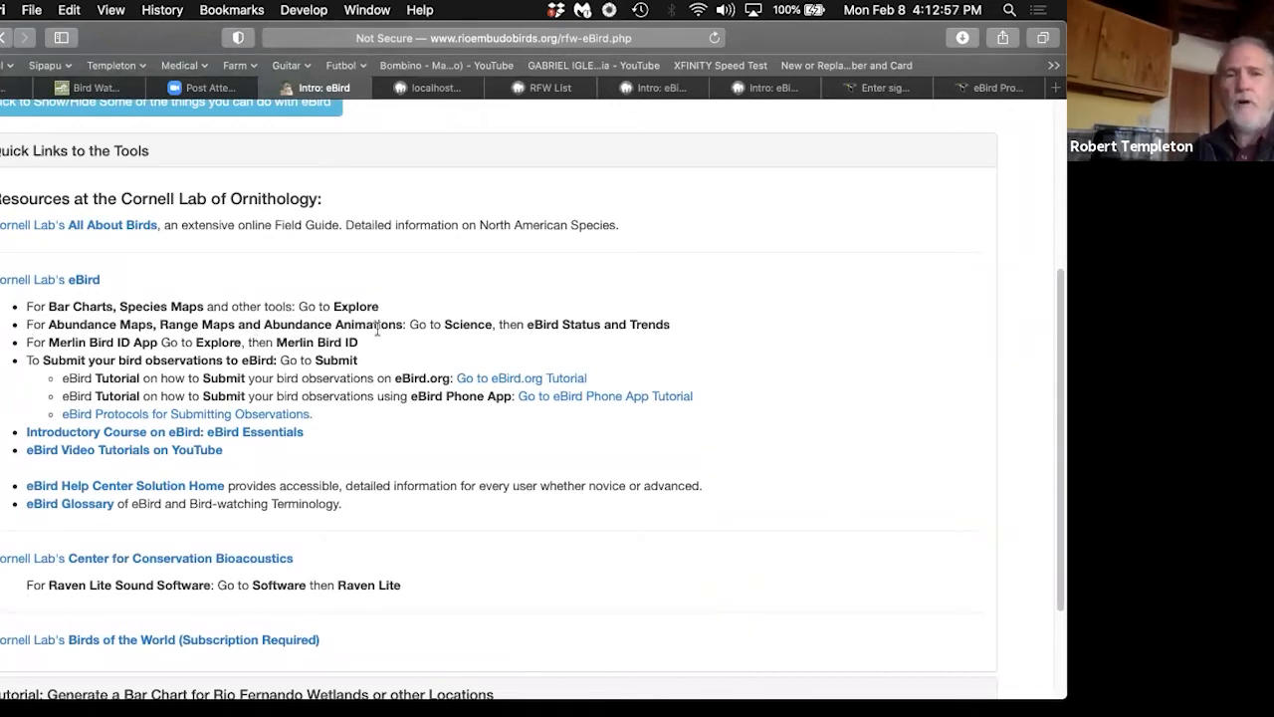
mouse_move(619, 321)
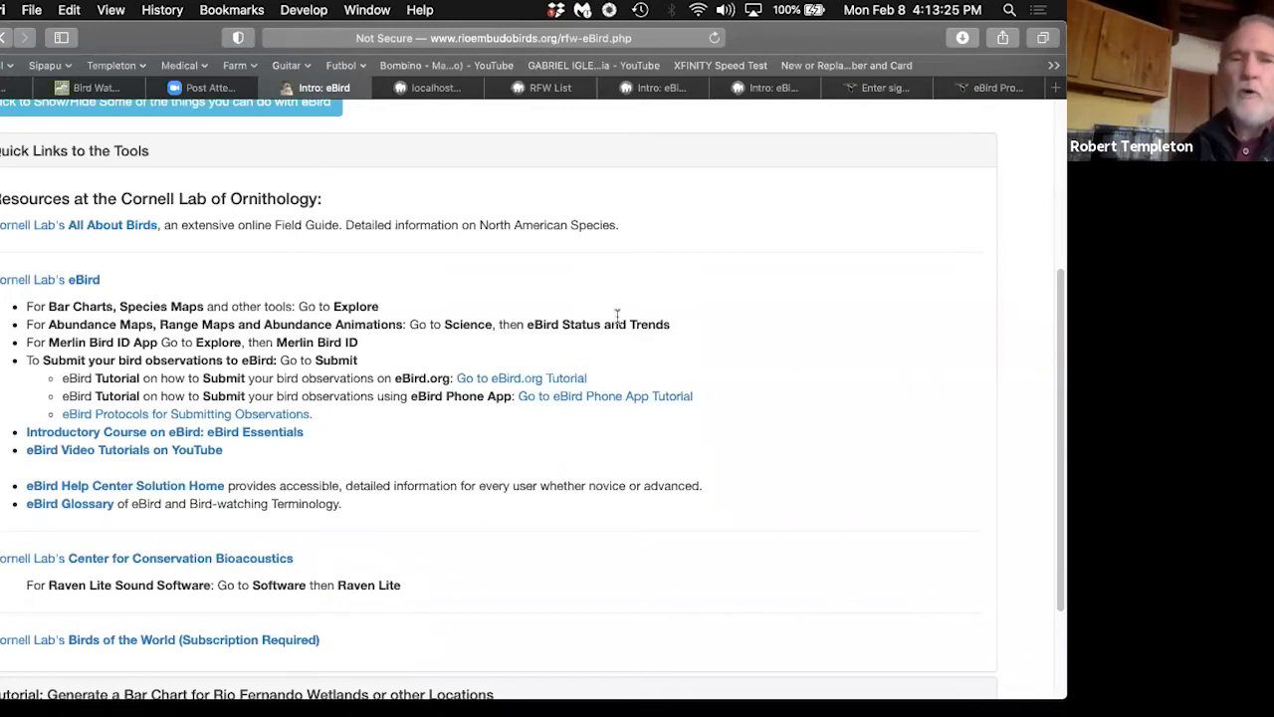
mouse_move(711, 253)
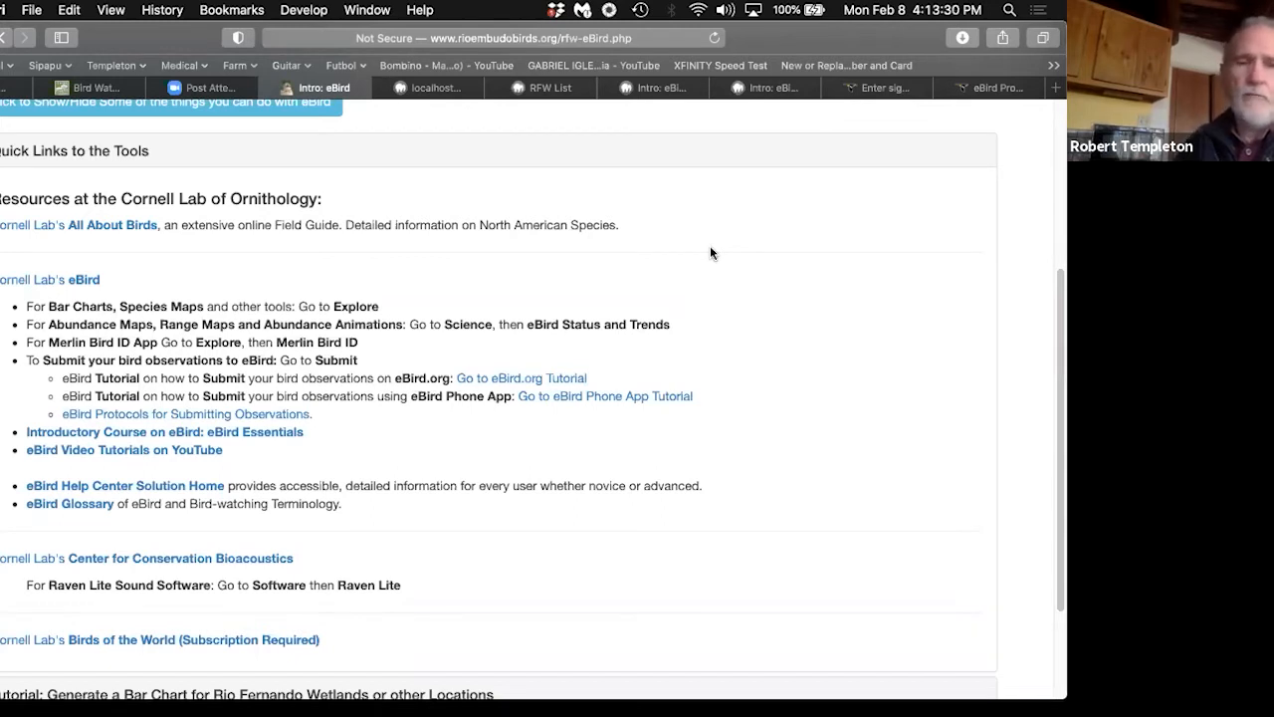
mouse_move(483, 282)
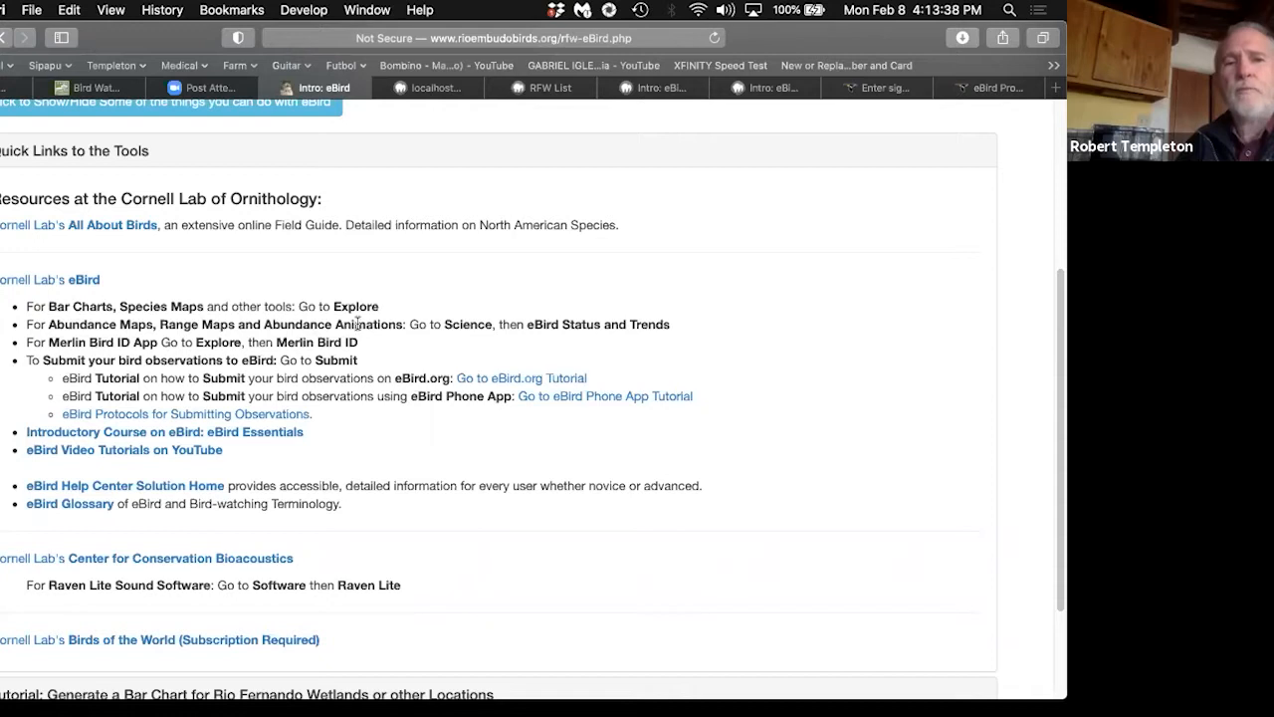
mouse_move(483, 343)
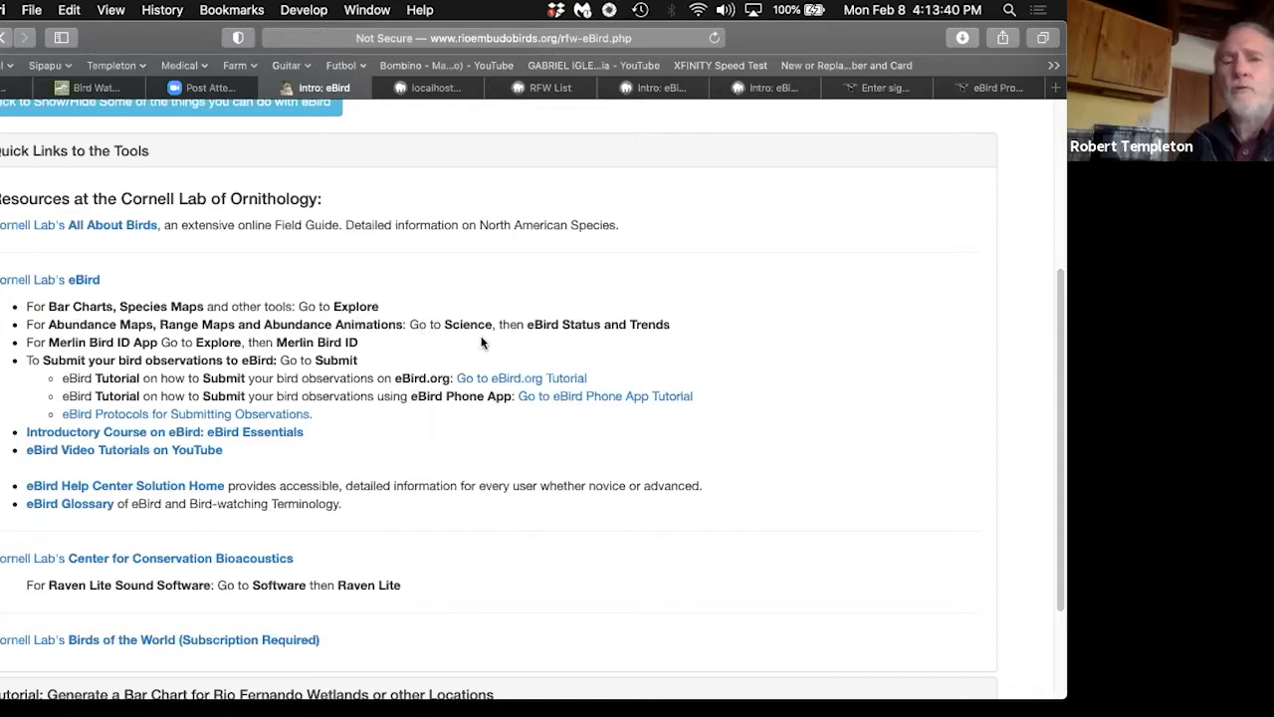
mouse_move(642, 343)
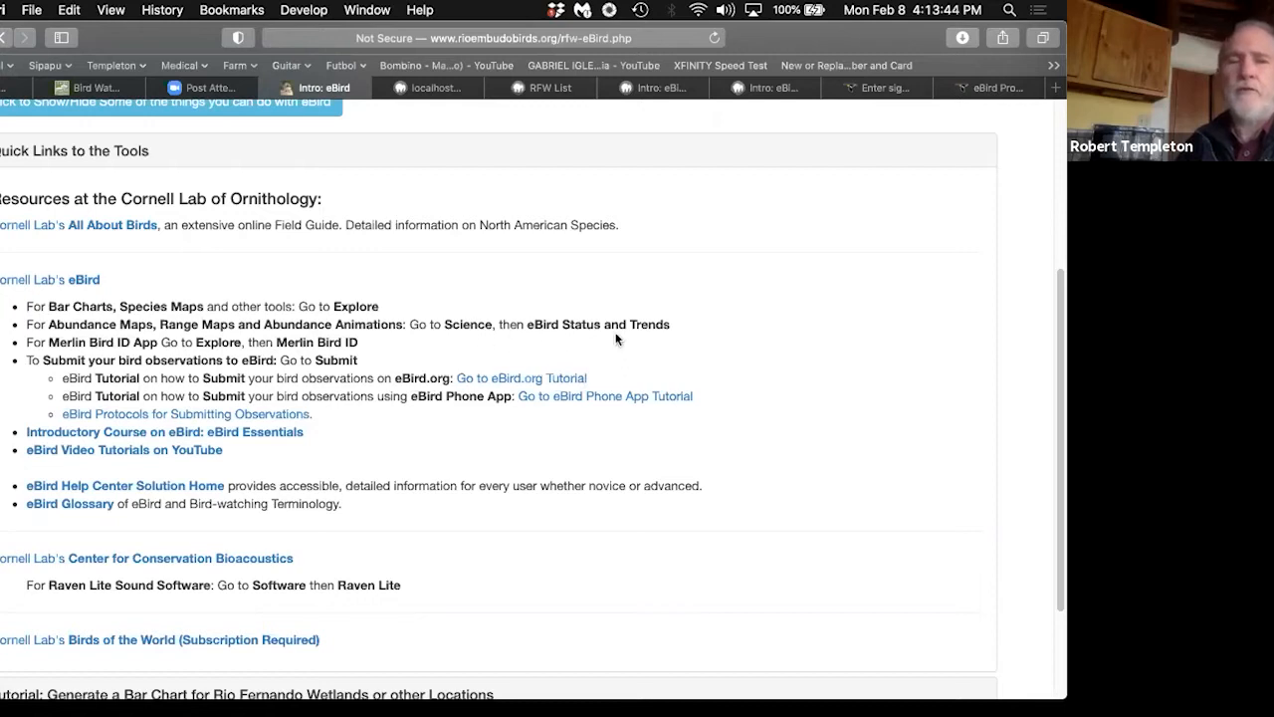
mouse_move(503, 344)
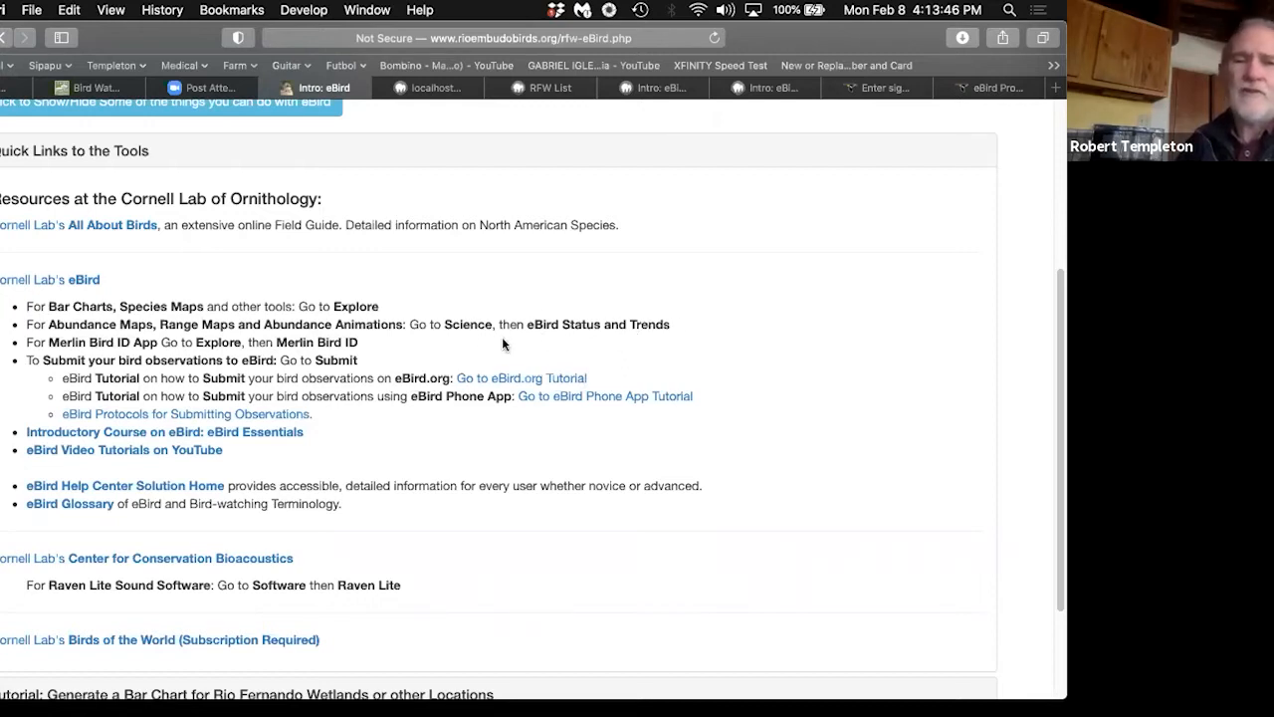
mouse_move(533, 345)
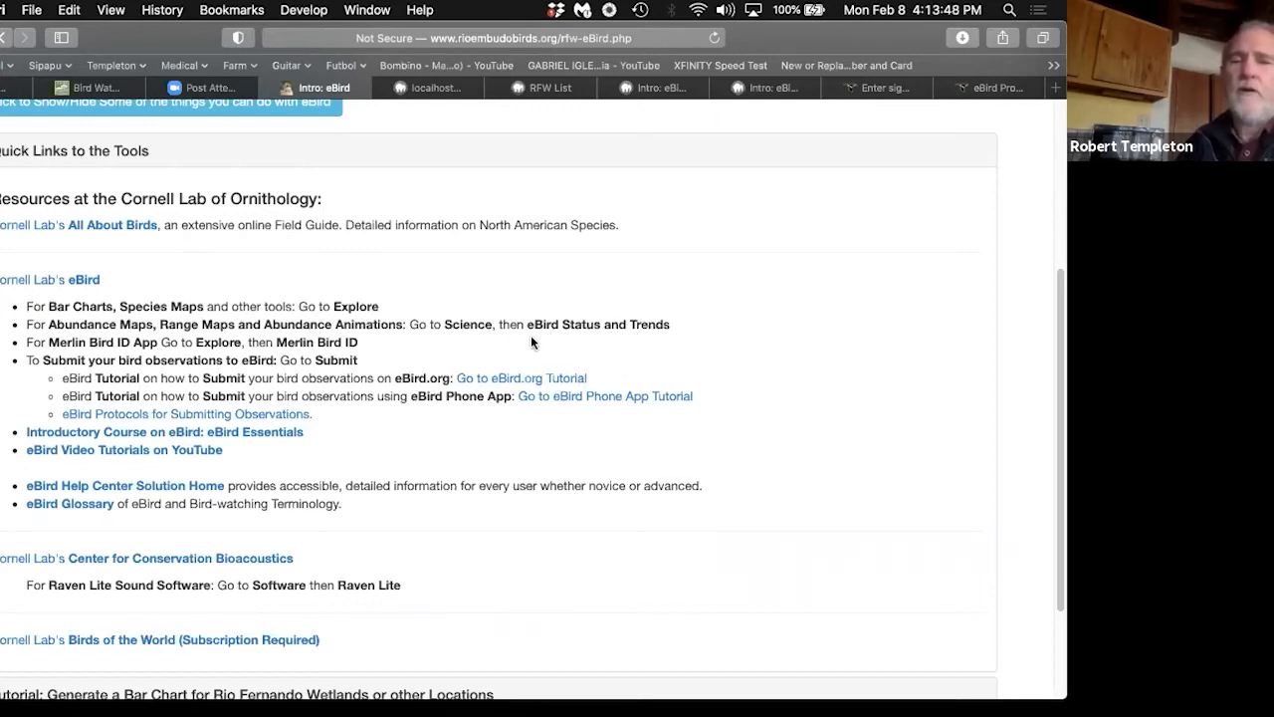
mouse_move(58, 284)
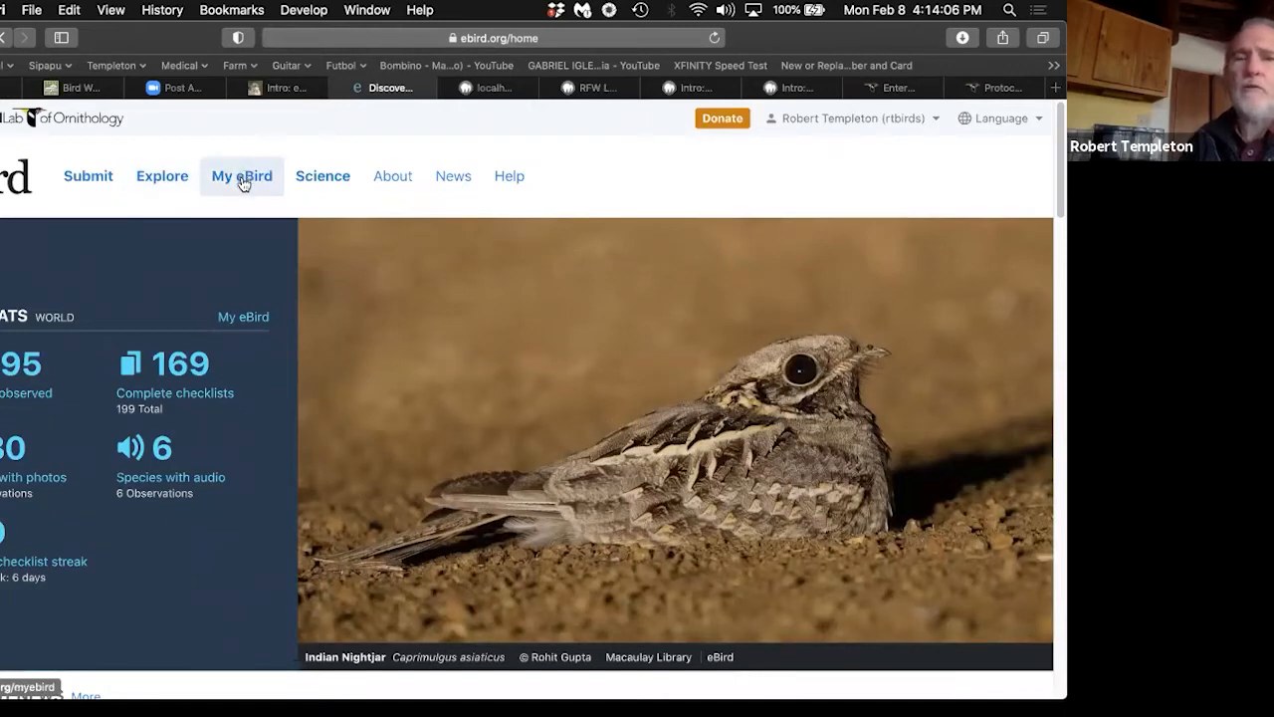
mouse_move(329, 193)
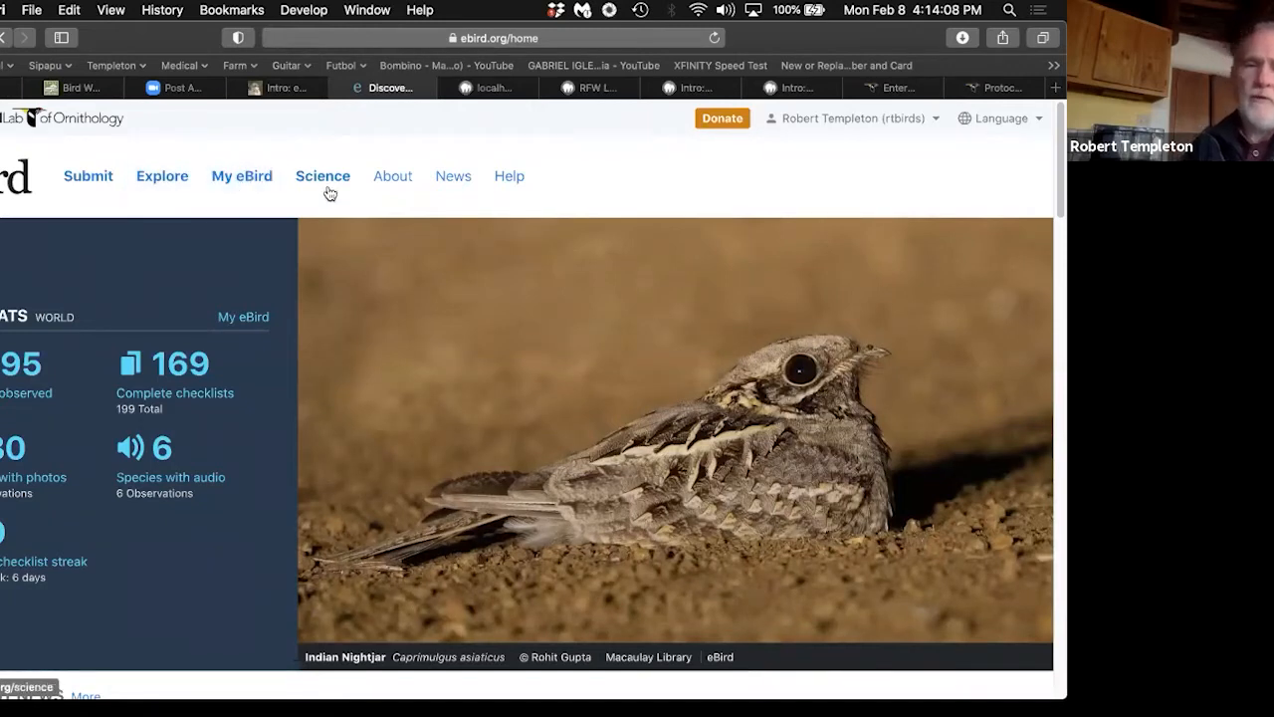
Step: Open eBird Science and scroll through Status and Trends, data tools, and research sections
left_click(322, 175)
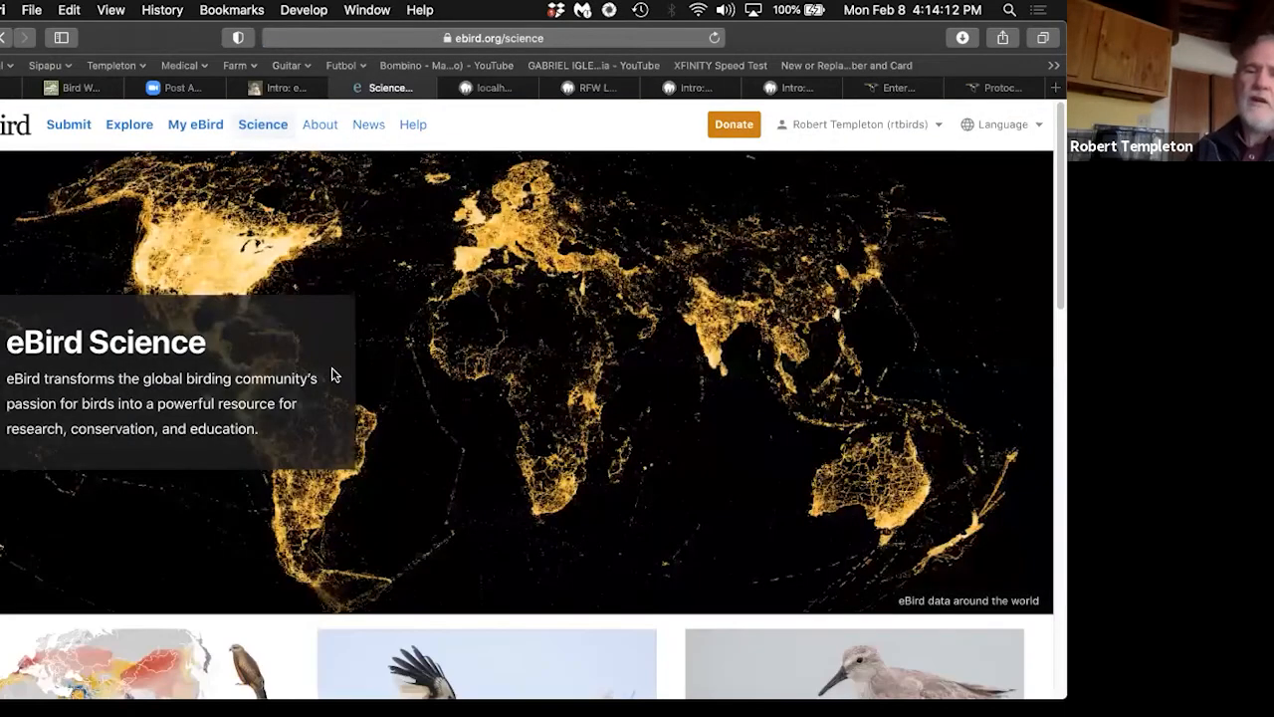
scroll("down", 3)
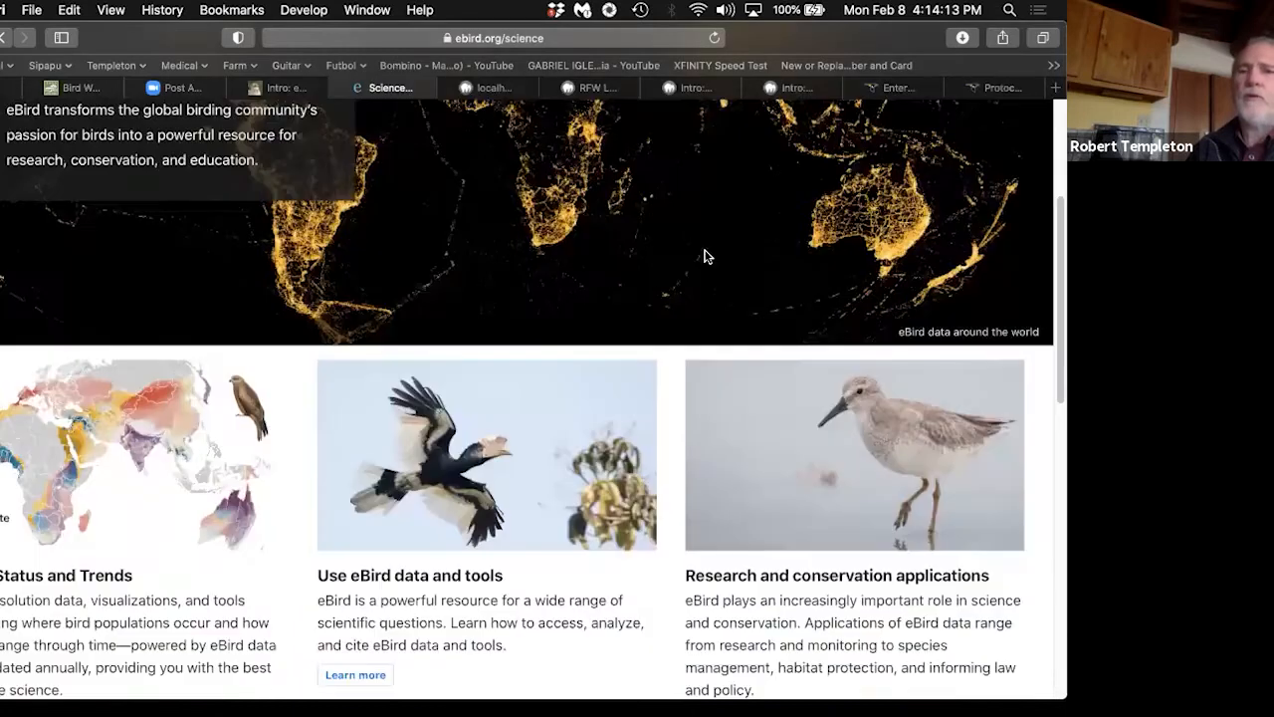
scroll("down", 3)
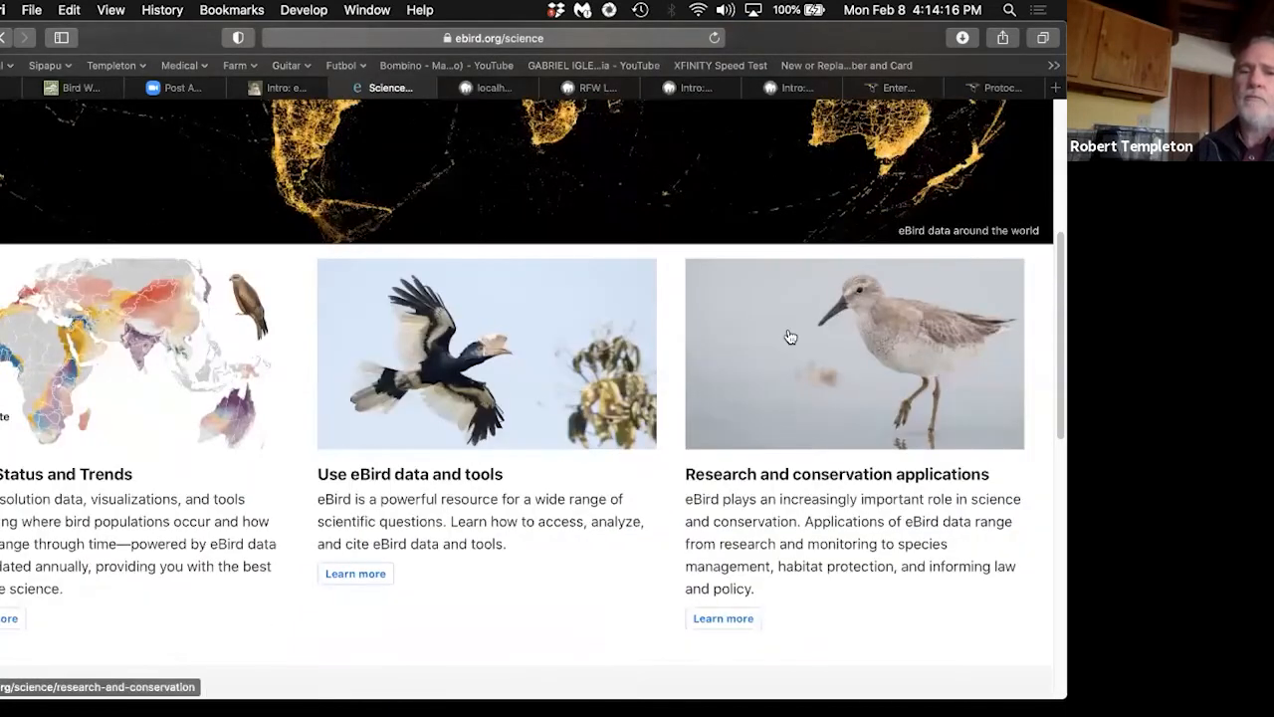
mouse_move(724, 347)
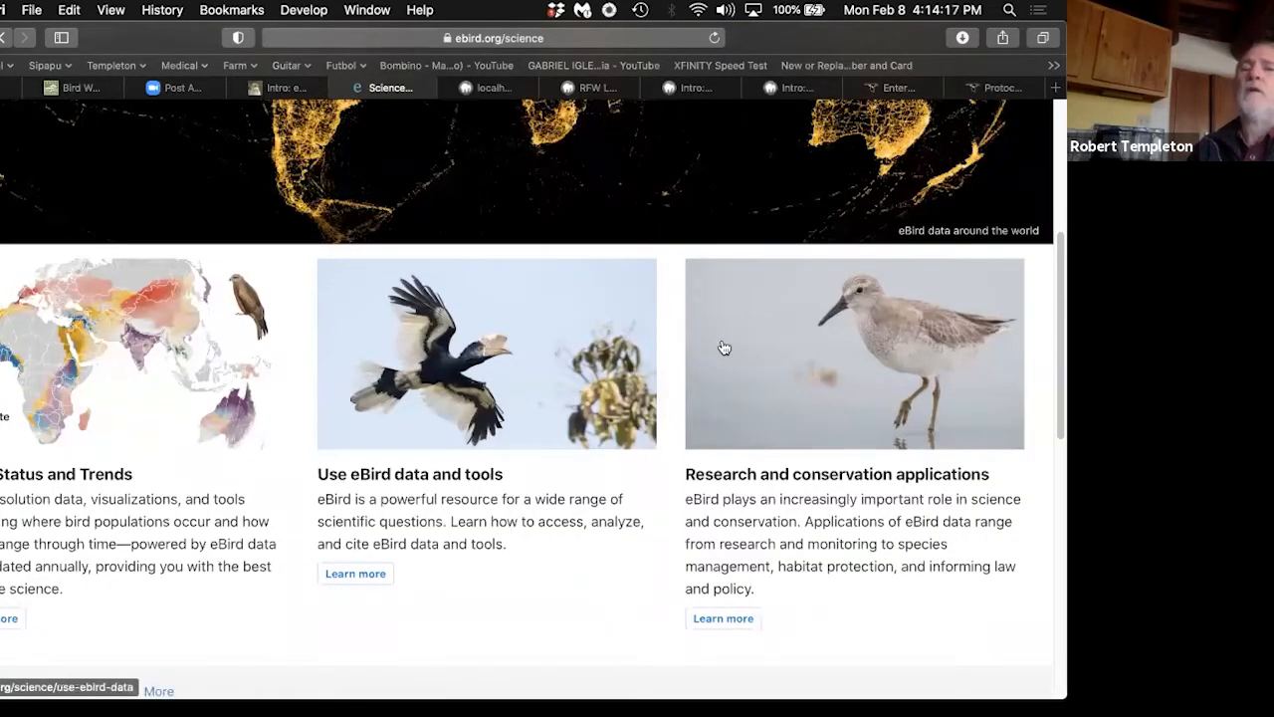
mouse_move(757, 338)
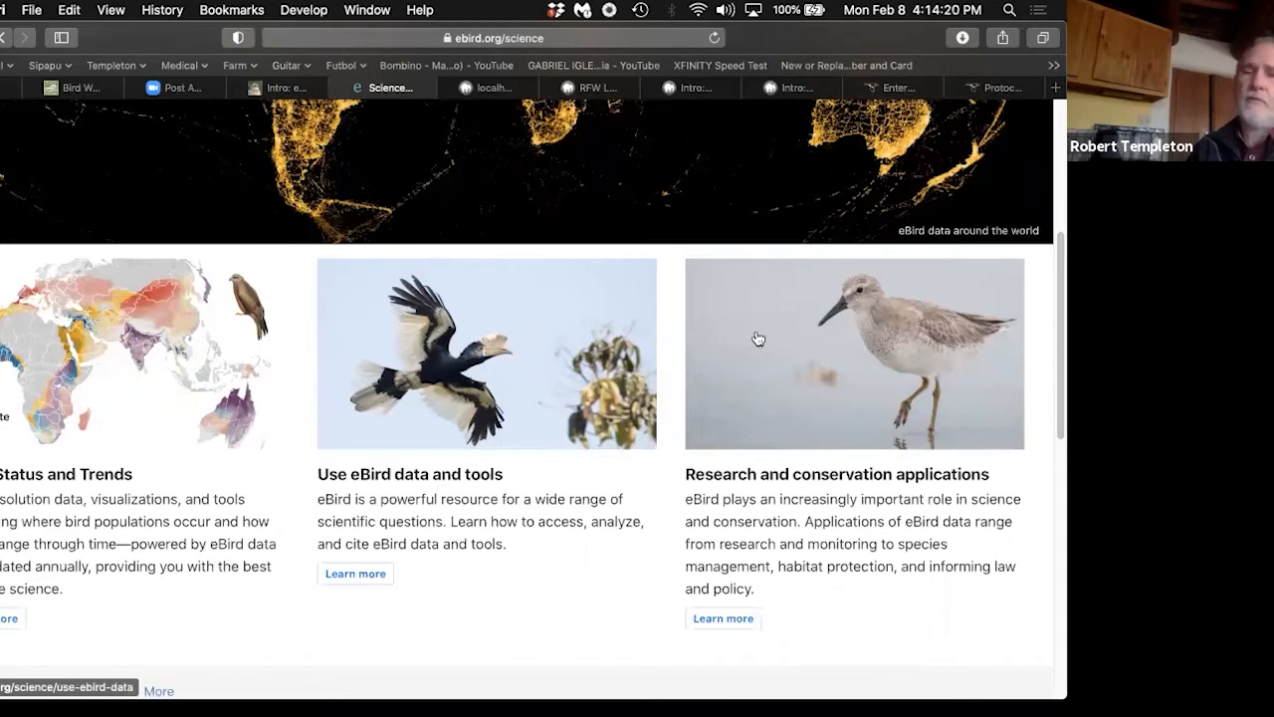
mouse_move(404, 340)
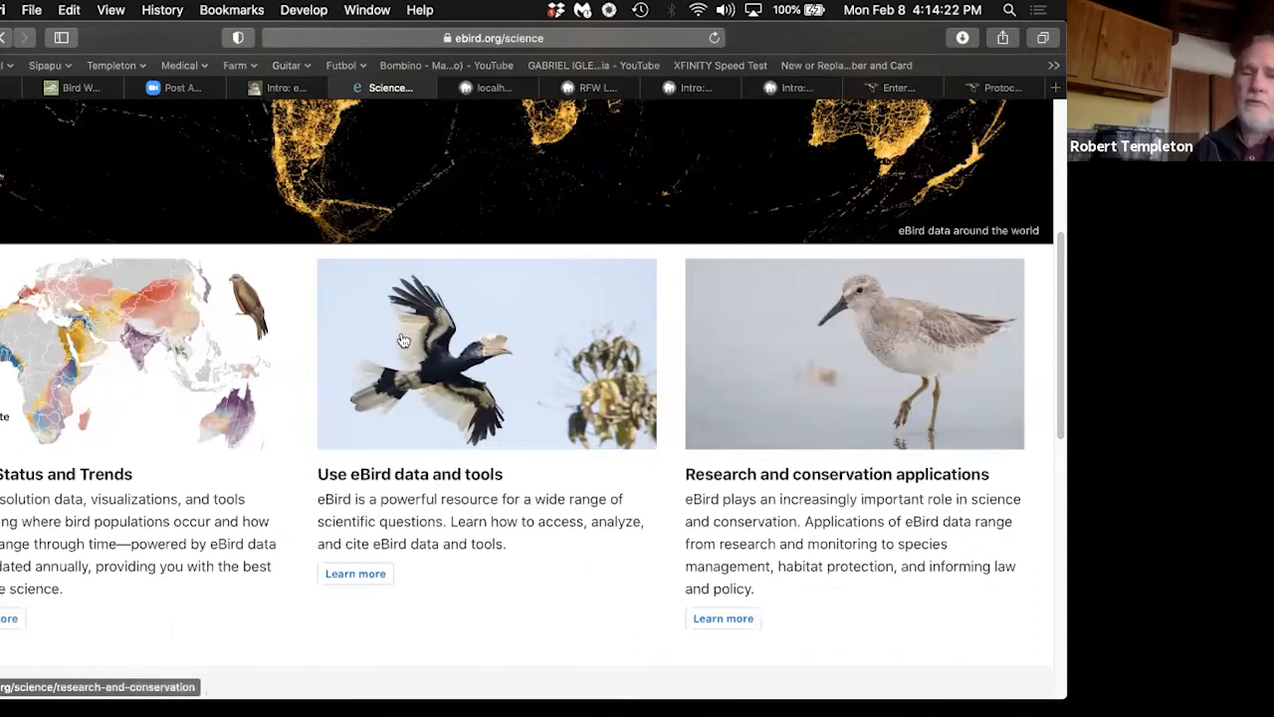
mouse_move(518, 363)
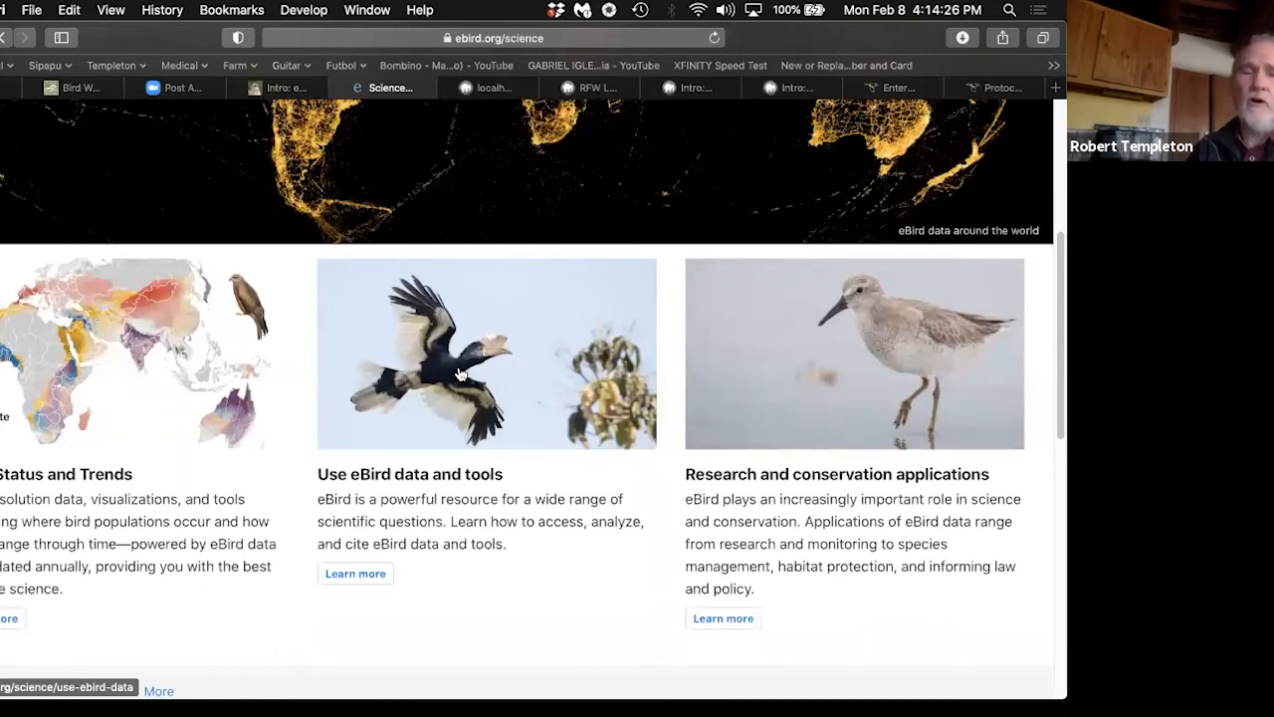
mouse_move(376, 370)
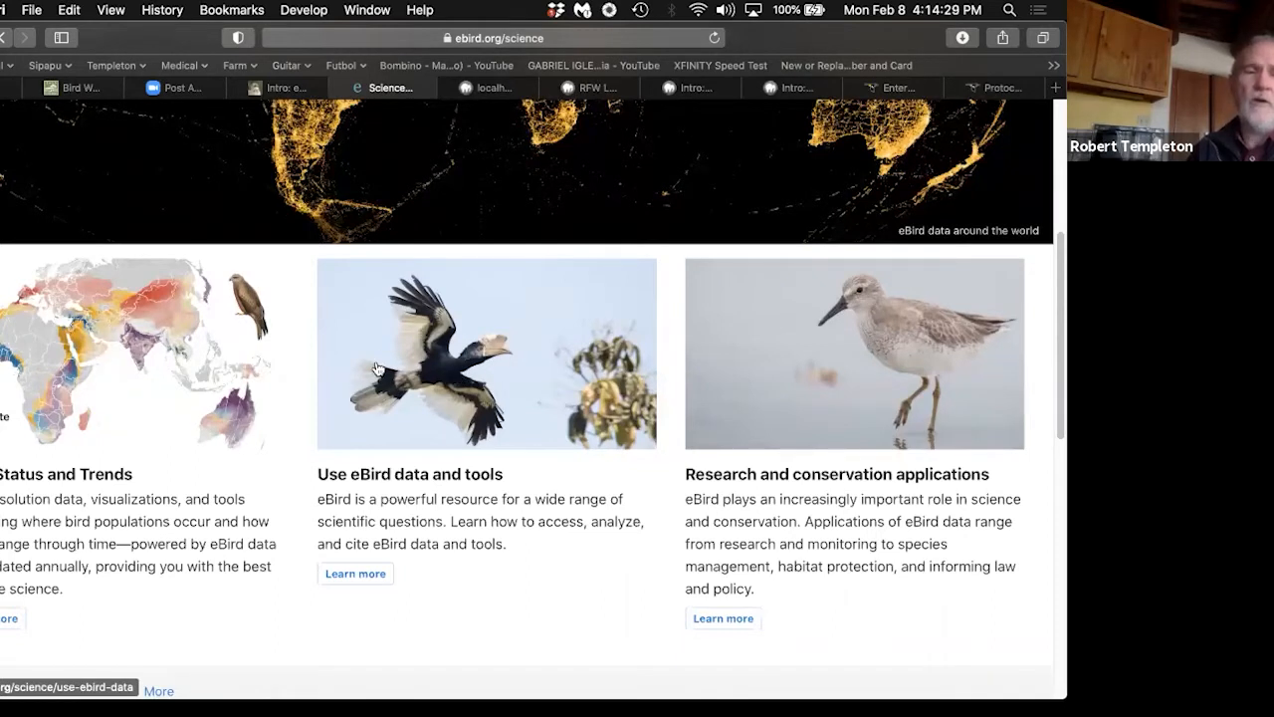
mouse_move(63, 438)
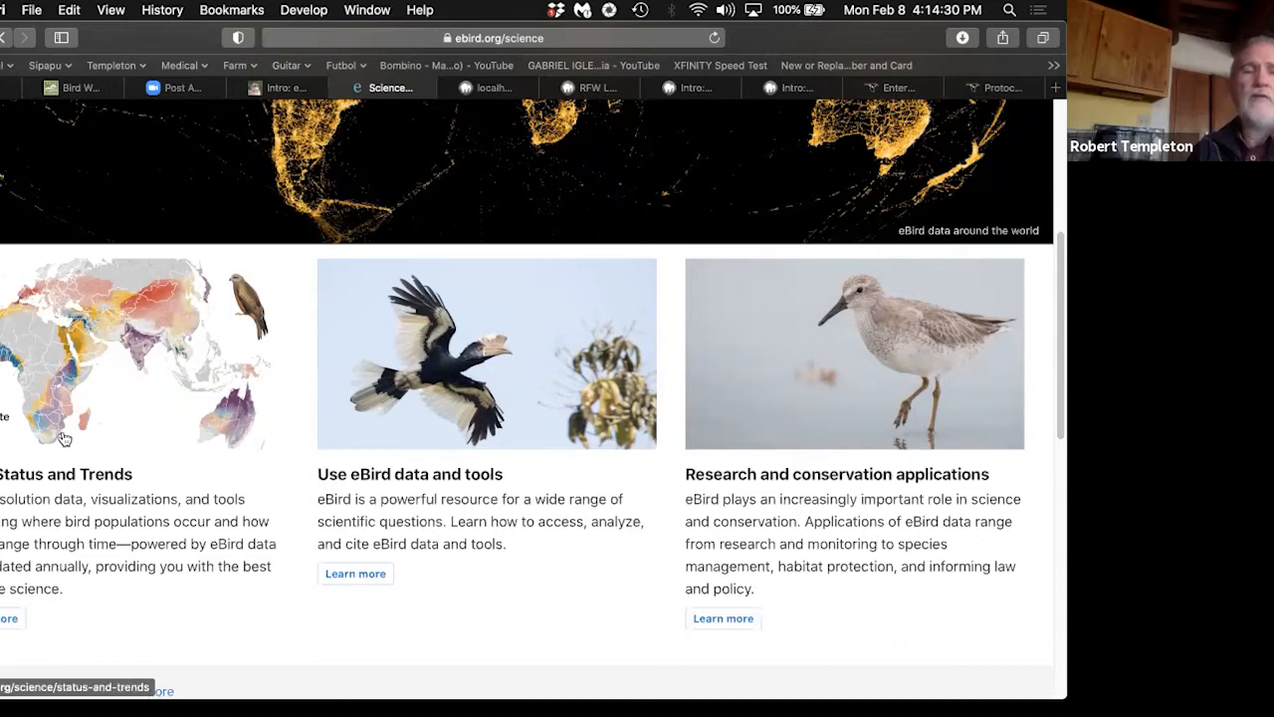
mouse_move(56, 407)
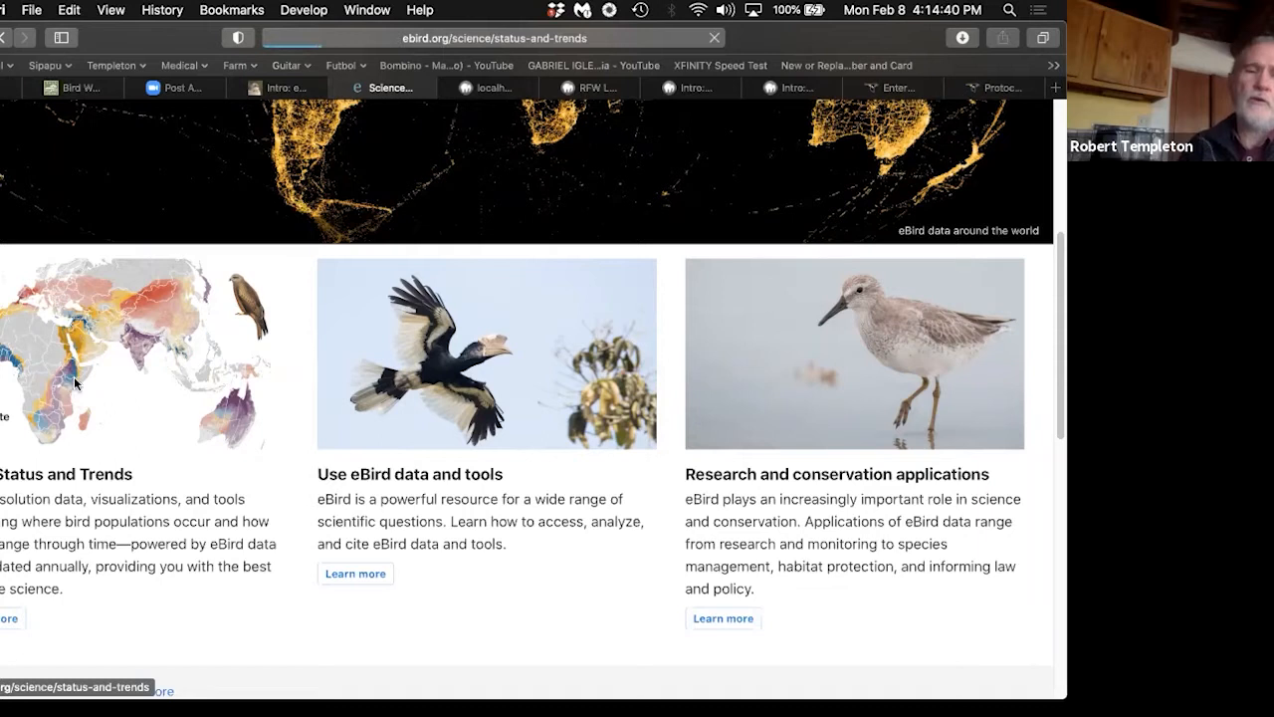
Step: Search Status and Trends by typing 'ca' to find the Western Tanager species page
scroll("up", 3)
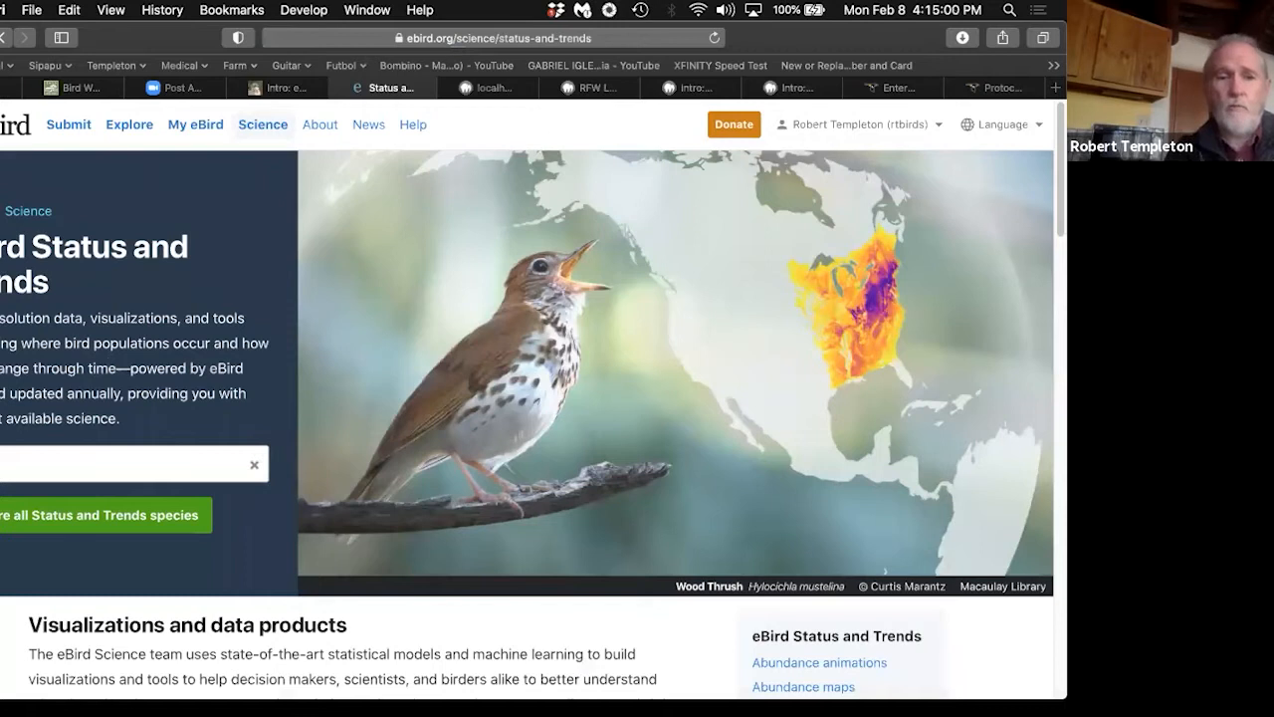
type("ca")
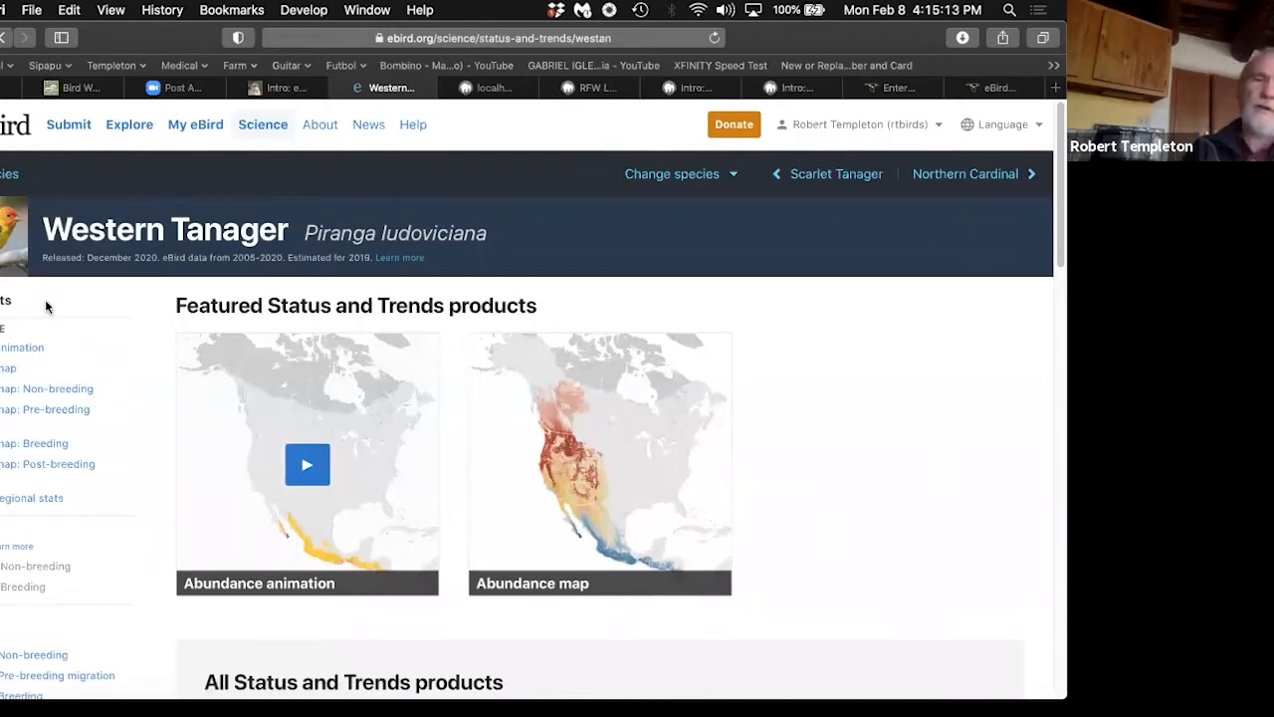
mouse_move(78, 351)
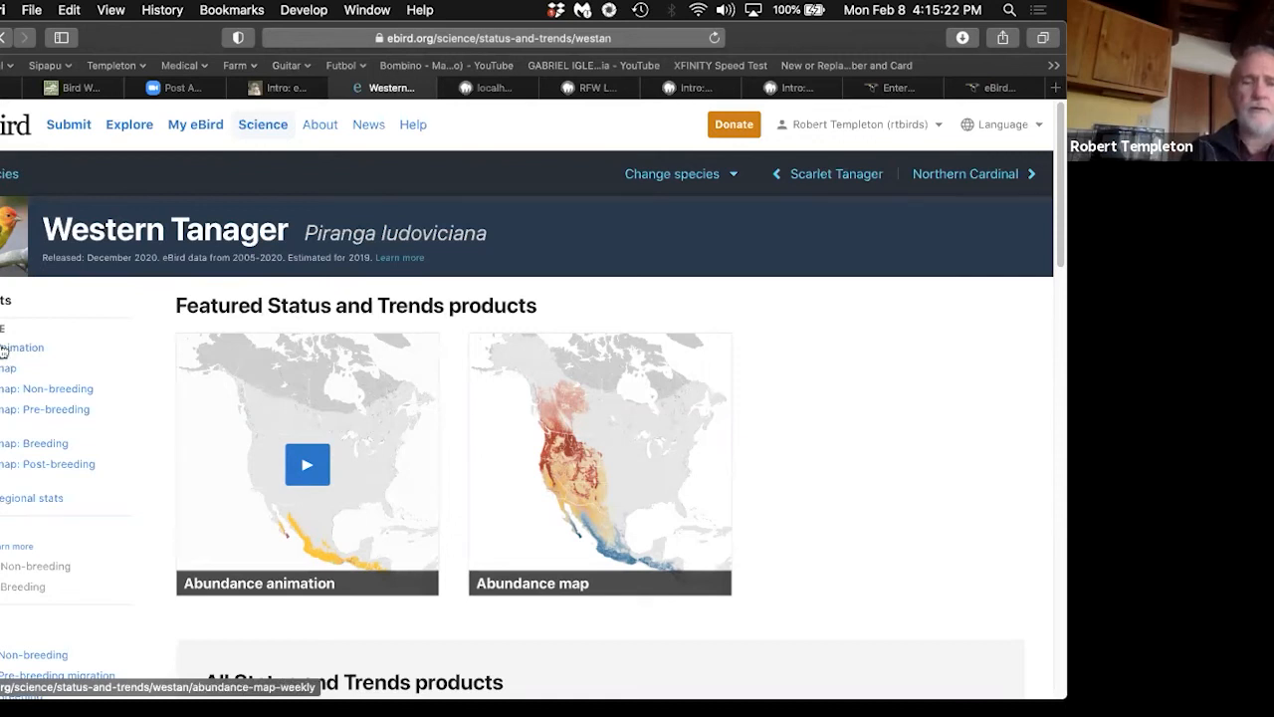
mouse_move(152, 442)
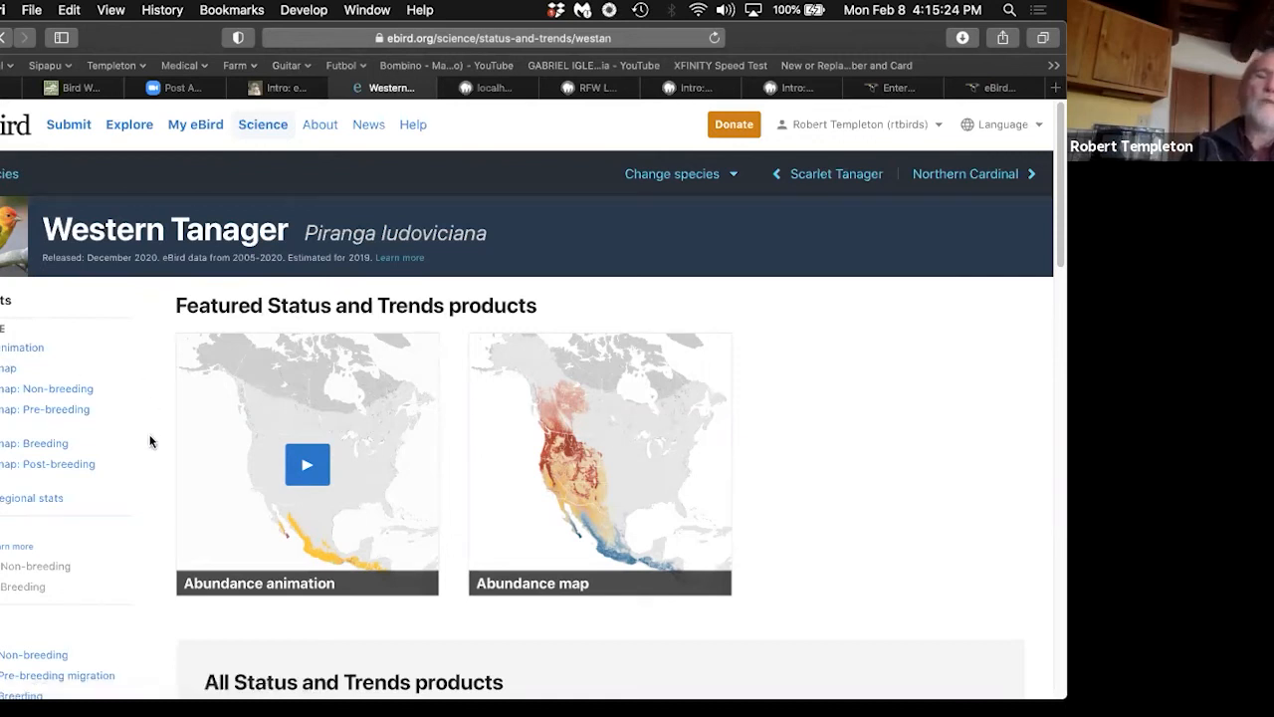
mouse_move(379, 428)
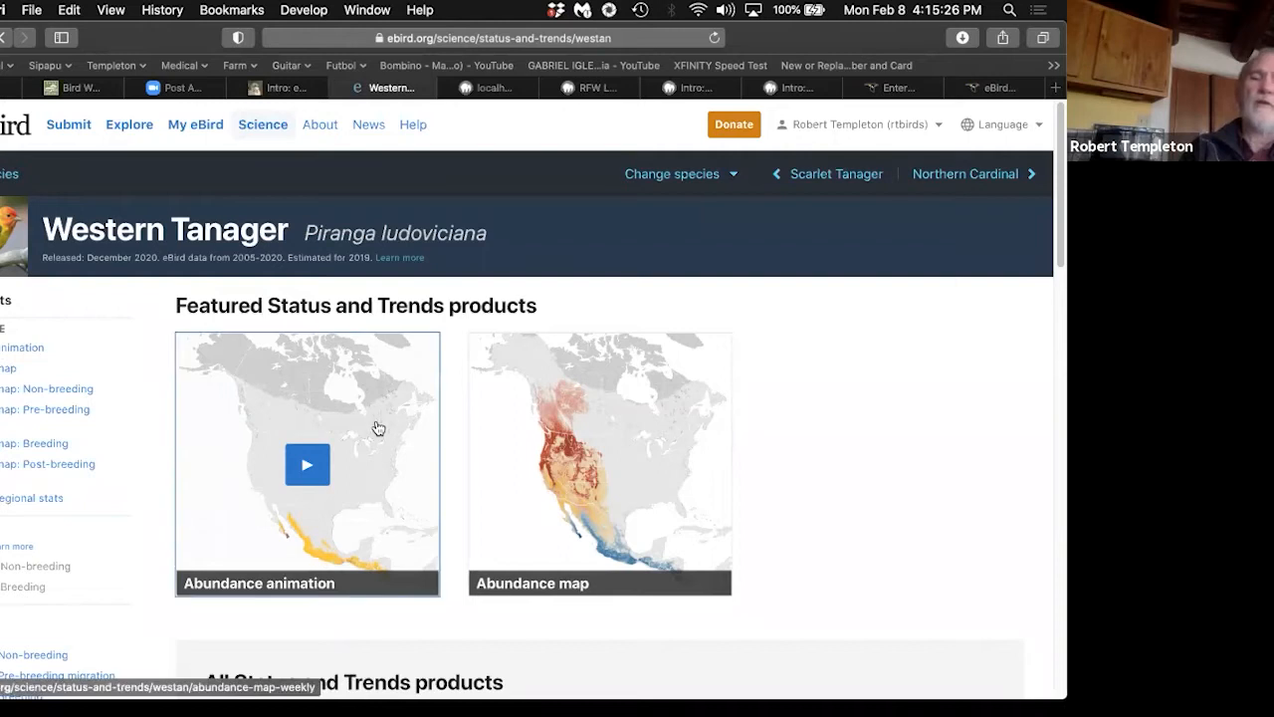
mouse_move(489, 492)
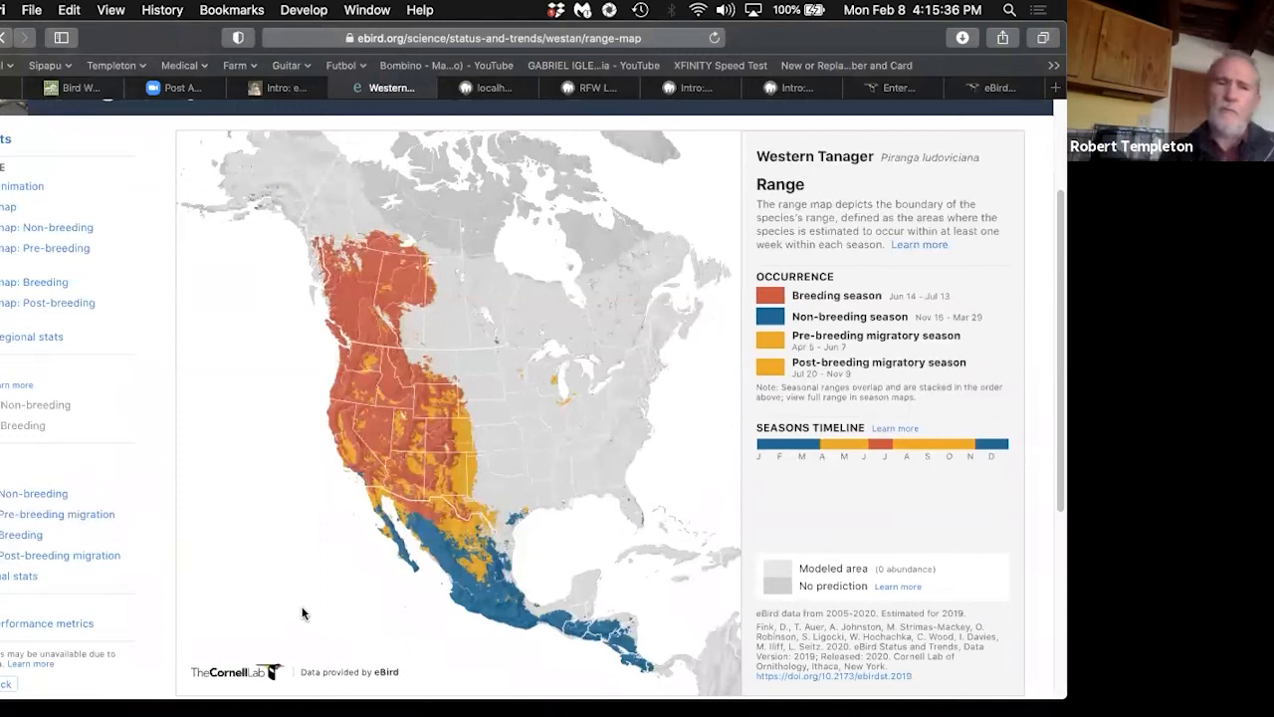
mouse_move(581, 436)
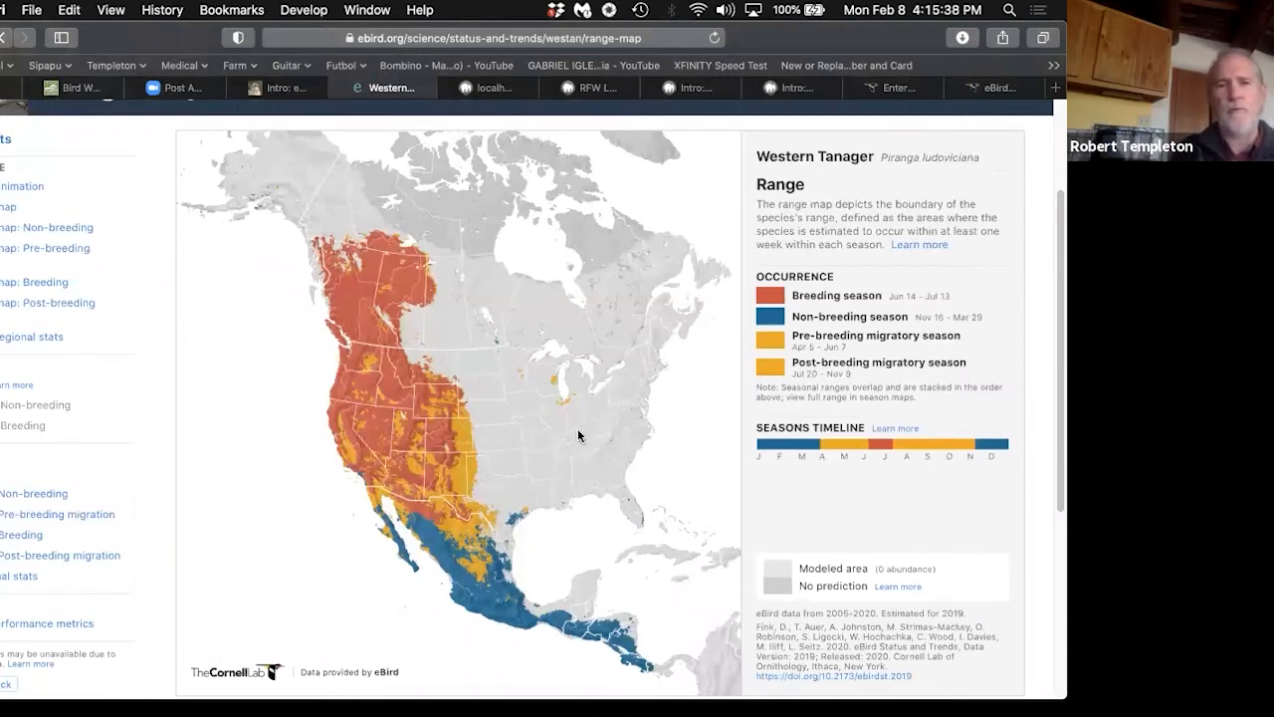
mouse_move(390, 421)
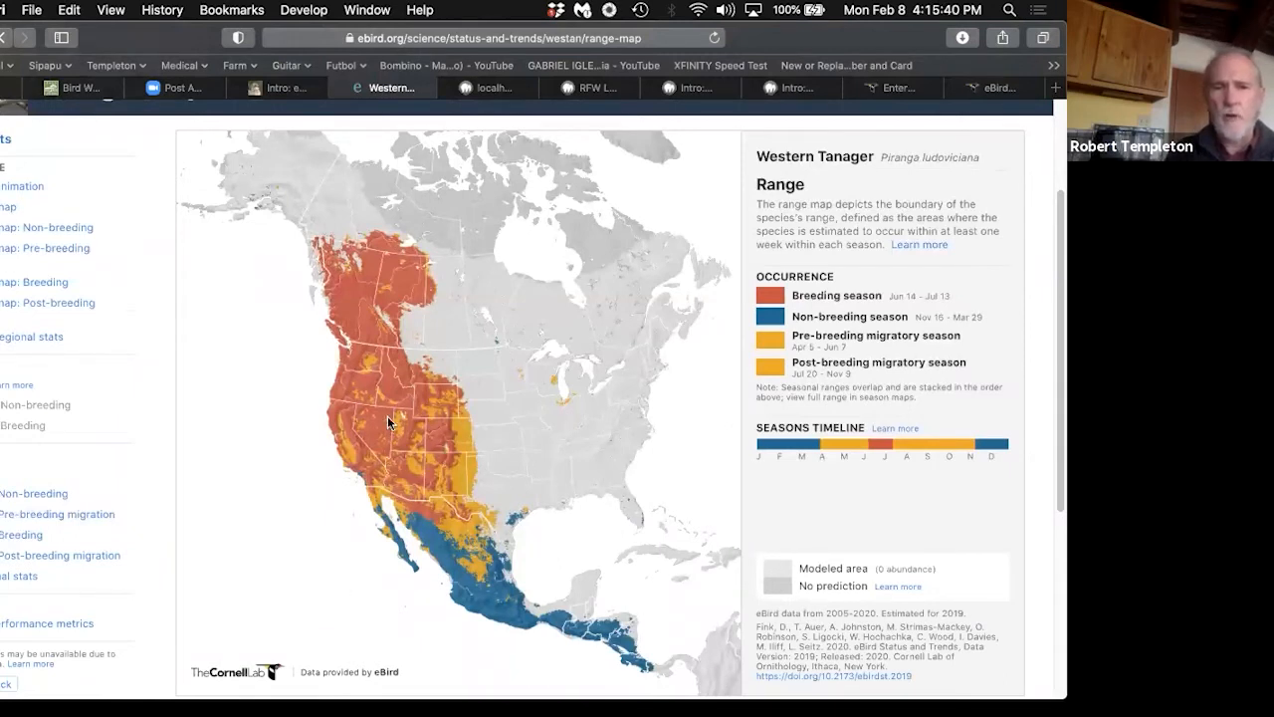
mouse_move(395, 242)
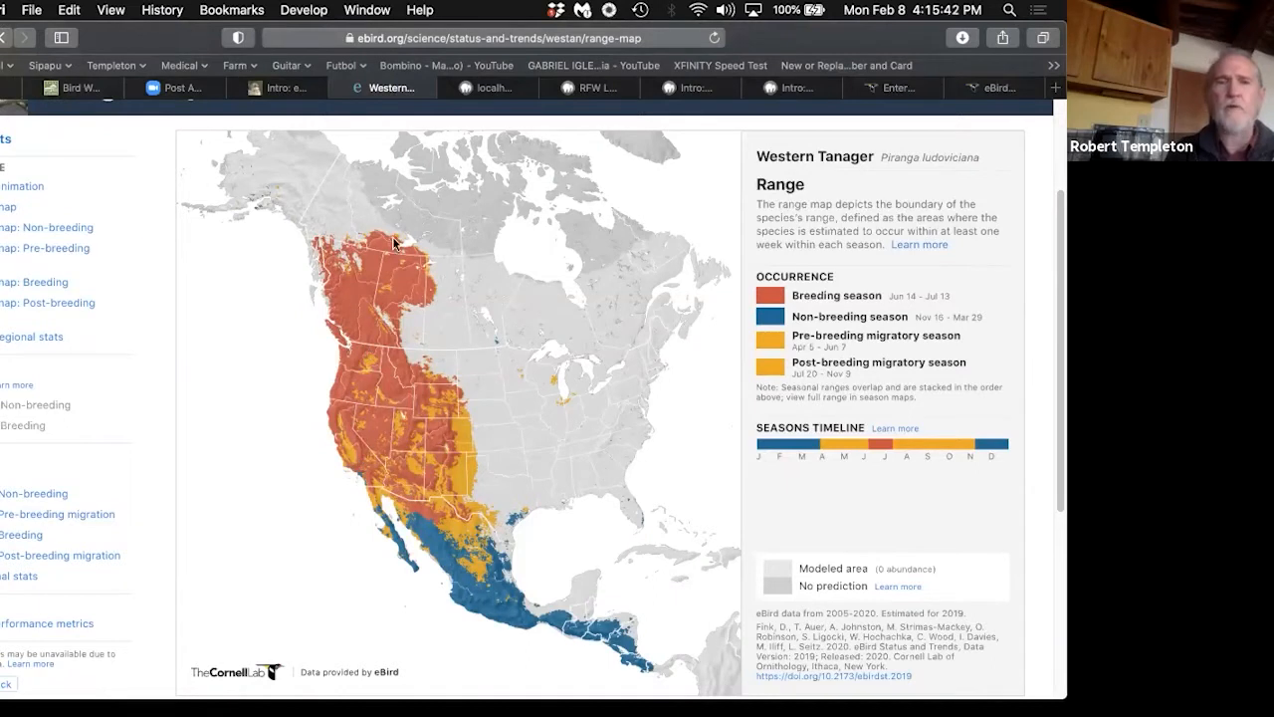
mouse_move(391, 417)
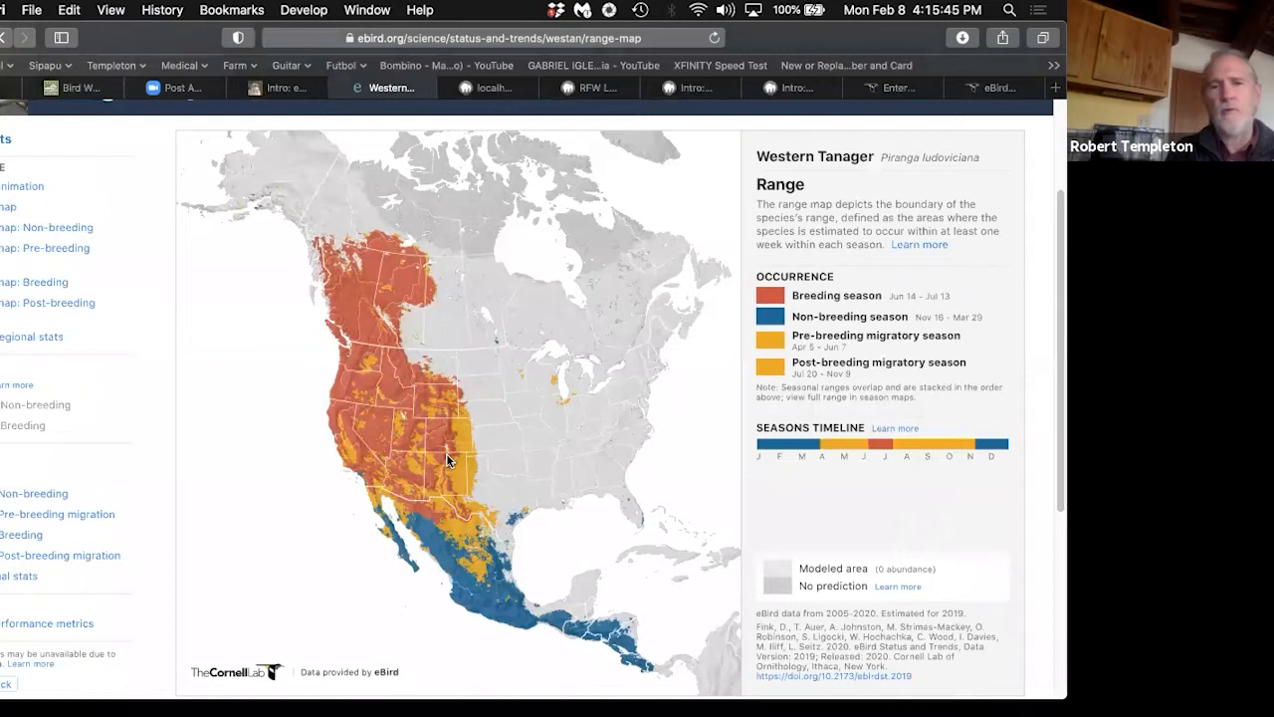
mouse_move(405, 459)
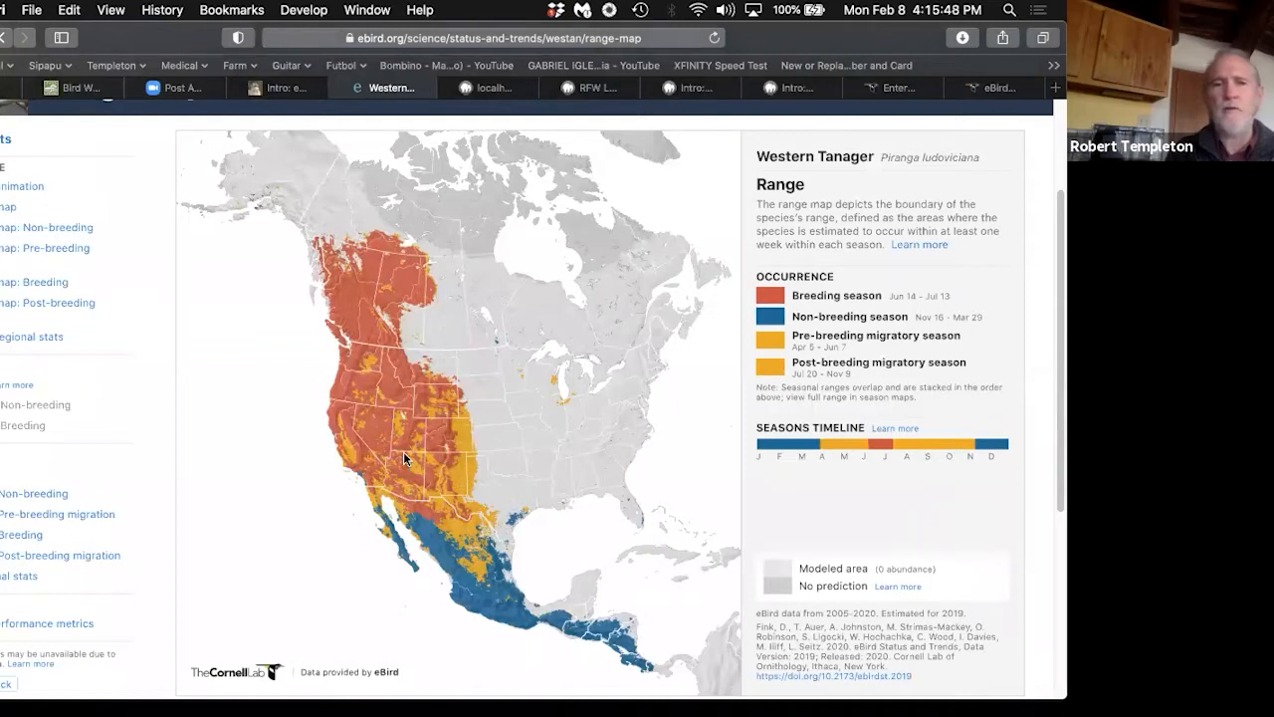
mouse_move(380, 393)
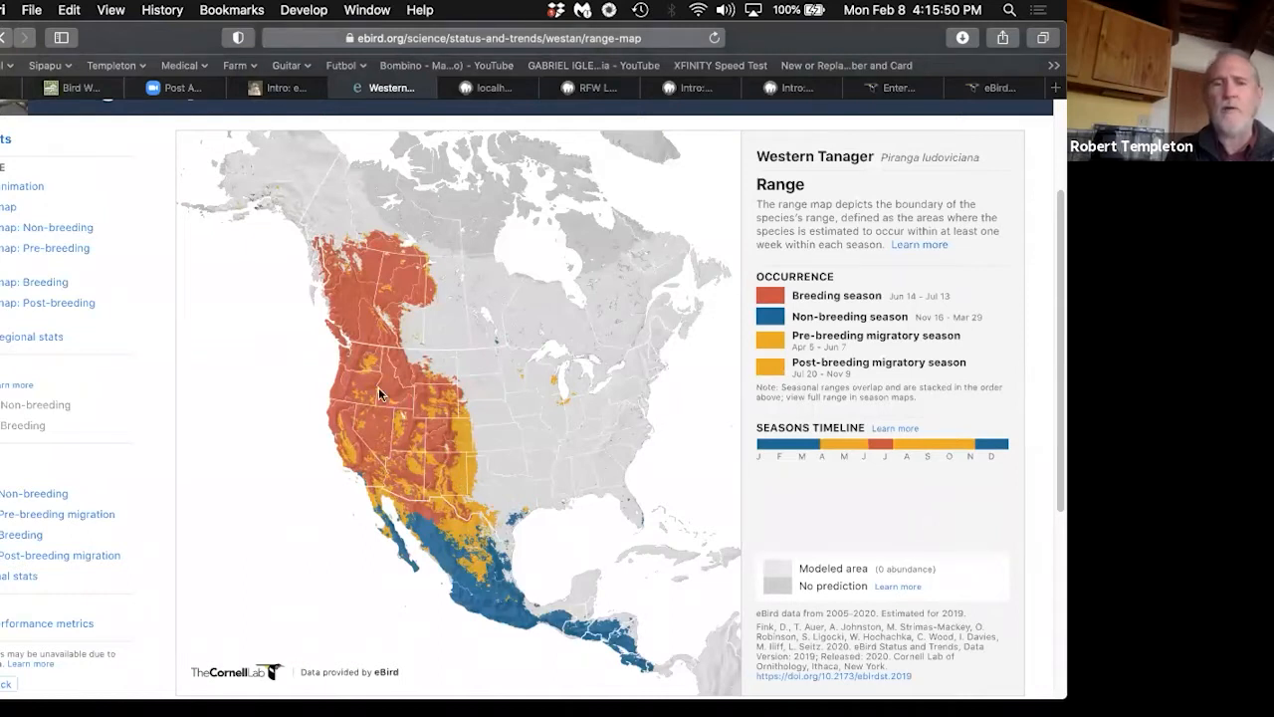
mouse_move(438, 542)
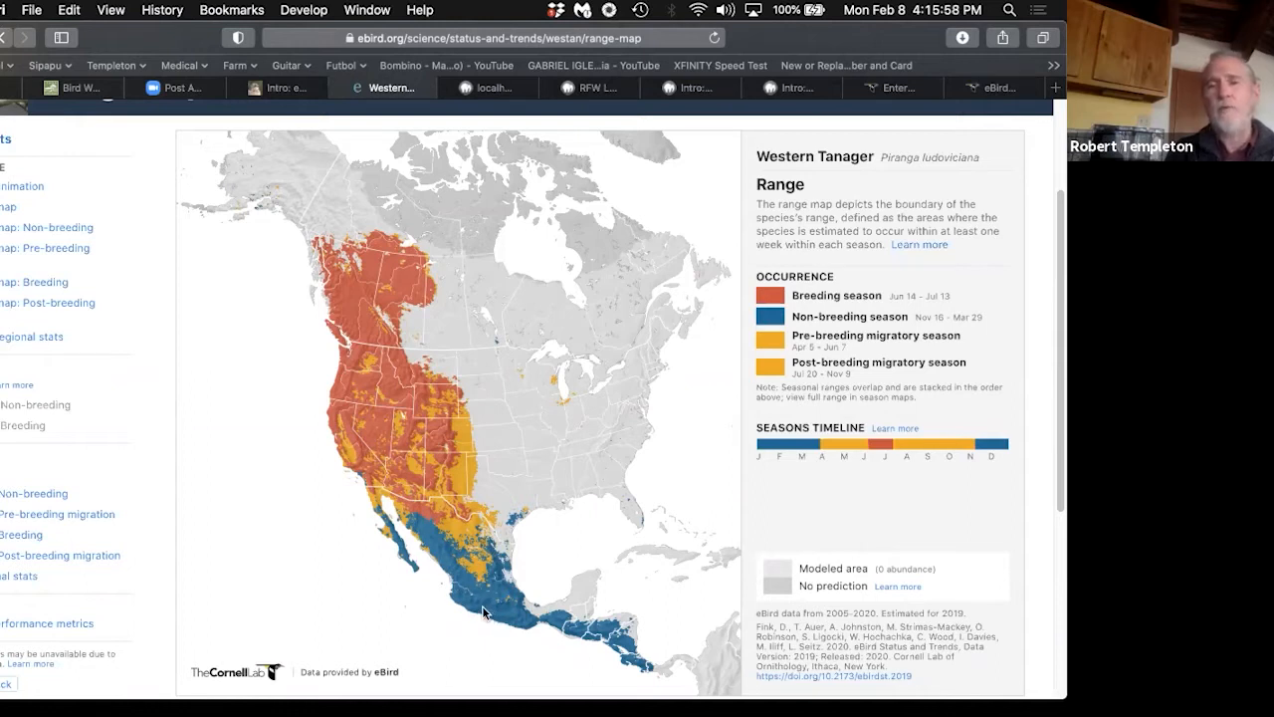
mouse_move(507, 610)
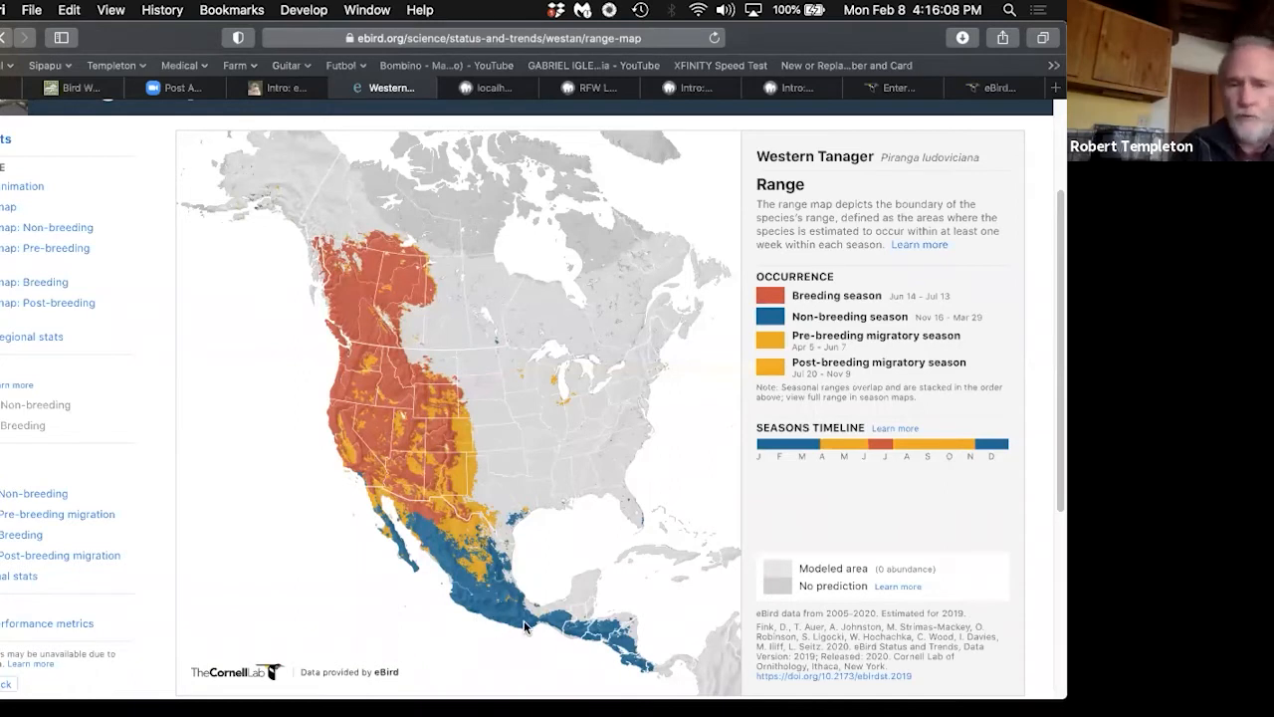
mouse_move(461, 595)
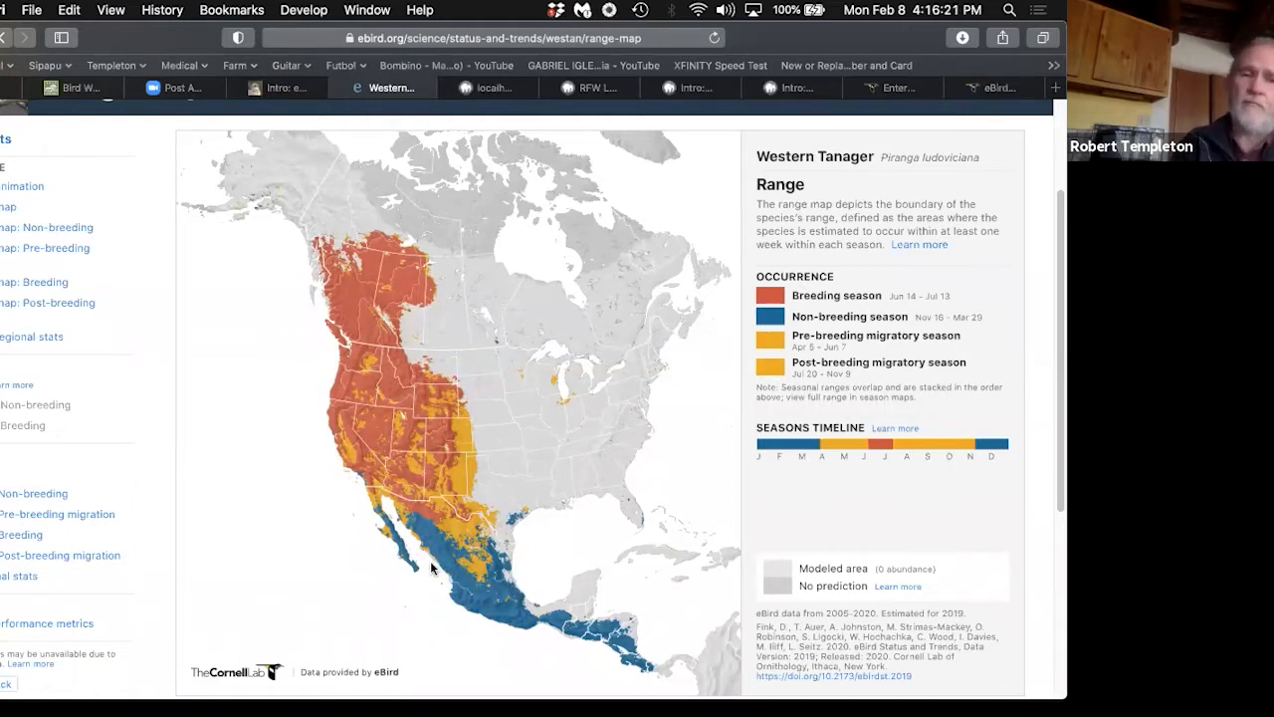
mouse_move(513, 609)
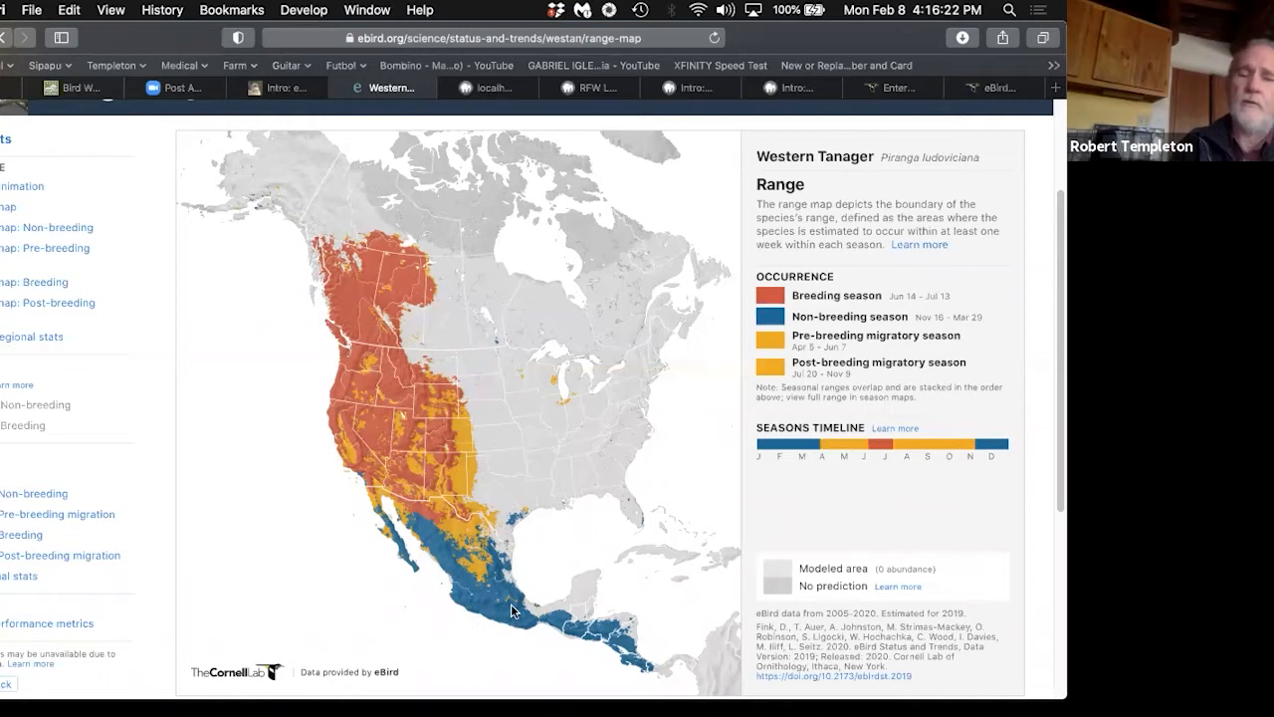
mouse_move(497, 593)
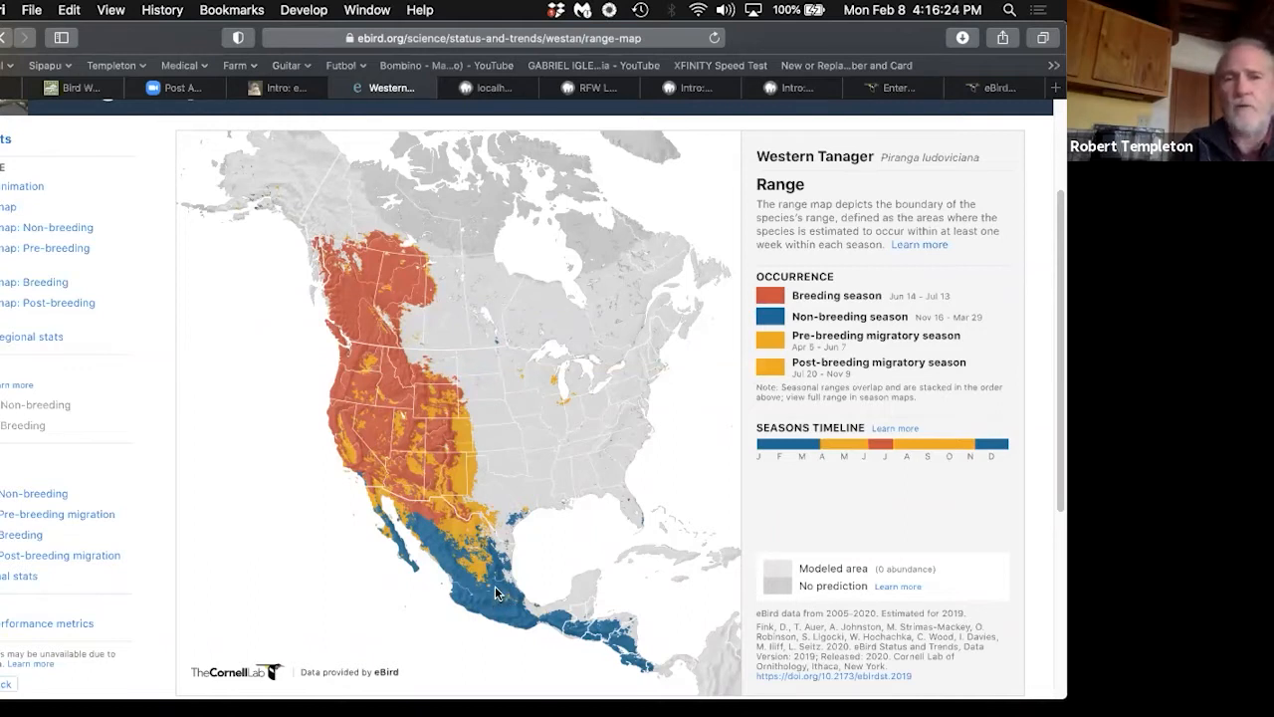
mouse_move(92, 269)
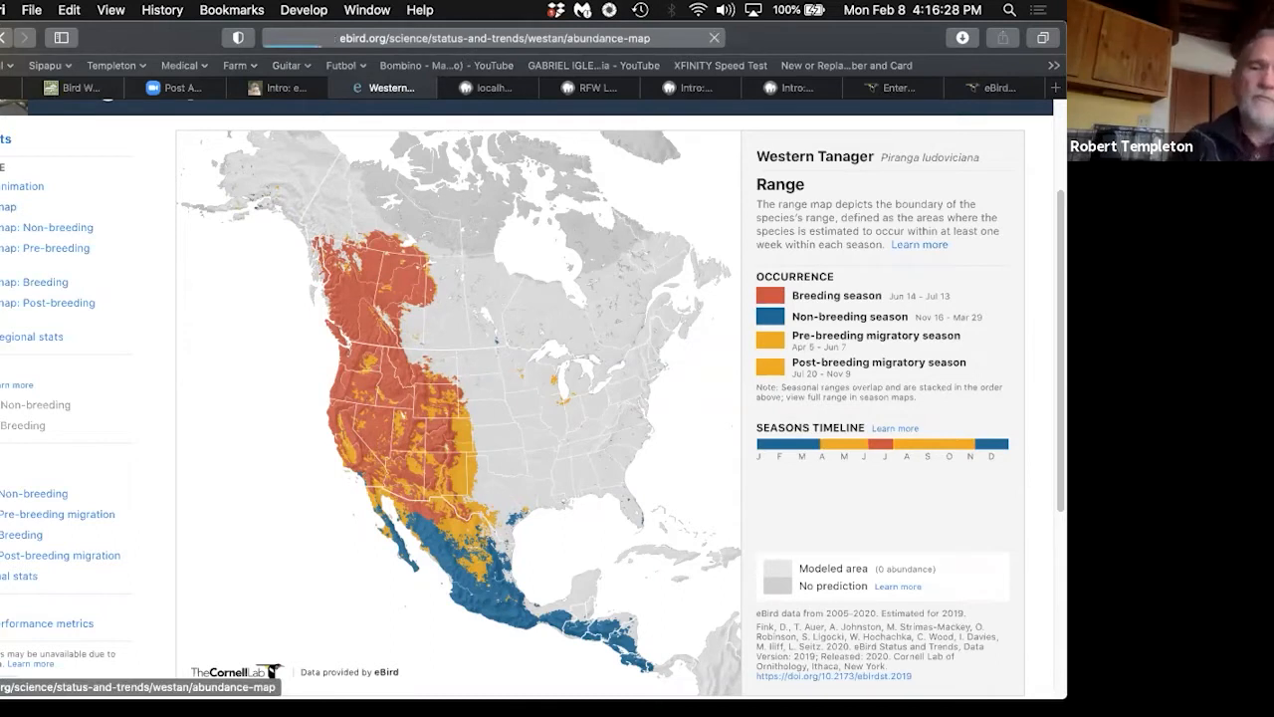
Step: Scroll the Western Tanager abundance map to view the seasonal relative abundance gradients
scroll("down", 3)
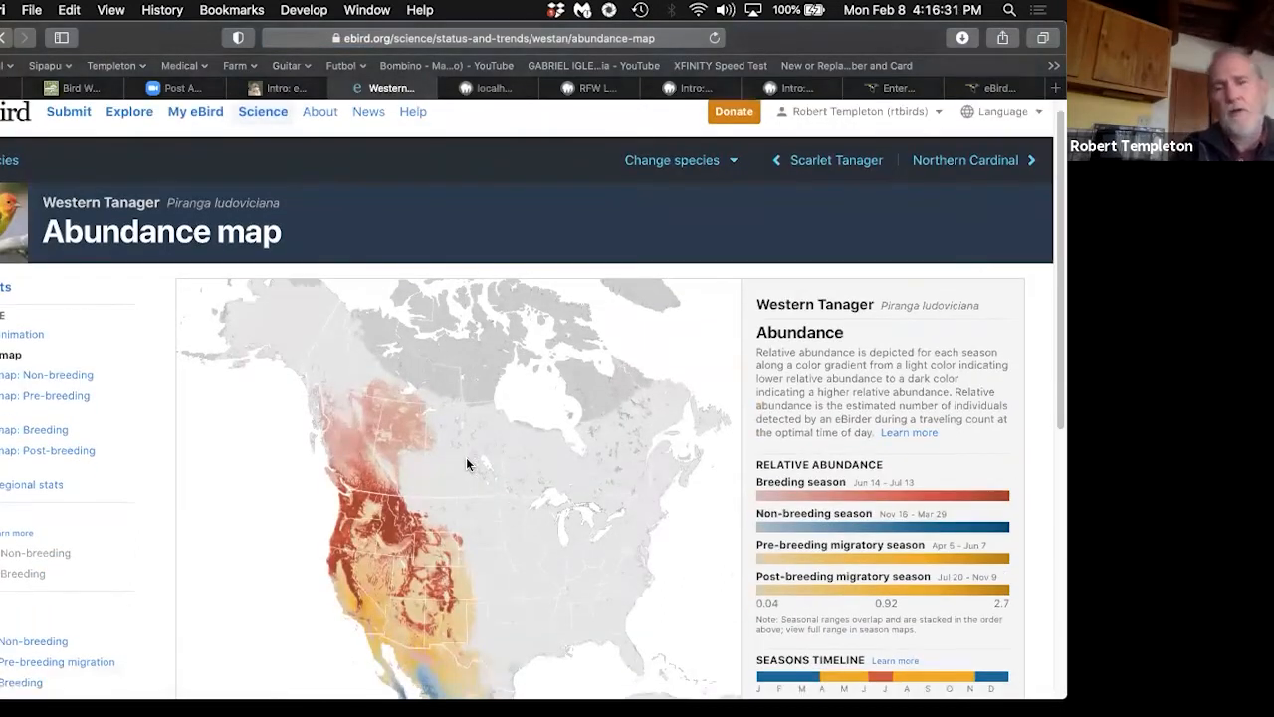
scroll("down", 3)
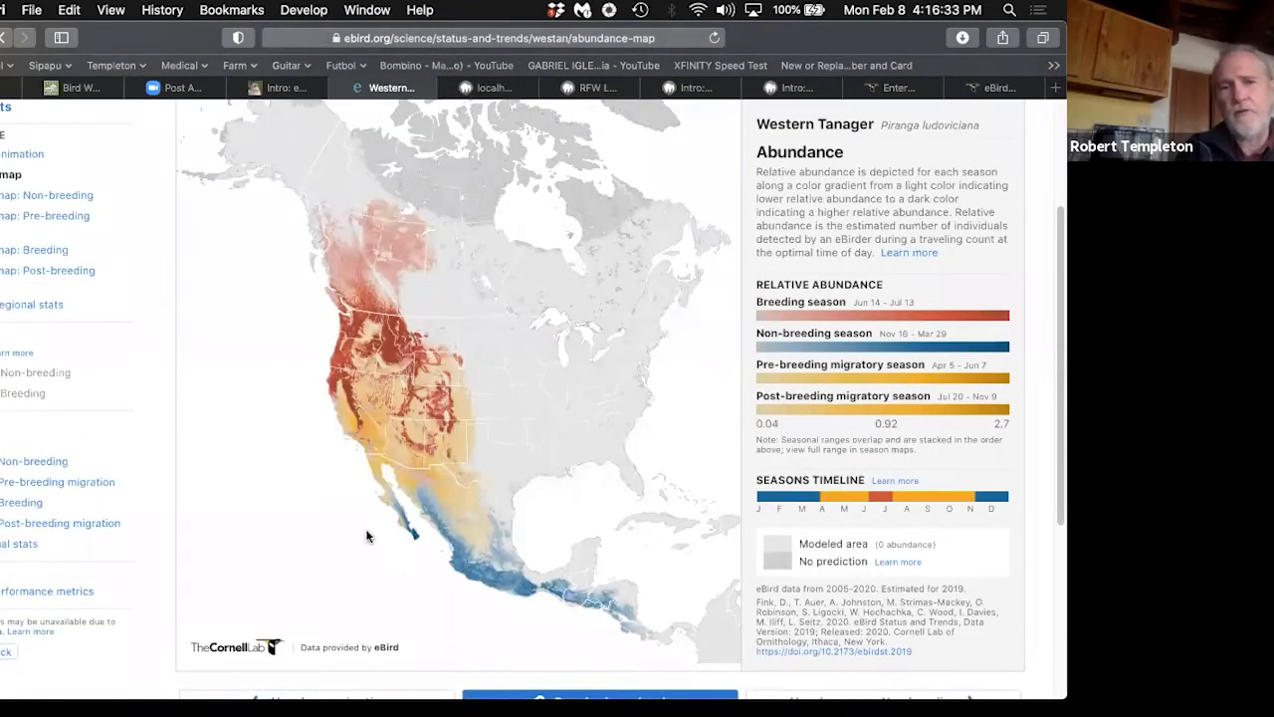
mouse_move(419, 477)
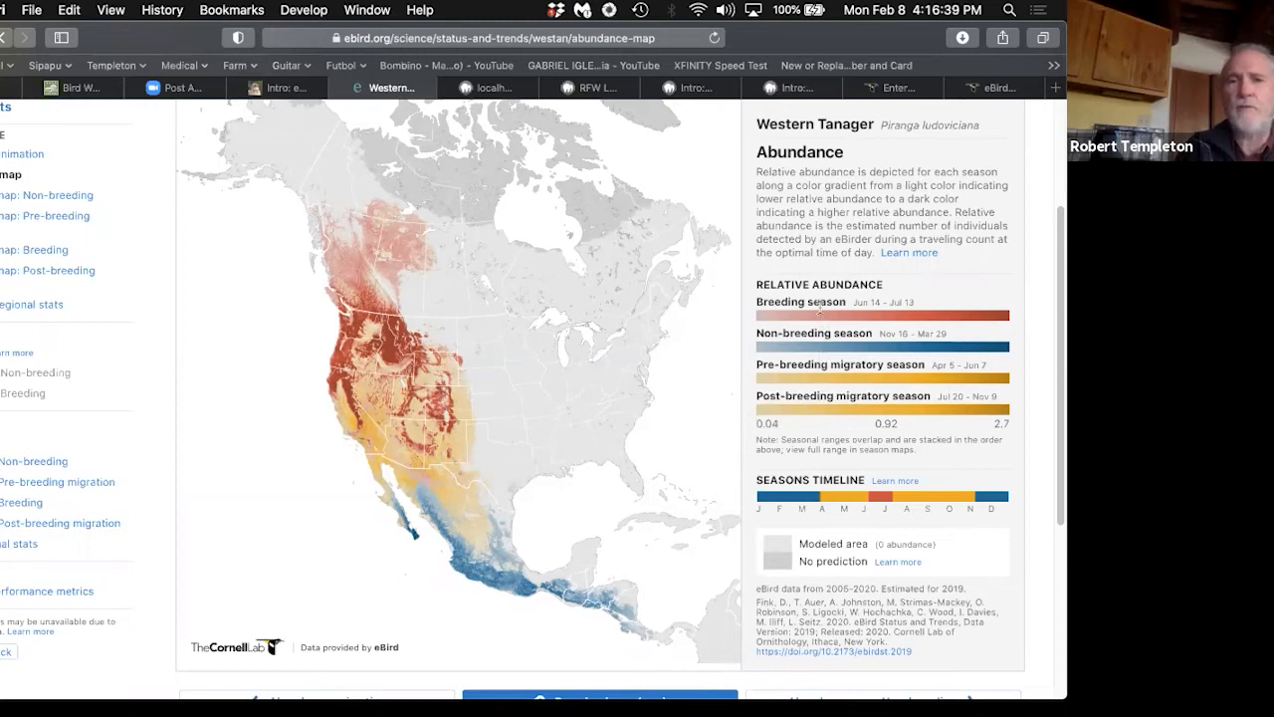
mouse_move(347, 374)
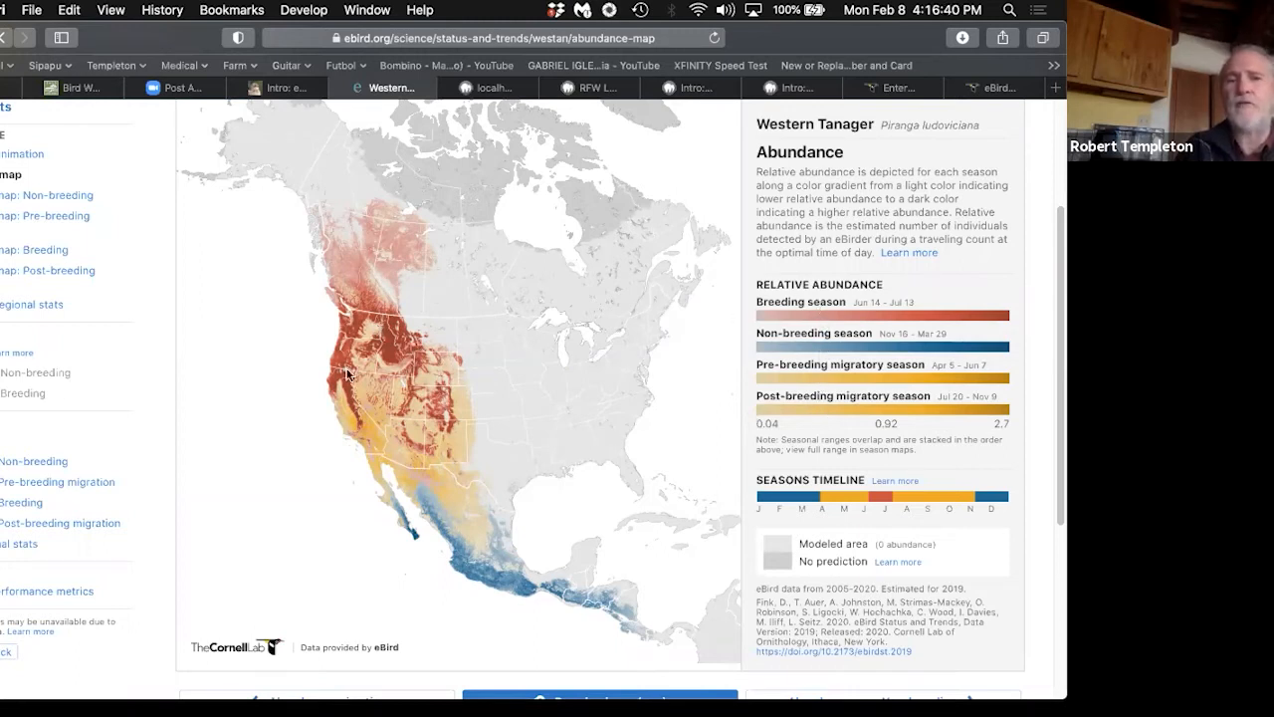
mouse_move(366, 437)
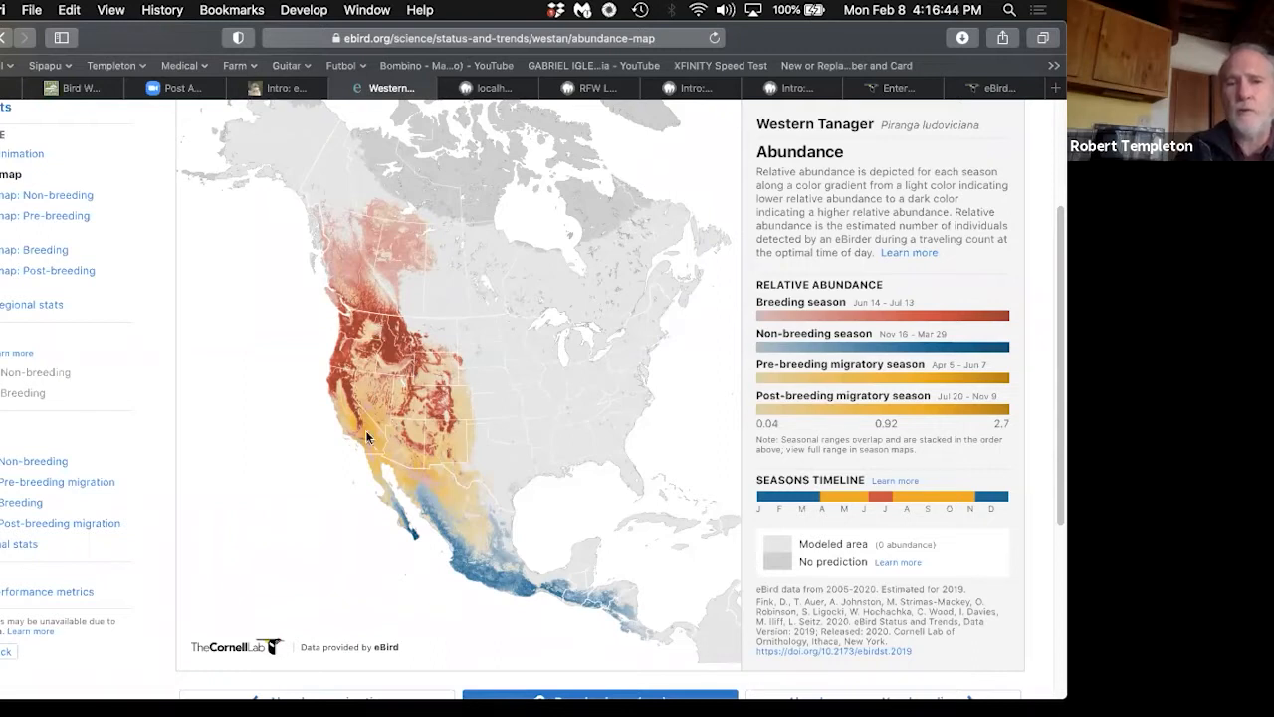
mouse_move(443, 449)
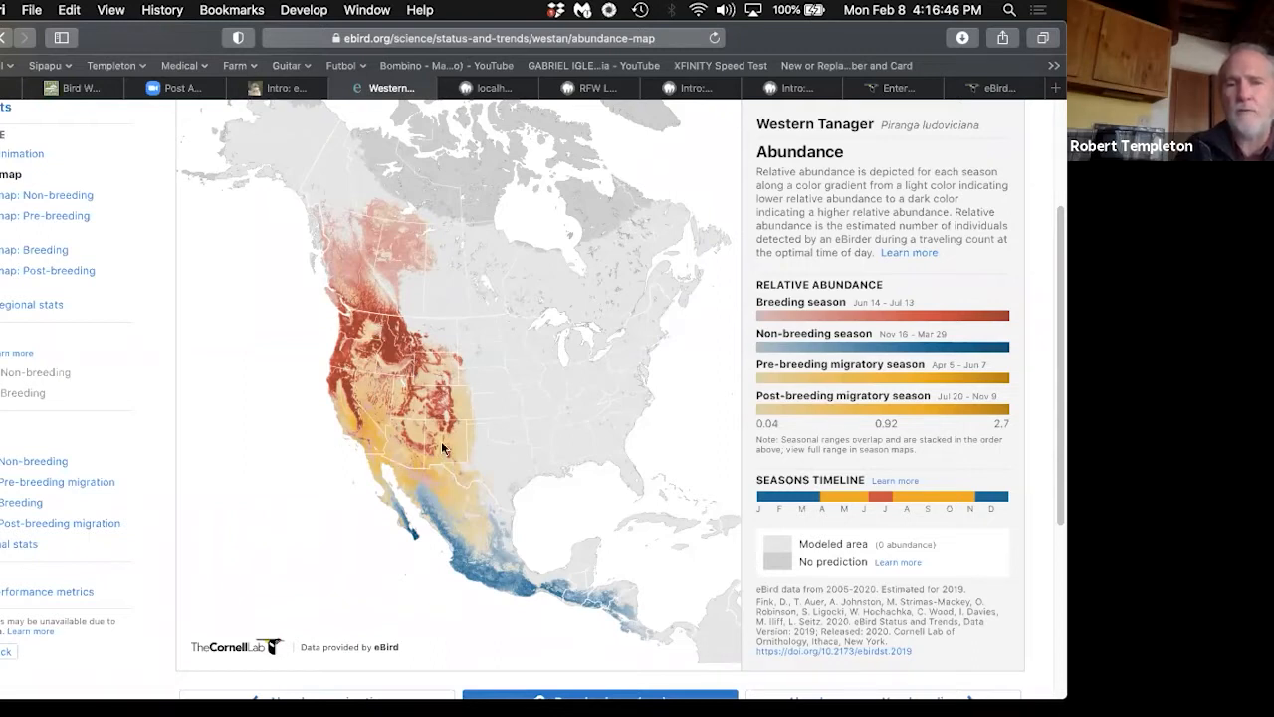
mouse_move(475, 394)
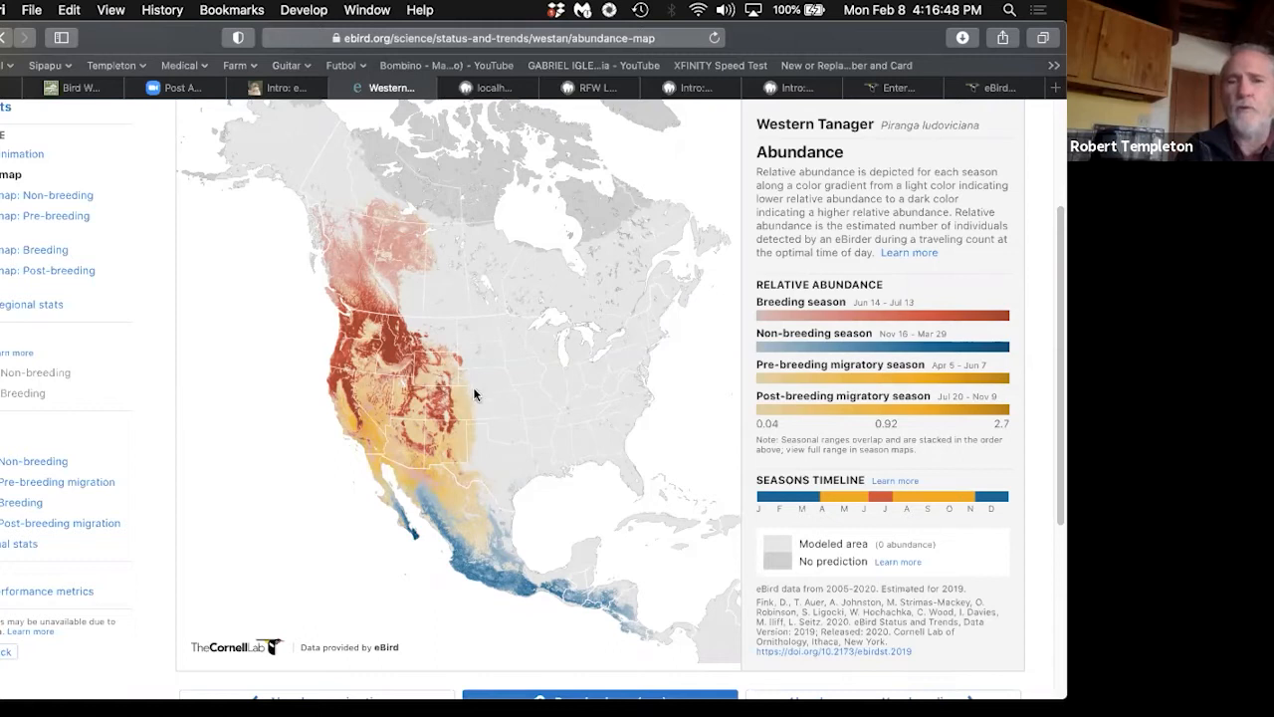
mouse_move(483, 412)
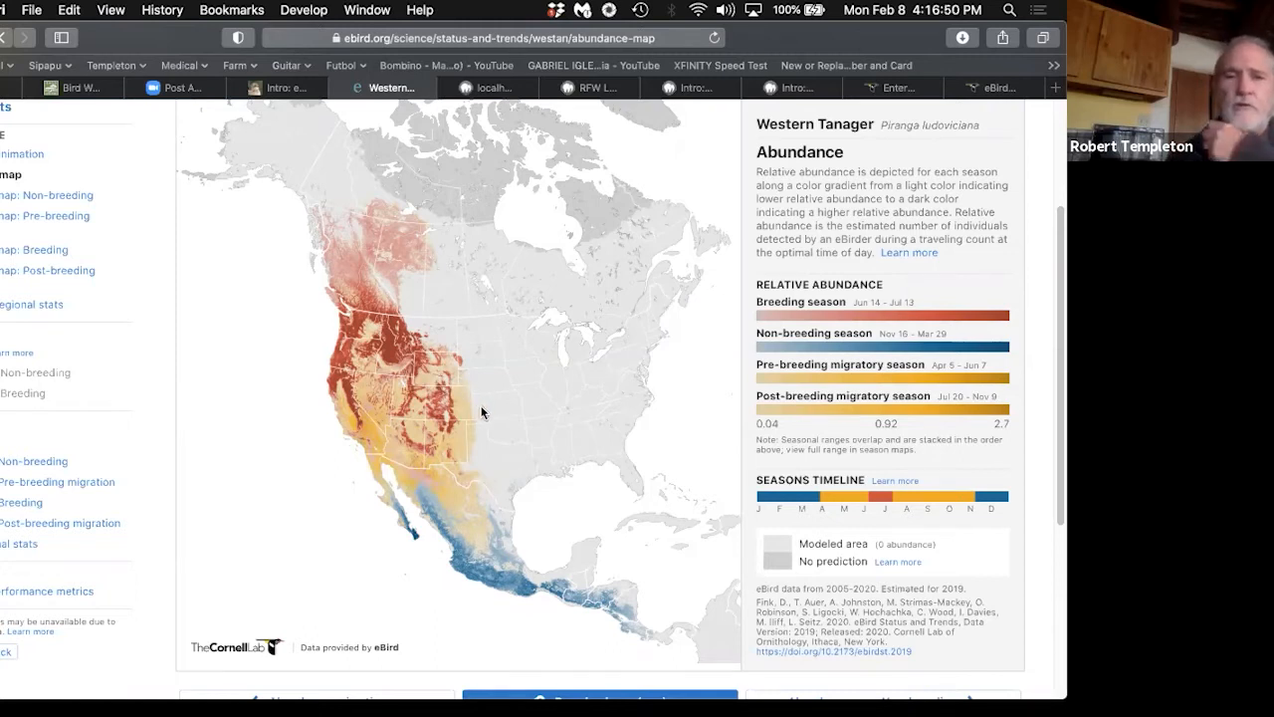
mouse_move(758, 382)
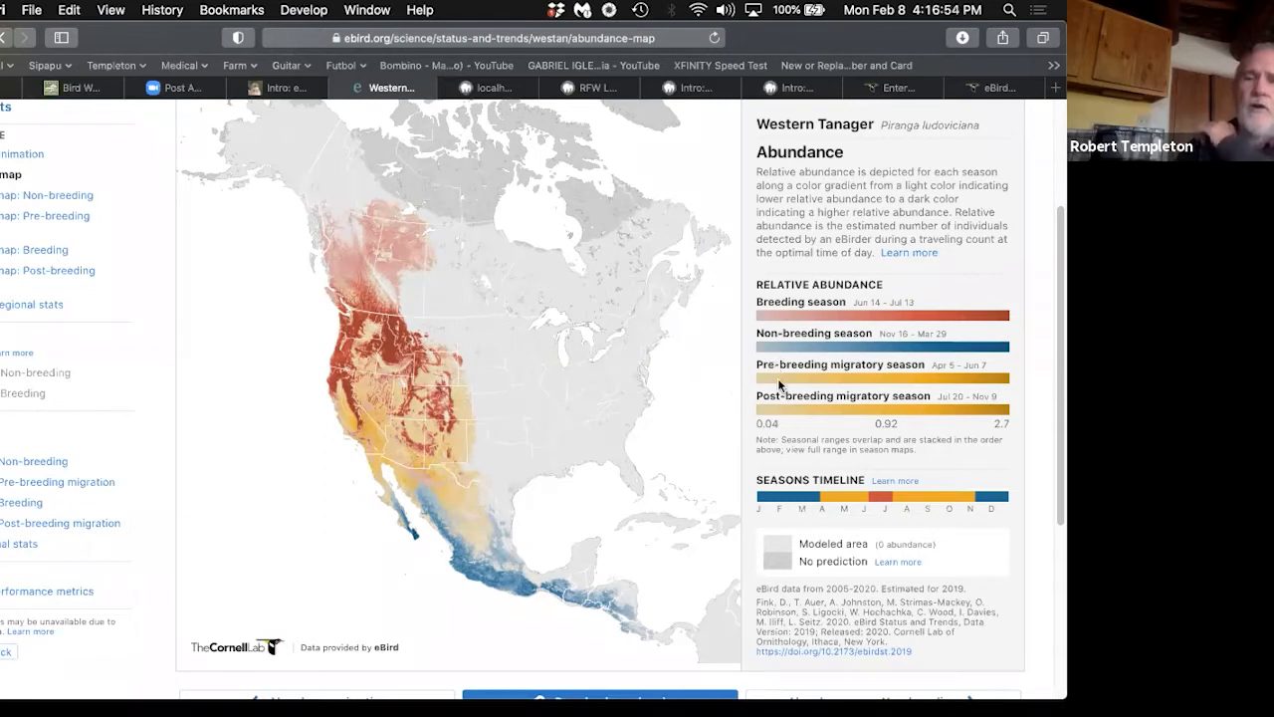
mouse_move(376, 431)
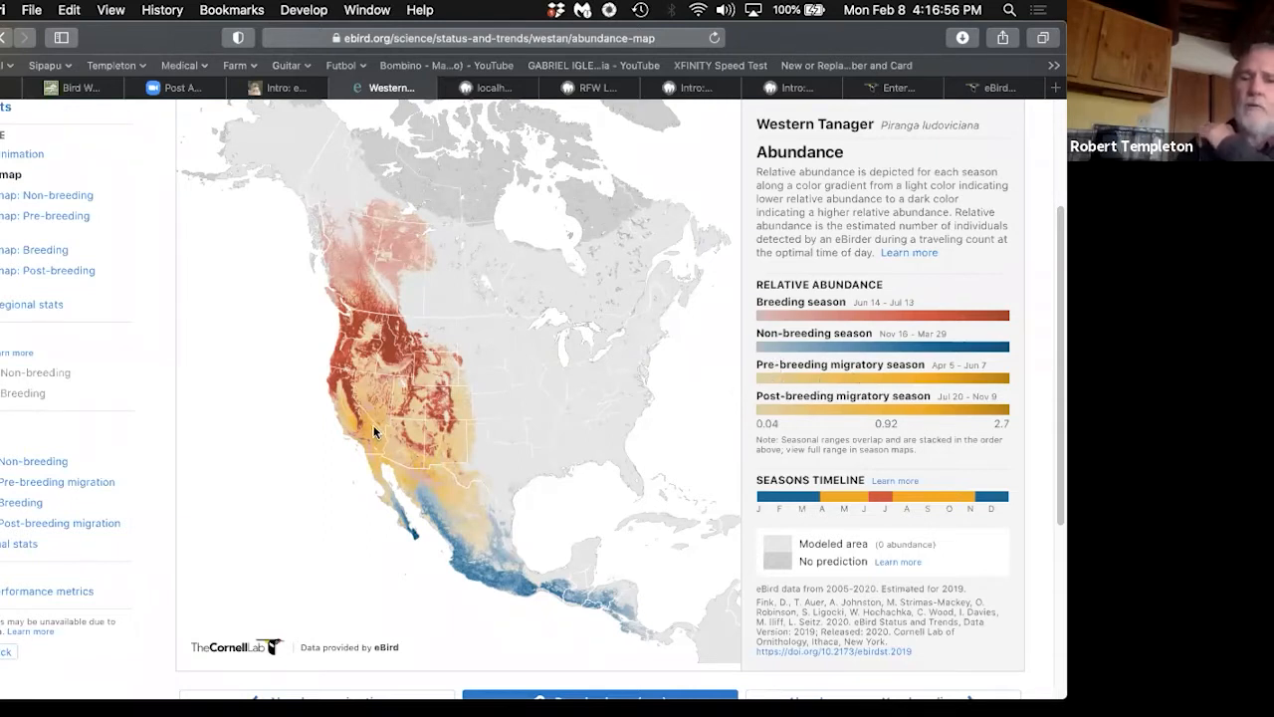
mouse_move(331, 421)
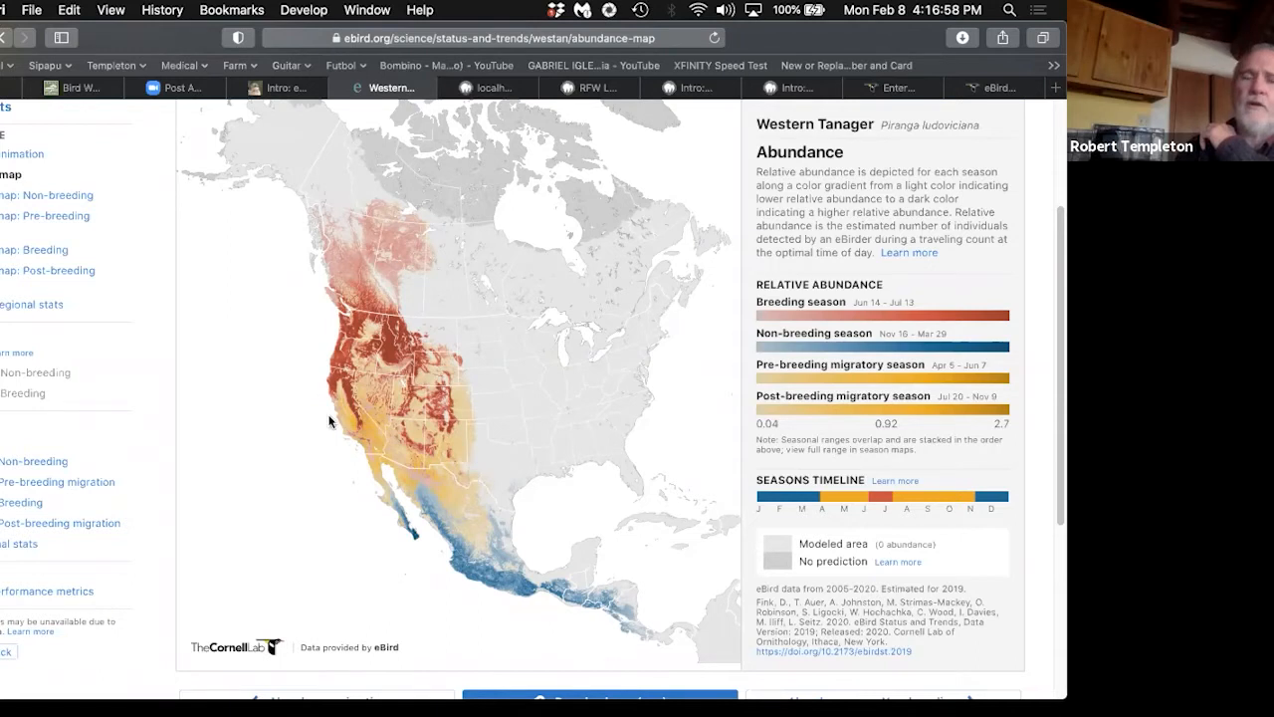
mouse_move(405, 403)
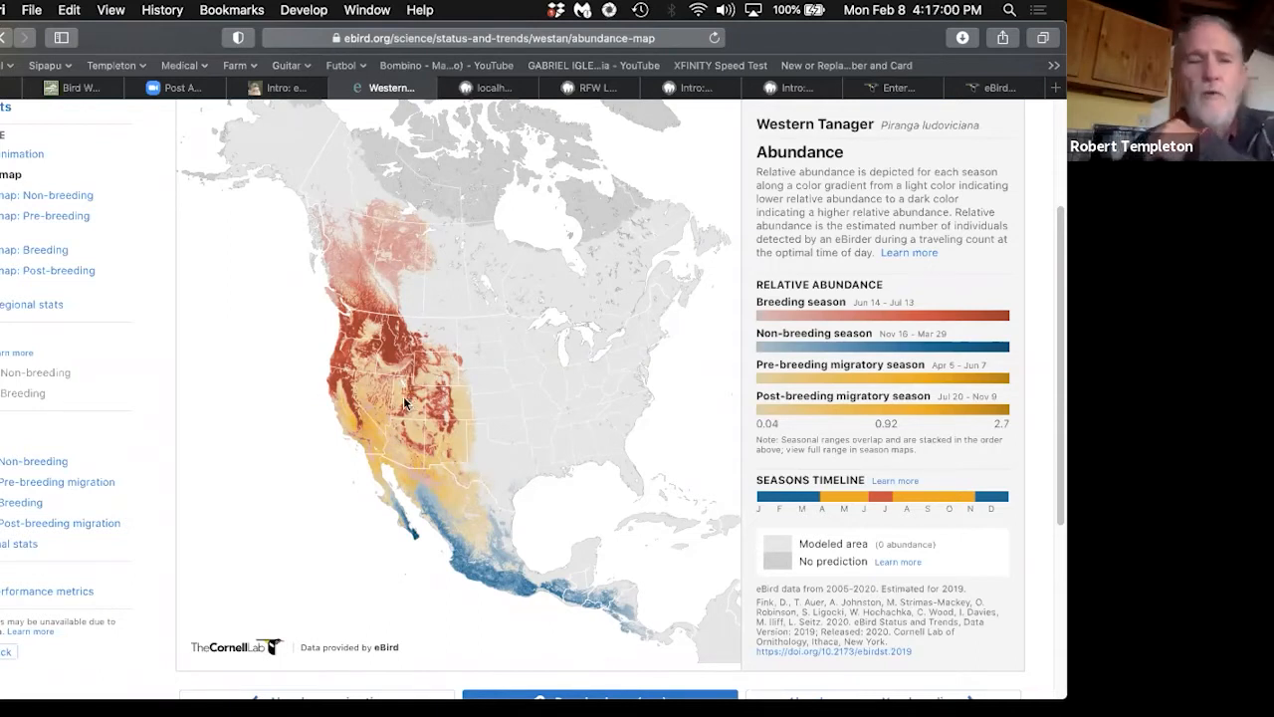
mouse_move(336, 368)
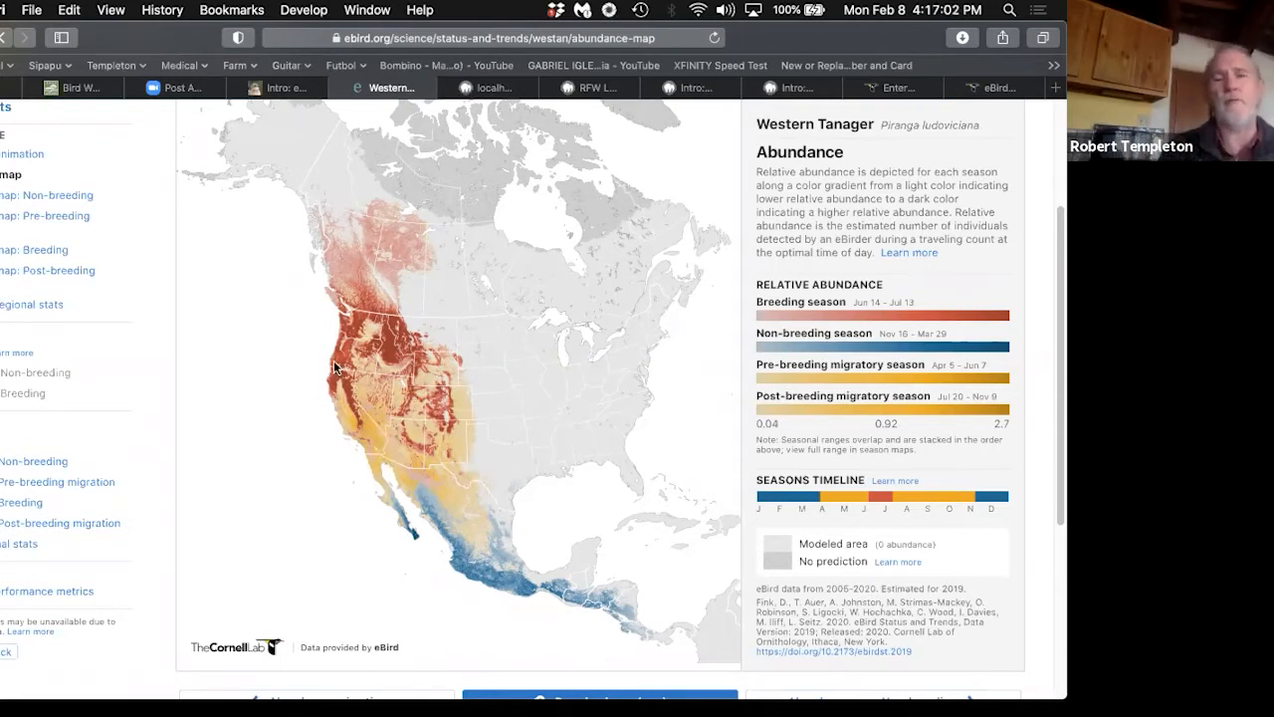
mouse_move(458, 508)
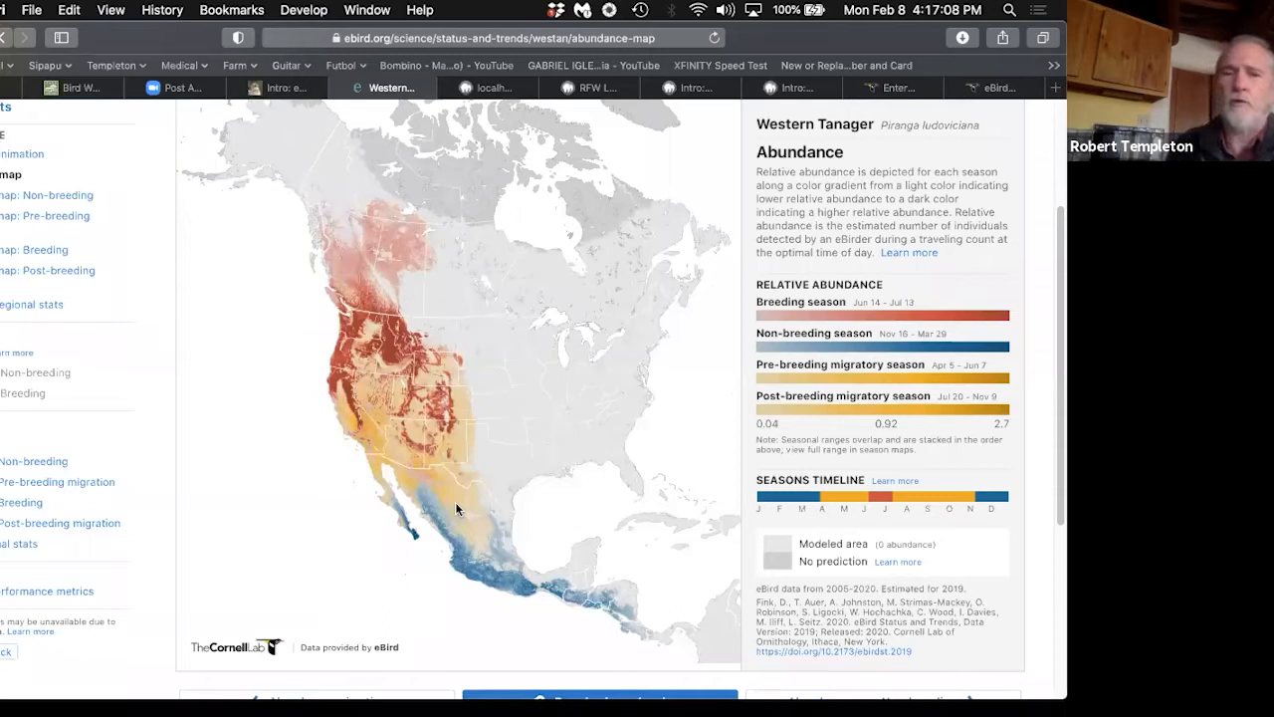
mouse_move(95, 154)
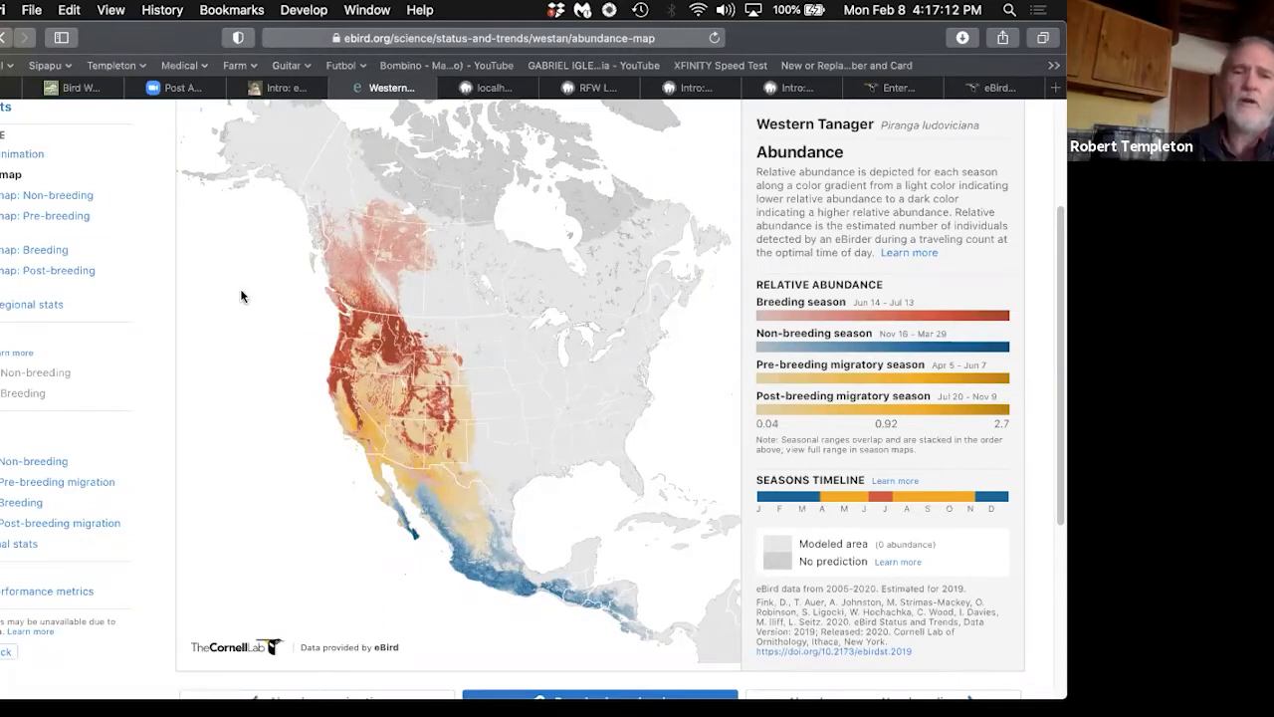
mouse_move(333, 279)
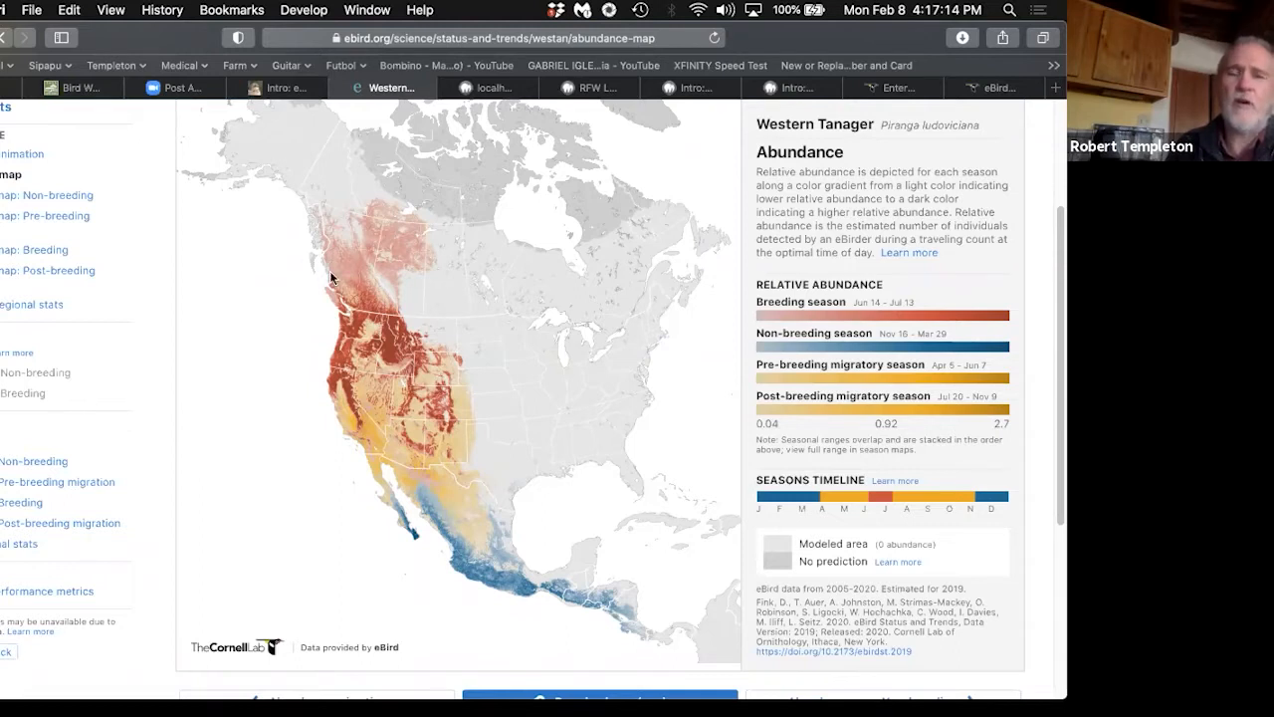
mouse_move(487, 426)
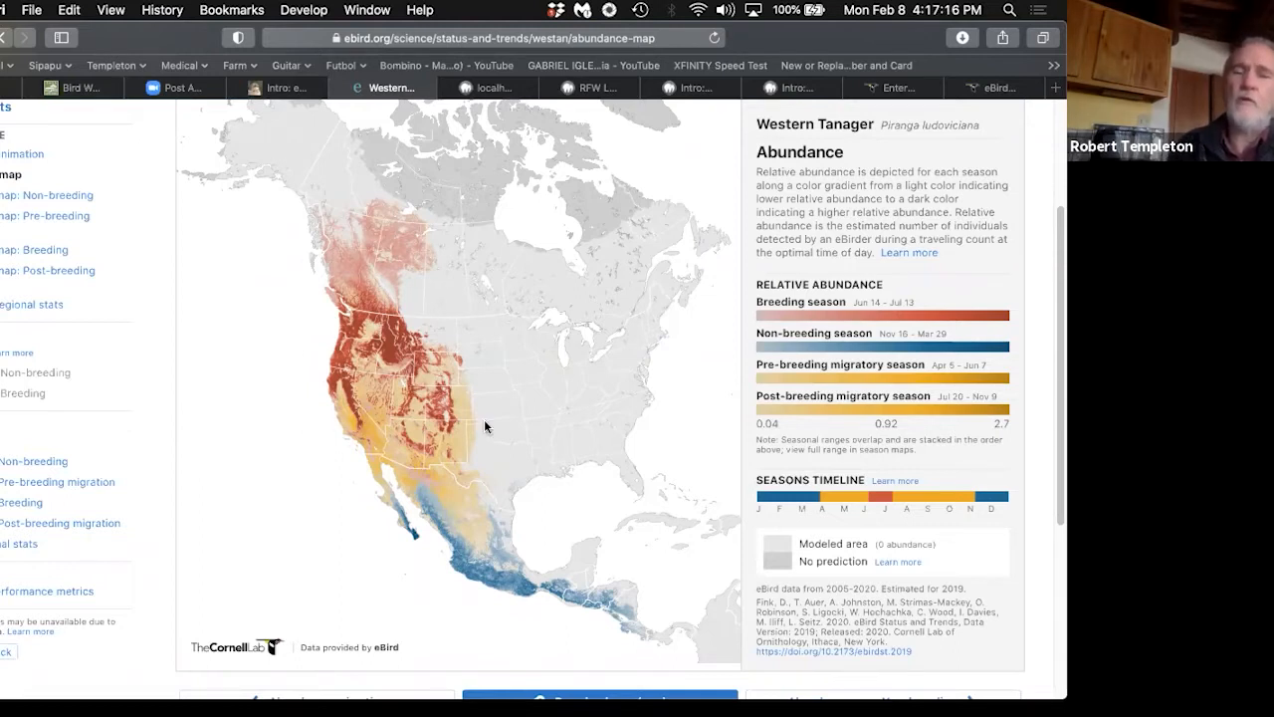
mouse_move(322, 489)
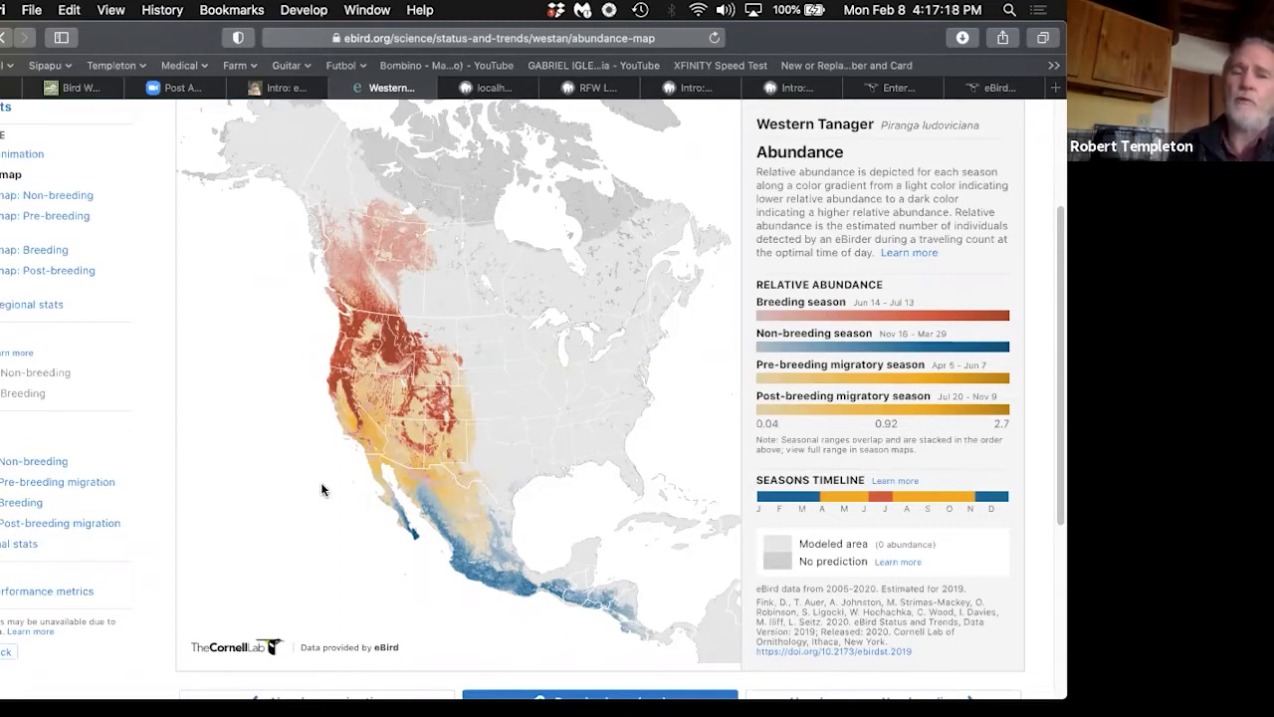
mouse_move(302, 402)
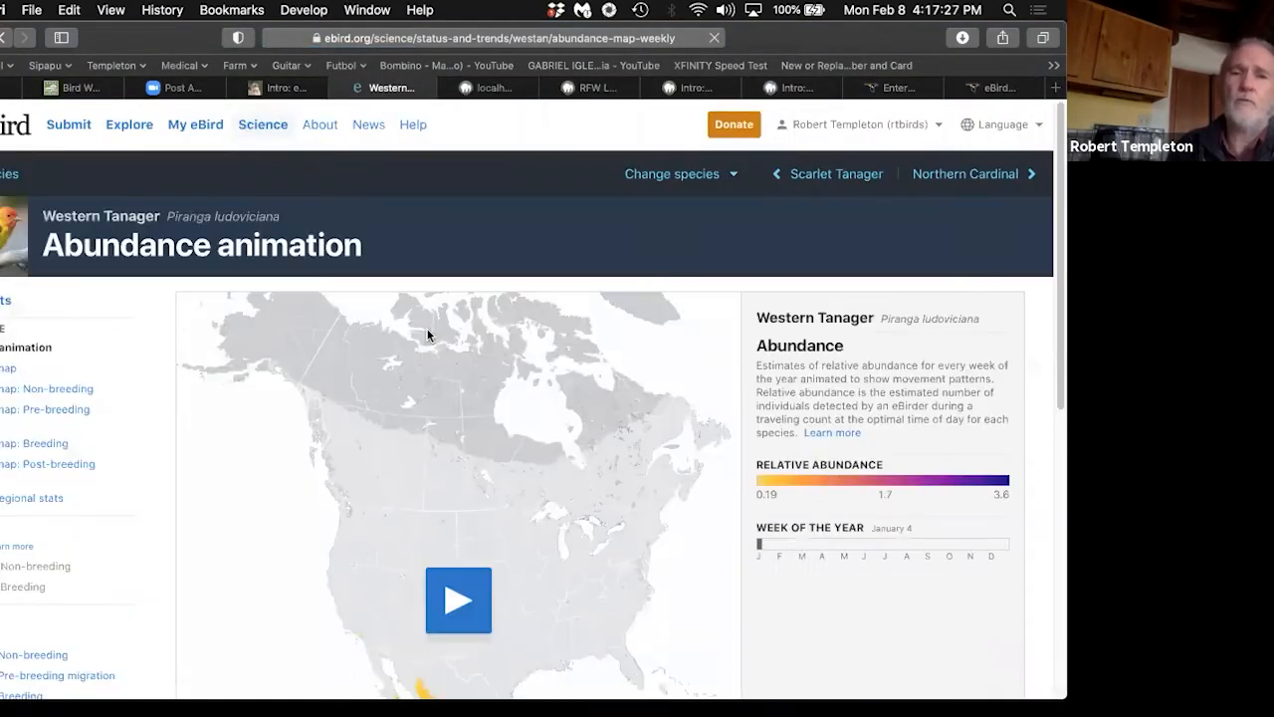
Step: Start the Western Tanager weekly abundance animation, beginning at January 4 over Mexico
left_click(458, 599)
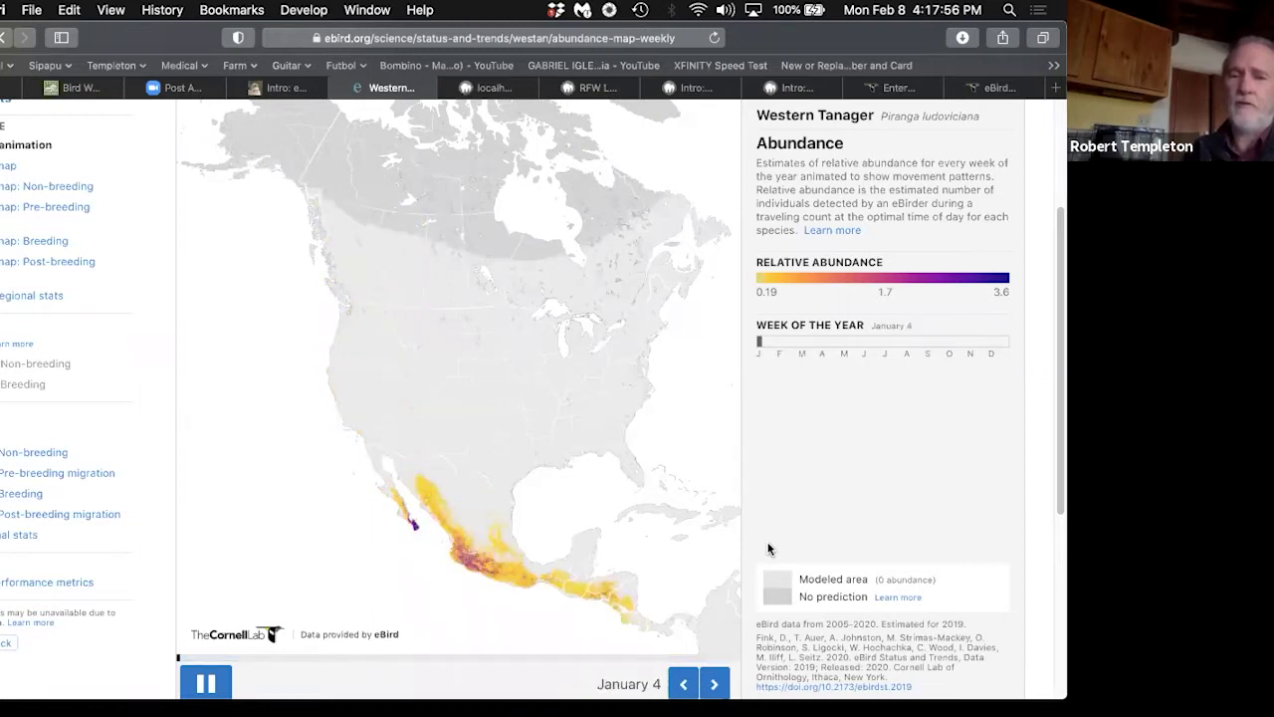
Step: Advance the Western Tanager animation week by week through the year, then reopen the Abundance map
left_click(715, 684)
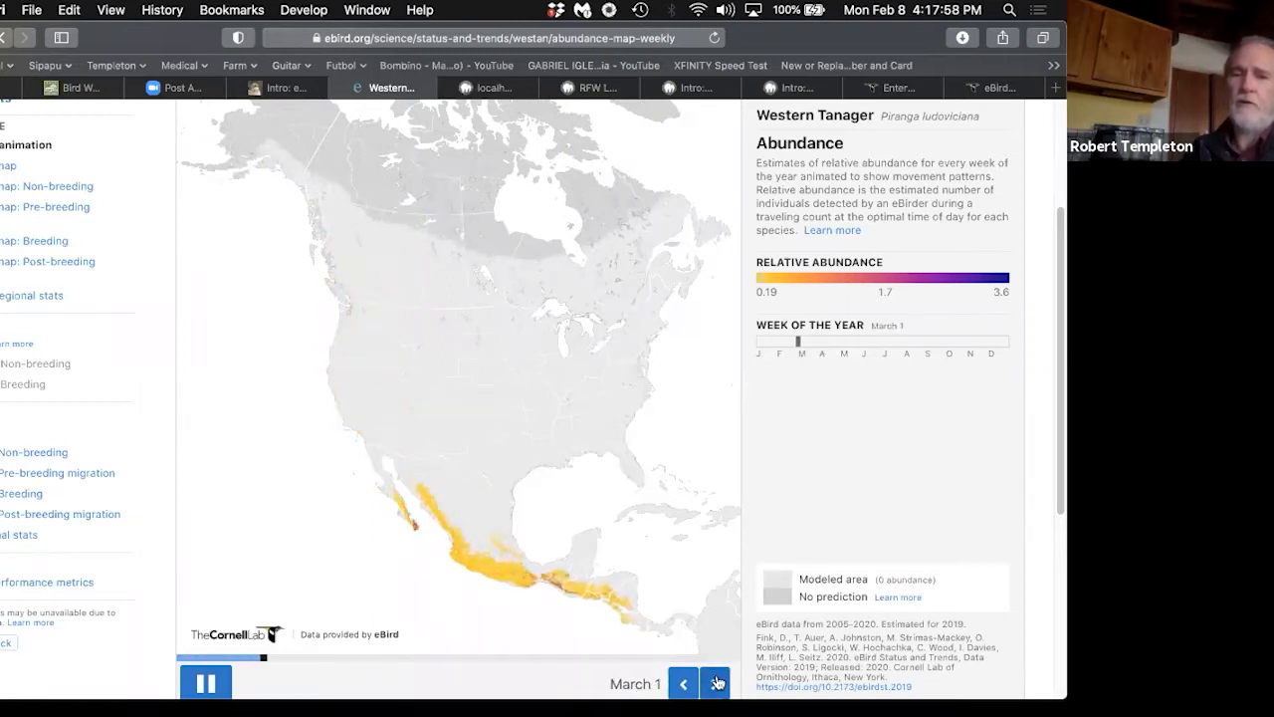
left_click(715, 684)
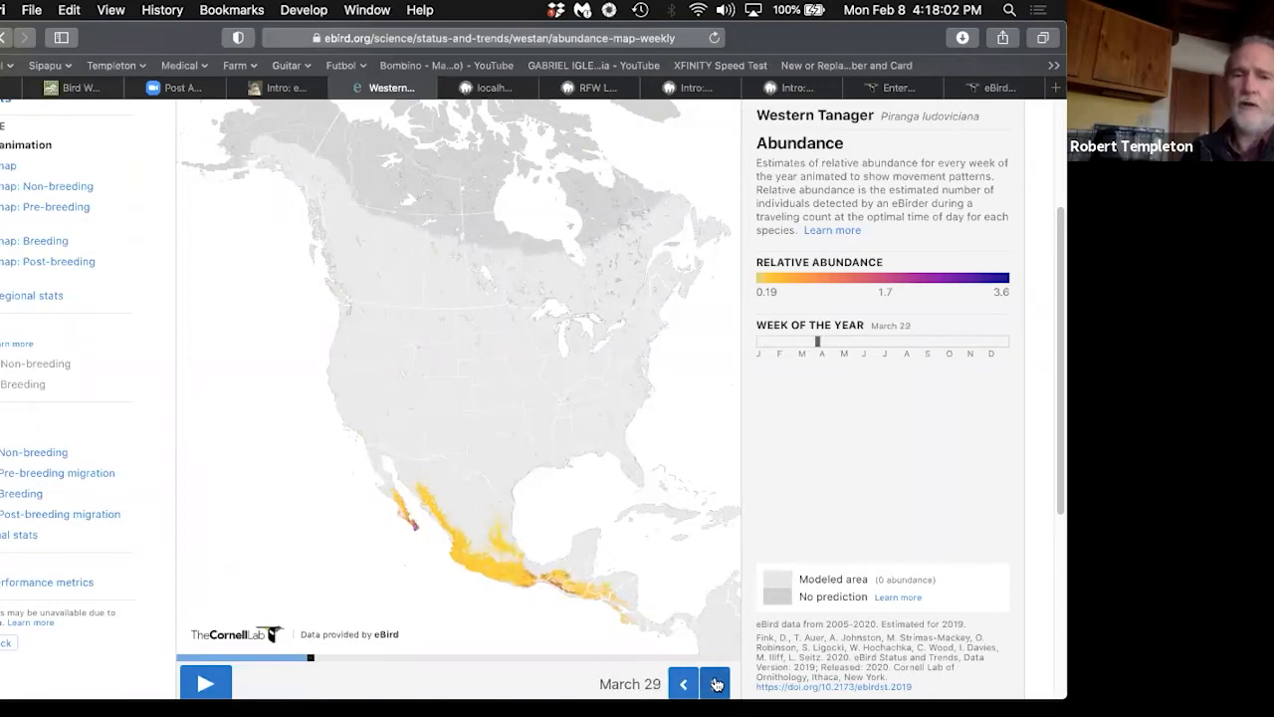
left_click(716, 684)
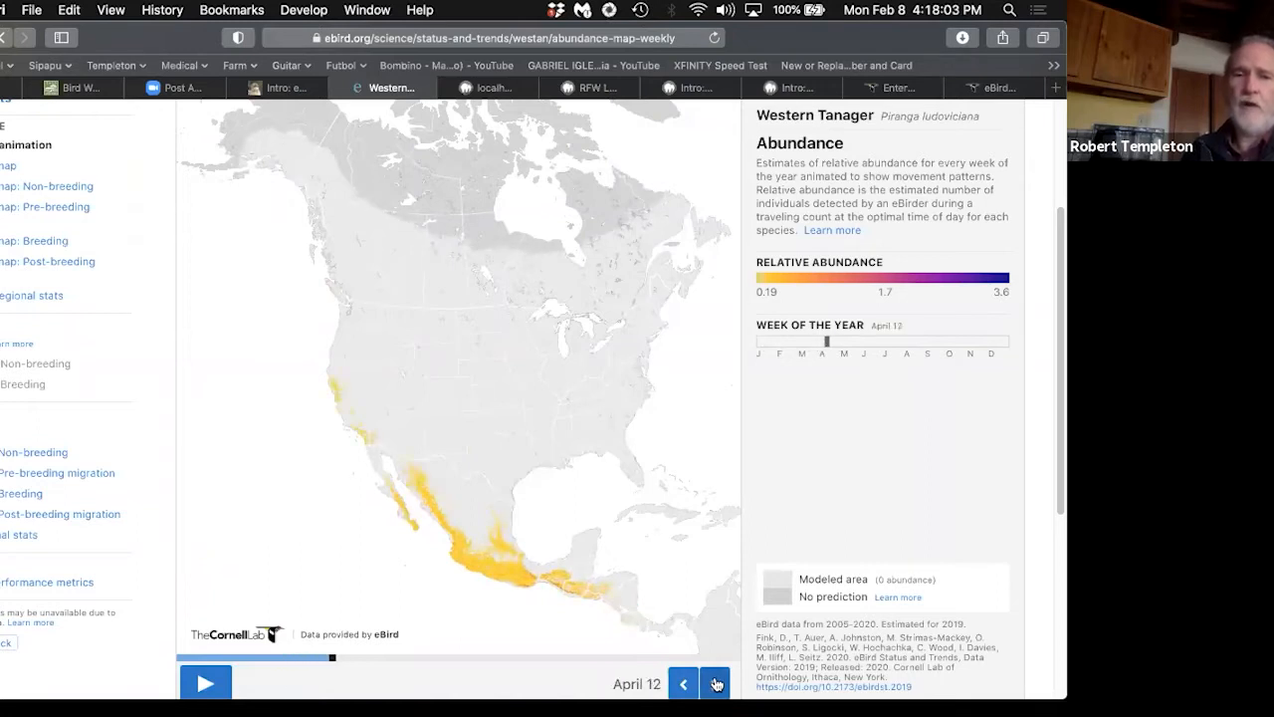
left_click(716, 683)
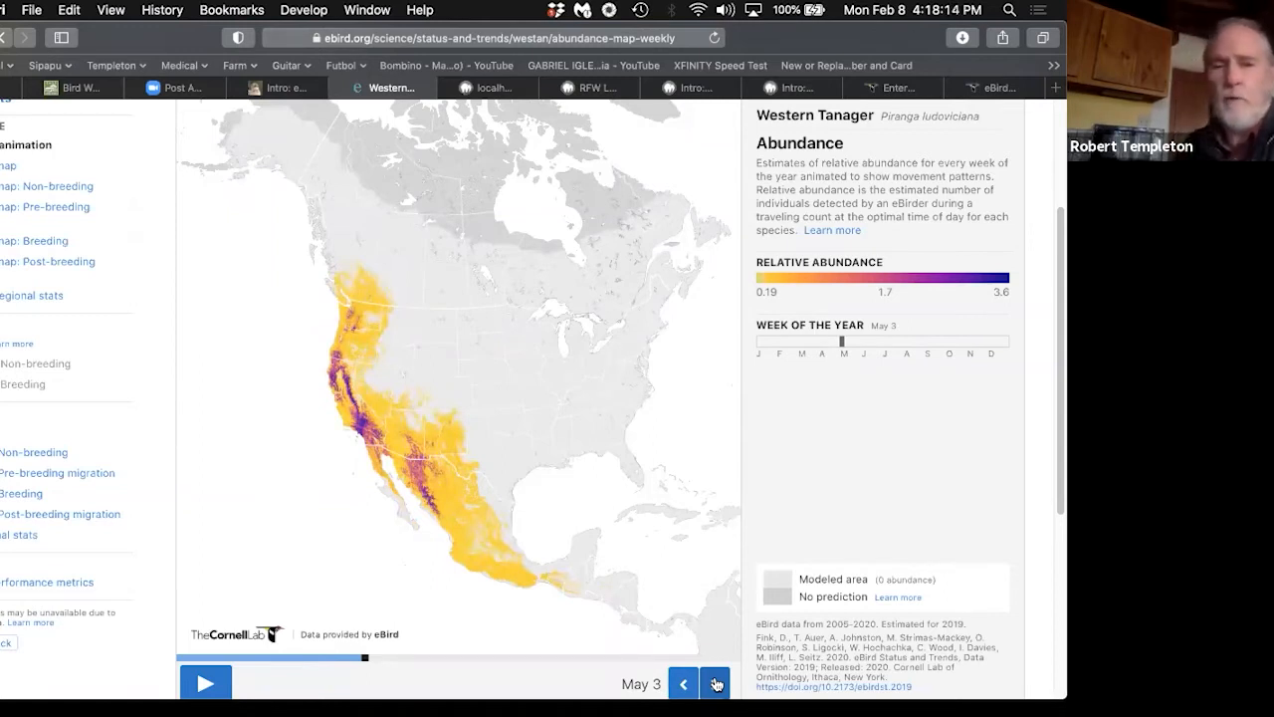
left_click(715, 684)
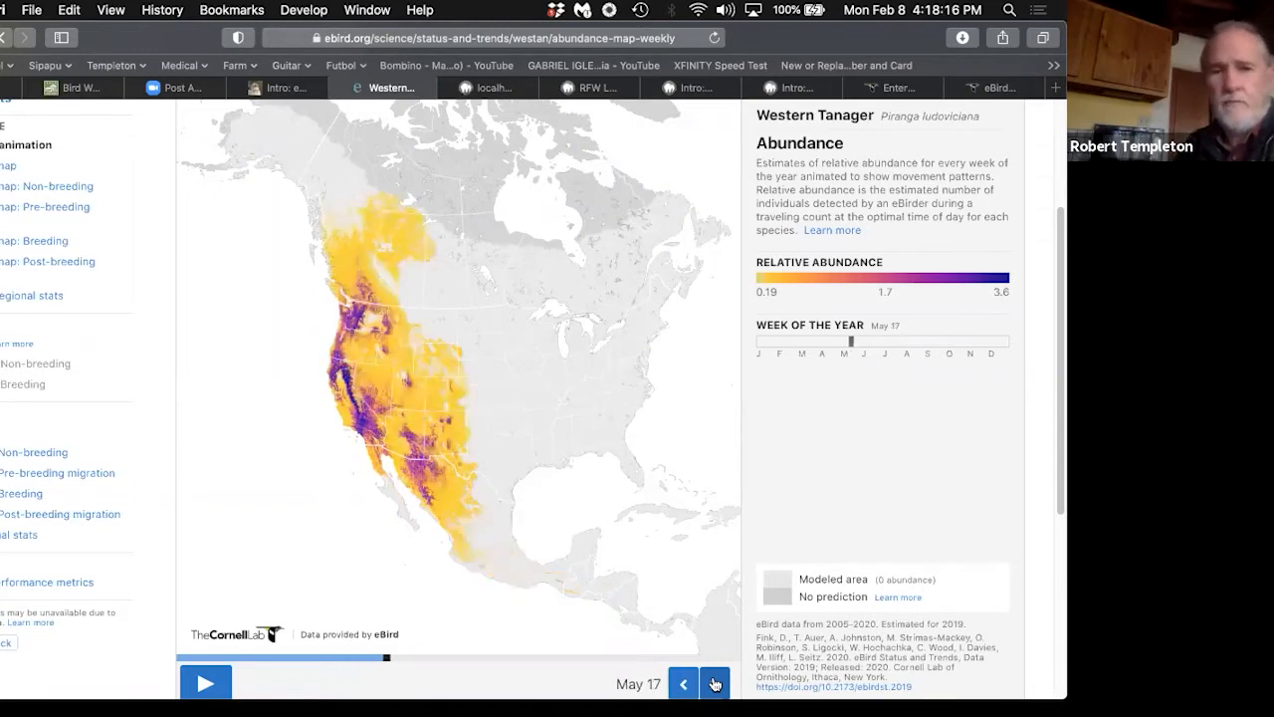
left_click(715, 684)
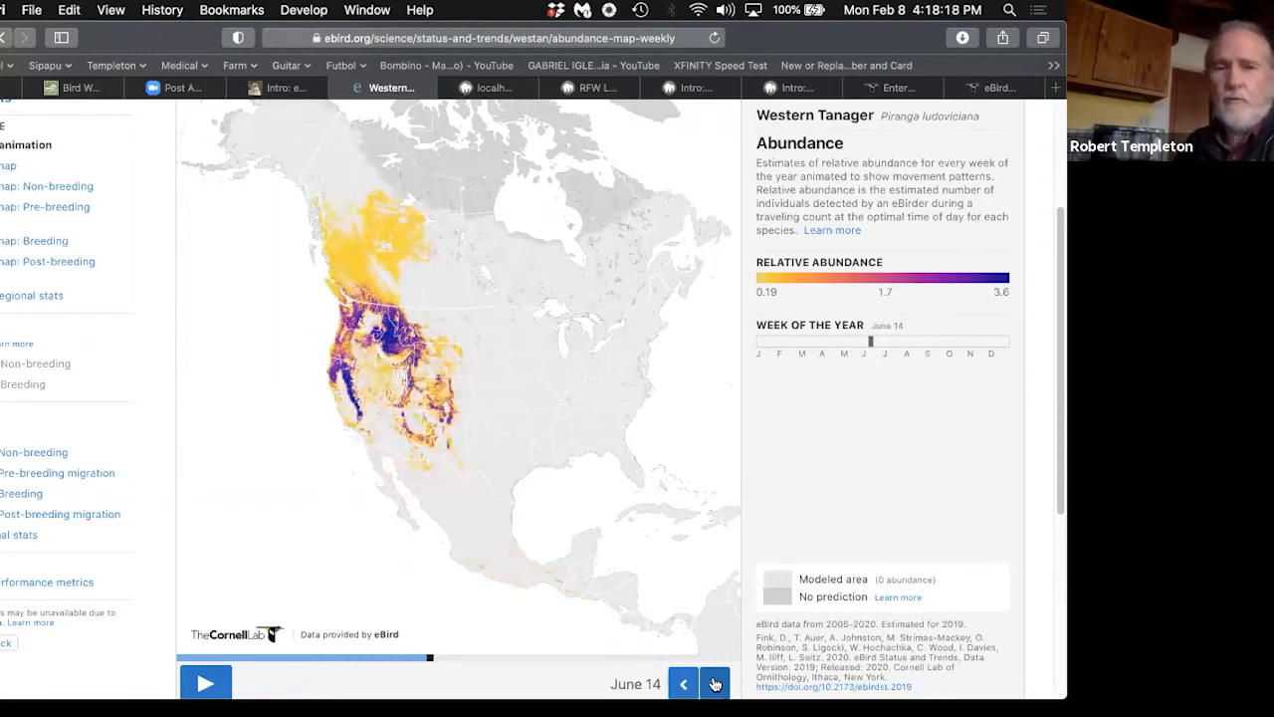
left_click(715, 684)
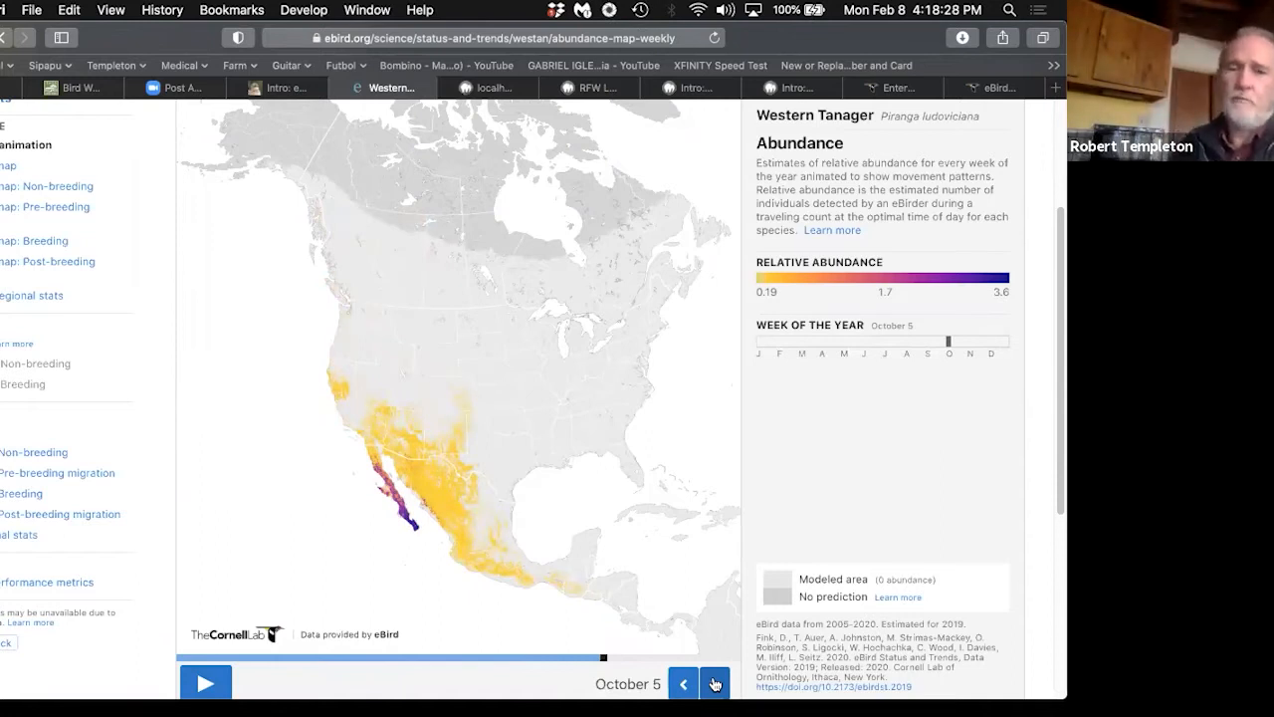
mouse_move(412, 441)
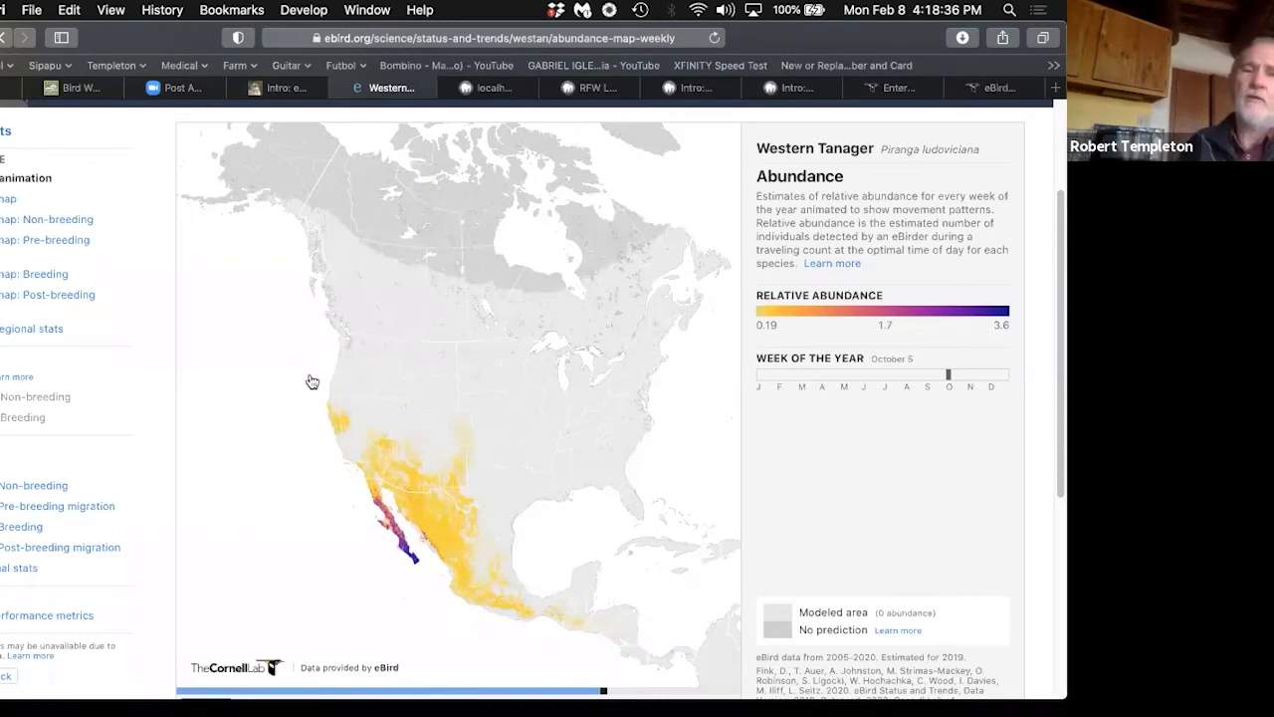
scroll("up", 3)
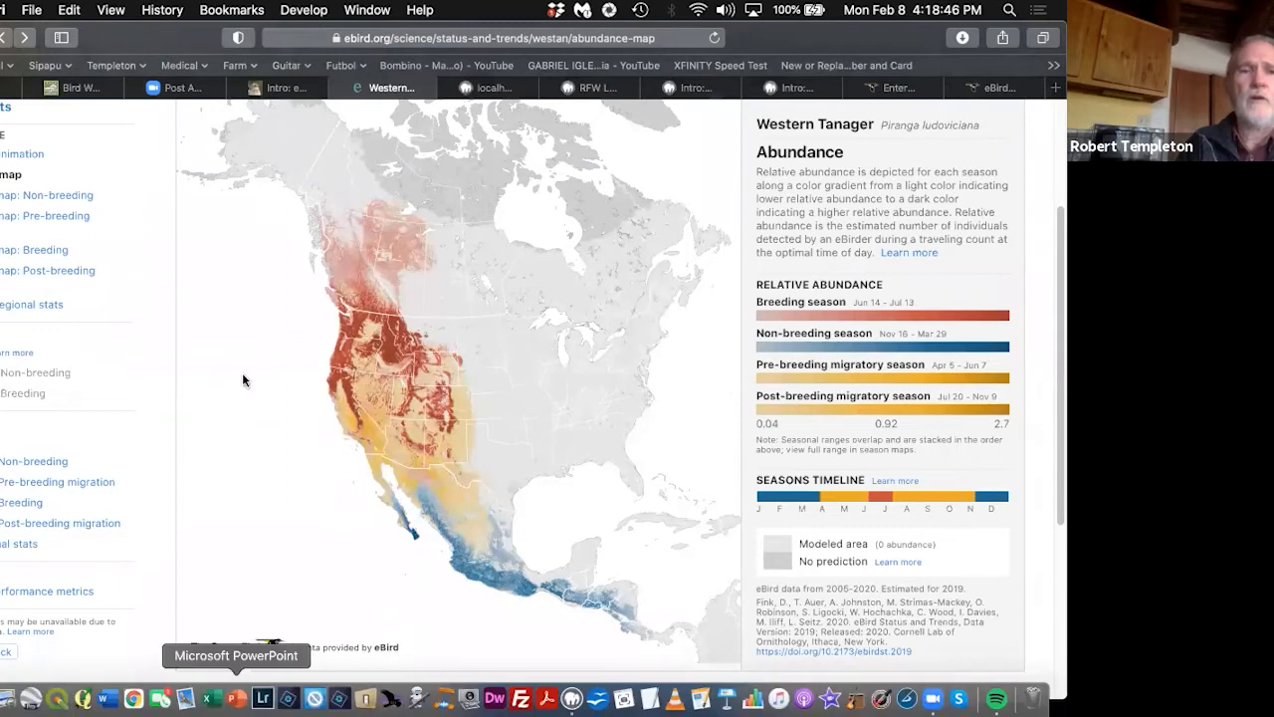
Step: Go to the eBird Science page and scroll down to the Status and Trends section
scroll("up", 3)
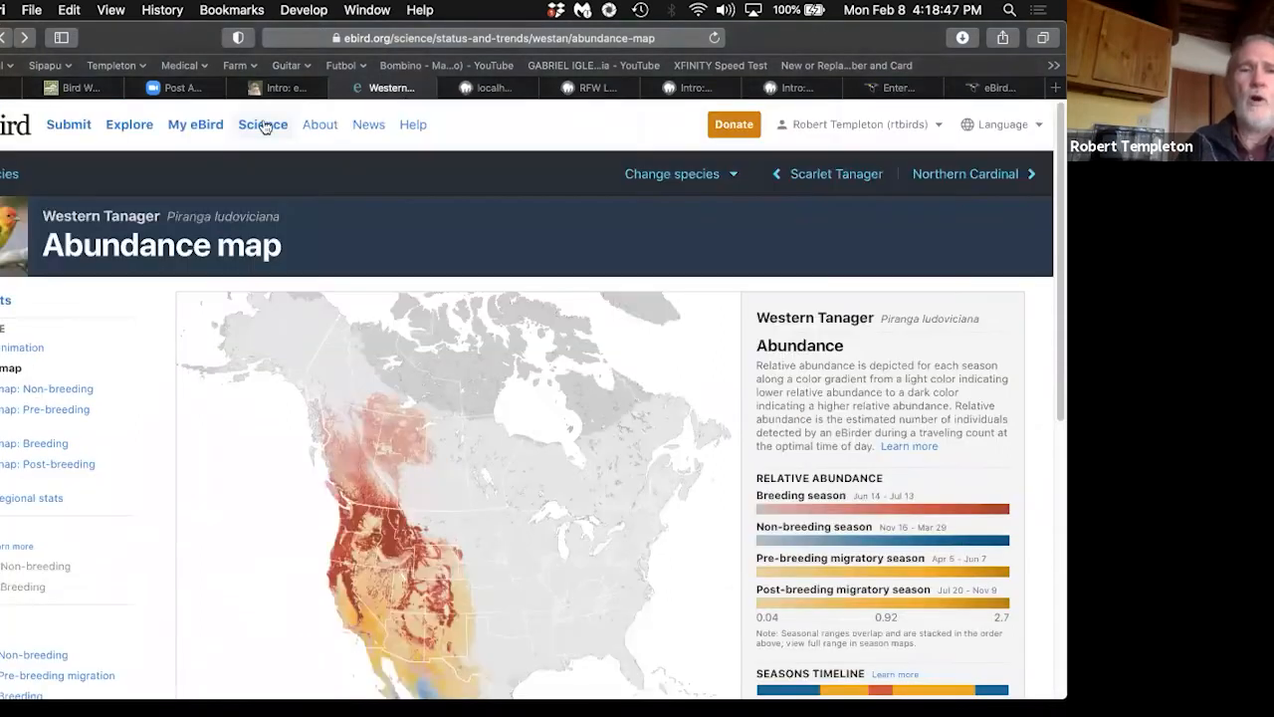
left_click(261, 125)
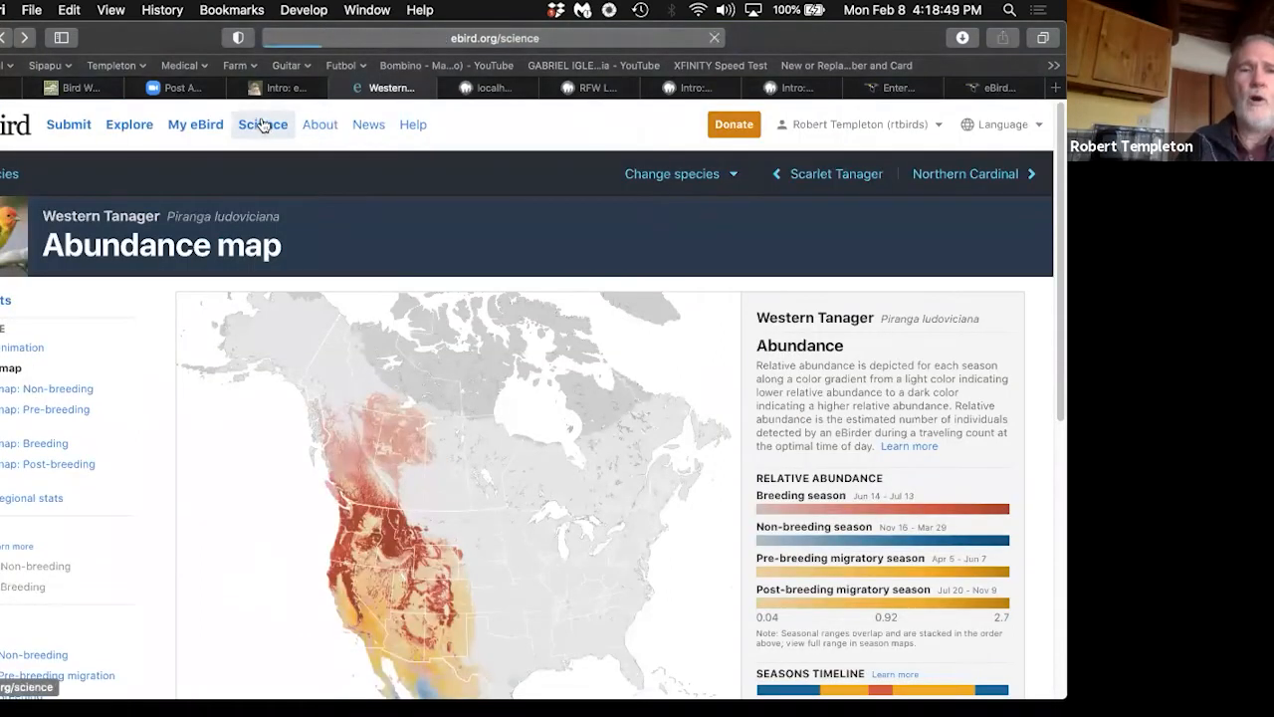
left_click(262, 123)
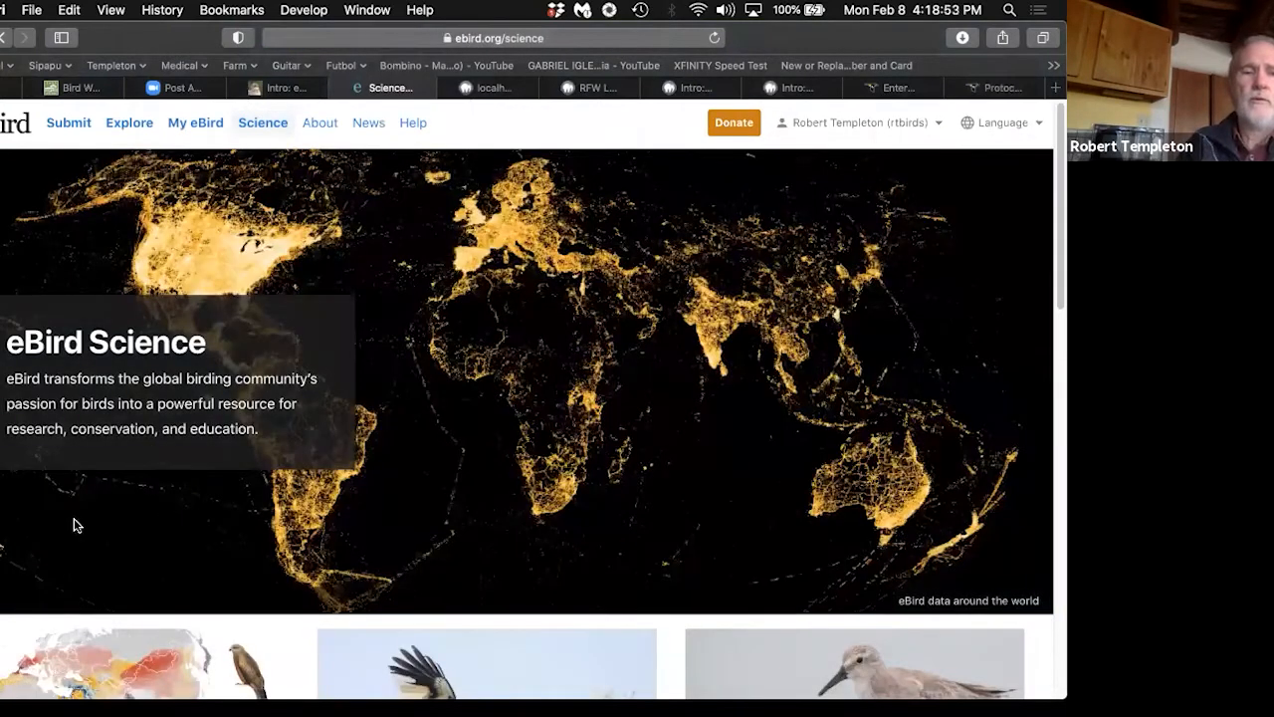
scroll("down", 3)
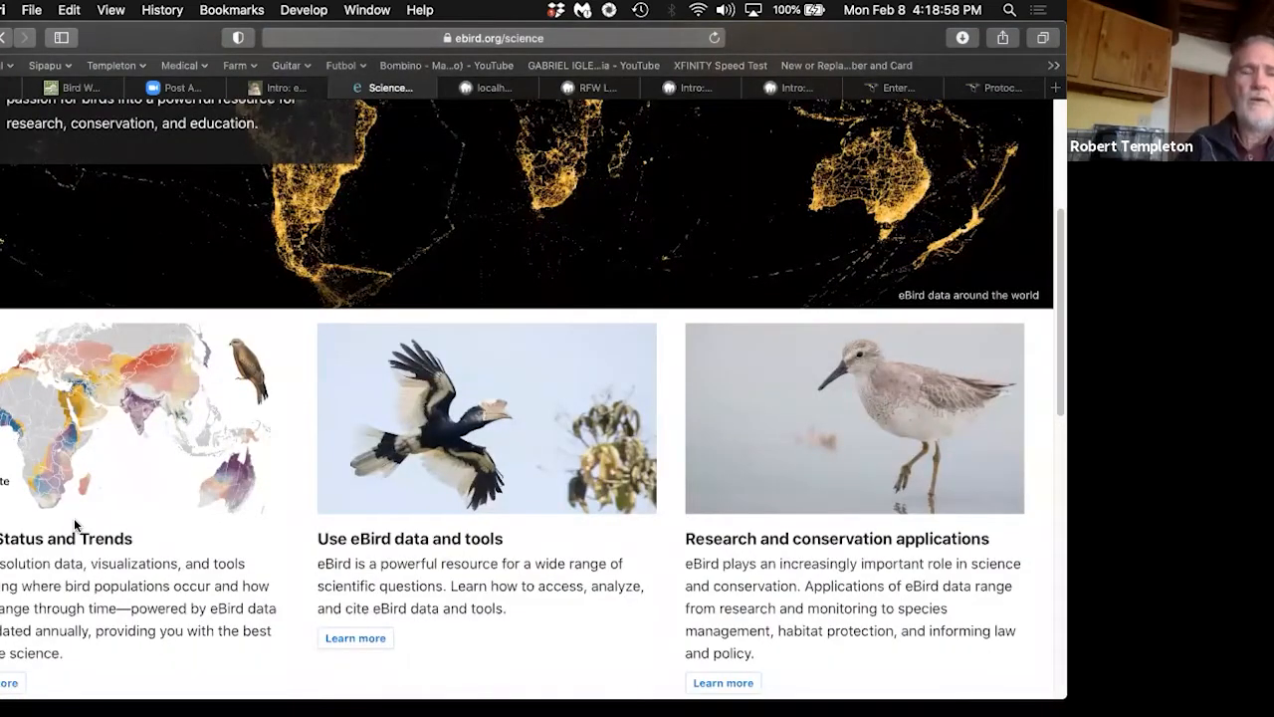
scroll("down", 3)
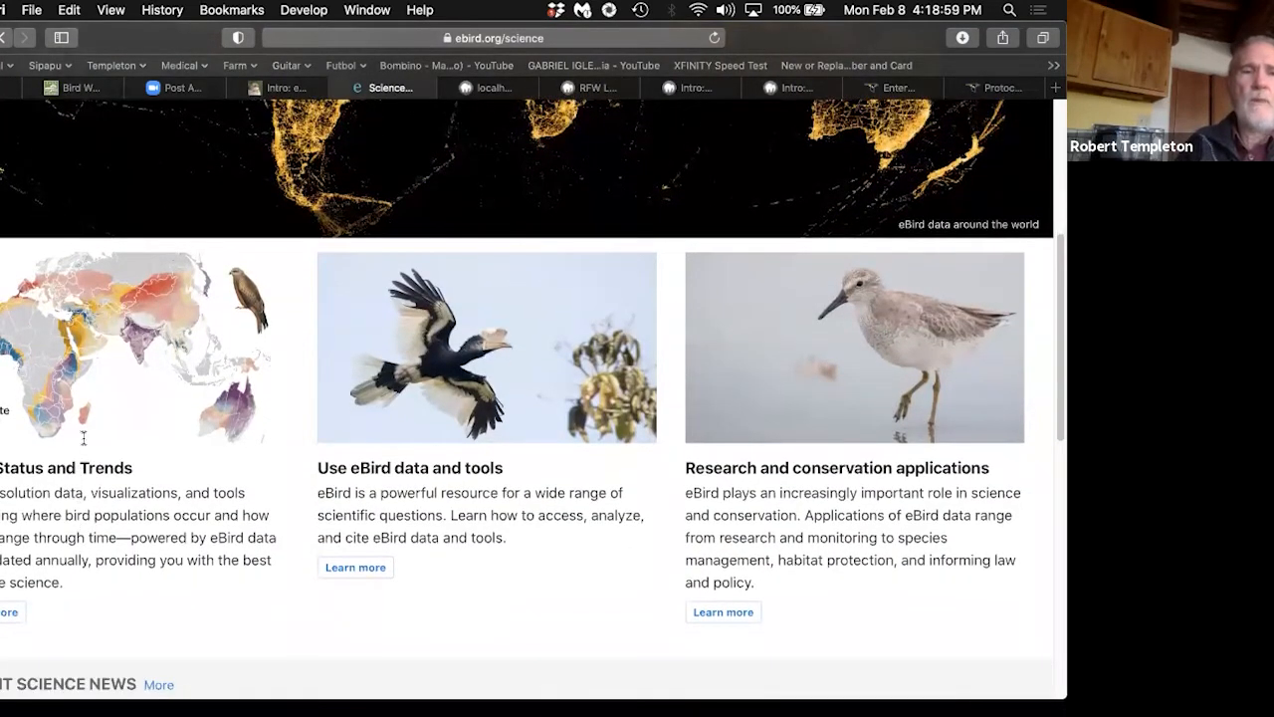
scroll("down", 3)
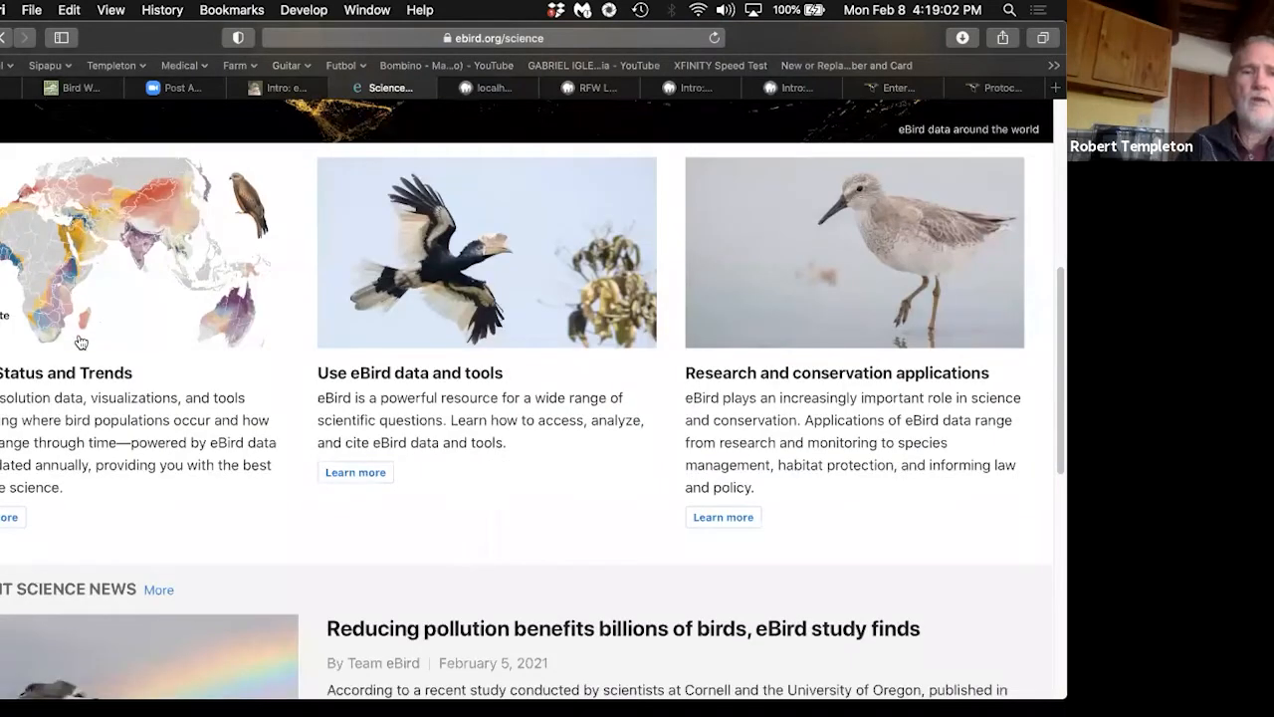
mouse_move(54, 326)
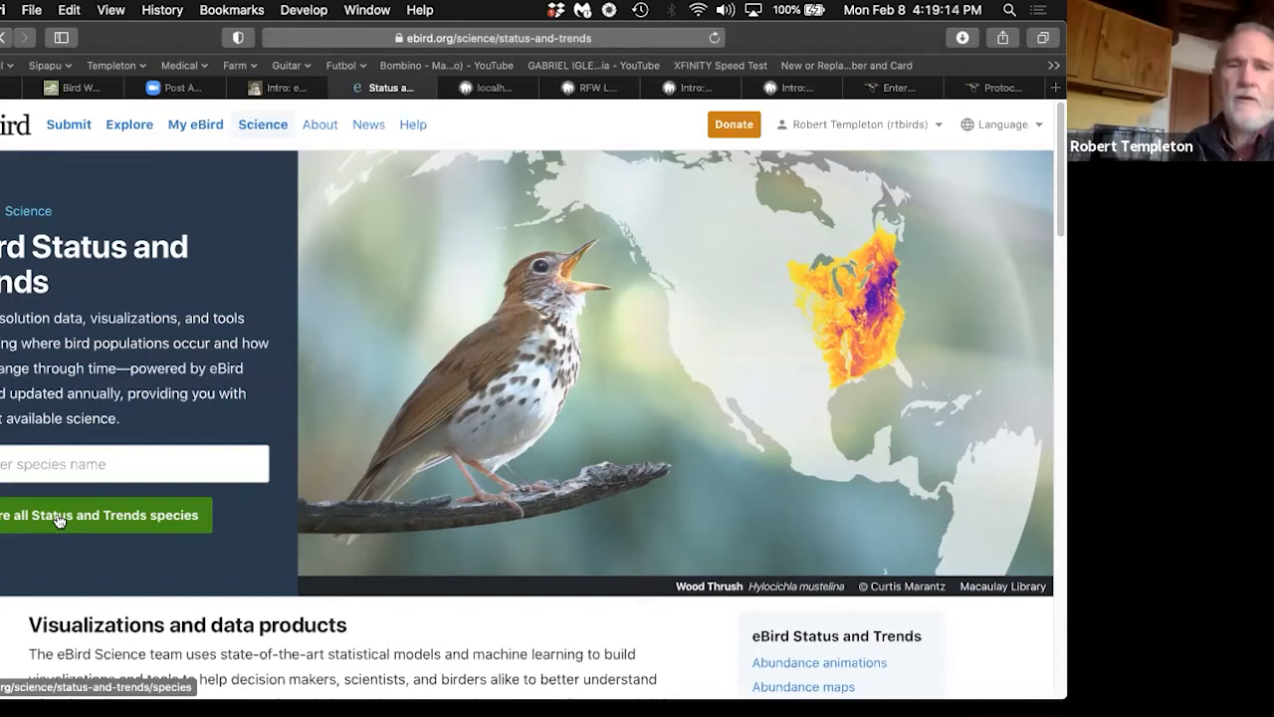
Step: Browse the all Status and Trends species gallery from grebes through hummingbirds, then scroll back up
left_click(100, 515)
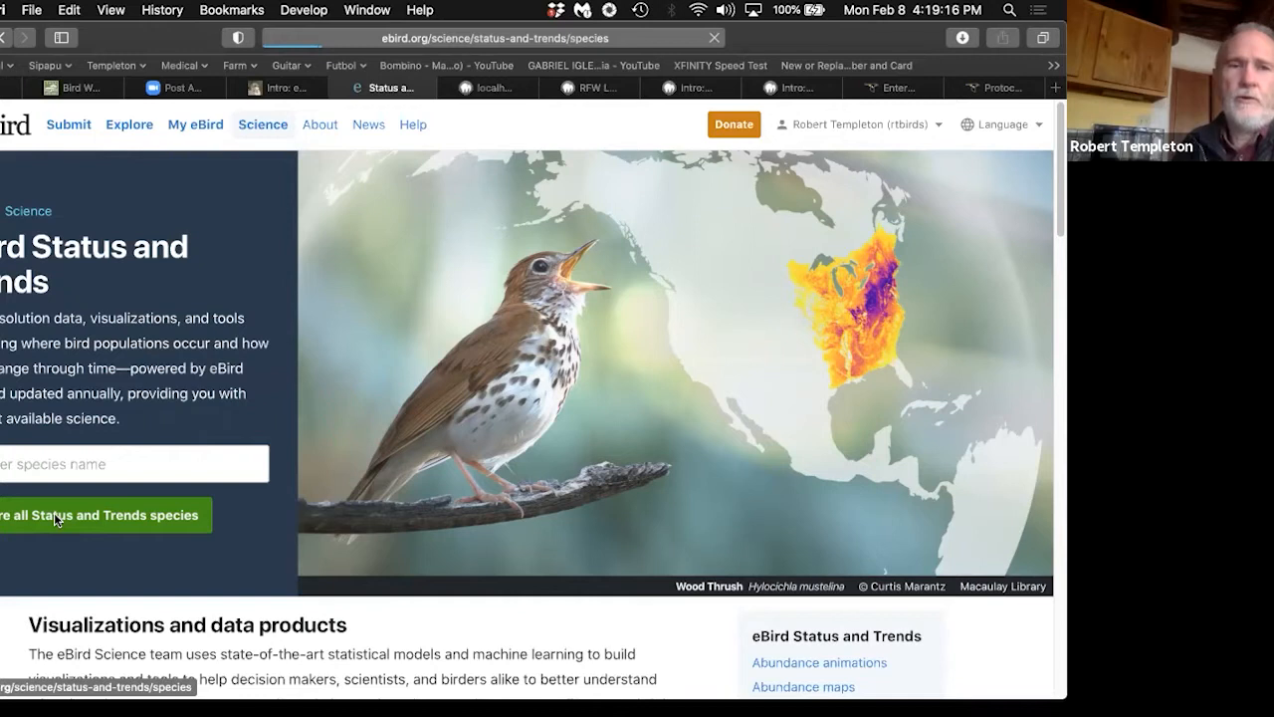
left_click(103, 515)
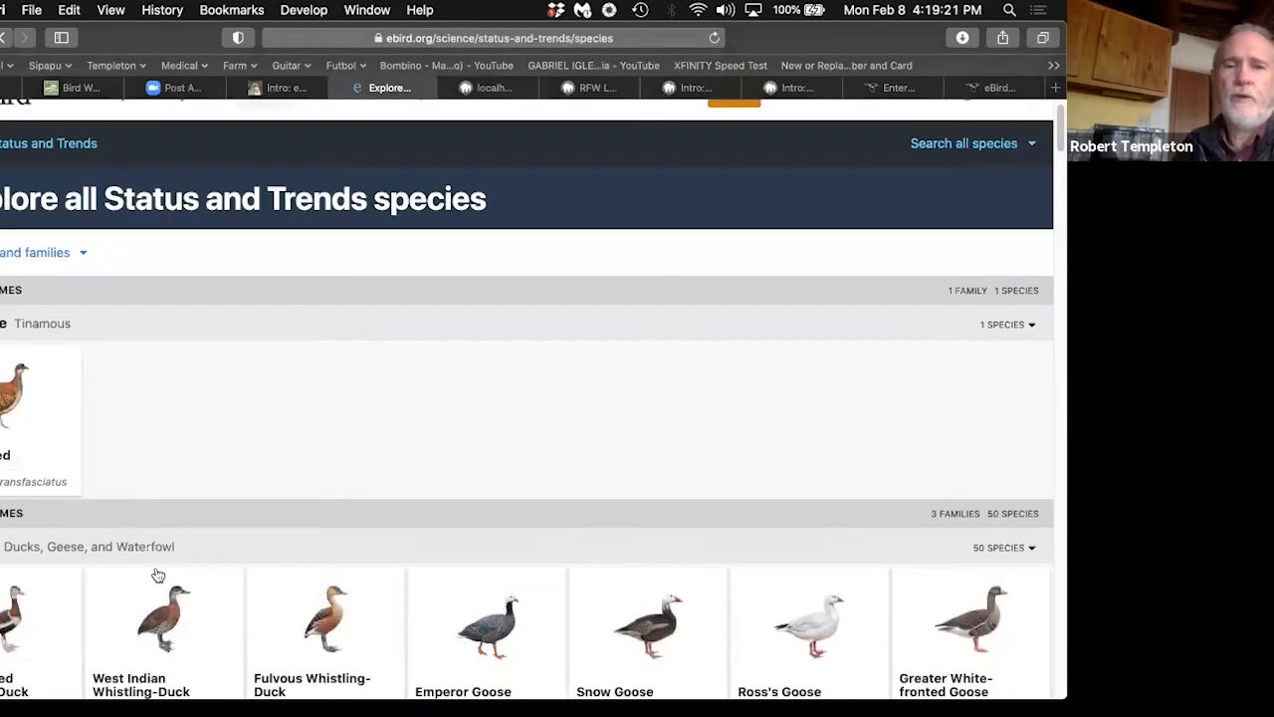
scroll("down", 3)
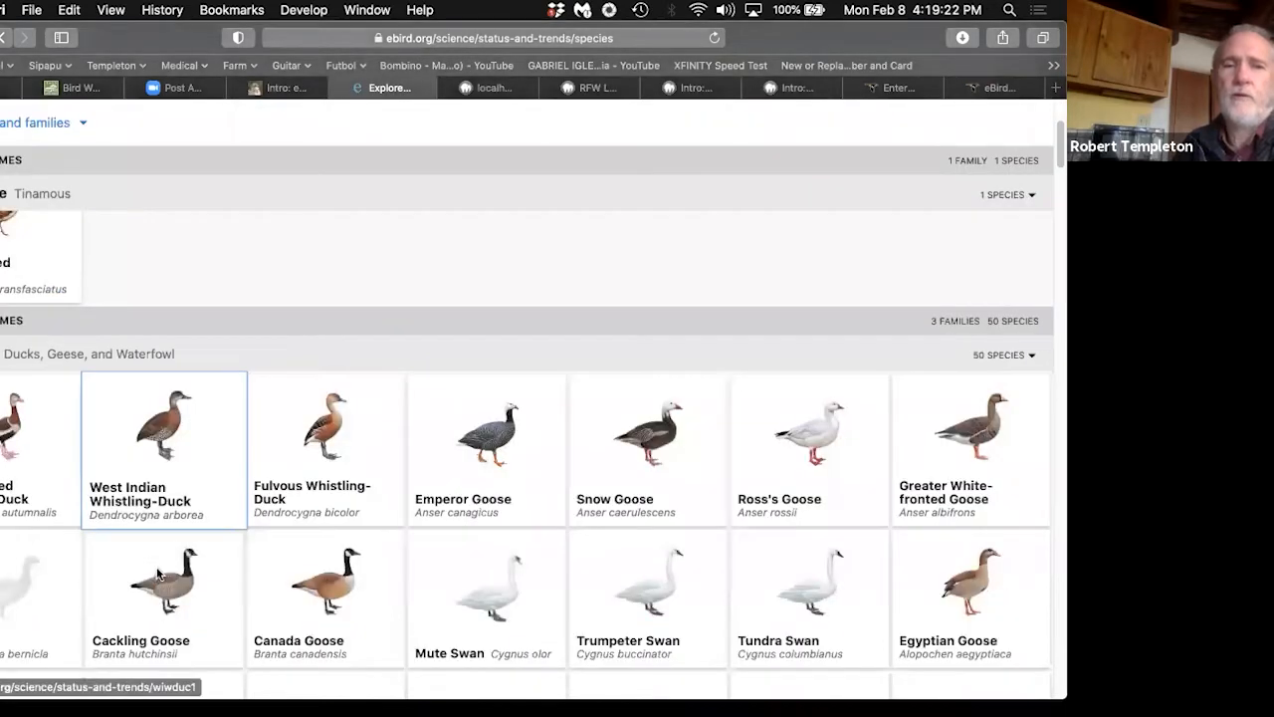
scroll("down", 3)
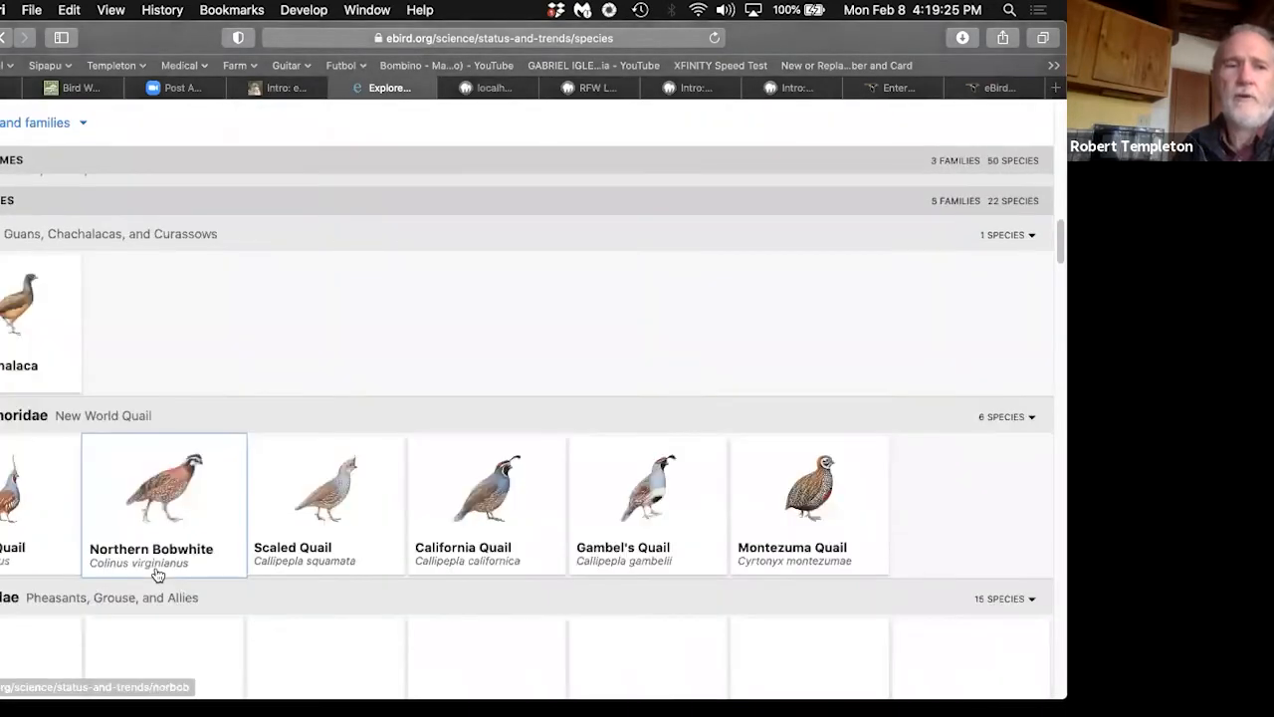
scroll("down", 3)
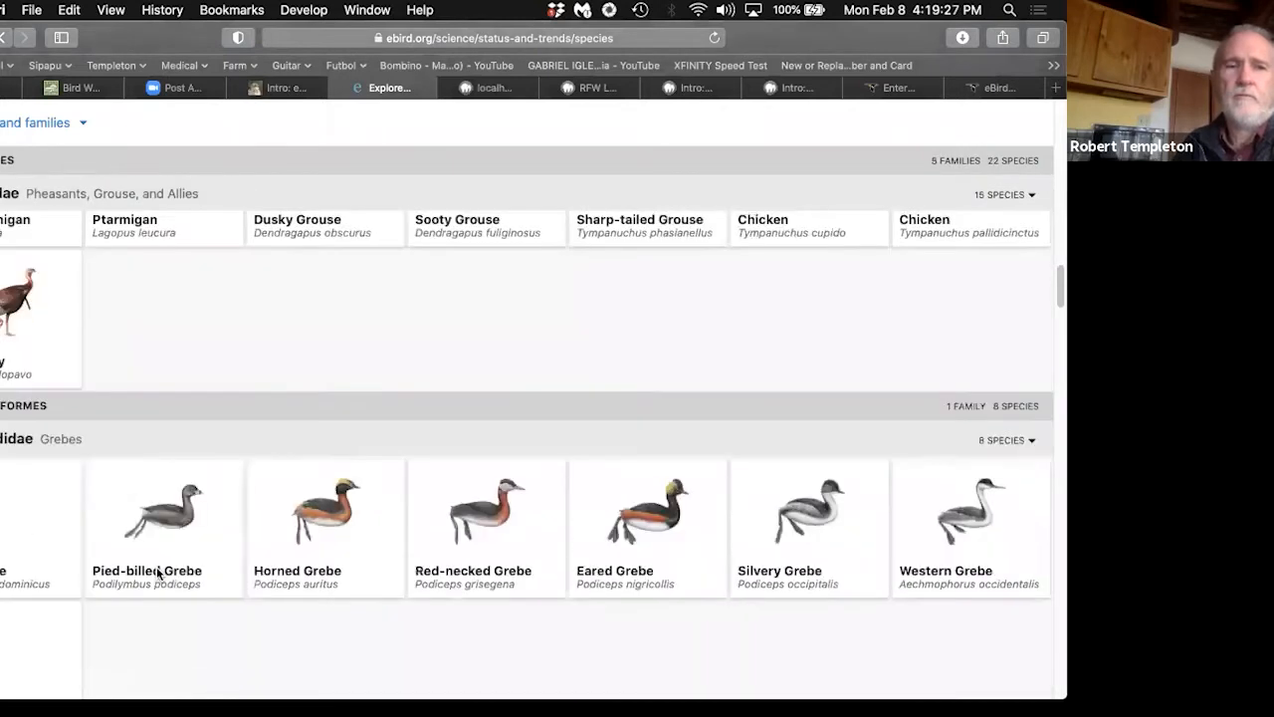
scroll("down", 3)
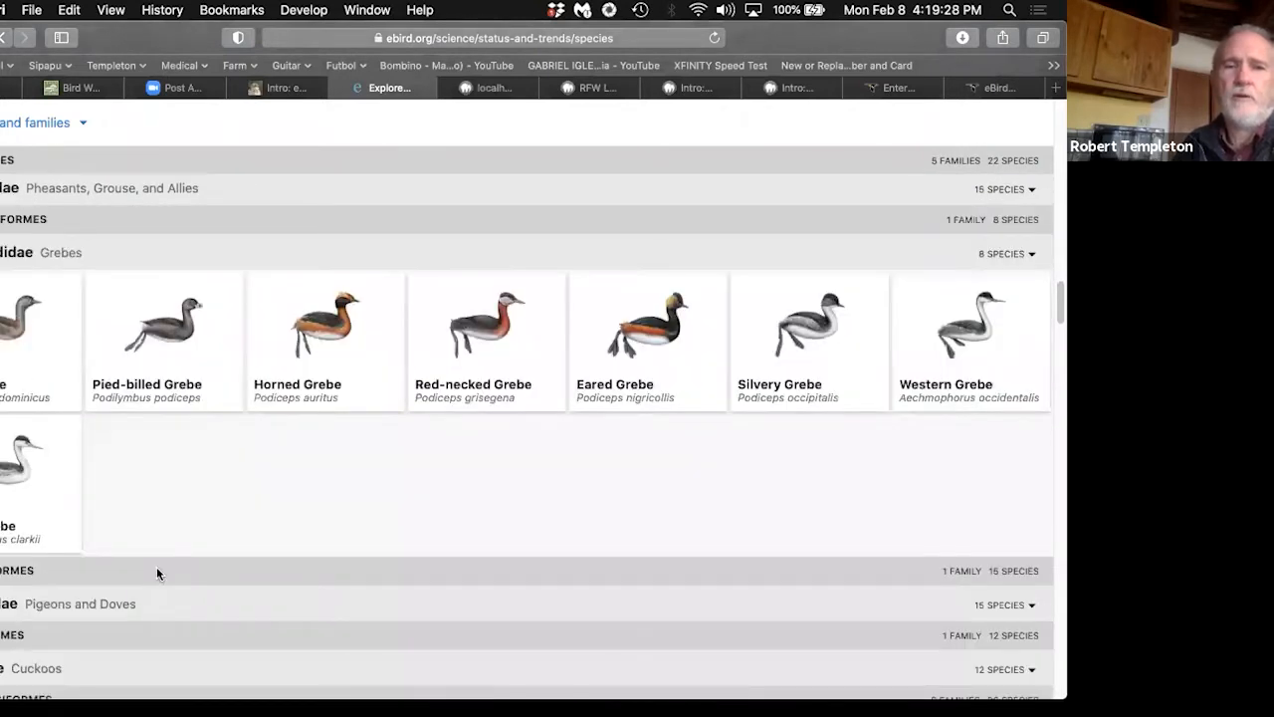
scroll("down", 3)
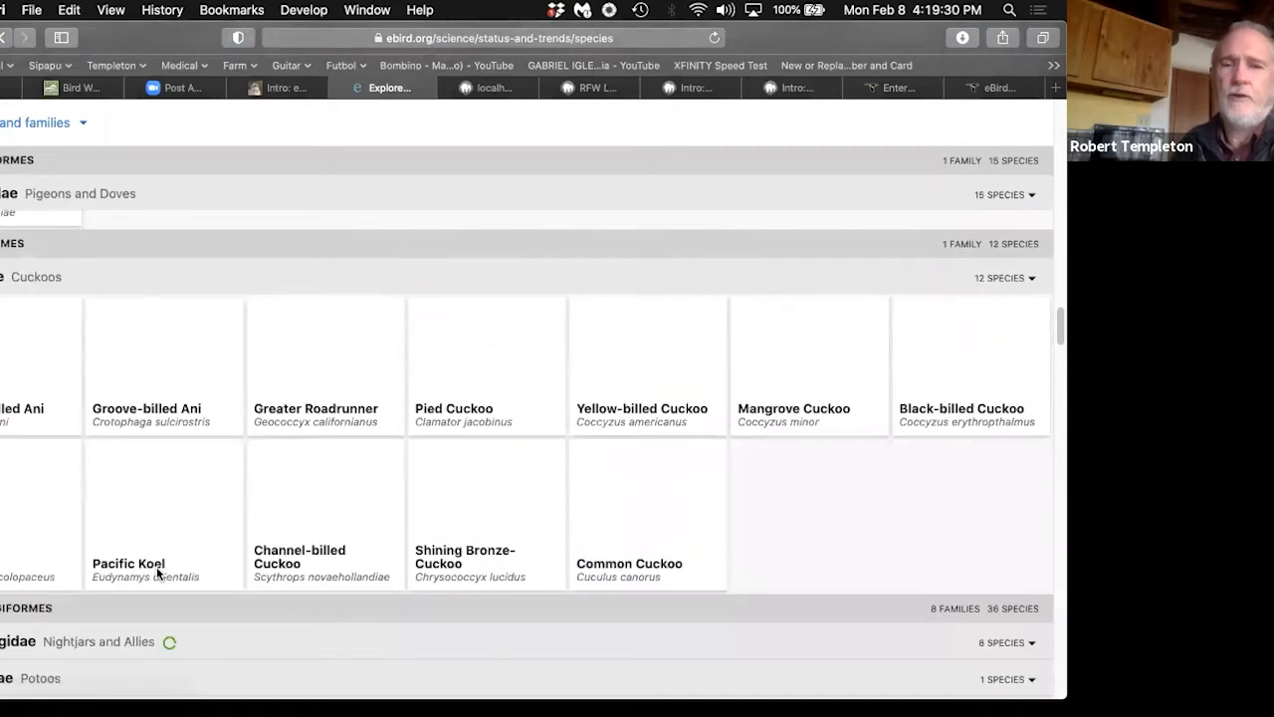
scroll("down", 3)
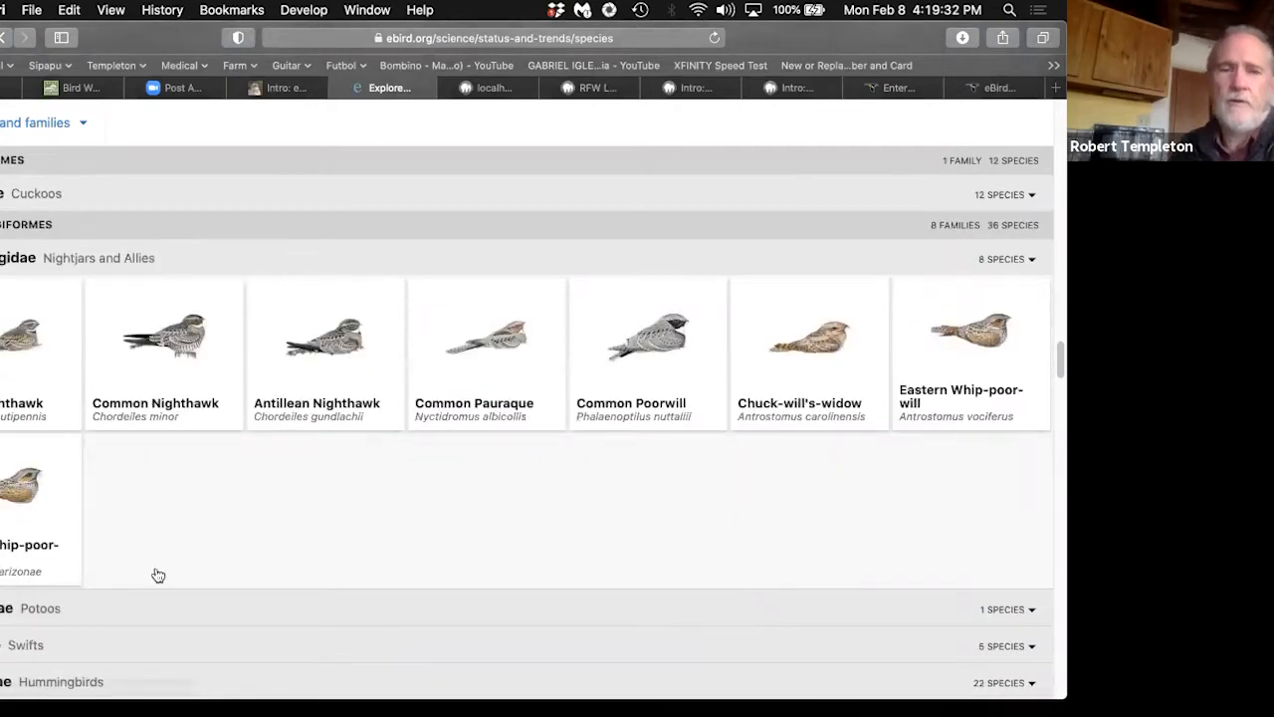
scroll("down", 3)
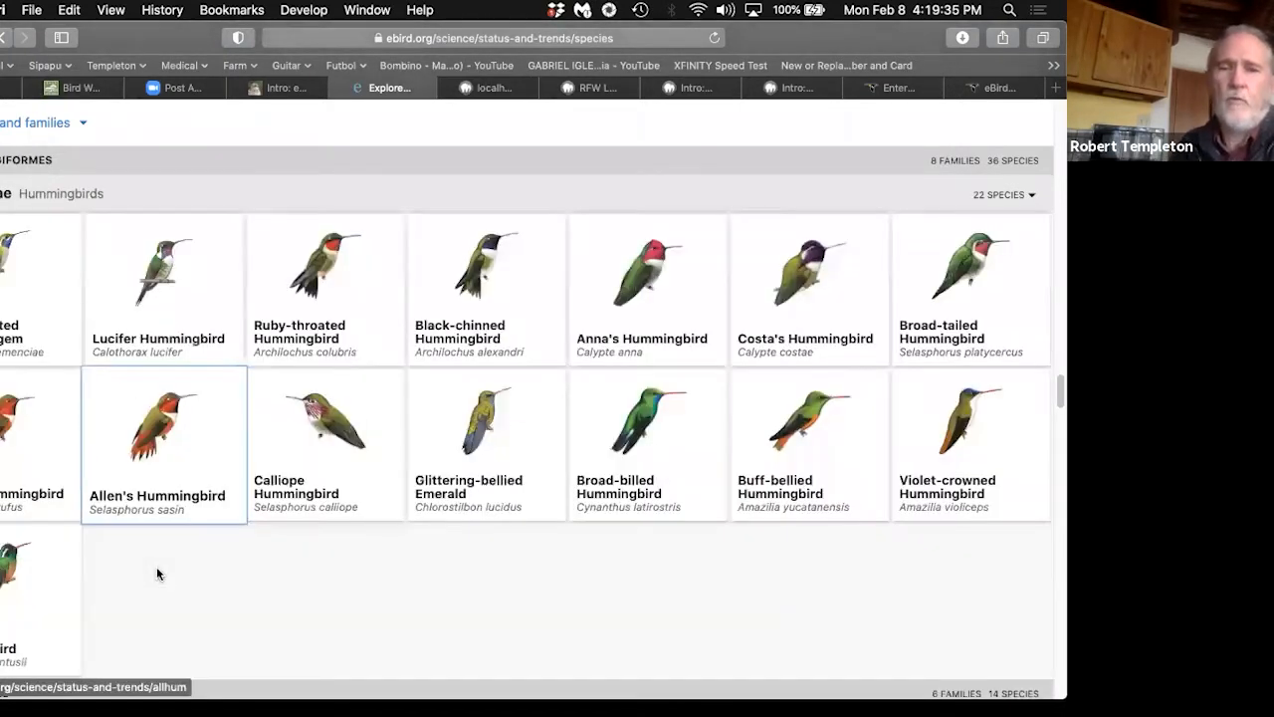
scroll("up", 3)
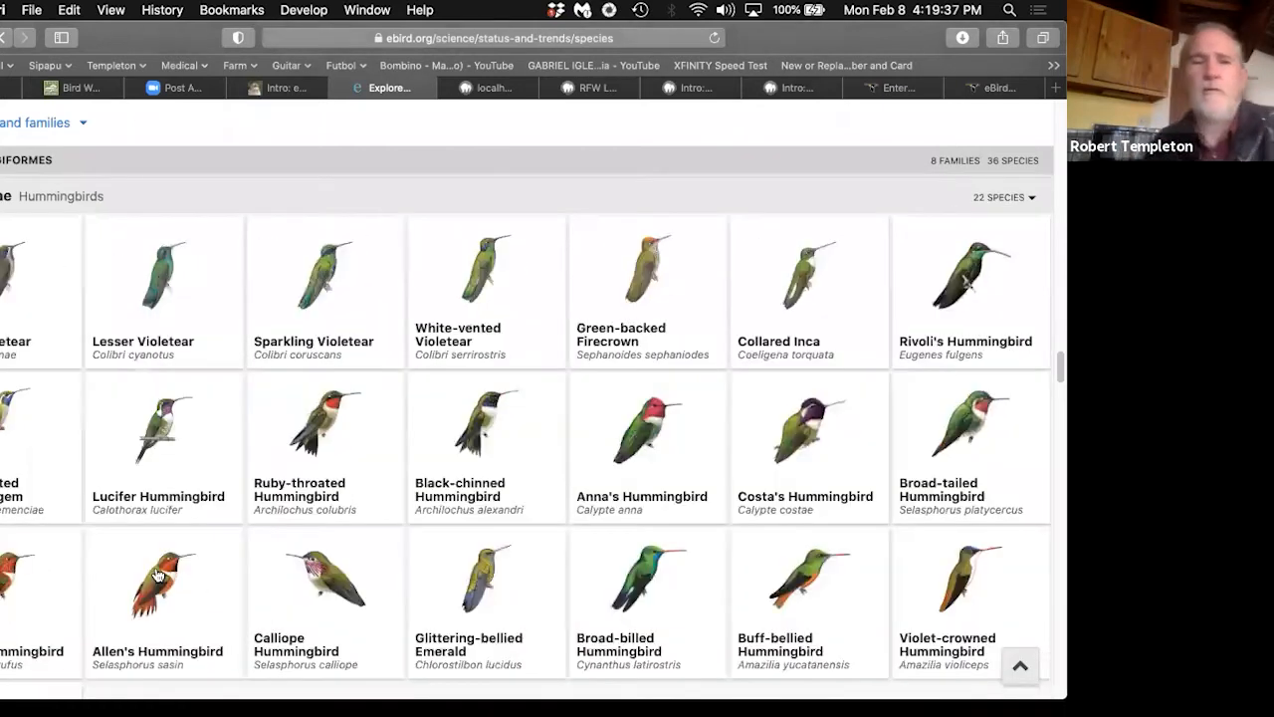
scroll("up", 3)
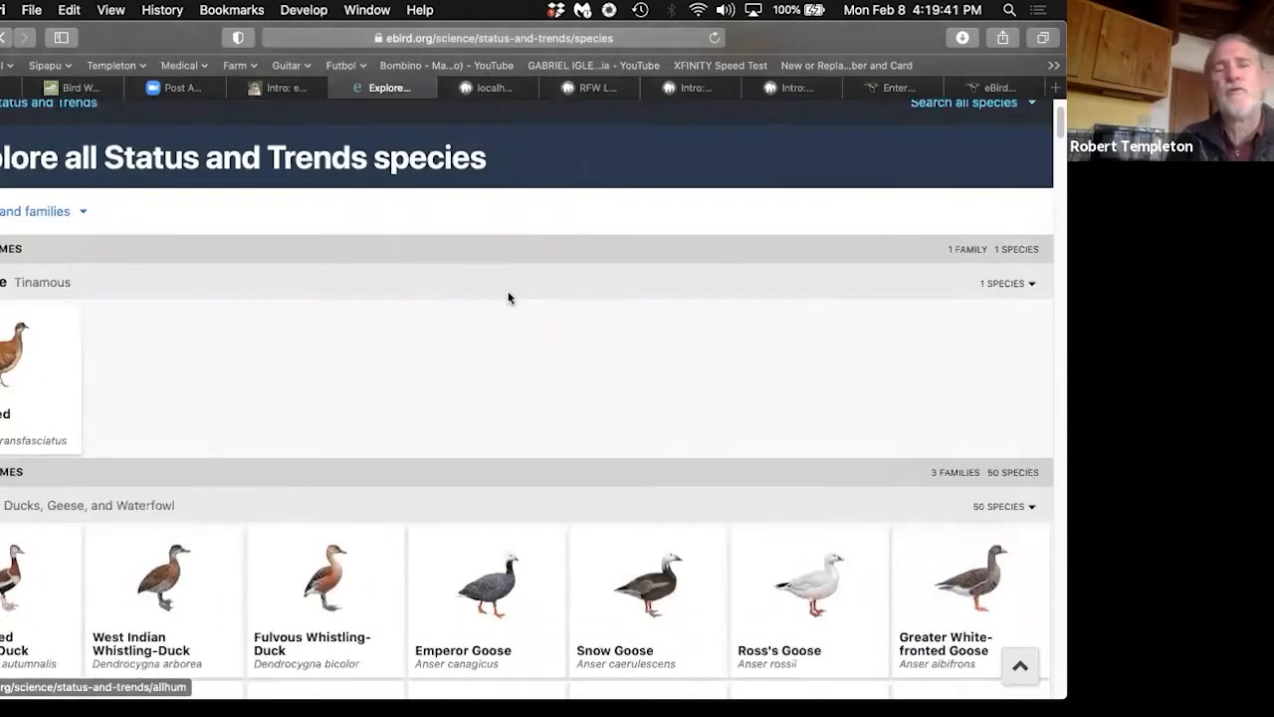
scroll("up", 3)
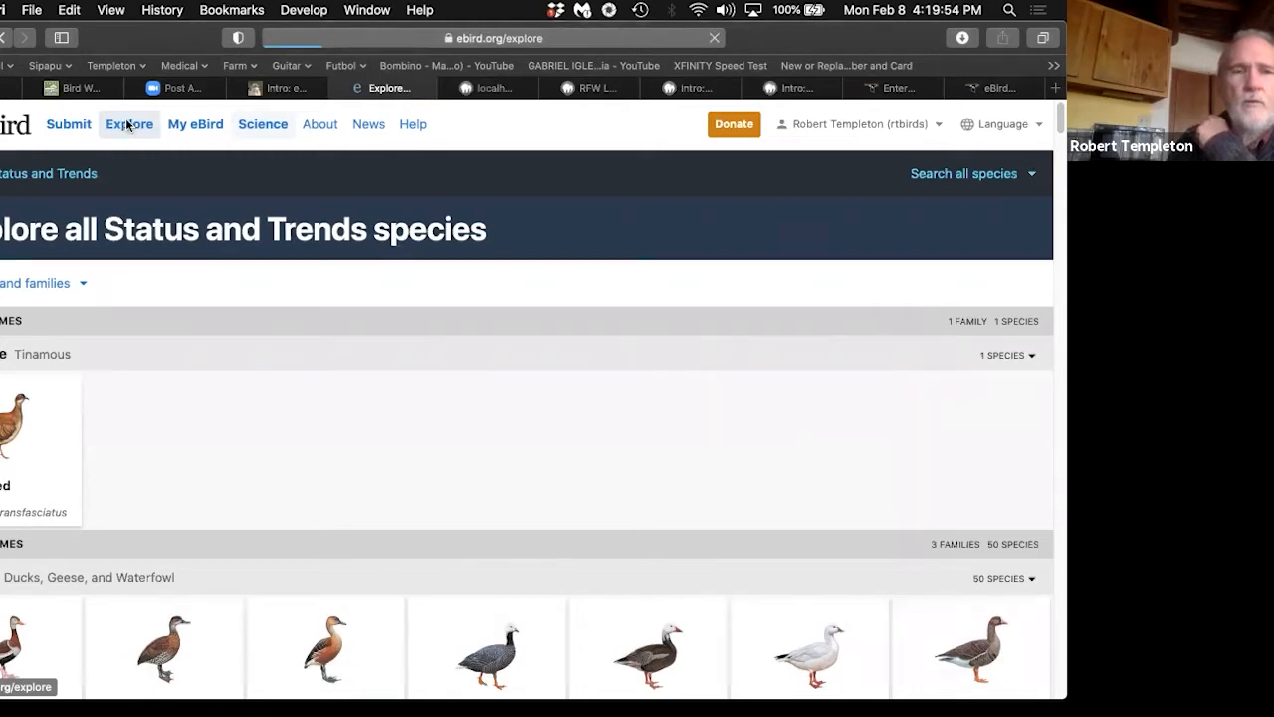
left_click(129, 124)
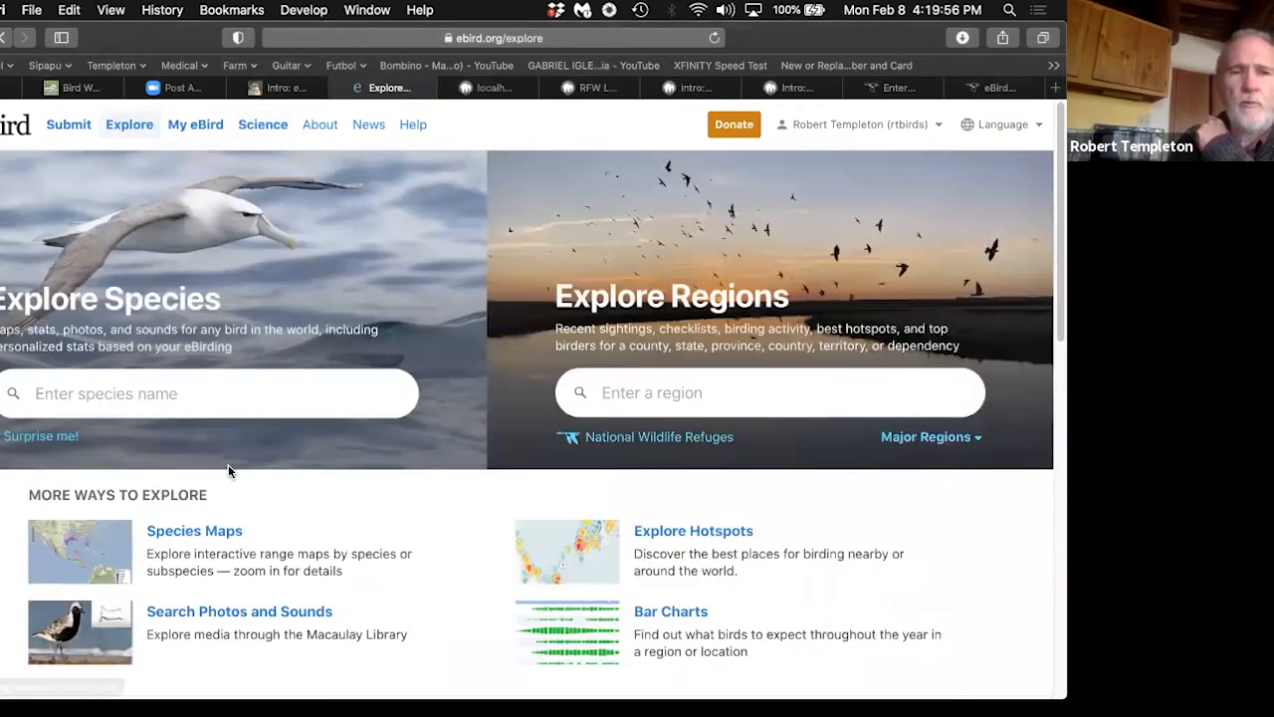
mouse_move(846, 479)
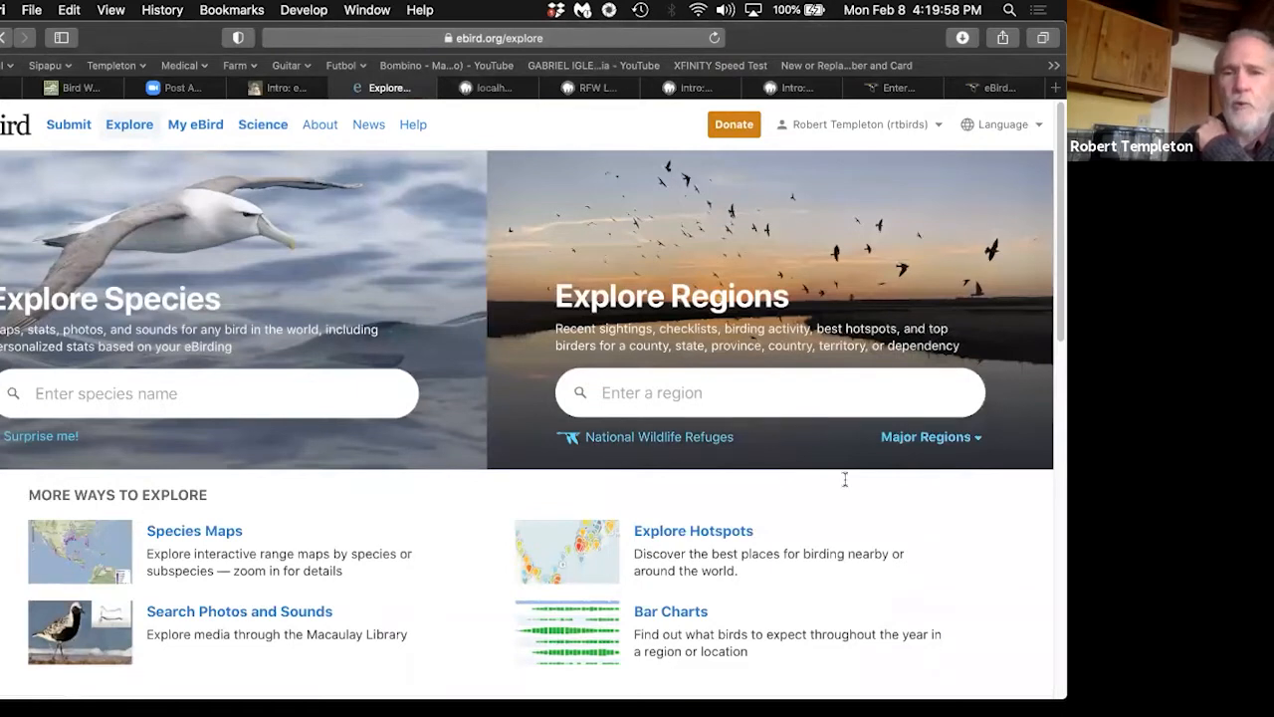
mouse_move(750, 380)
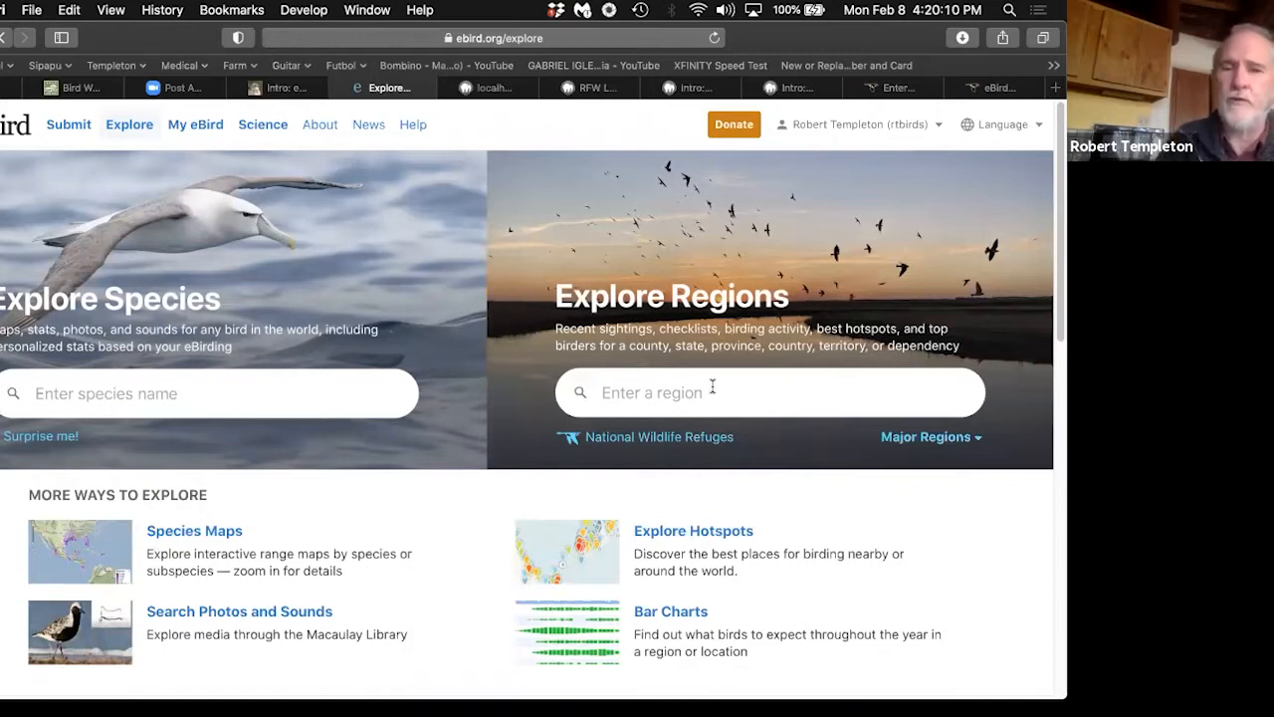
mouse_move(737, 510)
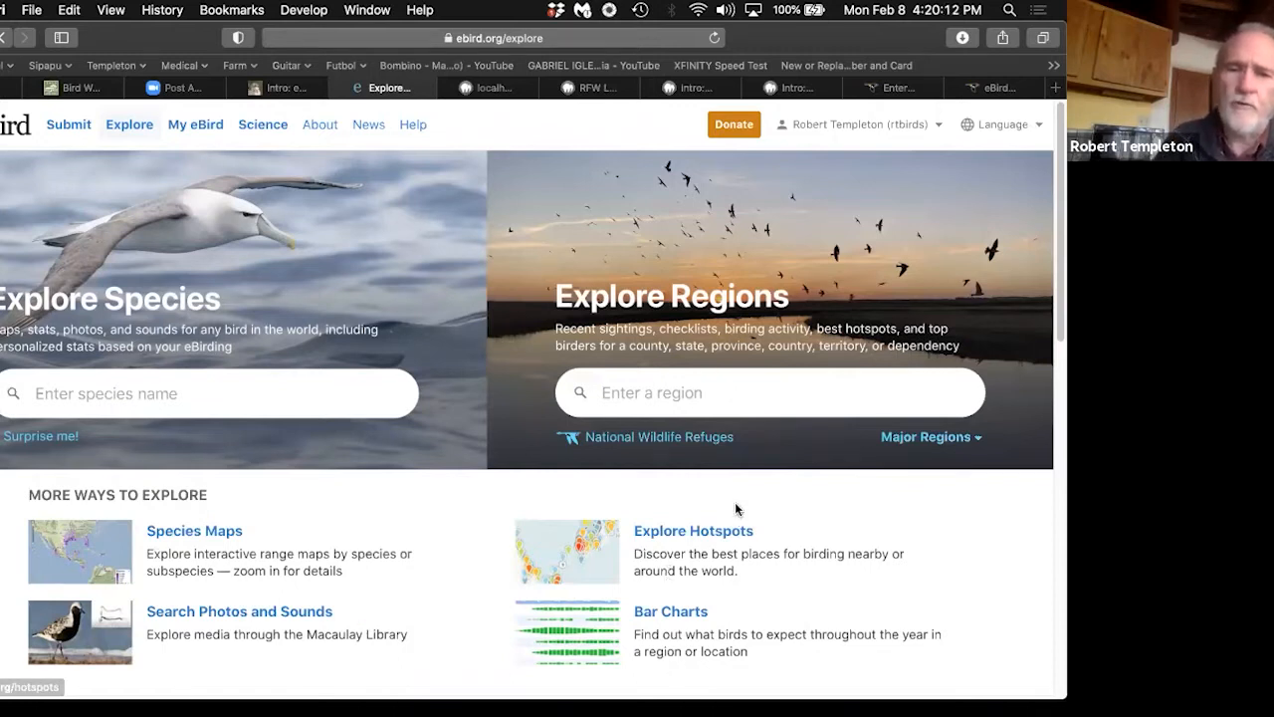
scroll("down", 3)
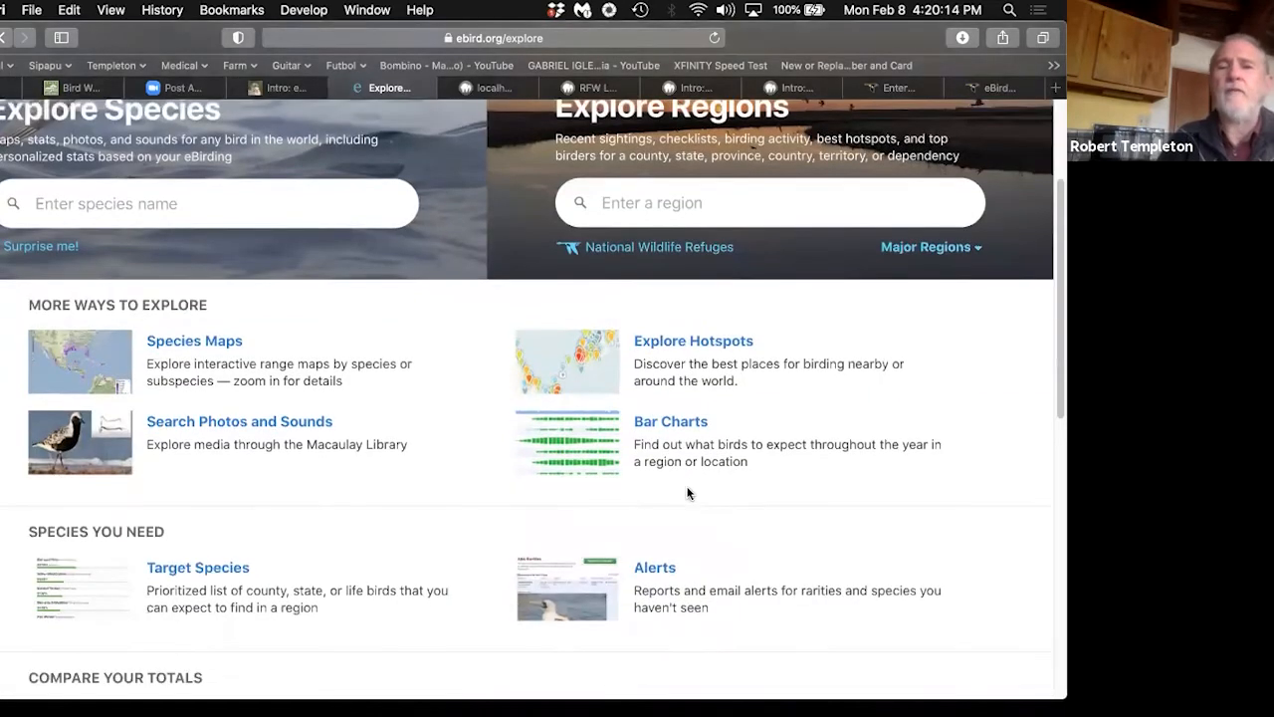
mouse_move(580, 441)
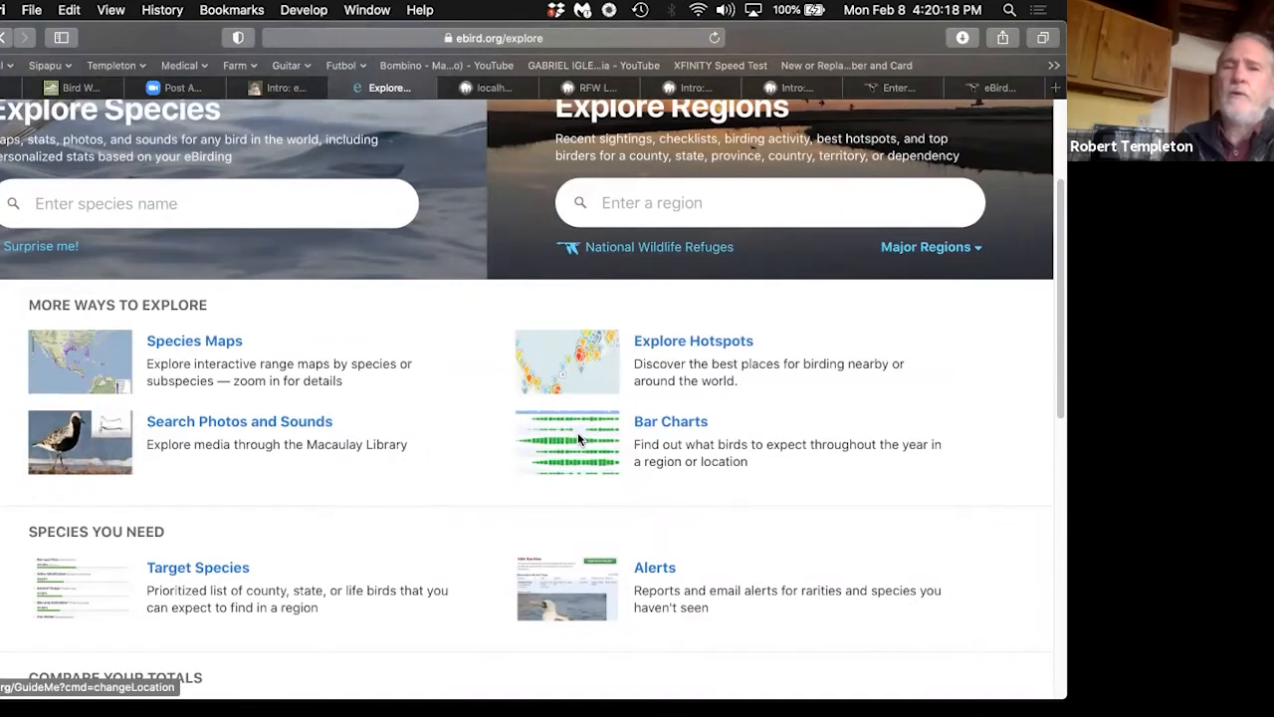
Step: Start a bar chart and choose Hotspots in New Mexico as its location
left_click(670, 421)
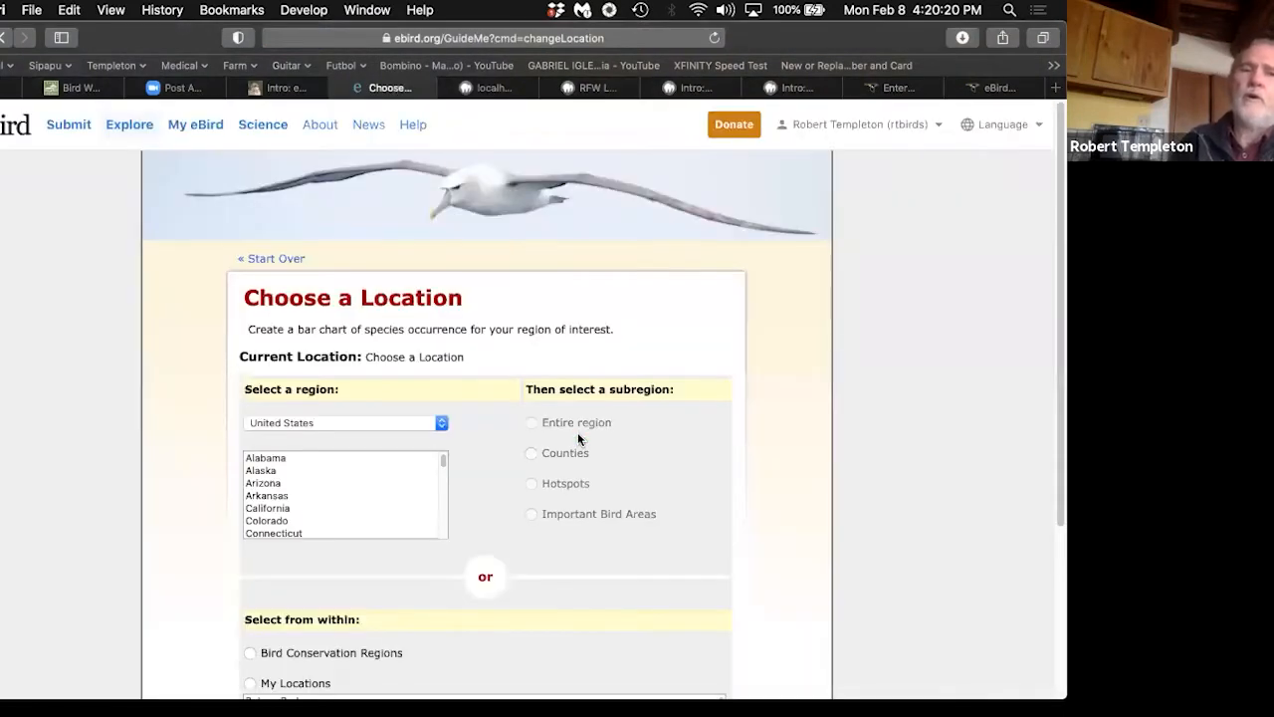
mouse_move(153, 186)
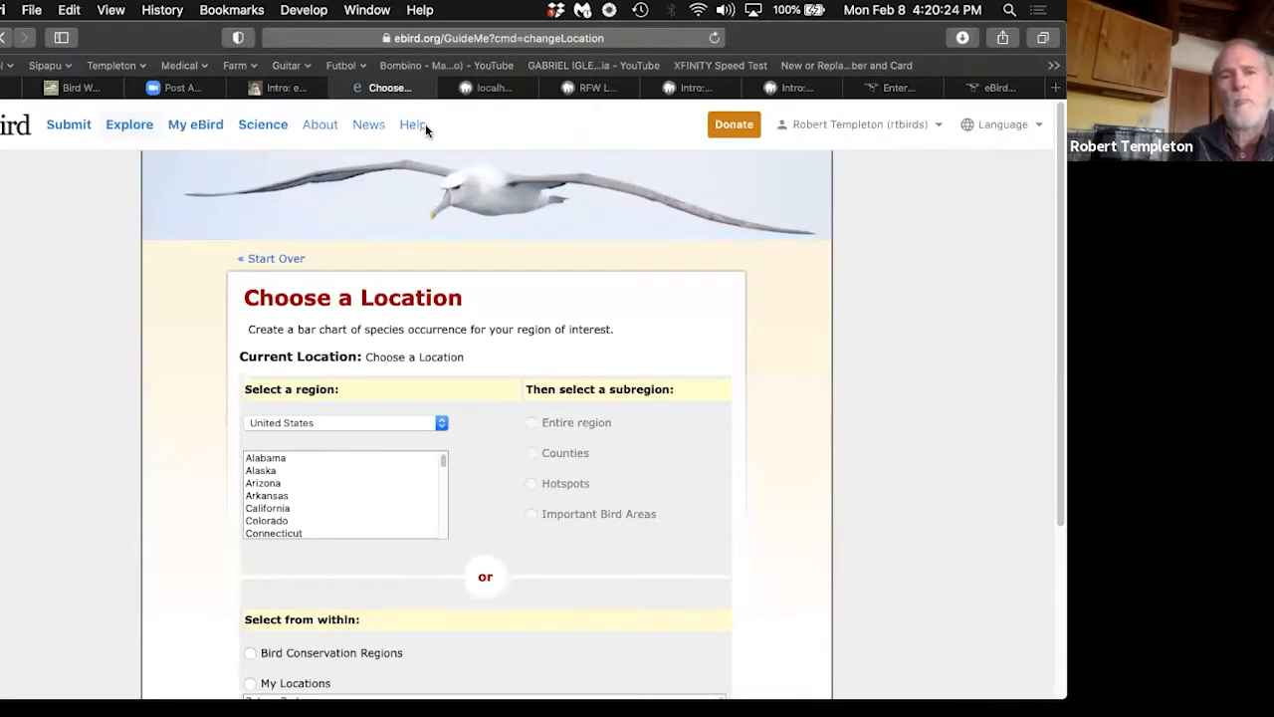
mouse_move(42, 323)
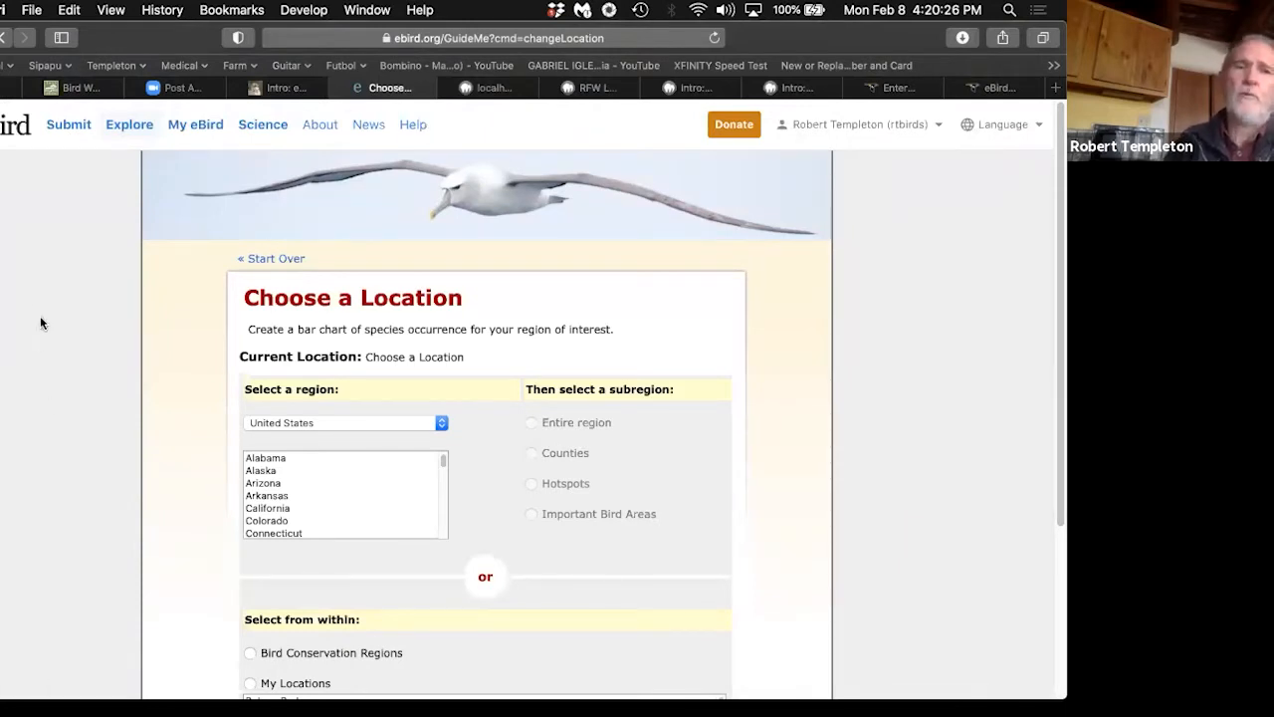
mouse_move(654, 300)
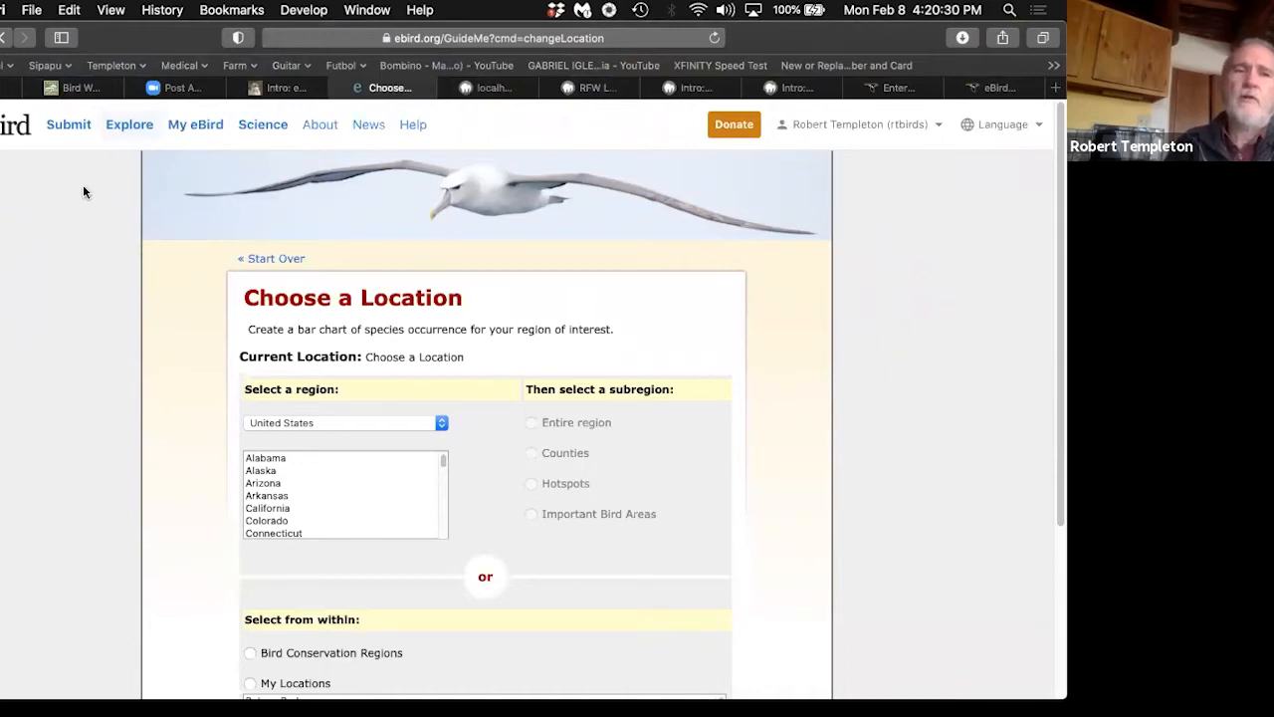
mouse_move(202, 240)
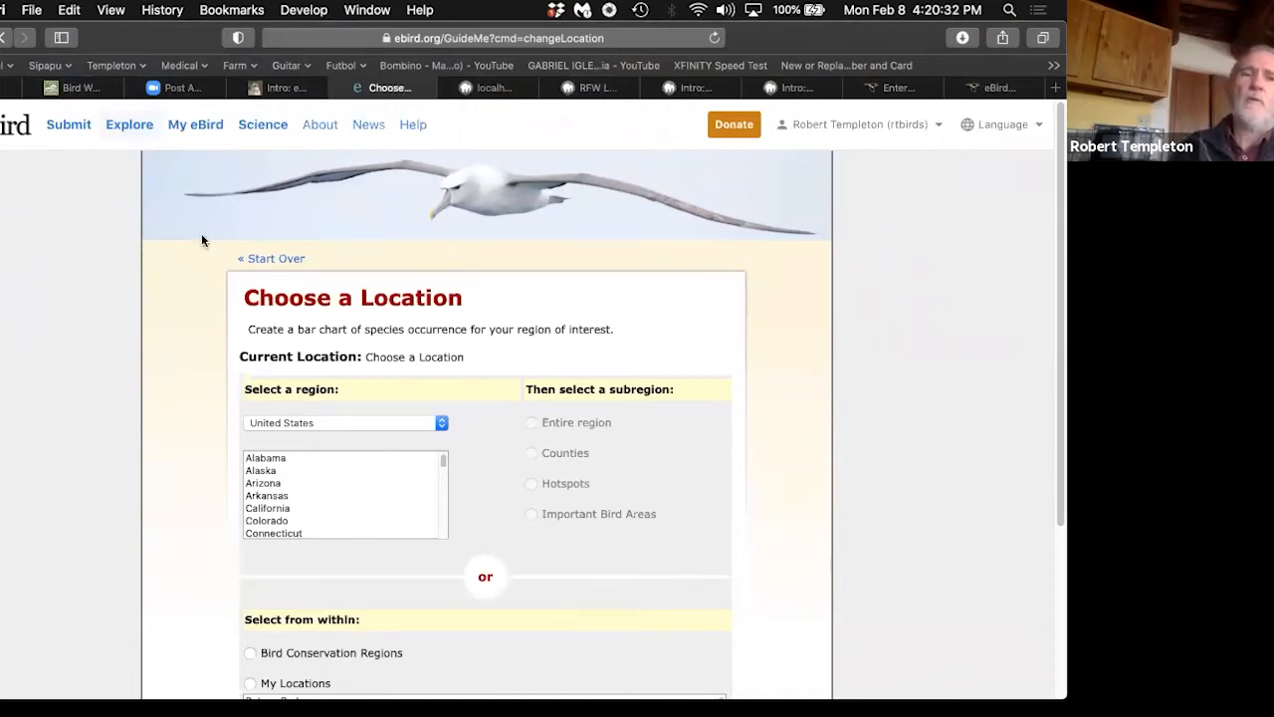
mouse_move(122, 342)
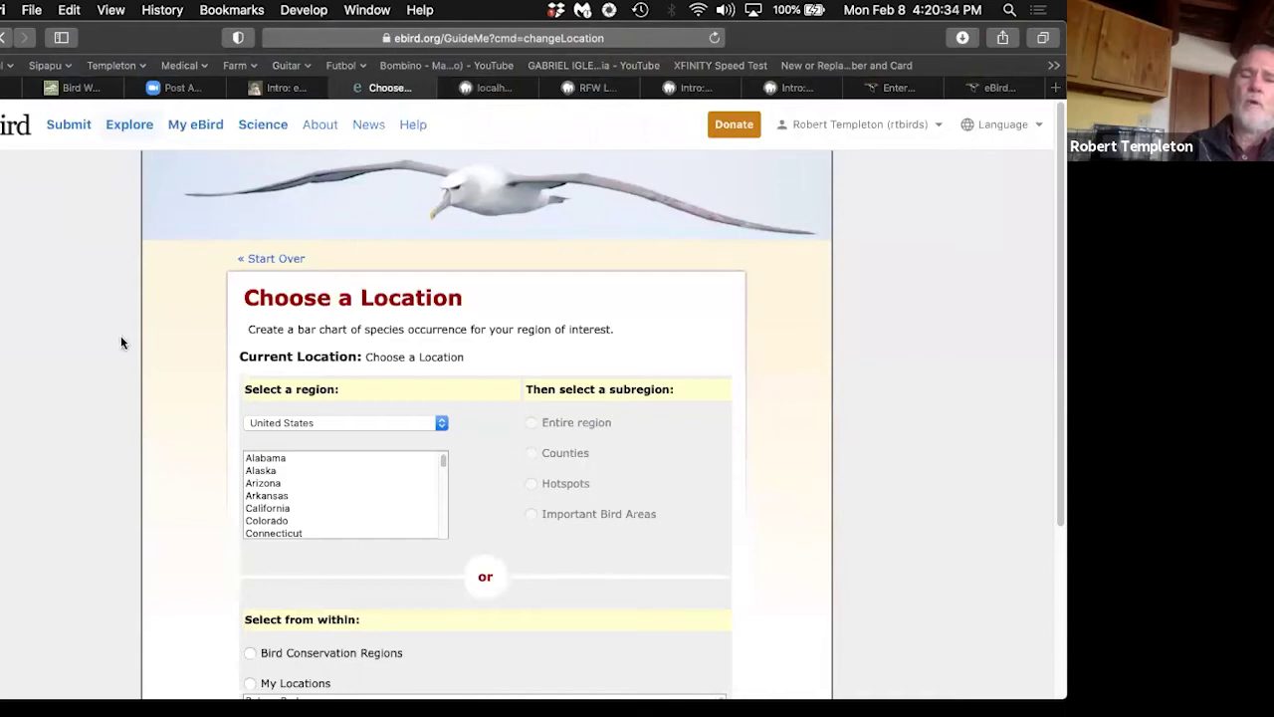
scroll("down", 3)
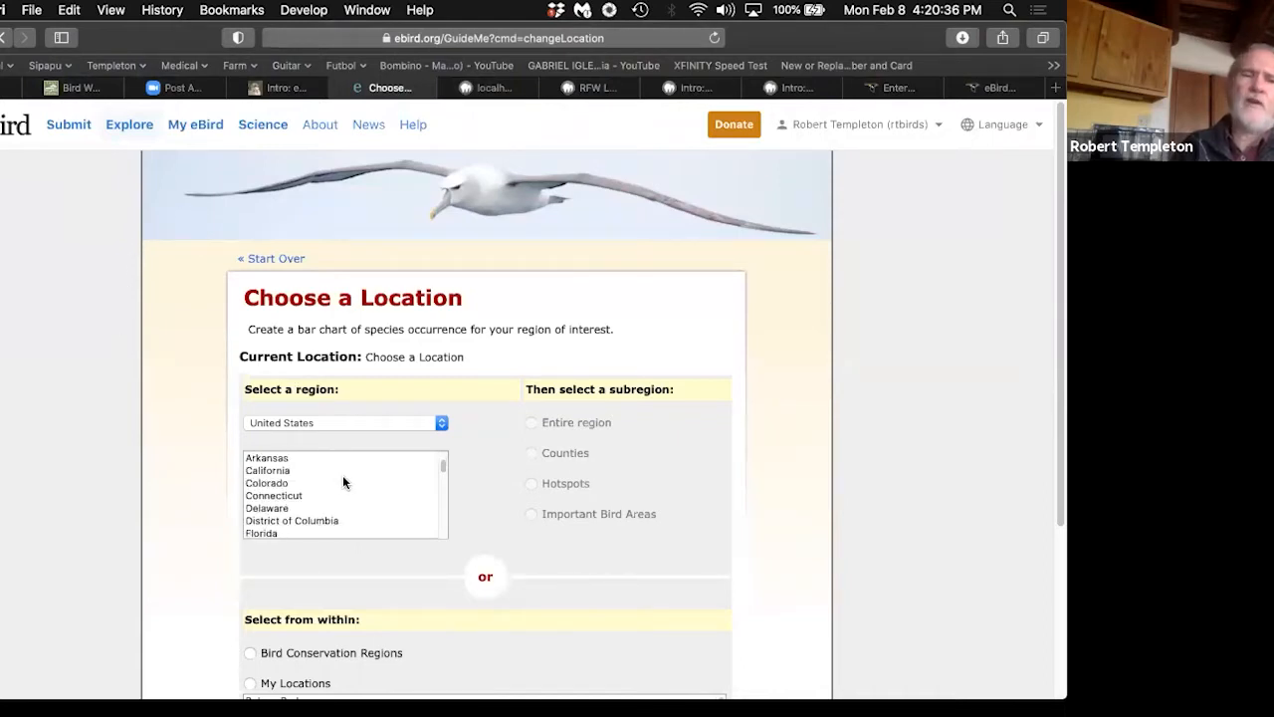
scroll("down", 3)
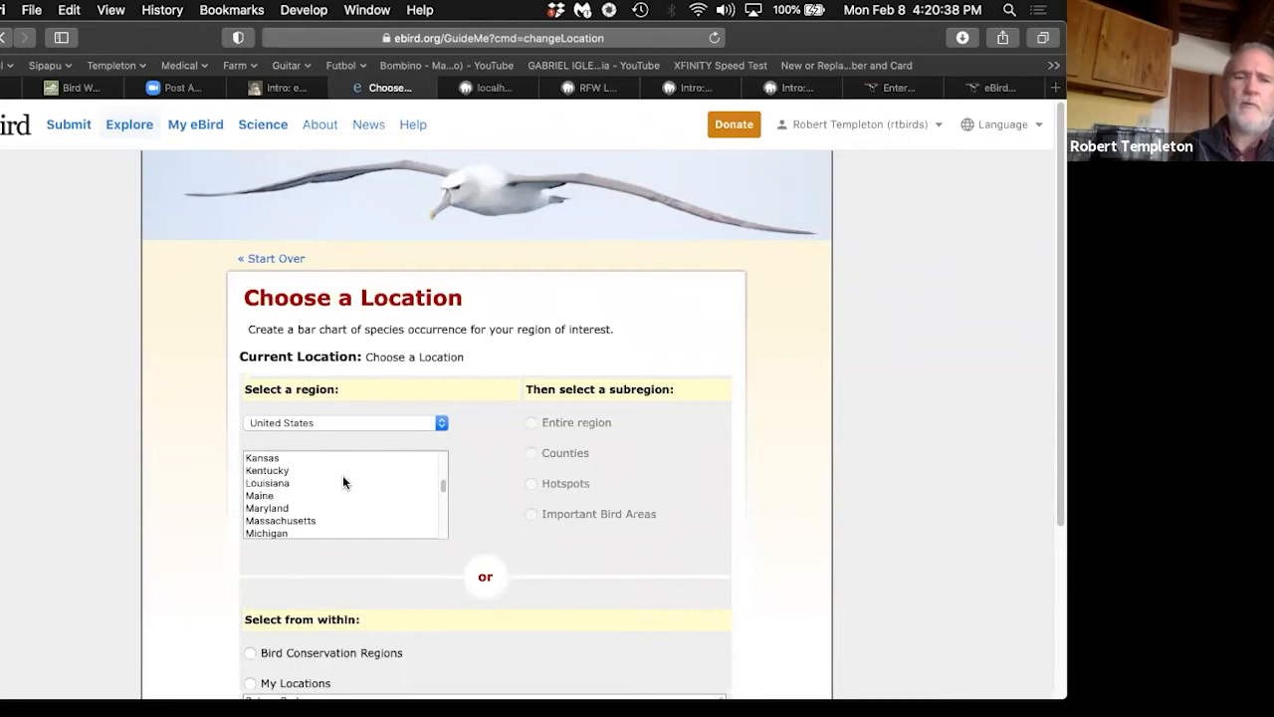
scroll("down", 3)
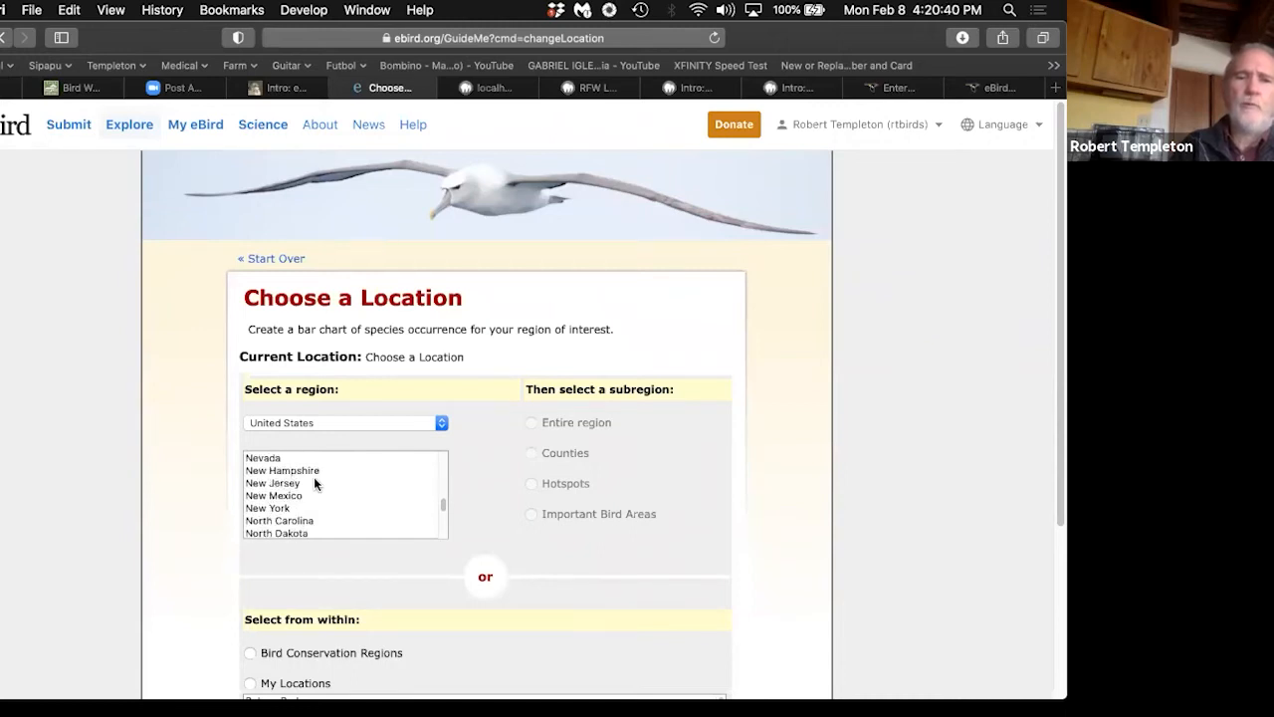
left_click(272, 495)
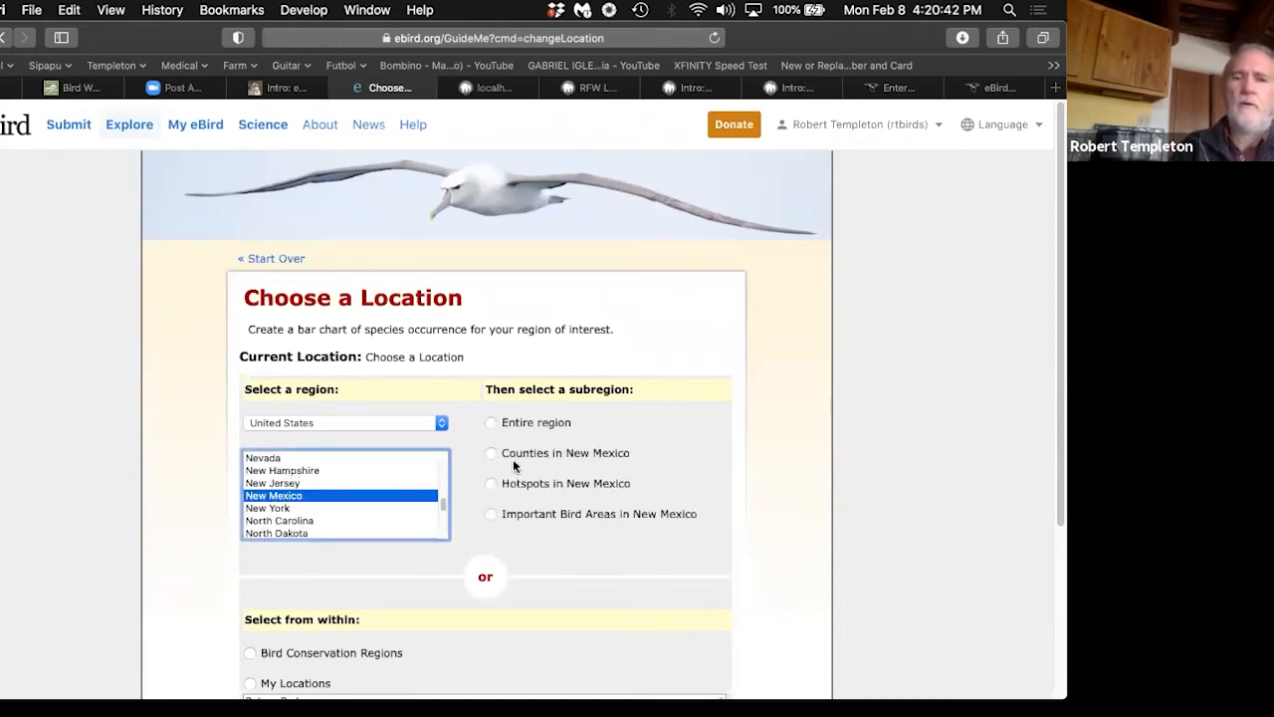
left_click(490, 484)
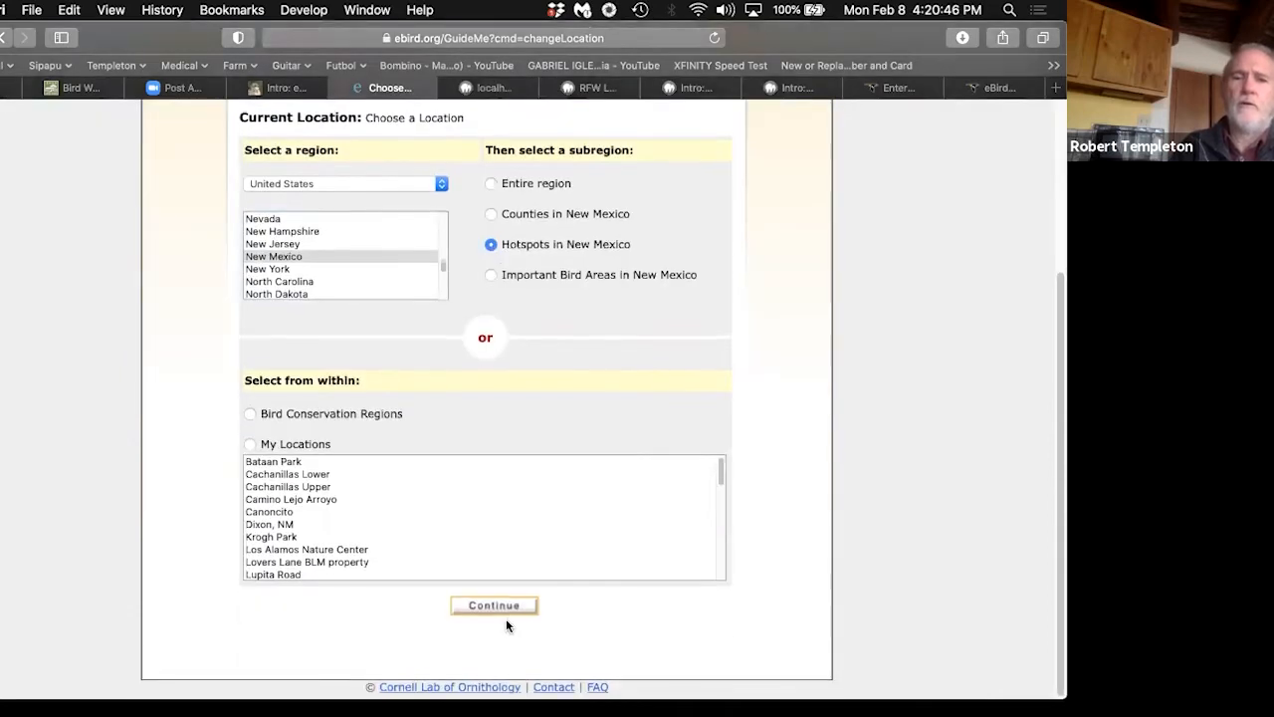
Step: Tick Rio Fernando Wetlands (Fred Baca Park) in the New Mexico hotspot list
left_click(494, 605)
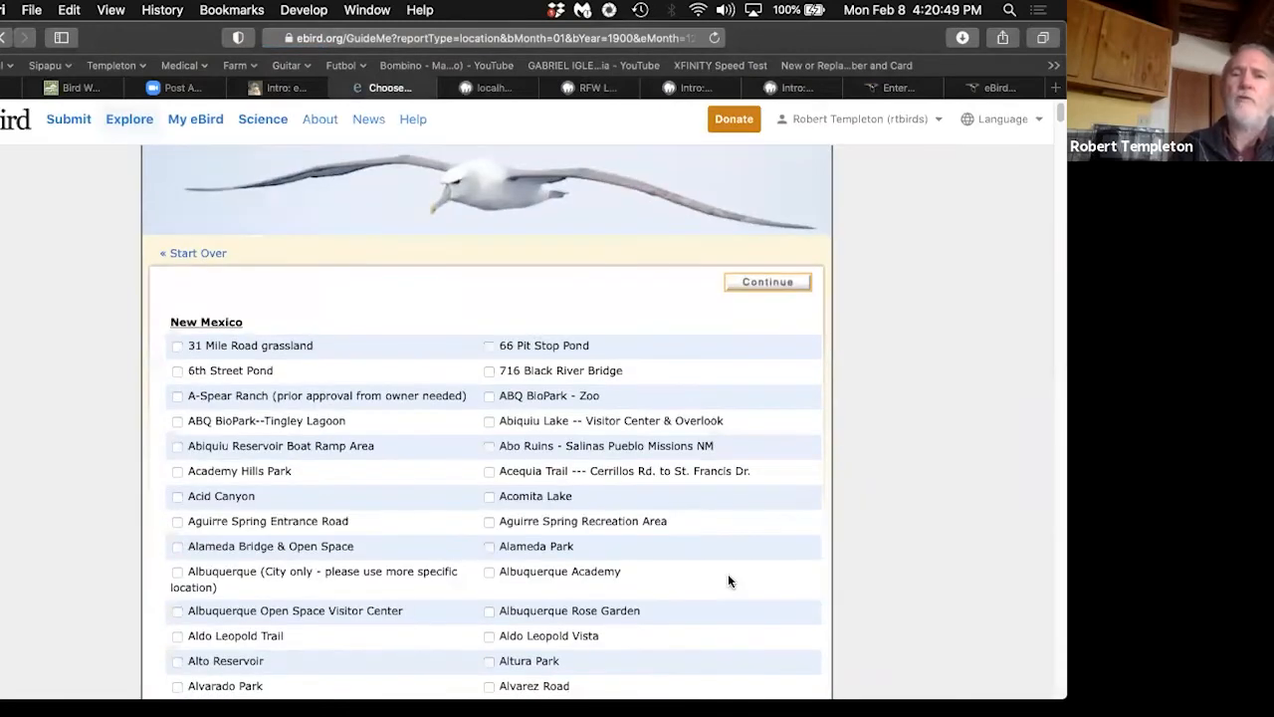
scroll("down", 3)
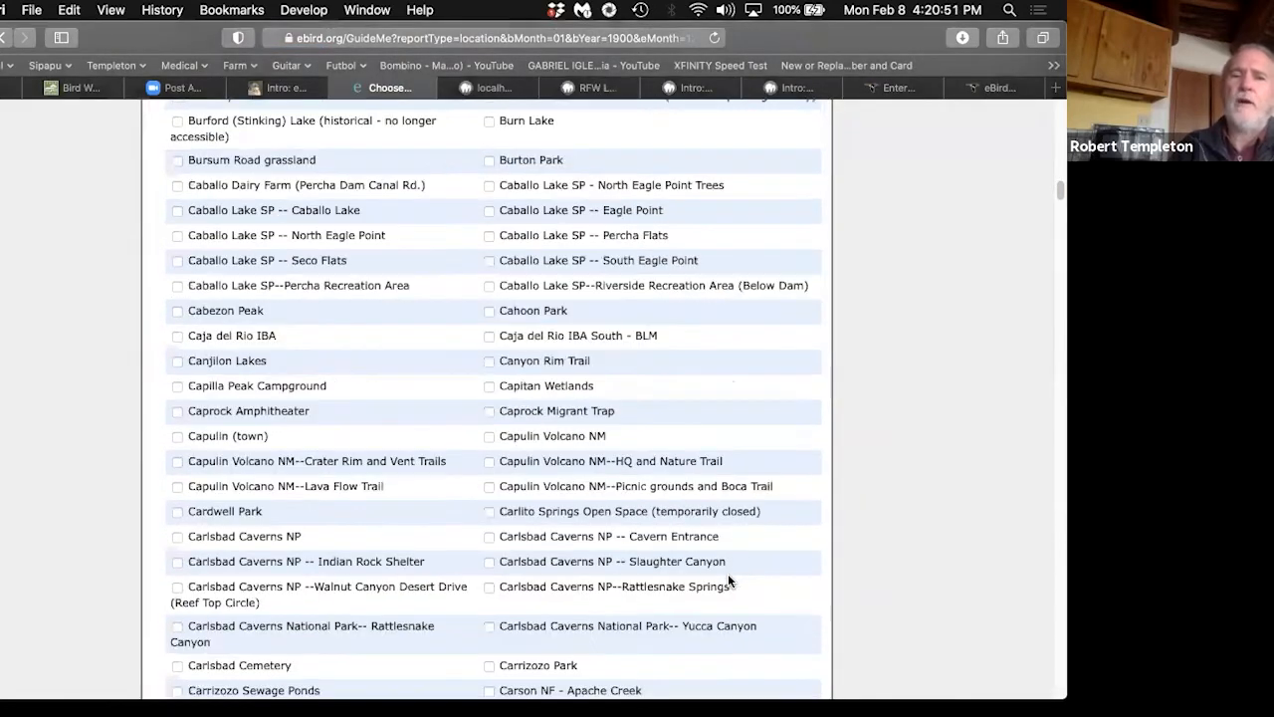
scroll("down", 3)
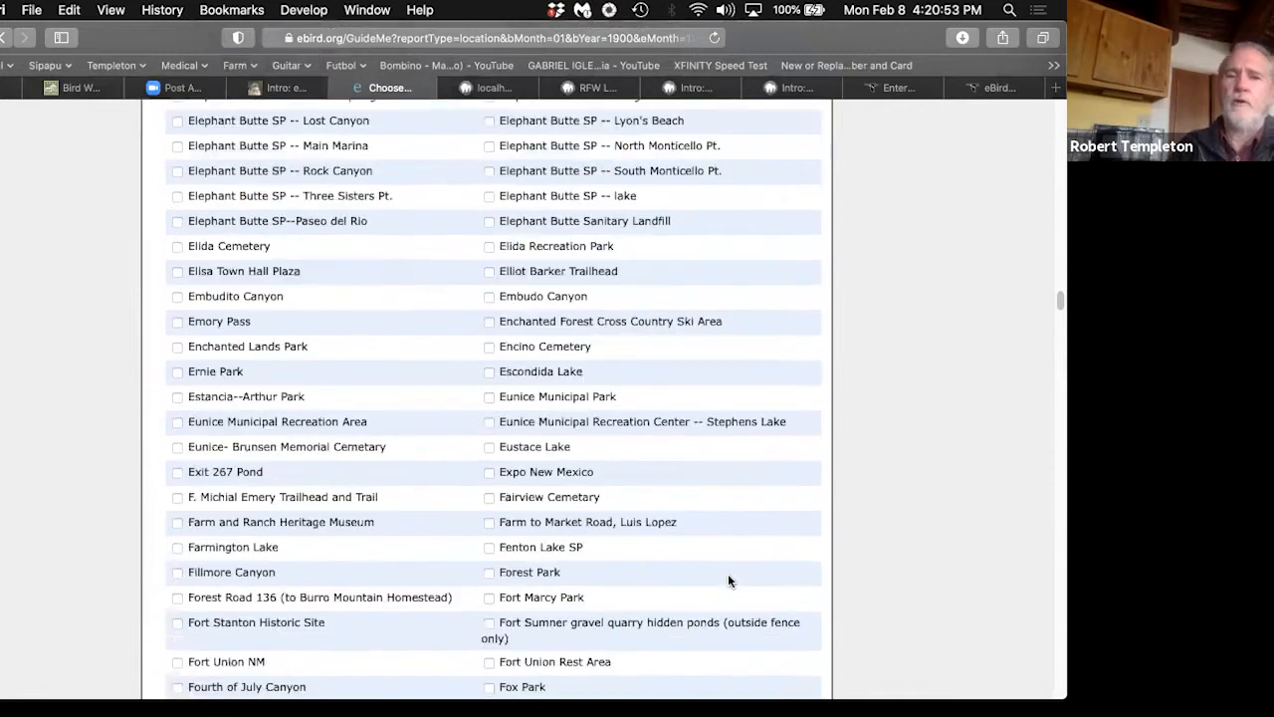
scroll("down", 3)
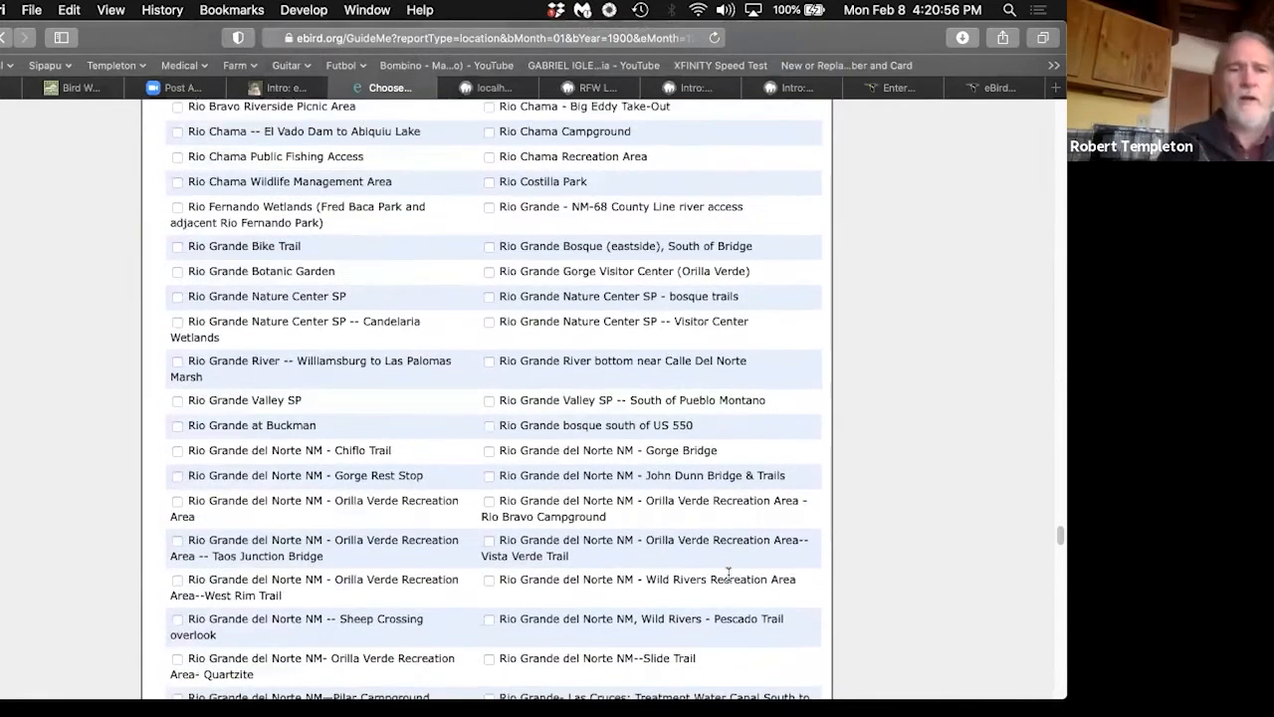
scroll("up", 3)
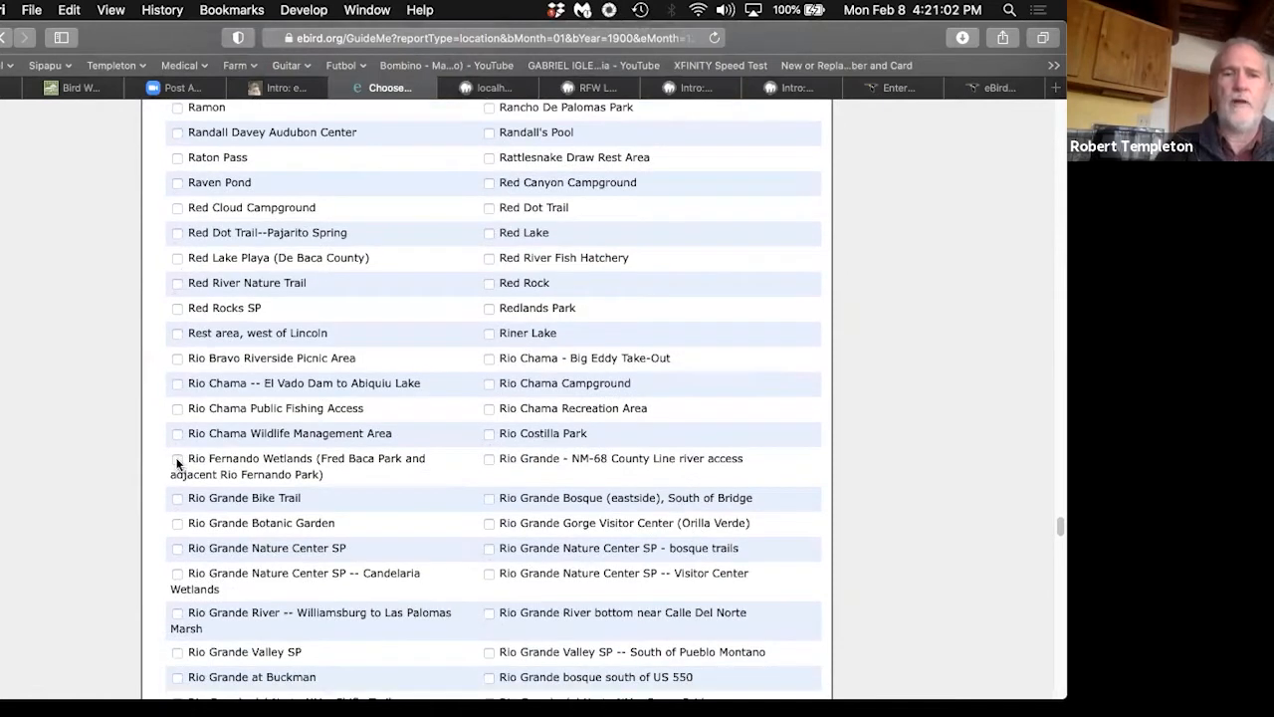
left_click(177, 459)
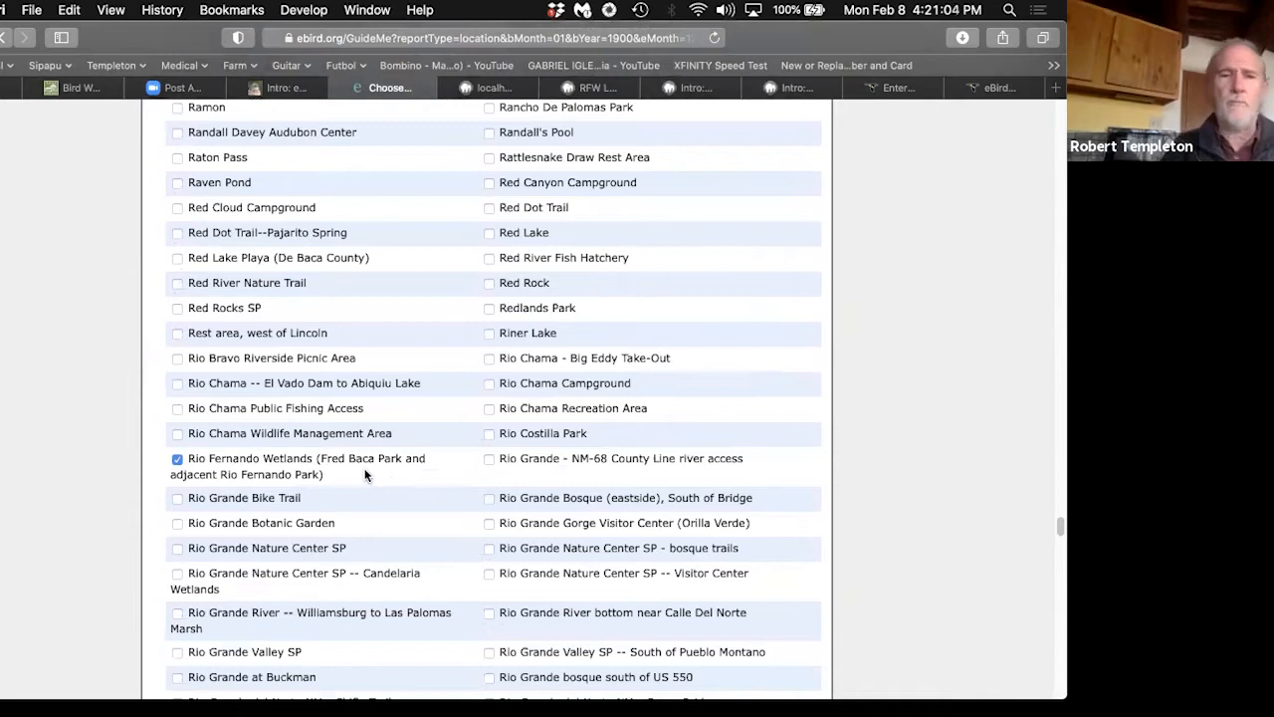
mouse_move(799, 482)
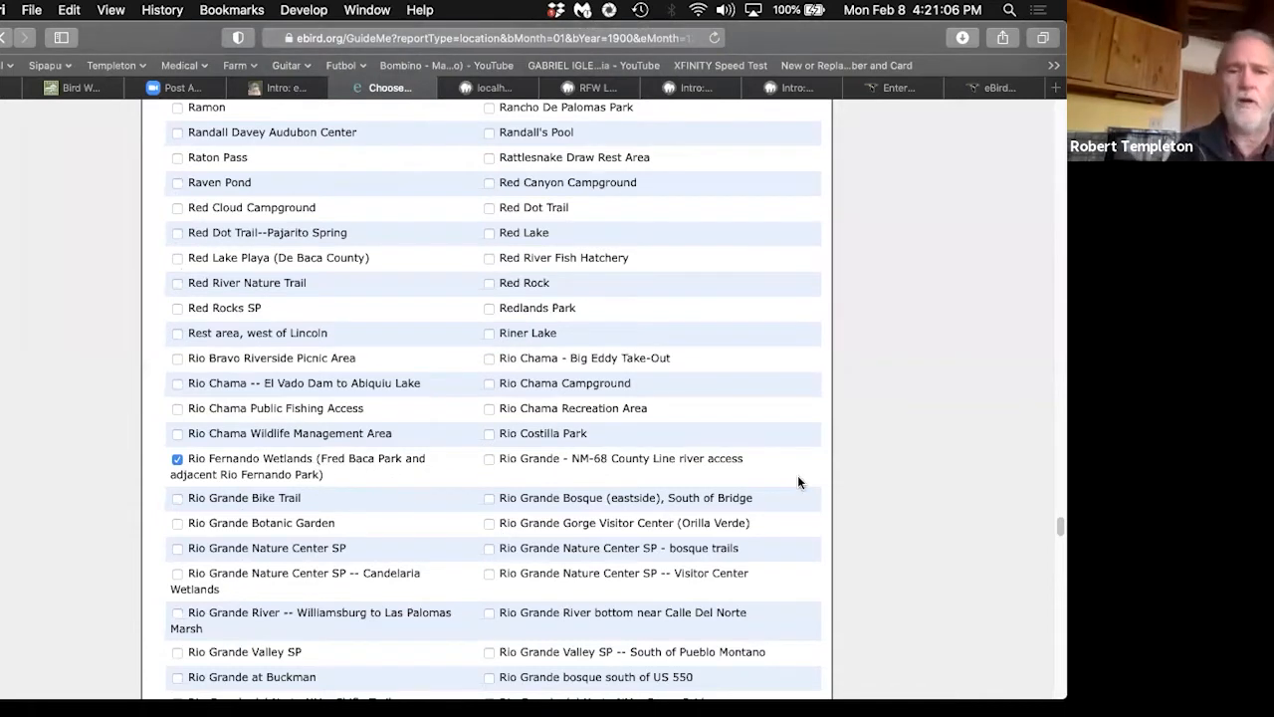
scroll("down", 3)
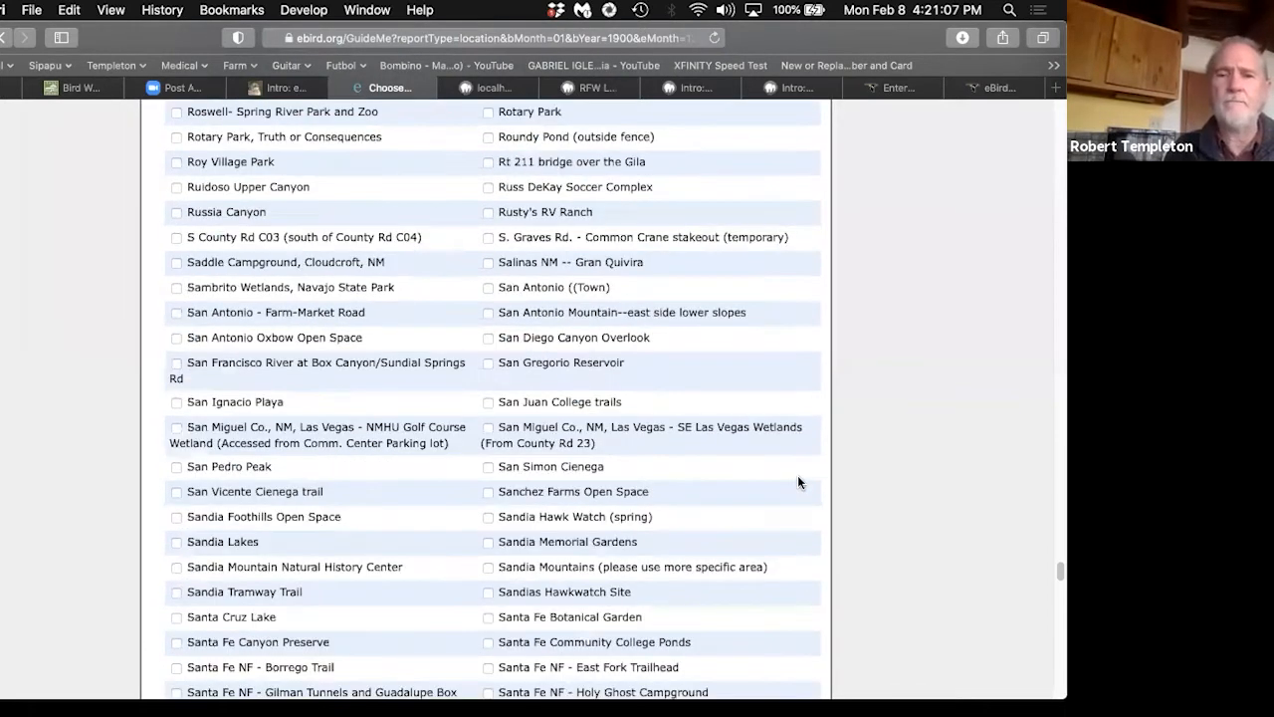
scroll("down", 3)
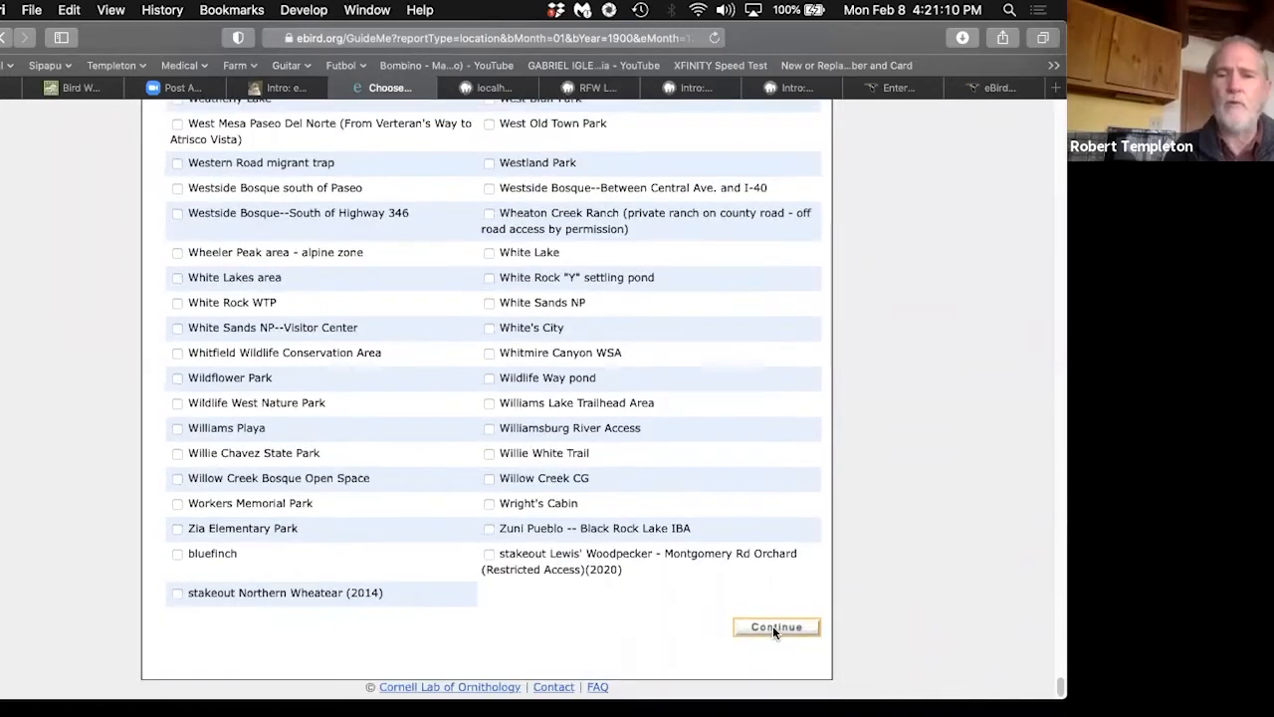
left_click(776, 627)
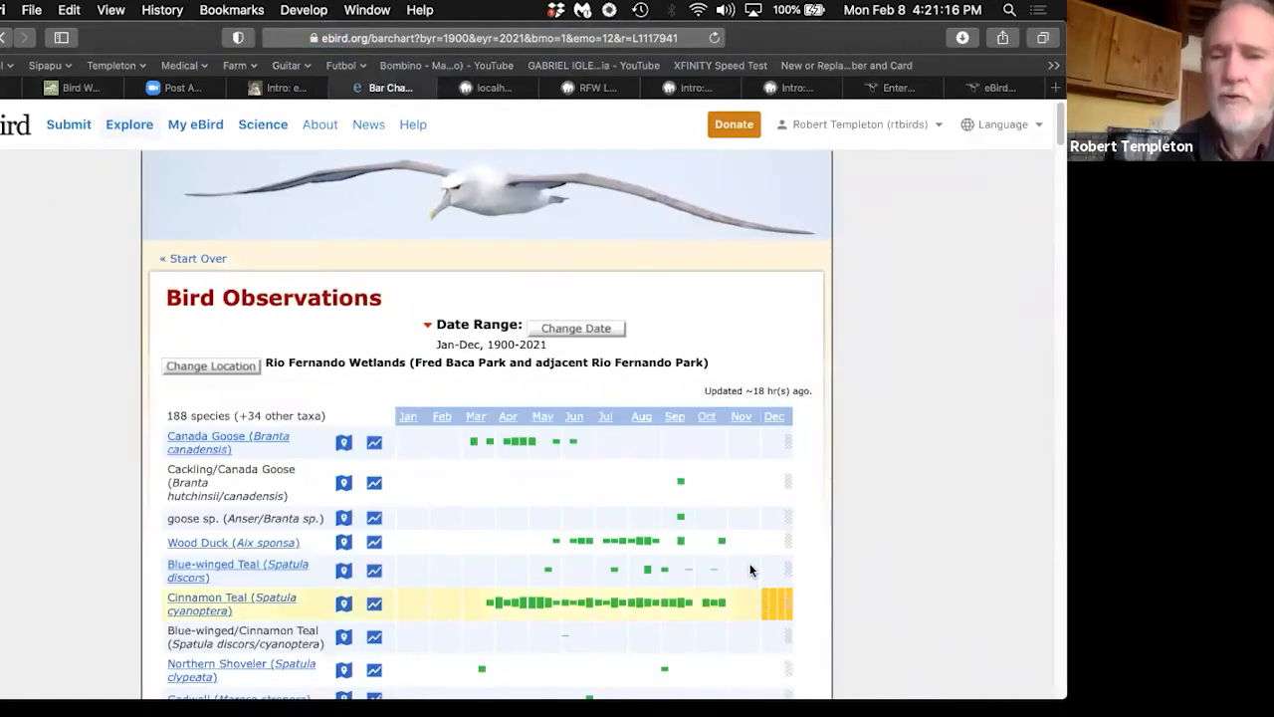
scroll("down", 3)
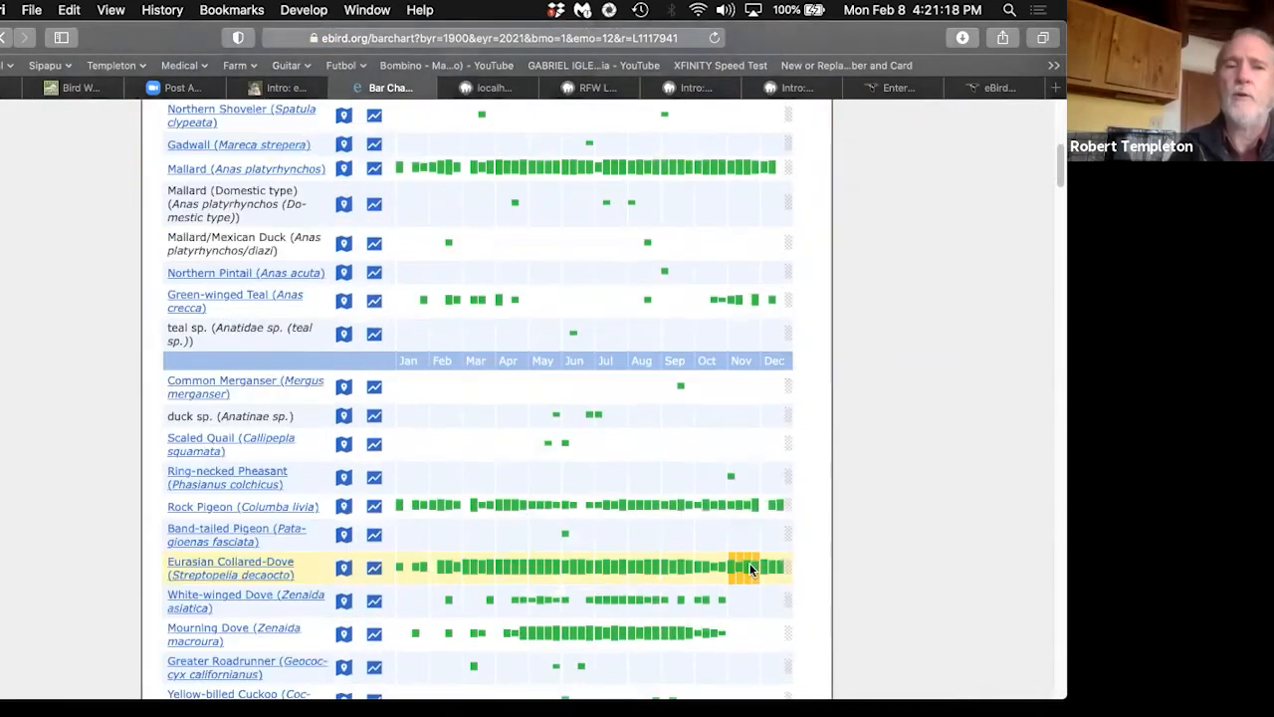
scroll("down", 3)
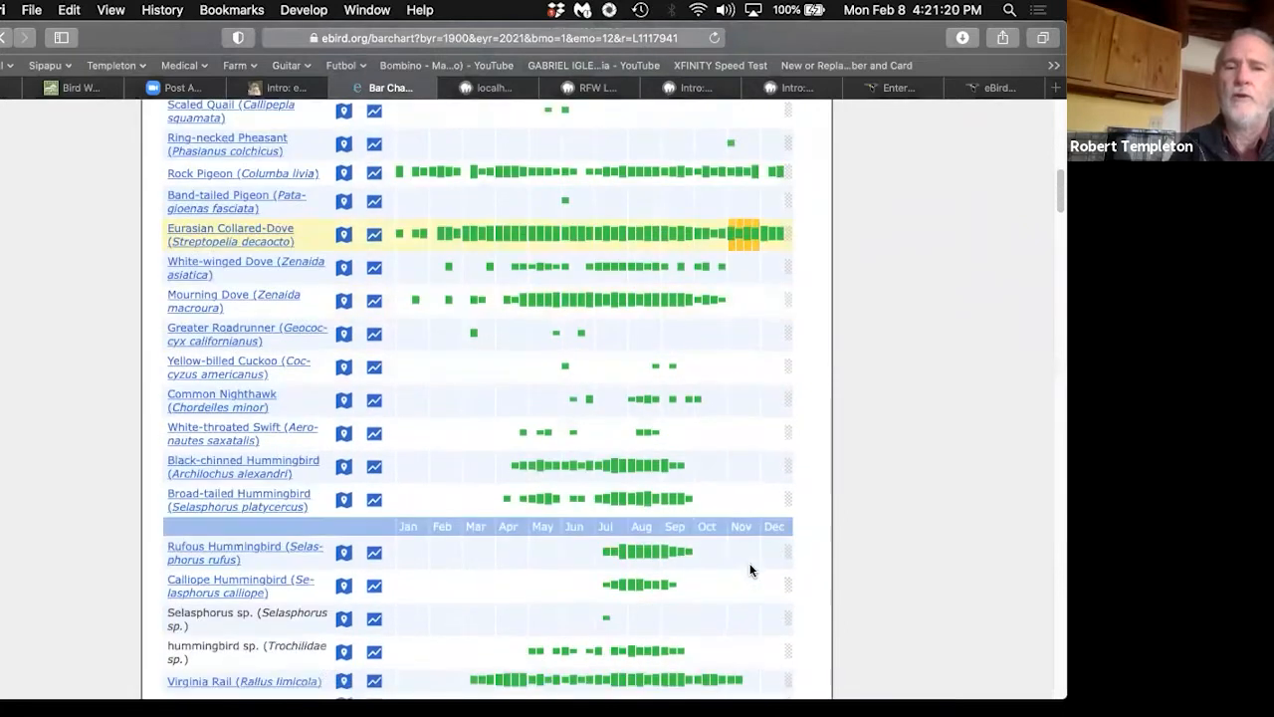
scroll("down", 3)
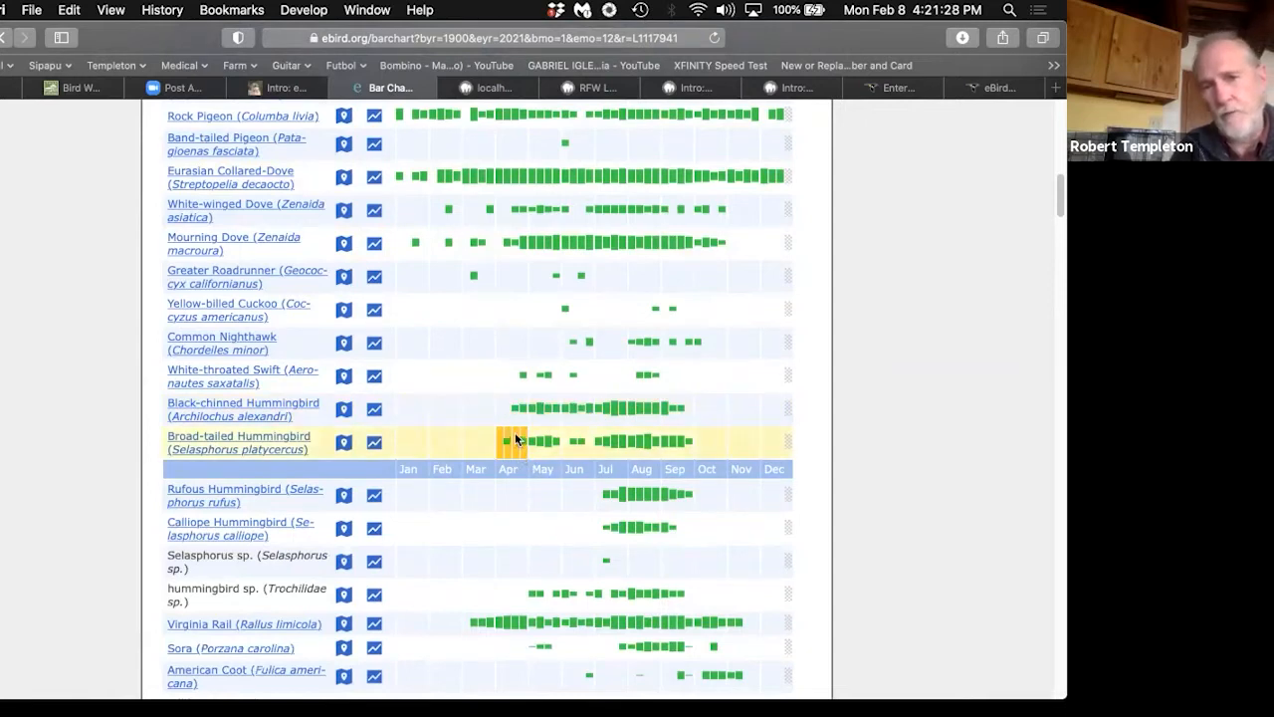
mouse_move(675, 441)
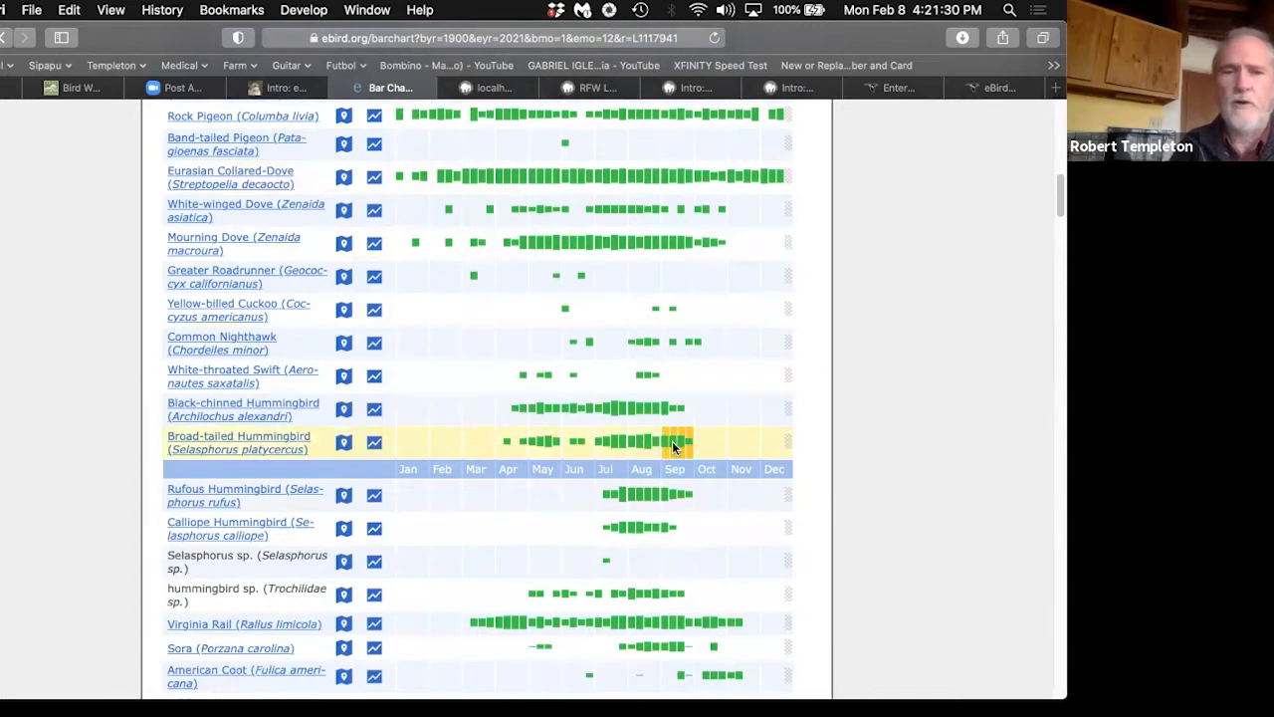
scroll("down", 3)
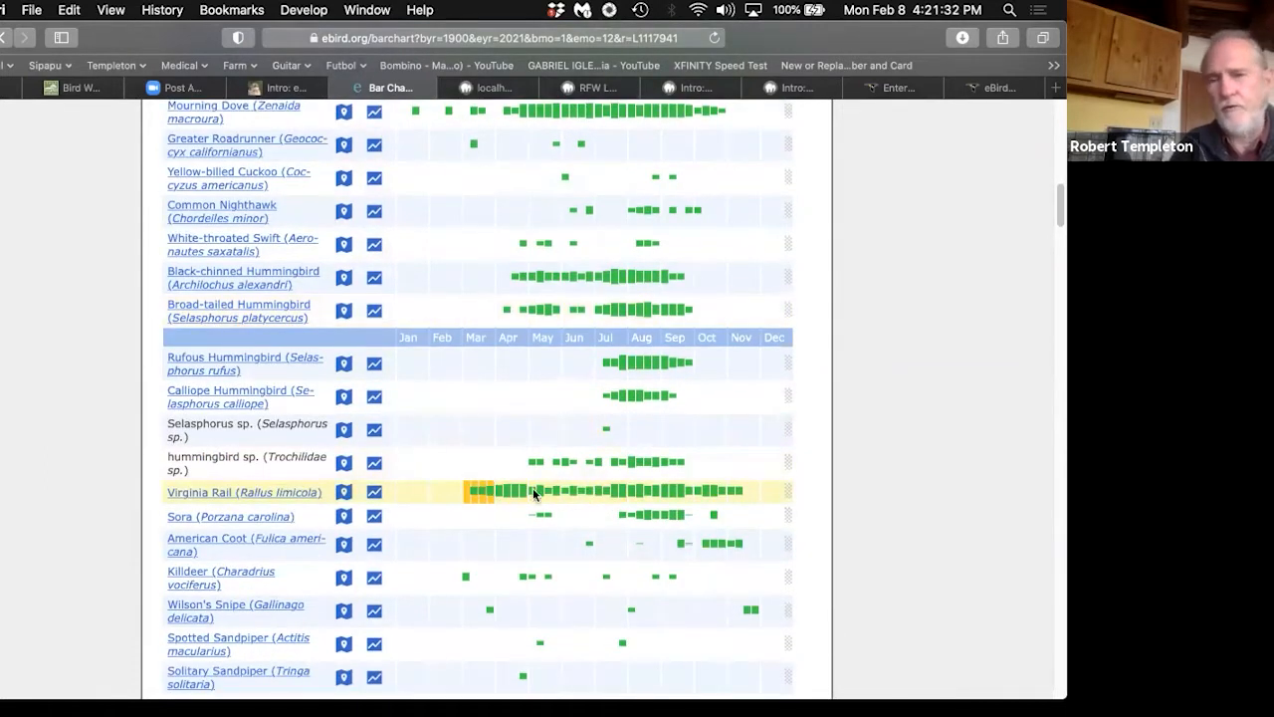
mouse_move(735, 493)
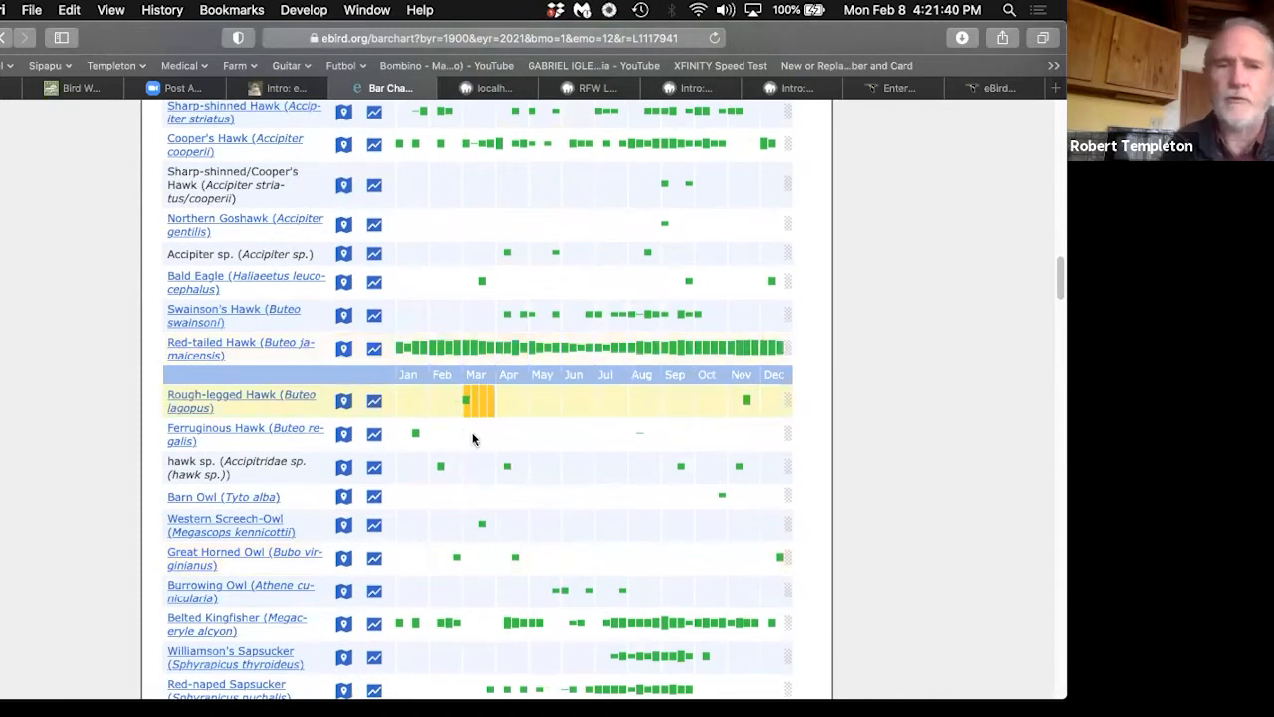
scroll("up", 3)
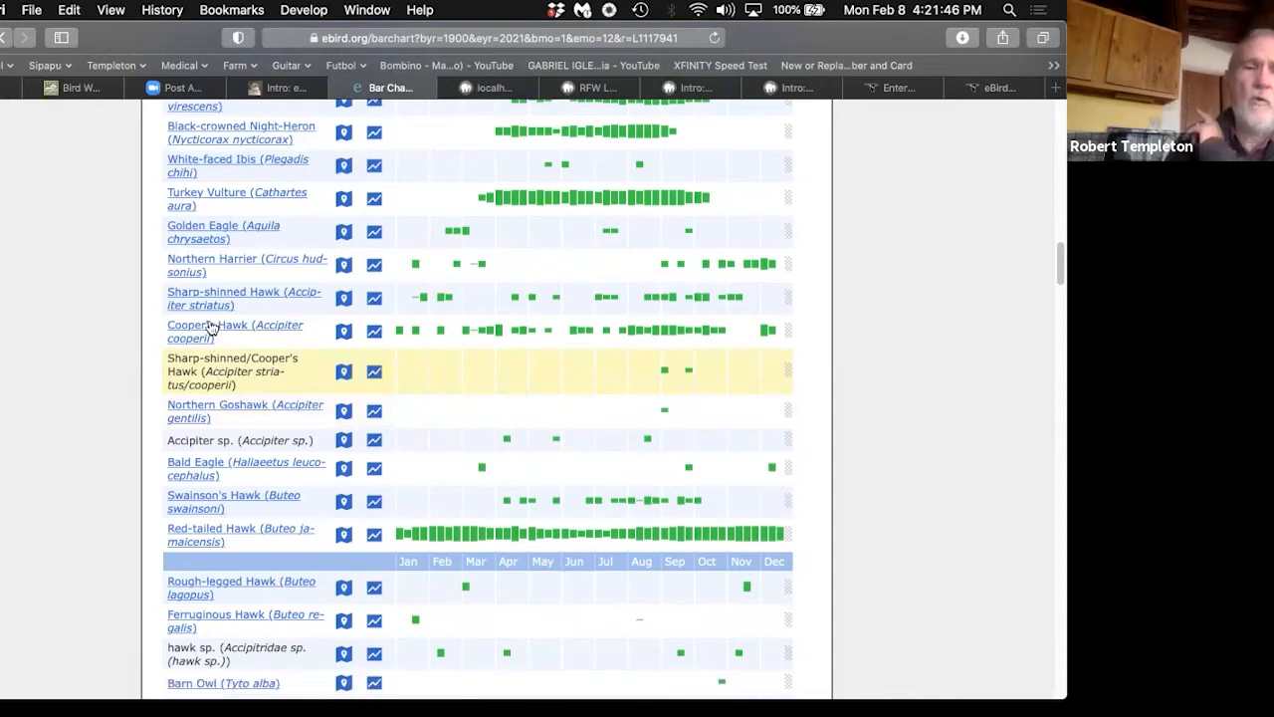
mouse_move(210, 325)
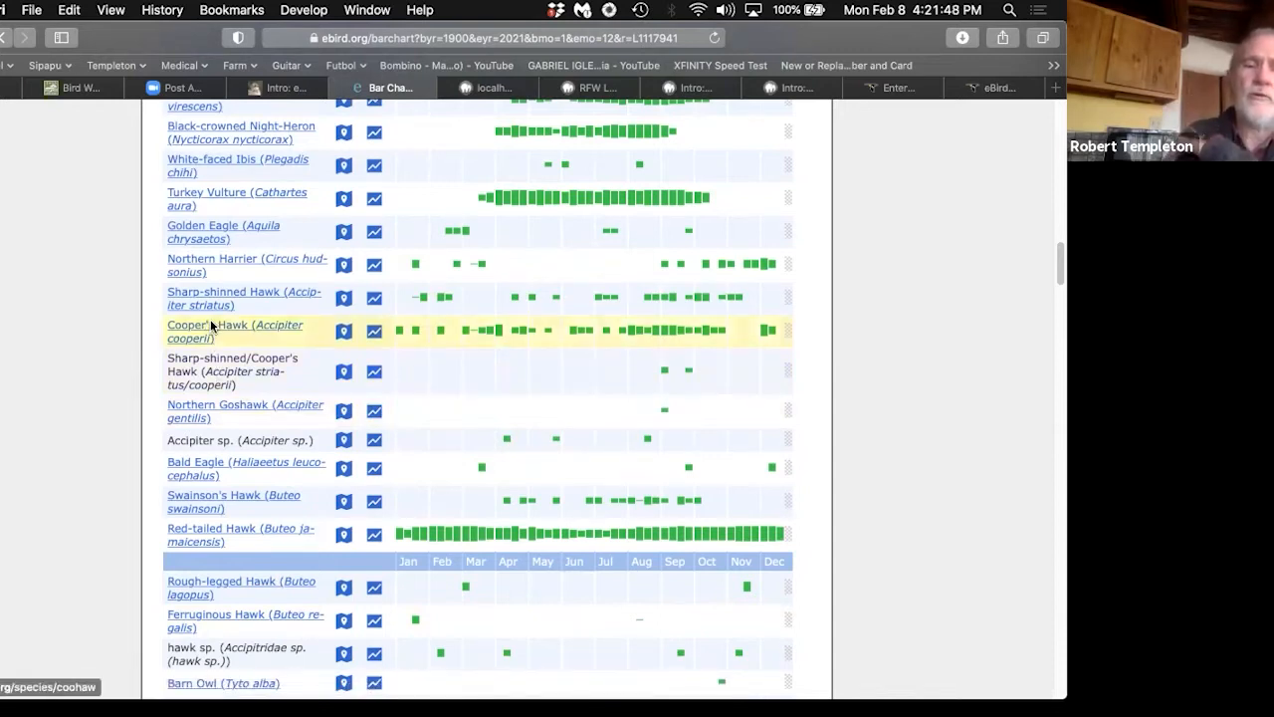
Step: Open the Cooper's Hawk species page and browse its photos
left_click(234, 325)
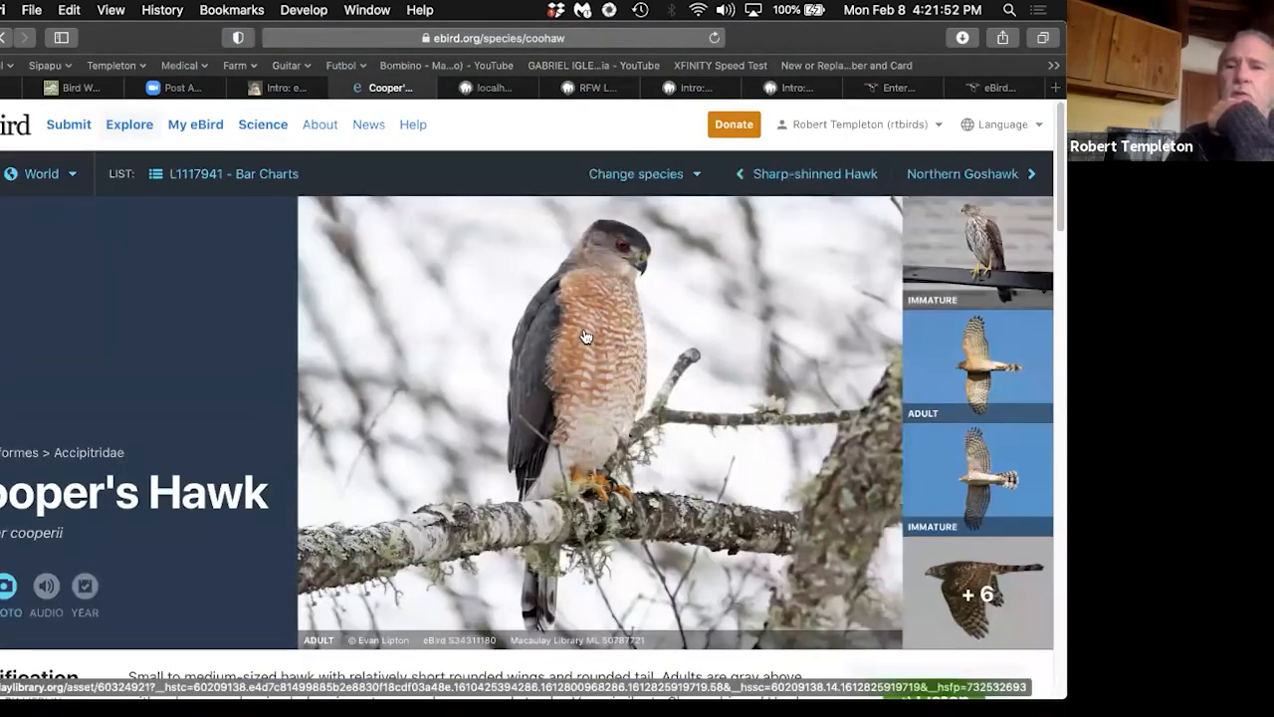
scroll("down", 3)
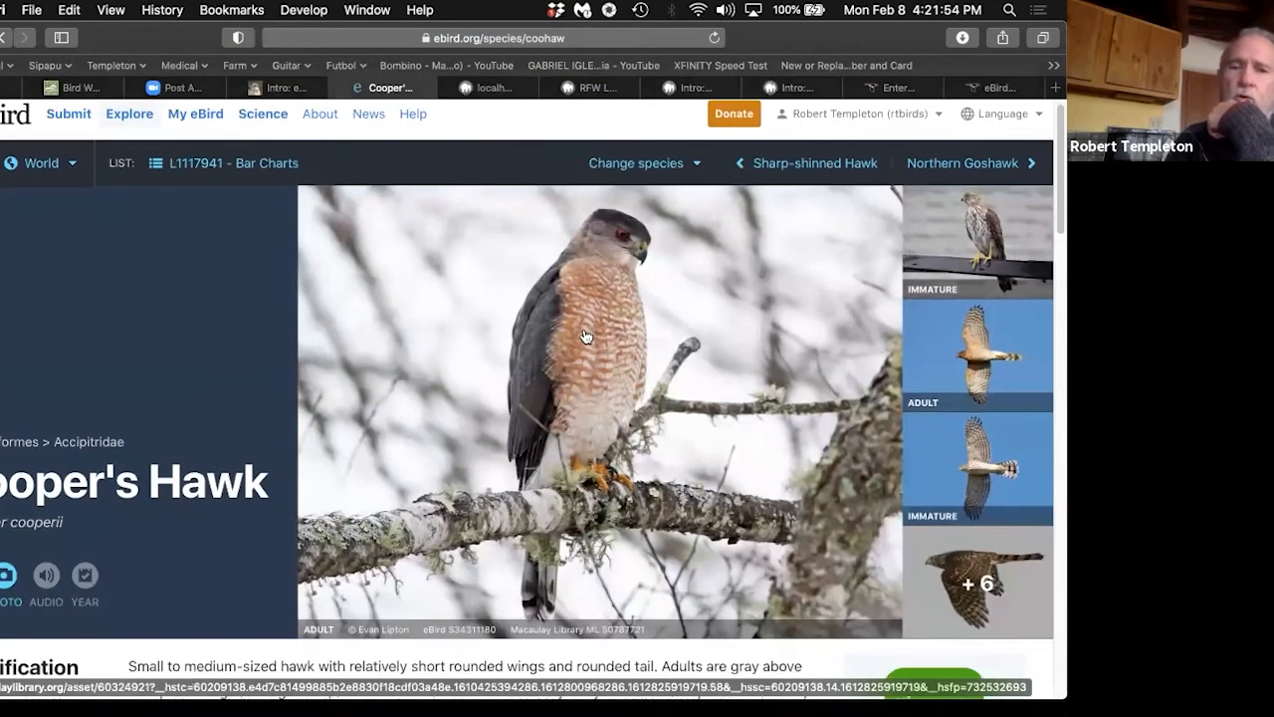
scroll("down", 3)
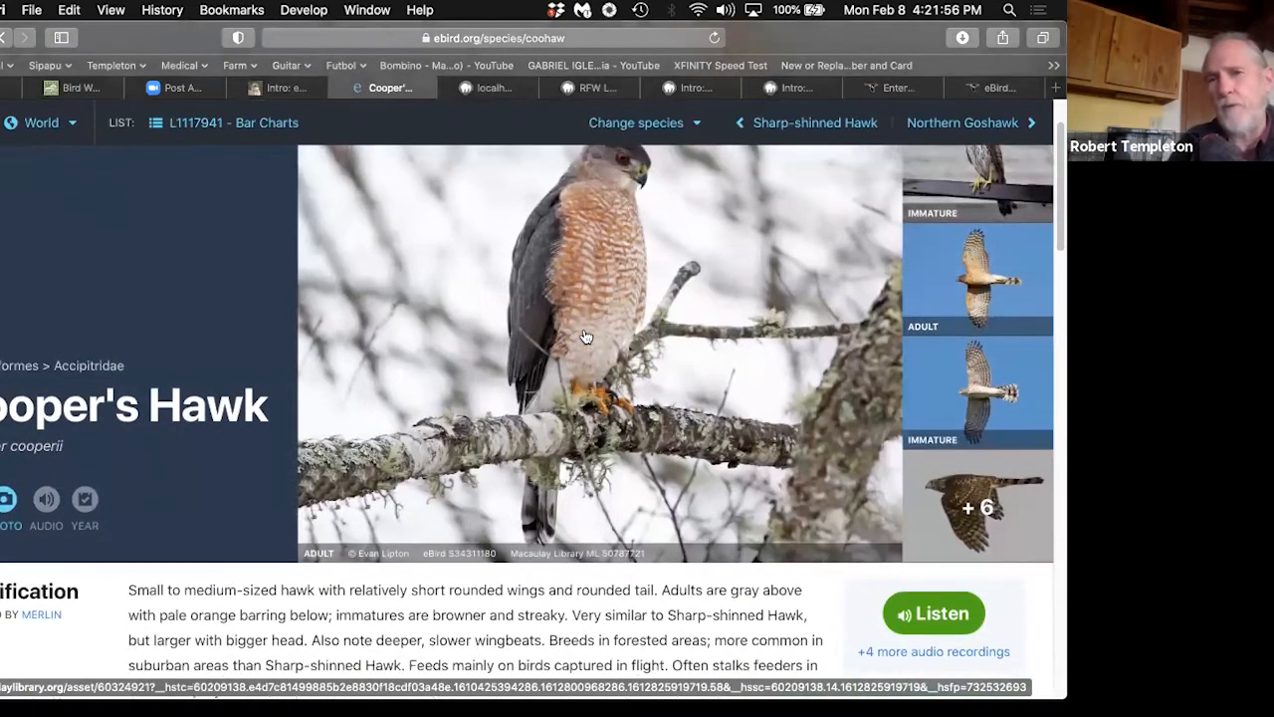
scroll("down", 3)
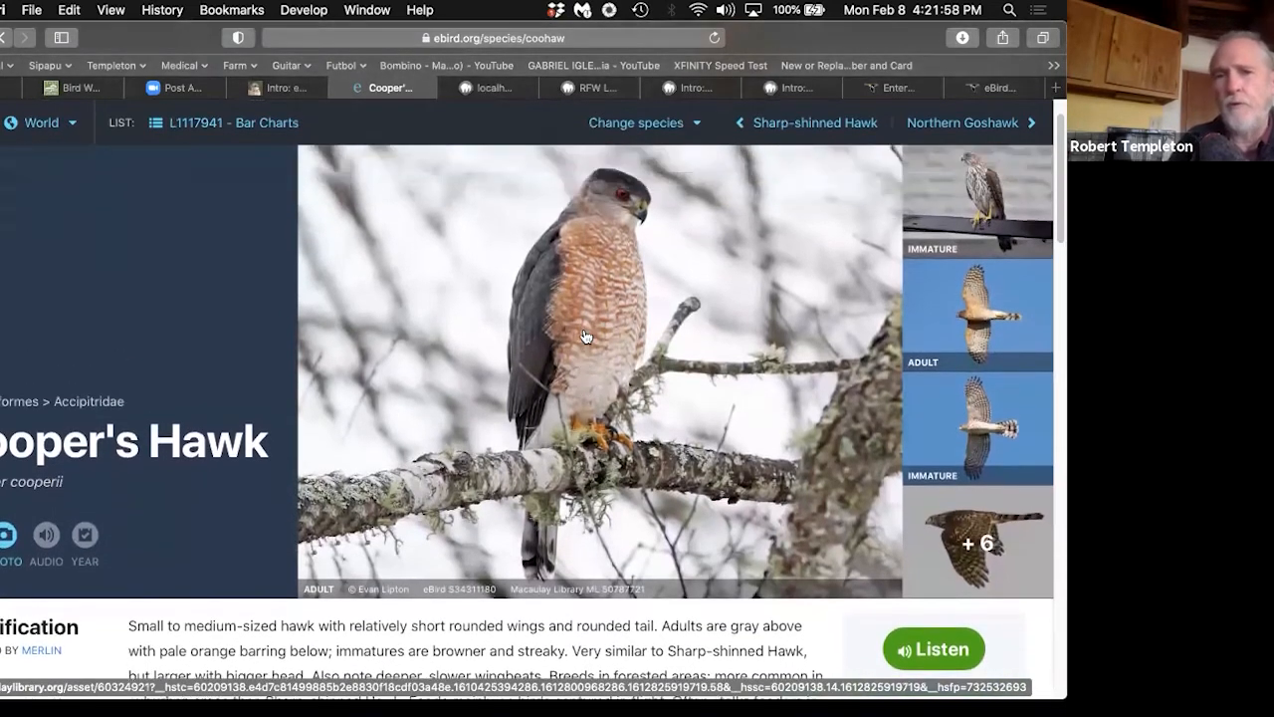
scroll("down", 3)
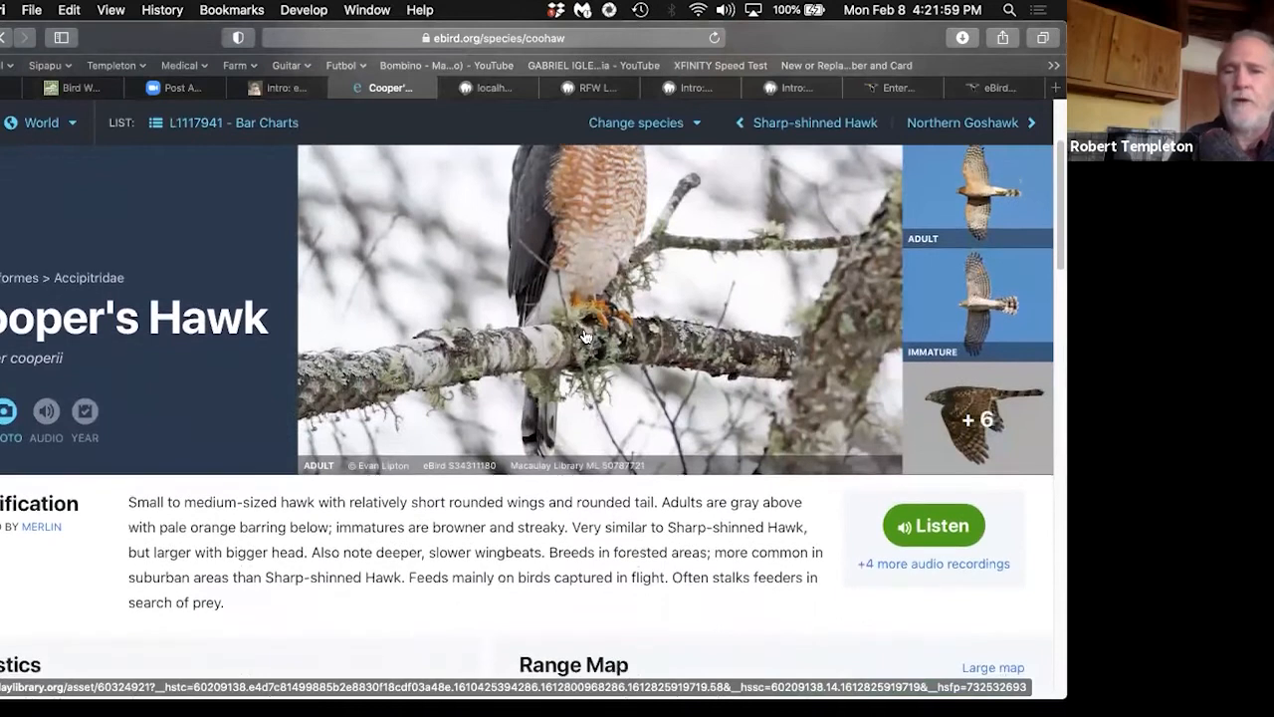
scroll("down", 3)
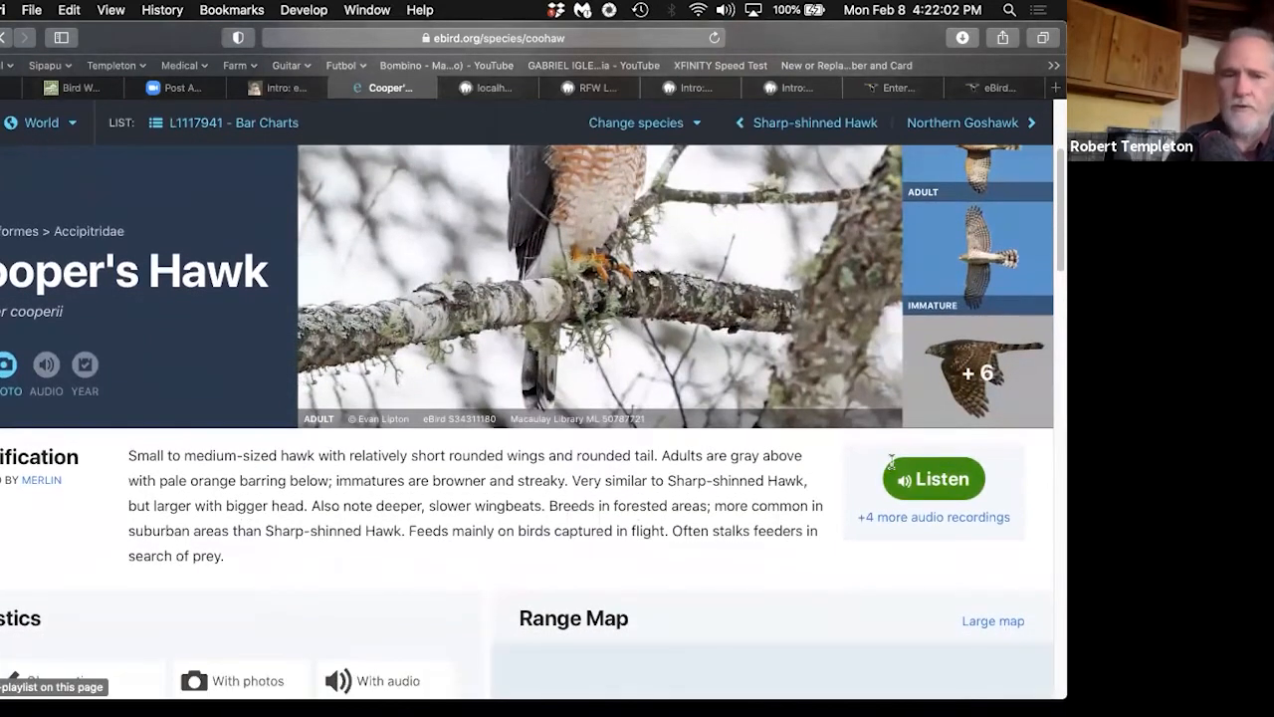
scroll("down", 3)
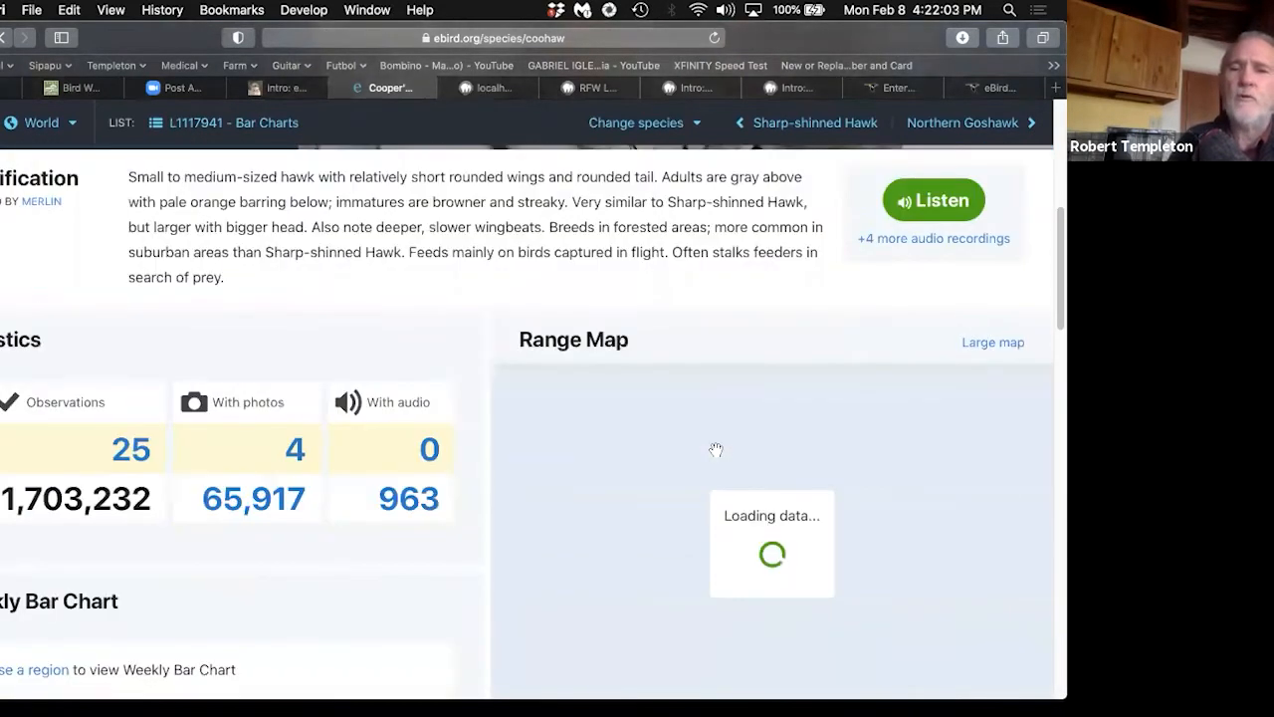
scroll("down", 3)
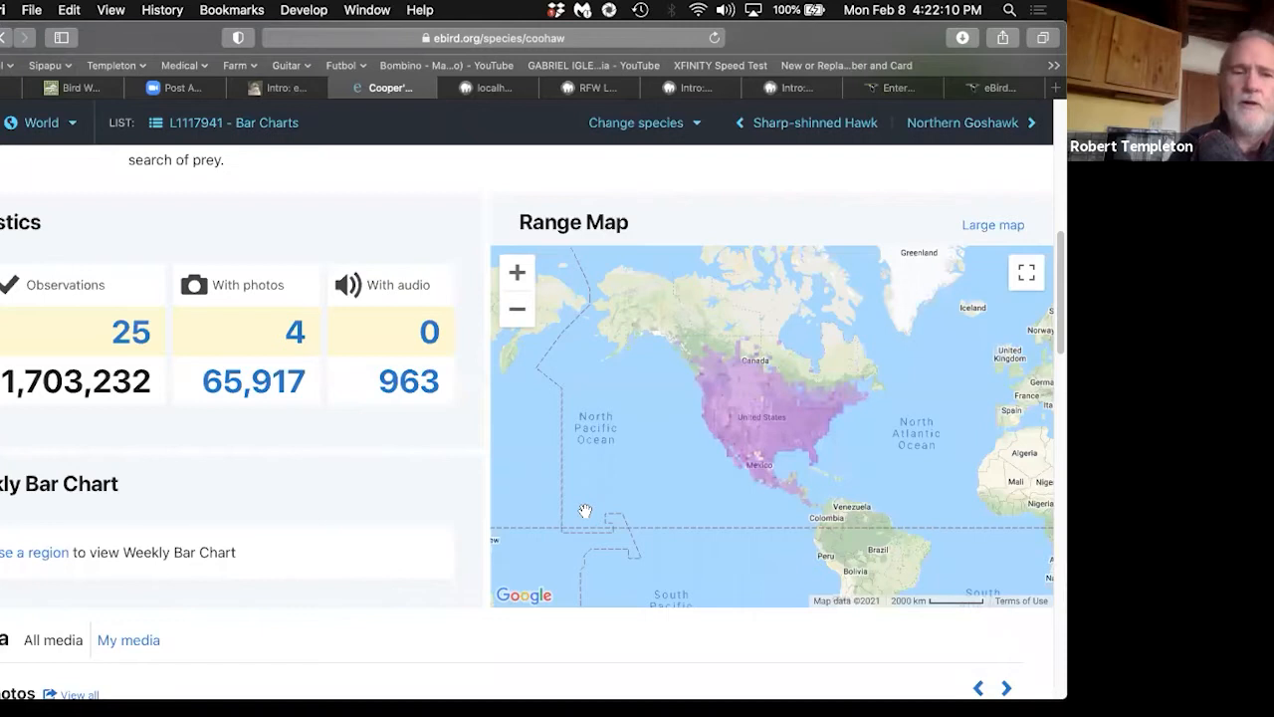
Step: Scroll through the Cooper's Hawk audio and video, then open its All About Birds guide
scroll("down", 3)
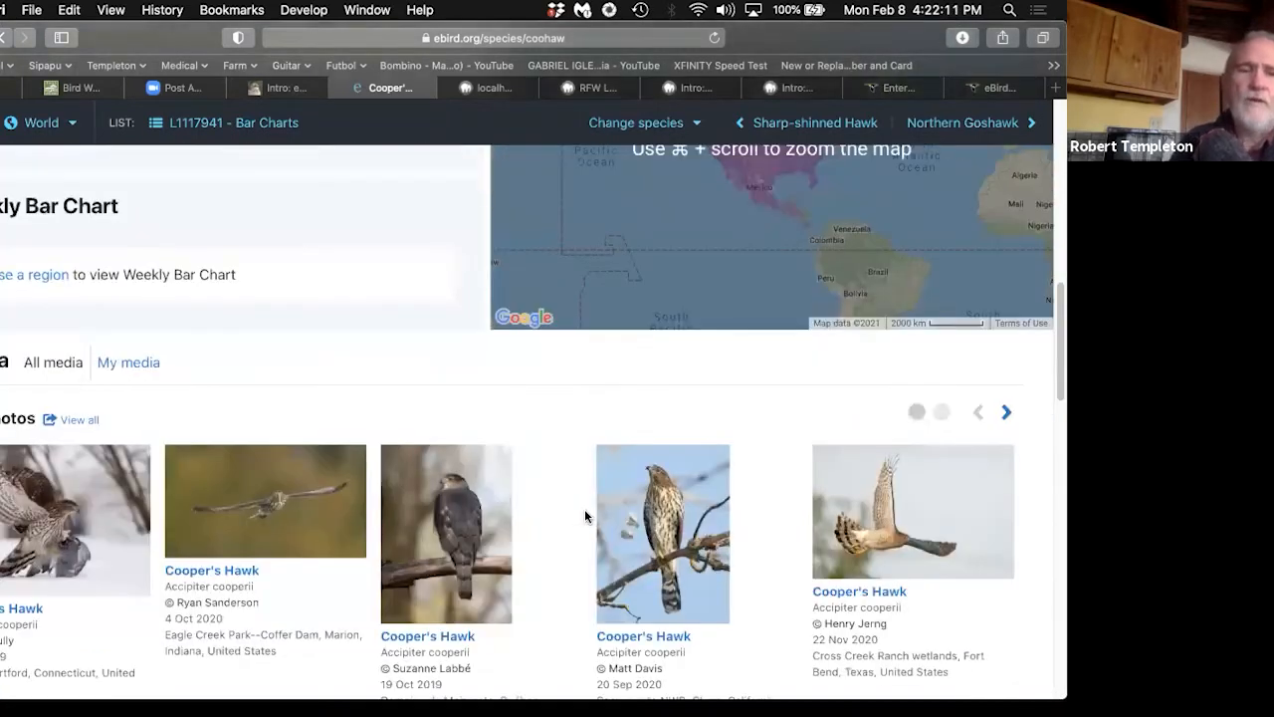
scroll("down", 3)
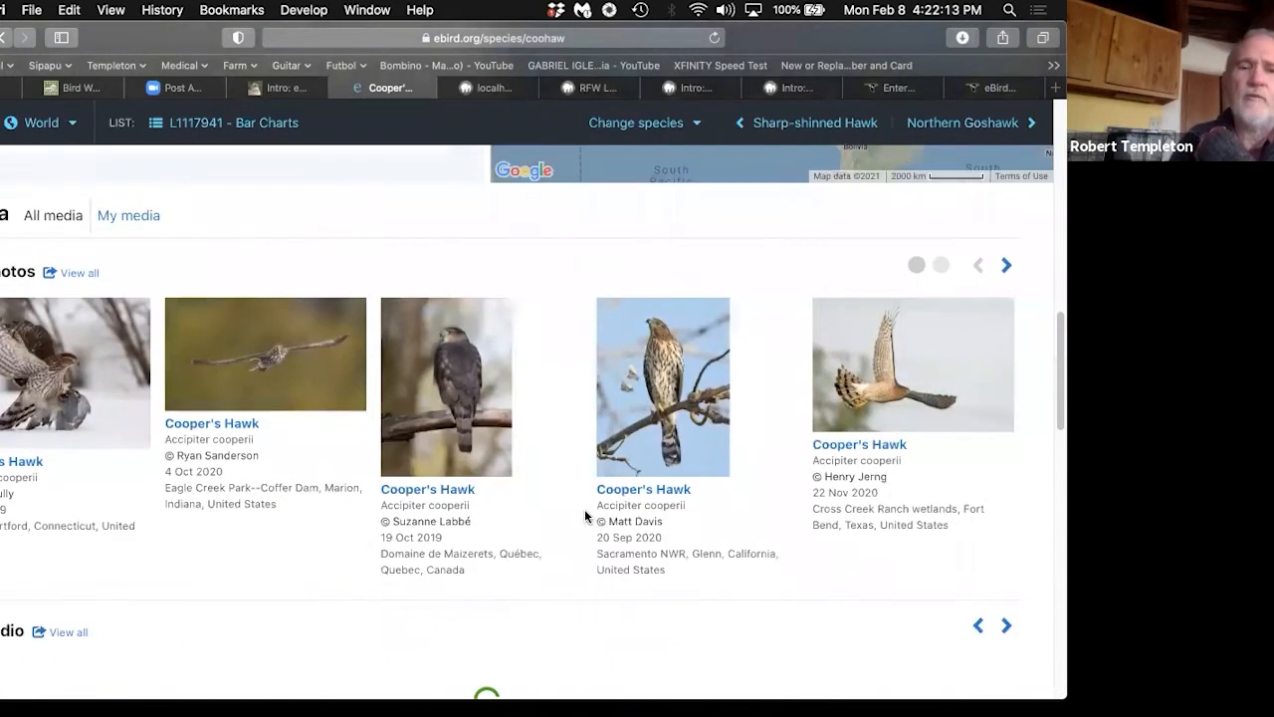
scroll("down", 3)
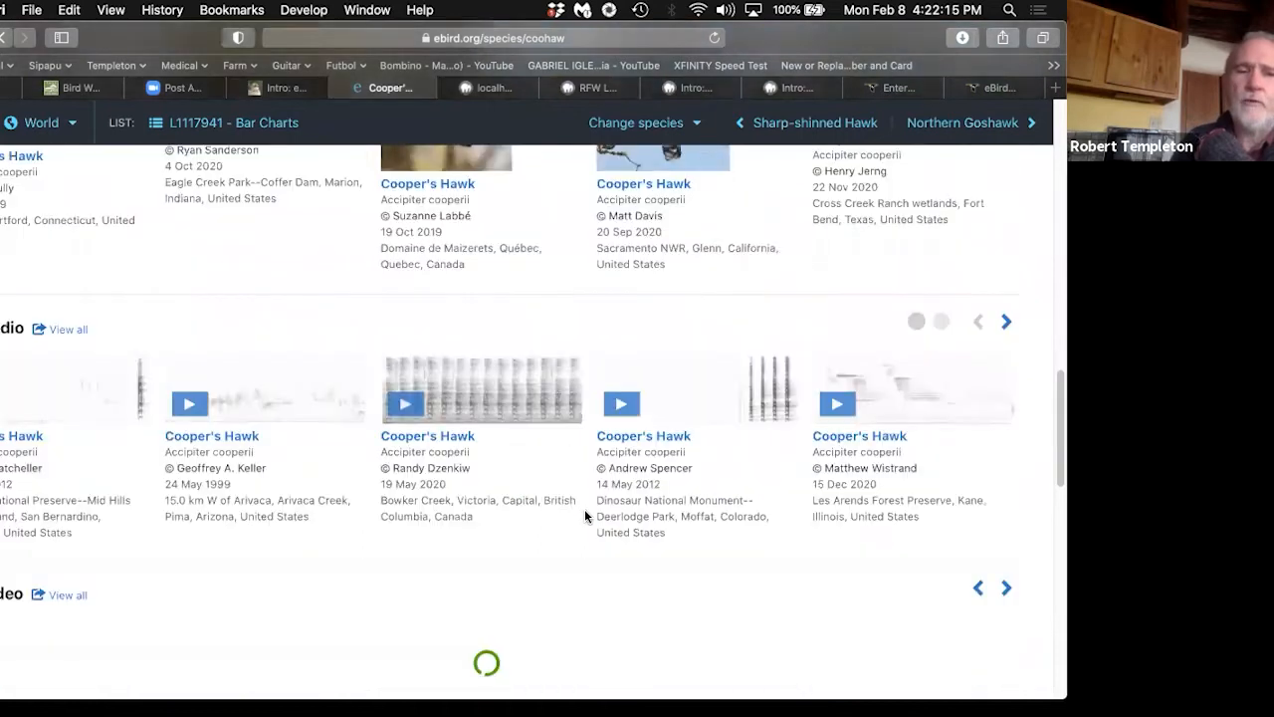
scroll("down", 3)
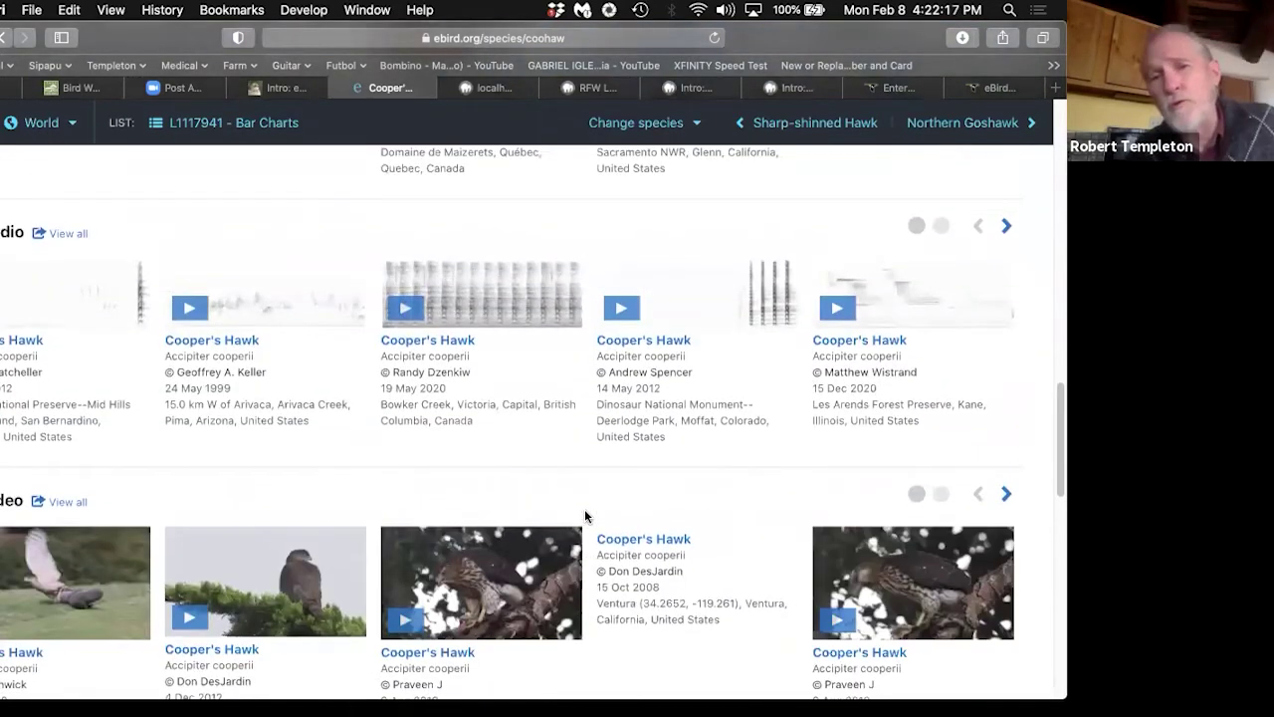
scroll("down", 3)
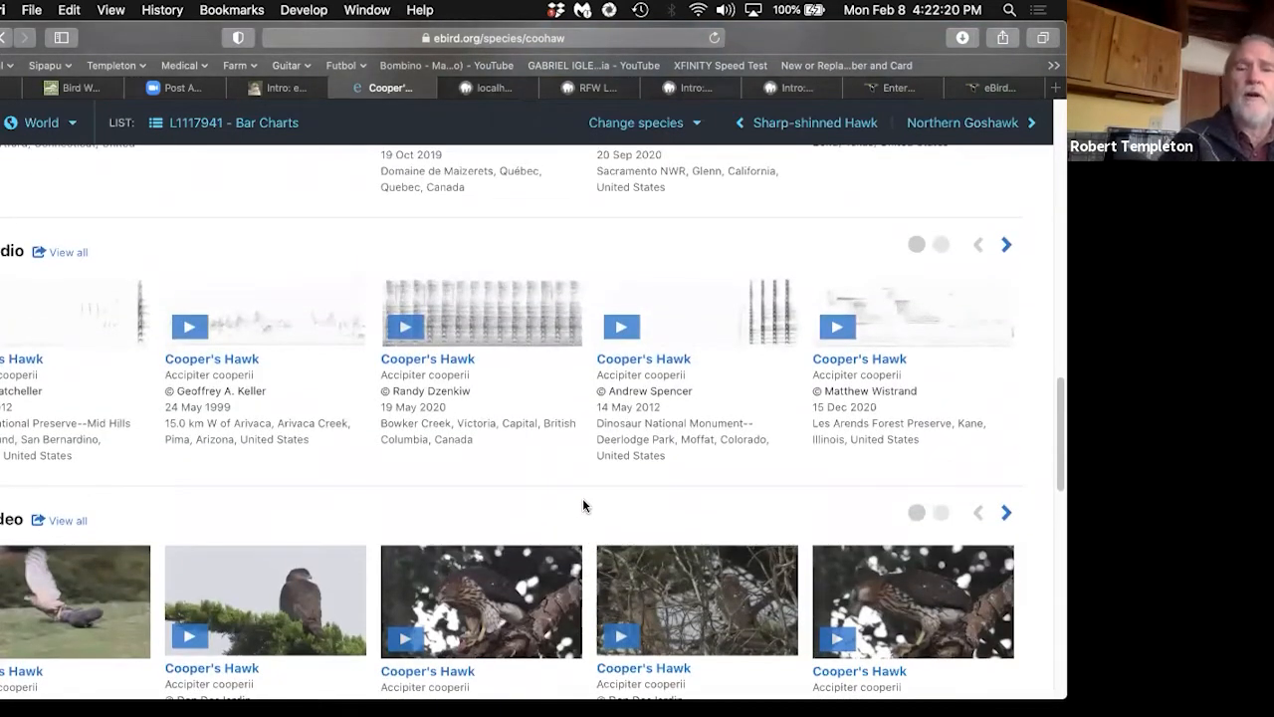
scroll("up", 3)
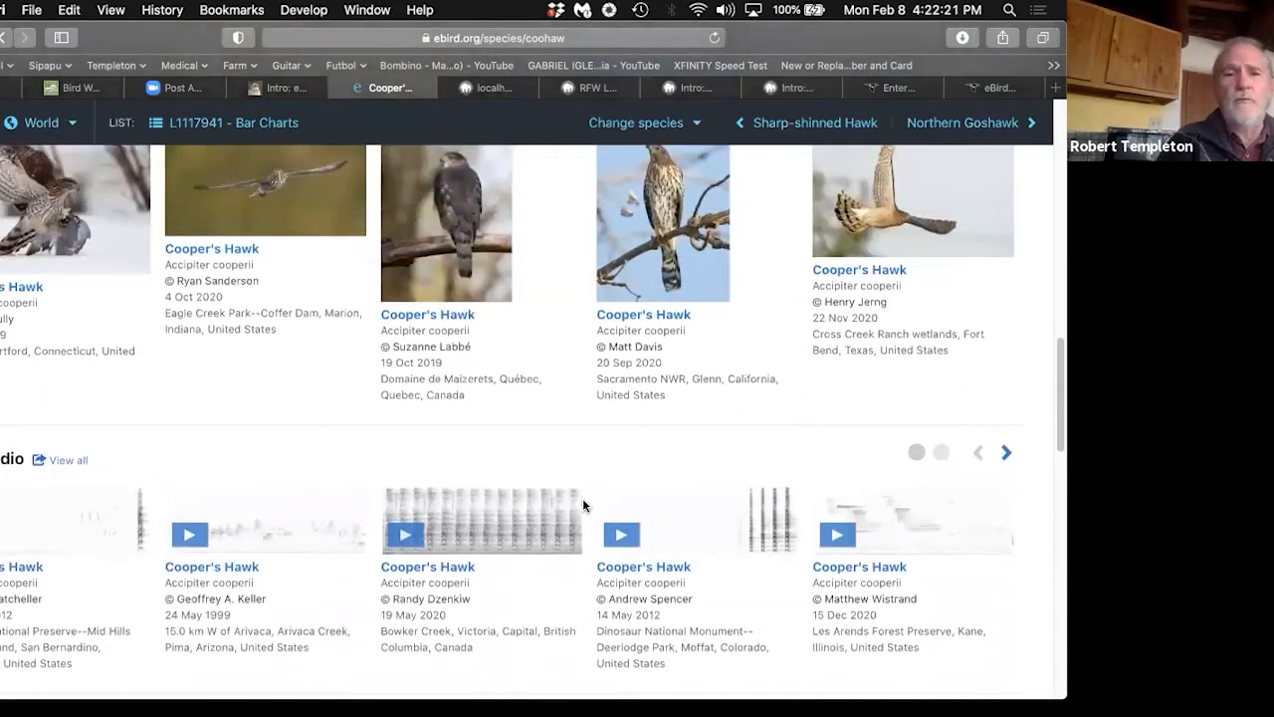
scroll("down", 3)
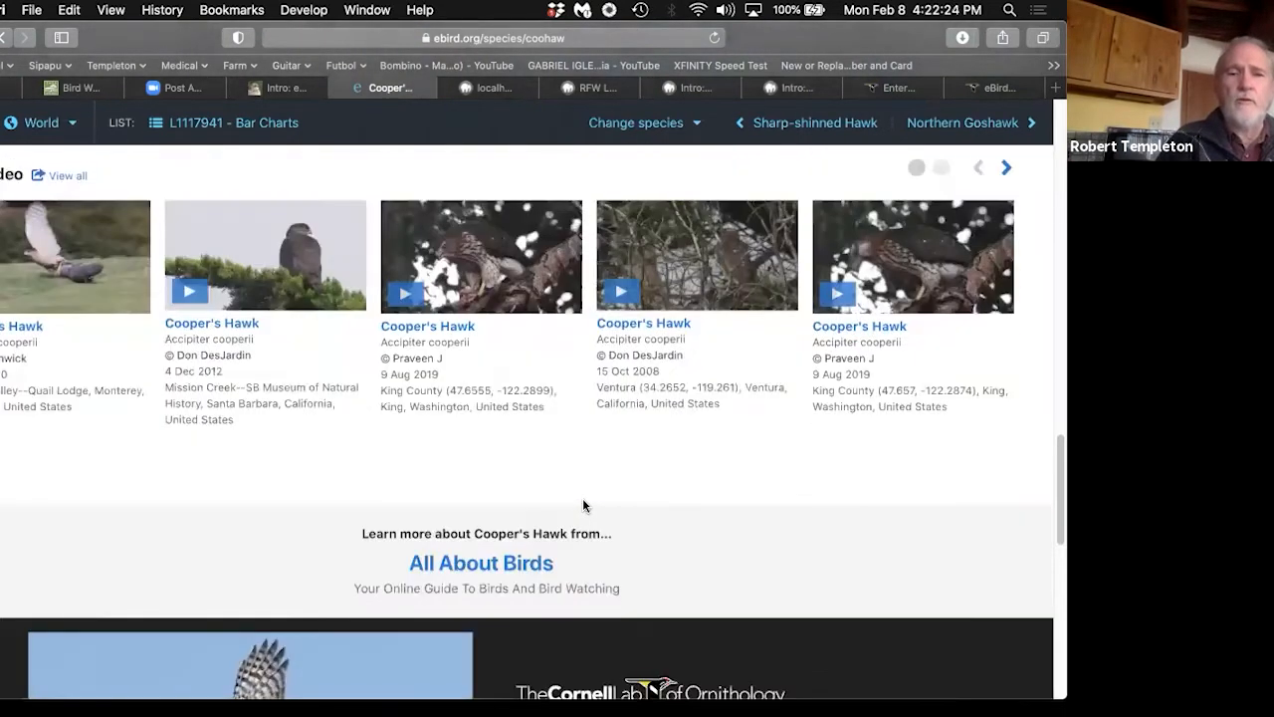
scroll("down", 3)
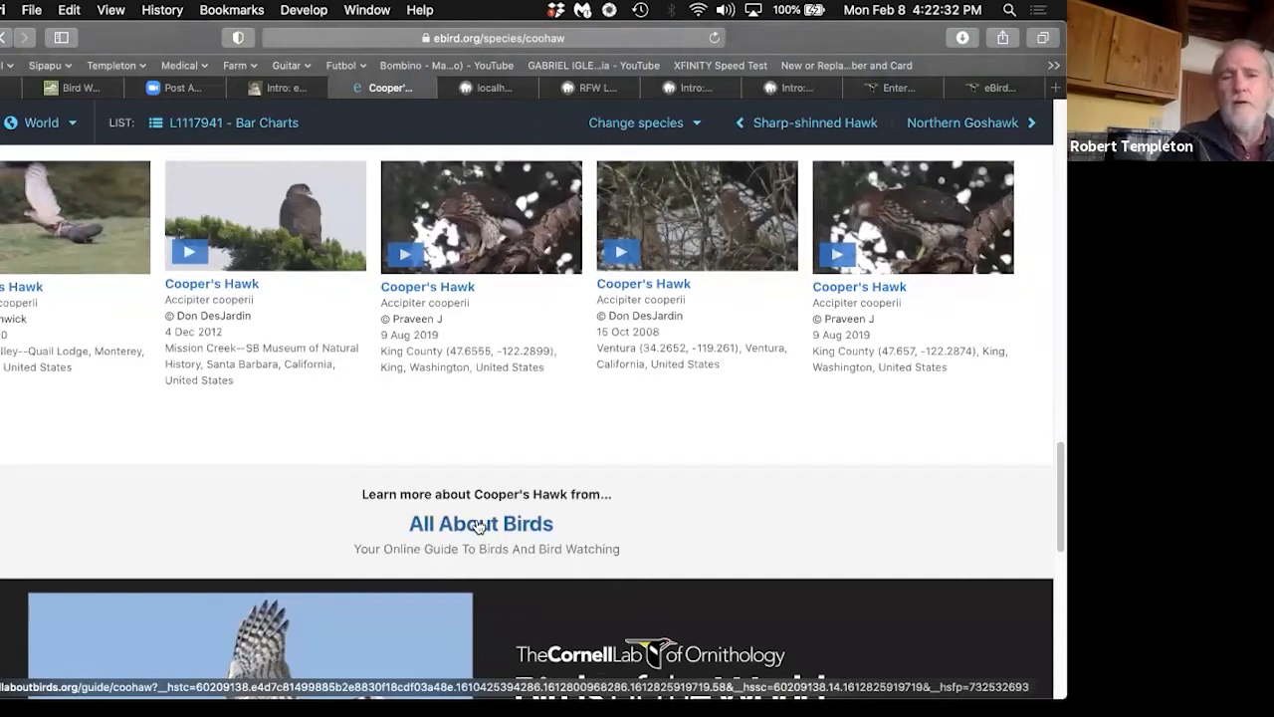
left_click(480, 524)
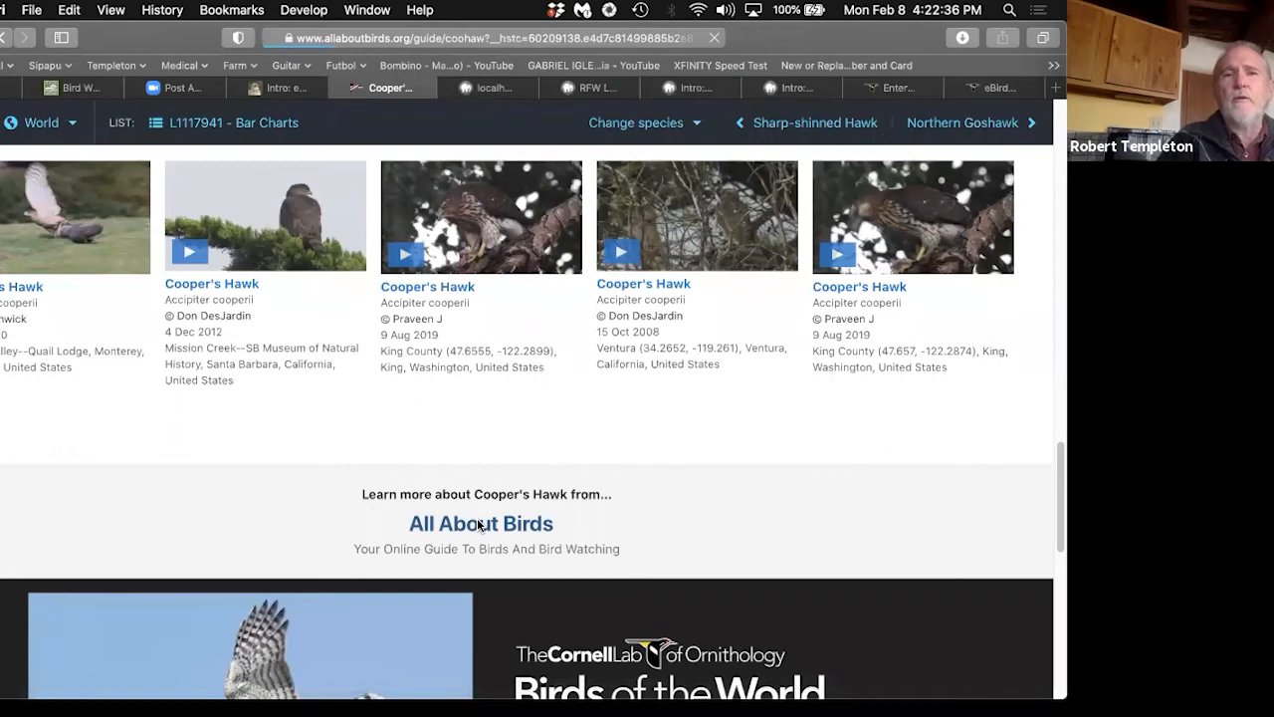
Step: Return to the Rio Fernando Wetlands bar chart and open the Western Tanager map
left_click(480, 522)
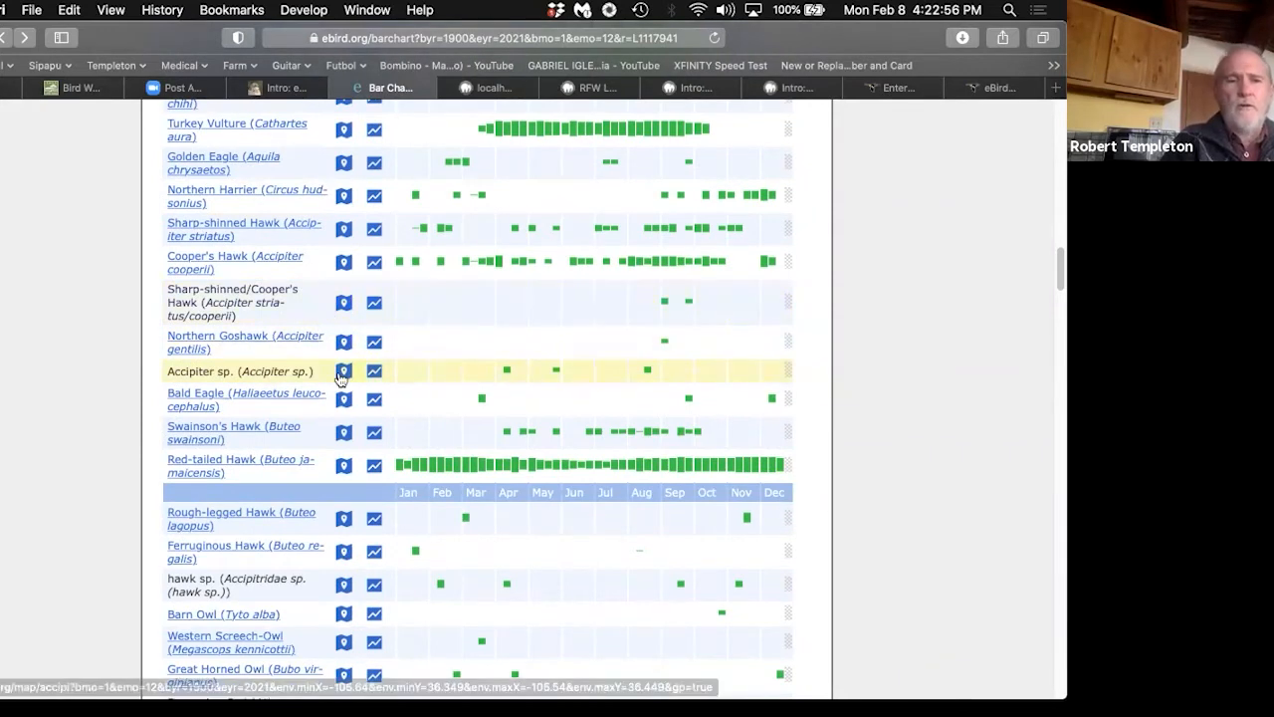
scroll("down", 3)
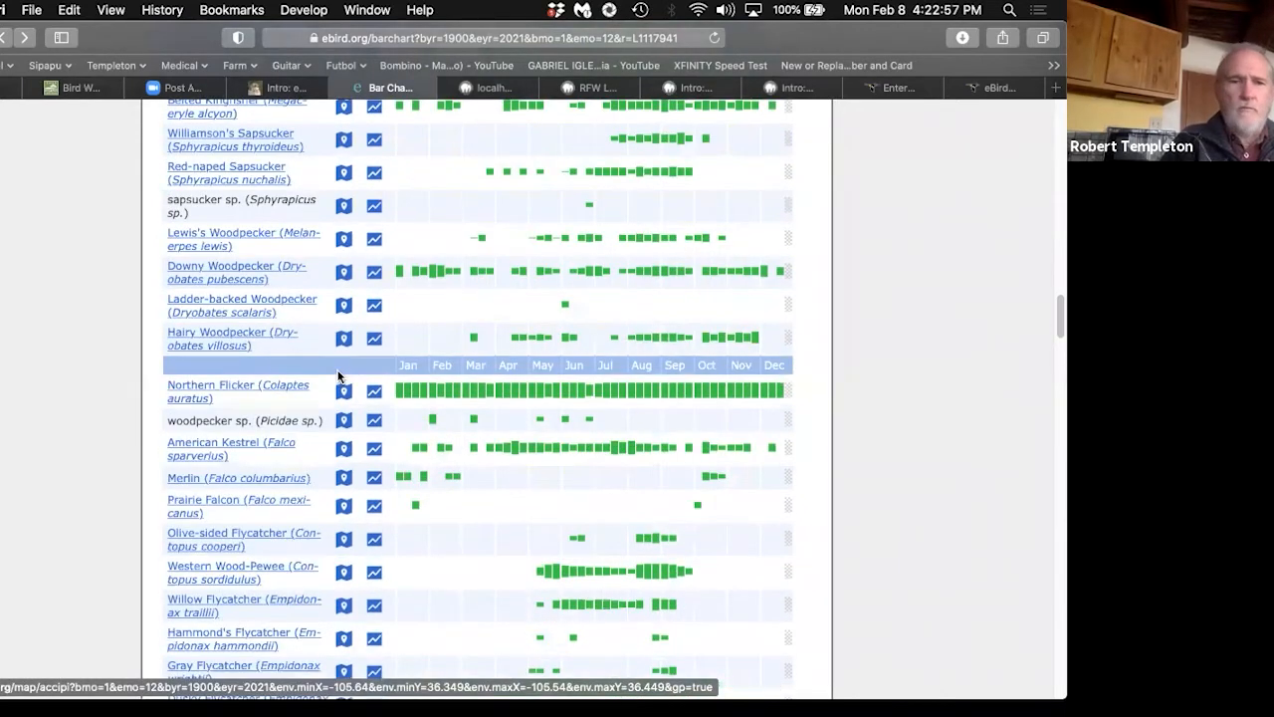
scroll("down", 3)
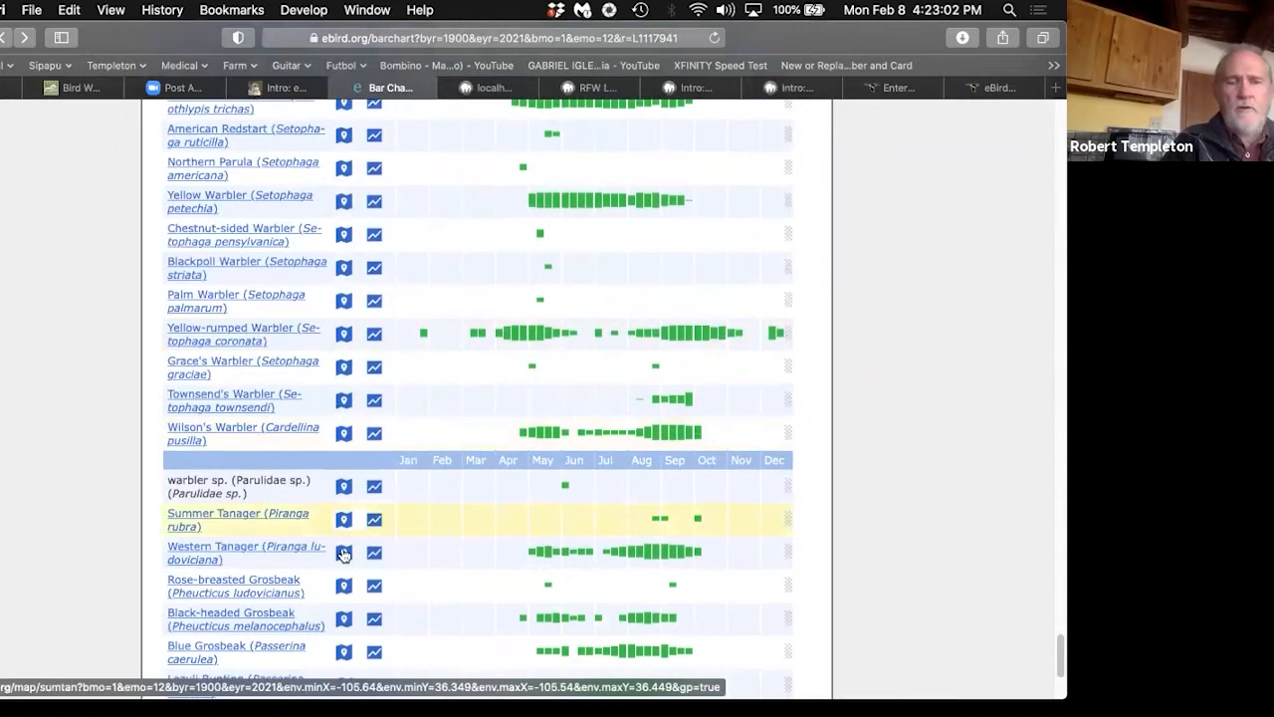
left_click(343, 552)
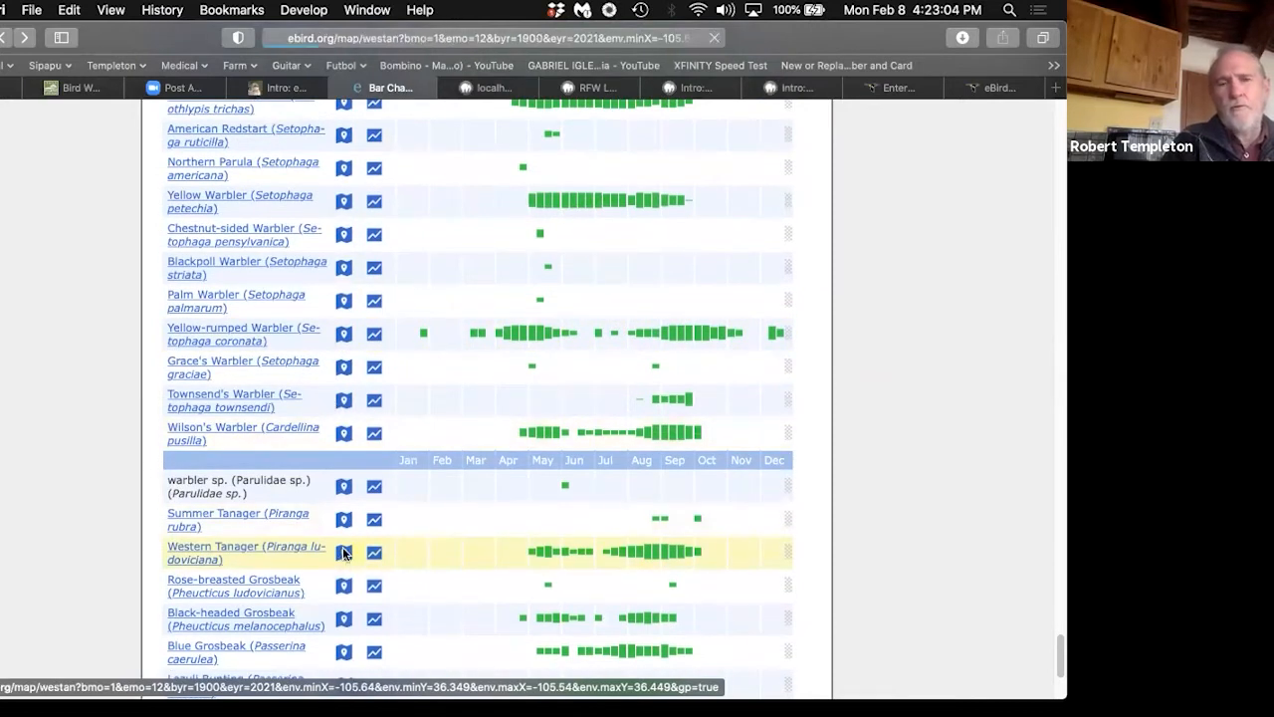
Step: Show Western Tanager sightings at Rio Fernando Wetlands and scroll back from 2020 to 2011 records
left_click(344, 552)
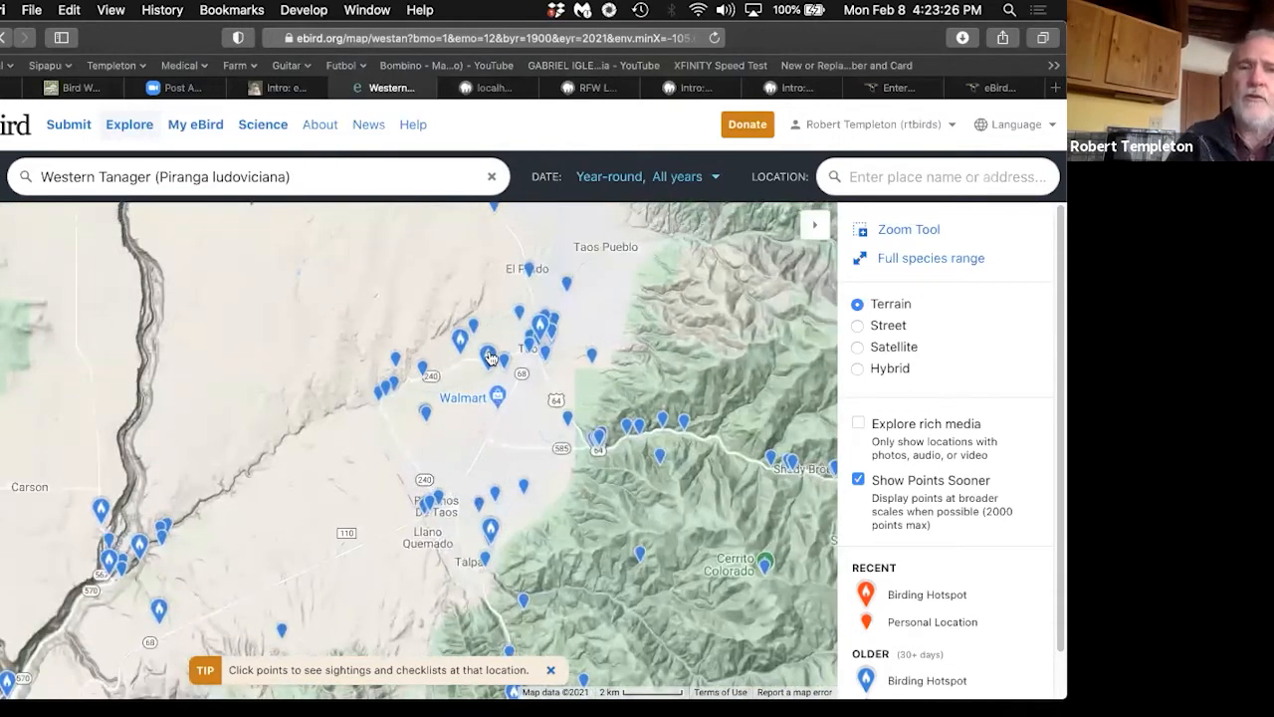
left_click(489, 355)
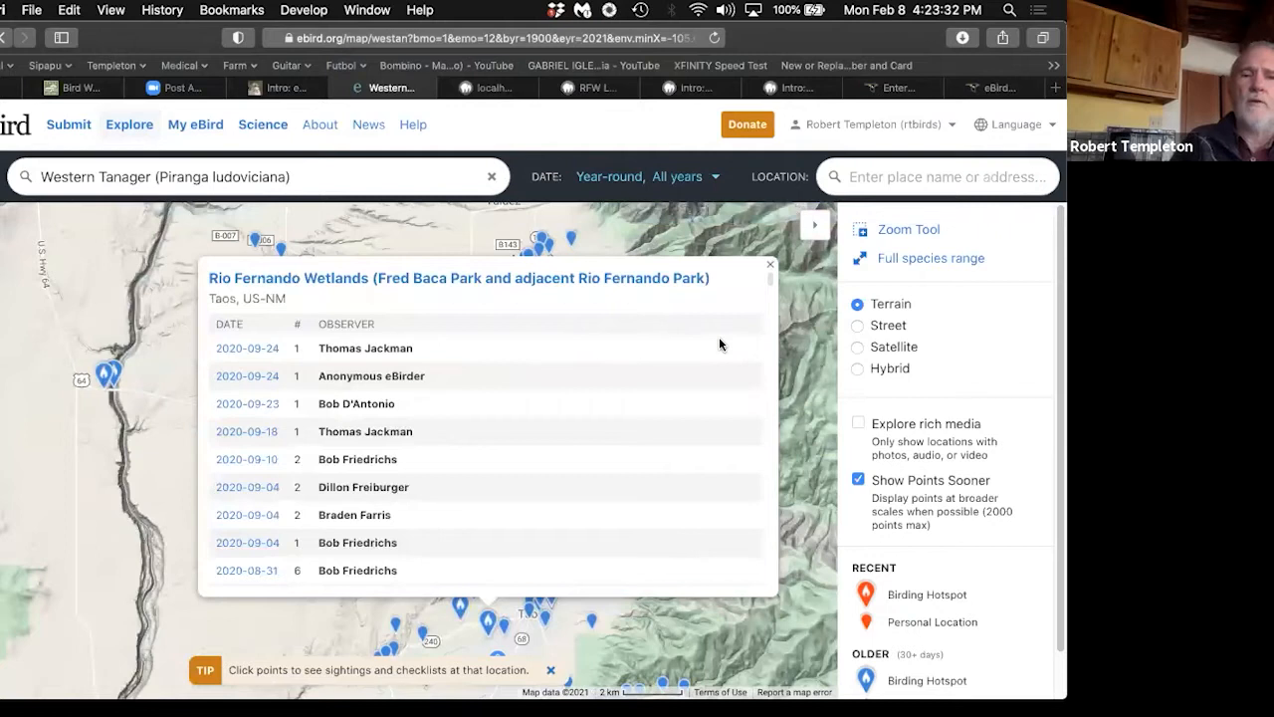
mouse_move(435, 362)
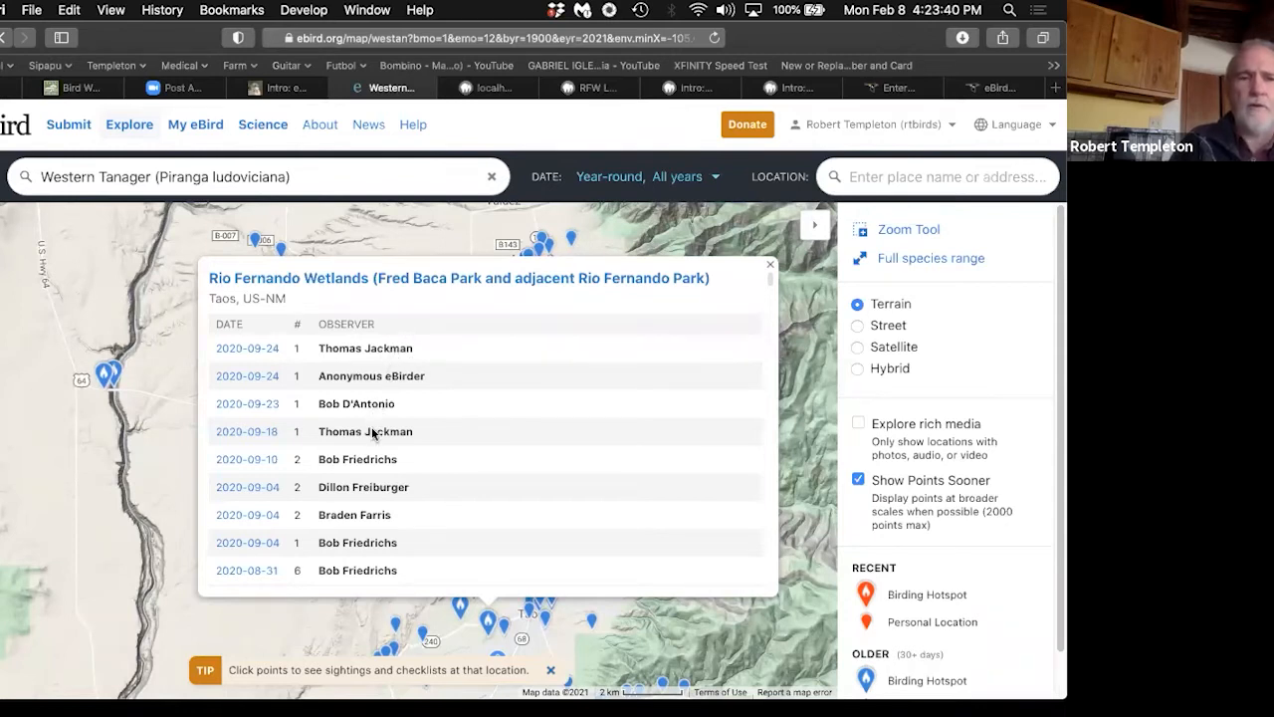
mouse_move(589, 479)
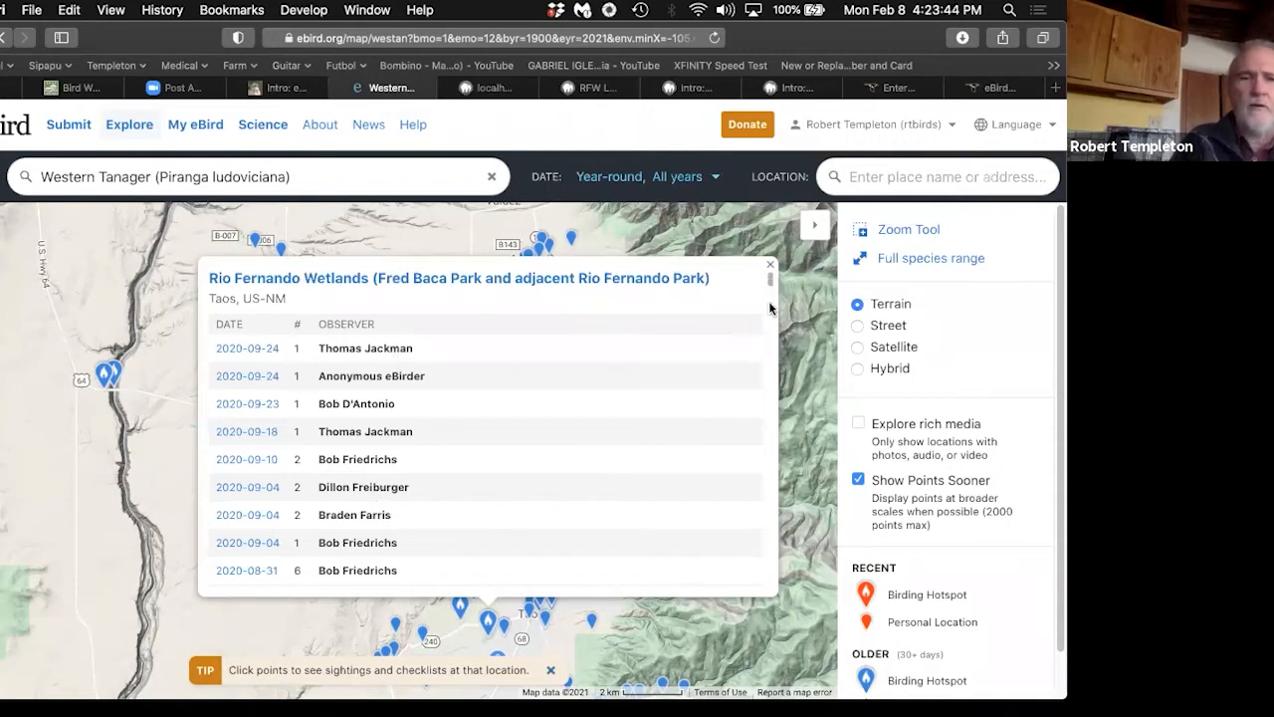
scroll("down", 3)
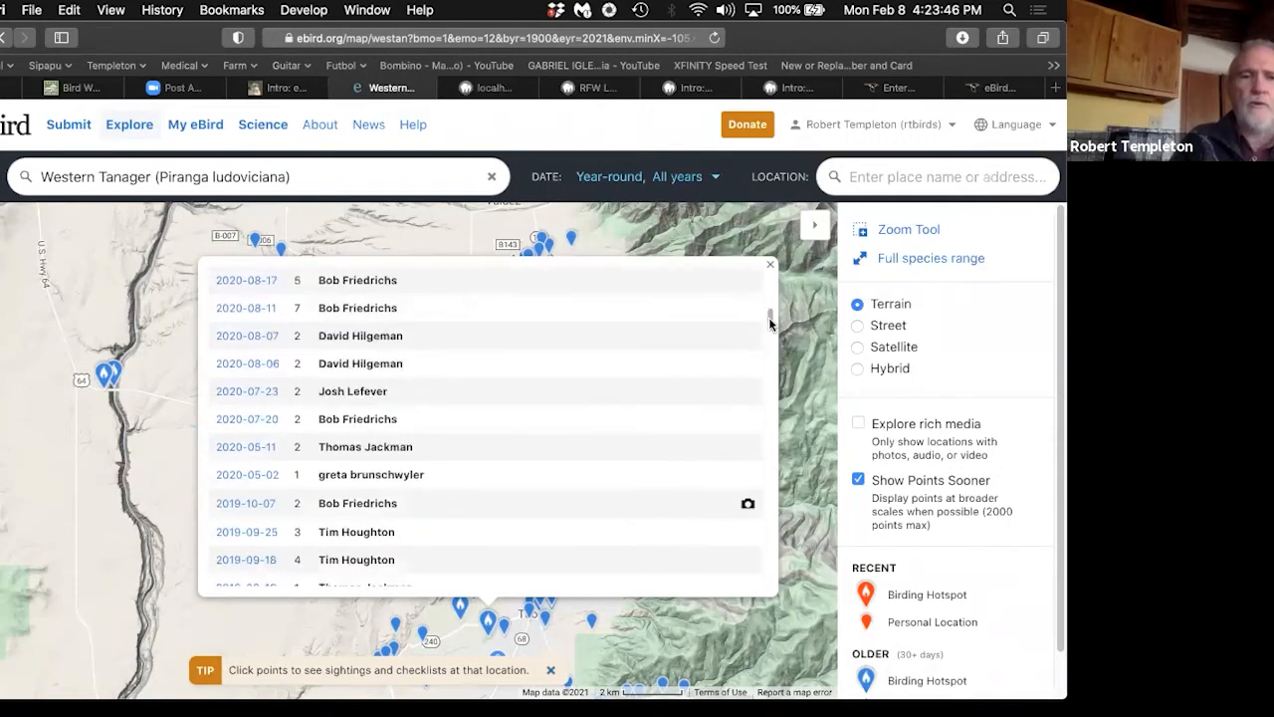
scroll("down", 3)
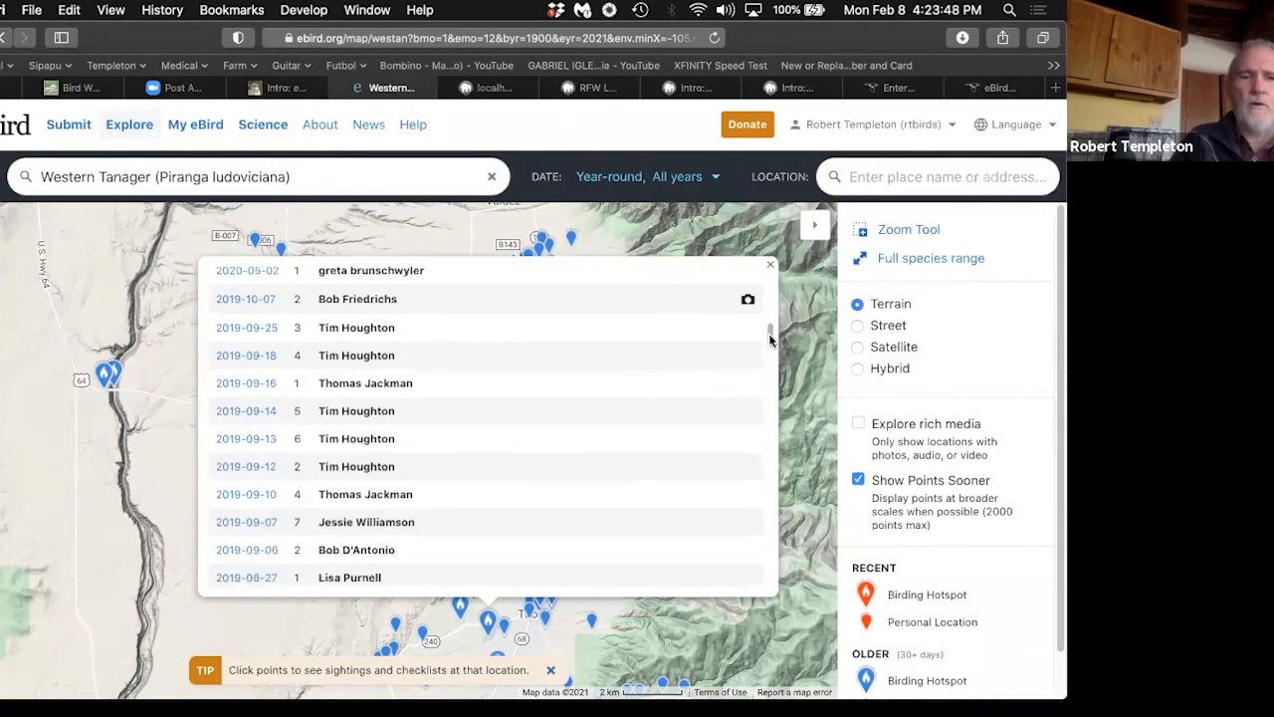
scroll("down", 3)
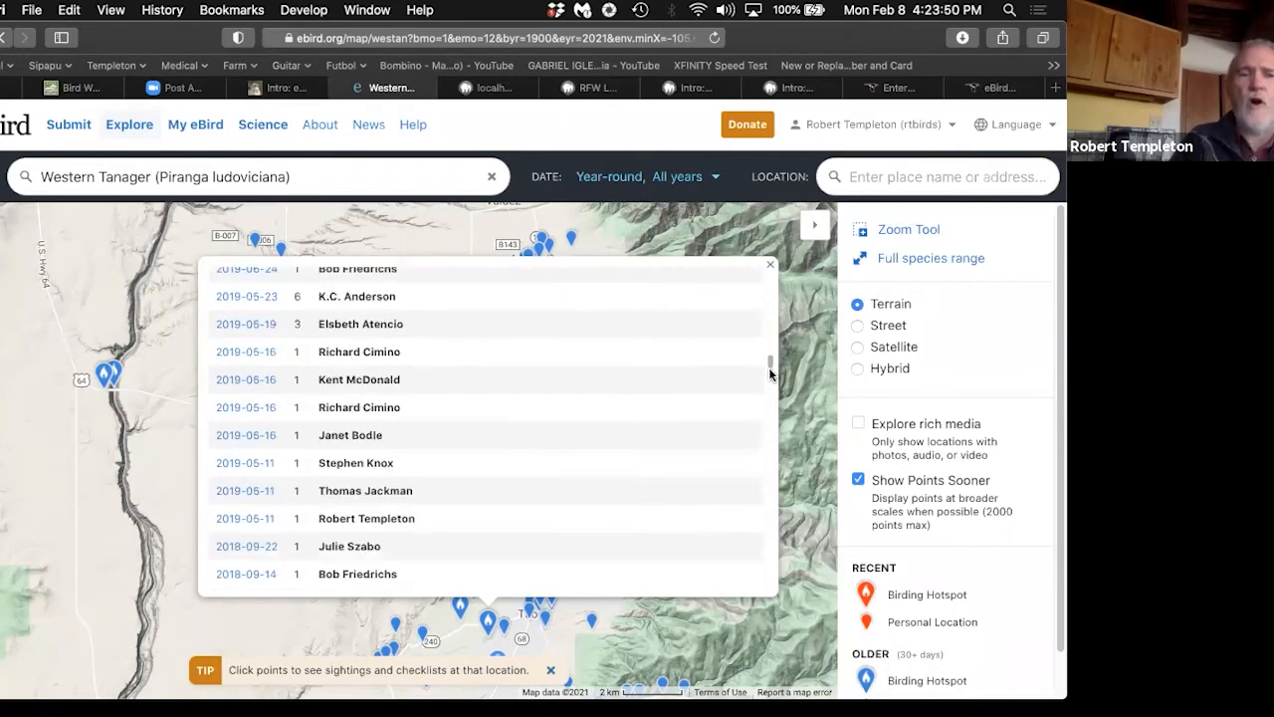
scroll("down", 3)
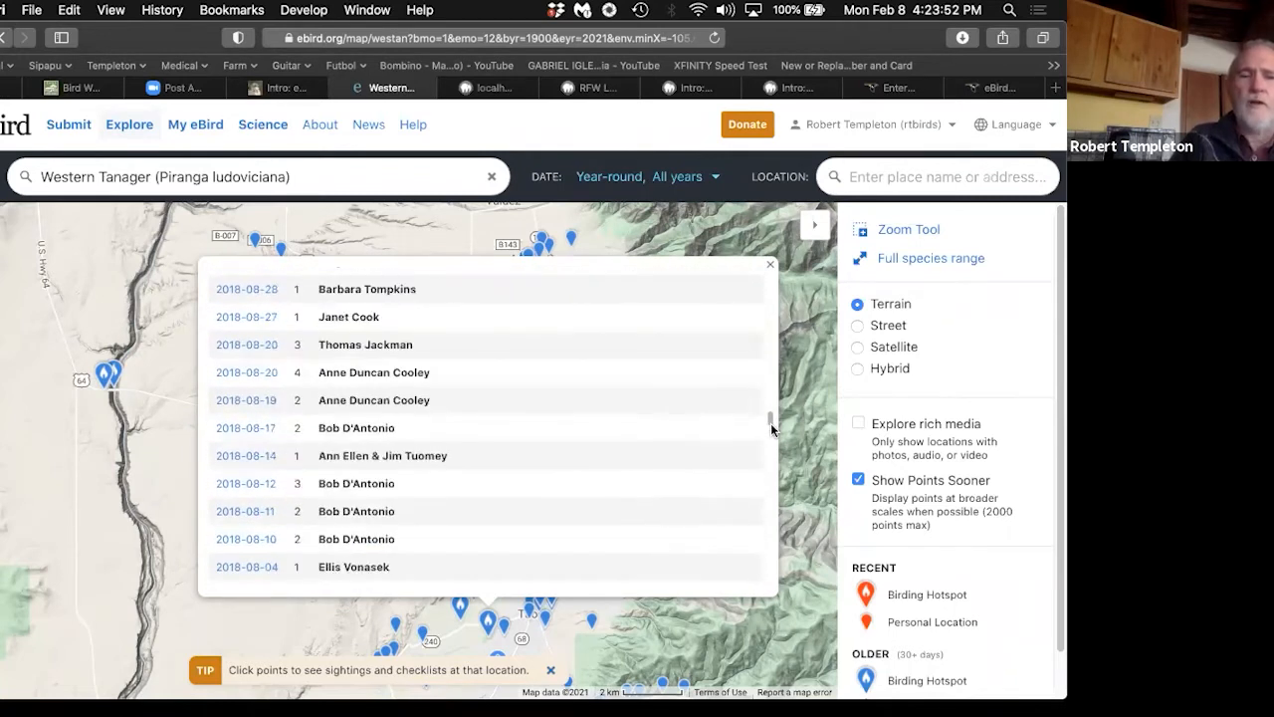
scroll("down", 3)
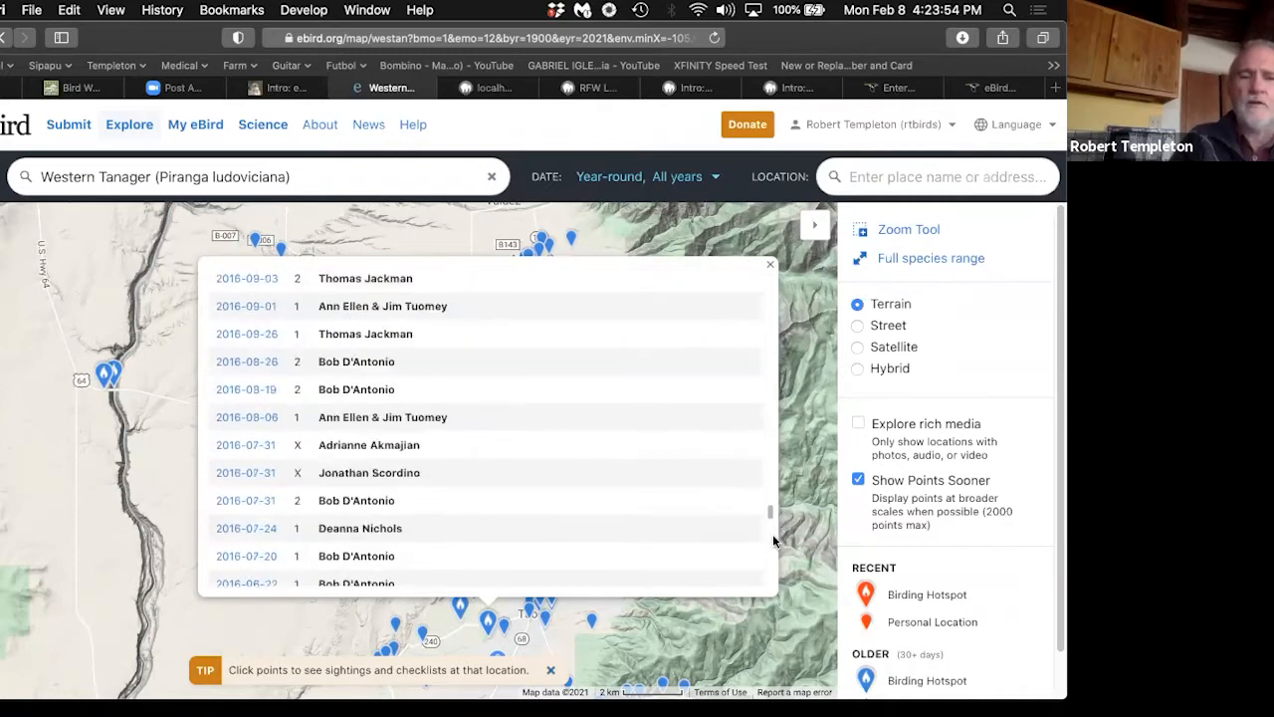
scroll("down", 3)
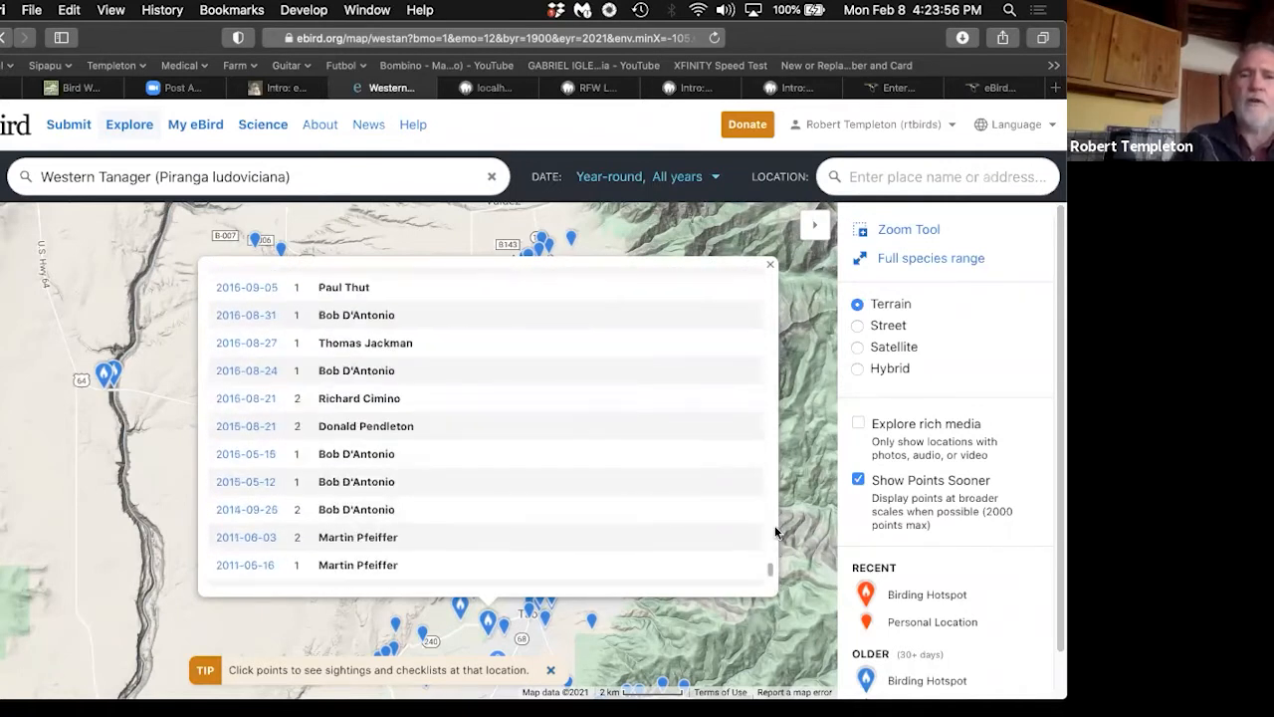
scroll("up", 3)
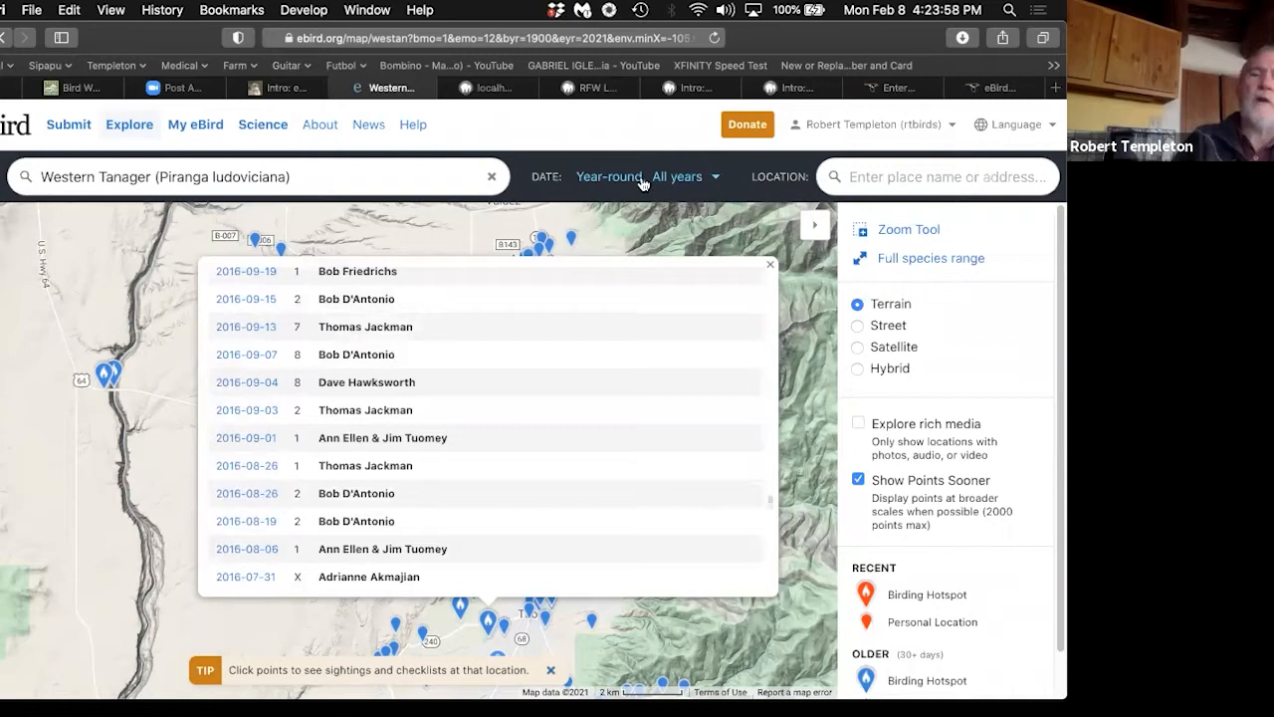
left_click(645, 176)
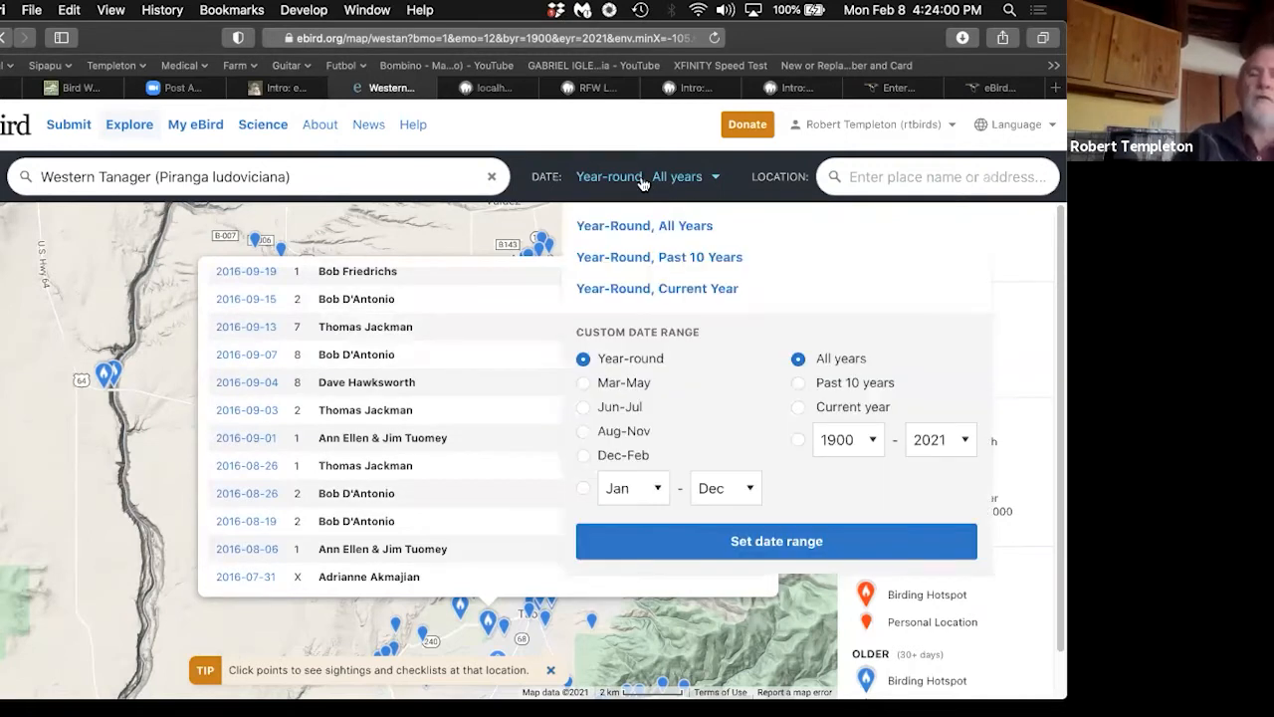
mouse_move(468, 212)
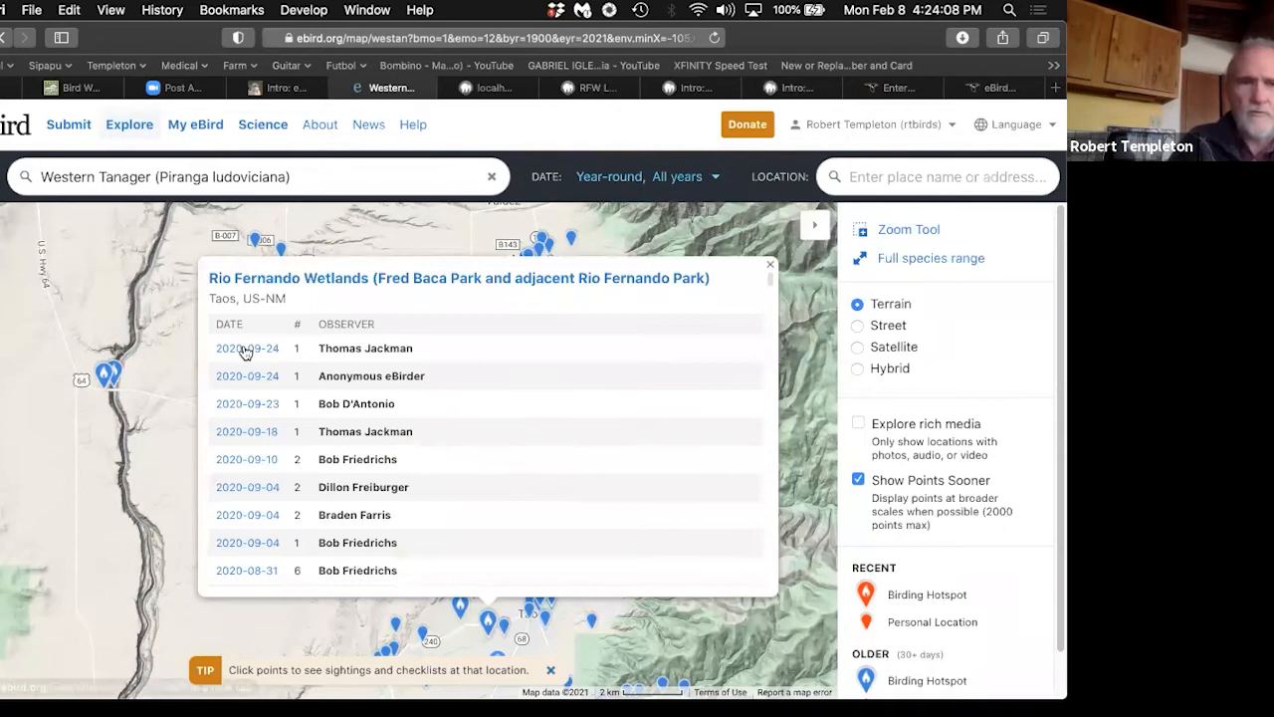
left_click(247, 347)
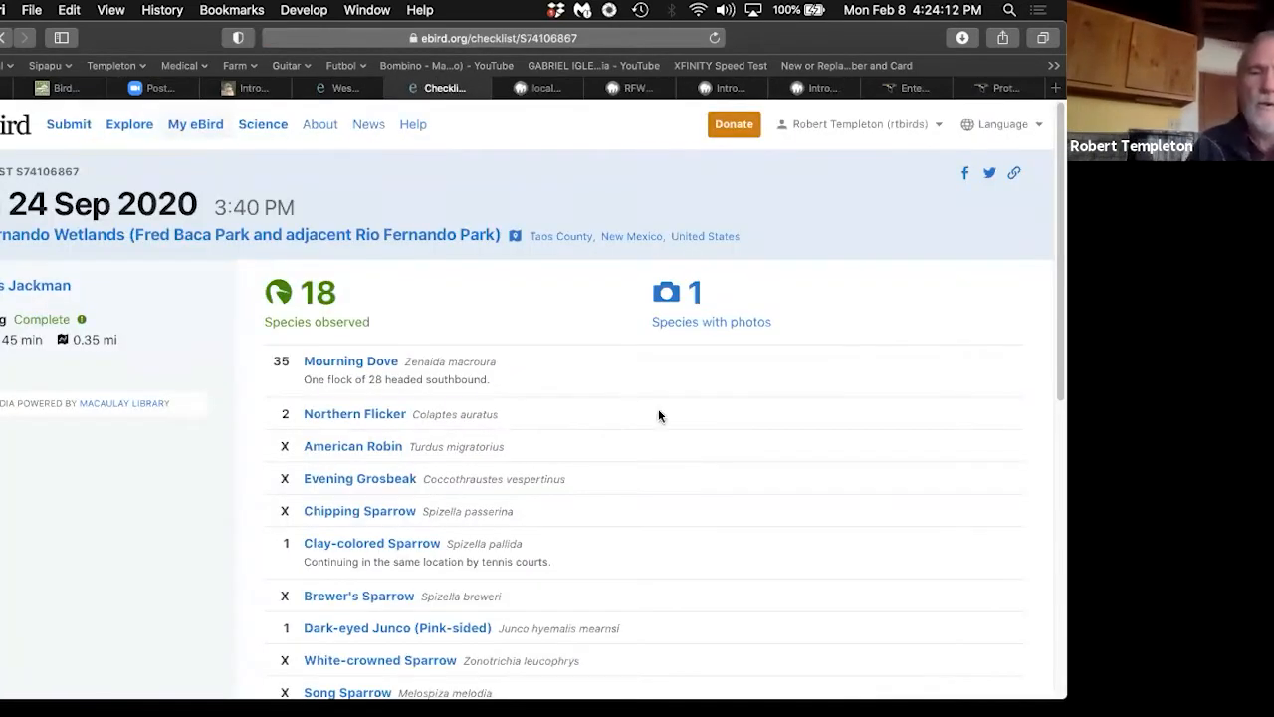
scroll("down", 3)
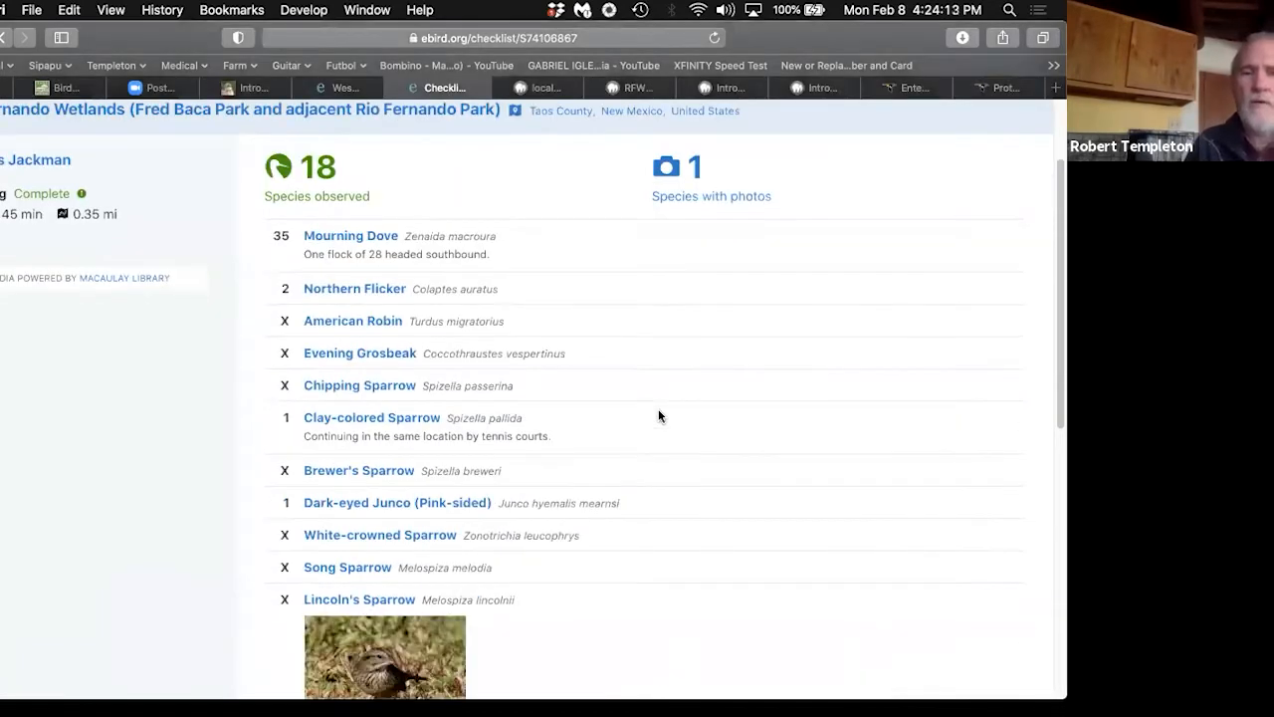
scroll("down", 3)
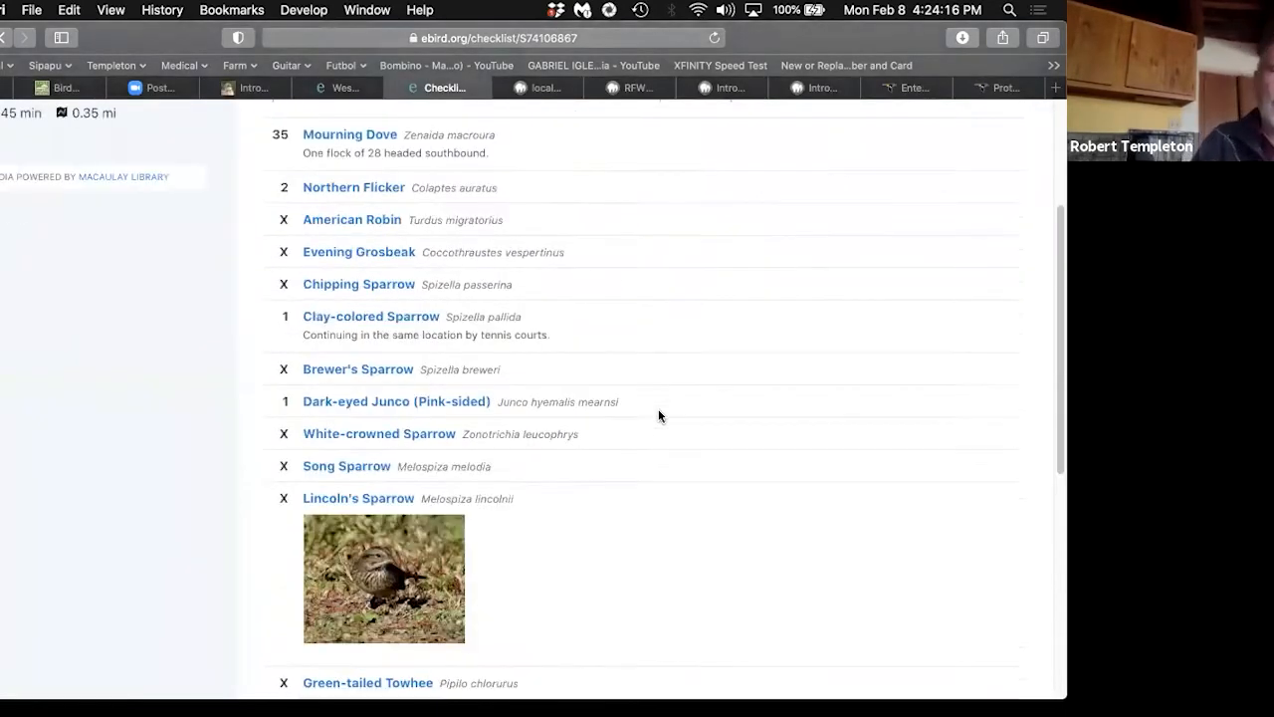
scroll("up", 3)
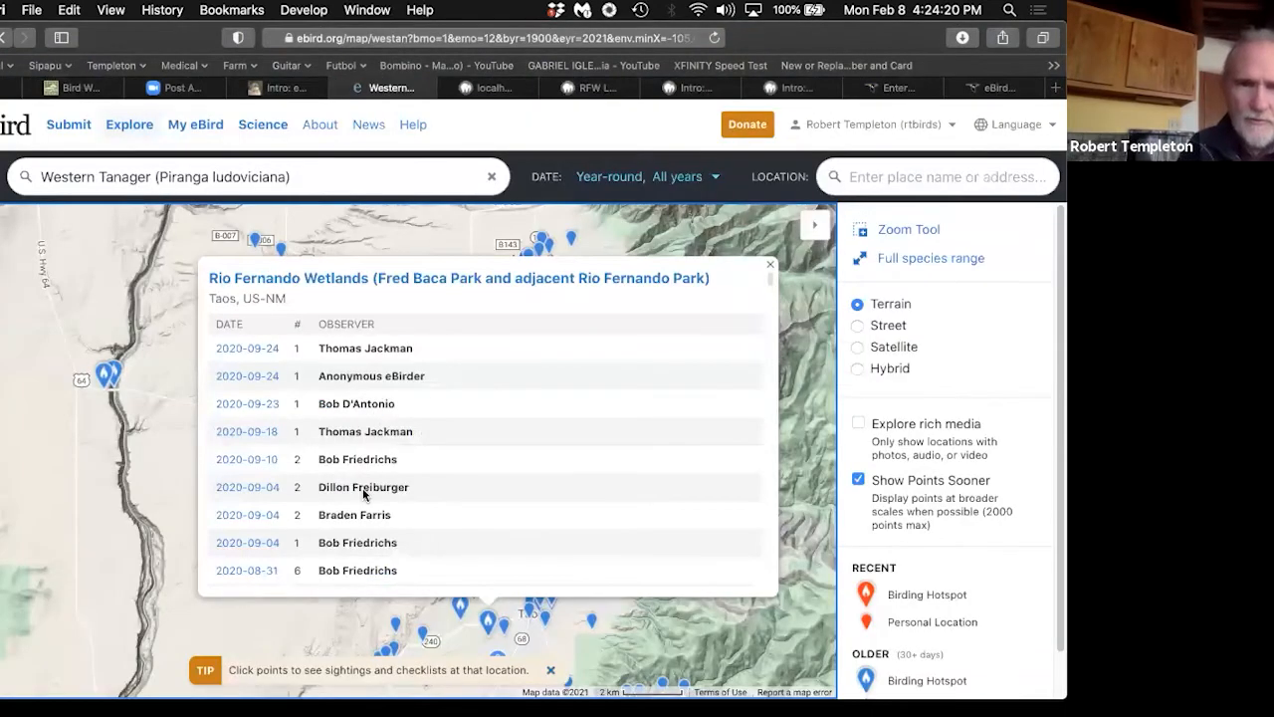
Step: Scroll through the 31 Aug 2020 checklist's 57 species and photos, then back up
scroll("down", 3)
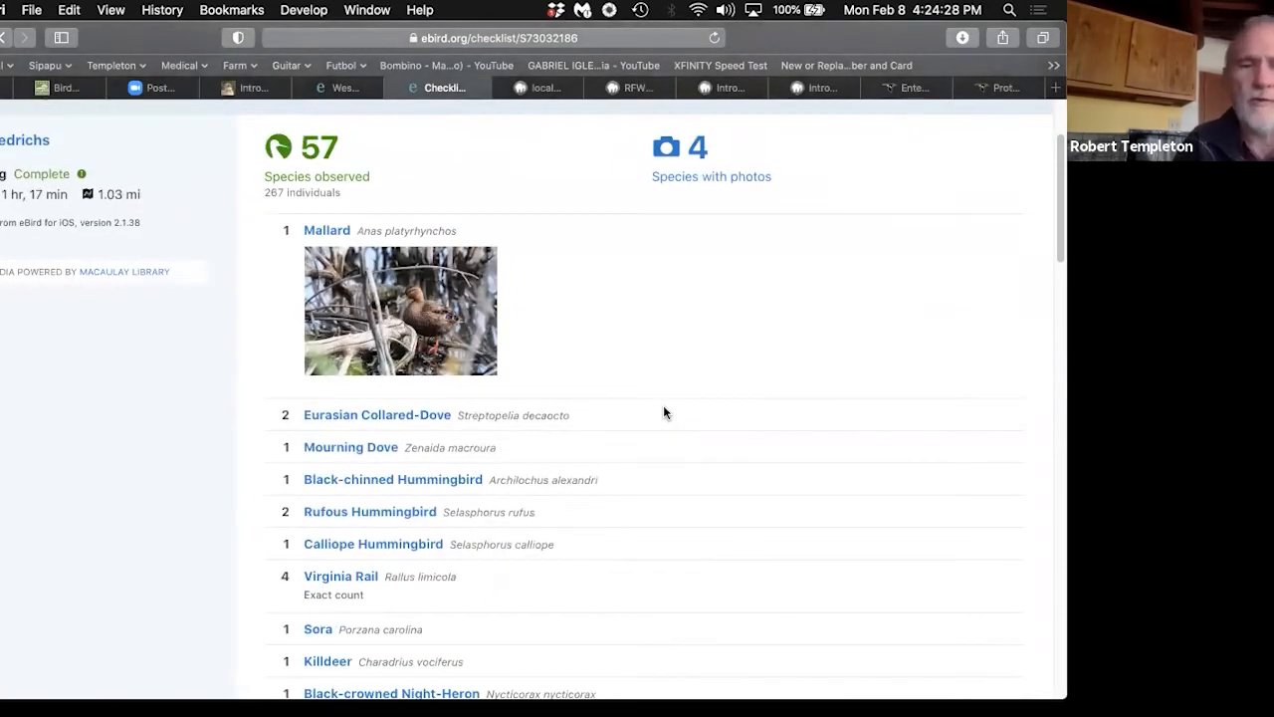
scroll("down", 3)
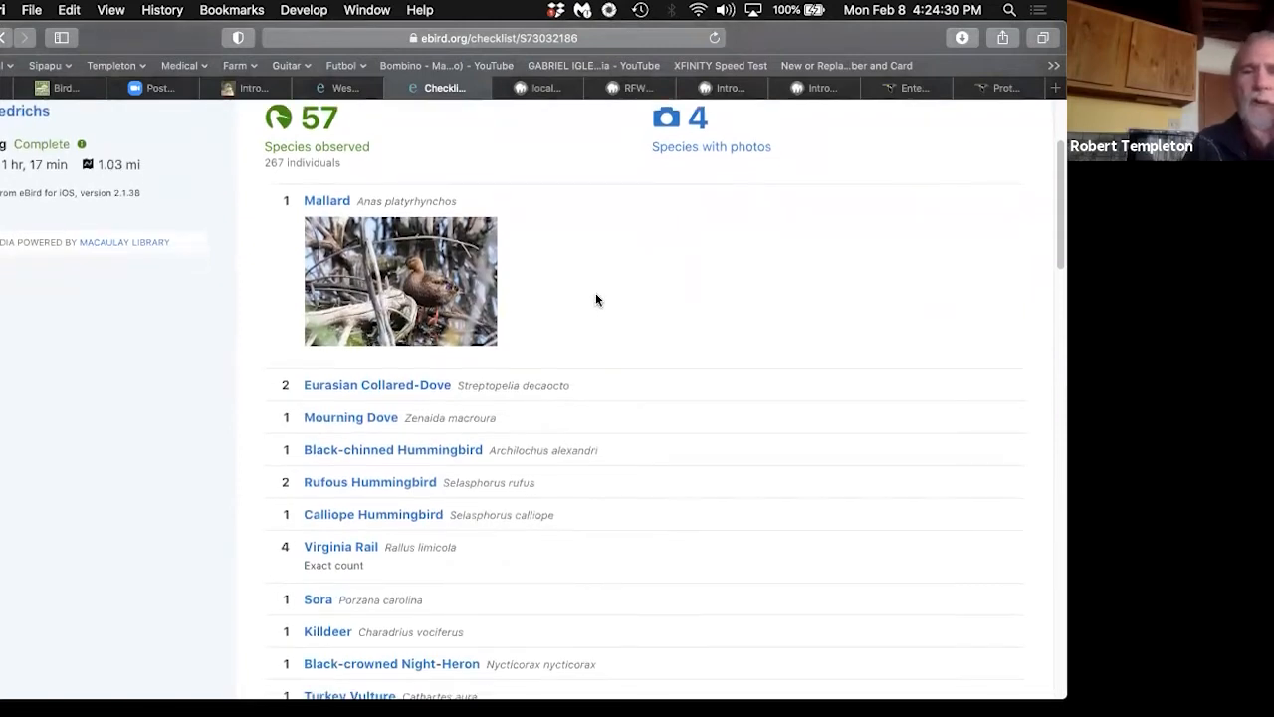
scroll("down", 3)
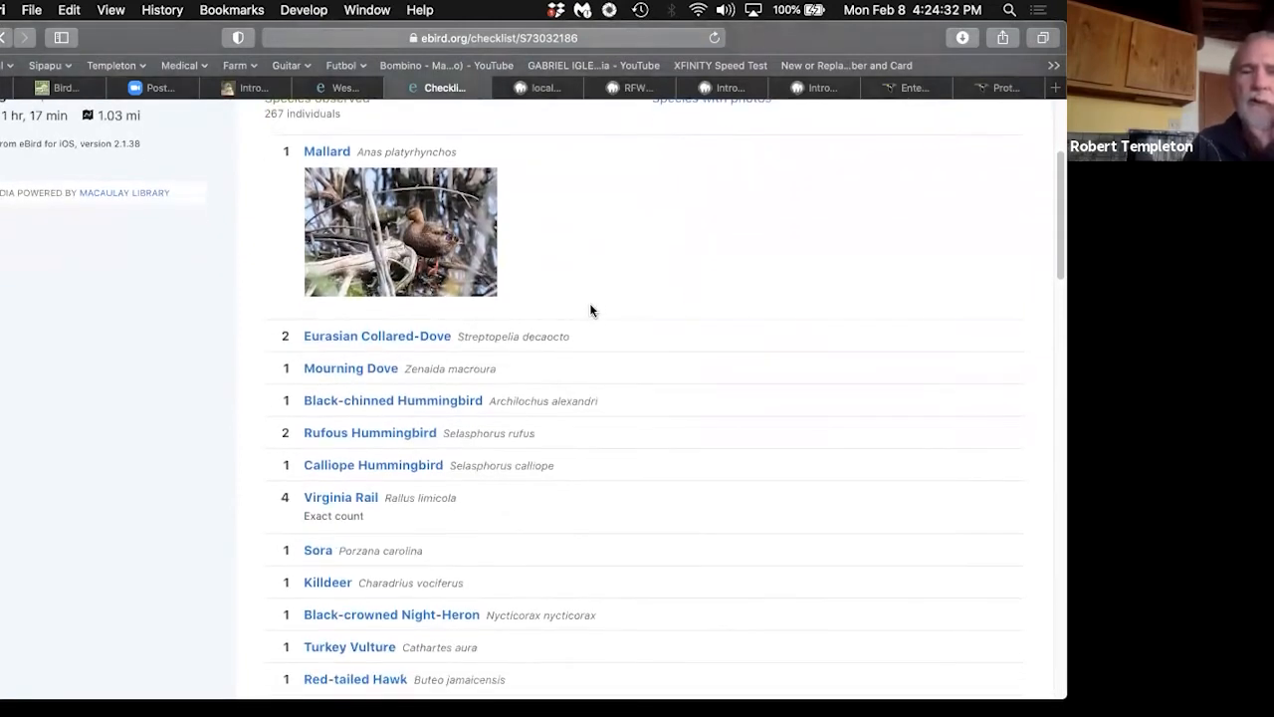
scroll("down", 3)
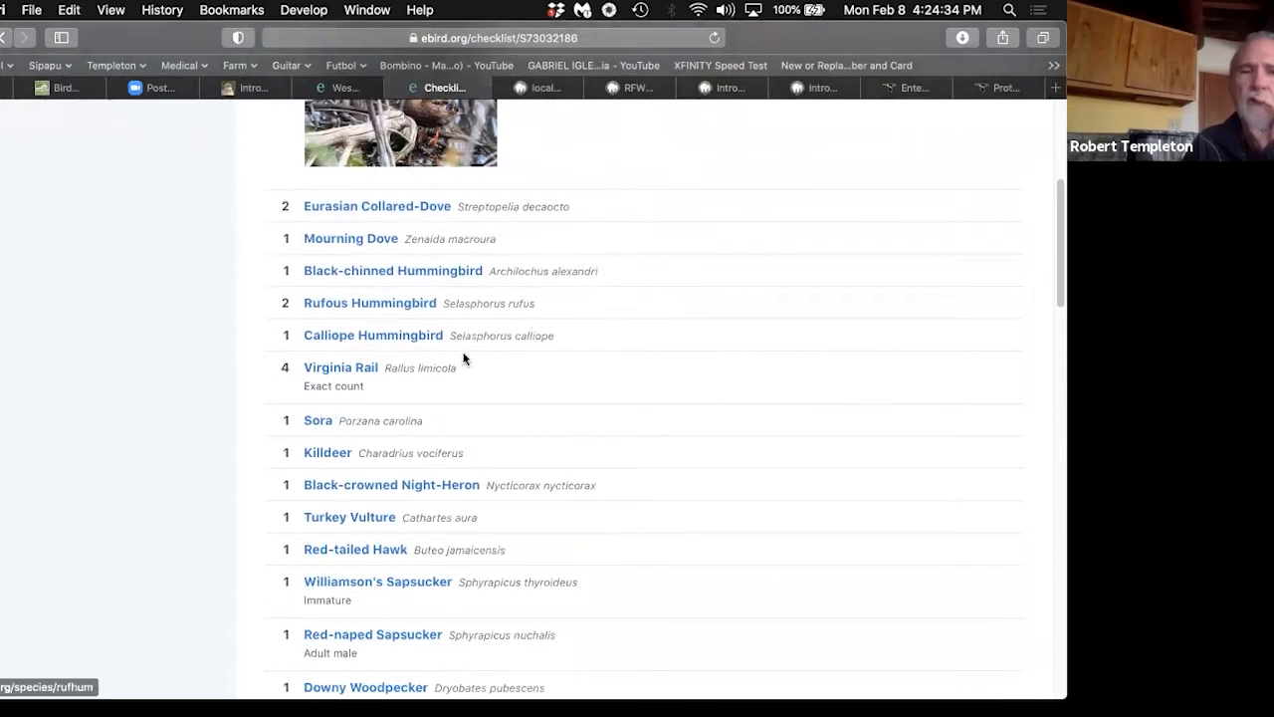
scroll("down", 3)
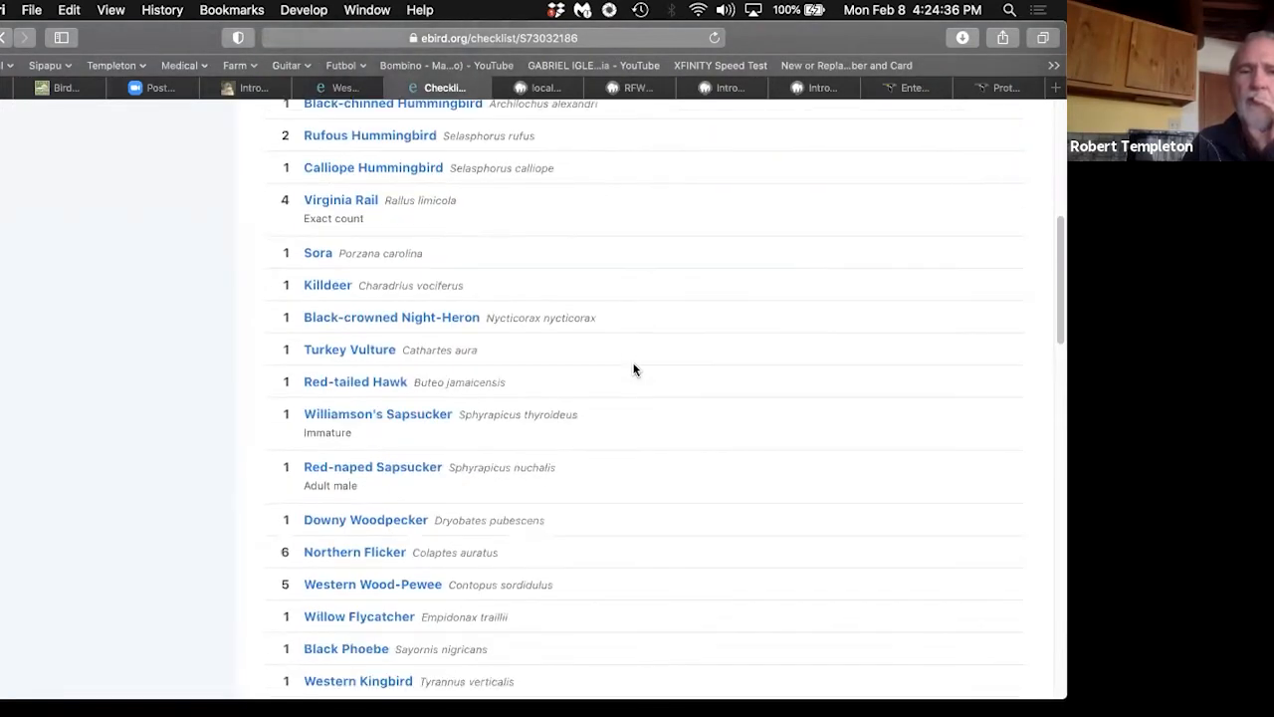
scroll("down", 3)
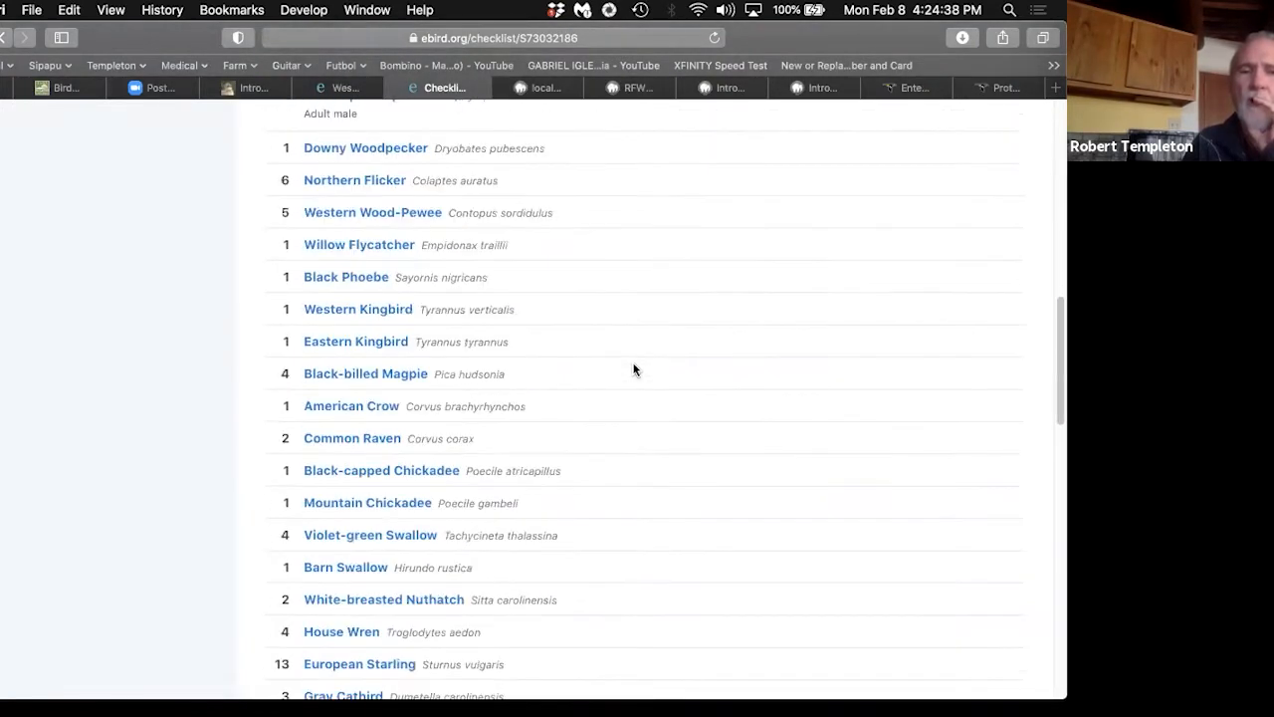
scroll("down", 3)
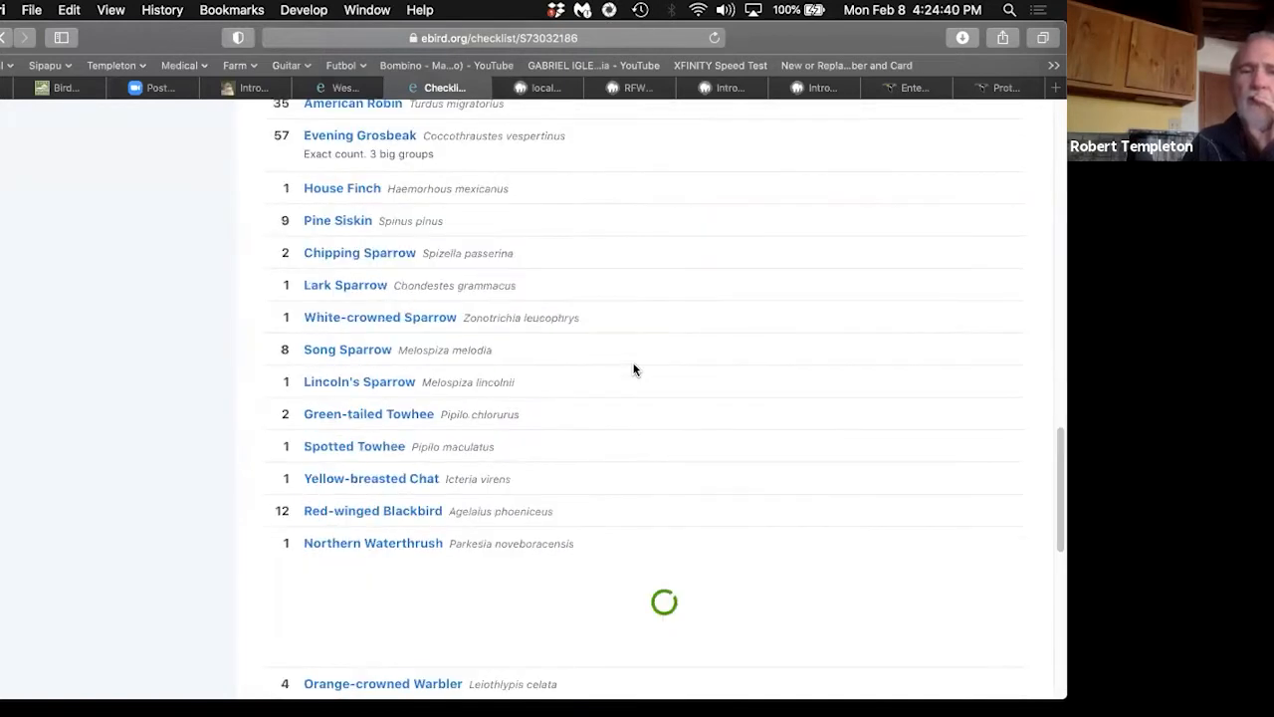
scroll("down", 3)
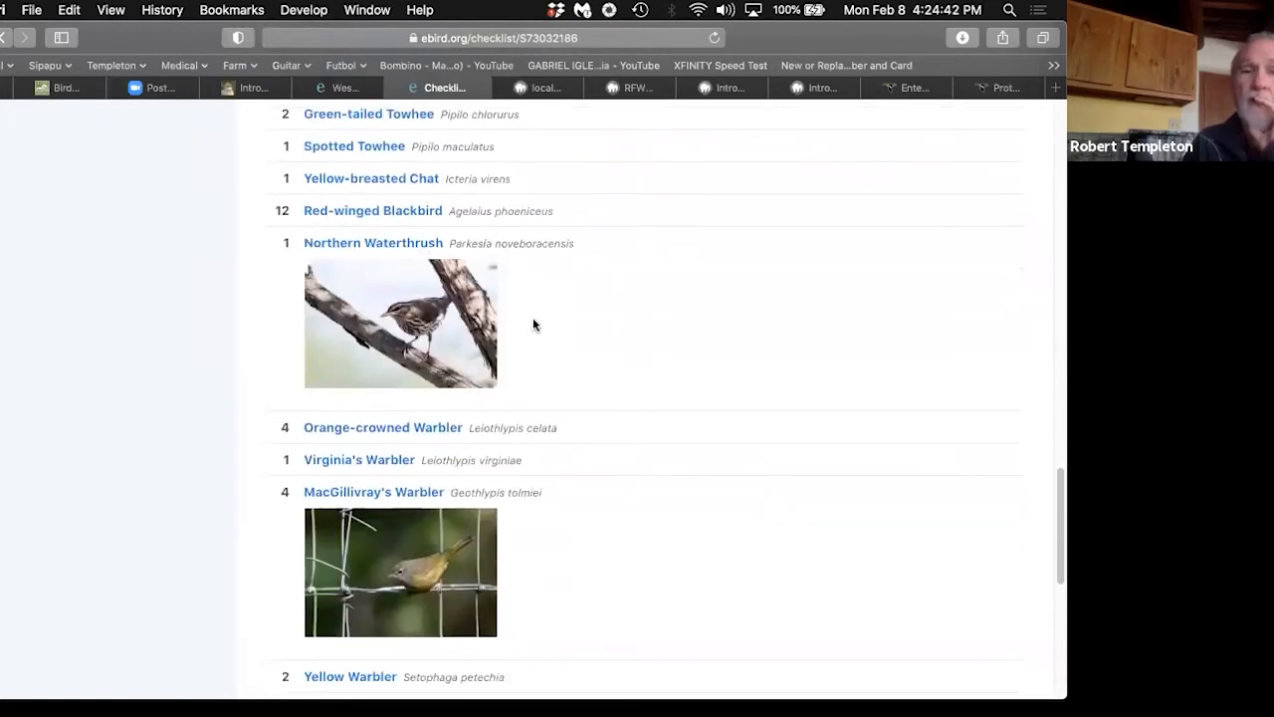
mouse_move(738, 356)
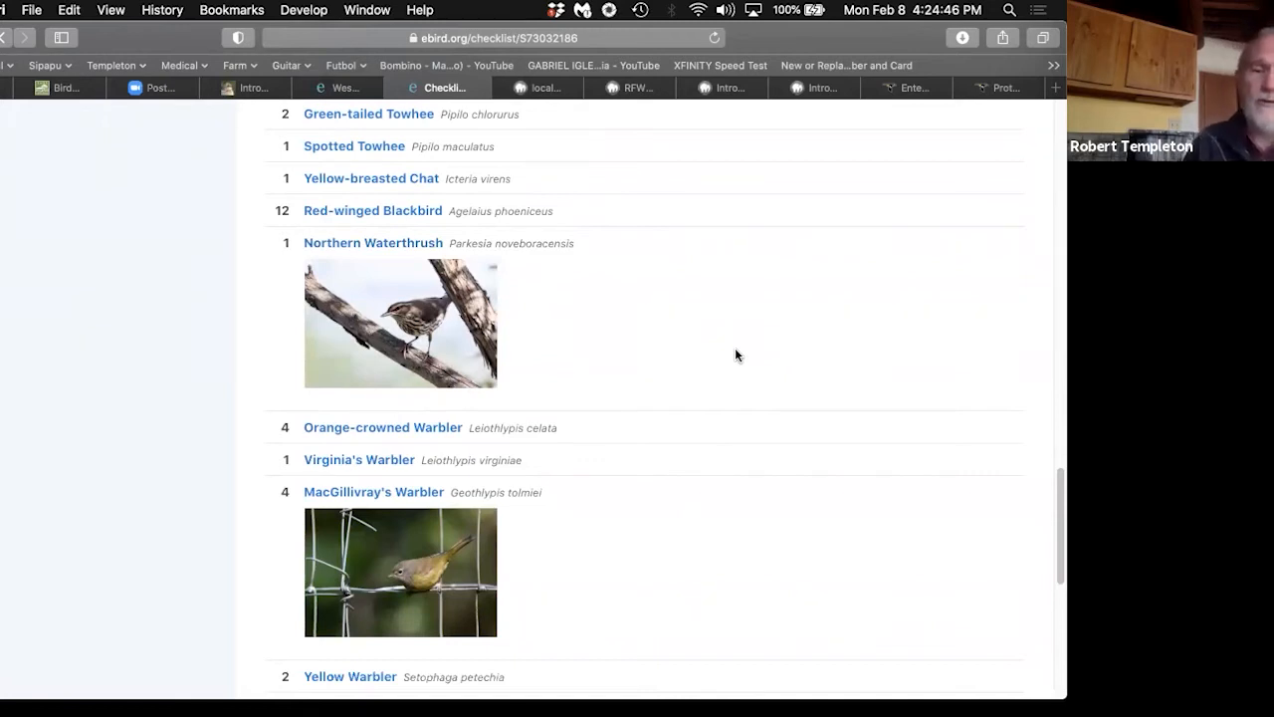
scroll("down", 3)
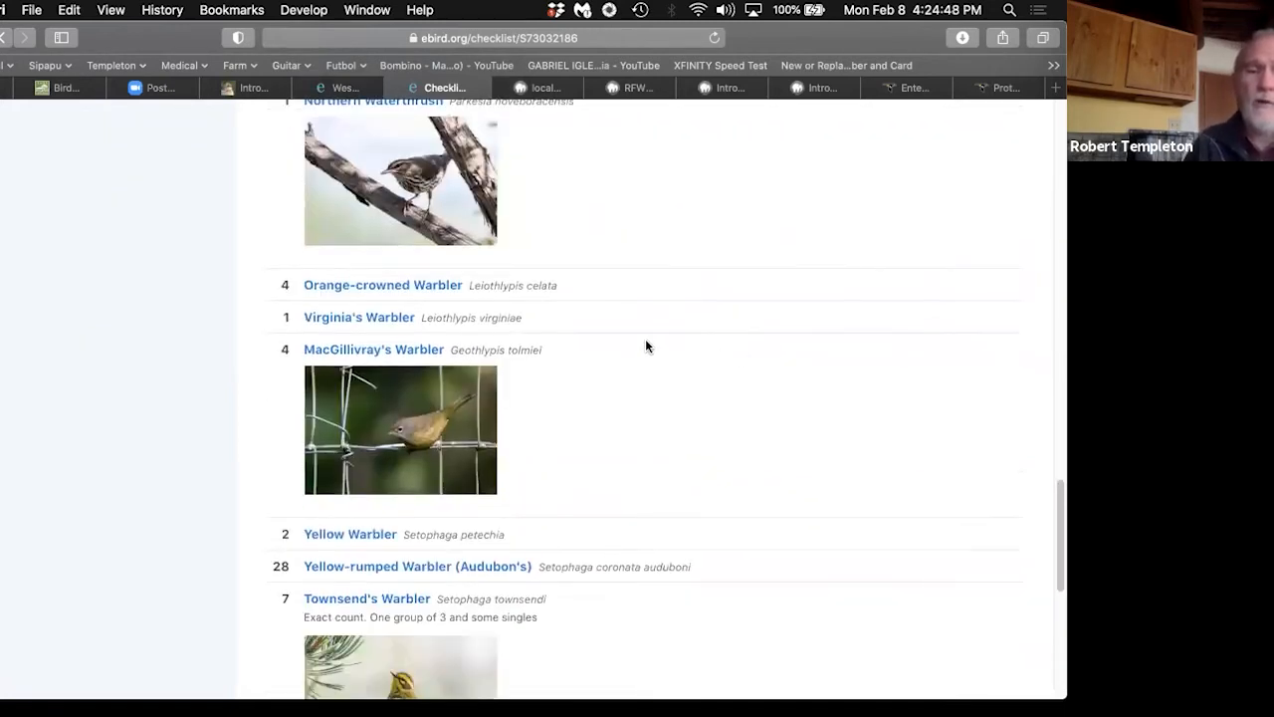
scroll("up", 3)
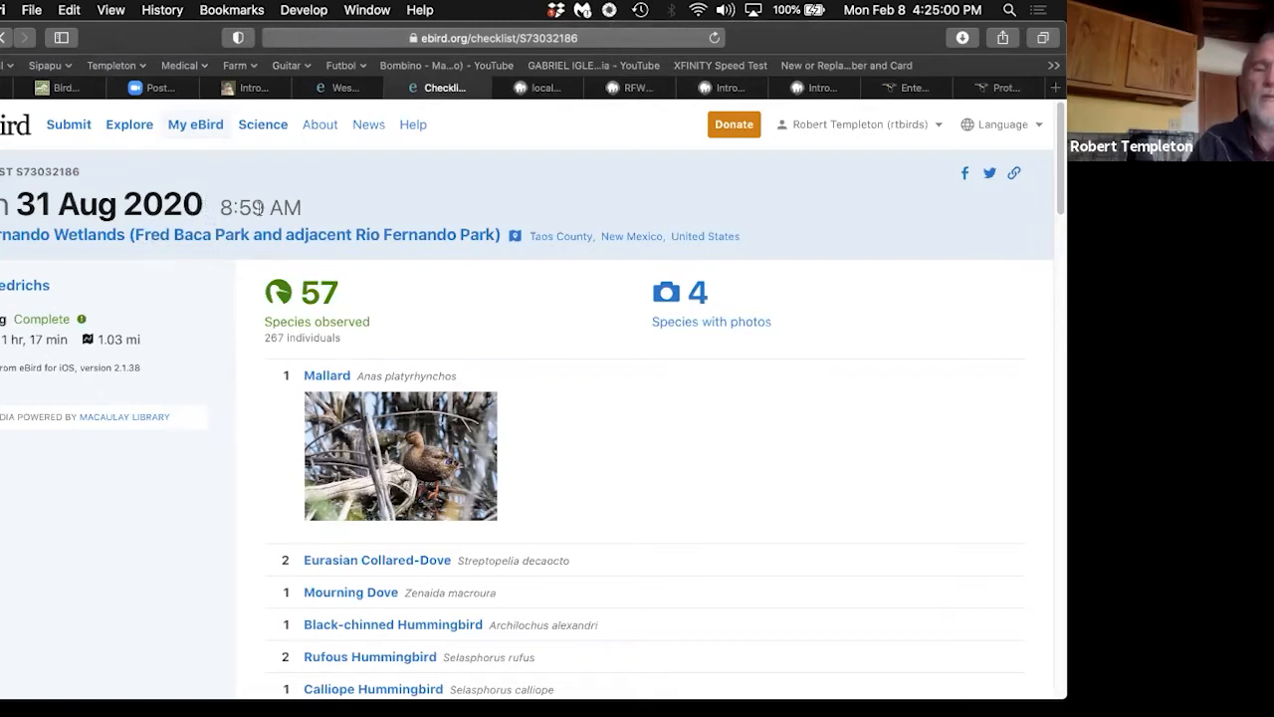
mouse_move(637, 459)
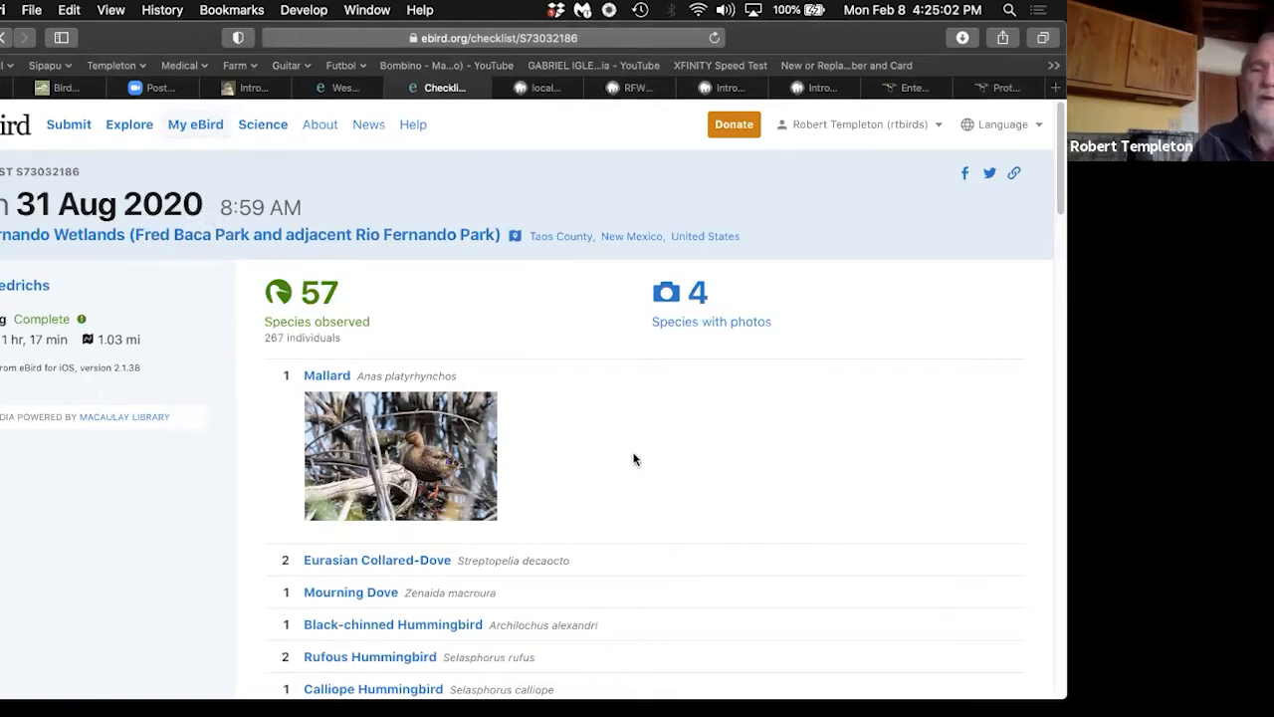
mouse_move(737, 480)
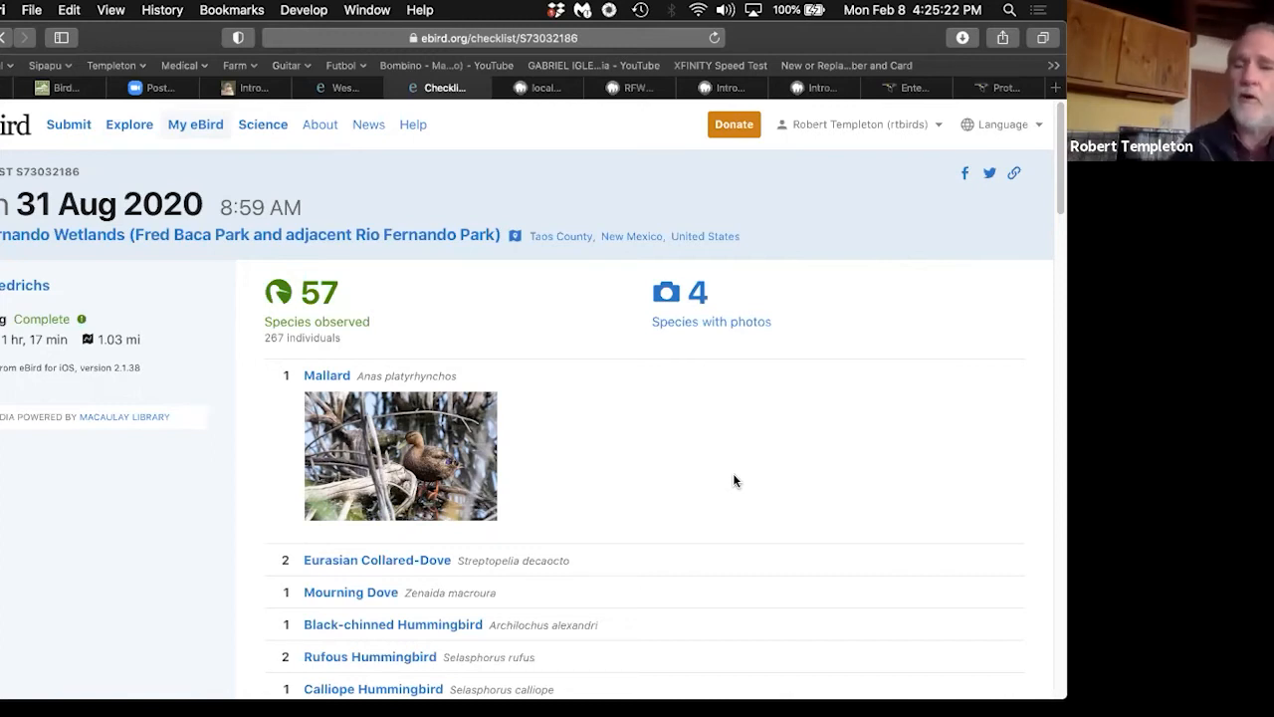
mouse_move(896, 303)
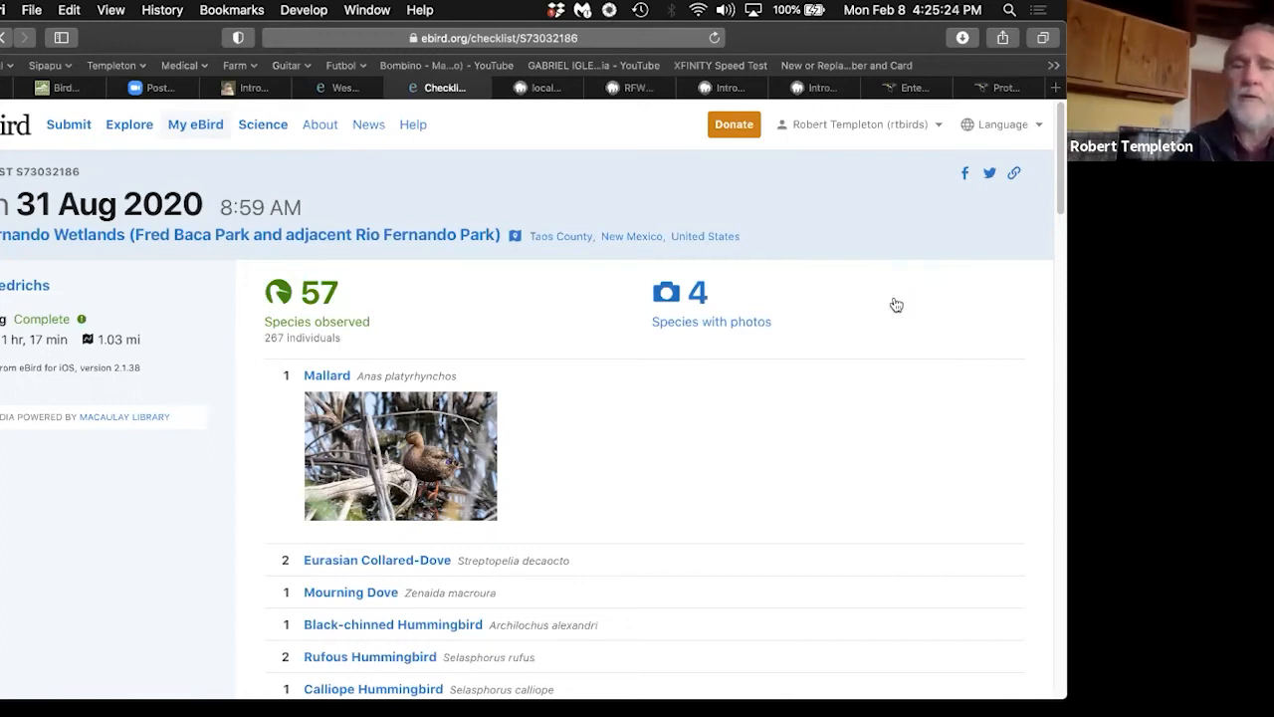
mouse_move(630, 704)
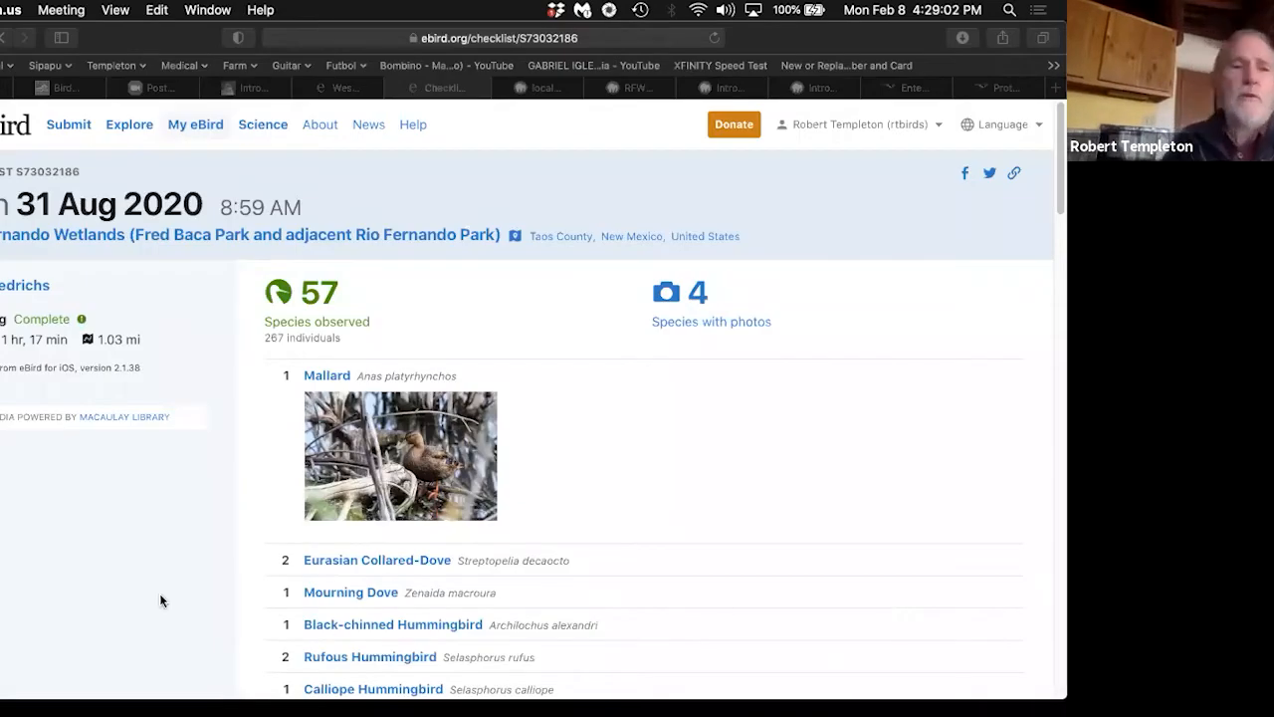
mouse_move(233, 343)
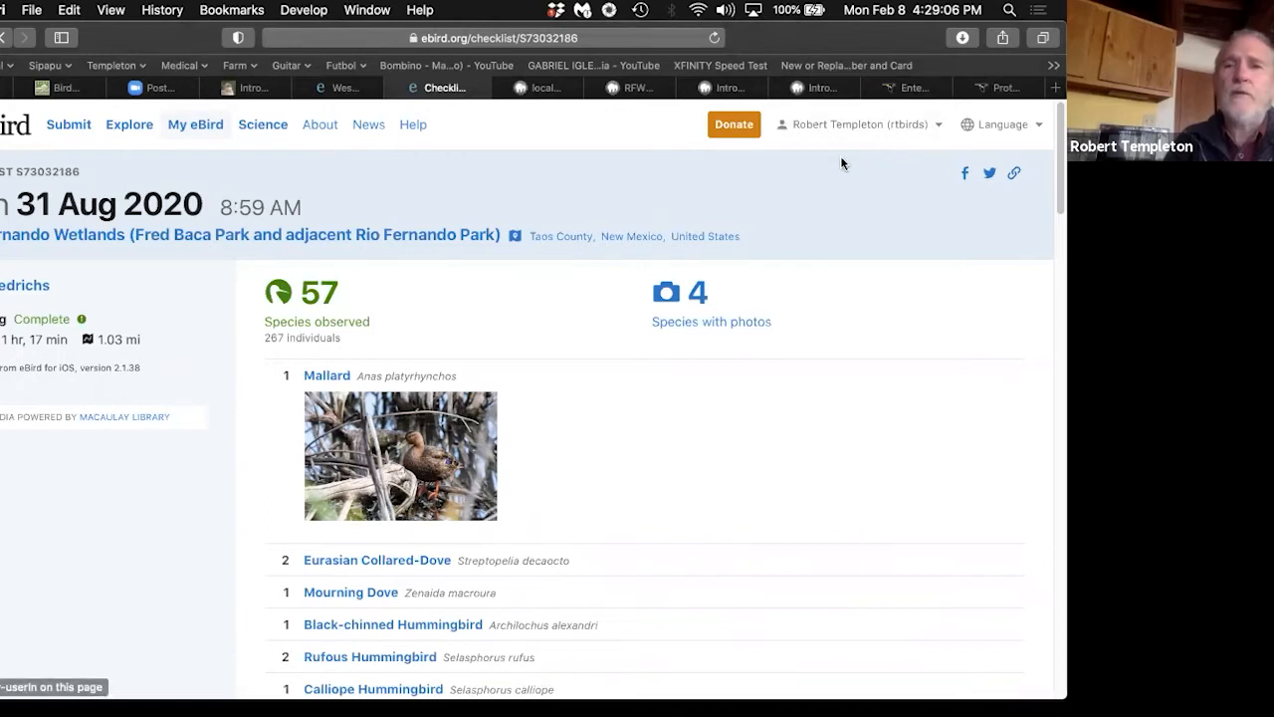
mouse_move(974, 237)
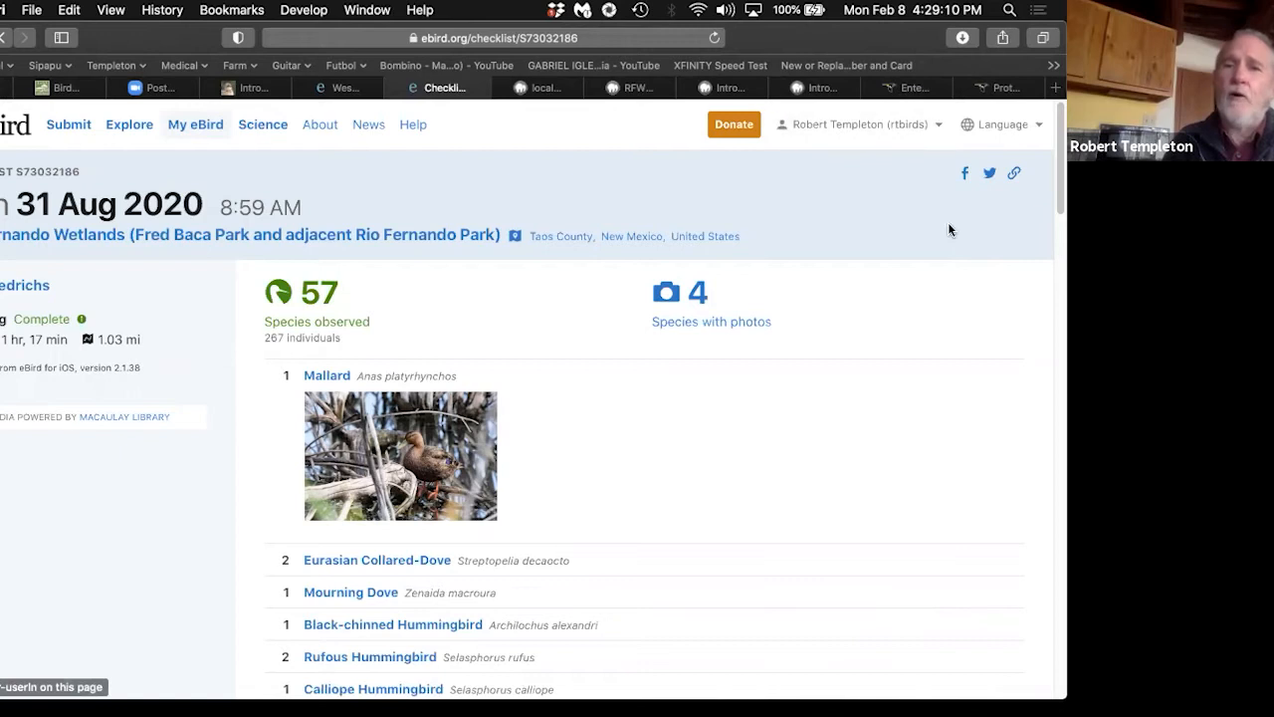
mouse_move(961, 129)
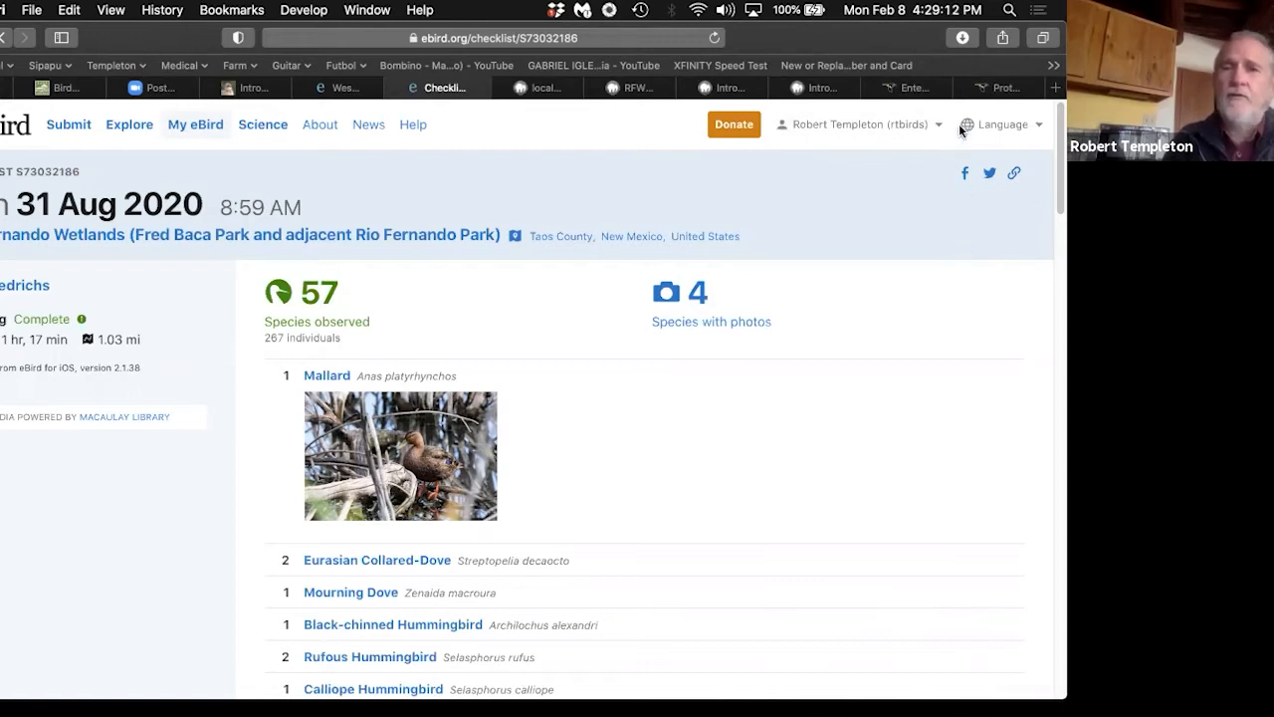
mouse_move(975, 83)
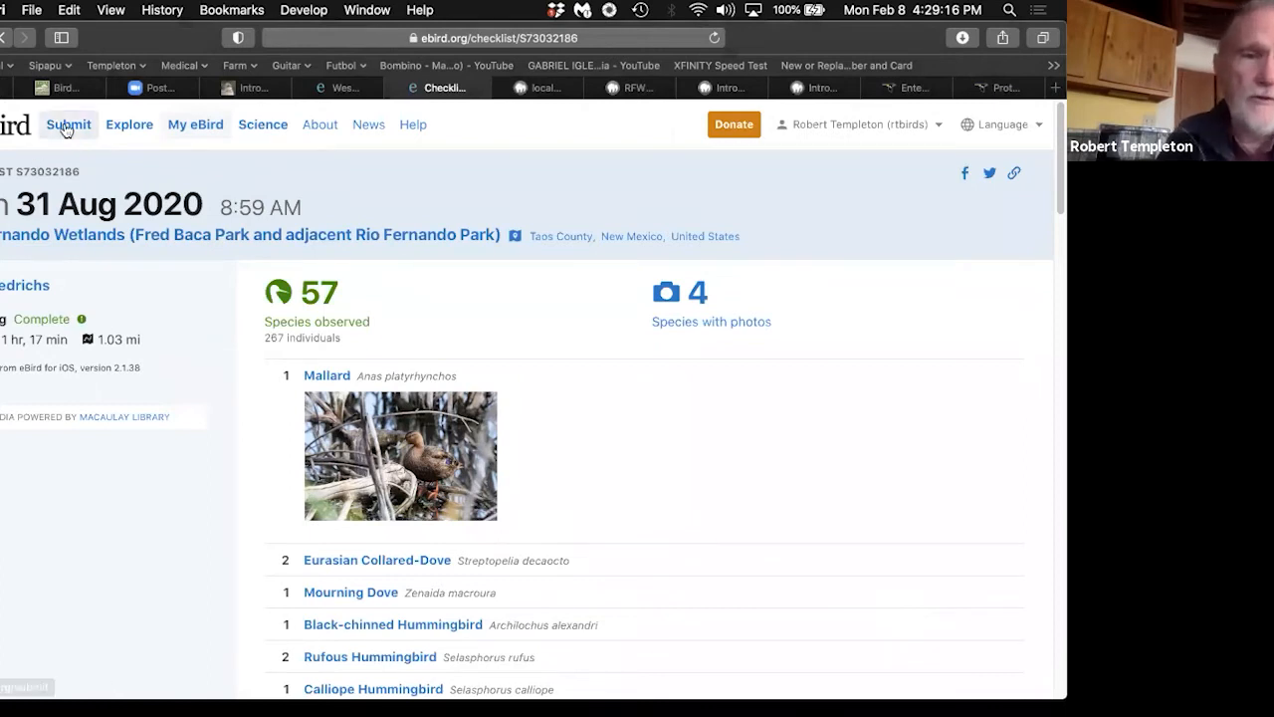
Step: Start a new checklist submission and open the saved-locations dropdown
left_click(68, 124)
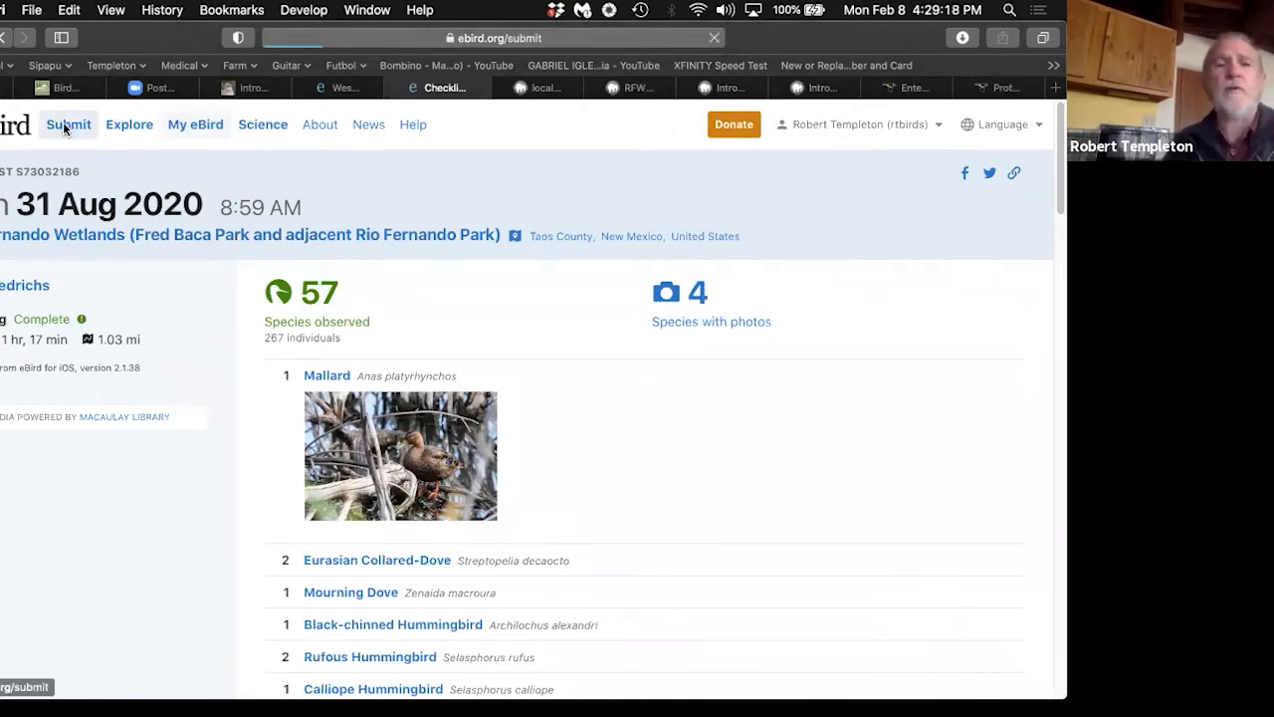
left_click(68, 123)
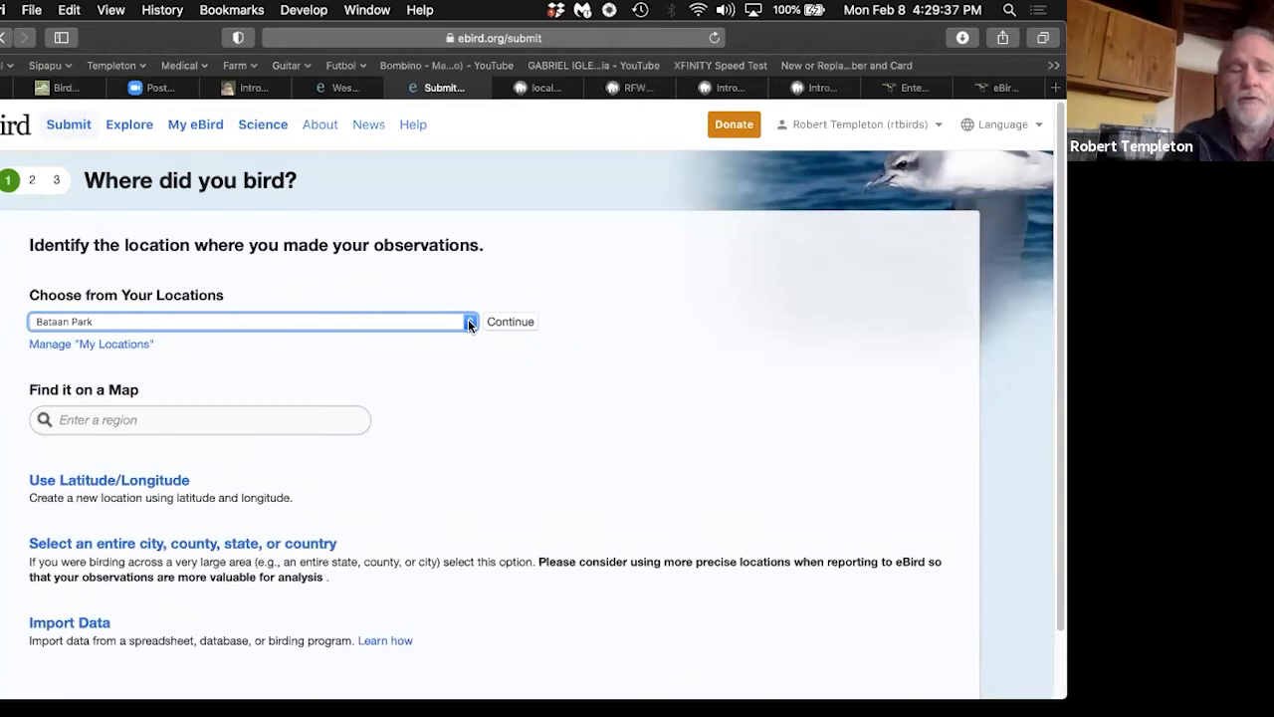
left_click(469, 322)
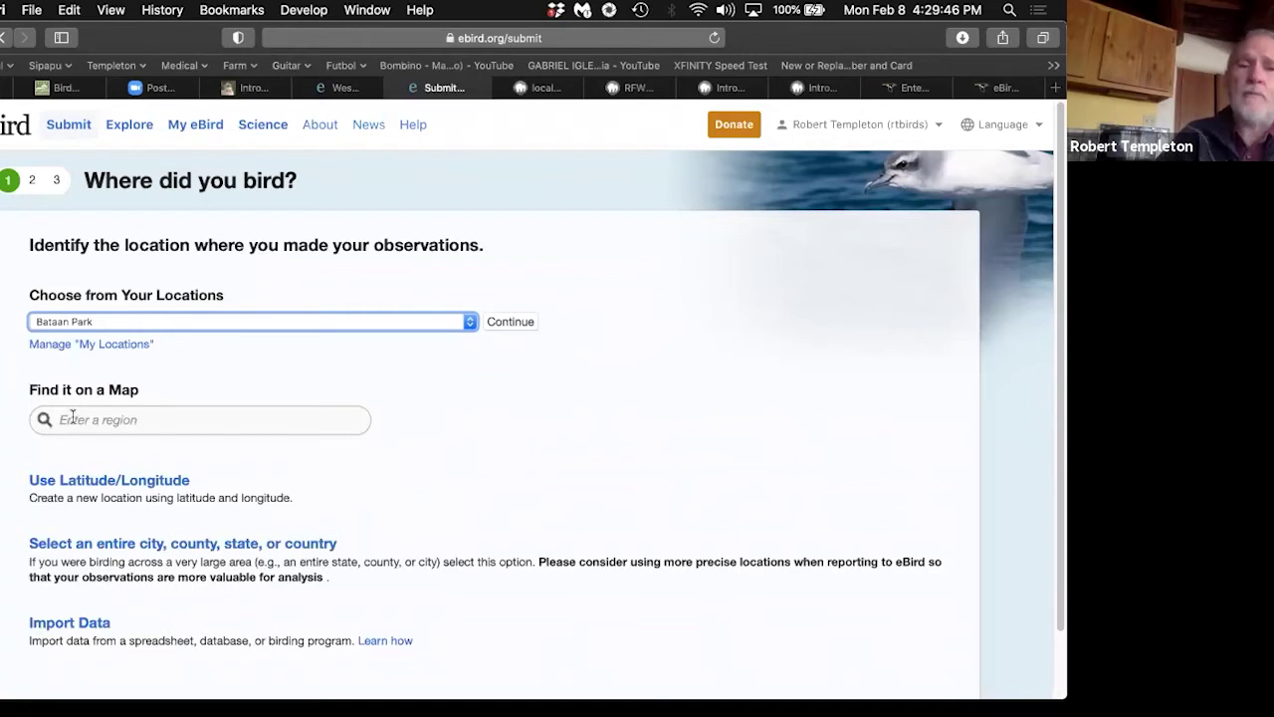
mouse_move(109, 480)
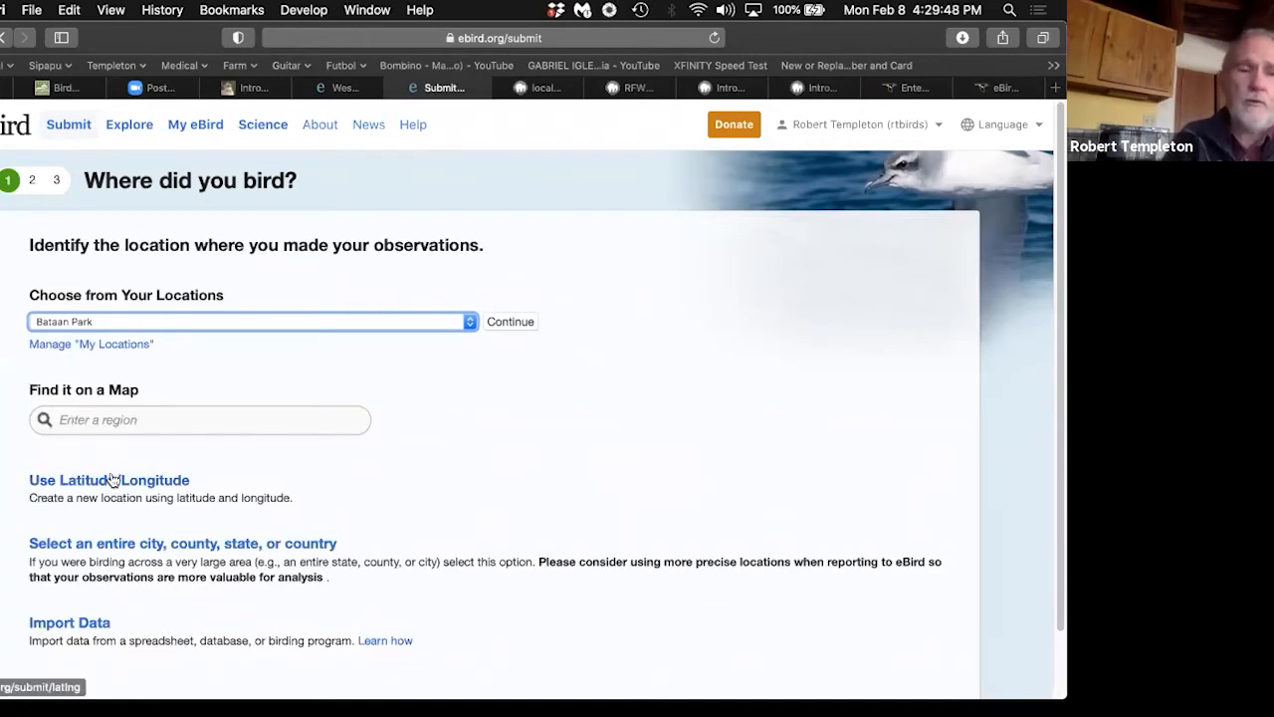
mouse_move(209, 543)
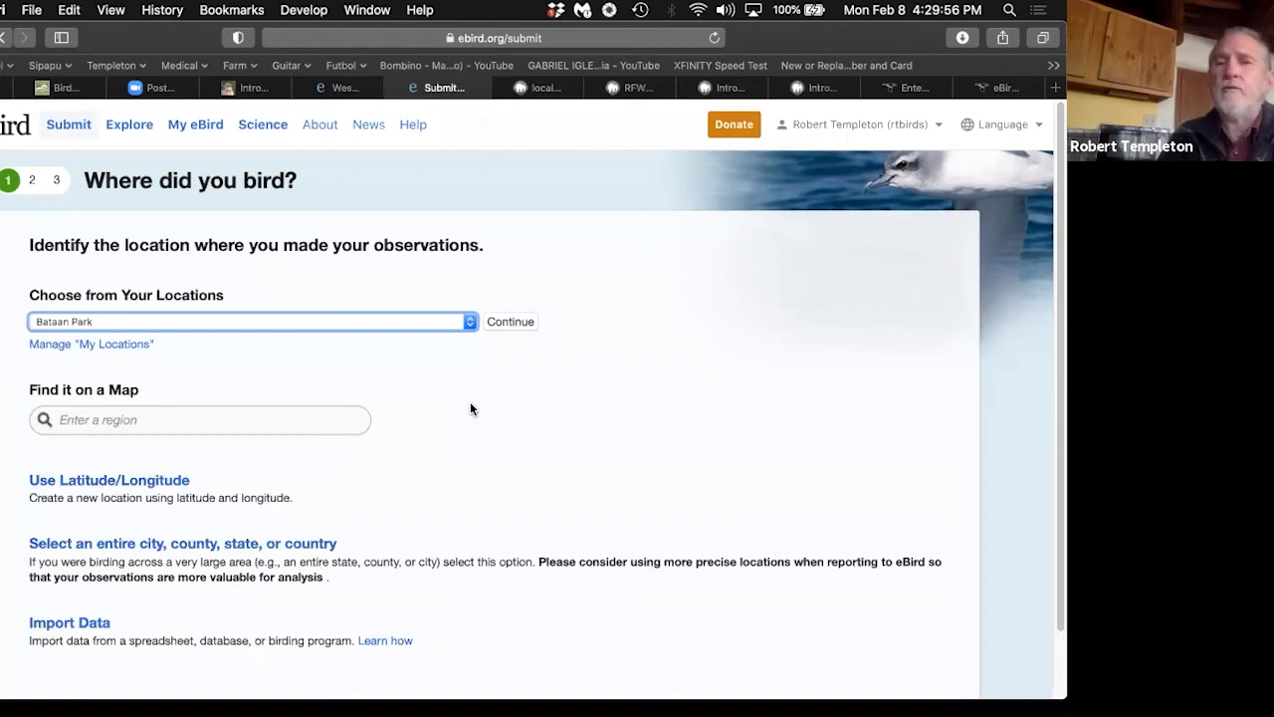
mouse_move(543, 398)
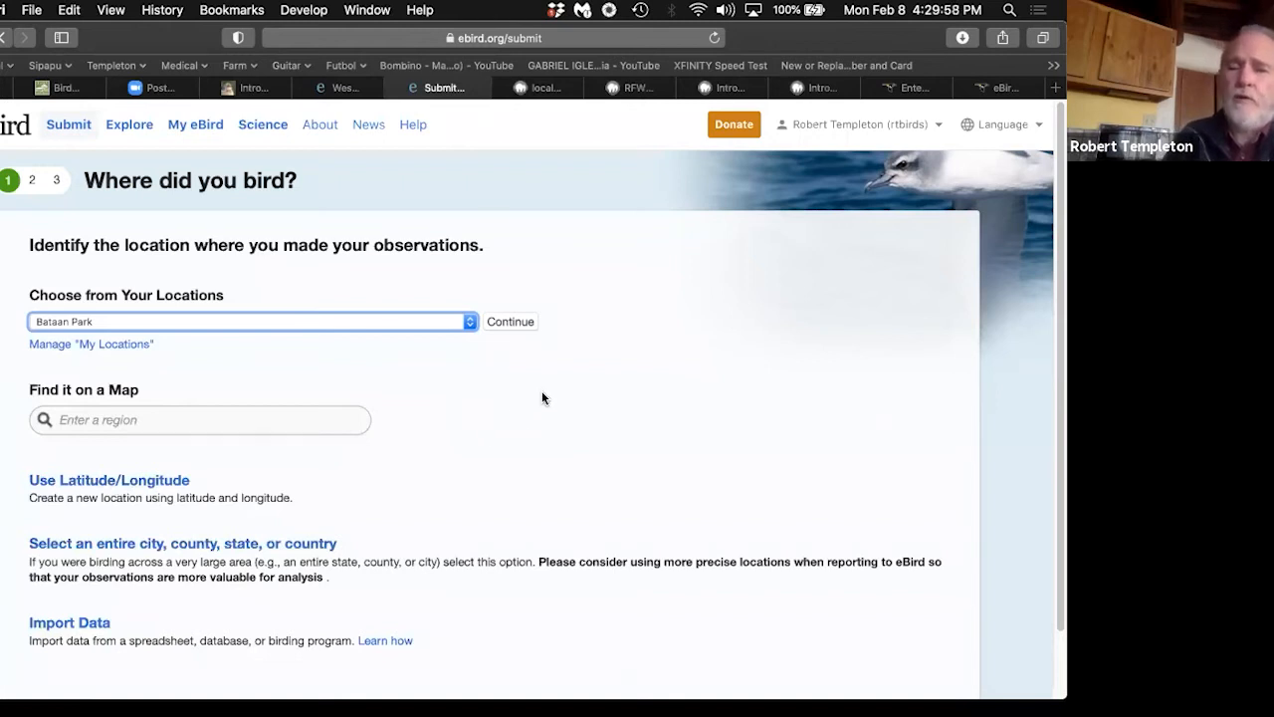
mouse_move(502, 390)
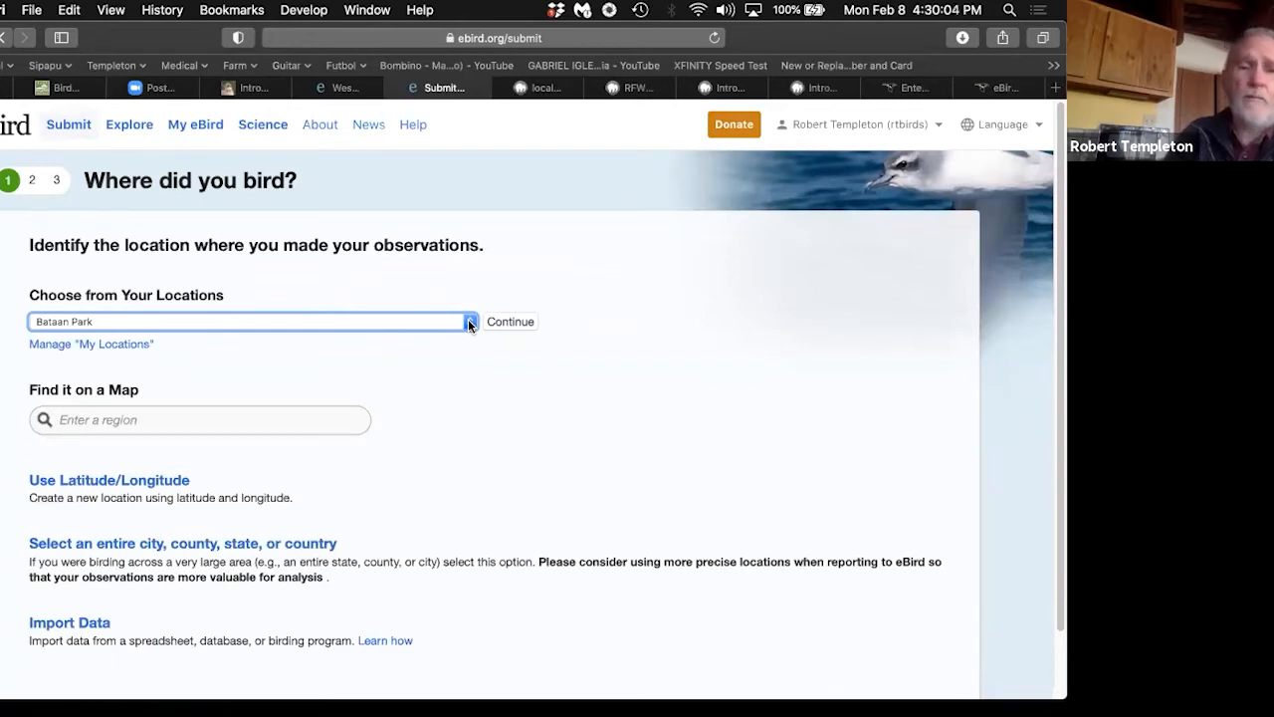
left_click(469, 320)
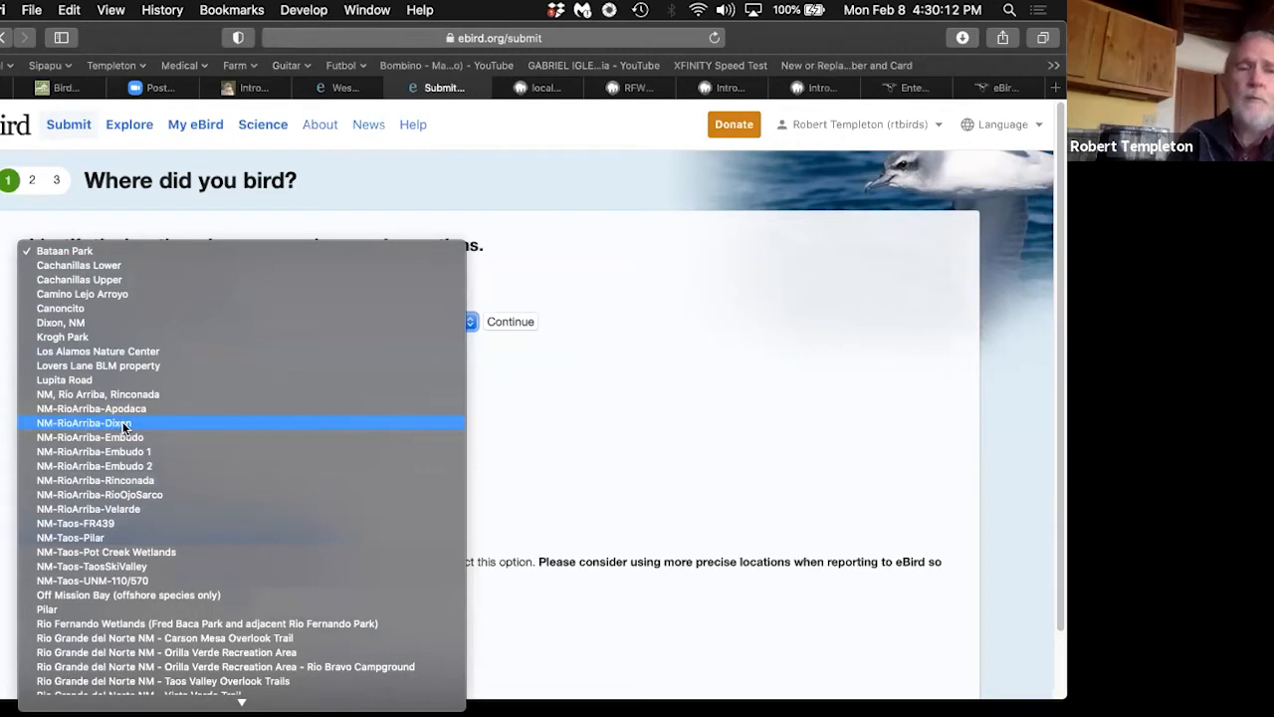
Step: Choose NM-RioArriba-Dixon as the location and set the observation date to Feb 8, 2021
left_click(85, 423)
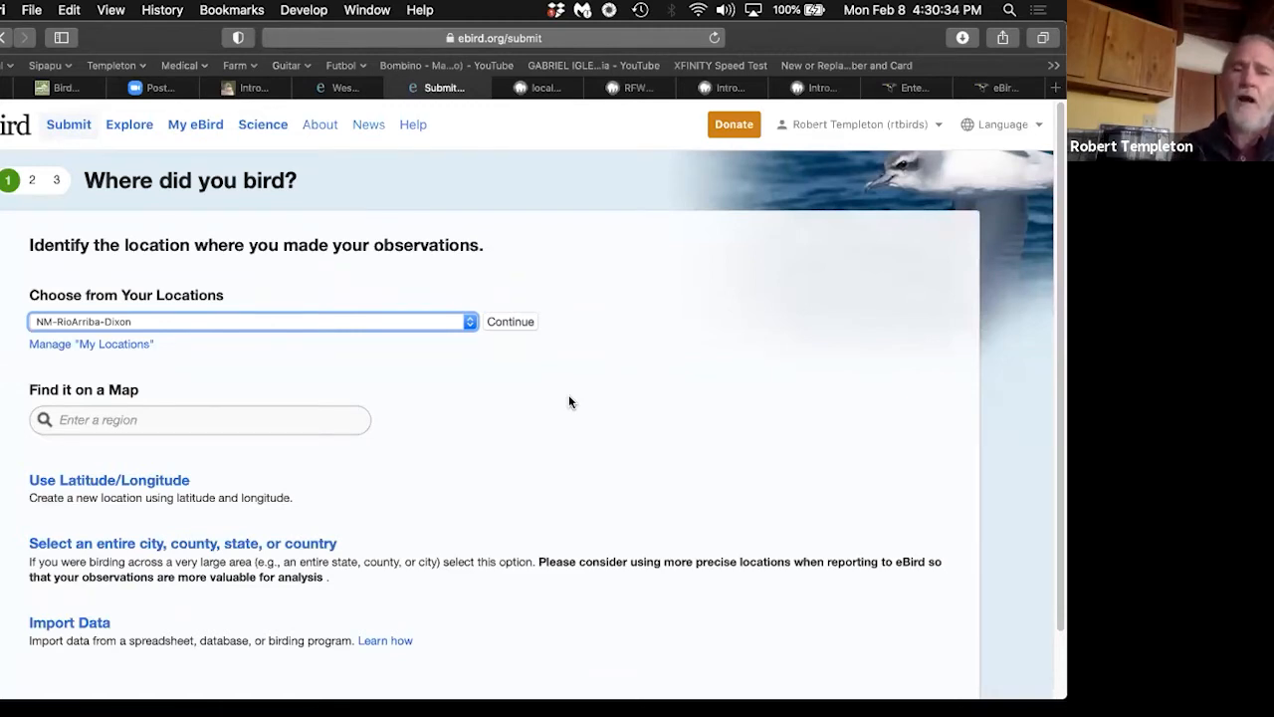
mouse_move(540, 398)
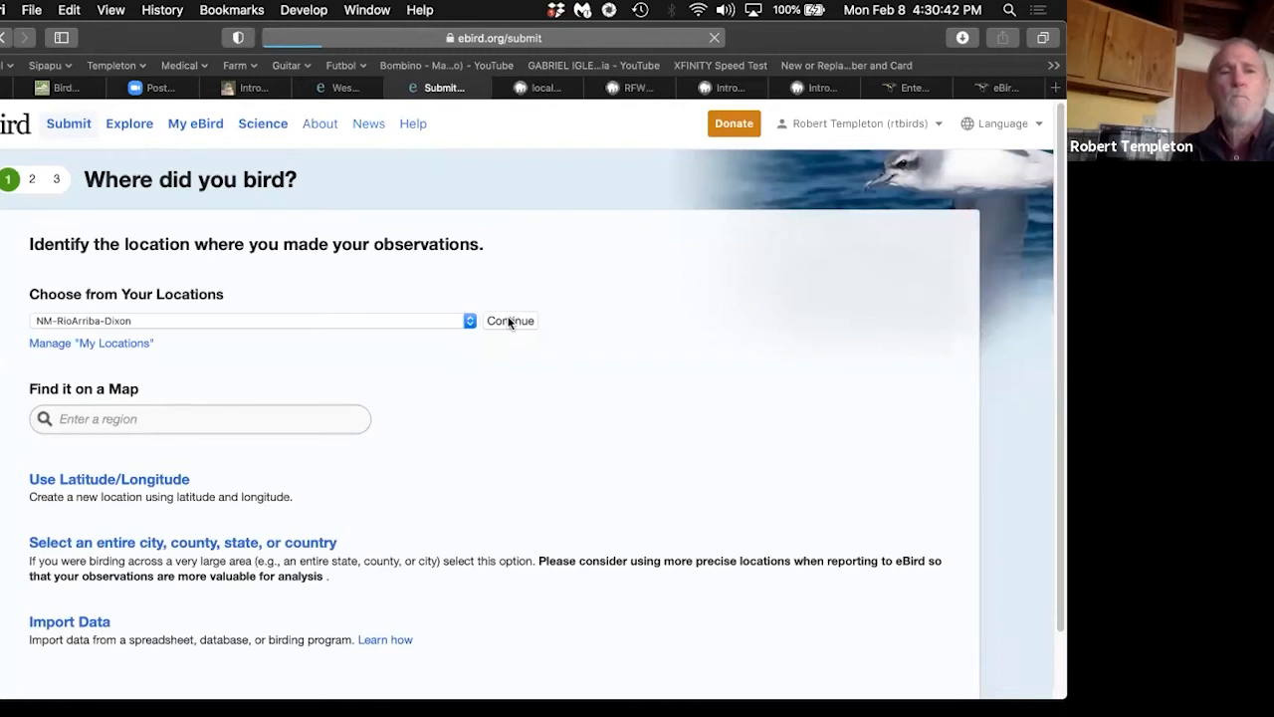
left_click(510, 321)
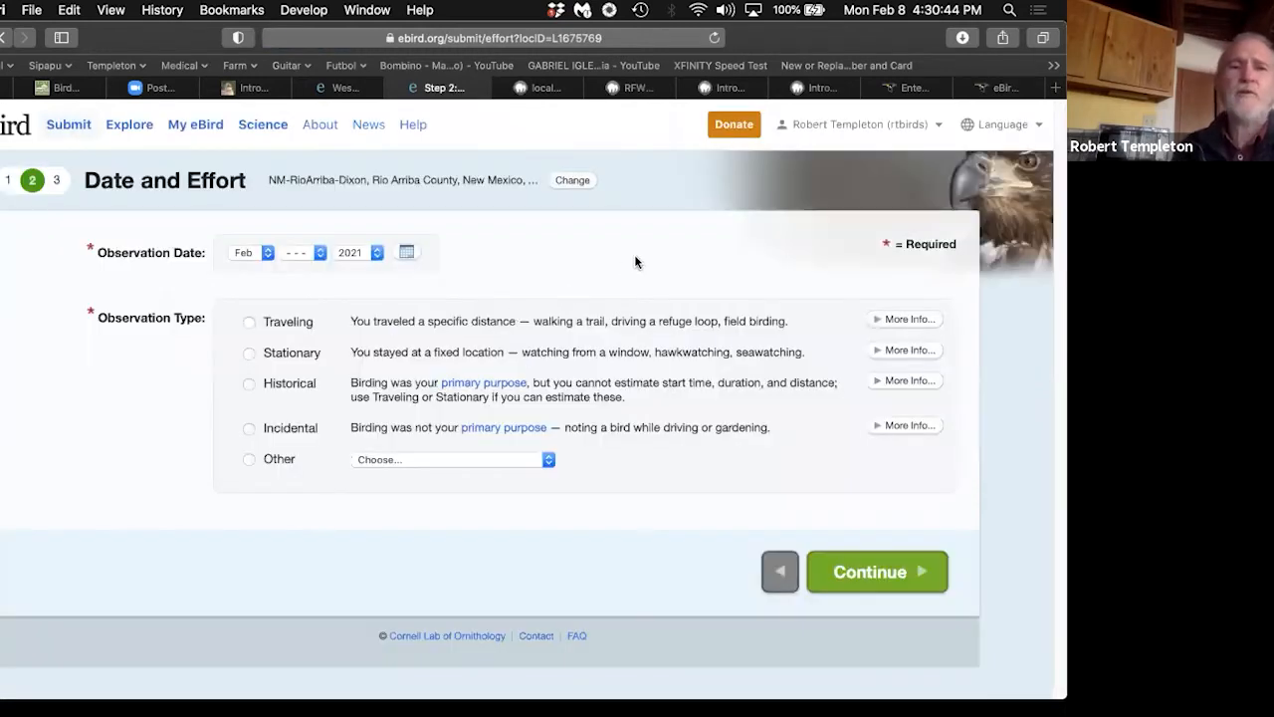
mouse_move(317, 277)
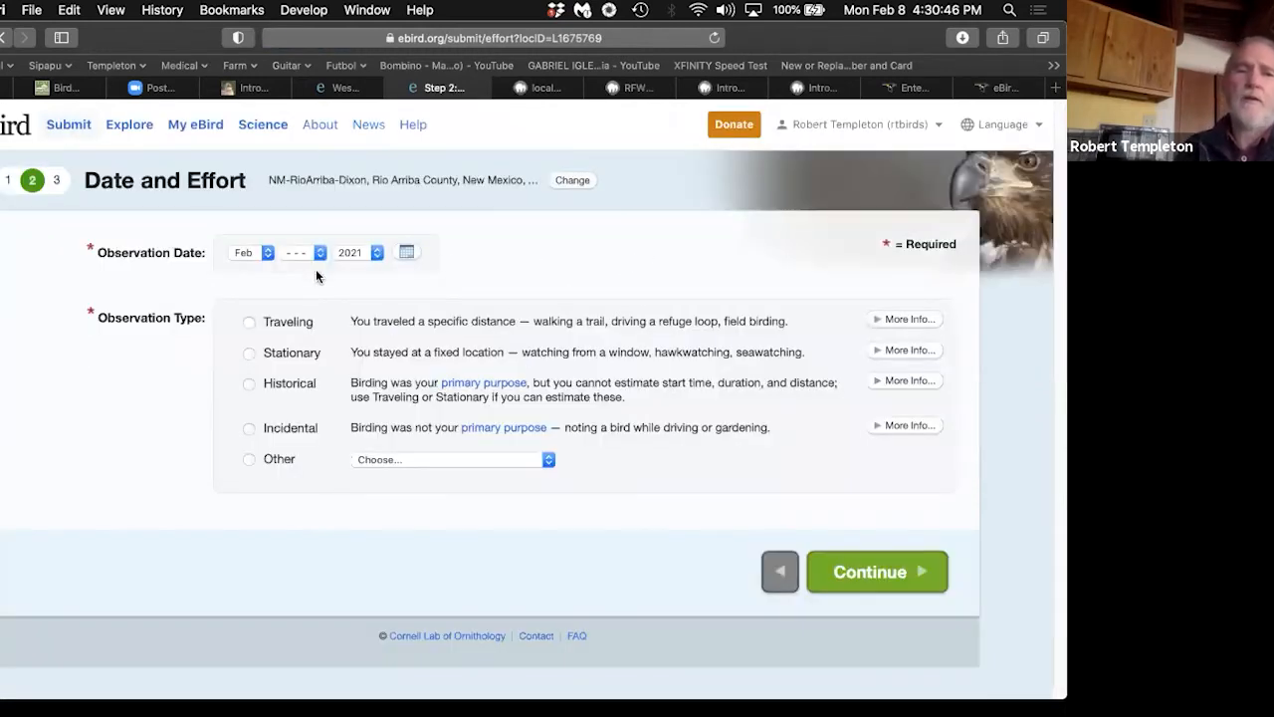
left_click(296, 252)
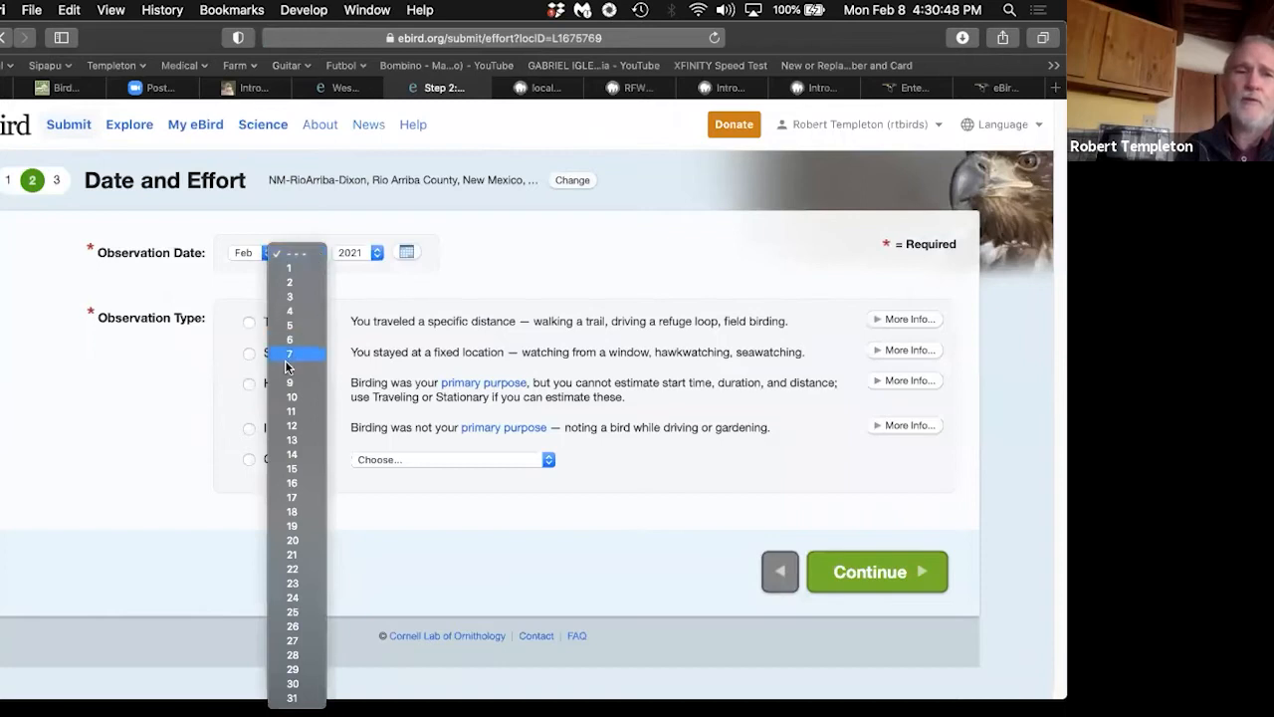
left_click(289, 354)
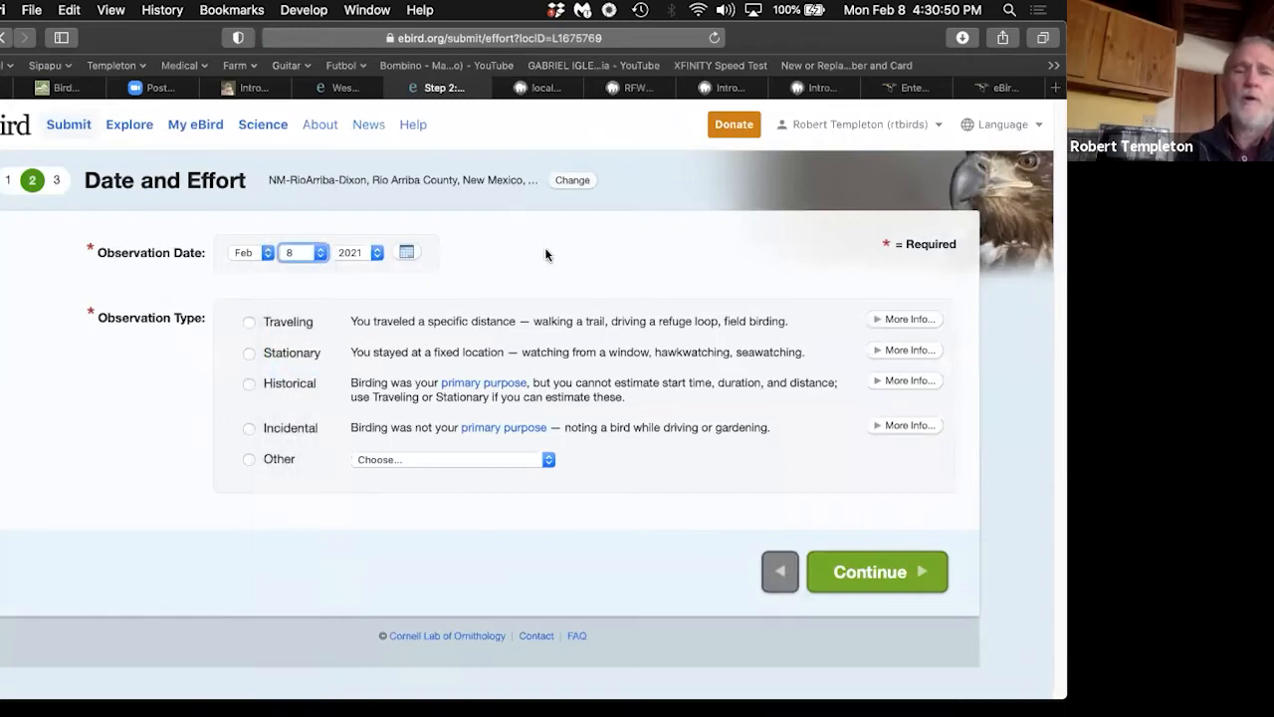
mouse_move(572, 254)
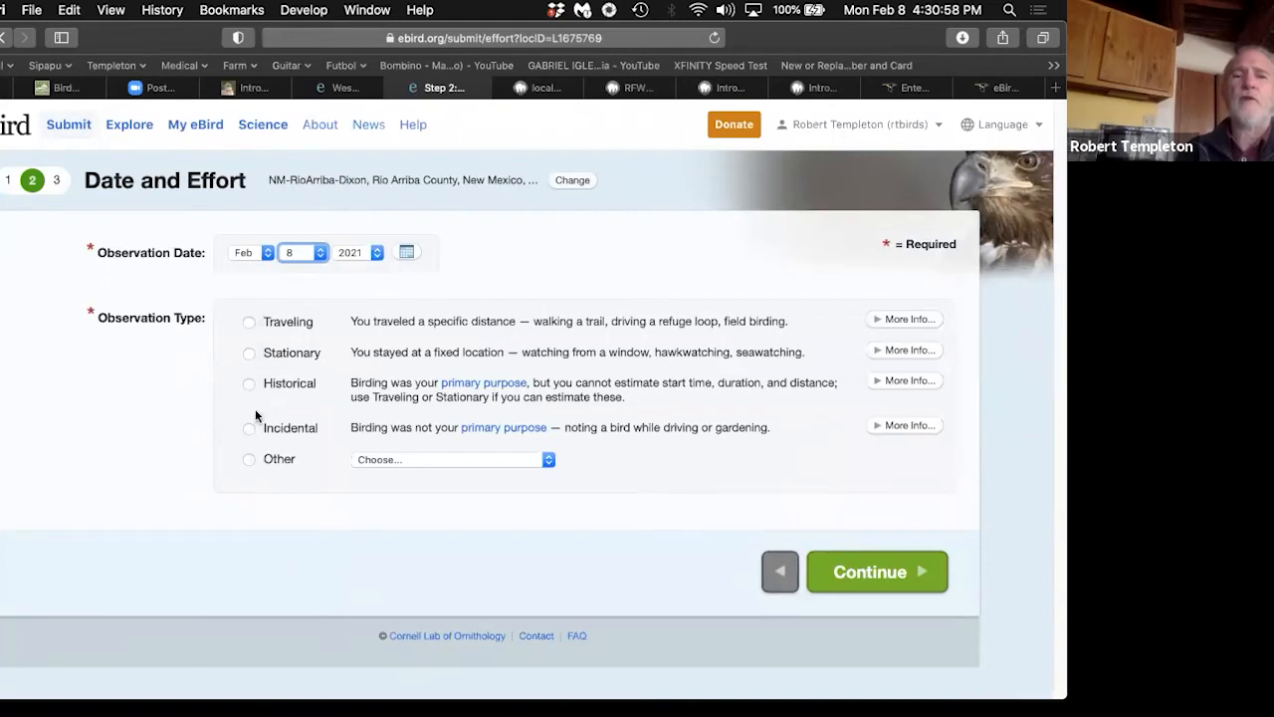
mouse_move(308, 443)
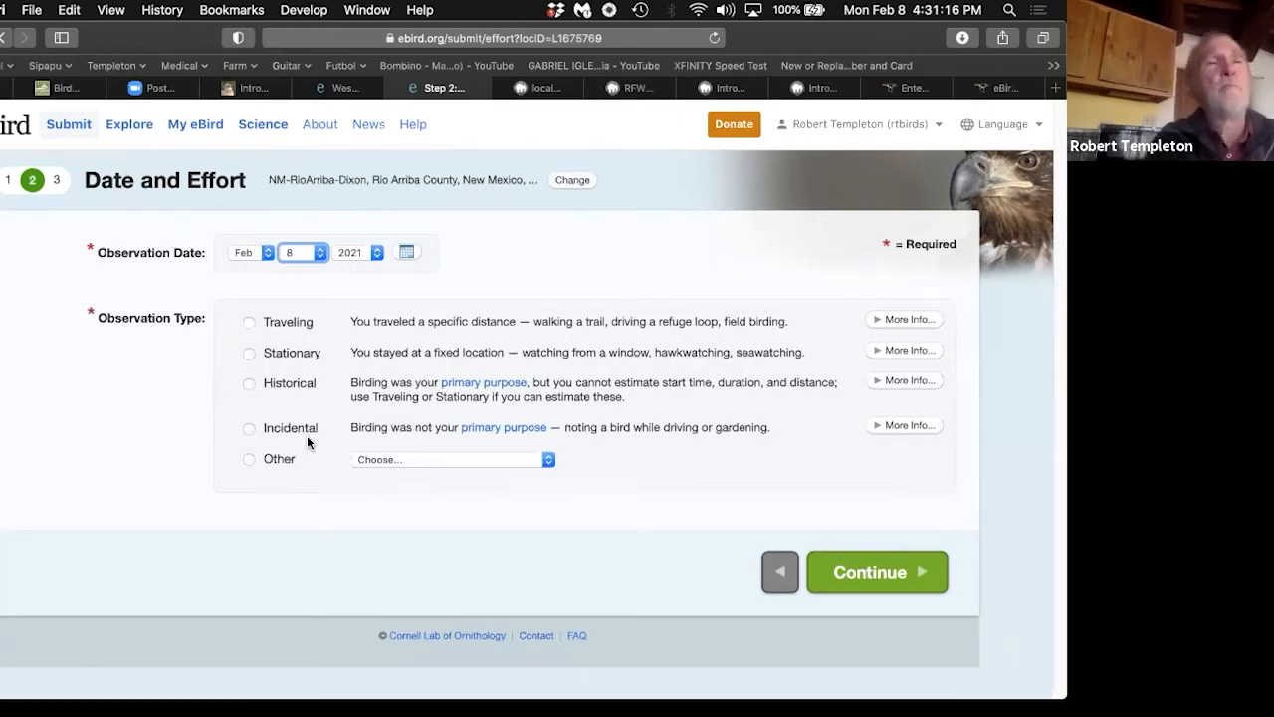
mouse_move(266, 446)
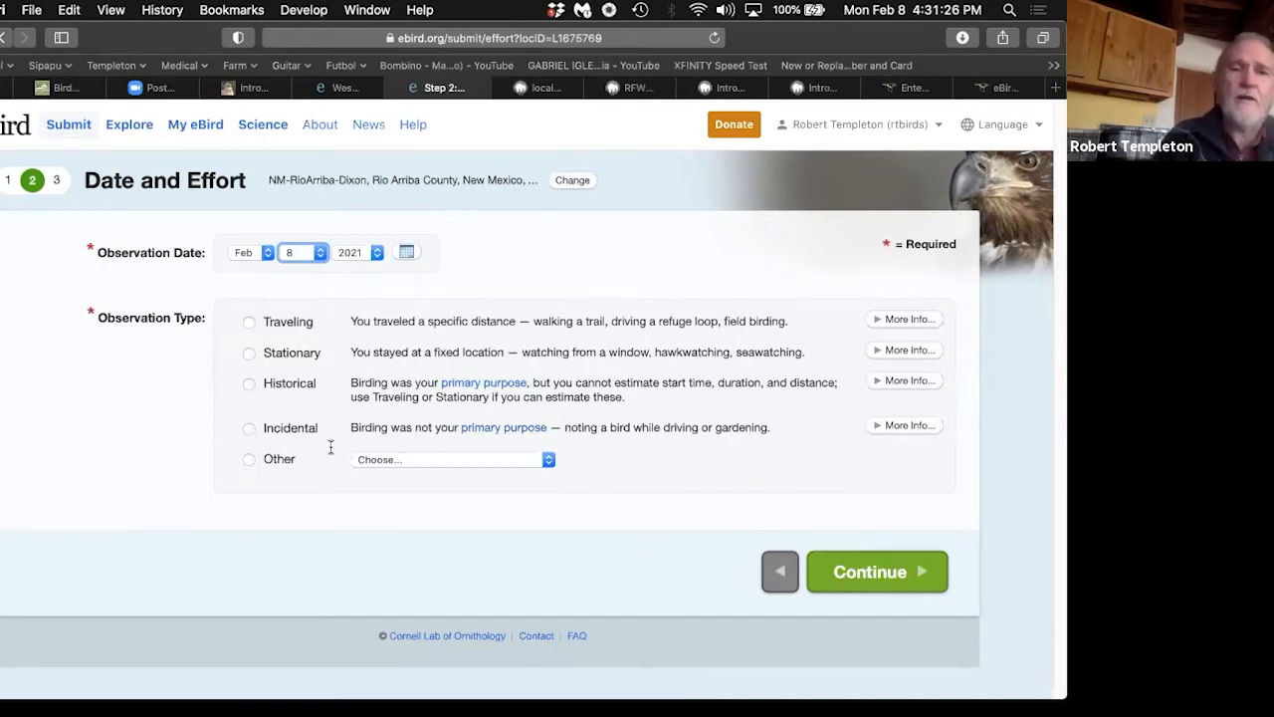
mouse_move(306, 370)
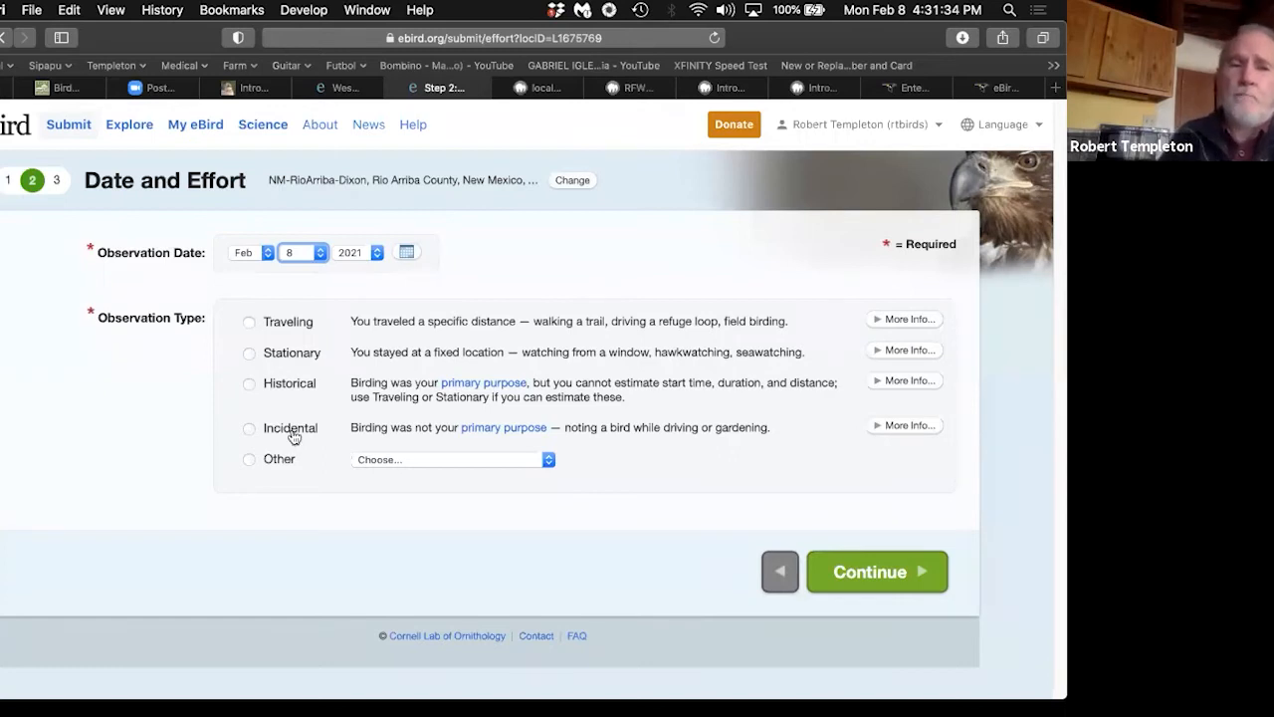
mouse_move(316, 391)
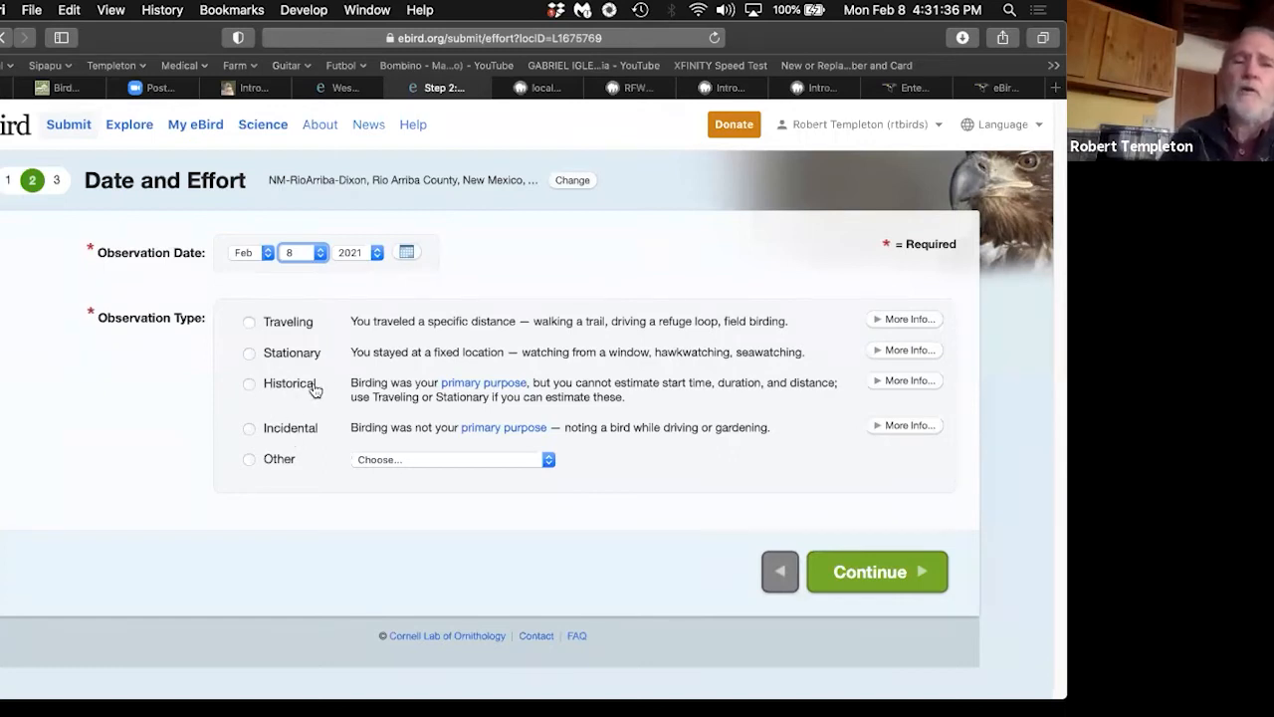
mouse_move(348, 388)
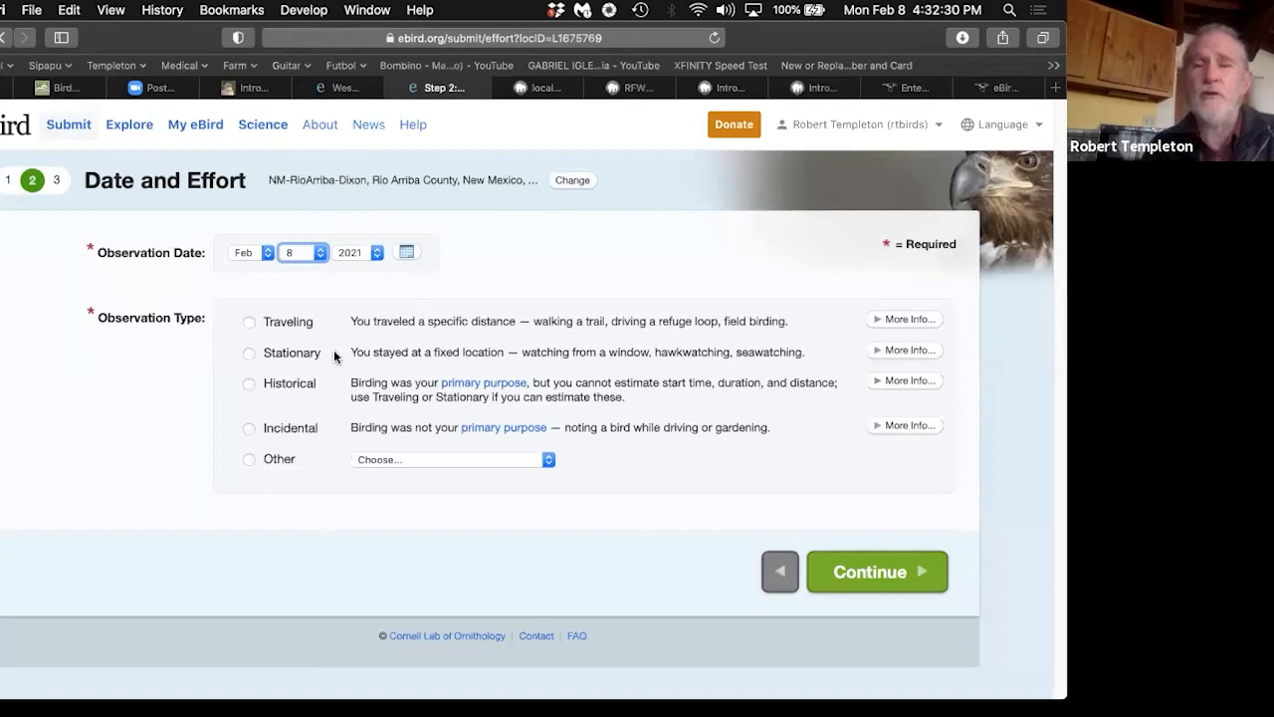
mouse_move(441, 286)
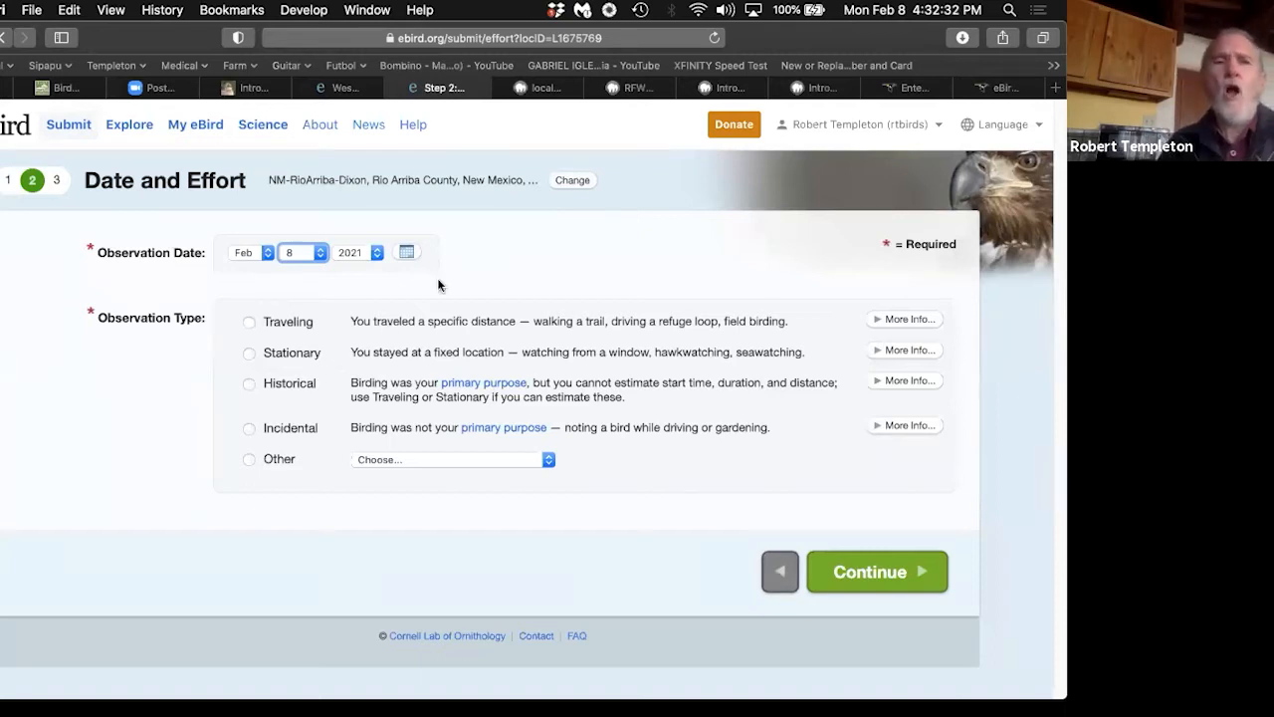
mouse_move(664, 91)
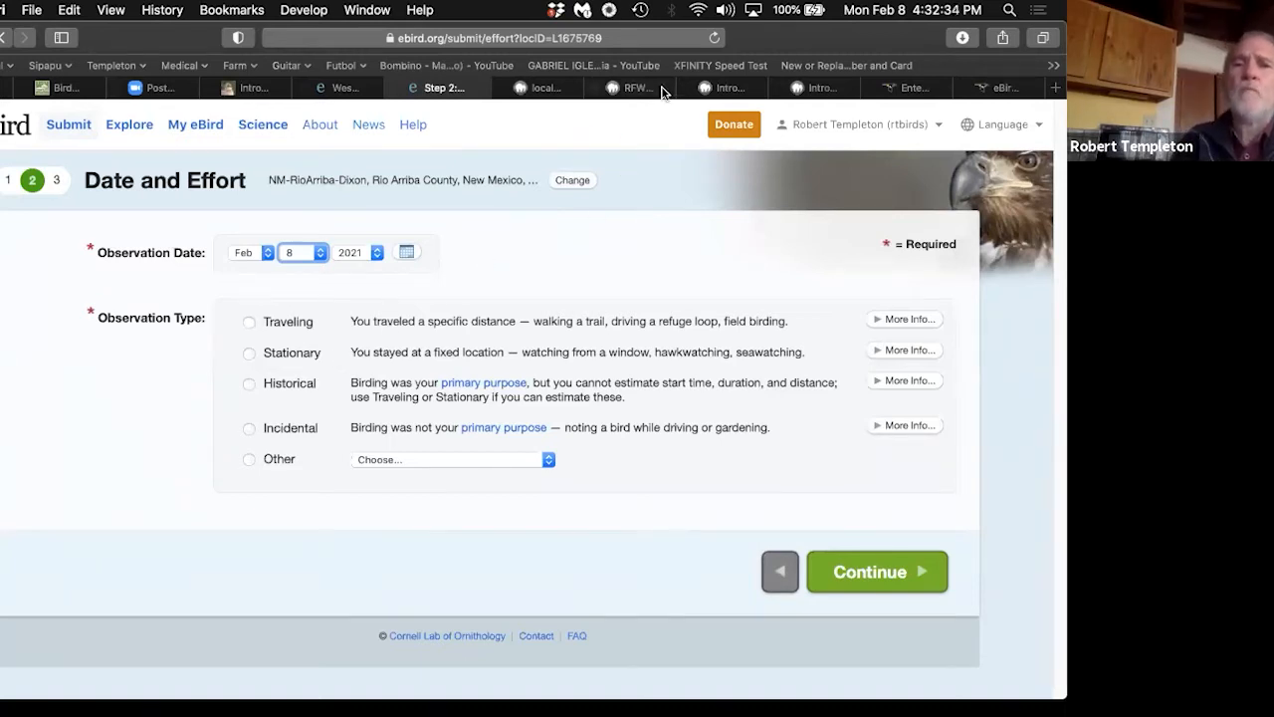
Step: Switch to the local RFW eBird quick links tab listing Cornell Lab tools and tutorials
left_click(711, 88)
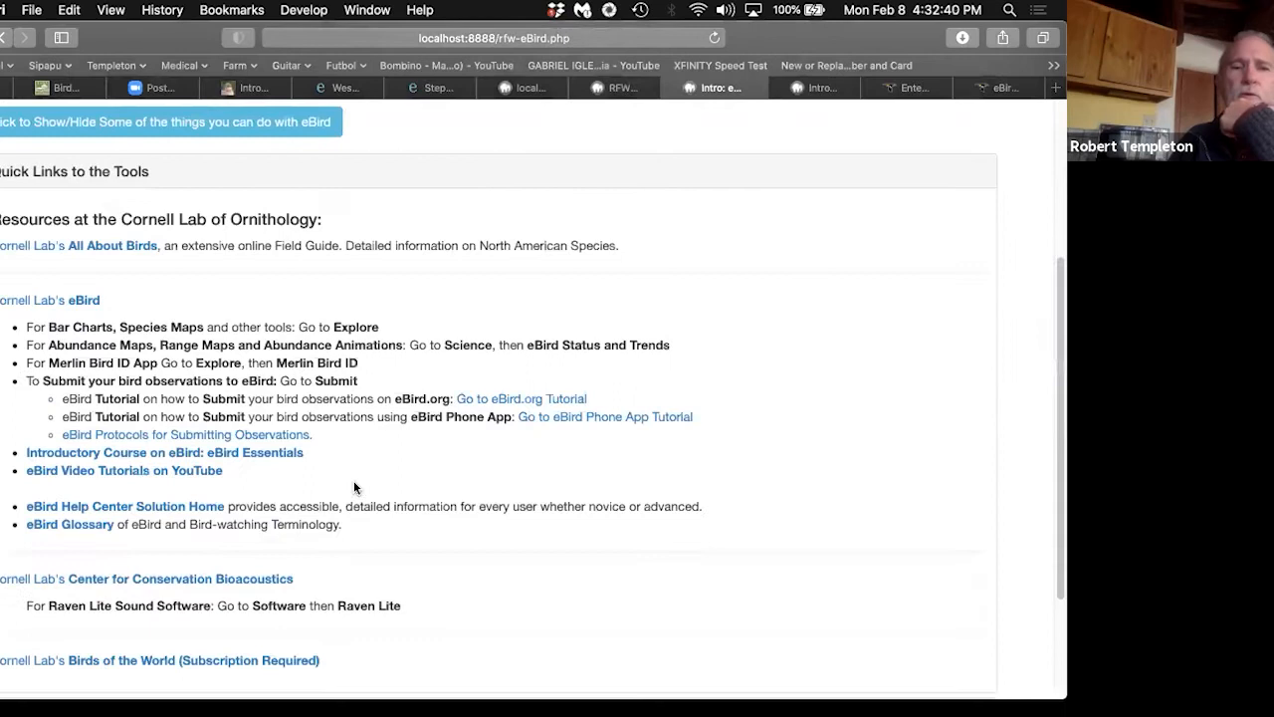
scroll("up", 3)
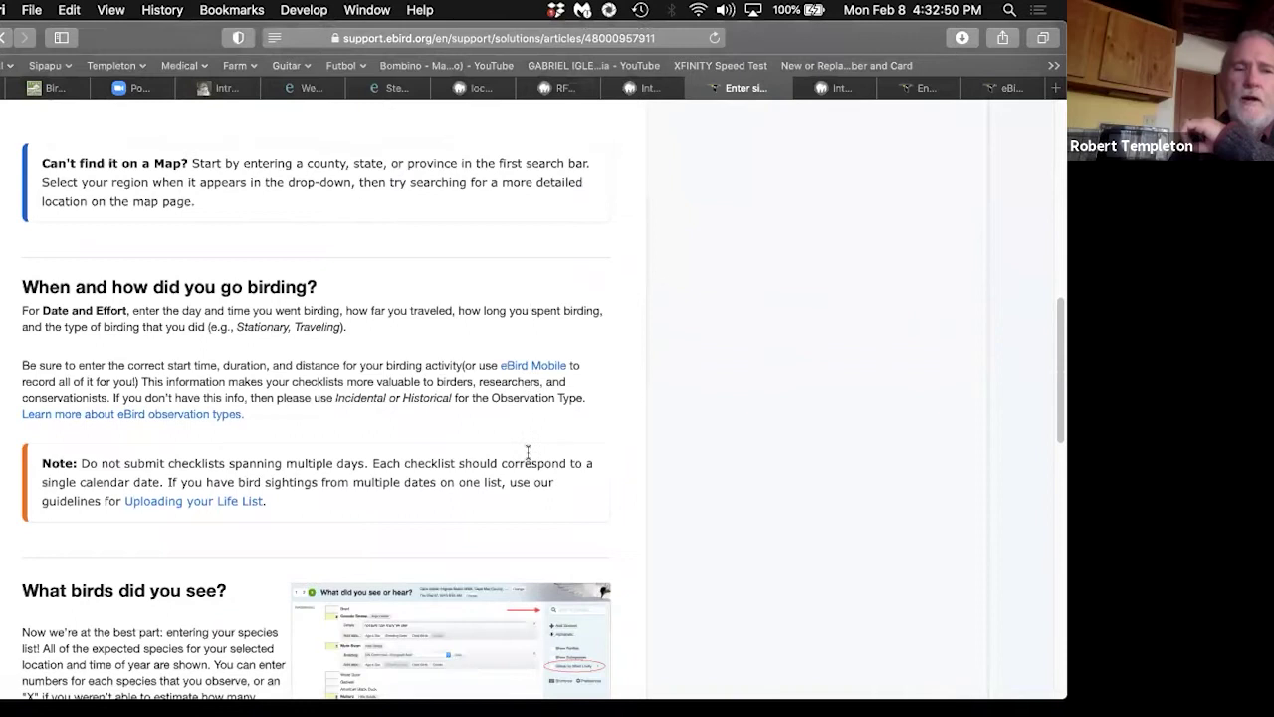
Step: Scroll the Help Center article through 'When and how did you go birding?' to 'What birds did you see?'
scroll("down", 3)
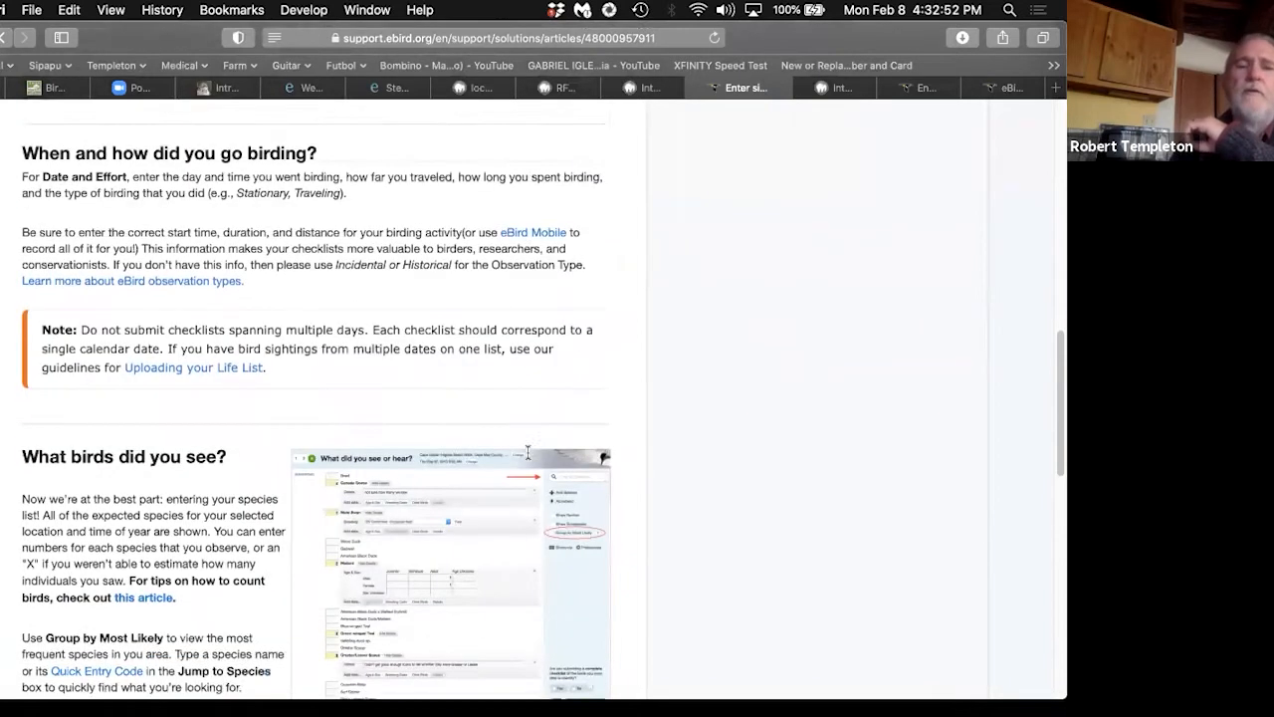
scroll("down", 3)
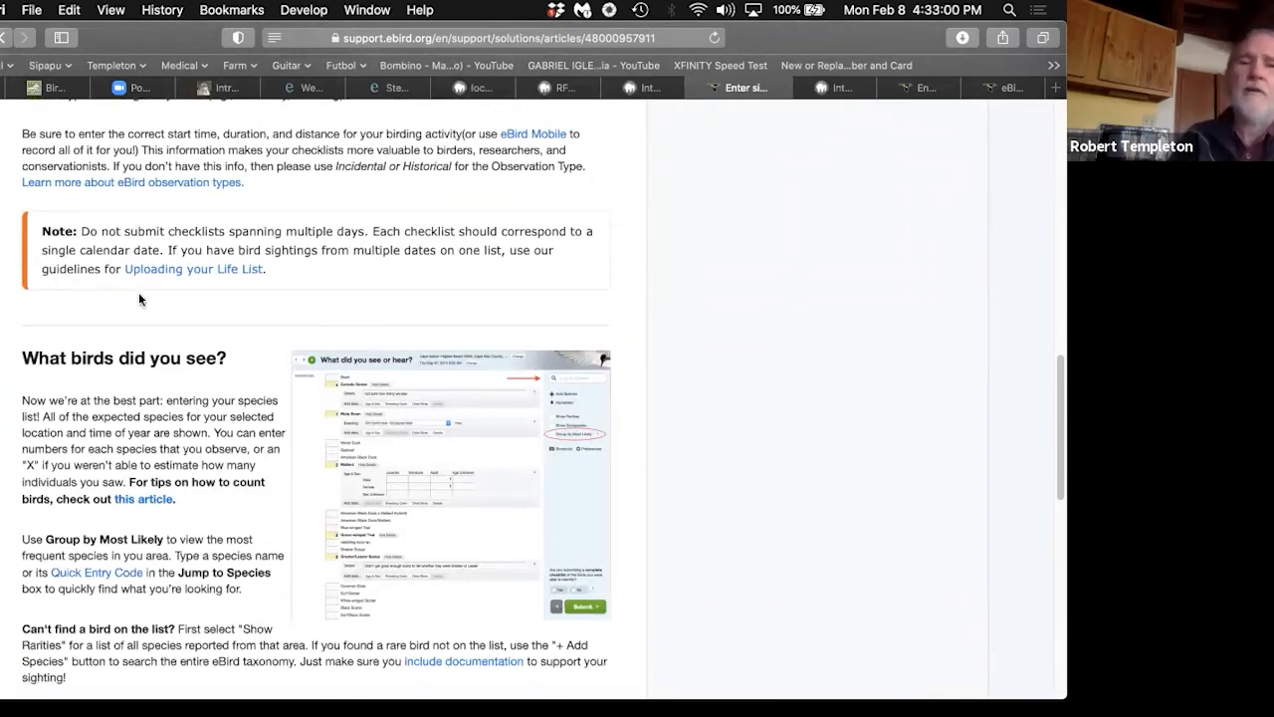
mouse_move(732, 277)
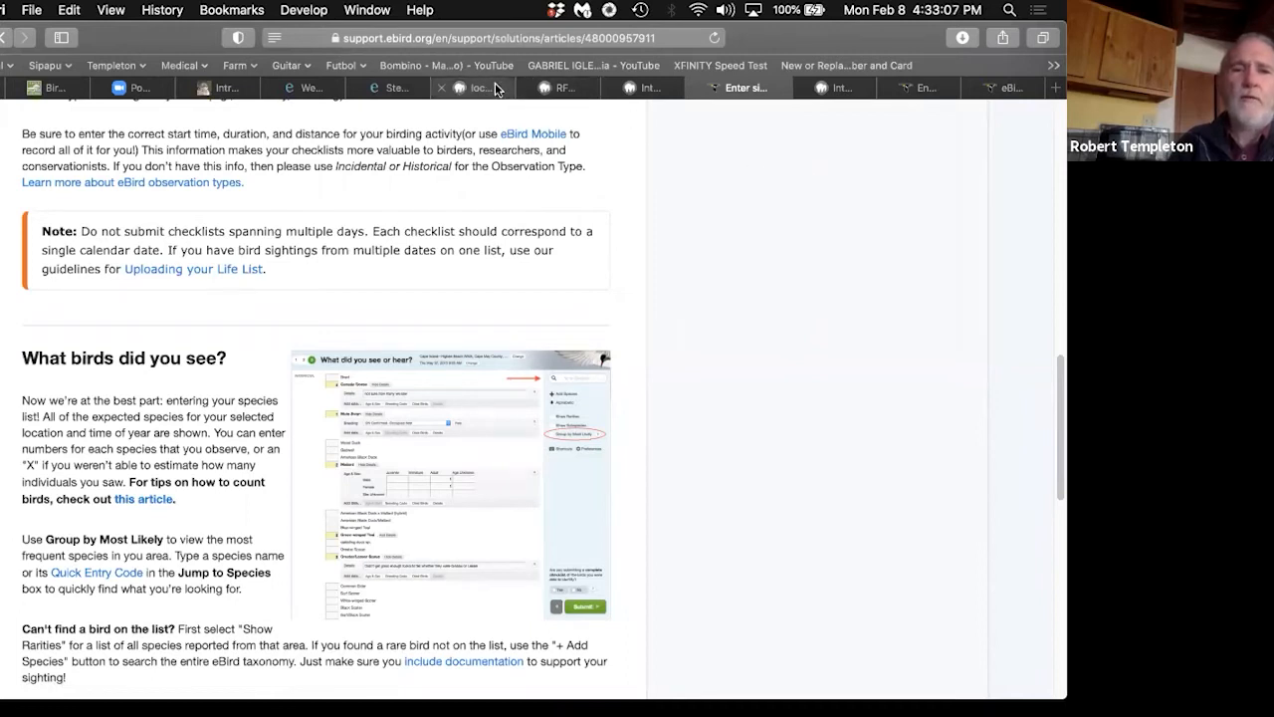
Step: Return to the eBird Date and Effort step, choose Traveling and enter 0.1 miles
left_click(396, 88)
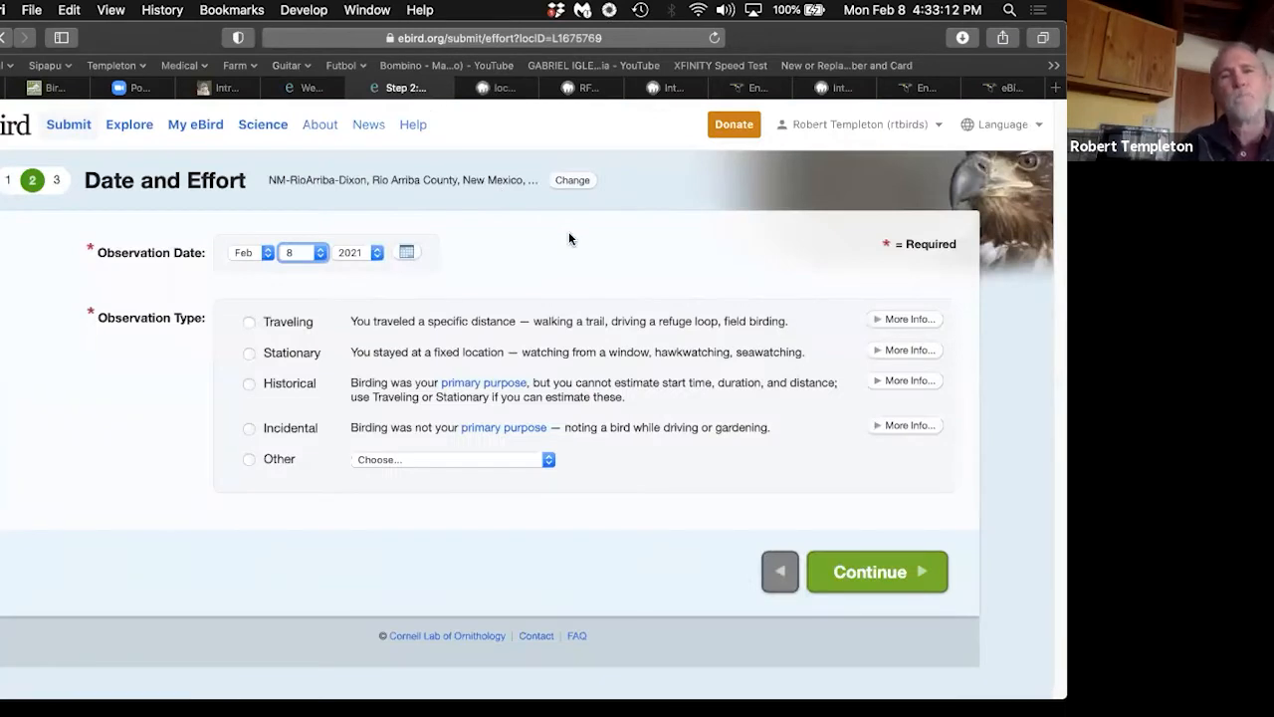
mouse_move(350, 294)
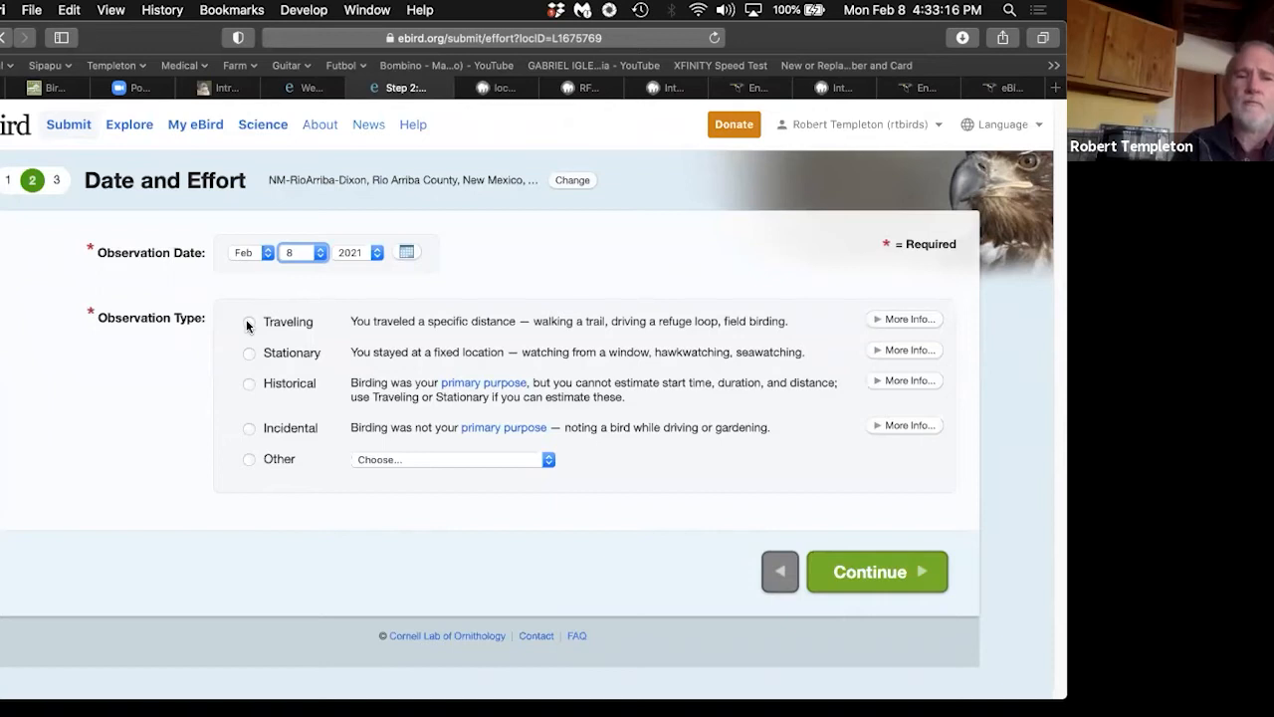
left_click(249, 323)
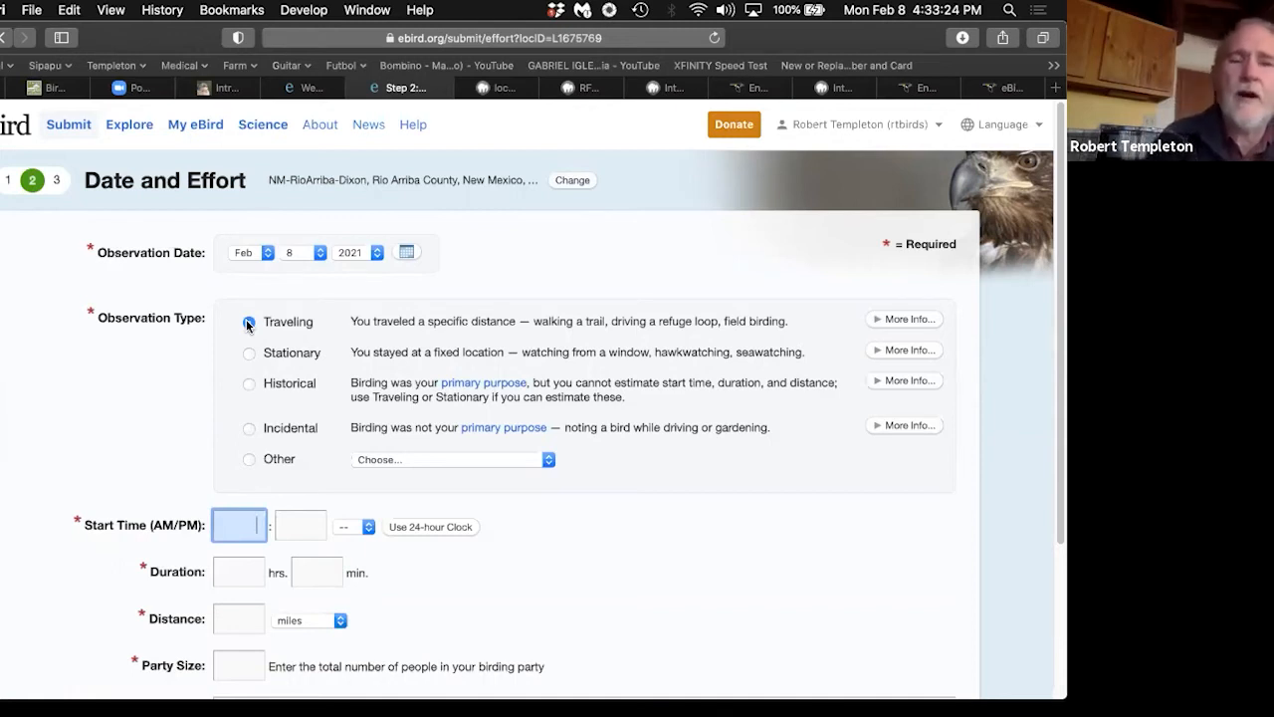
left_click(249, 321)
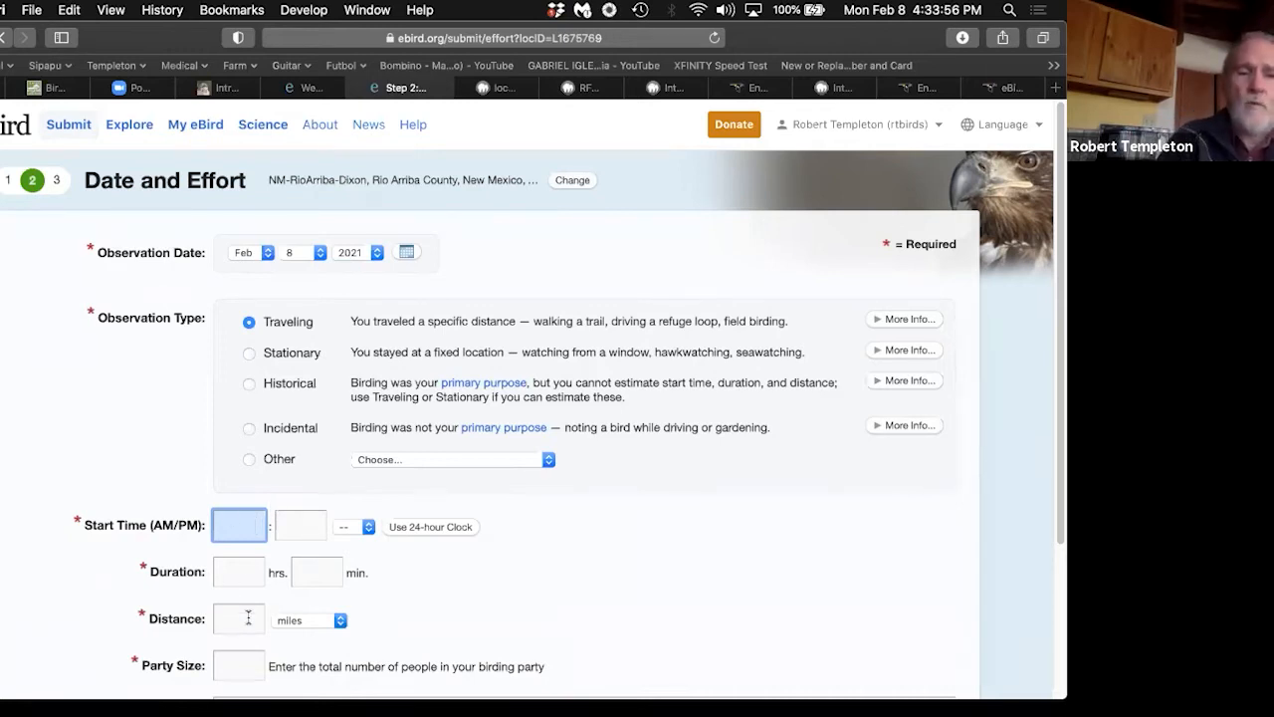
type("0.")
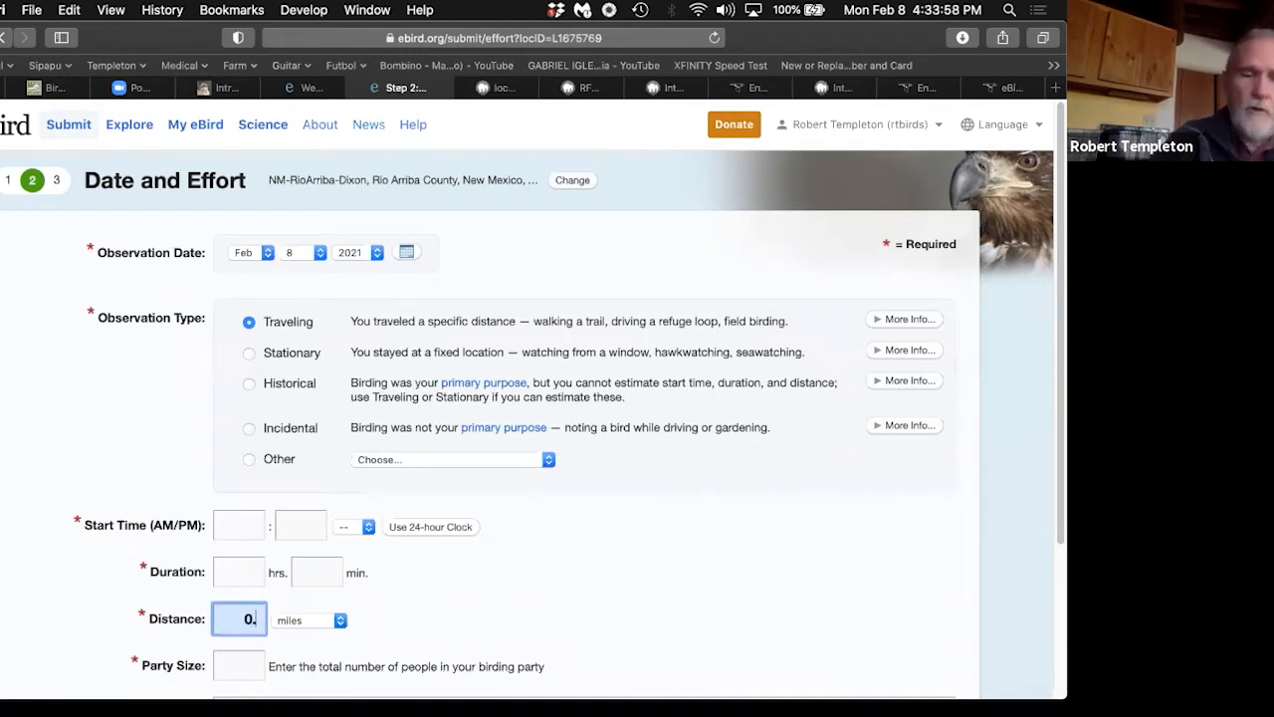
type("1")
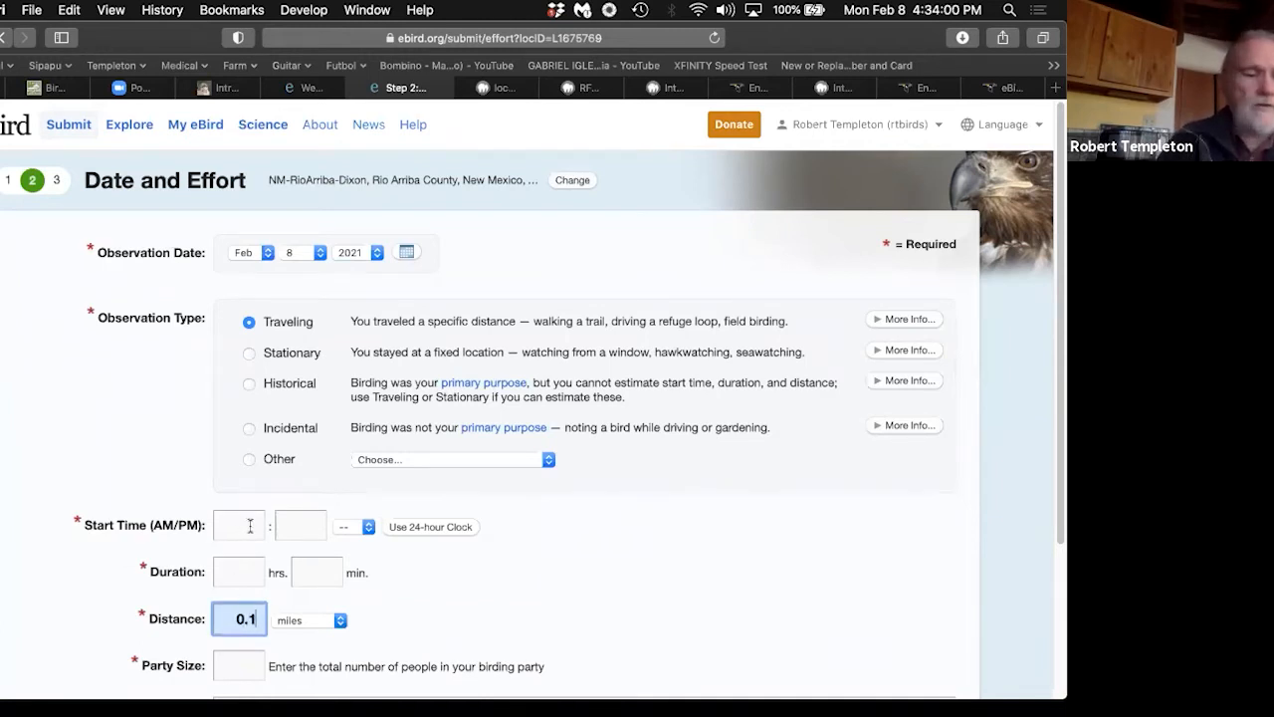
Step: Set the start time to 8:23 AM, with 10 minutes duration and party size 1
left_click(239, 526)
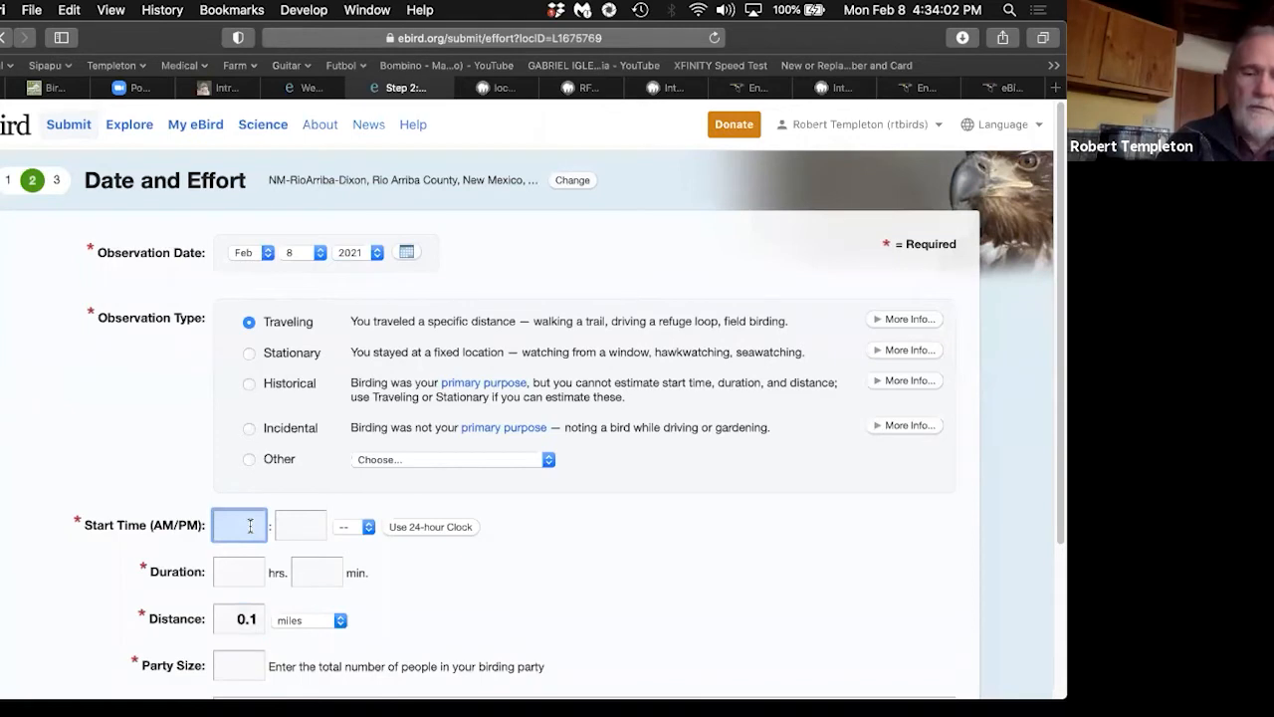
type("8")
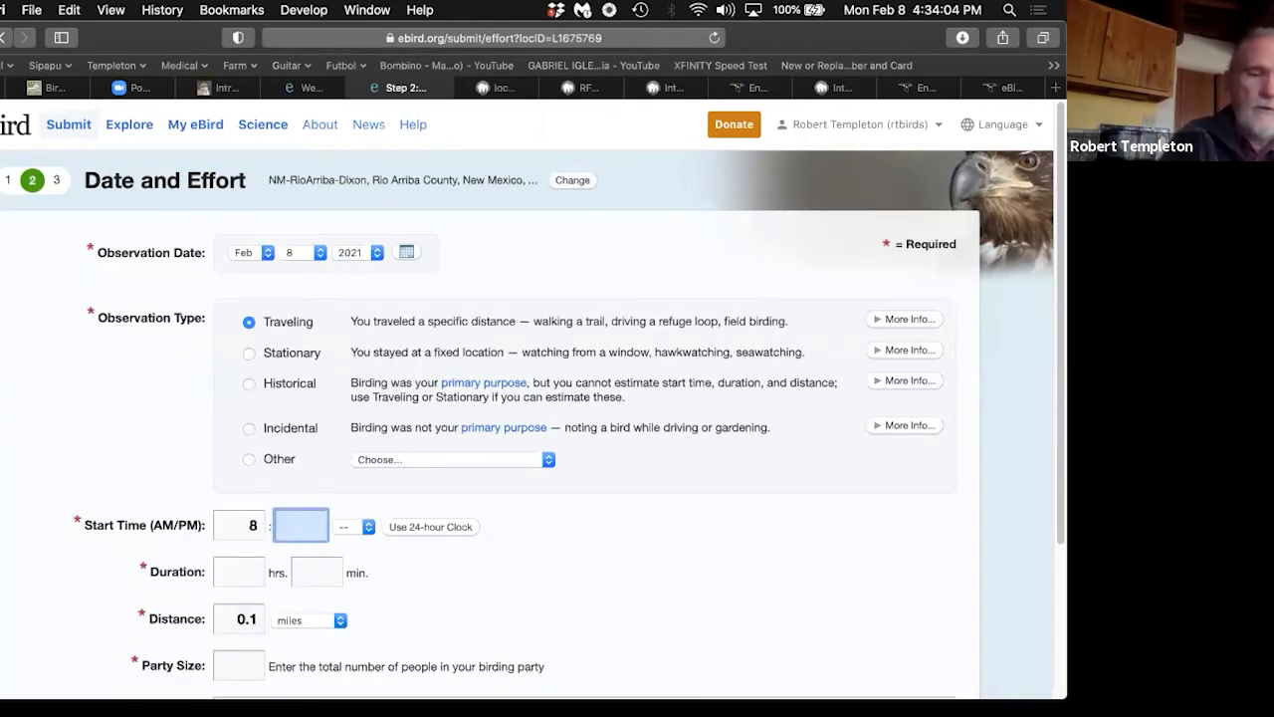
left_click(355, 526)
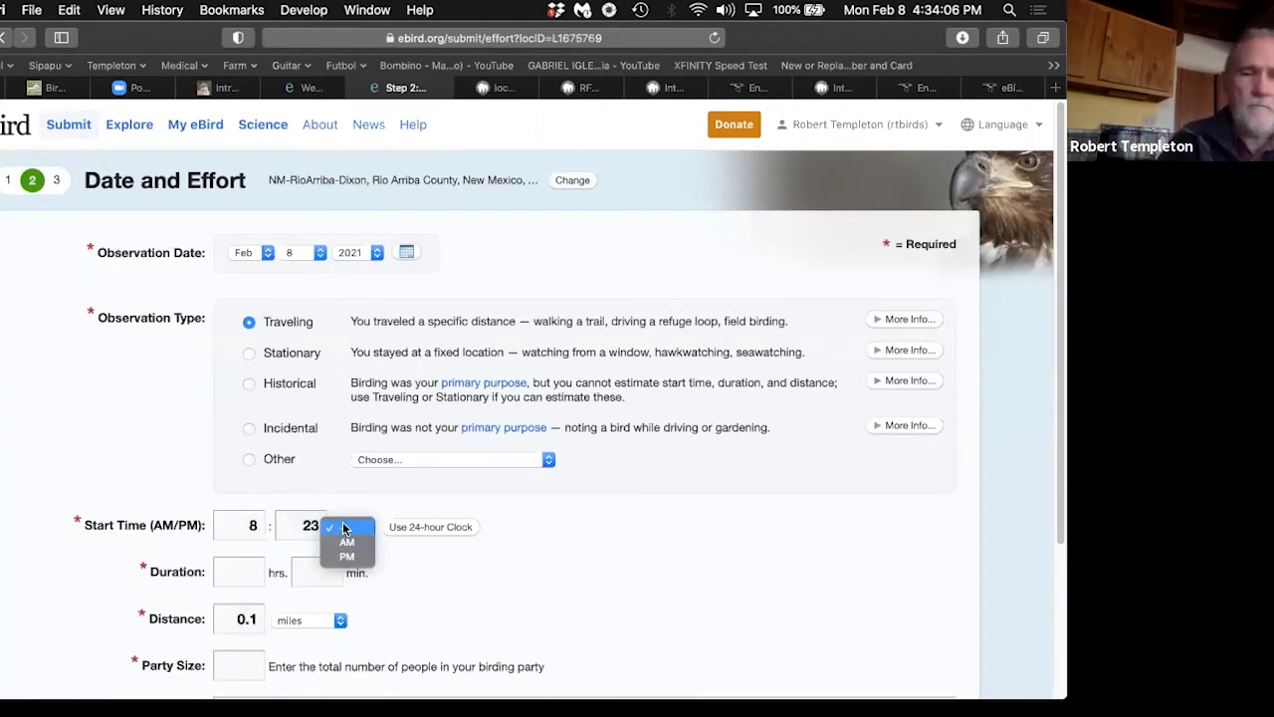
left_click(346, 542)
type("10")
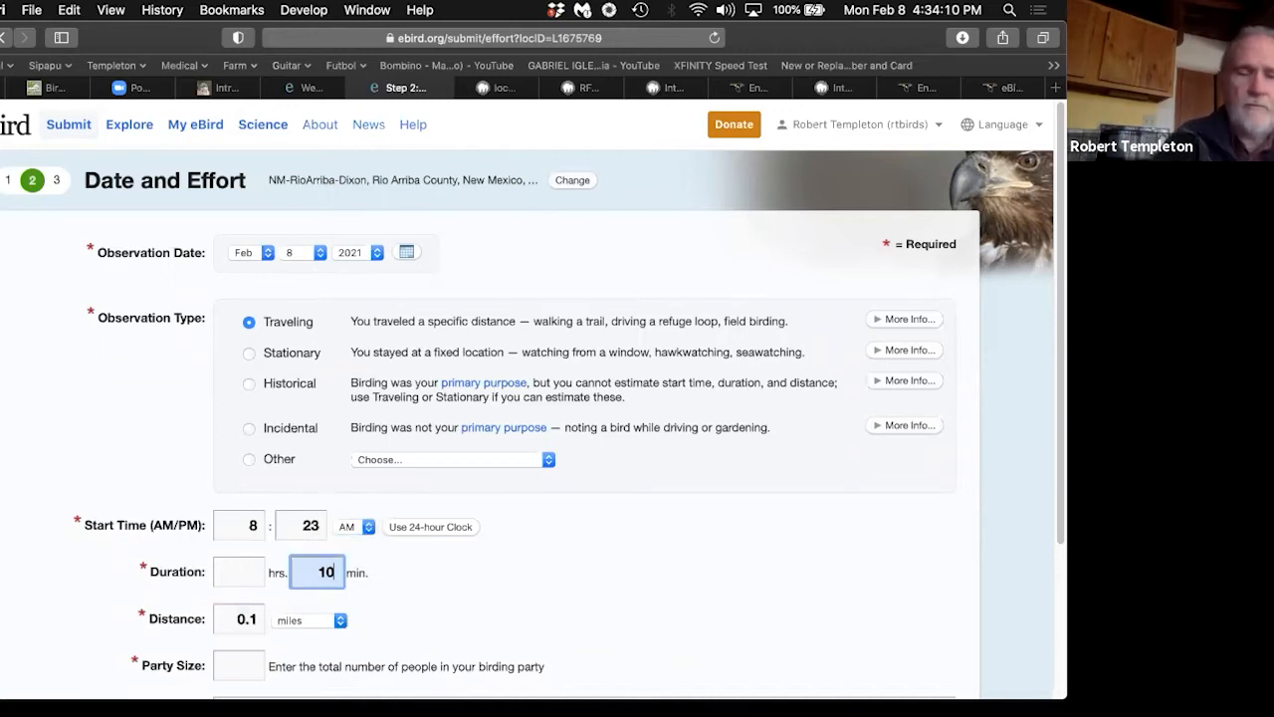
scroll("down", 3)
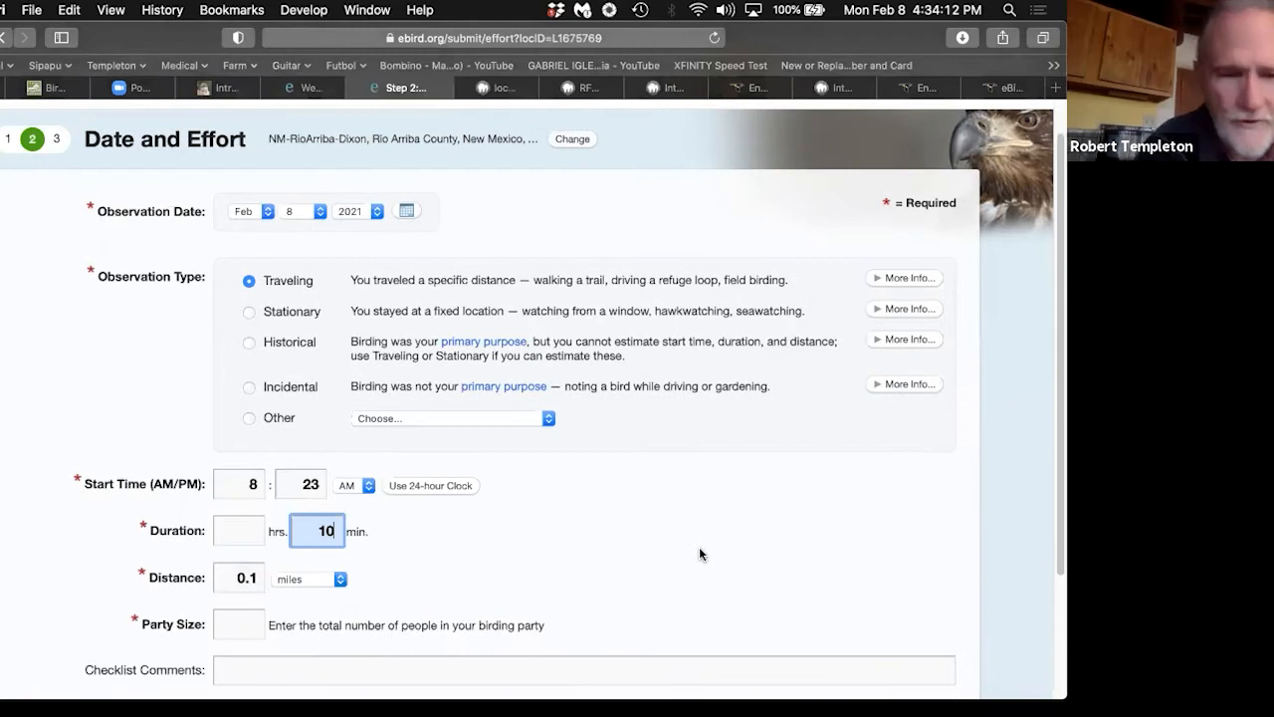
scroll("up", 3)
type("1")
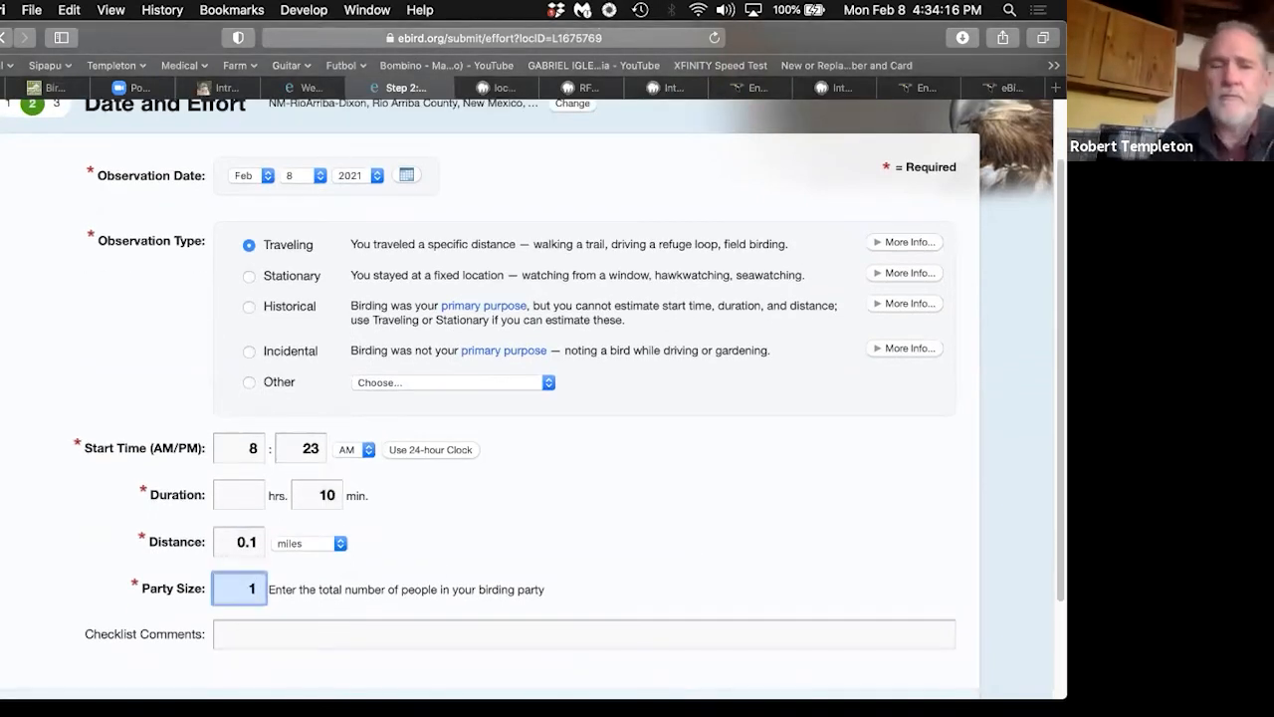
mouse_move(612, 544)
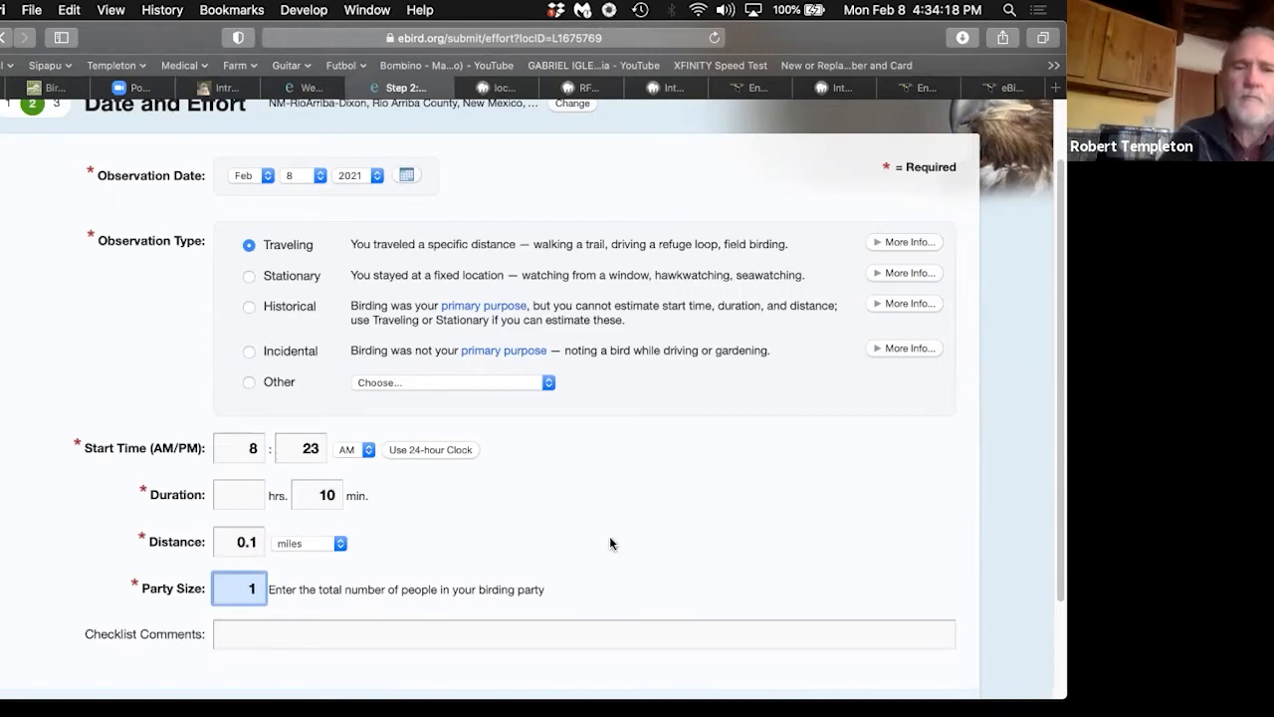
scroll("down", 3)
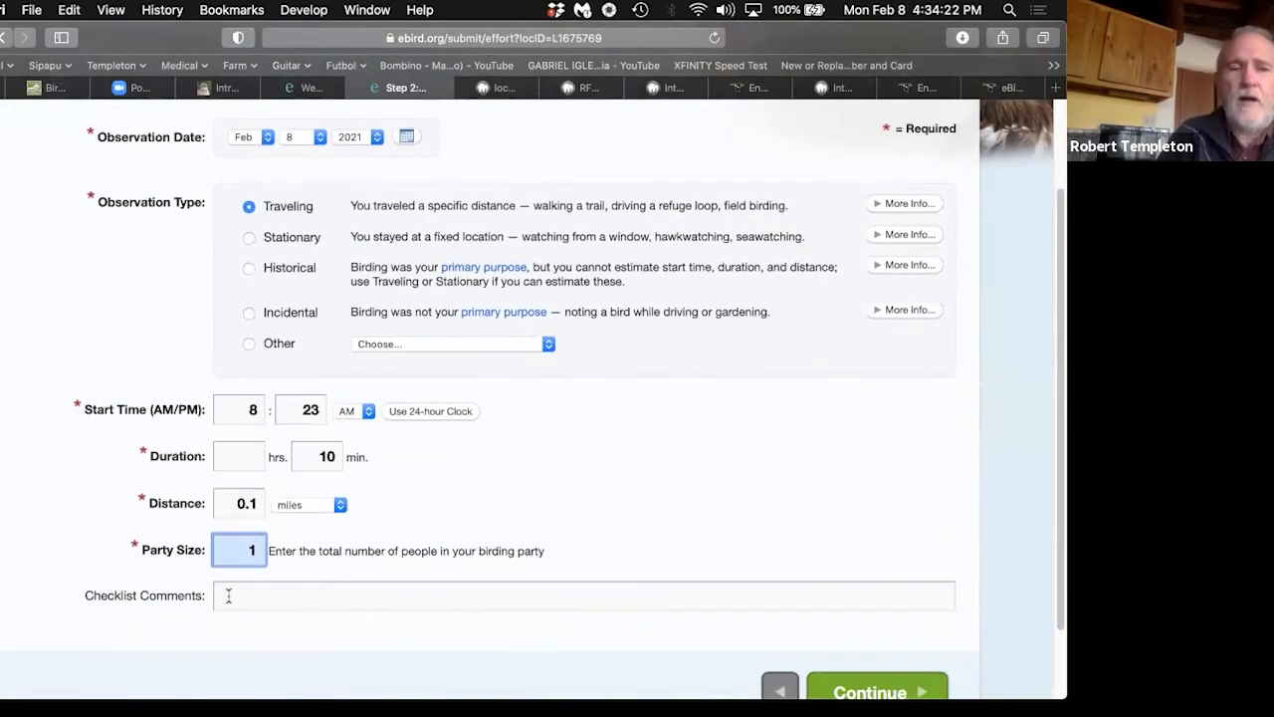
Step: Add the brief comment 'eb' in the Checklist Comments box
left_click(582, 596)
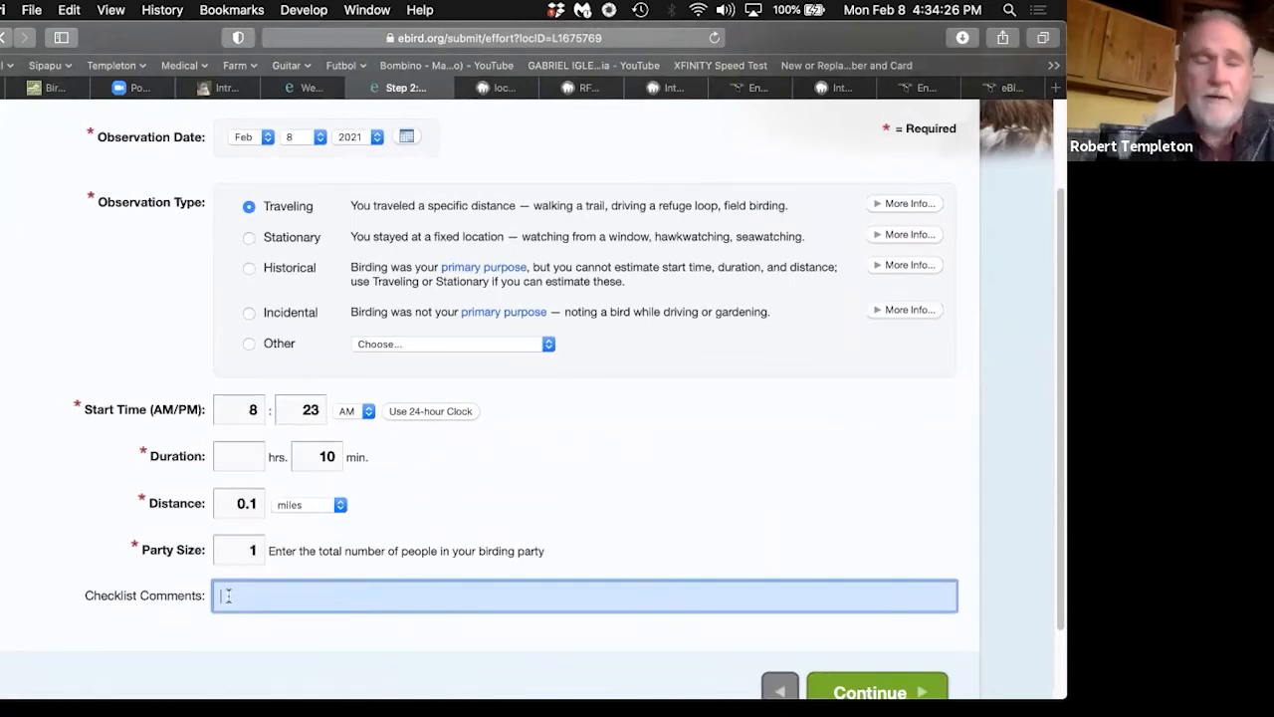
type("e")
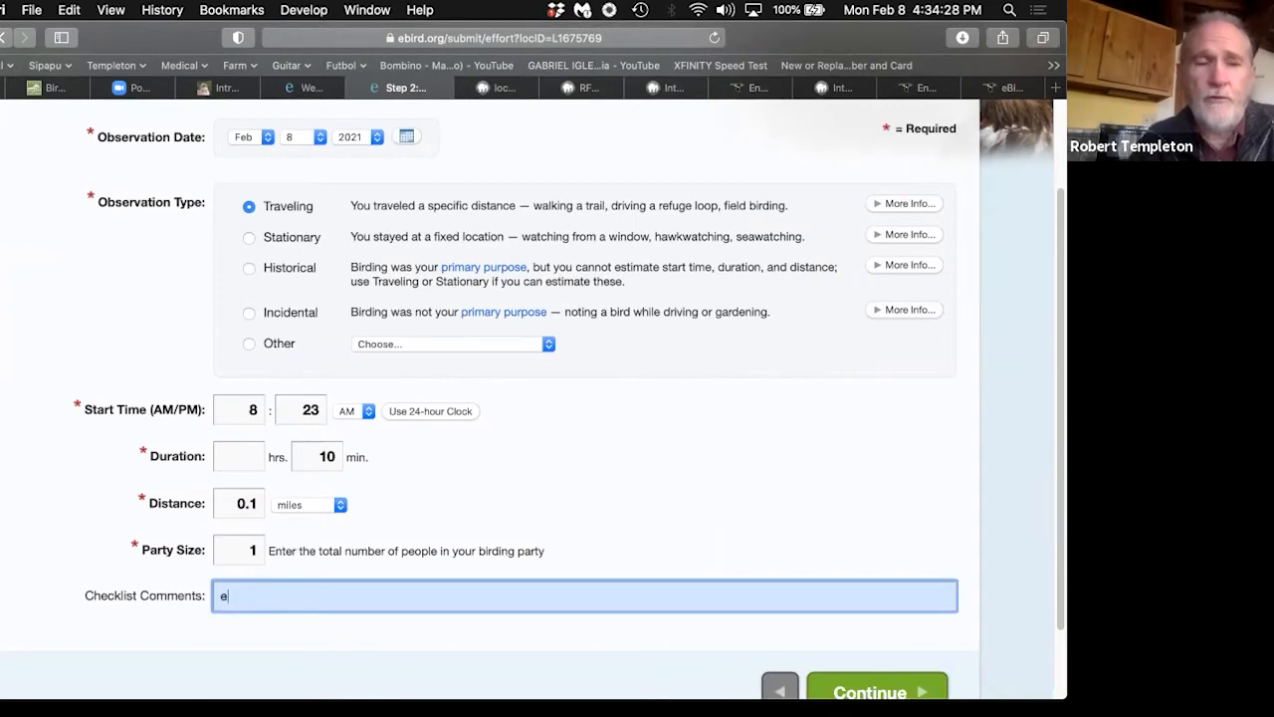
type("j")
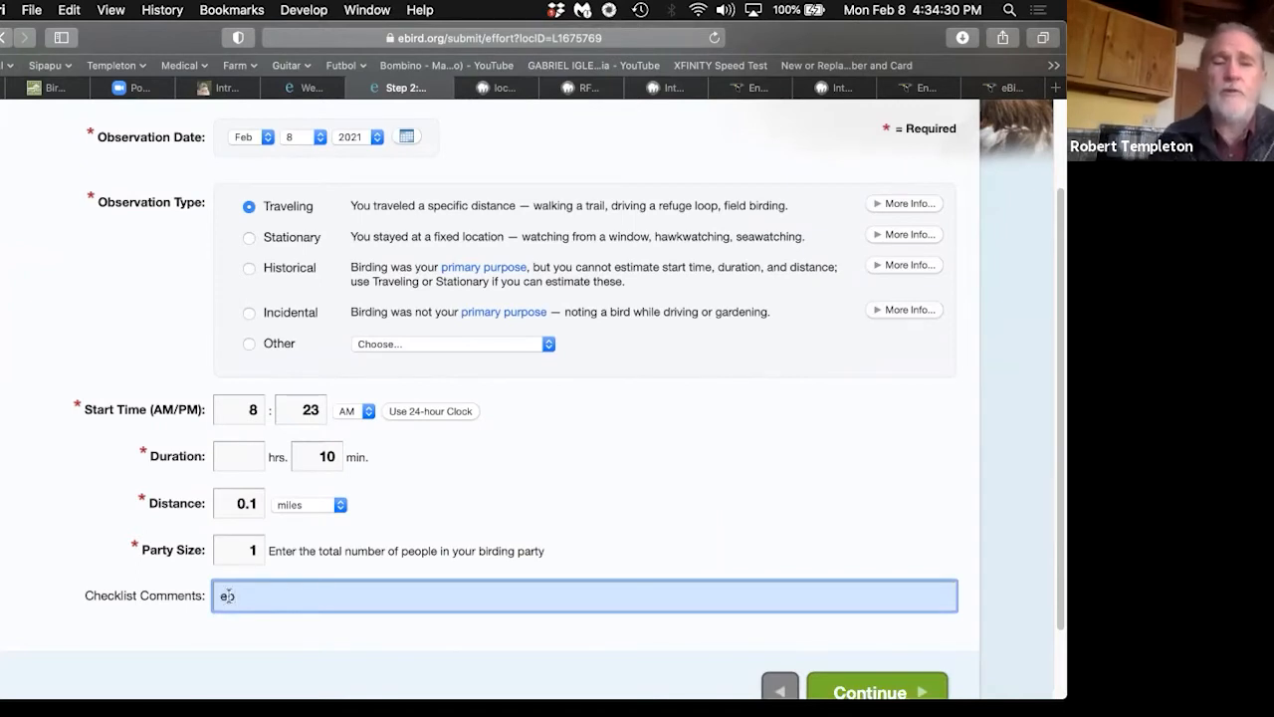
type("b")
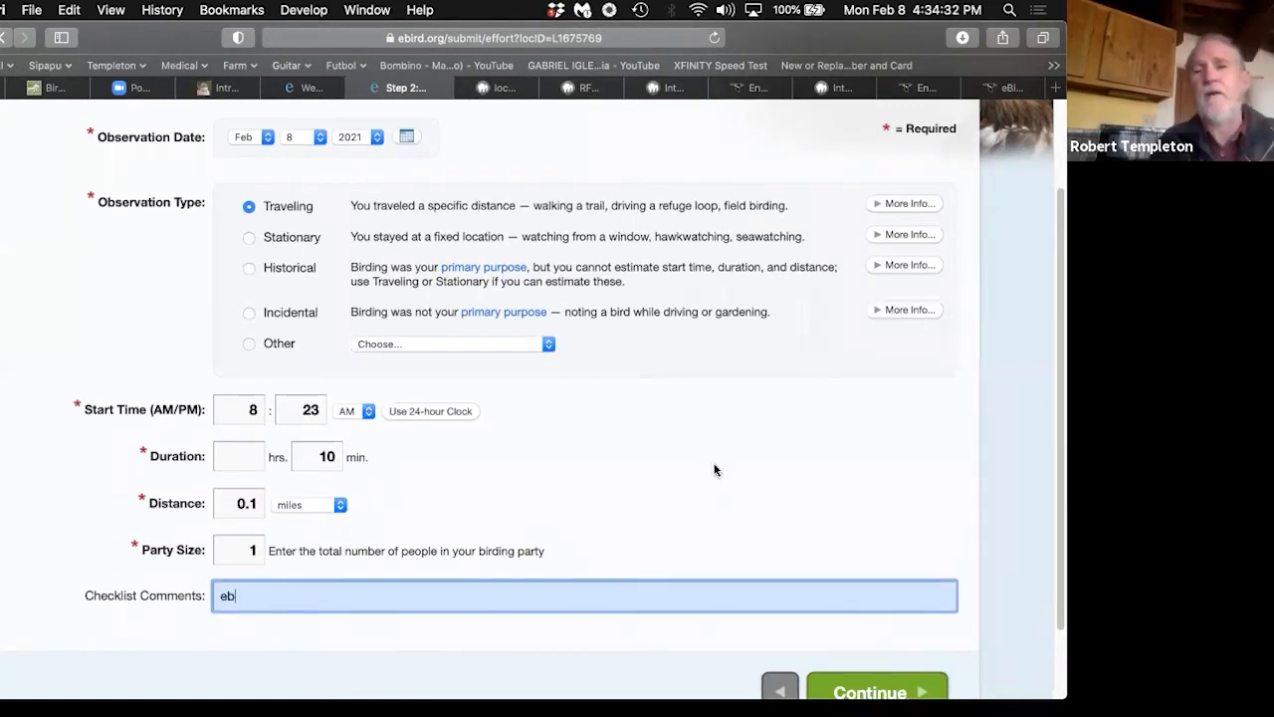
mouse_move(747, 474)
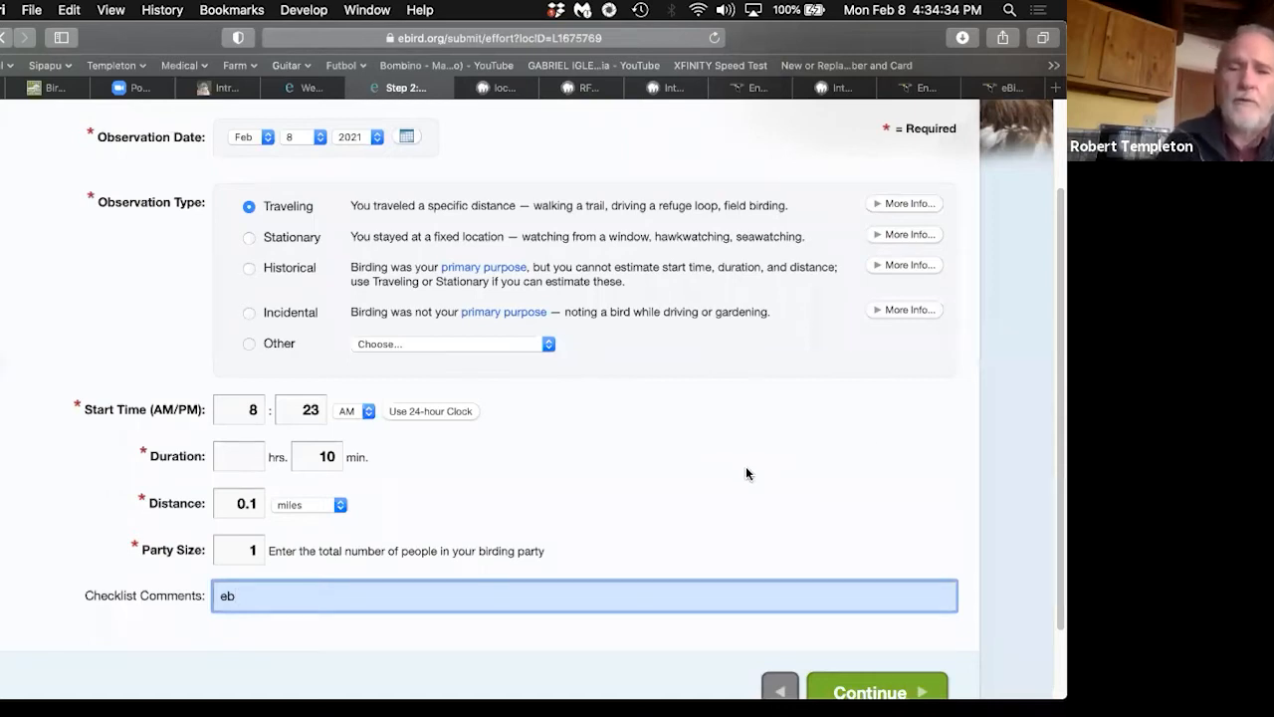
scroll("down", 3)
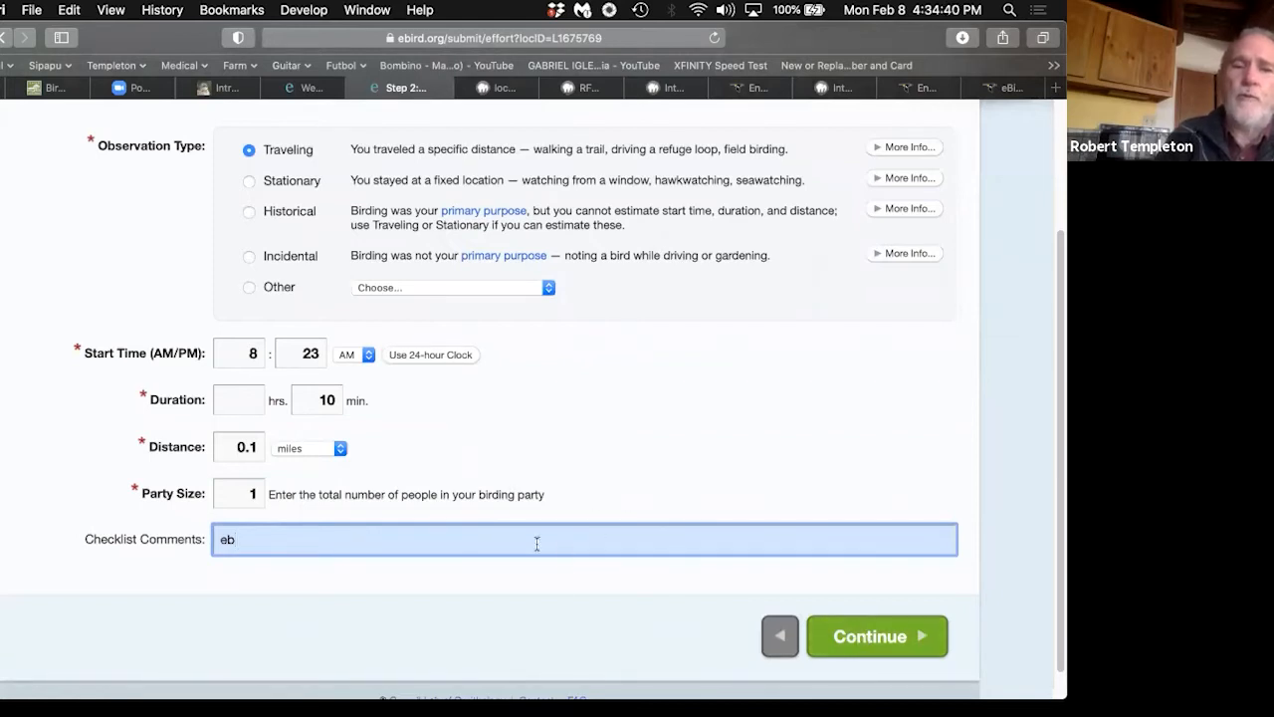
mouse_move(876, 590)
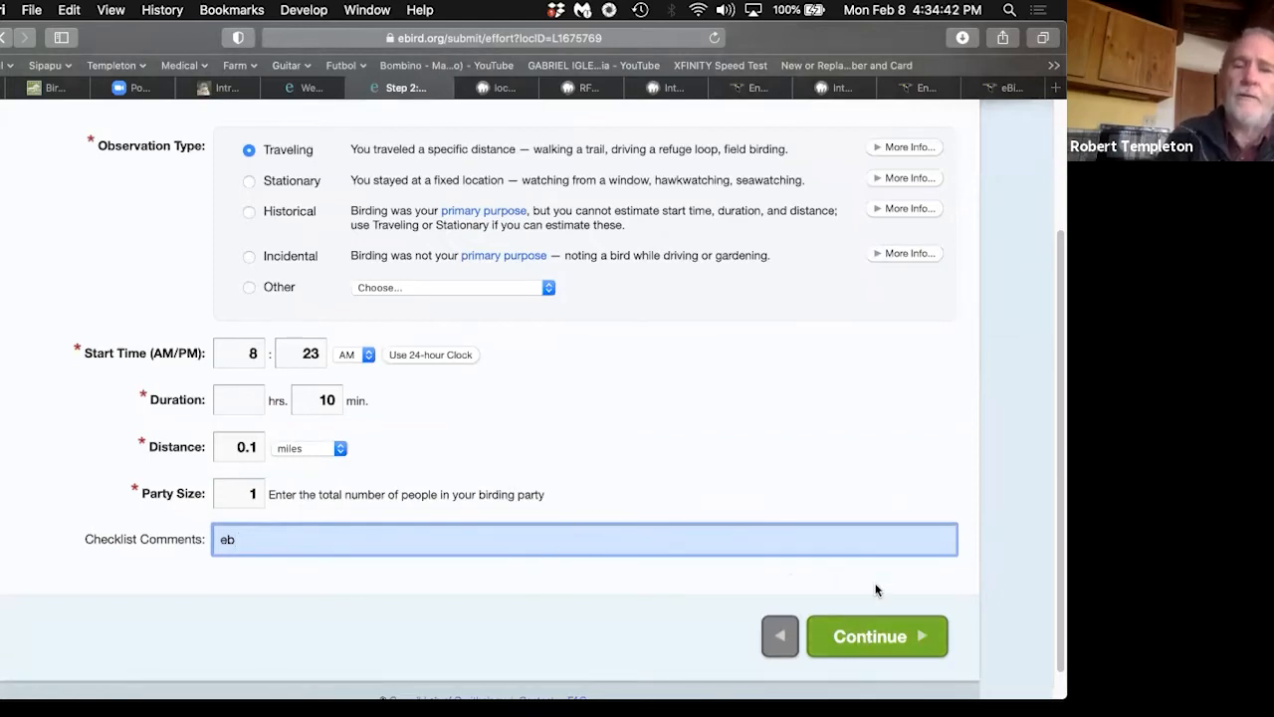
mouse_move(864, 639)
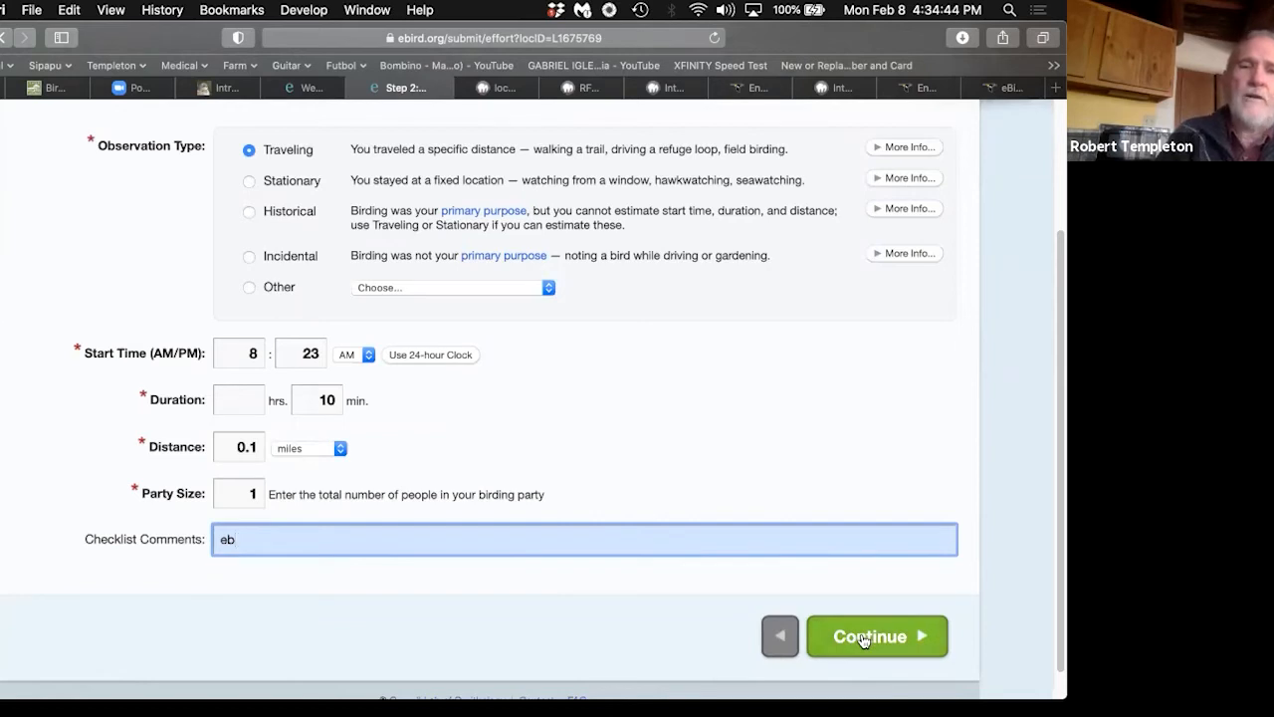
Step: Continue to step 3, 'What did you see or hear?', for NM-RioArriba-Dixon on Feb 8, 2021
left_click(876, 635)
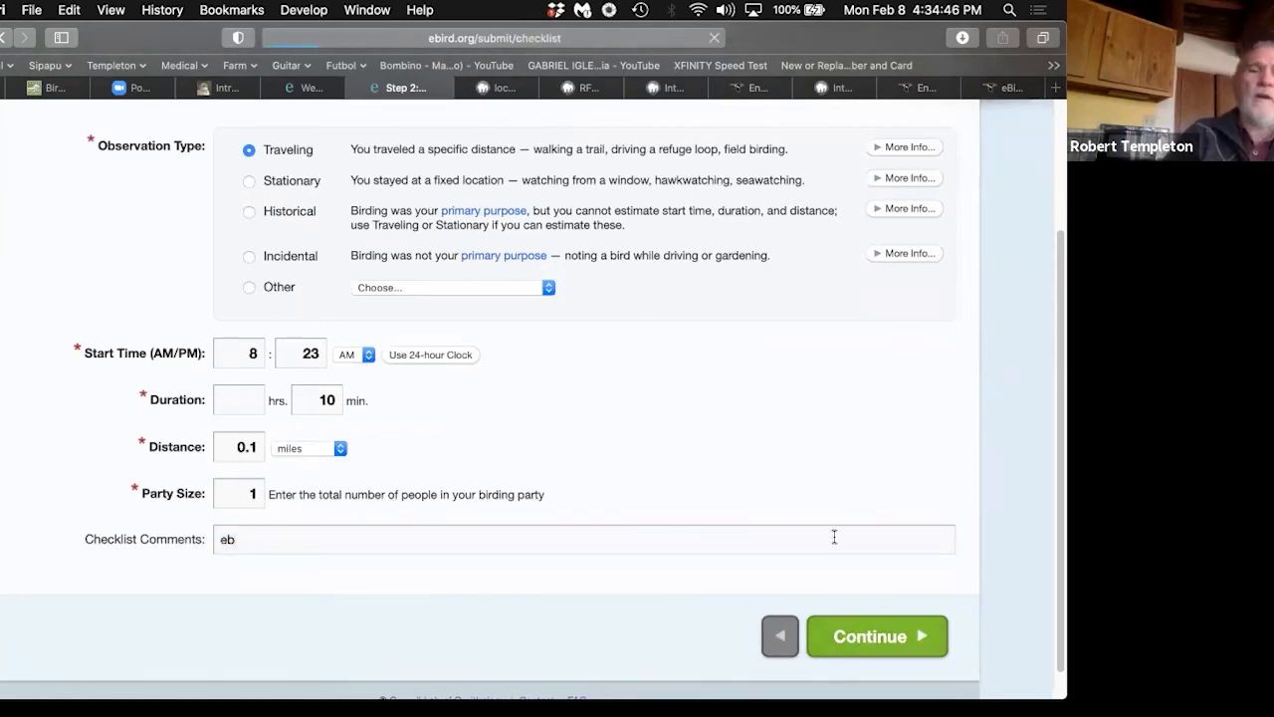
left_click(877, 636)
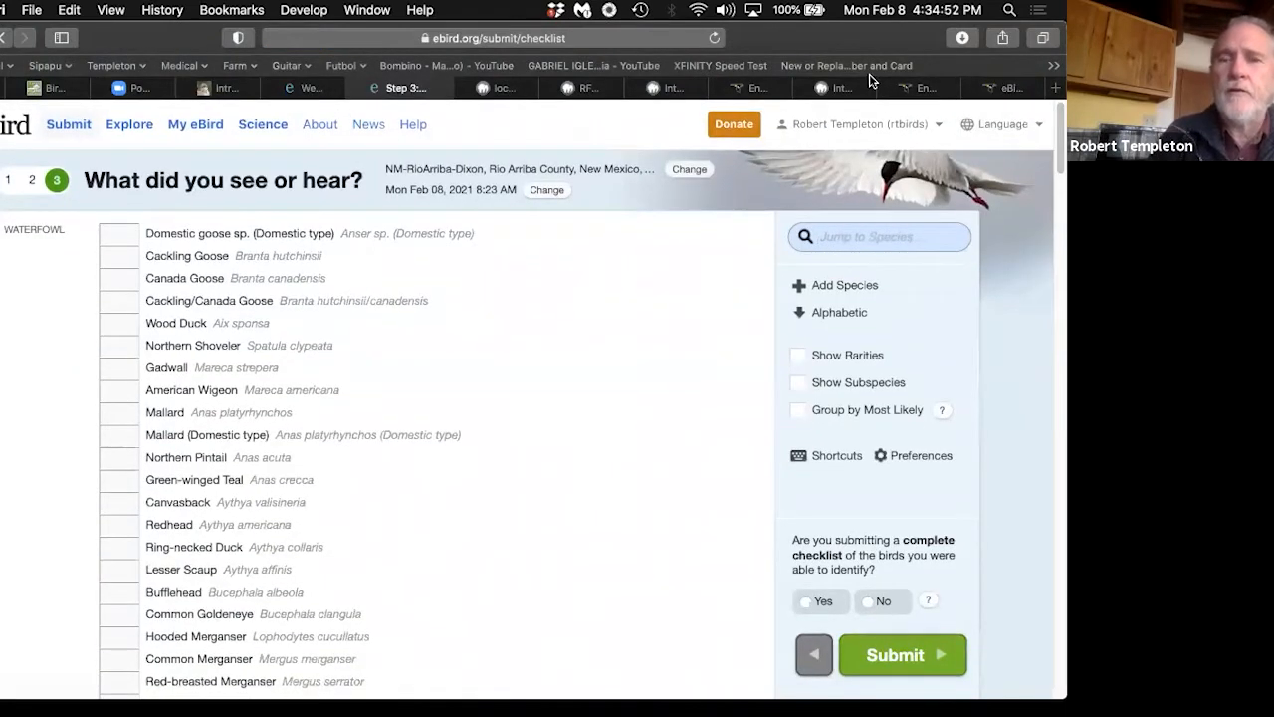
mouse_move(651, 409)
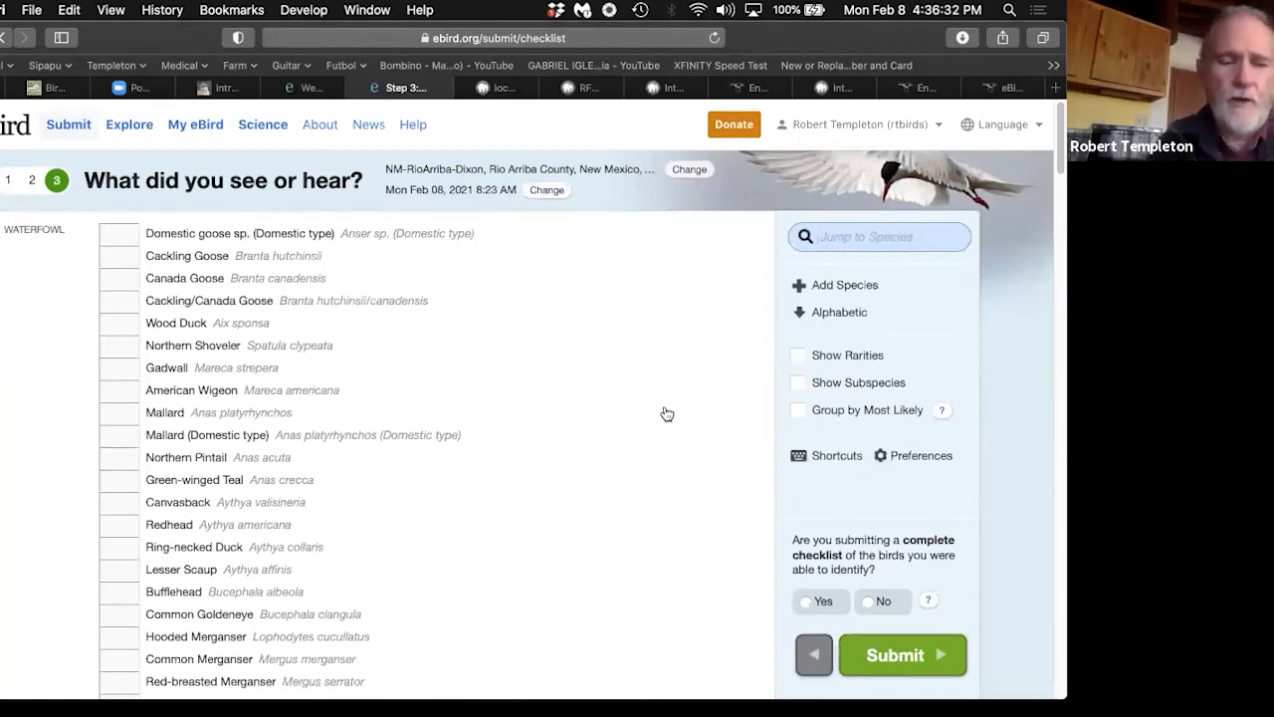
Step: Record 2 American Crows via 'amcr', then jump to House Finch with 'hofi'
type("amcr")
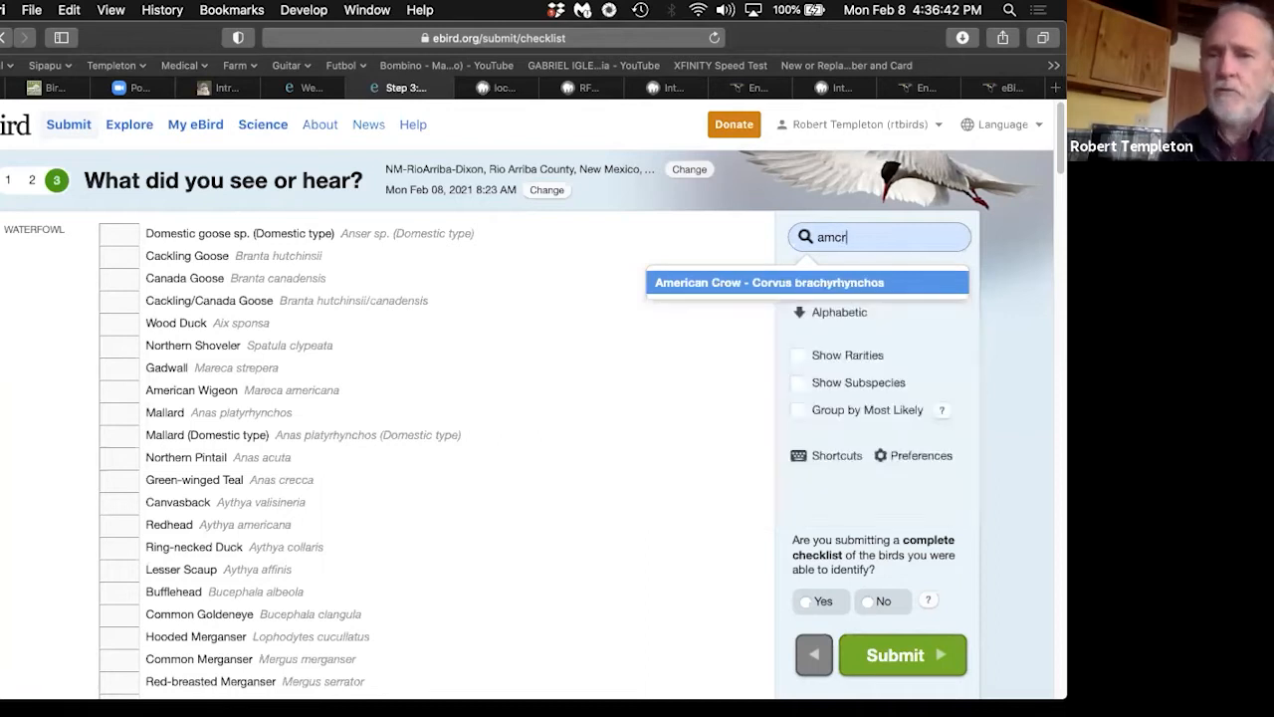
mouse_move(747, 342)
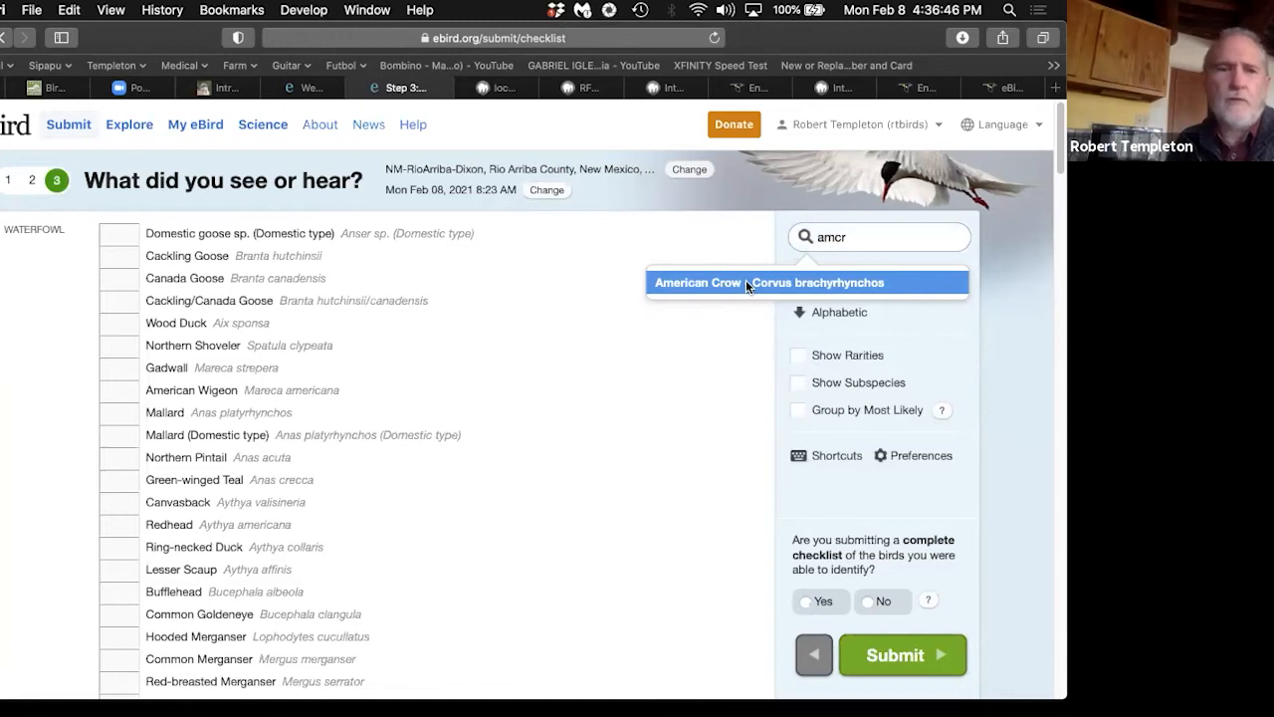
left_click(803, 282)
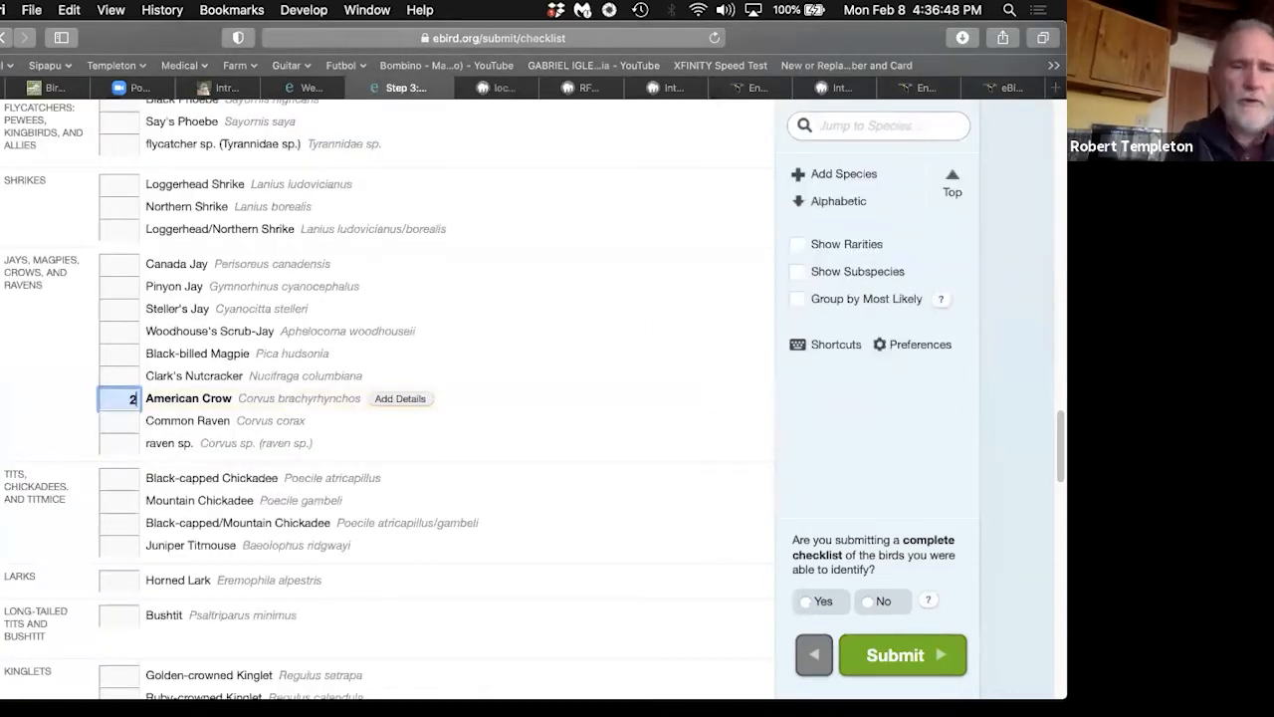
mouse_move(975, 152)
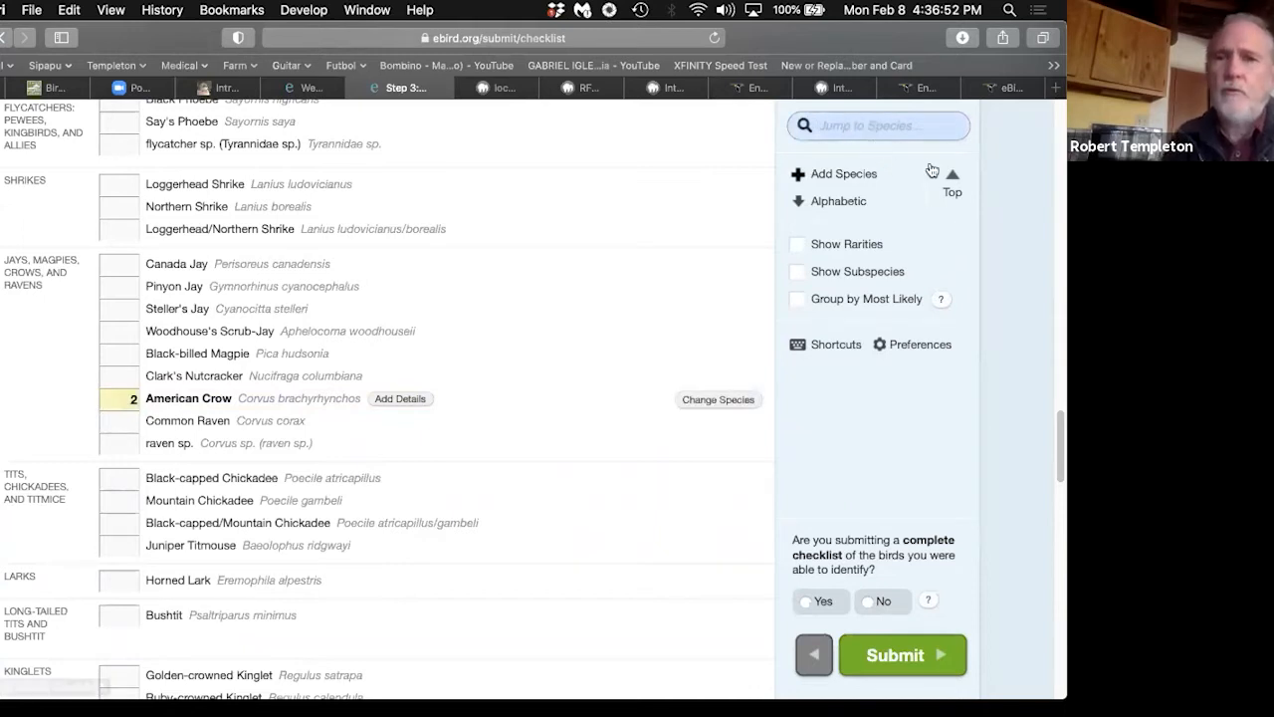
type("ho")
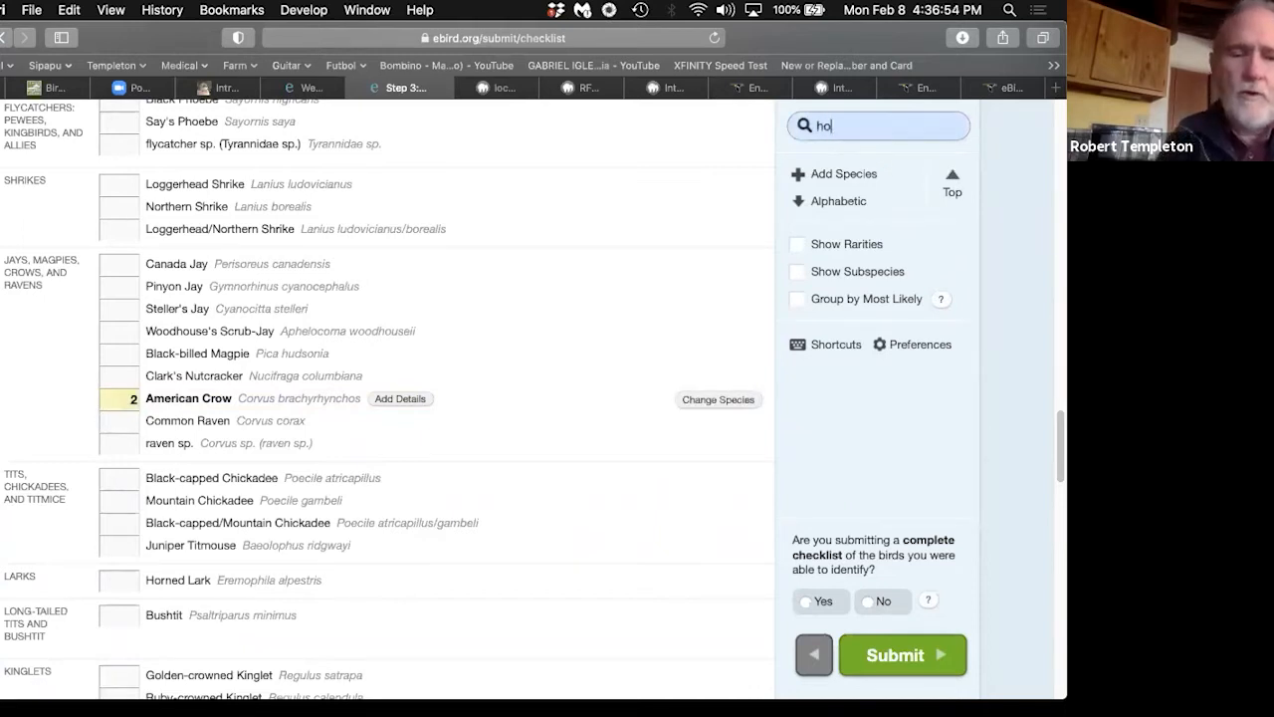
type("fi")
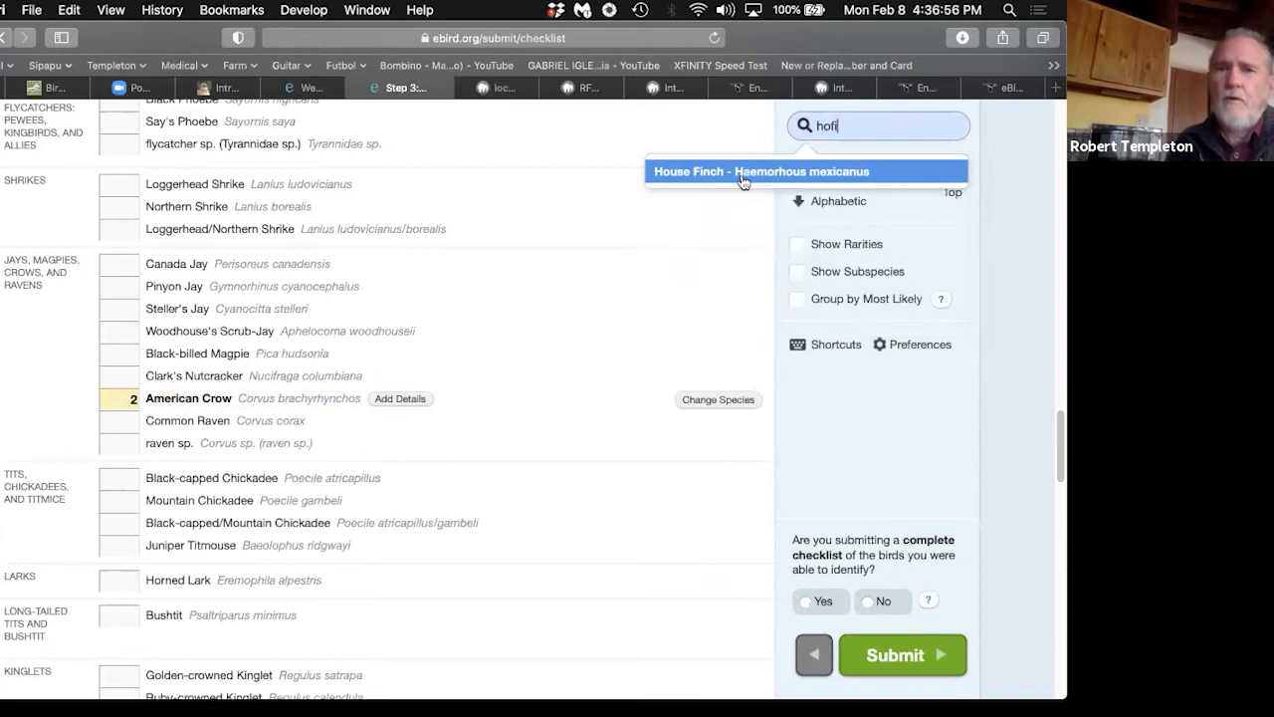
left_click(762, 171)
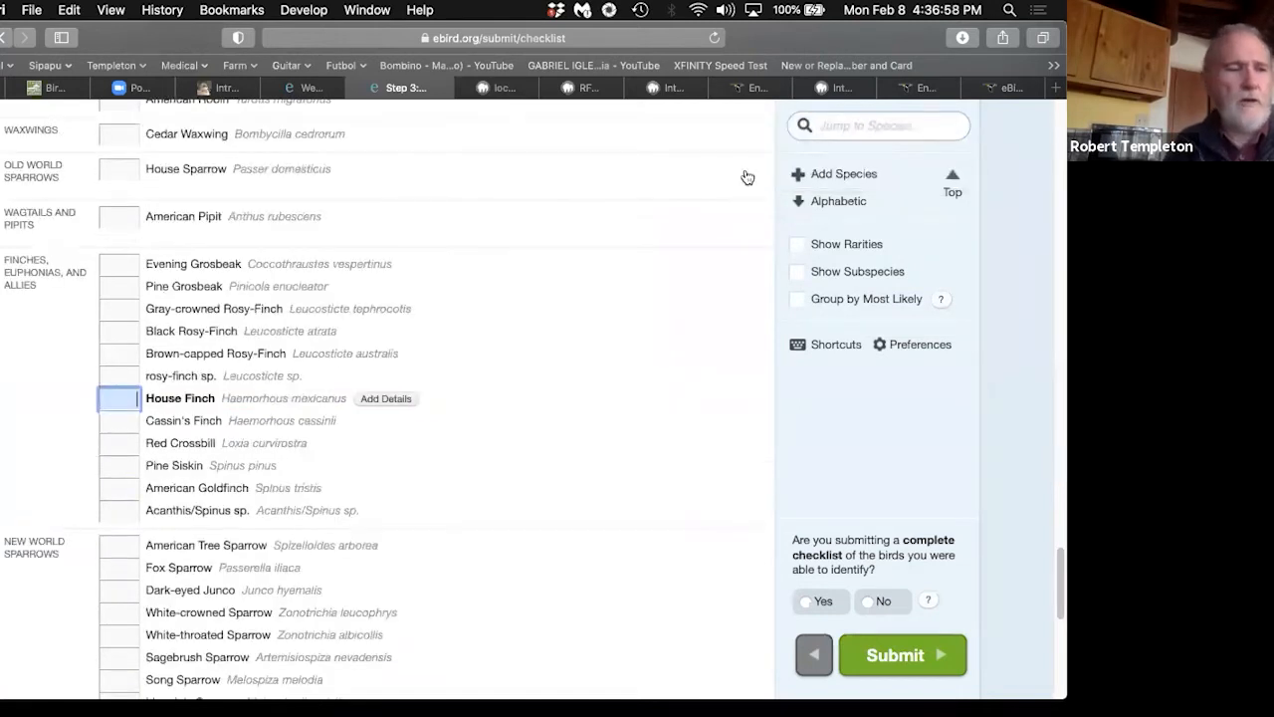
Step: Enter 3 House Finches, then find Mountain Chickadee with 'moch' and count 1
type("3")
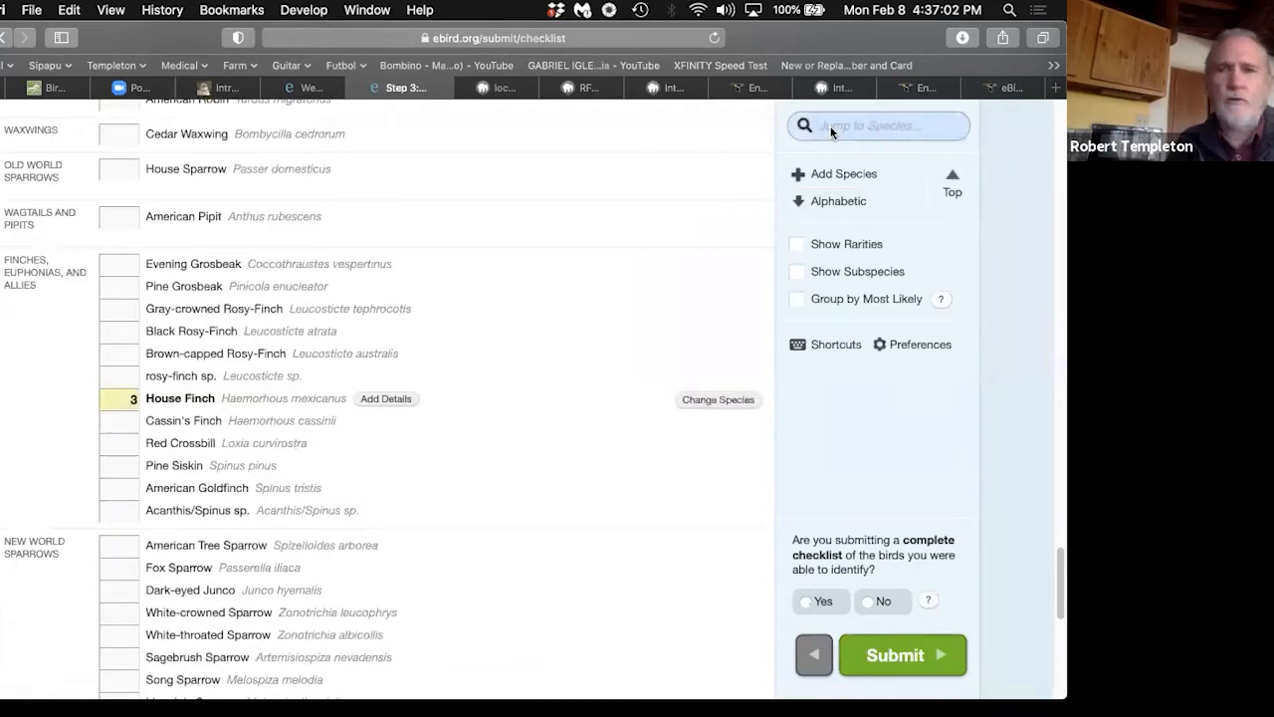
type("m")
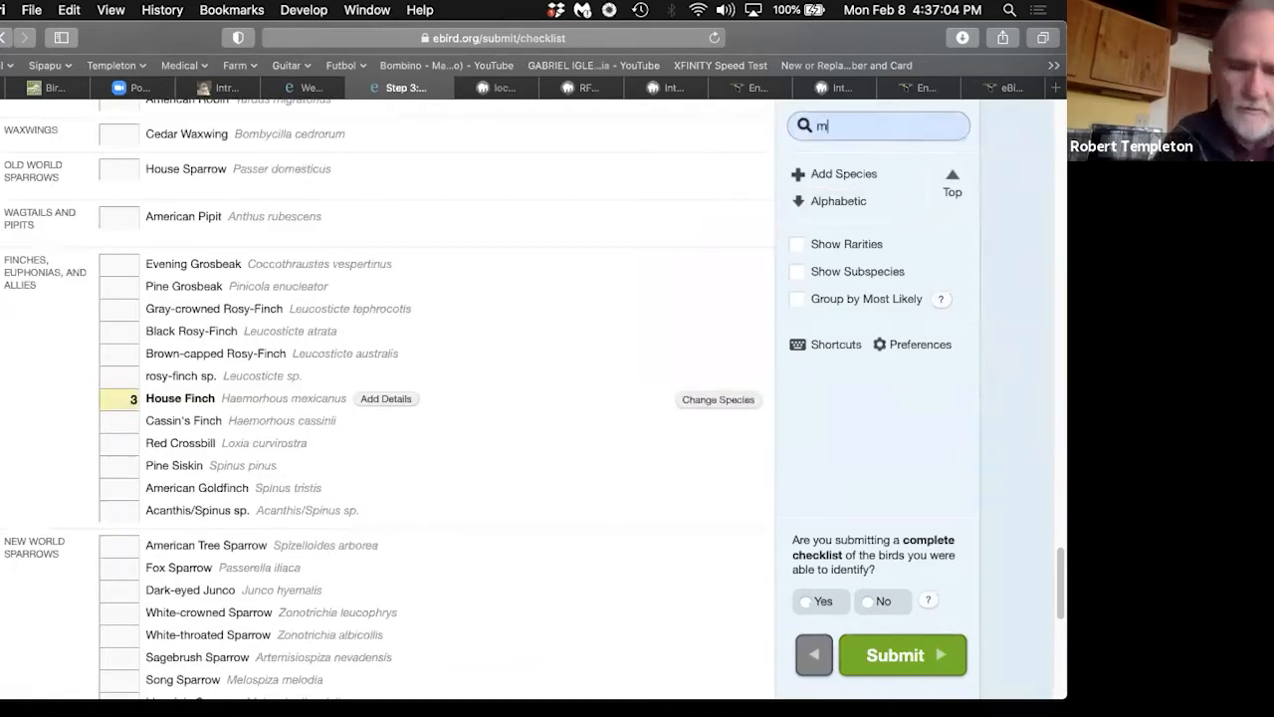
type("oc")
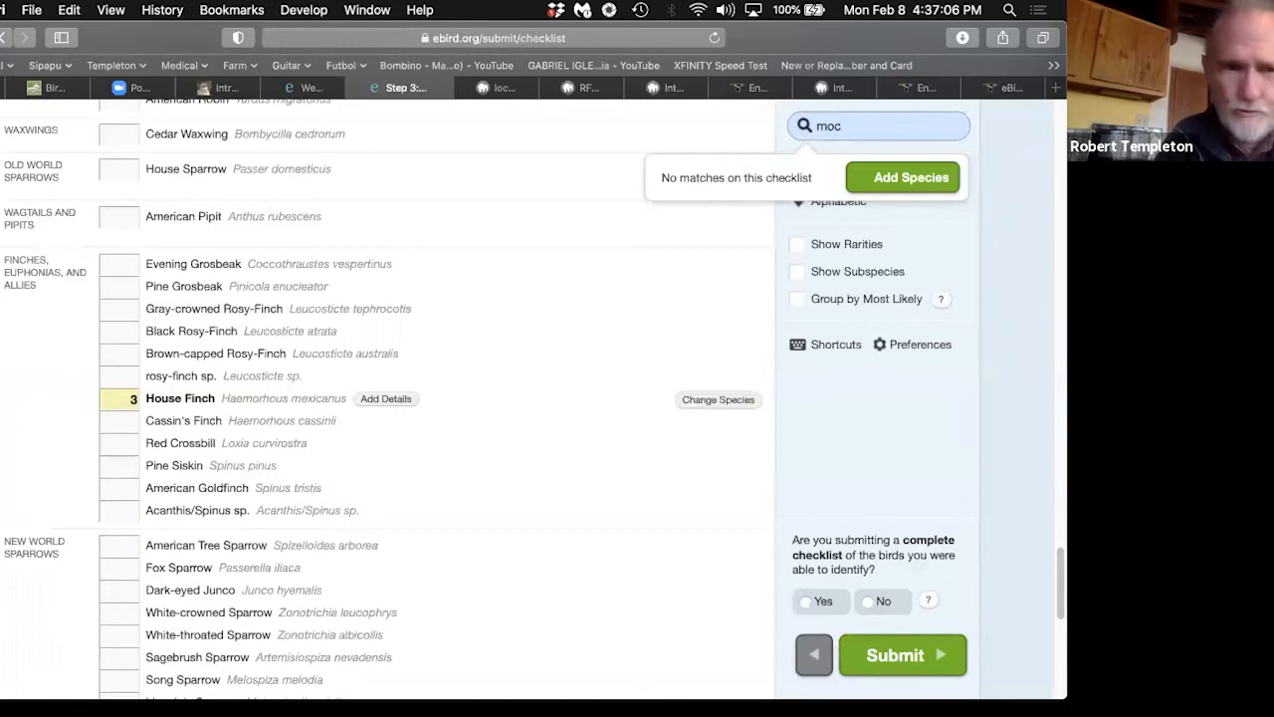
type("h")
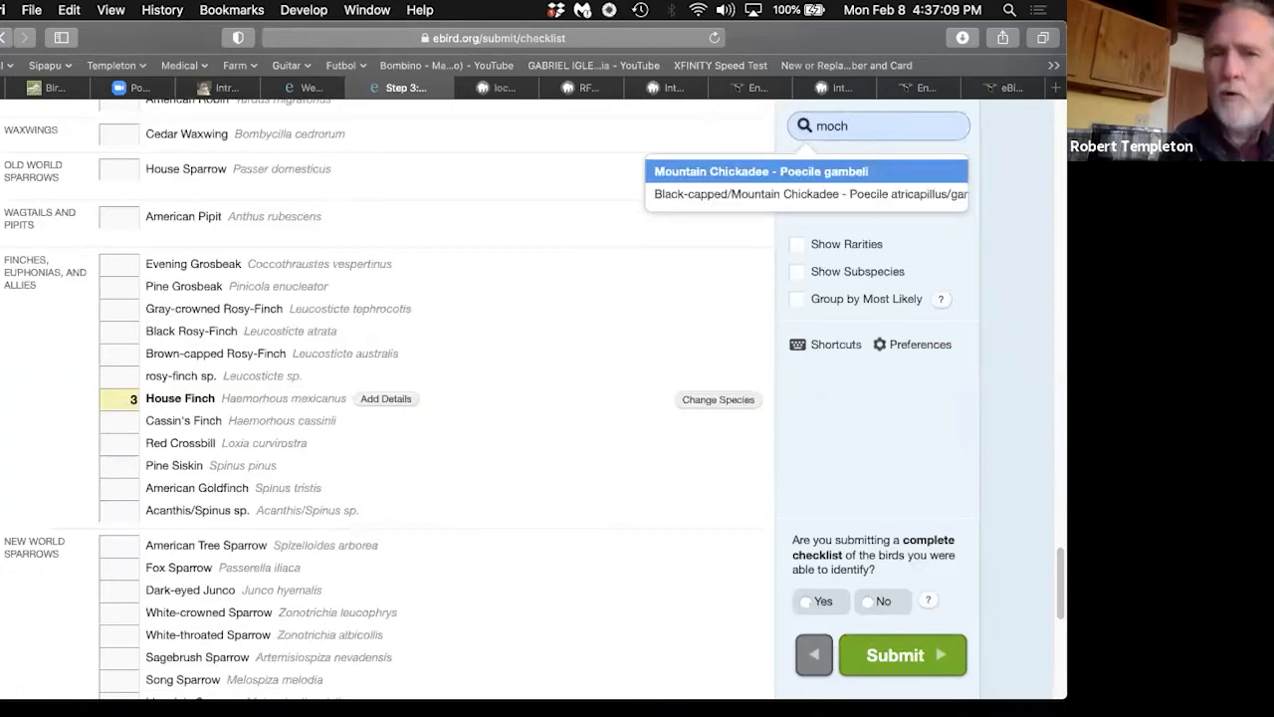
mouse_move(719, 180)
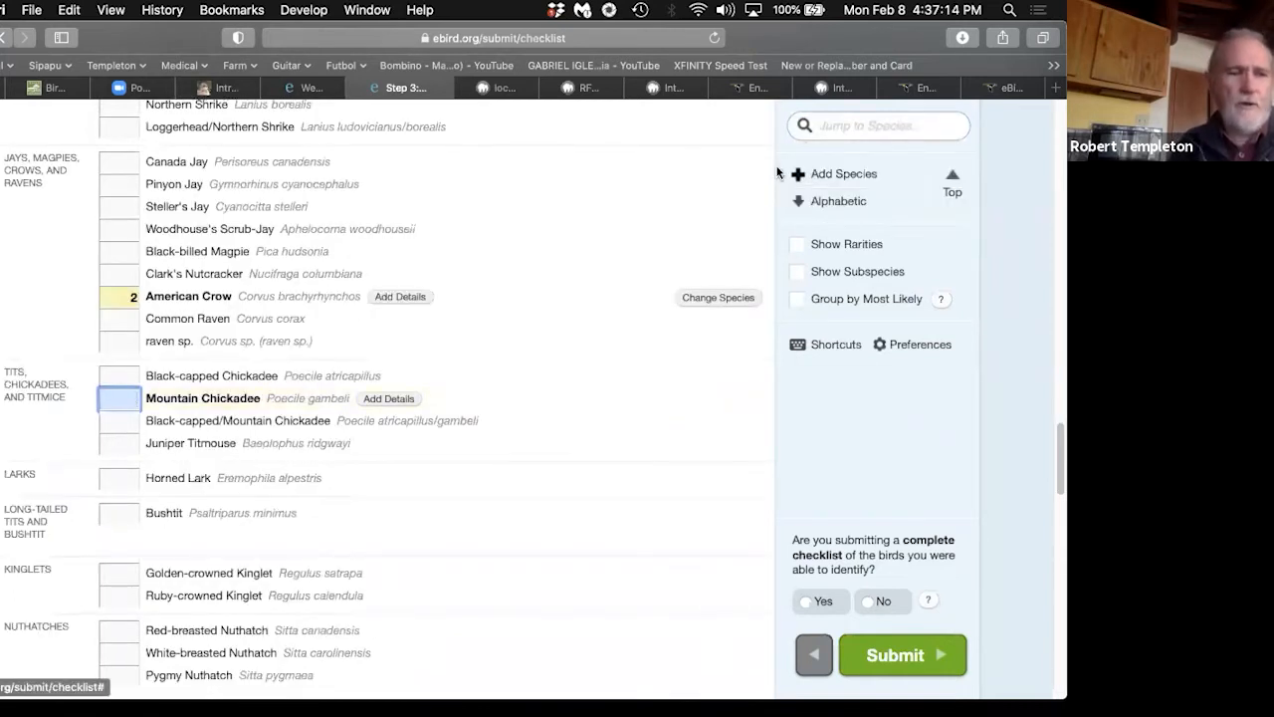
left_click(118, 398)
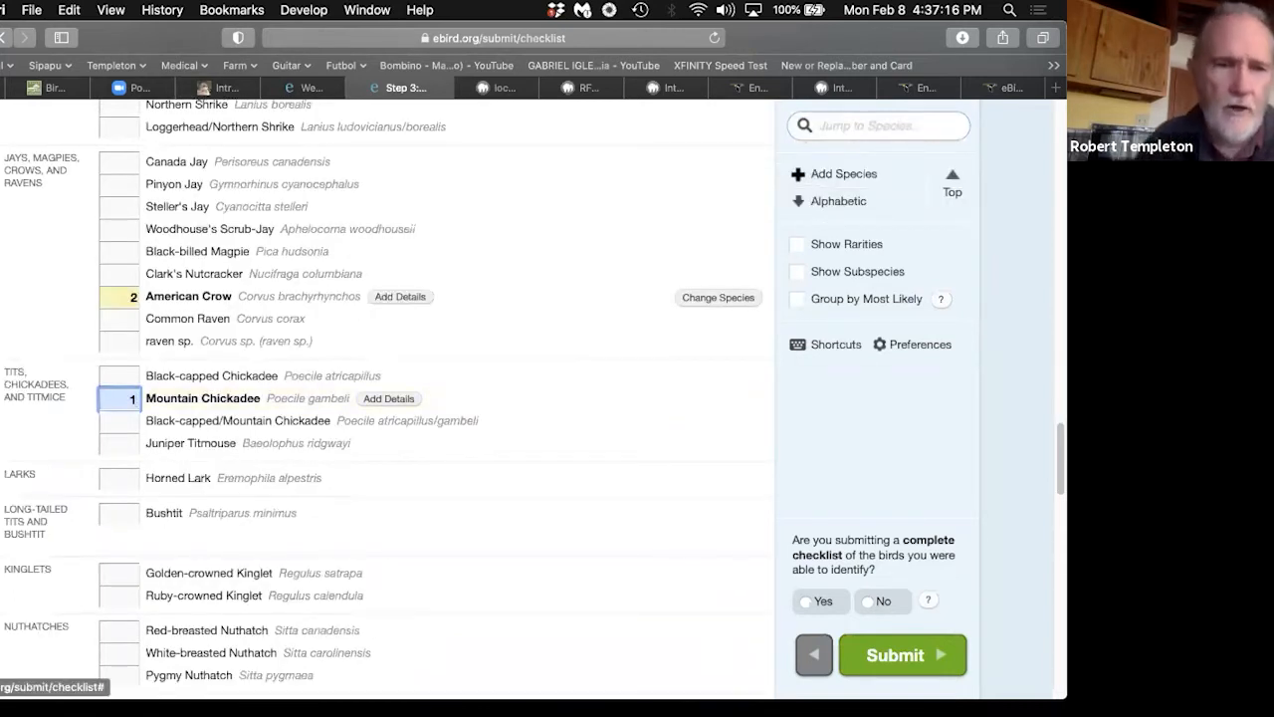
mouse_move(641, 234)
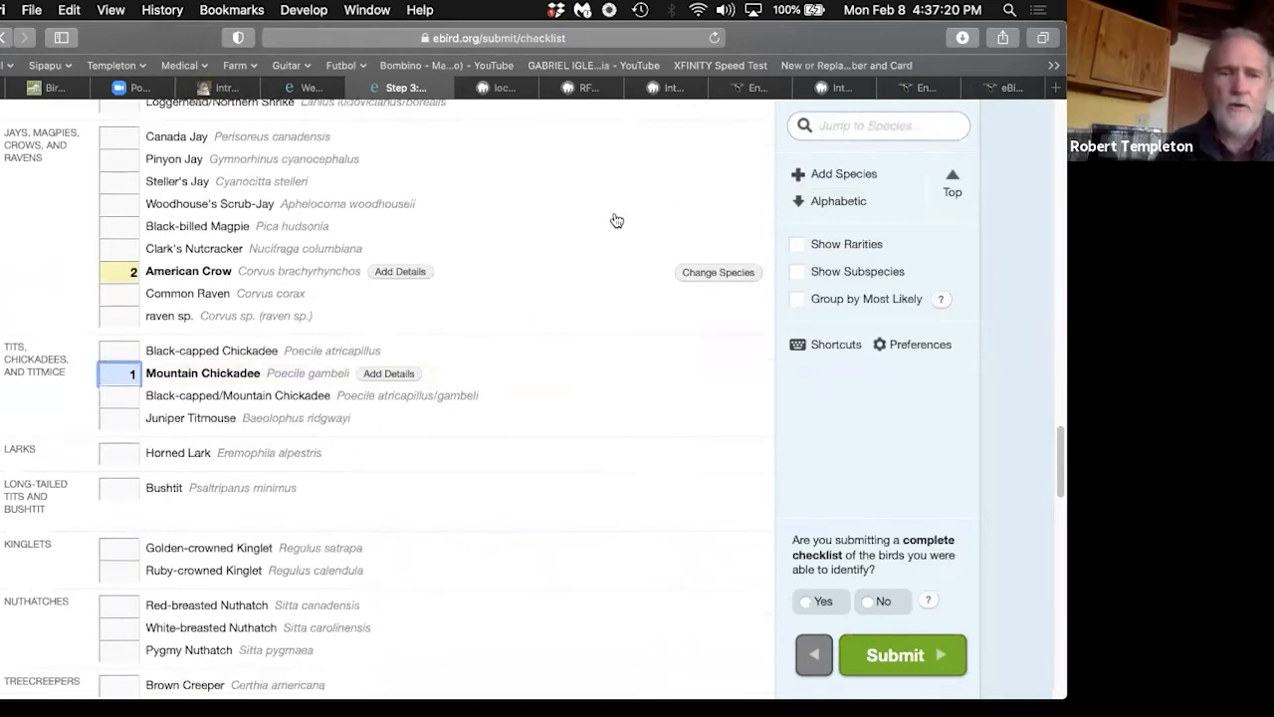
Step: Enter counts for Townsend's Solitaire (1), Dark-eyed Junco (4) and American Robin (4)
scroll("down", 3)
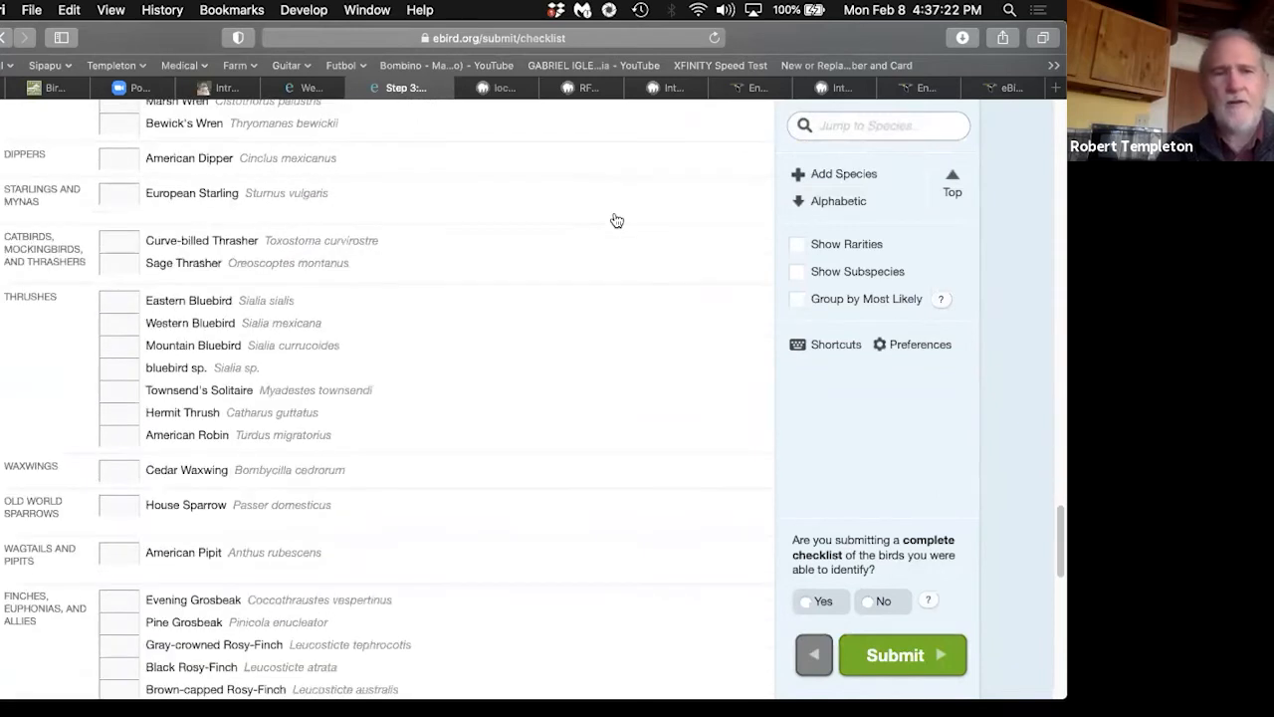
scroll("down", 3)
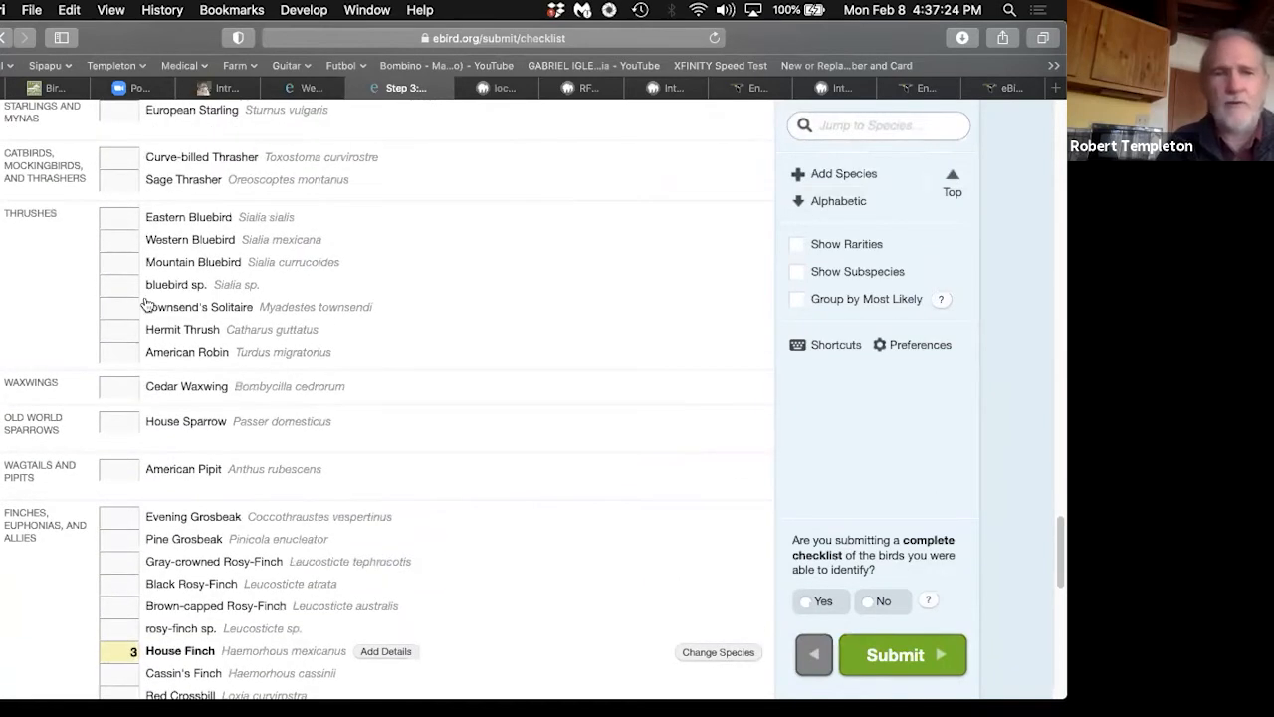
left_click(118, 306)
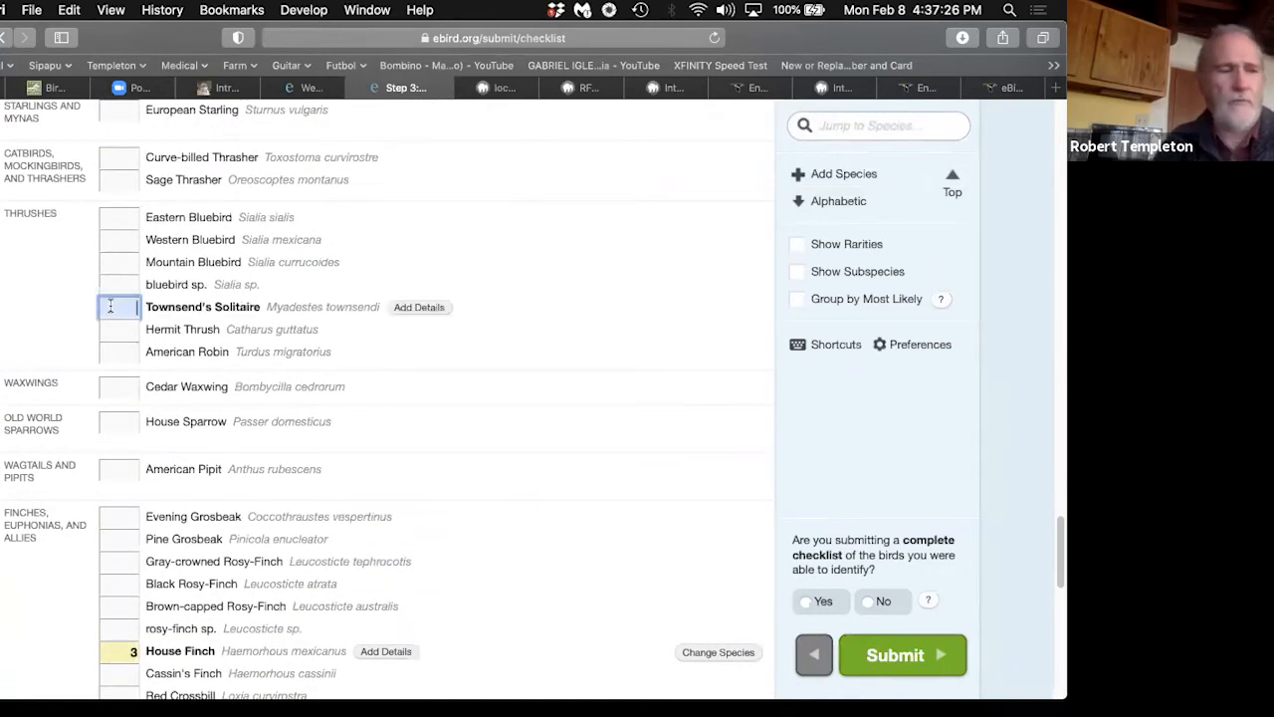
type("1")
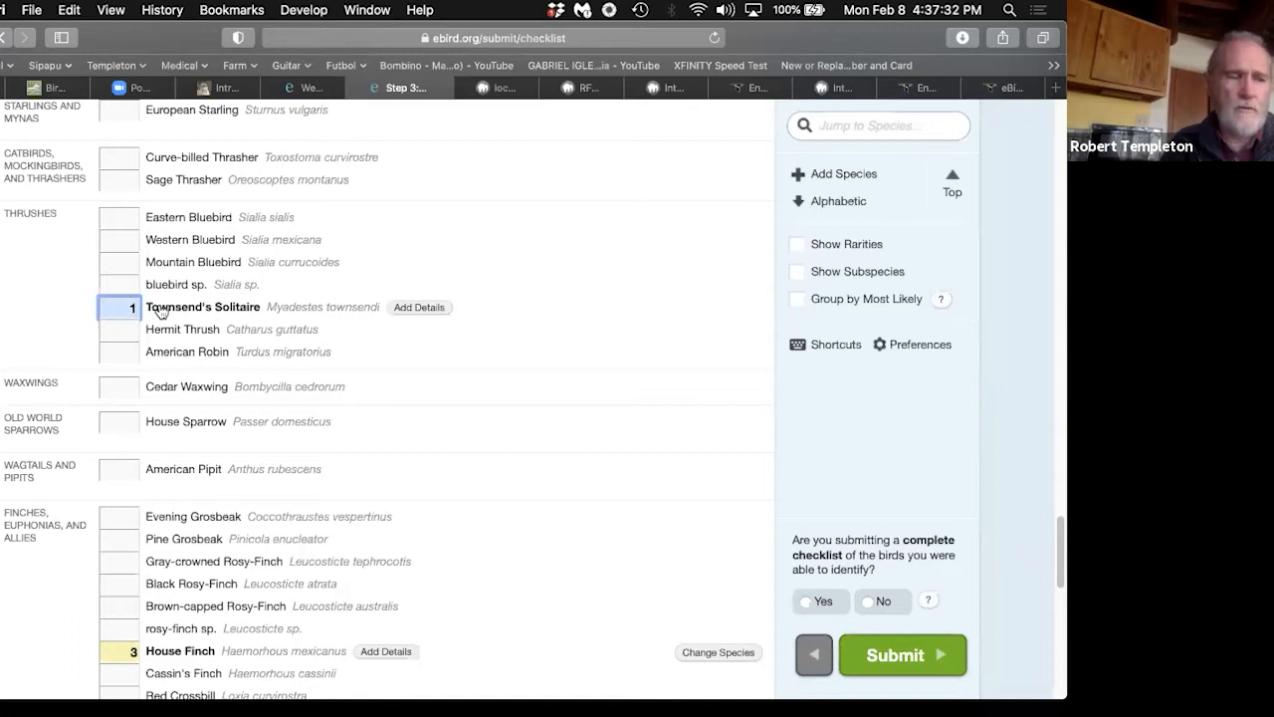
scroll("down", 3)
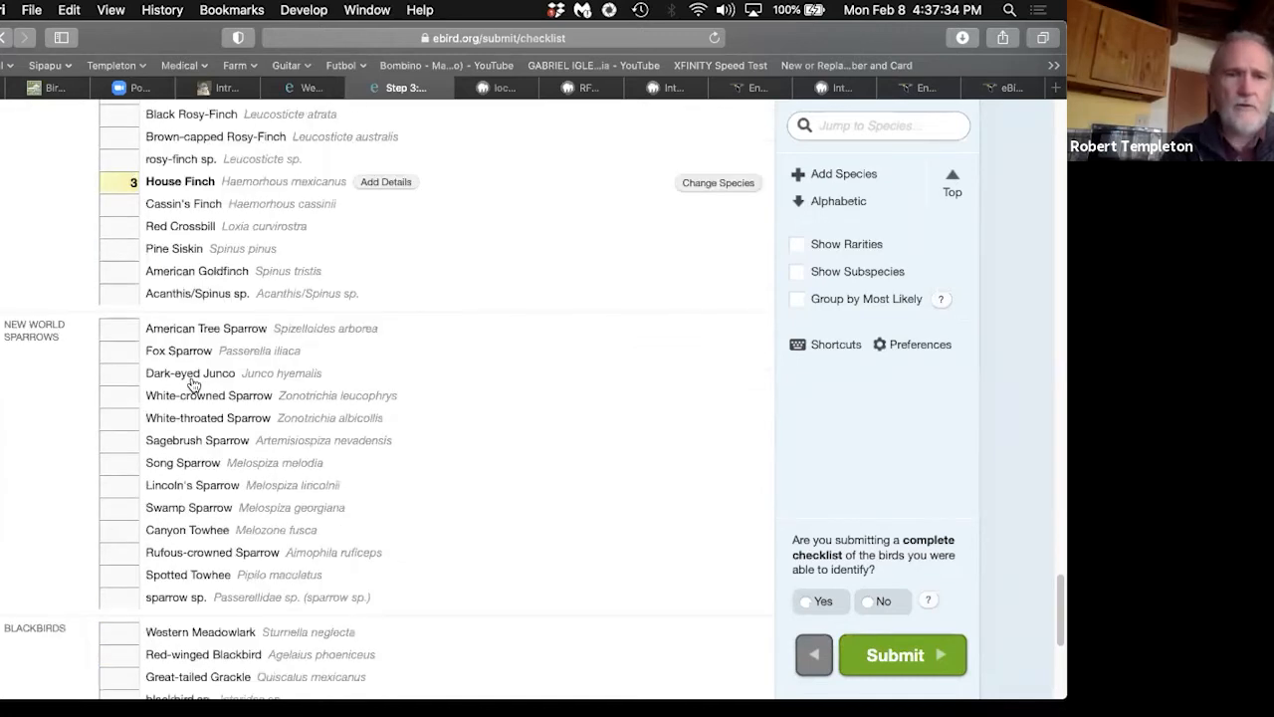
scroll("down", 3)
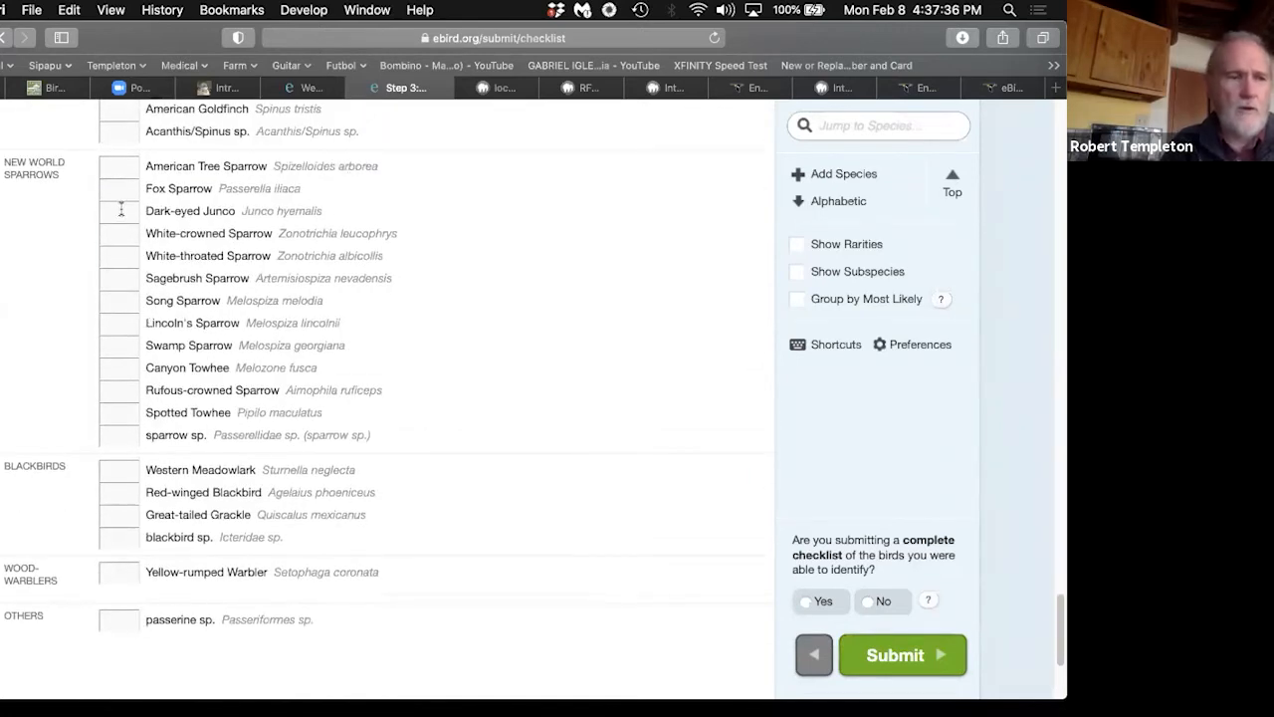
left_click(119, 210)
type("4")
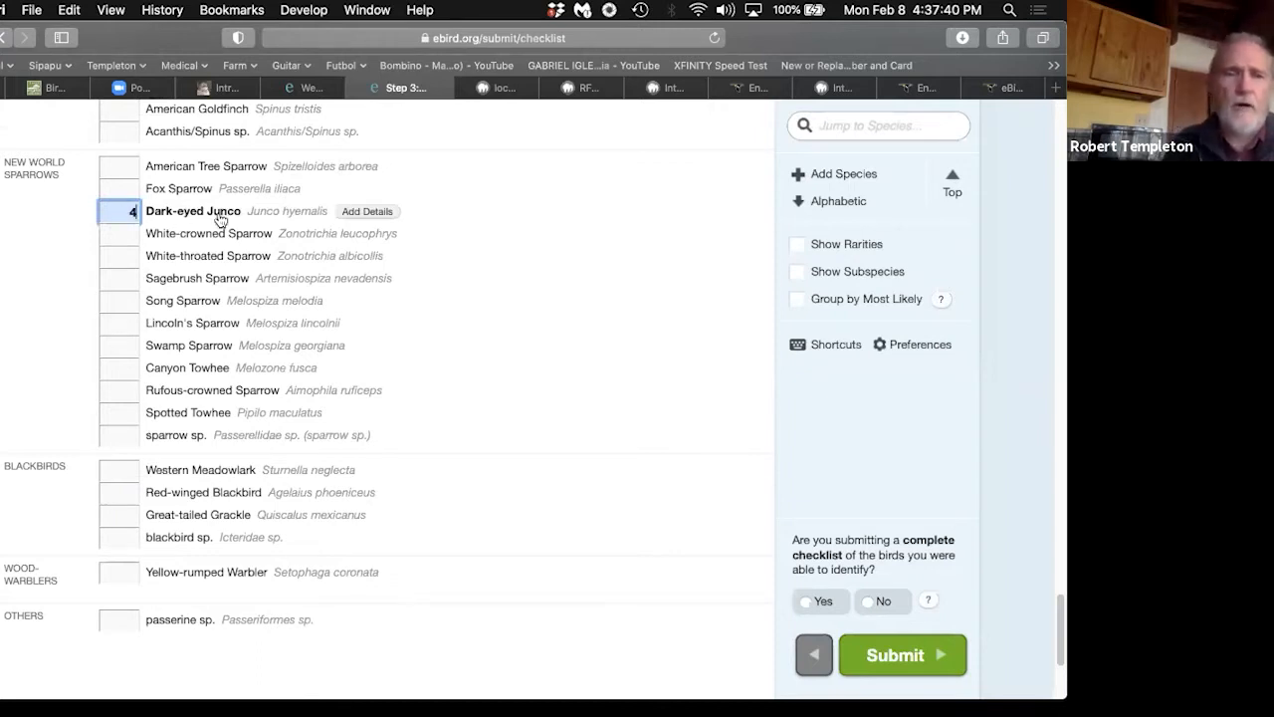
mouse_move(485, 215)
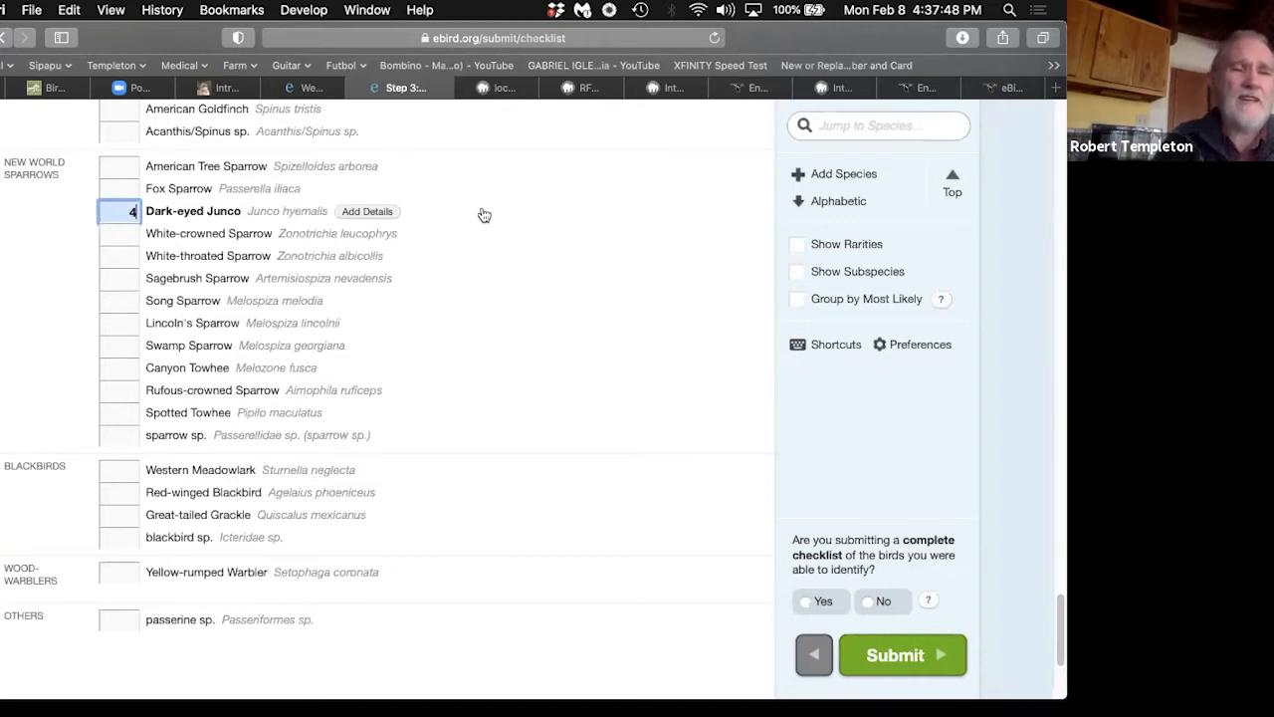
mouse_move(589, 257)
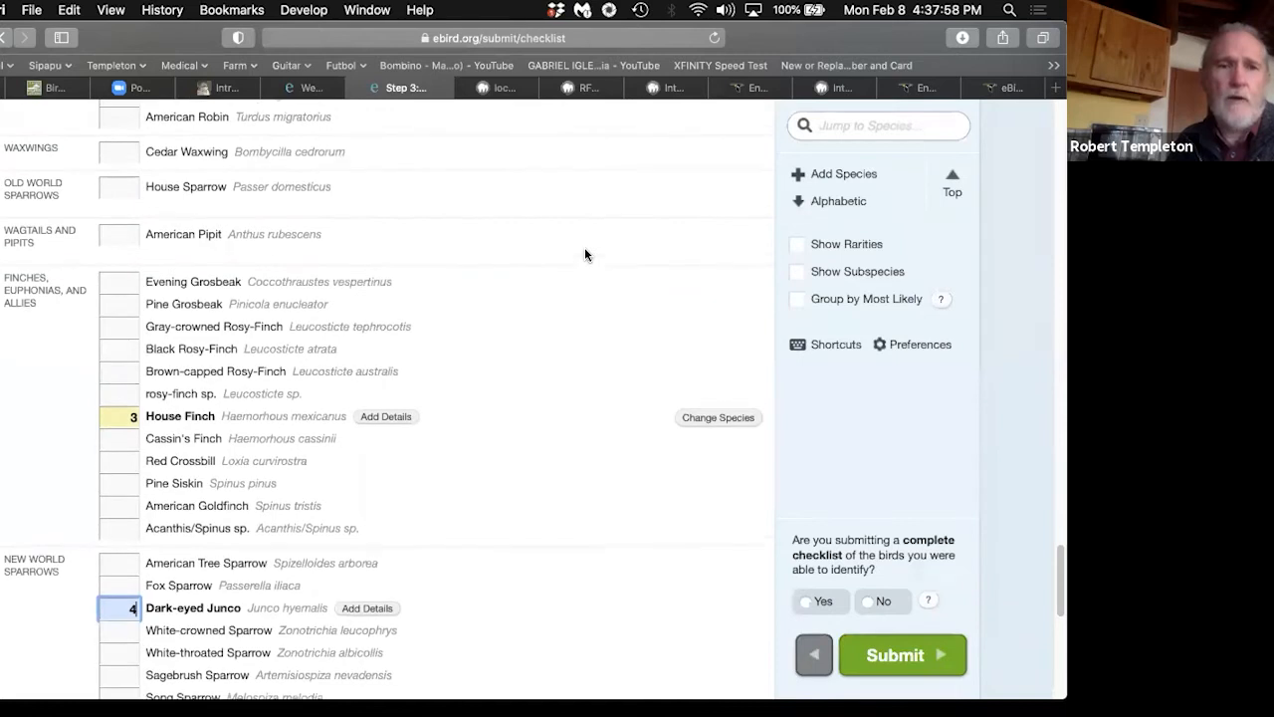
scroll("up", 3)
type("4")
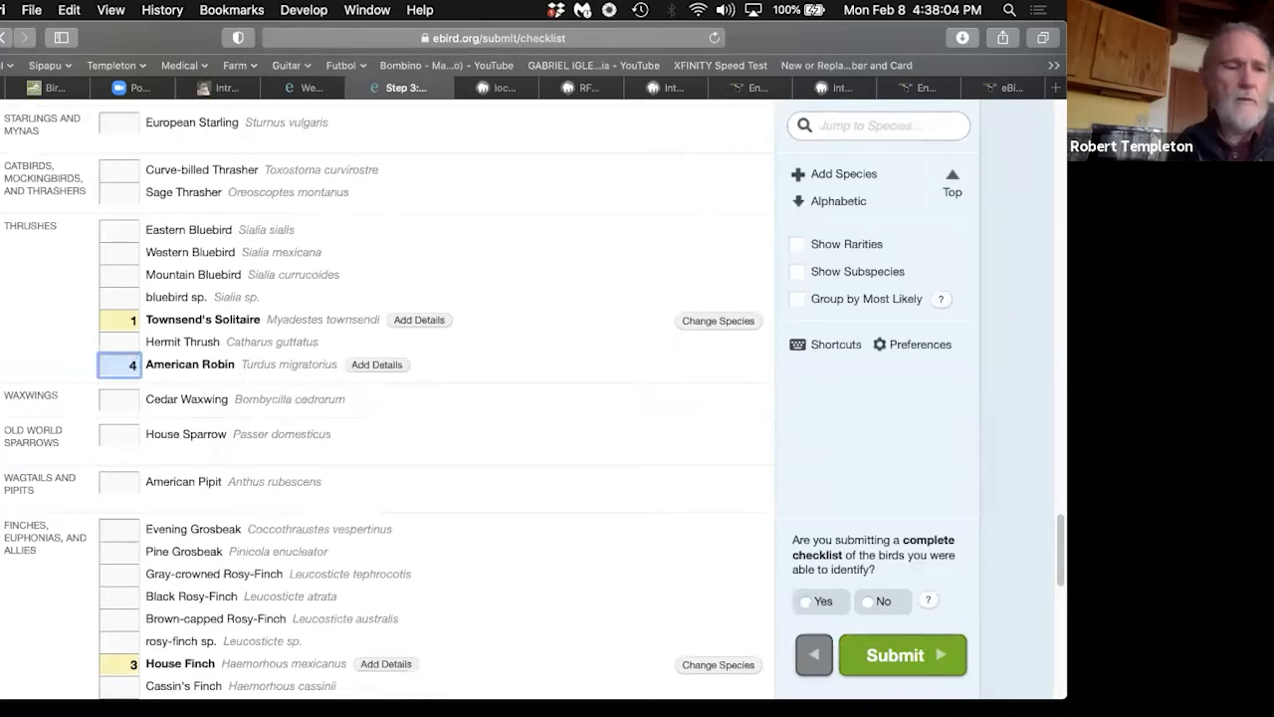
mouse_move(356, 406)
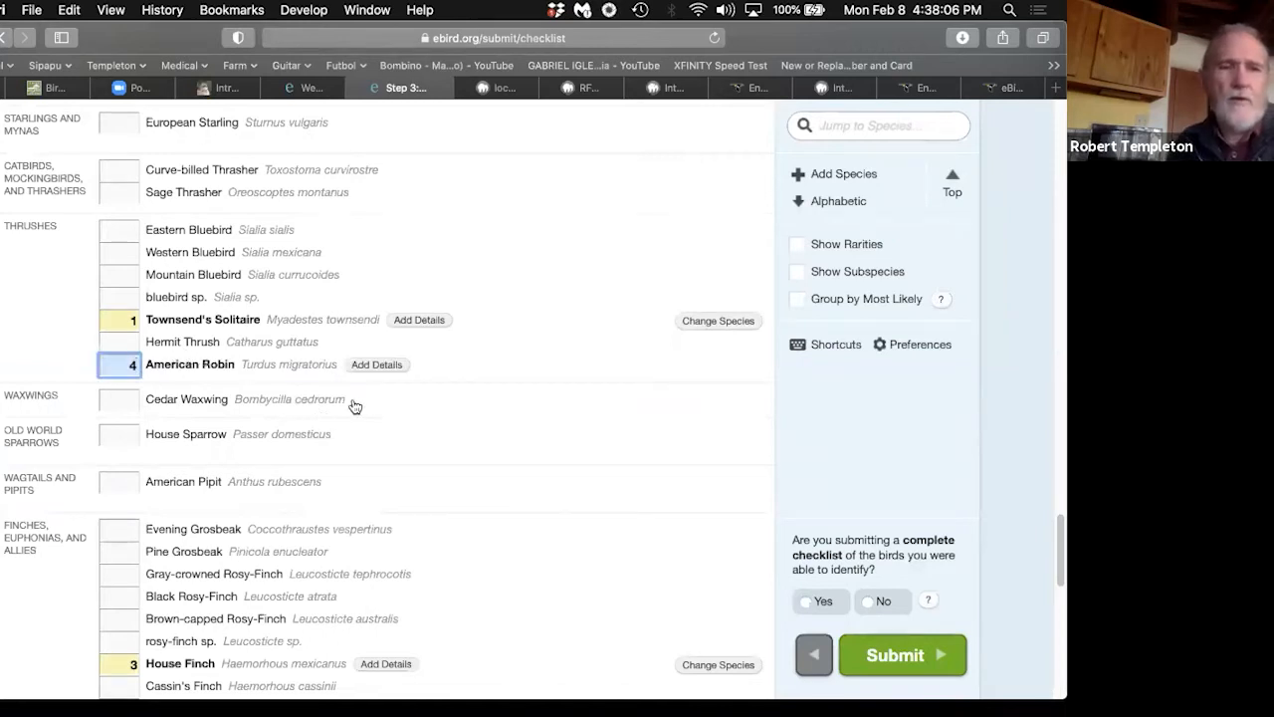
Step: Jump to European Starling, then record one Northern Flicker
left_click(878, 126)
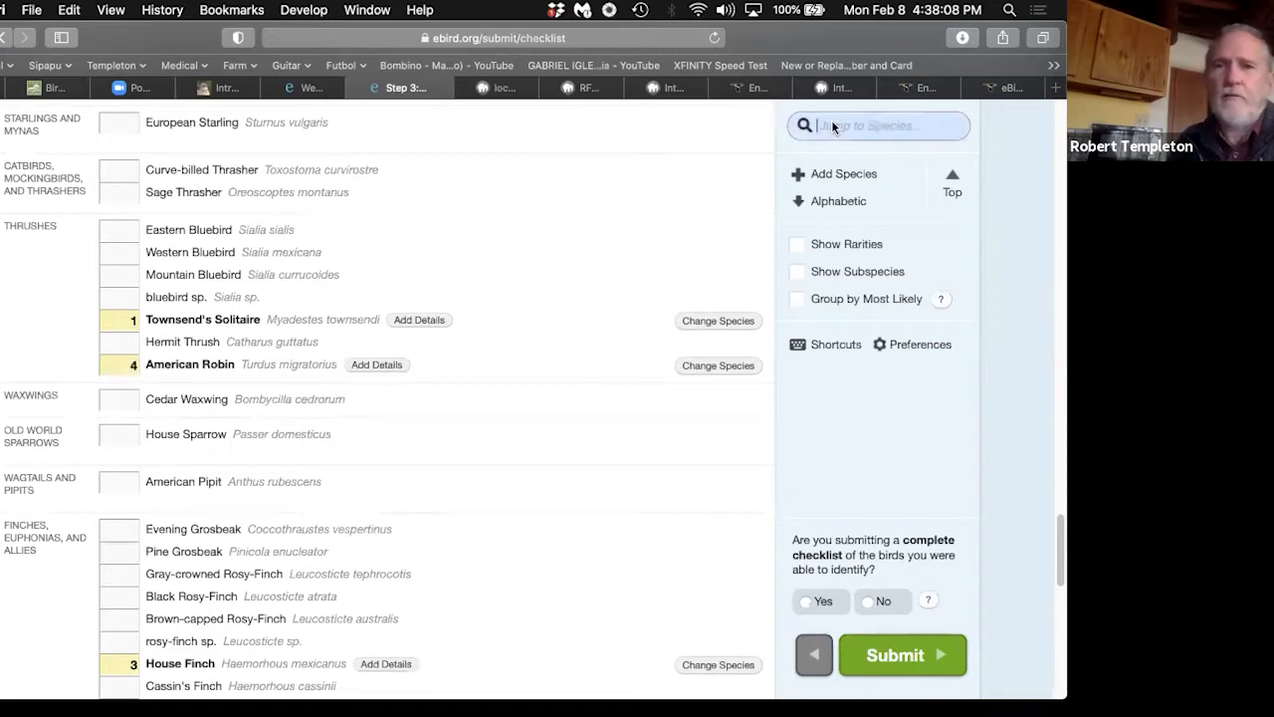
type("eust")
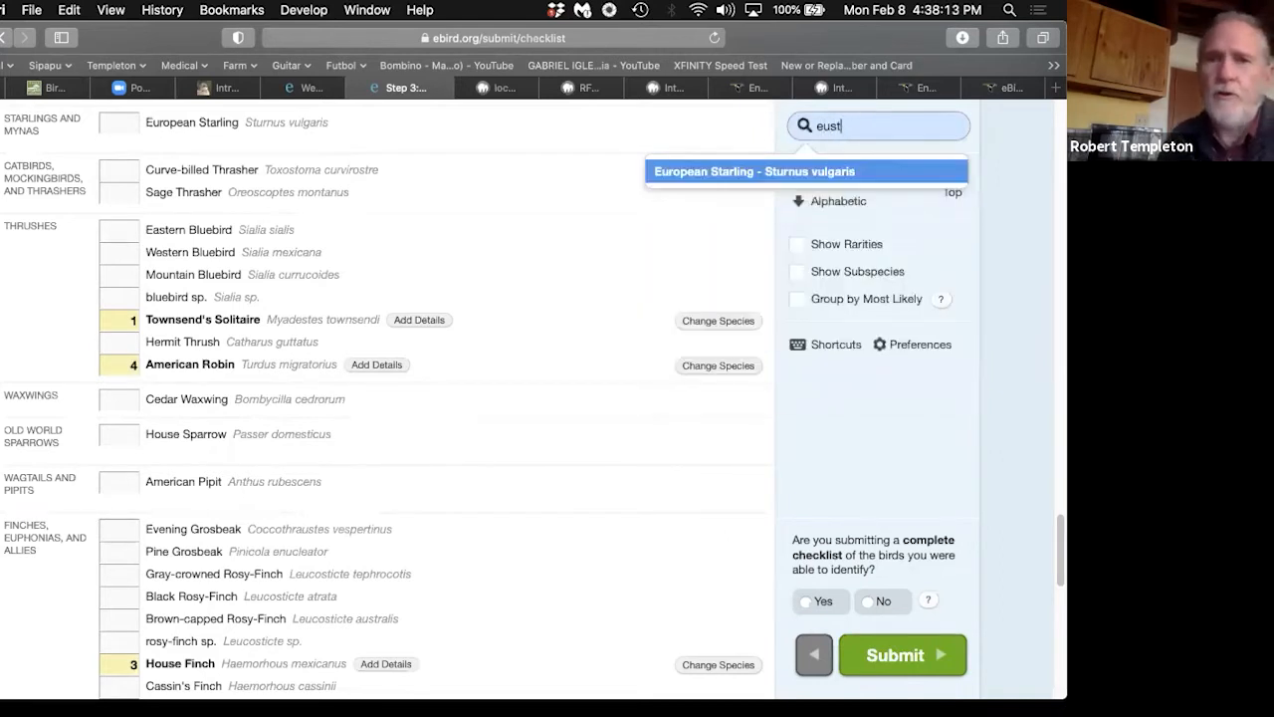
left_click(806, 171)
type("2")
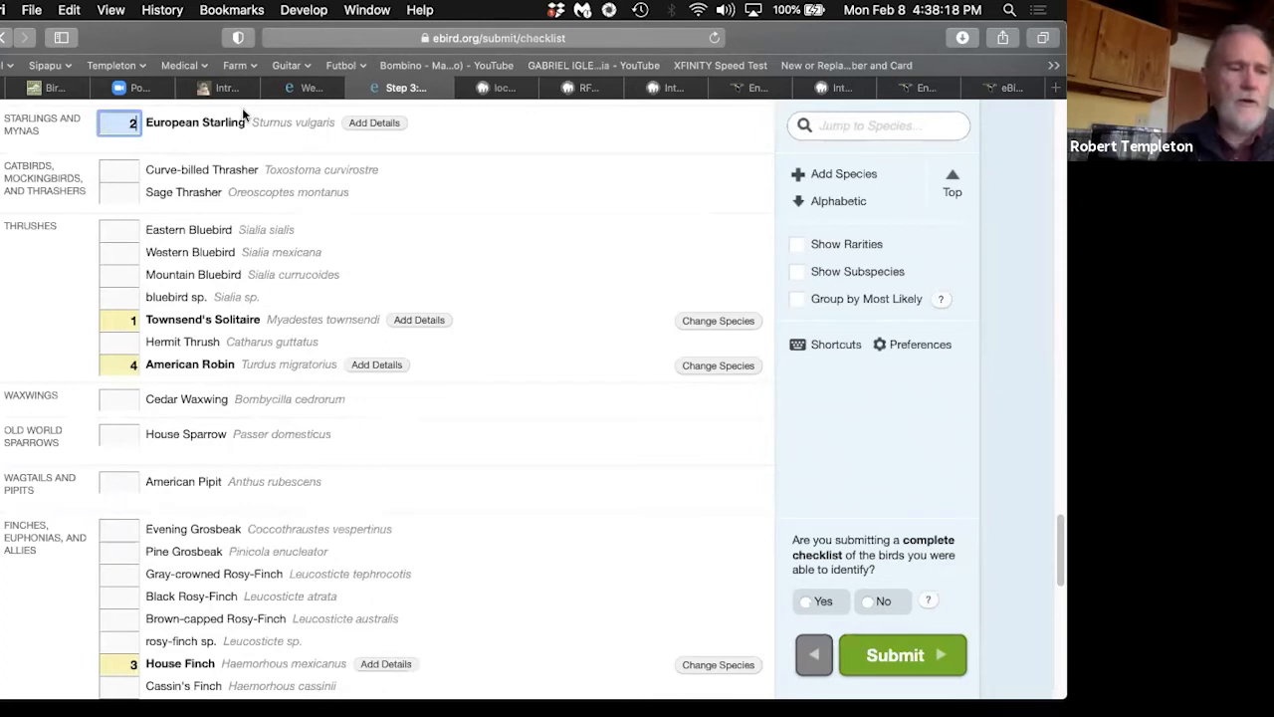
left_click(876, 126)
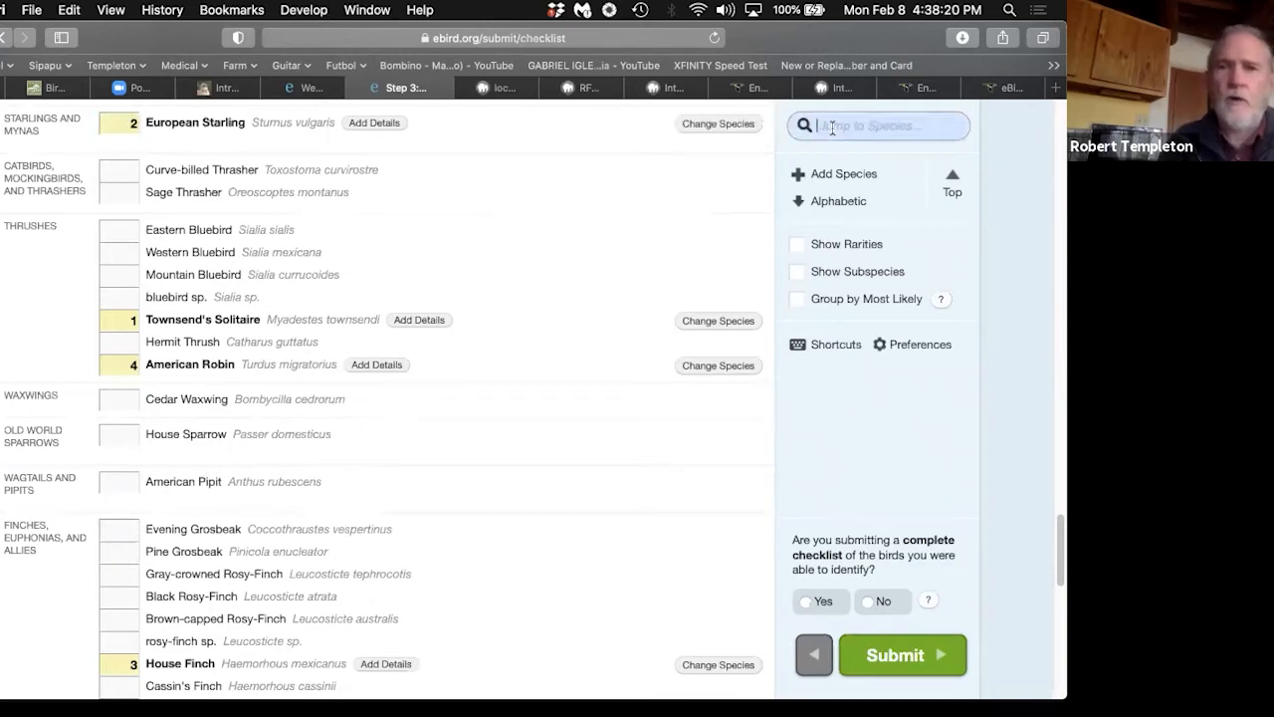
type("nofl")
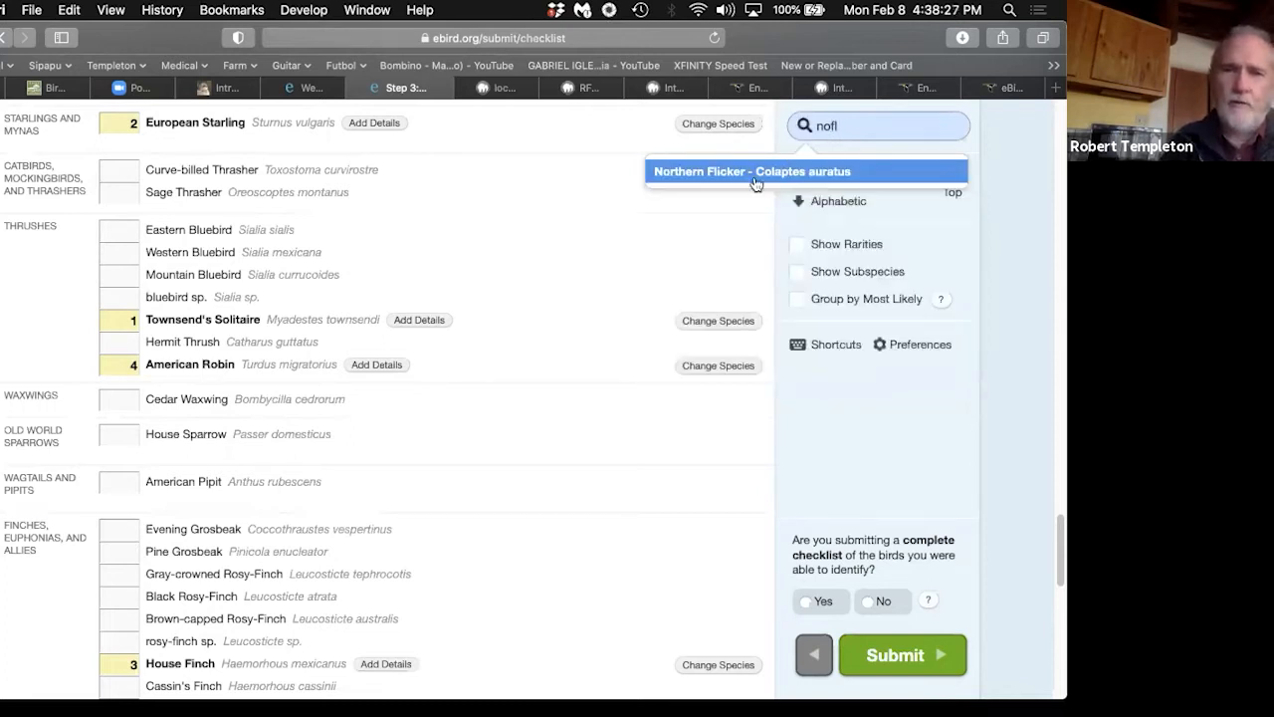
left_click(756, 171)
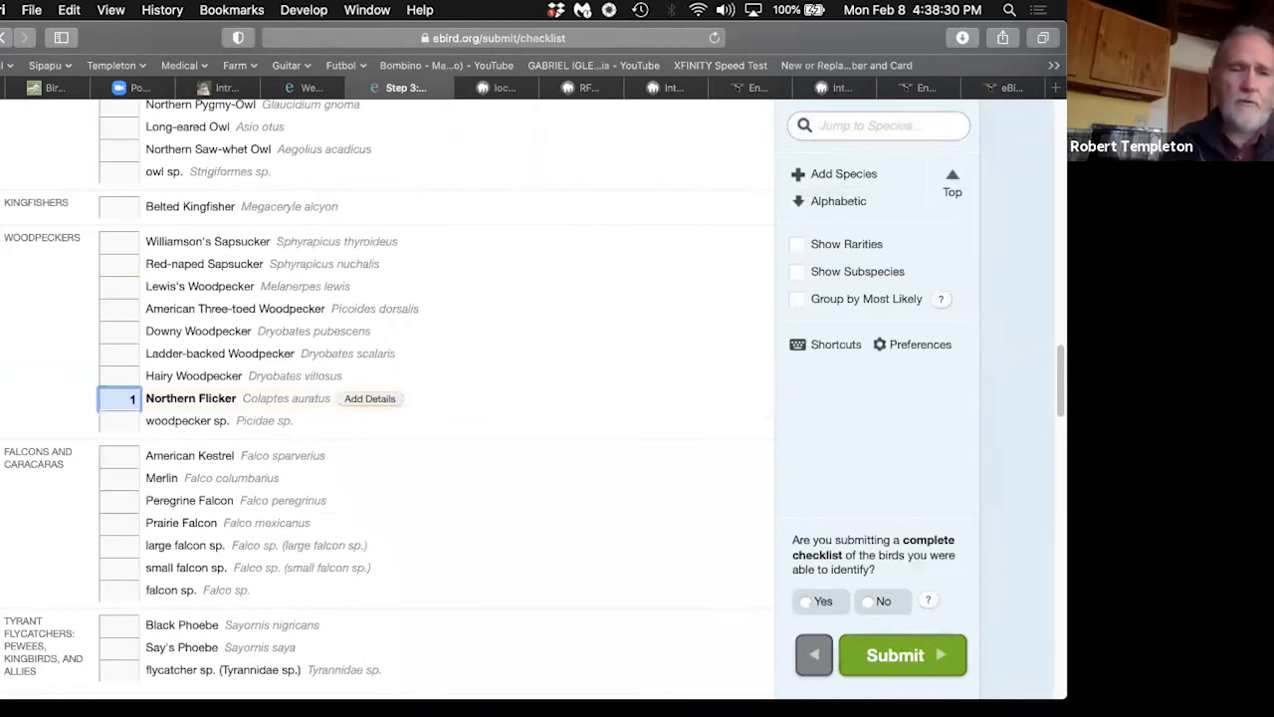
mouse_move(665, 227)
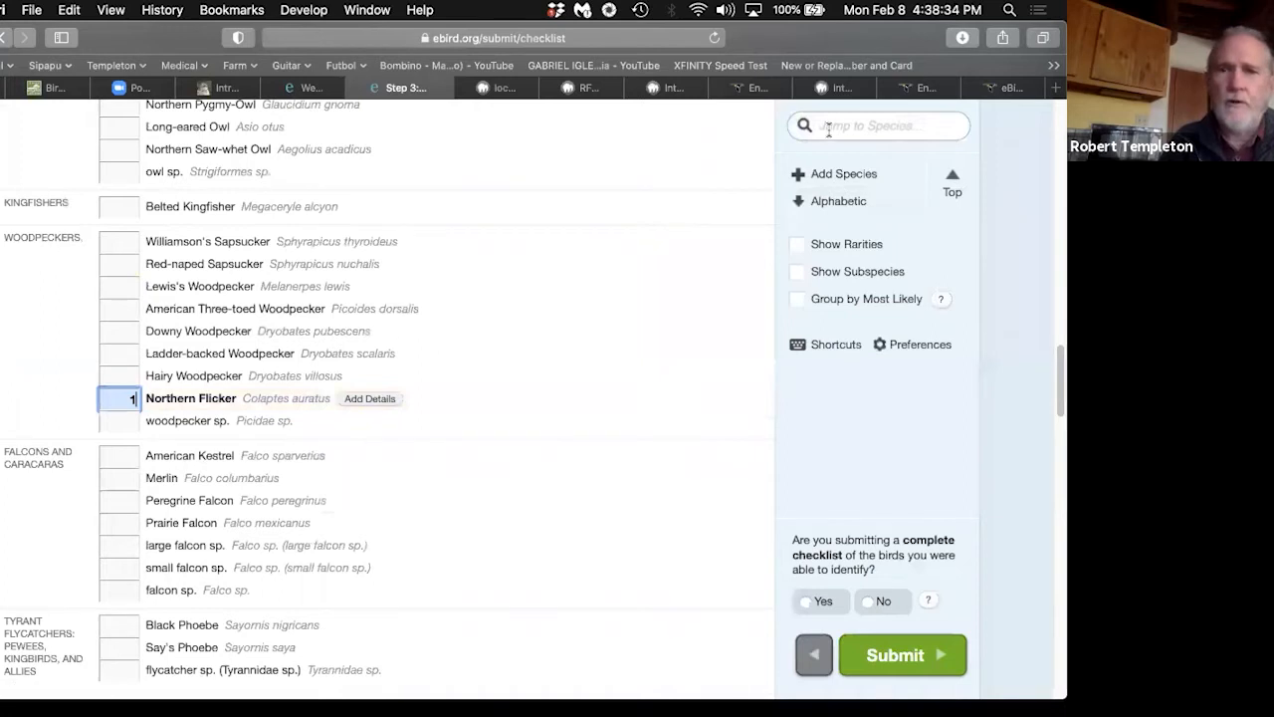
Step: Record one Spotted Towhee and Eurasian Collared-Dove, then look up Black-billed Magpie ('bbma')
type("s")
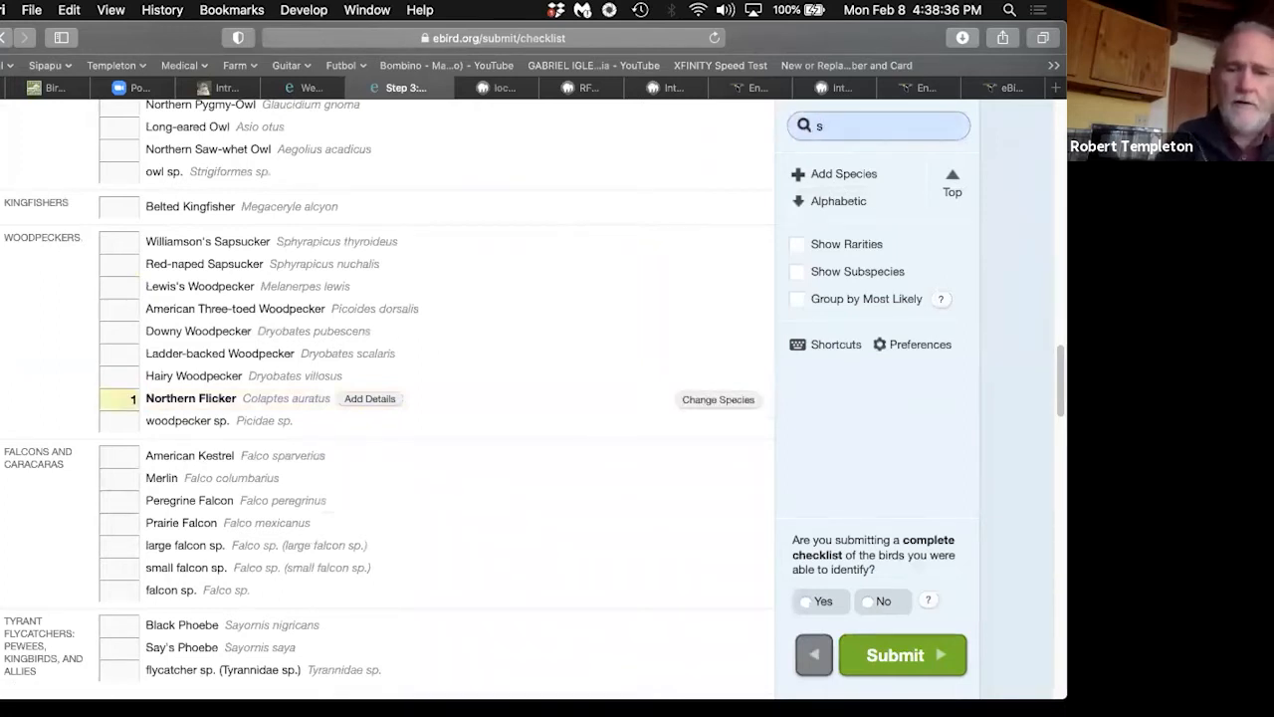
type("pto")
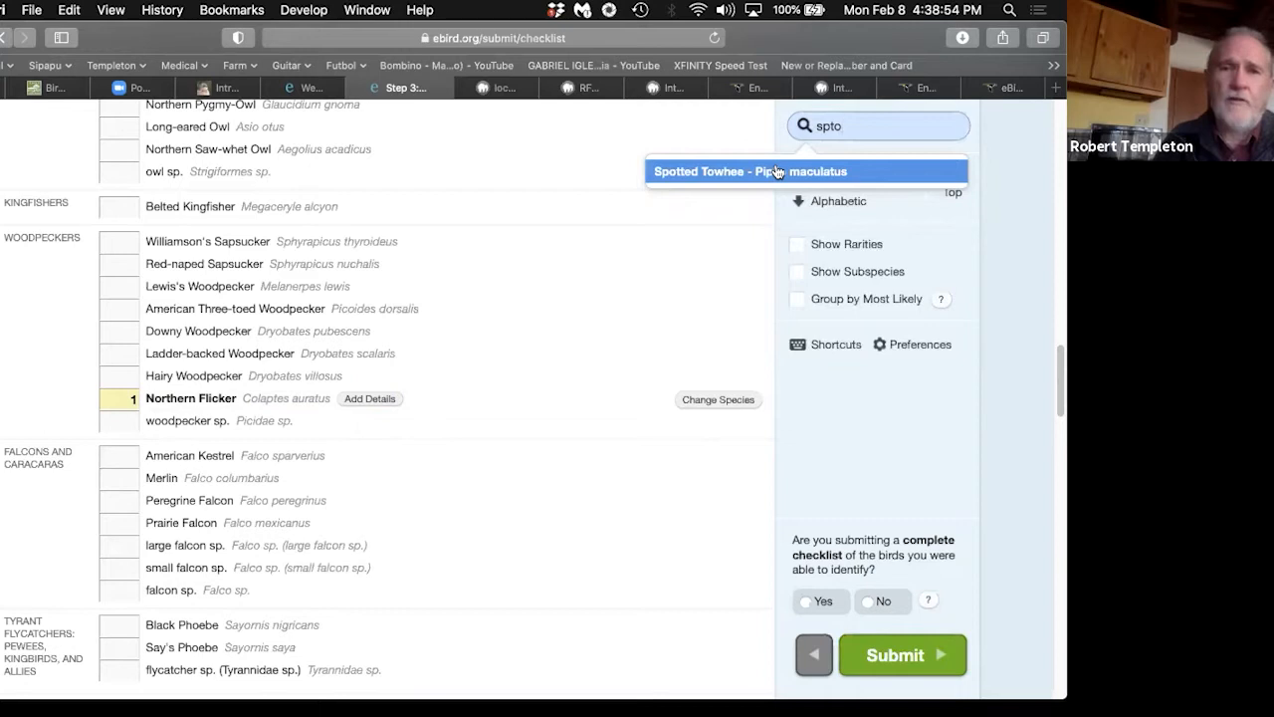
left_click(807, 172)
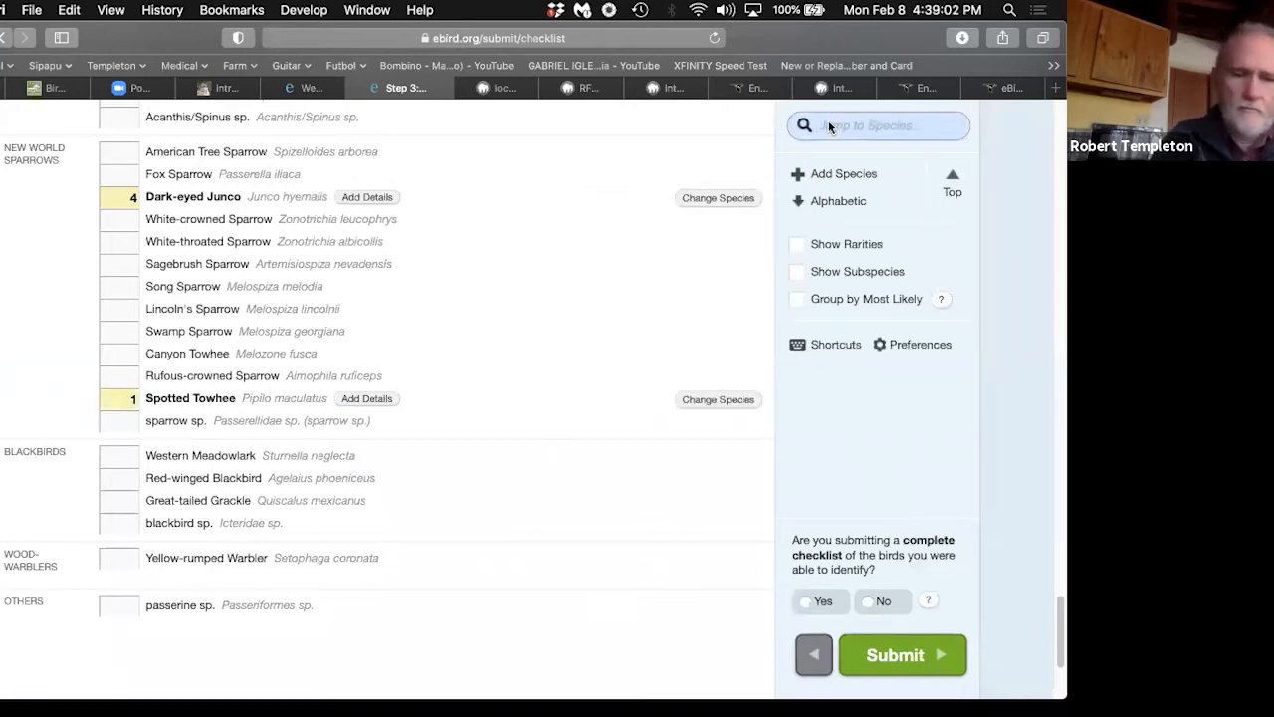
type("eucd")
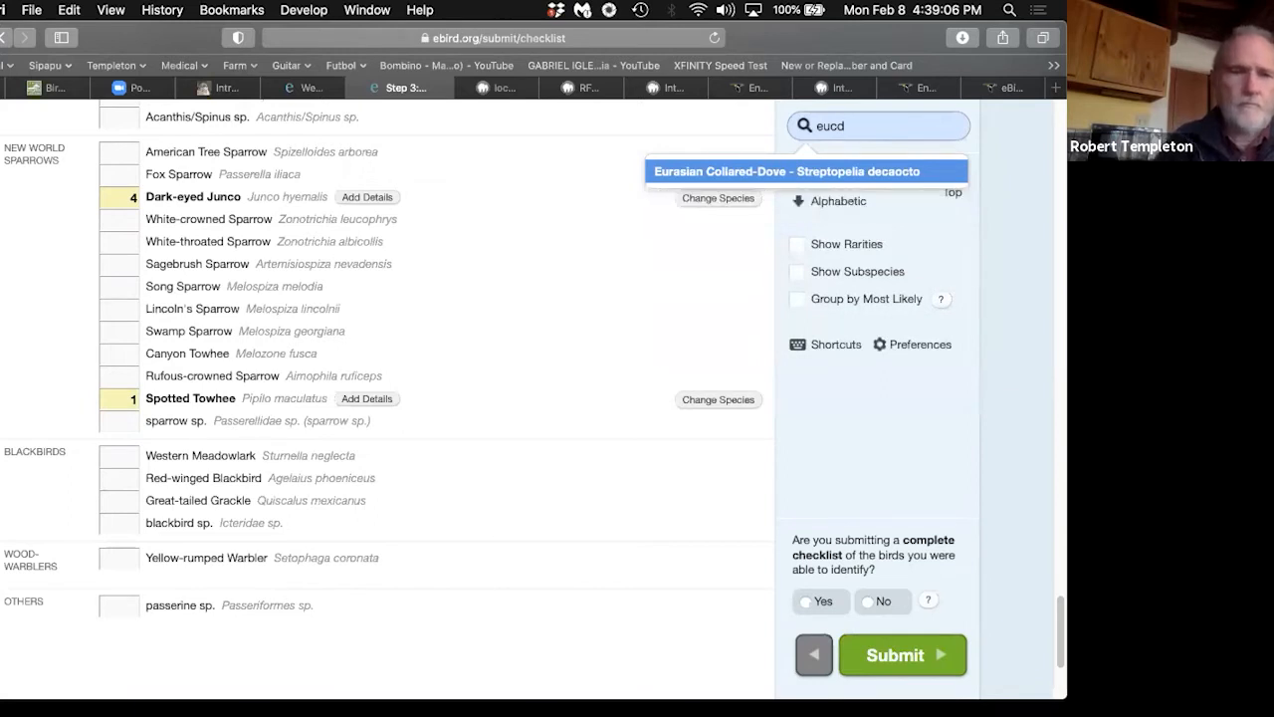
left_click(806, 171)
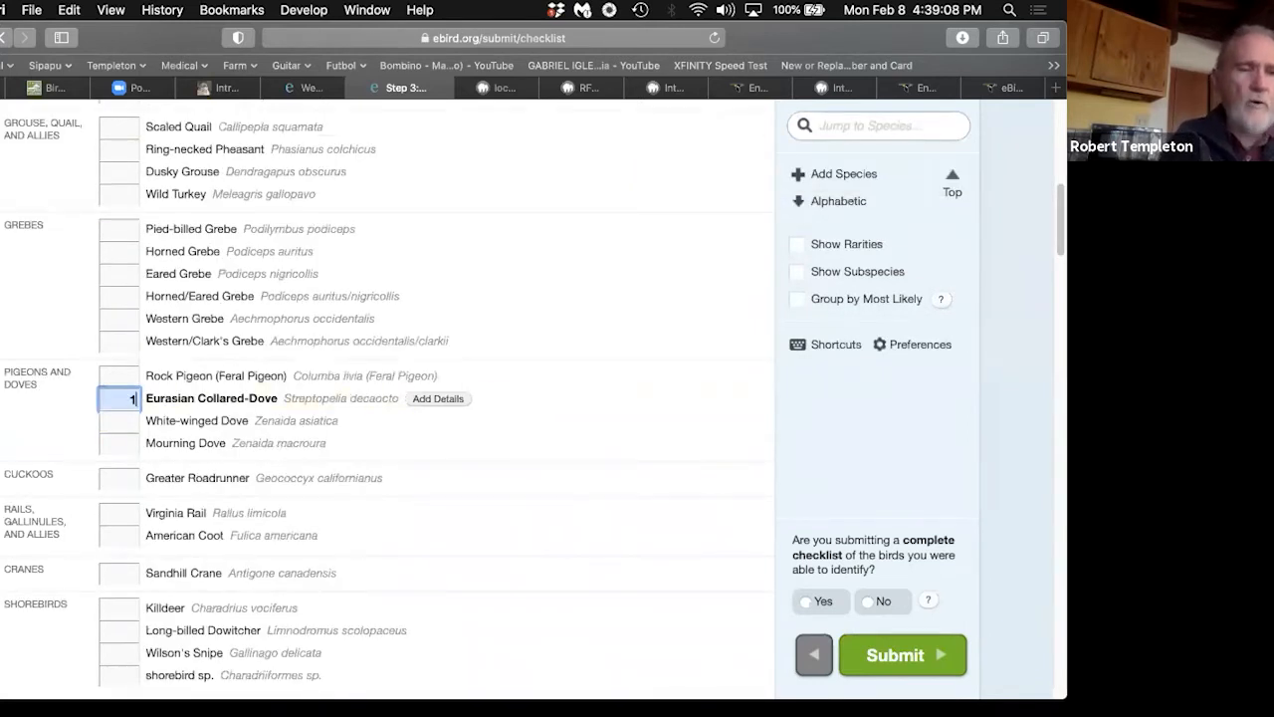
mouse_move(380, 435)
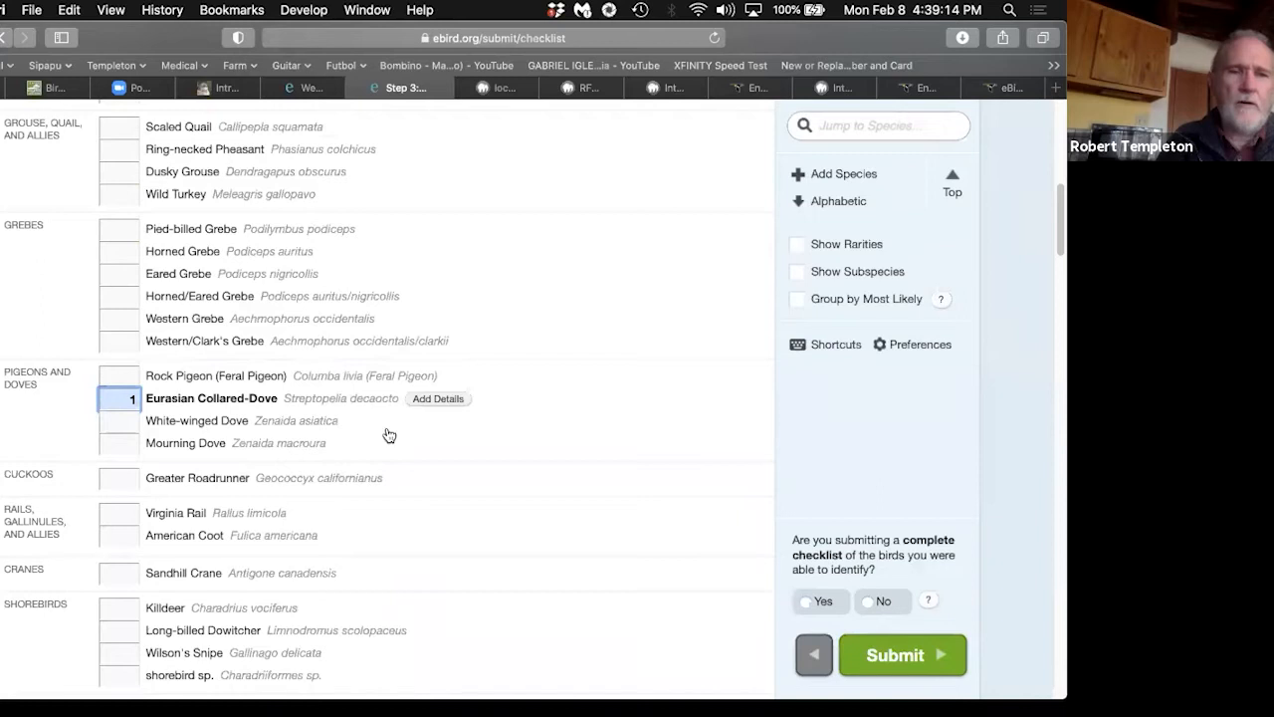
mouse_move(609, 302)
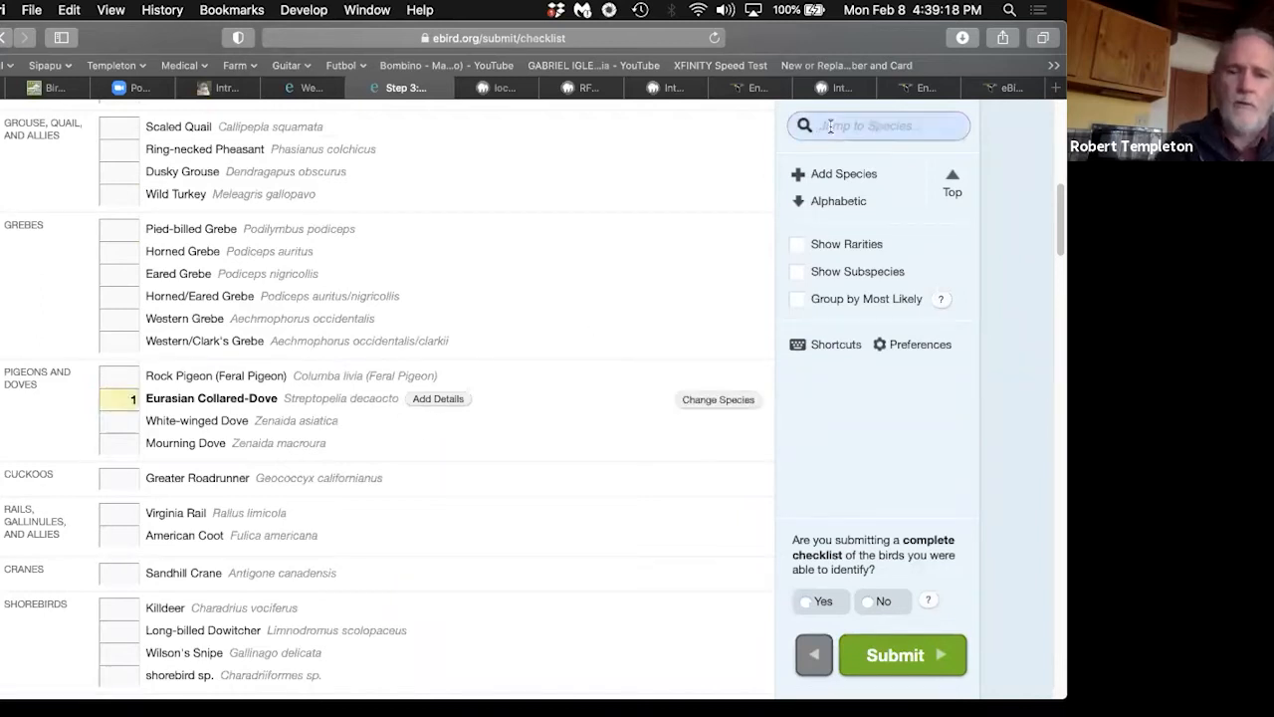
type("bbma")
type("2")
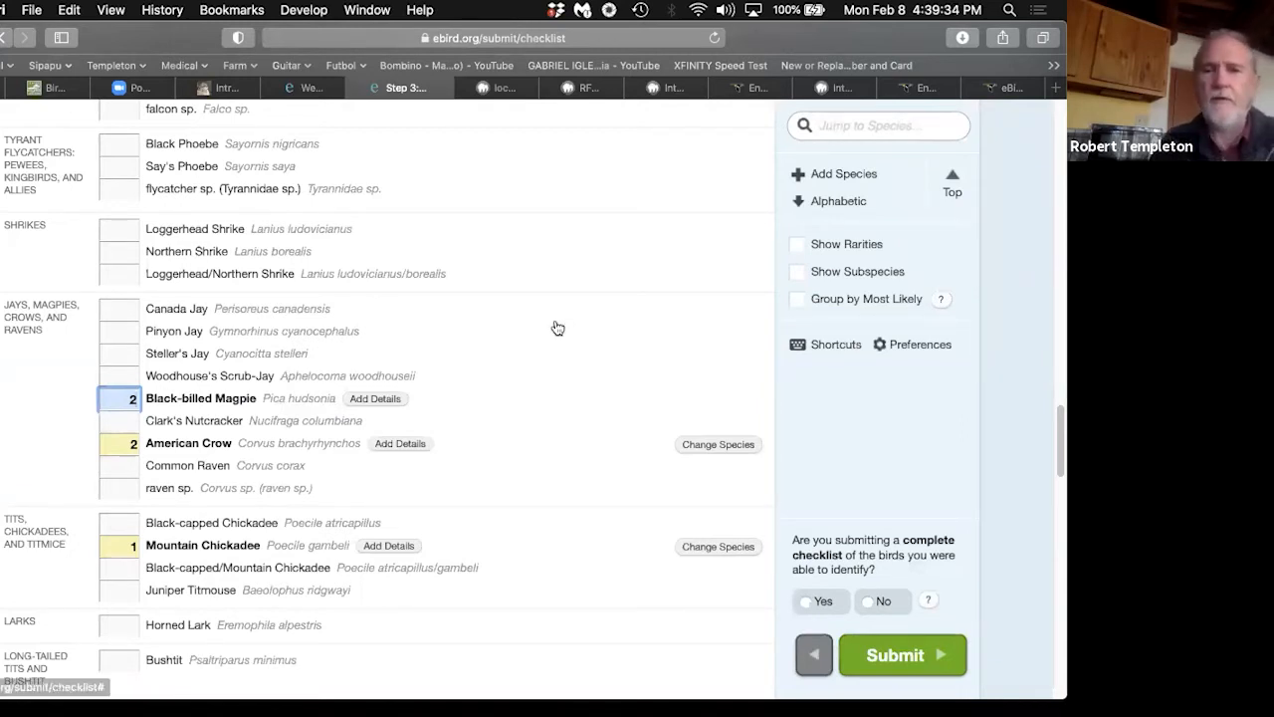
Step: Review the entered species, answer Yes to complete checklist, and submit it
scroll("down", 3)
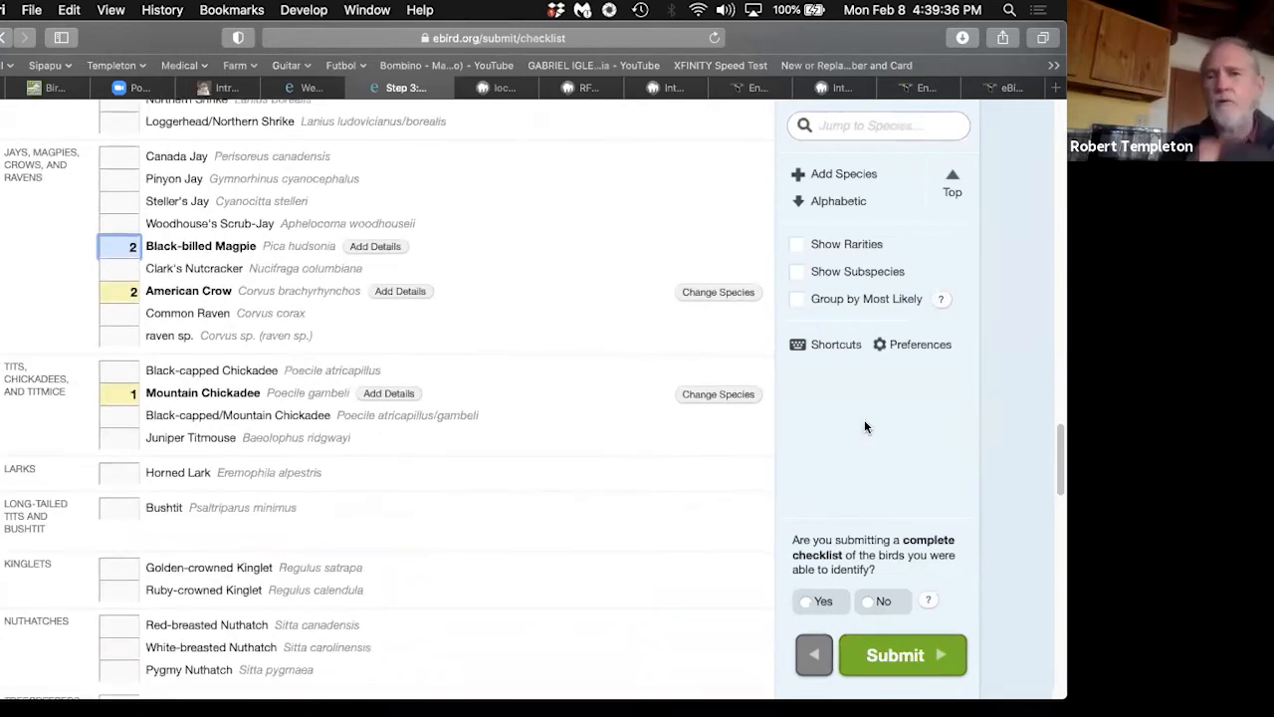
scroll("down", 3)
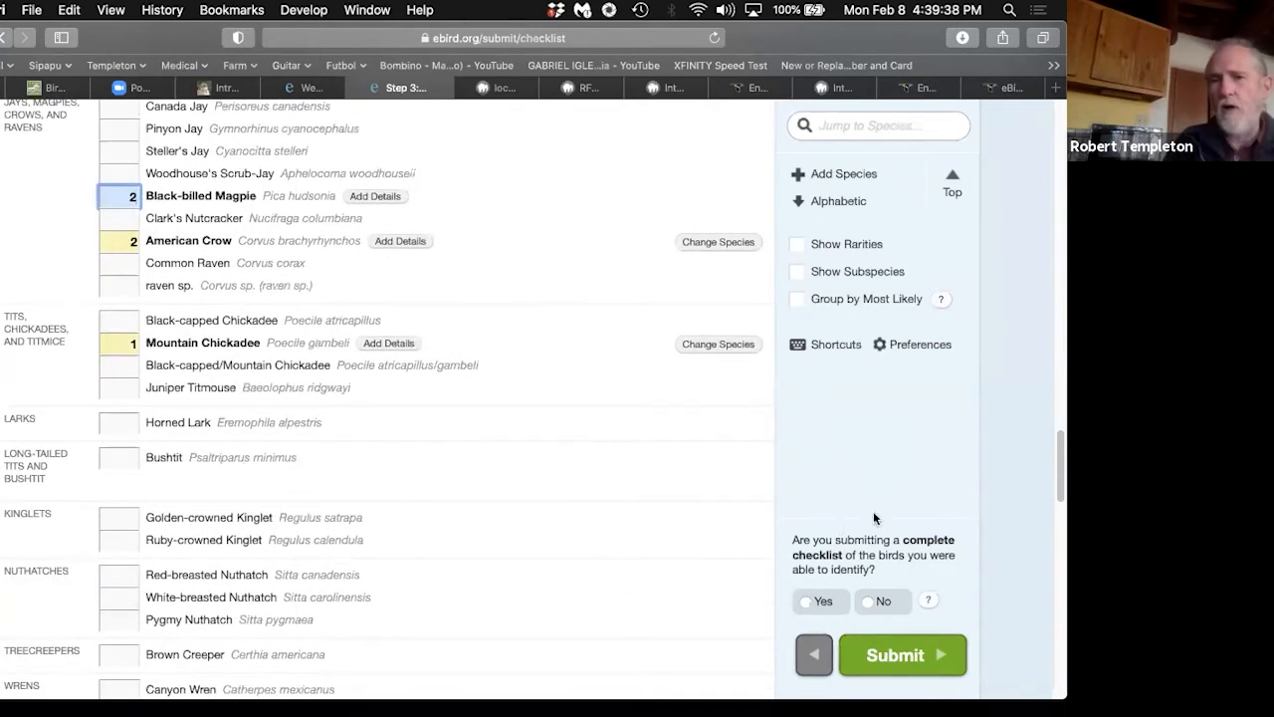
mouse_move(918, 568)
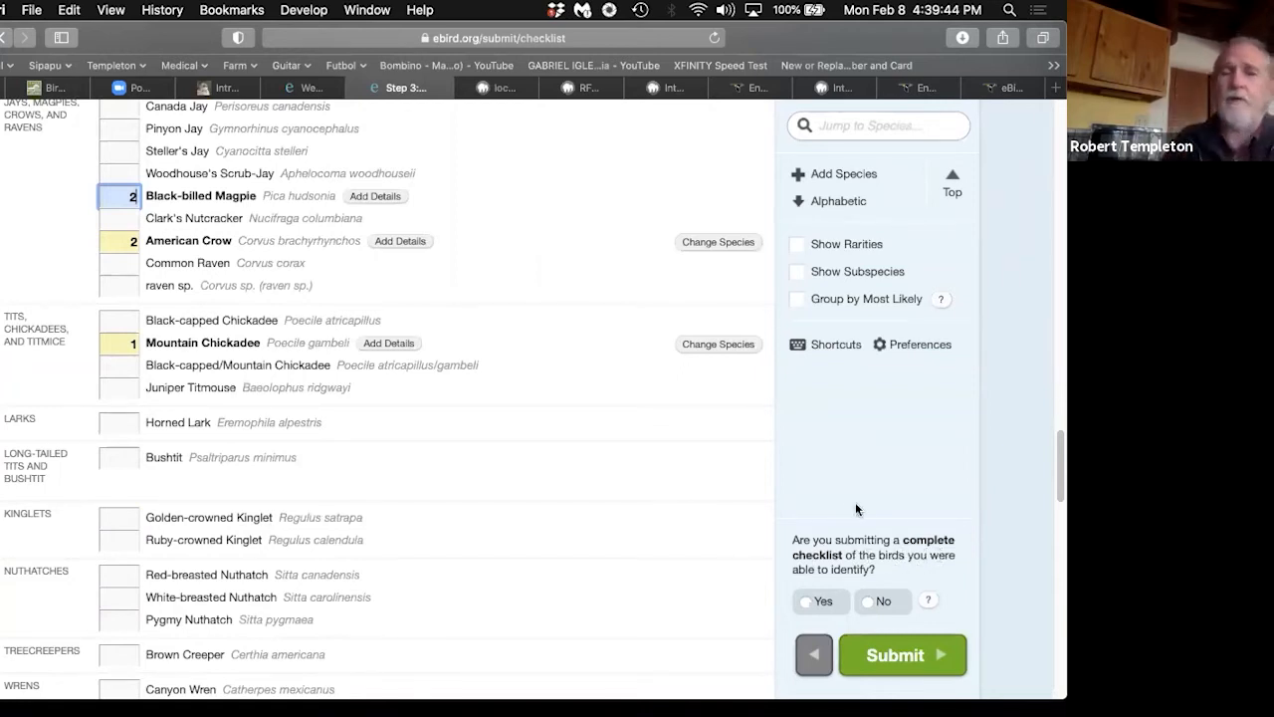
mouse_move(789, 615)
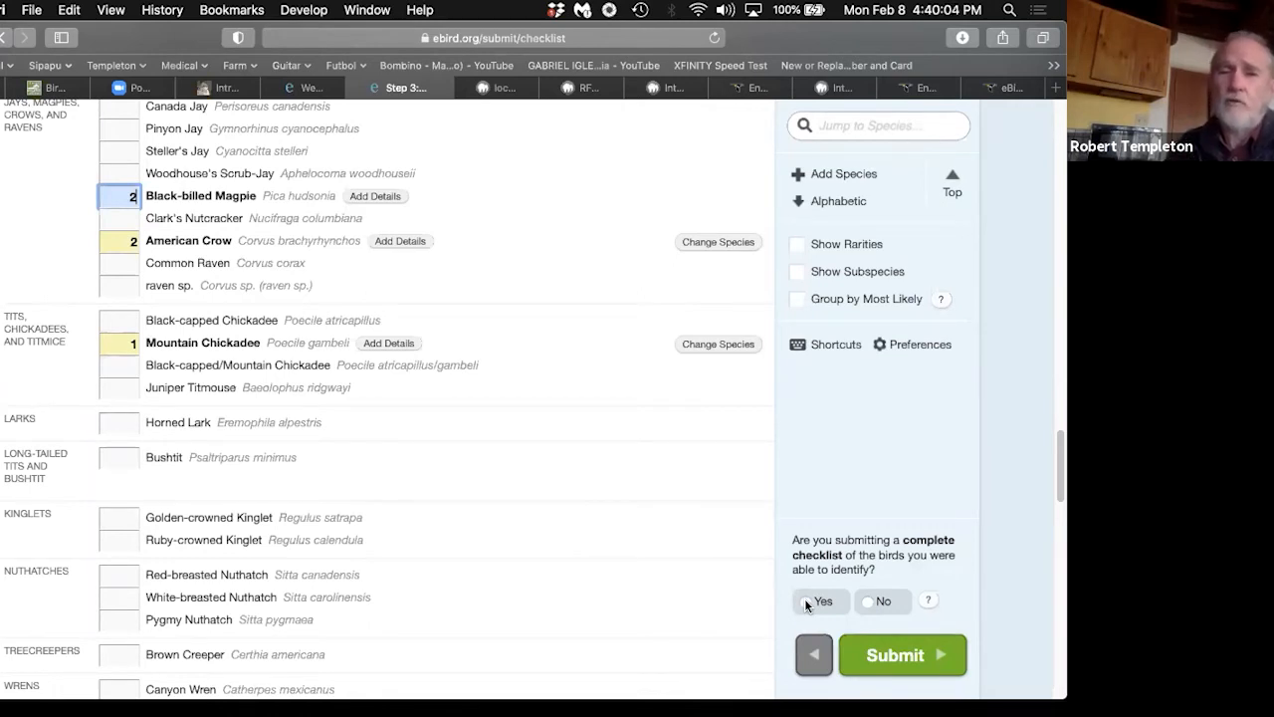
left_click(802, 601)
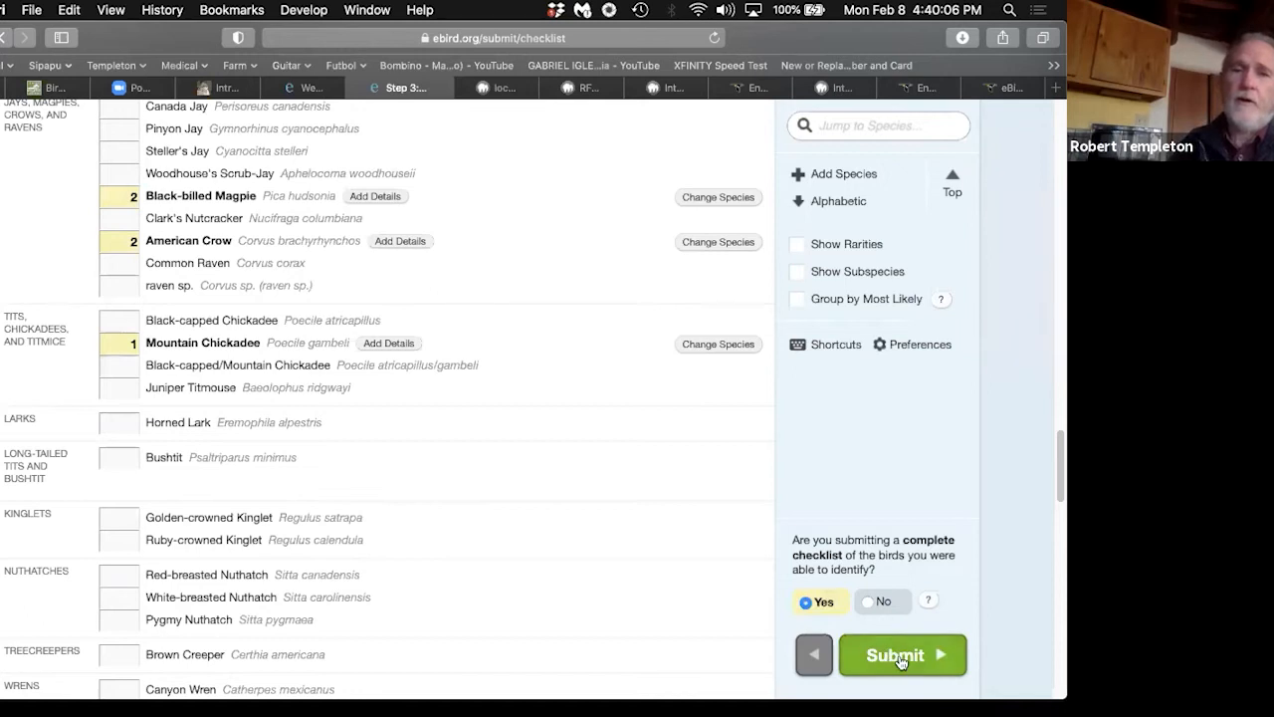
left_click(902, 654)
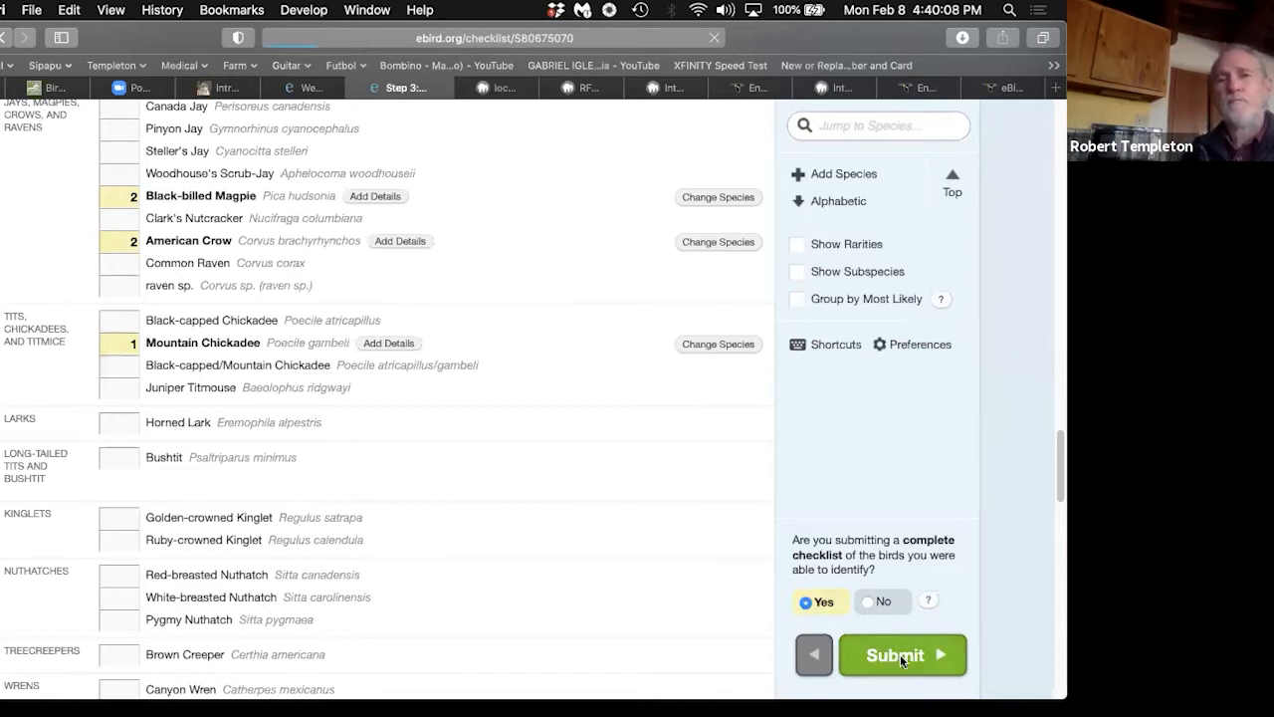
Step: Review the Complete Dixon checklist summary of 11 species and 22 individuals, then go to Add media
left_click(901, 654)
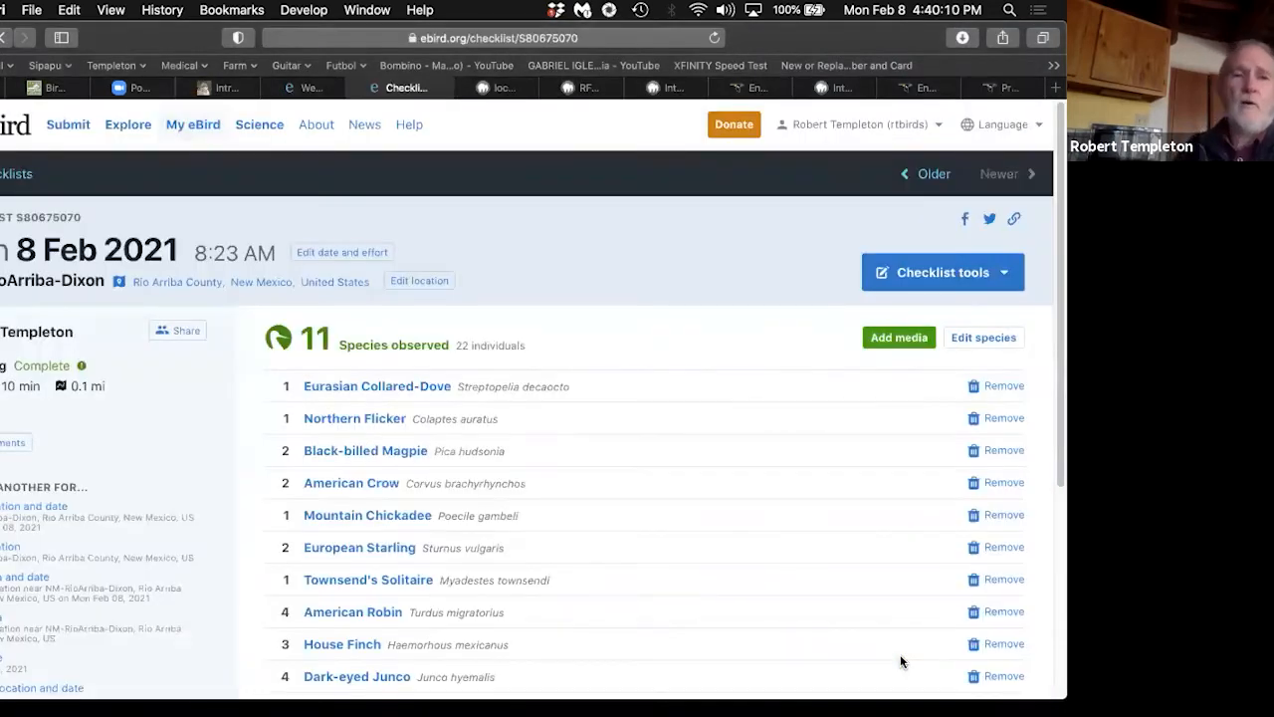
scroll("down", 3)
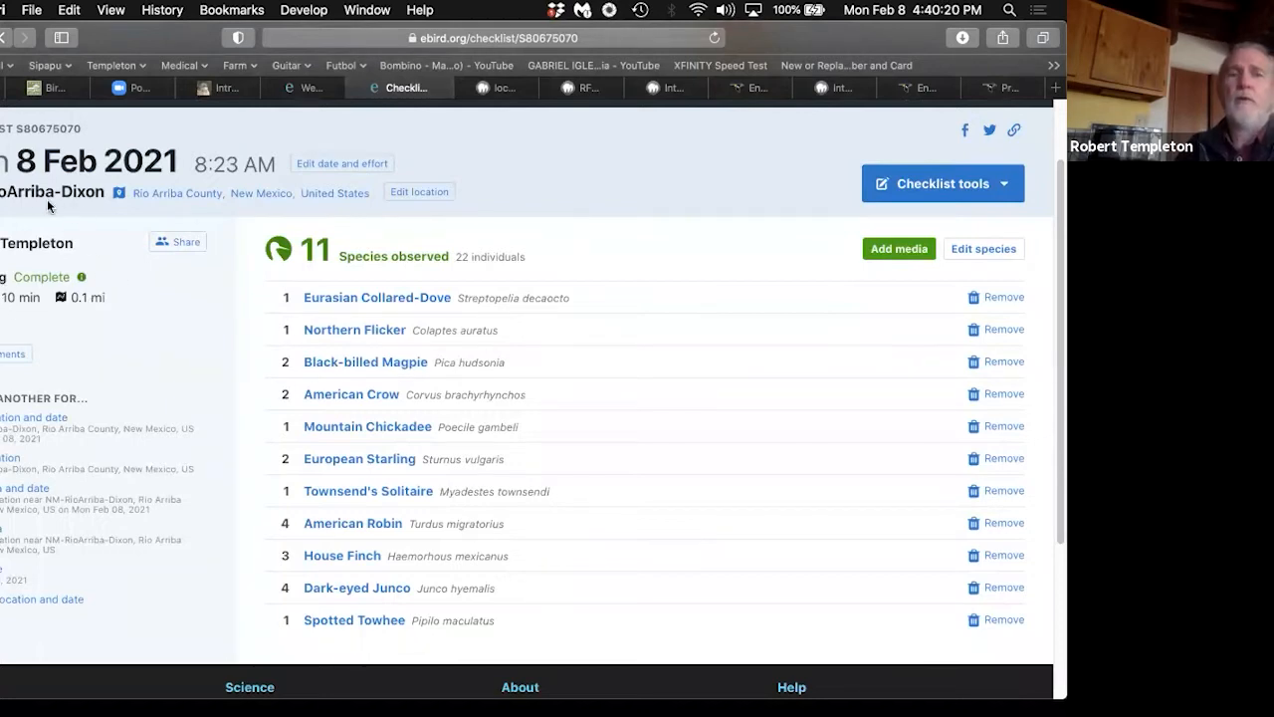
mouse_move(535, 291)
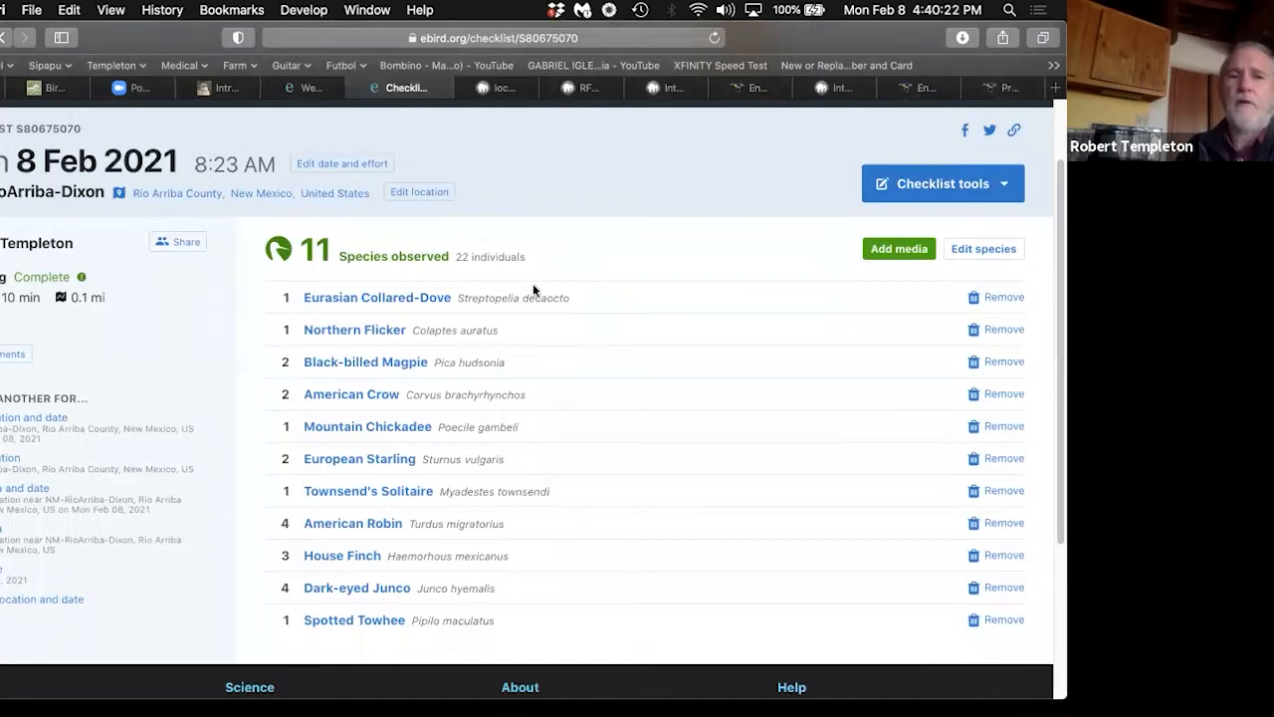
scroll("down", 3)
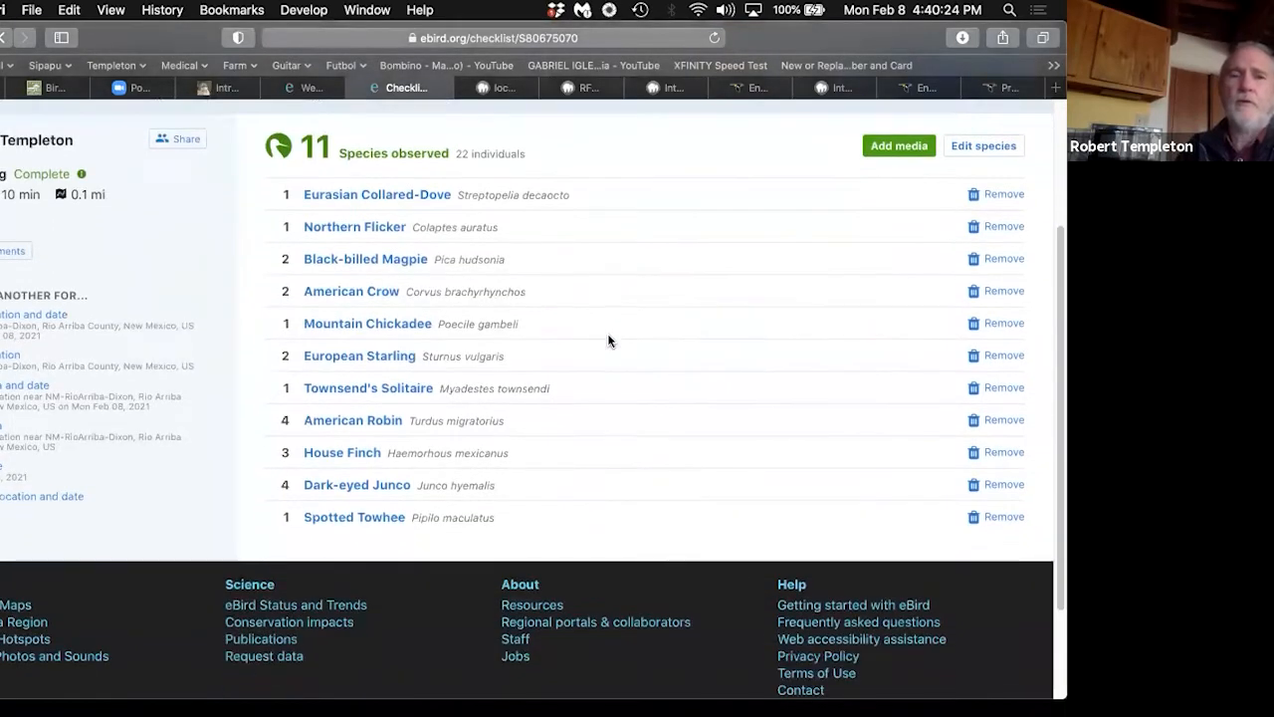
scroll("up", 3)
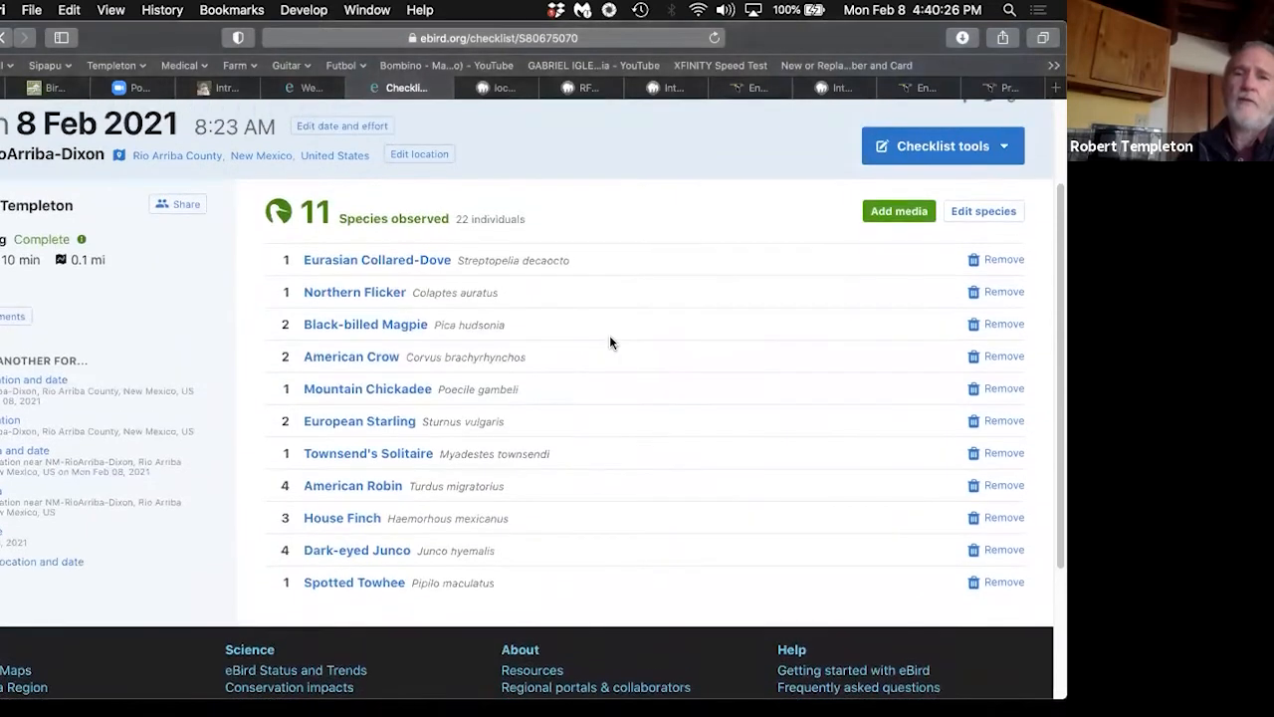
scroll("up", 3)
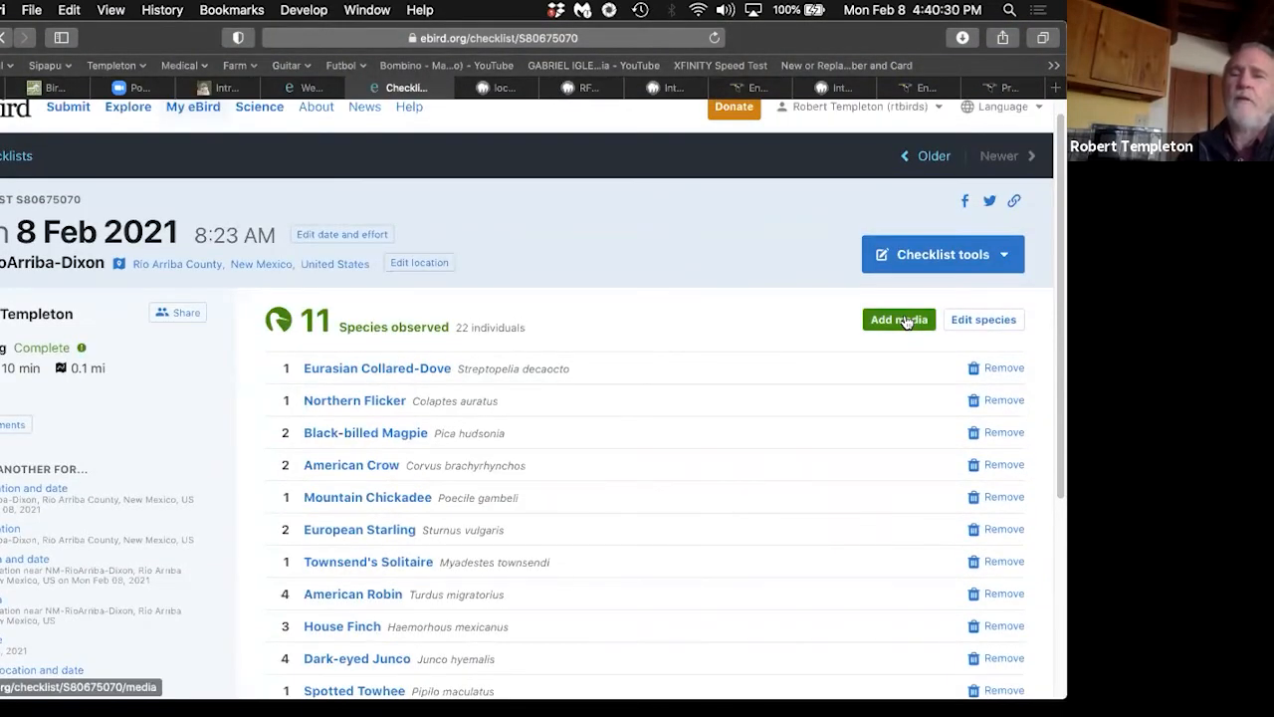
left_click(898, 320)
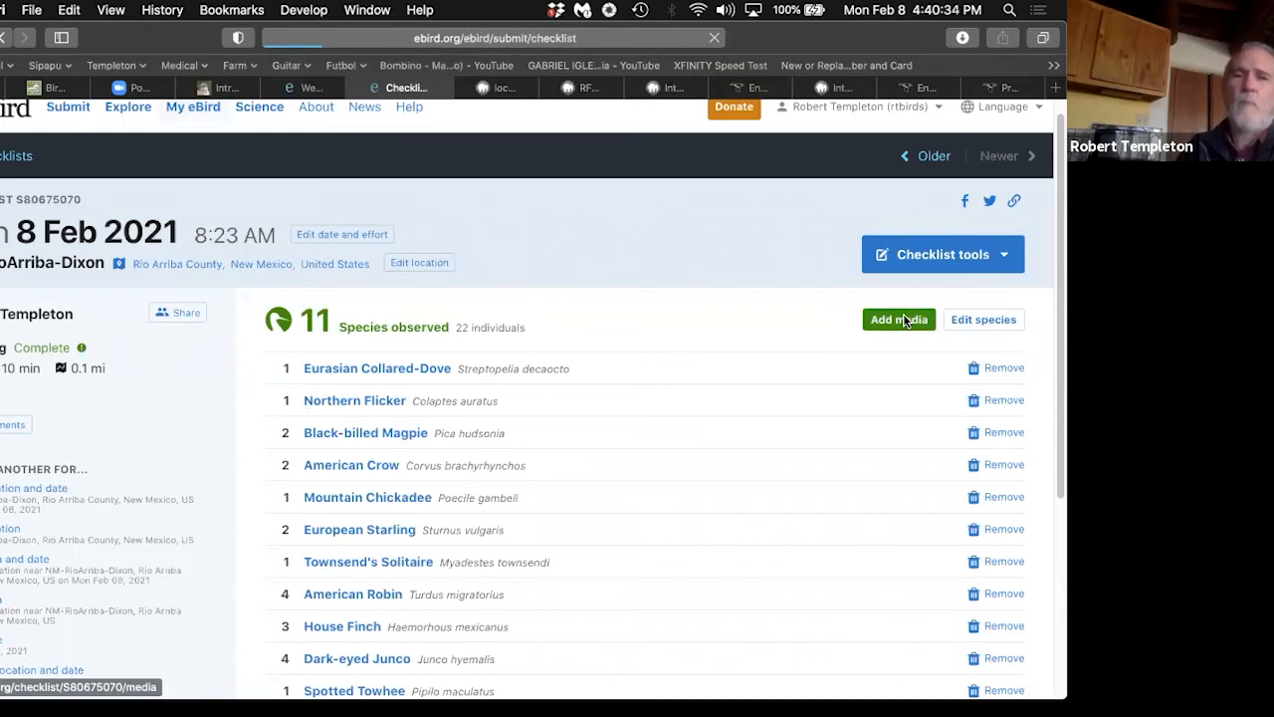
Step: Cancel the Eurasian Collared-Dove file upload and click Done on Manage Media
left_click(898, 318)
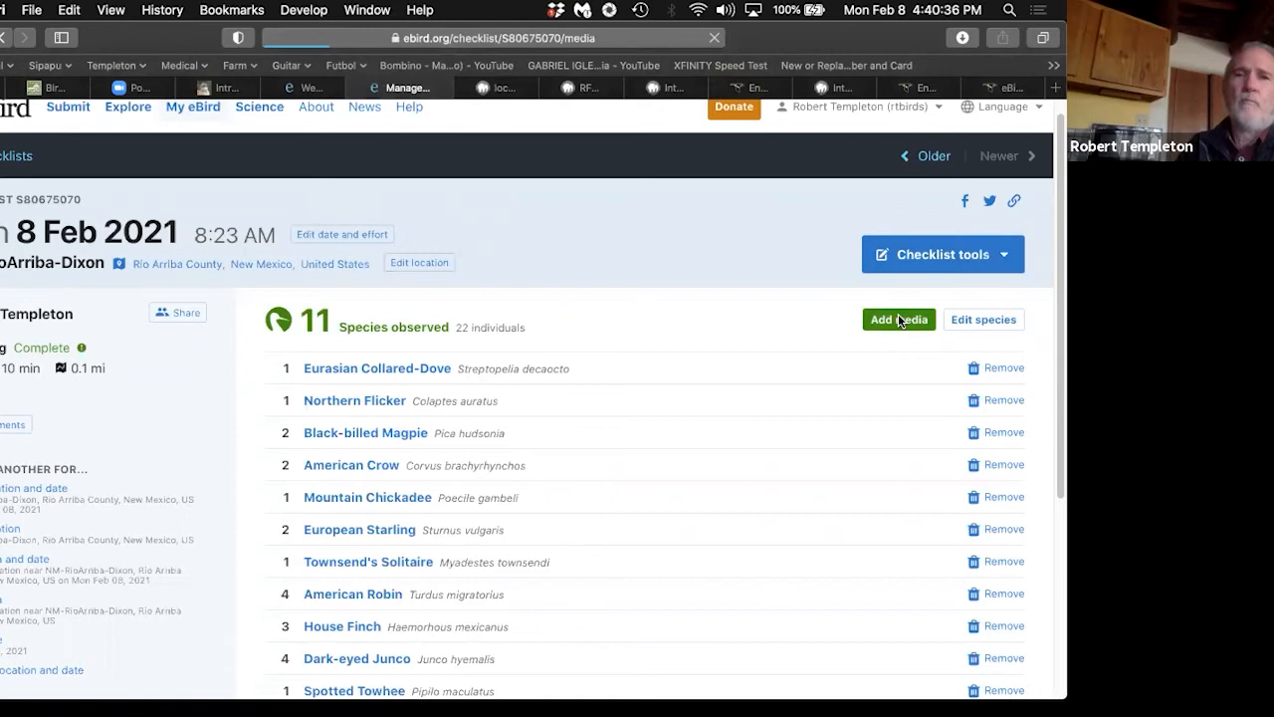
left_click(897, 319)
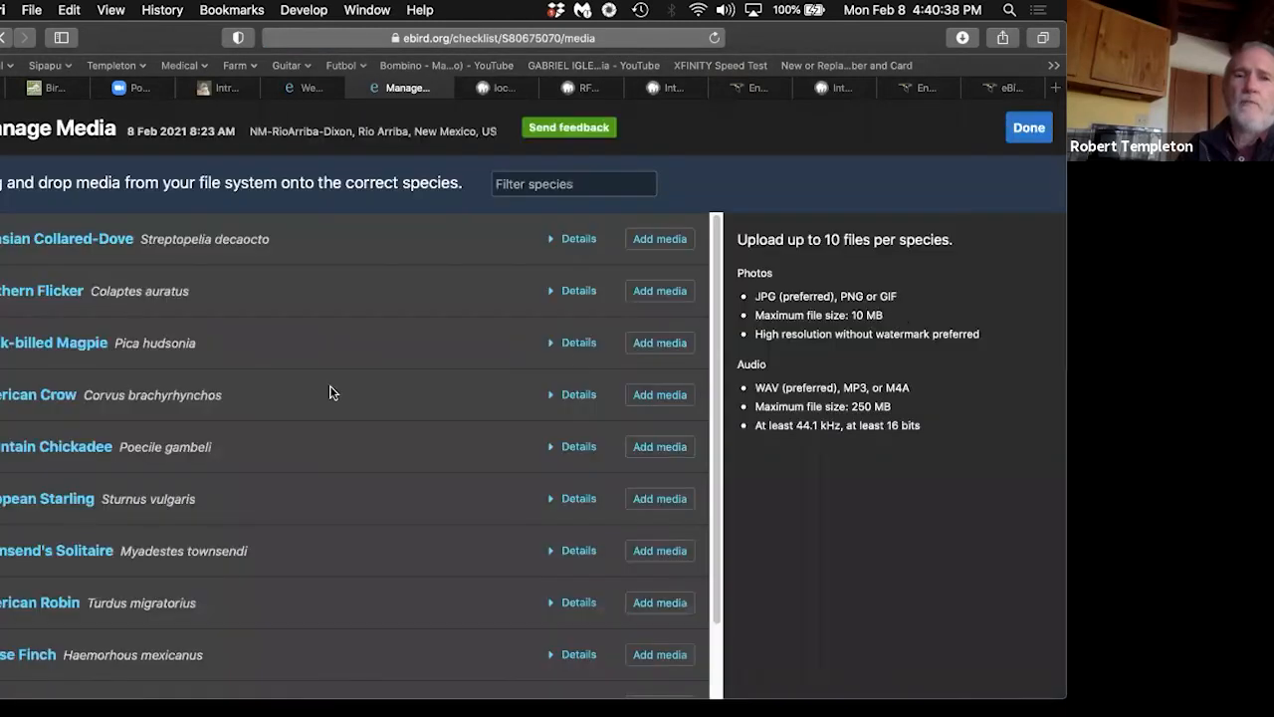
mouse_move(637, 259)
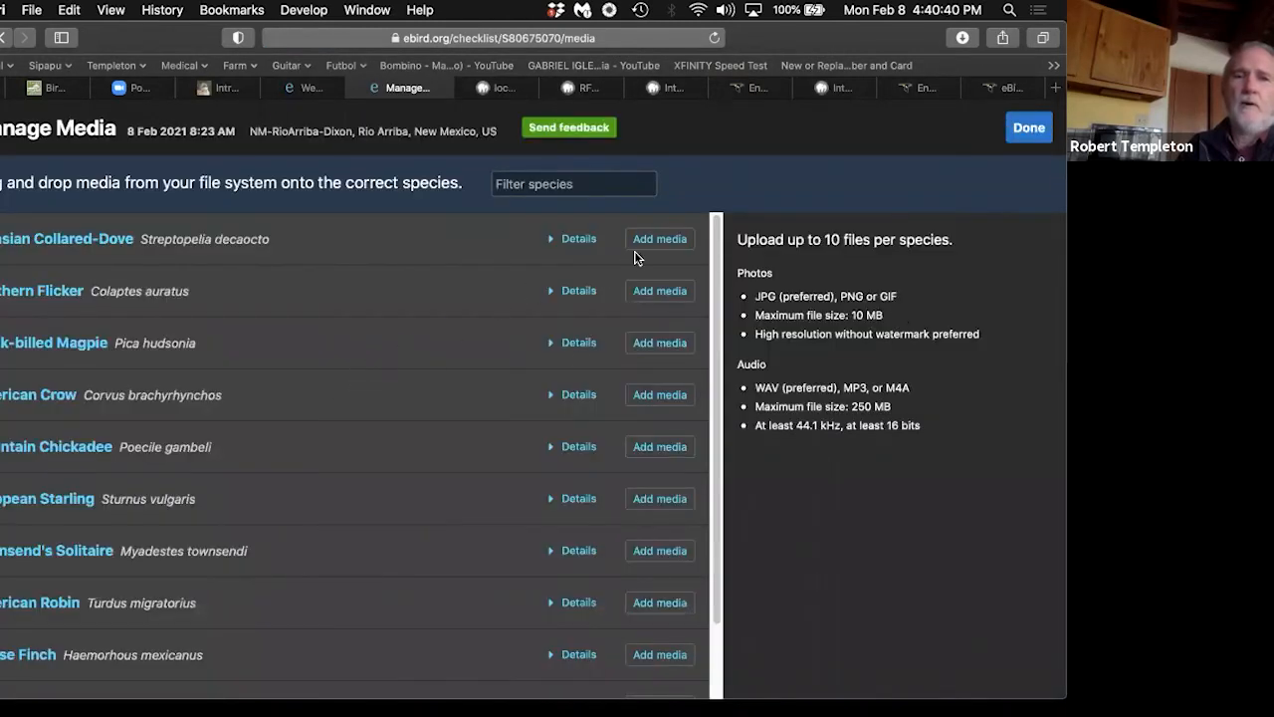
mouse_move(659, 239)
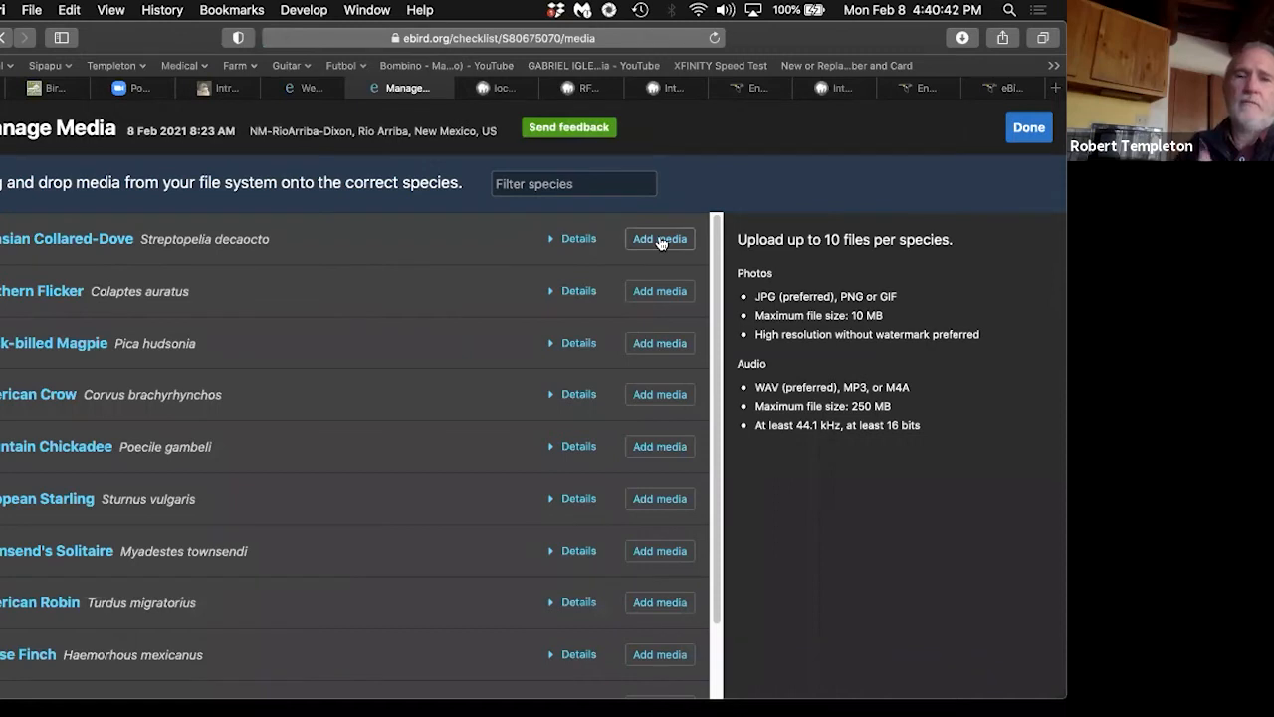
left_click(659, 238)
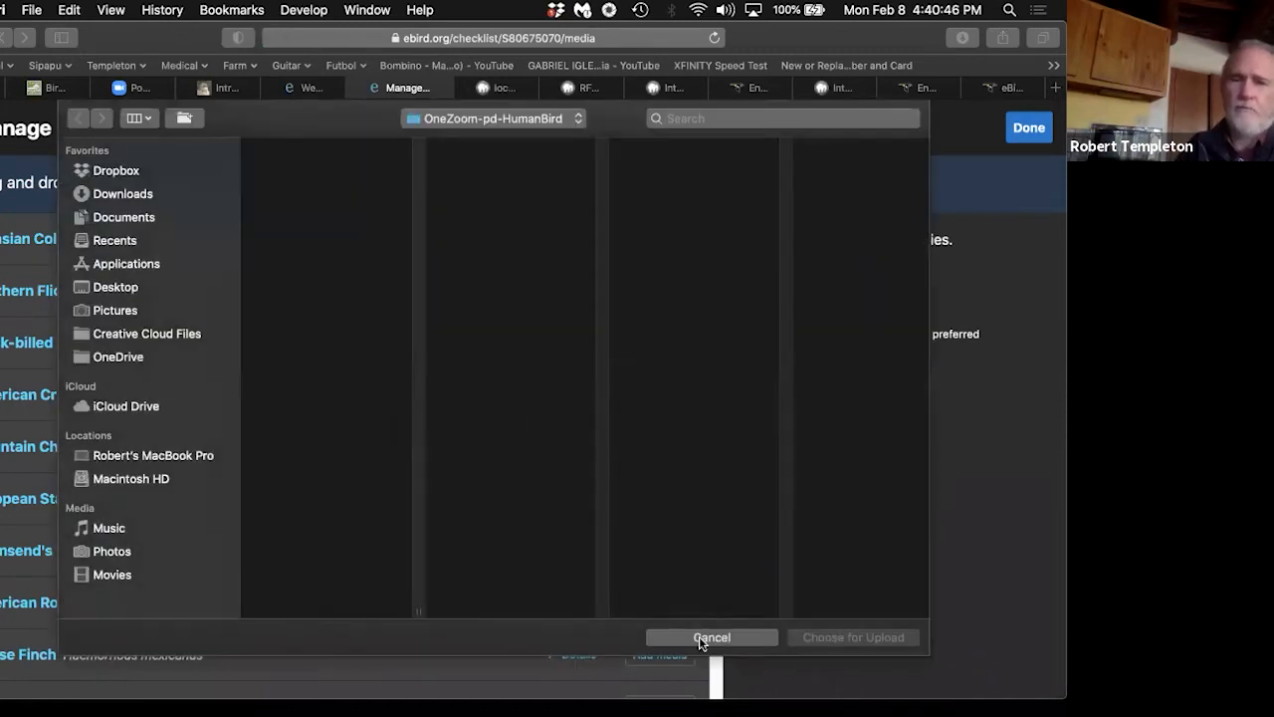
left_click(710, 637)
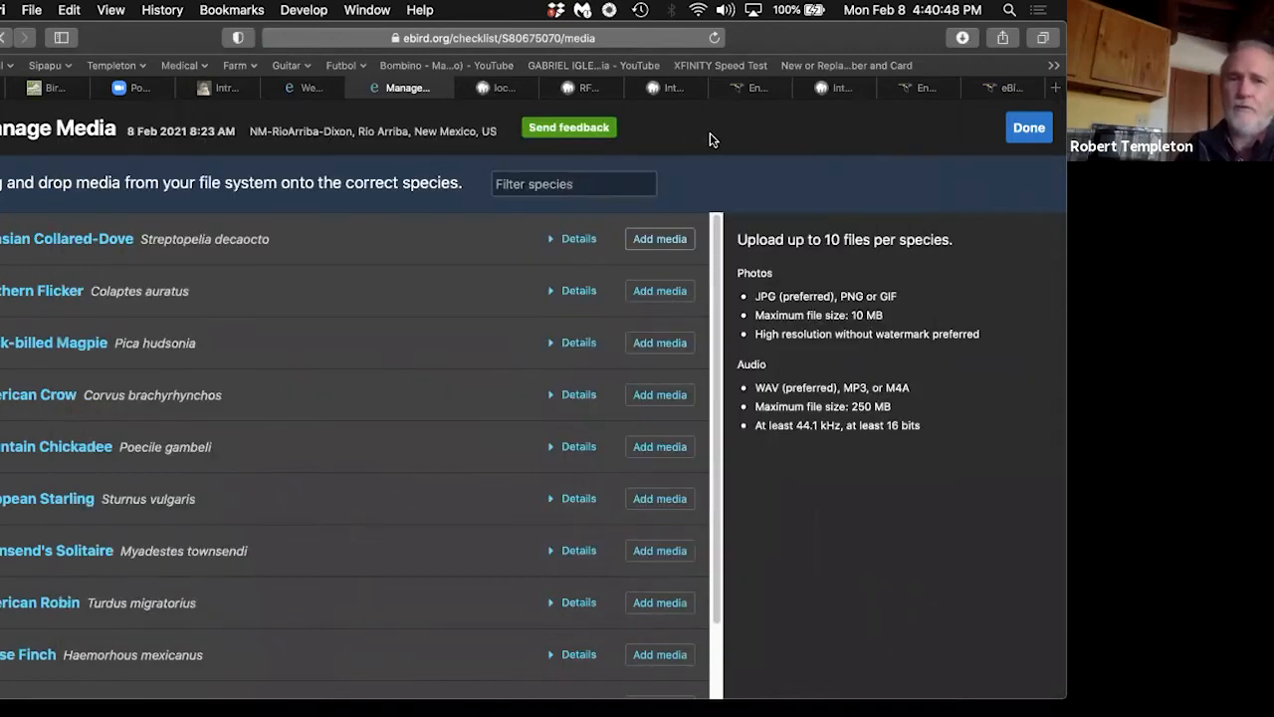
left_click(1028, 128)
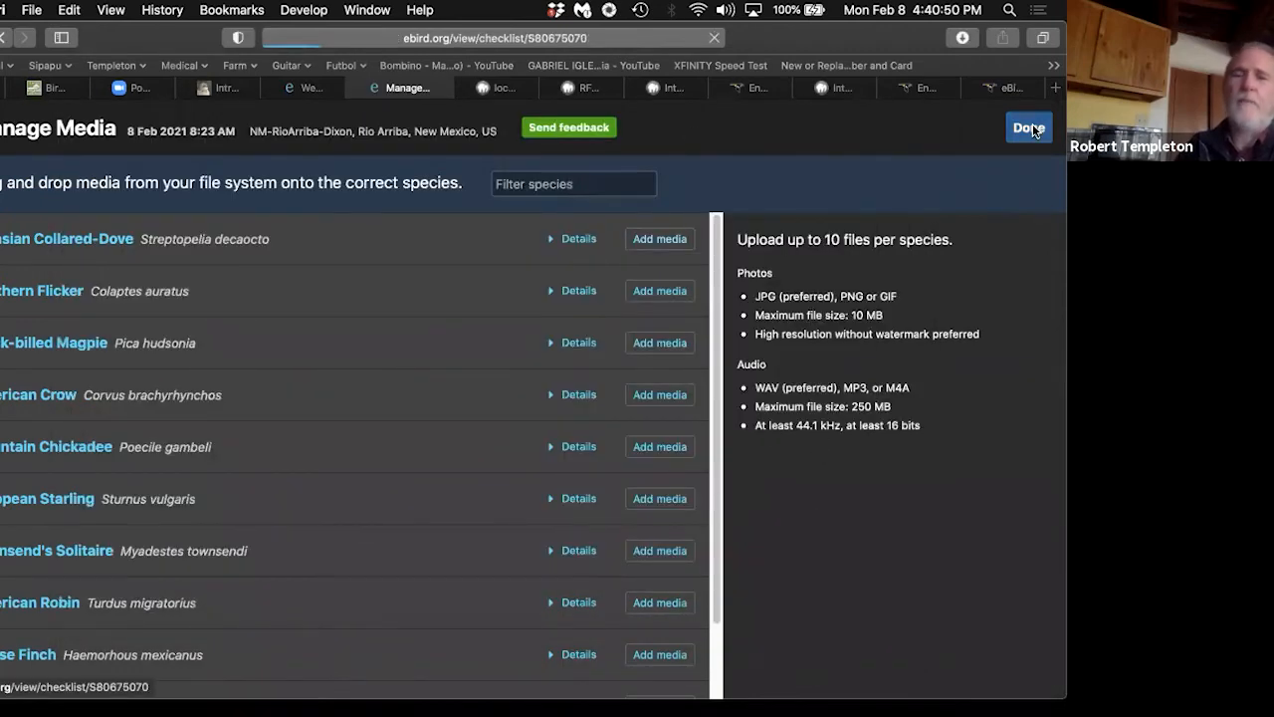
Step: Return to the Dixon checklist's 'What did you see or hear?' form via Edit species
left_click(1027, 128)
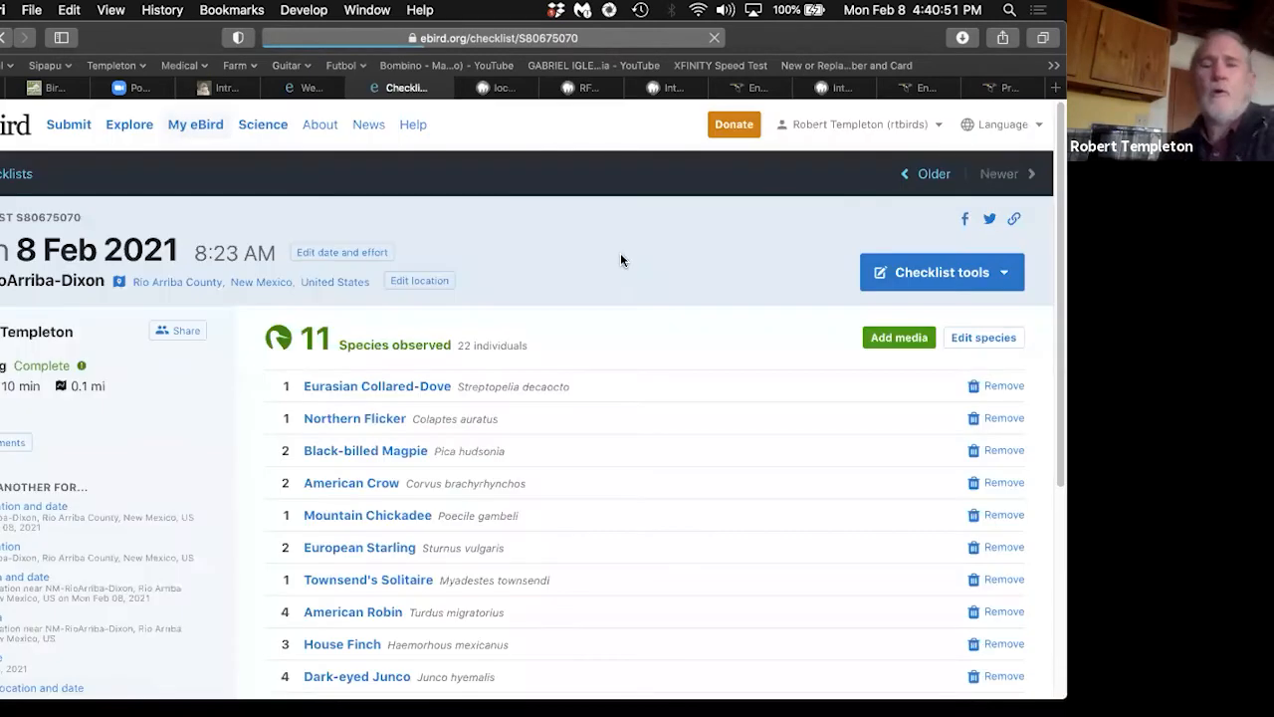
mouse_move(541, 302)
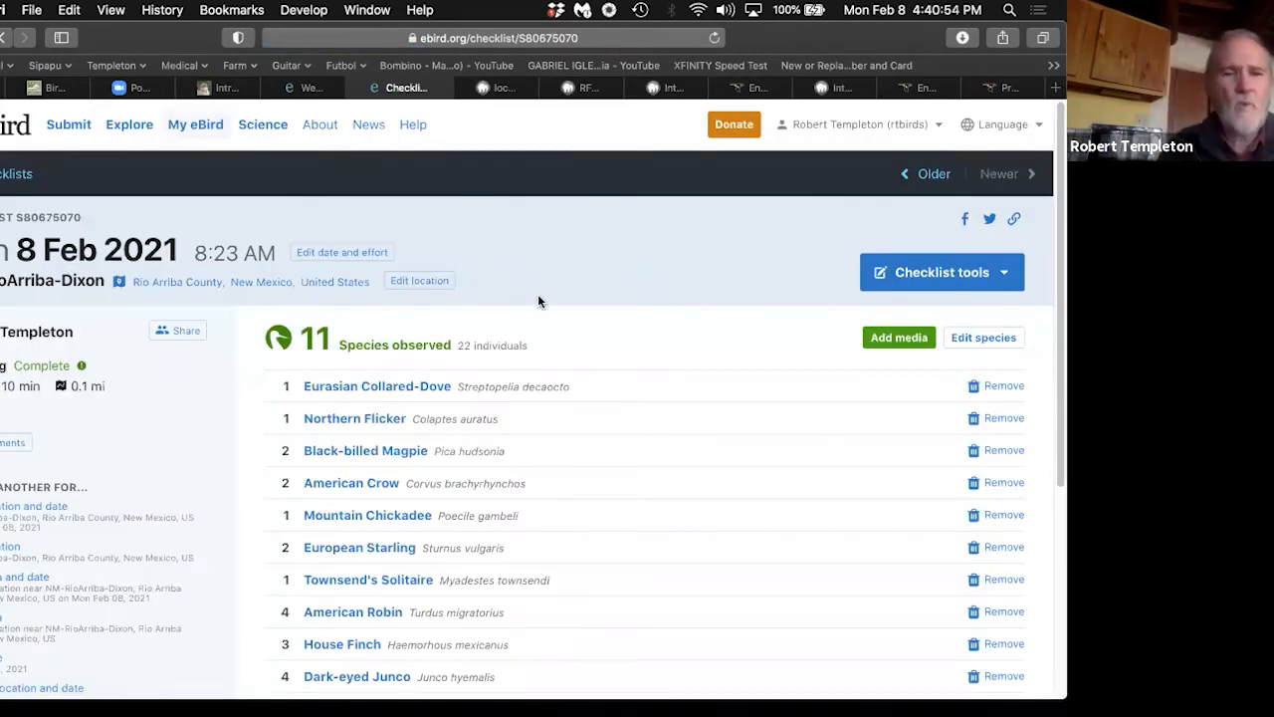
scroll("down", 3)
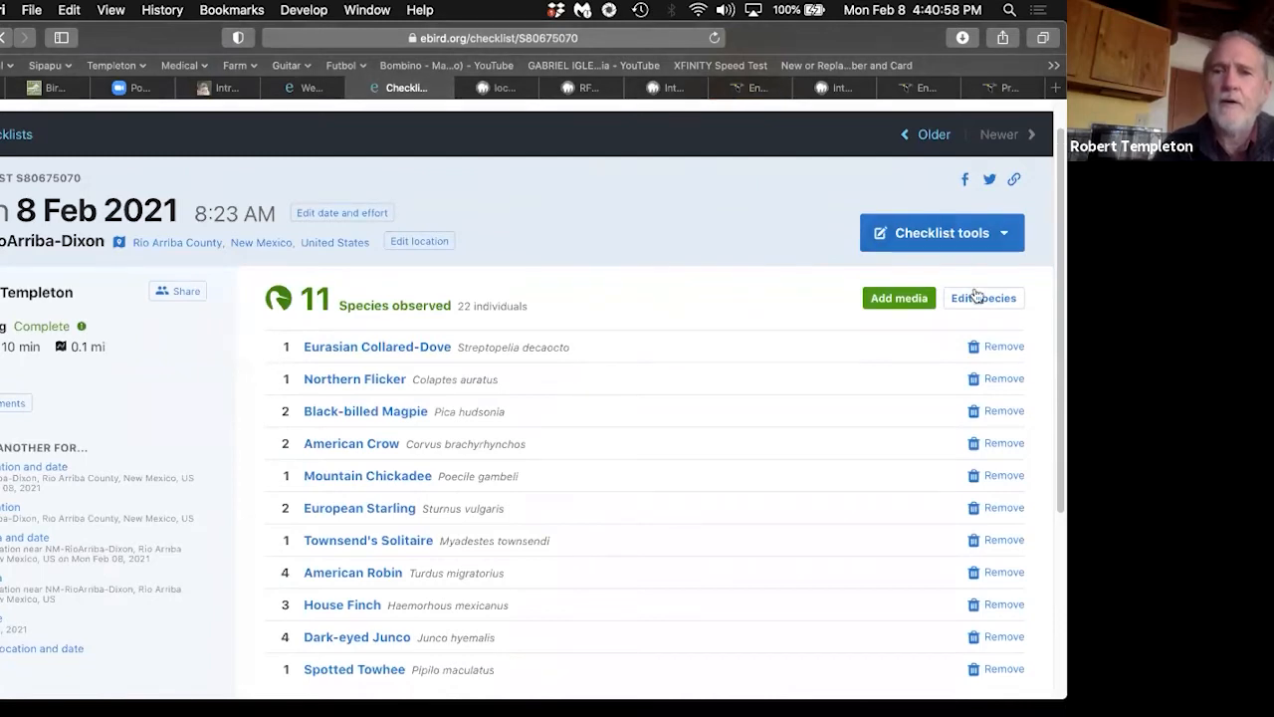
left_click(983, 298)
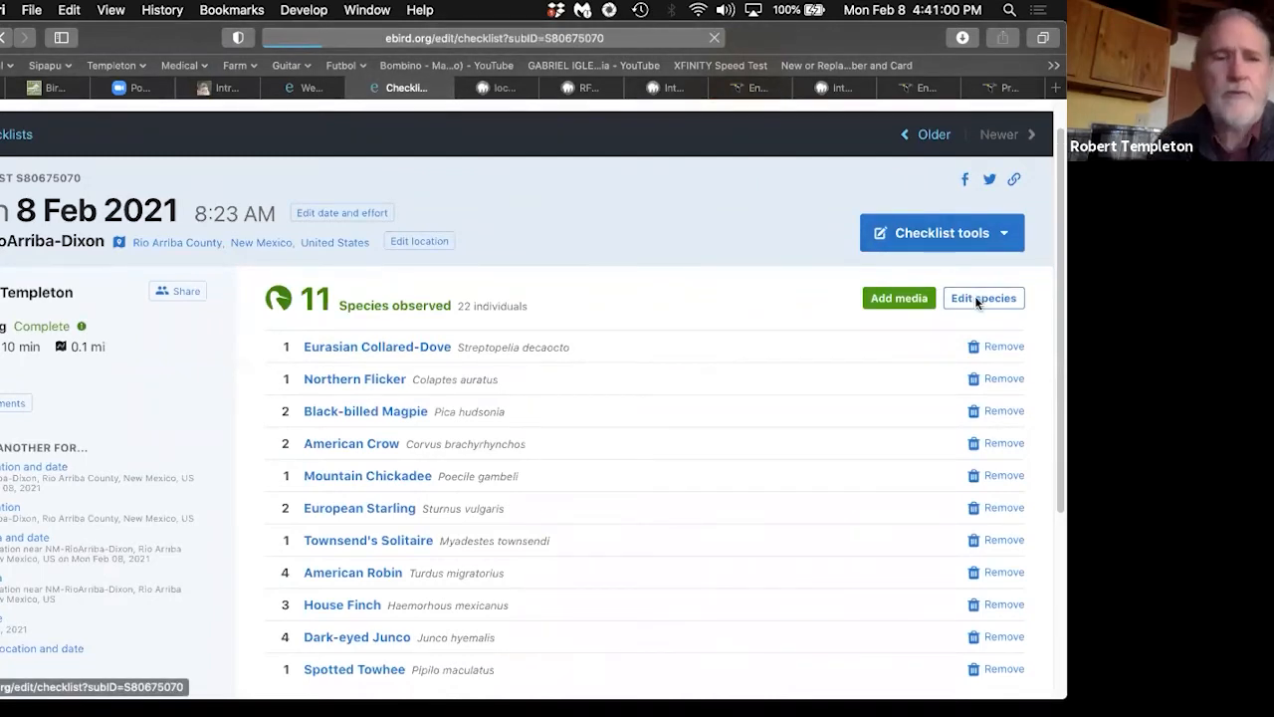
left_click(984, 297)
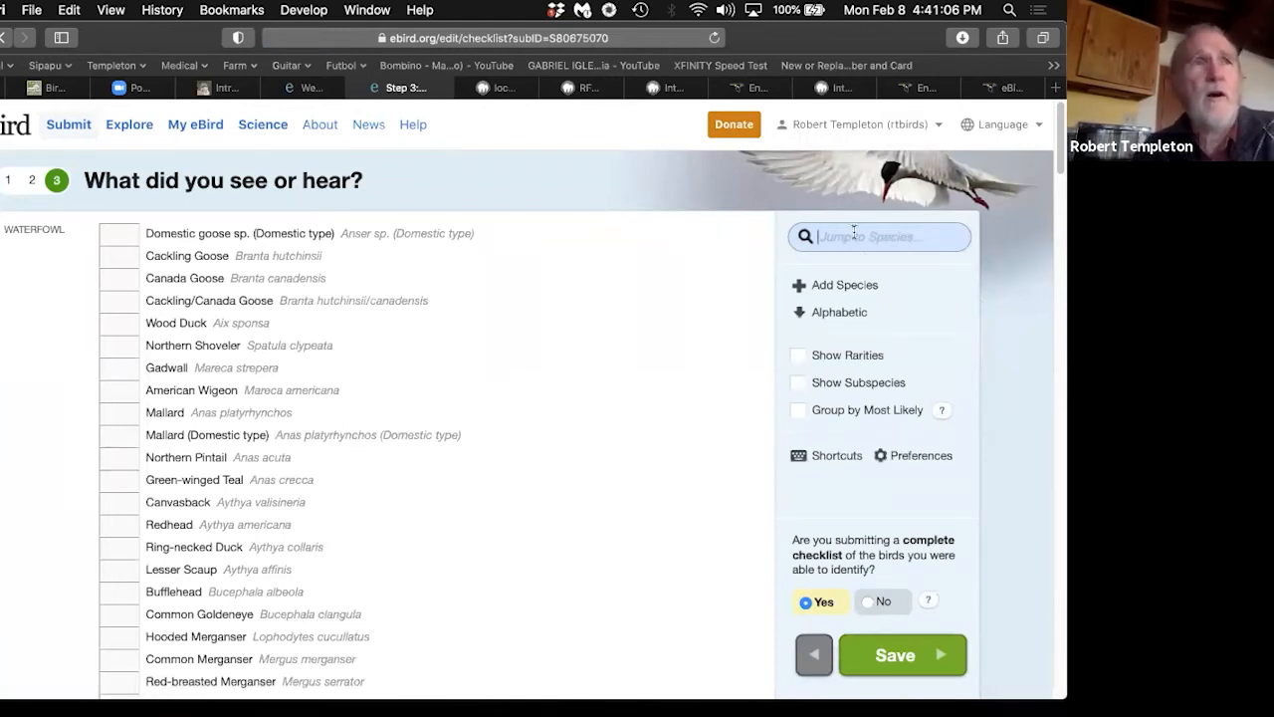
Step: Search for a species to add with 'caki' to bring up Cassin's Kingbird
type("wet")
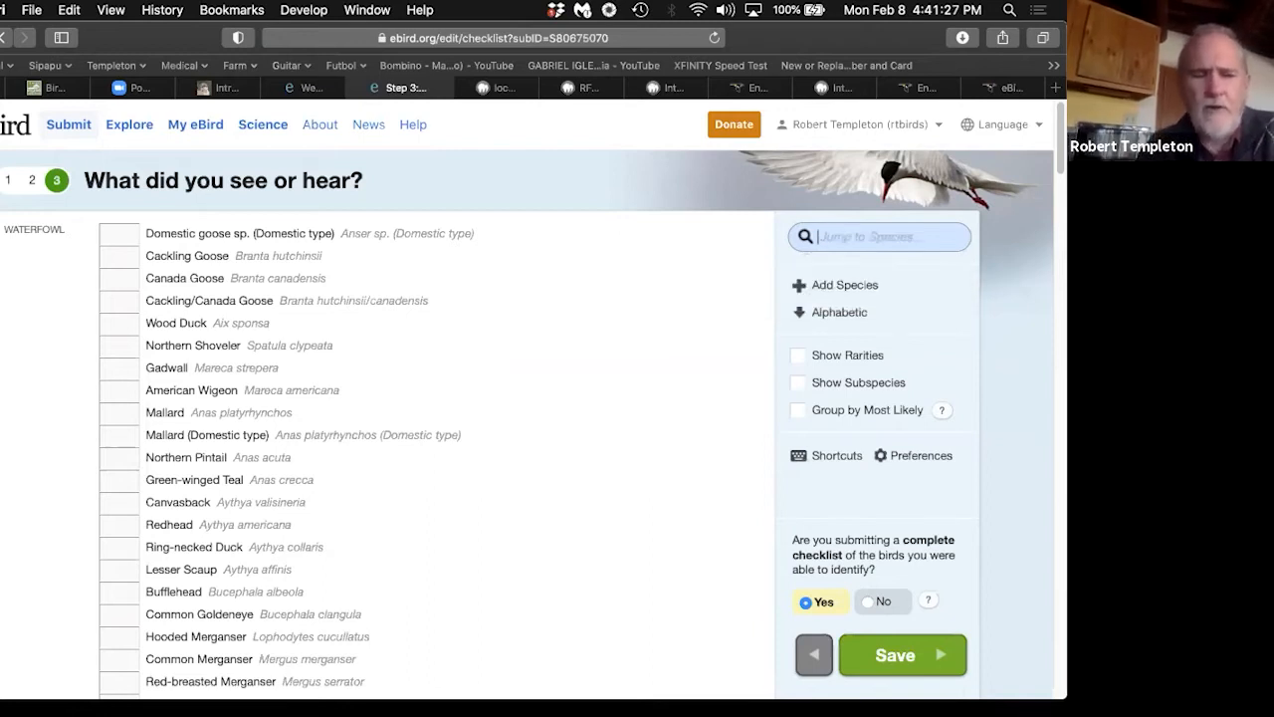
type("caki")
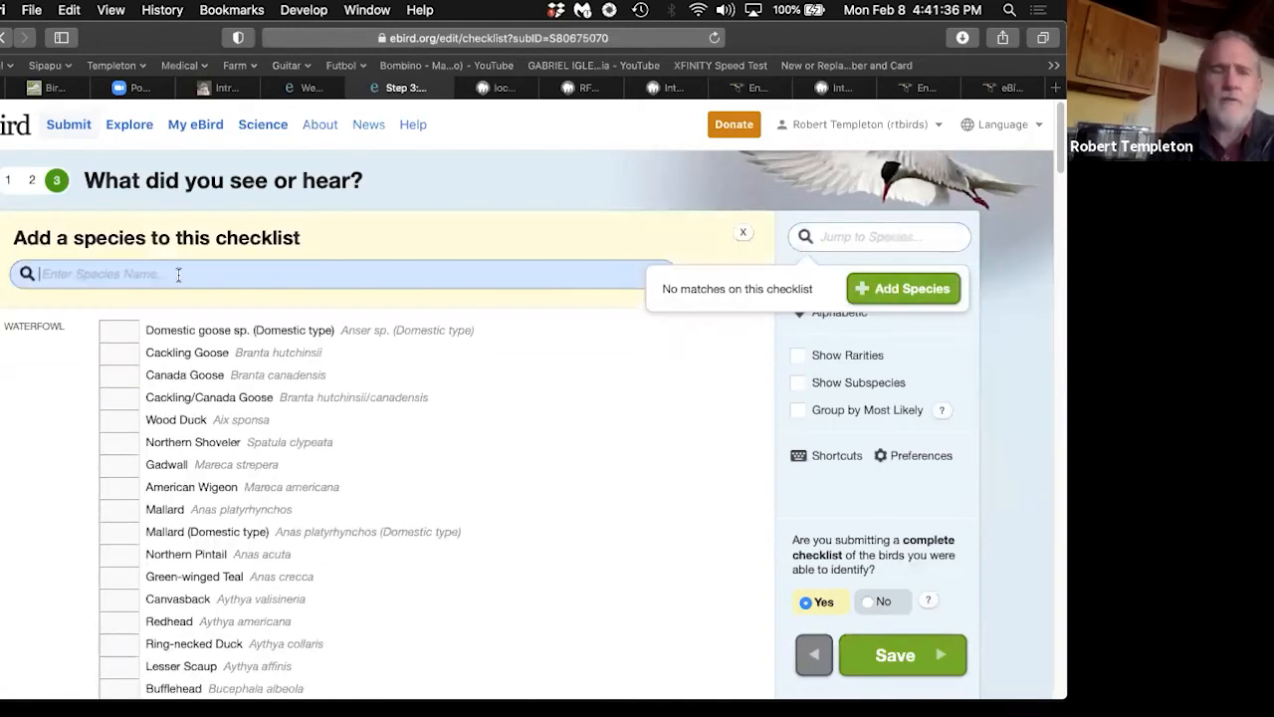
type("caki")
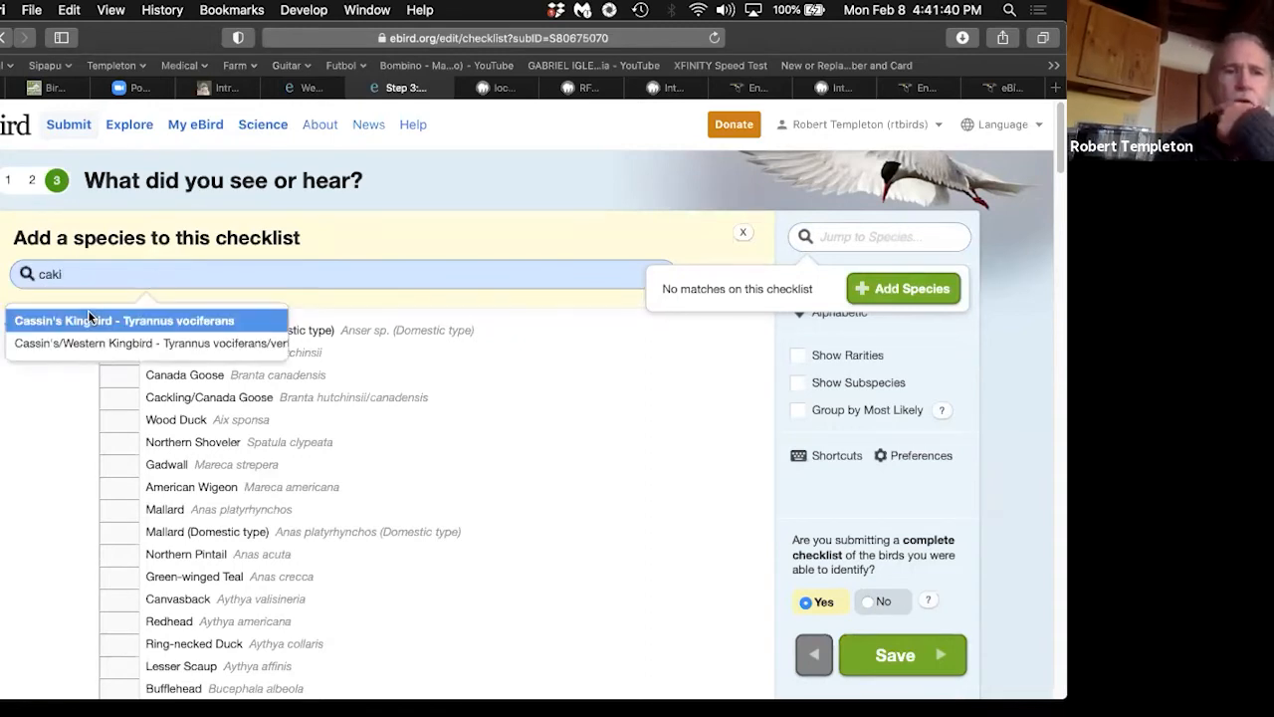
Step: Add a Cassin's Kingbird, open its rare-species Details box, and save the checklist
left_click(124, 320)
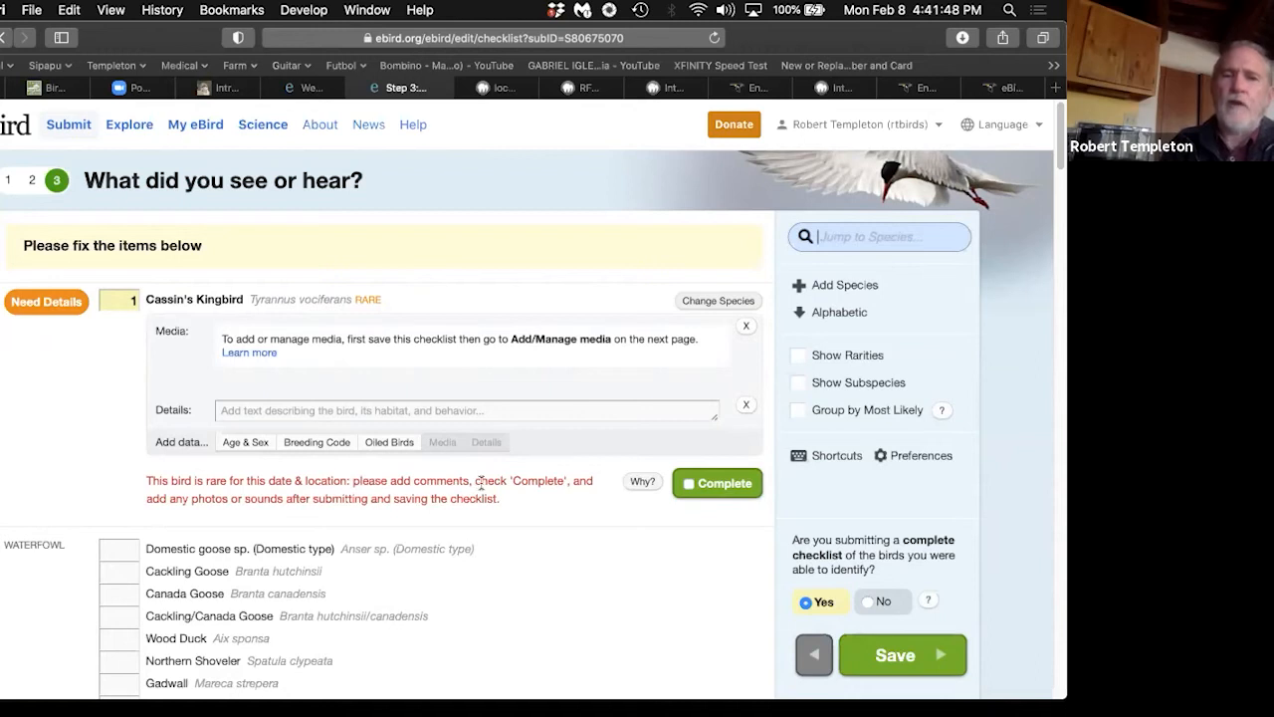
mouse_move(542, 497)
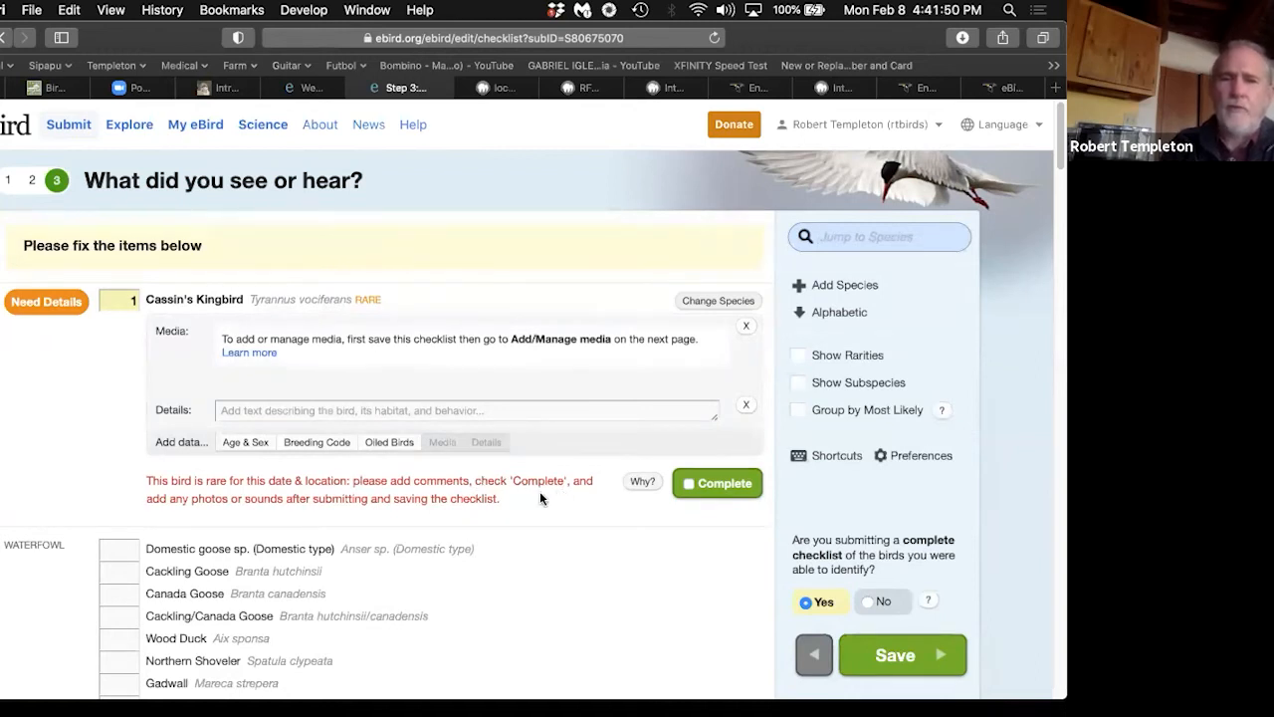
mouse_move(349, 511)
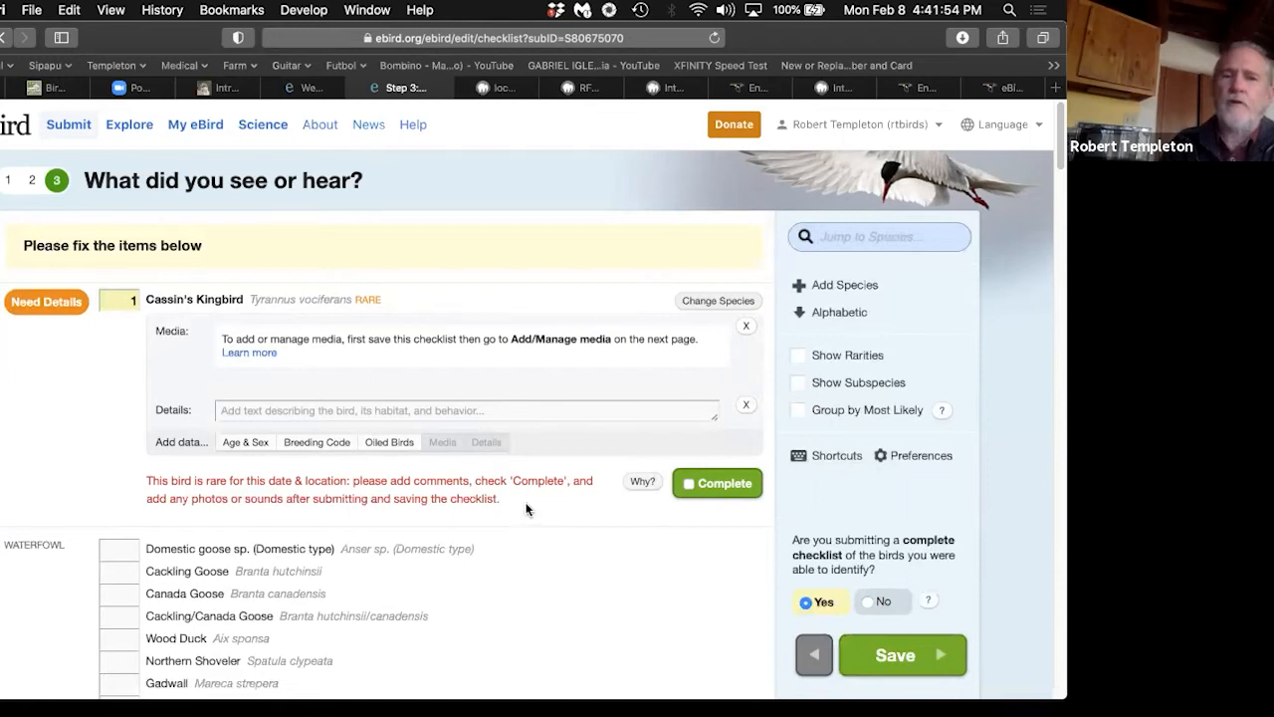
mouse_move(390, 340)
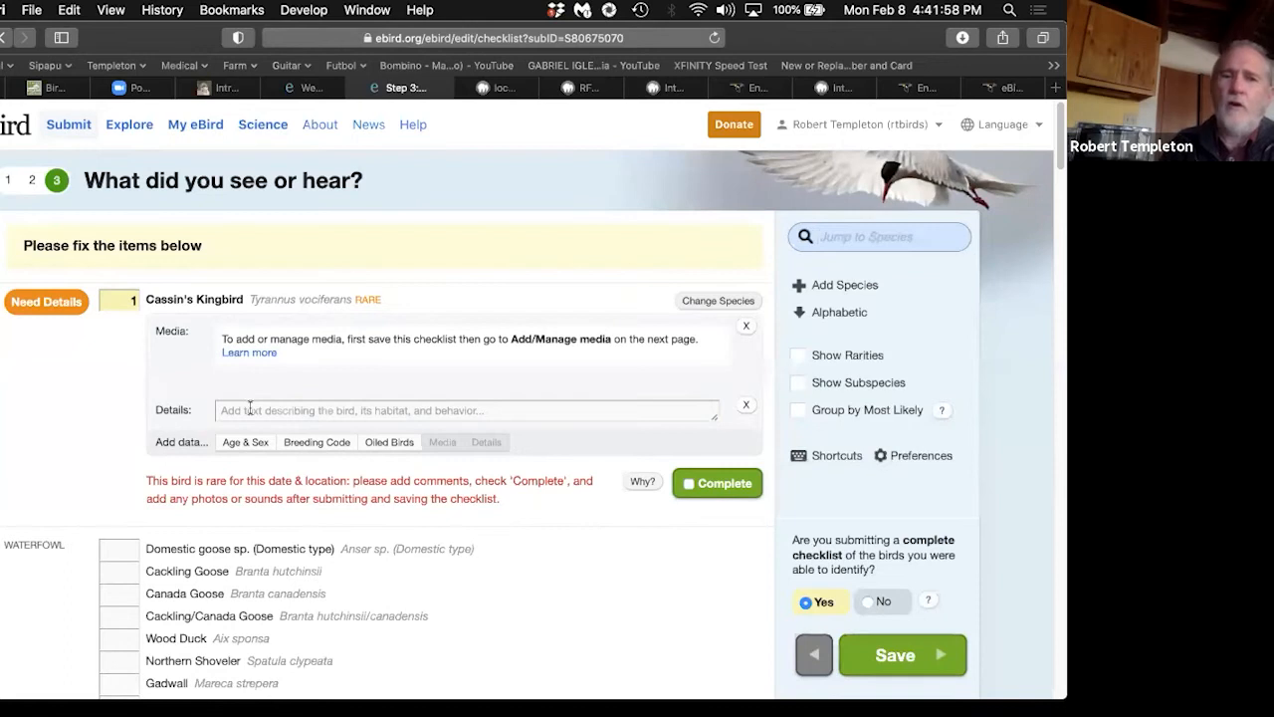
left_click(465, 410)
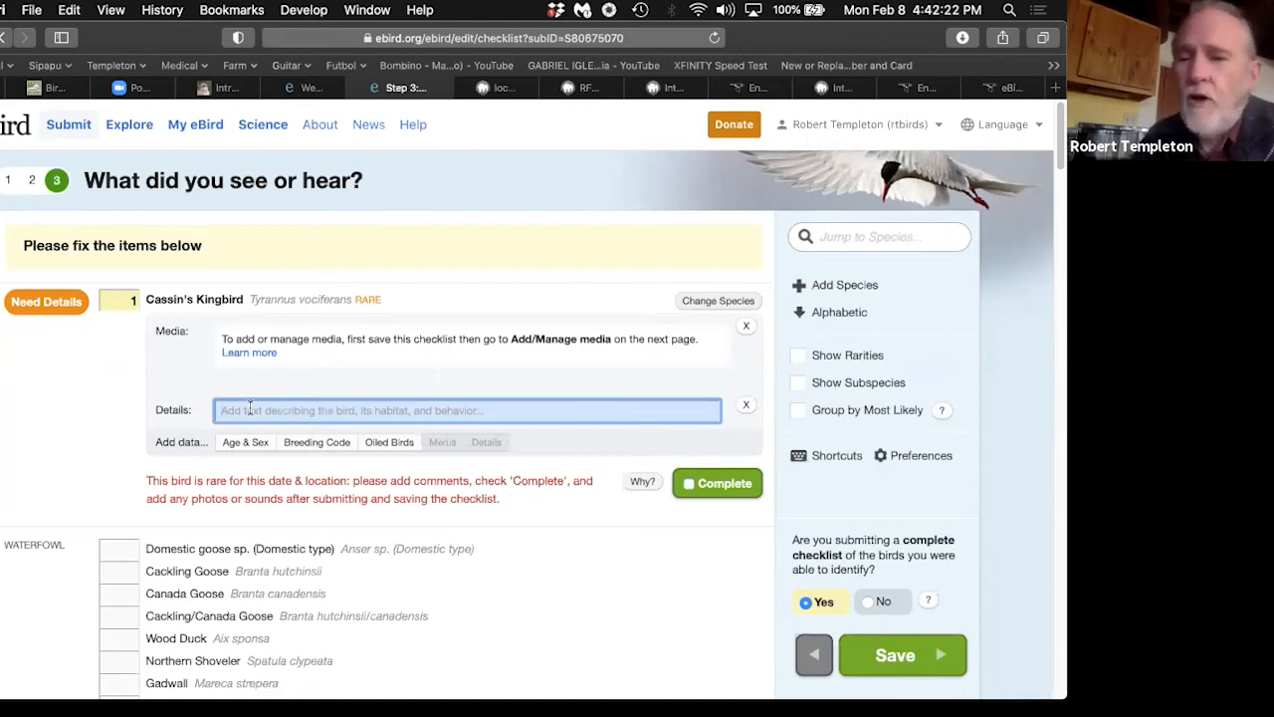
mouse_move(707, 244)
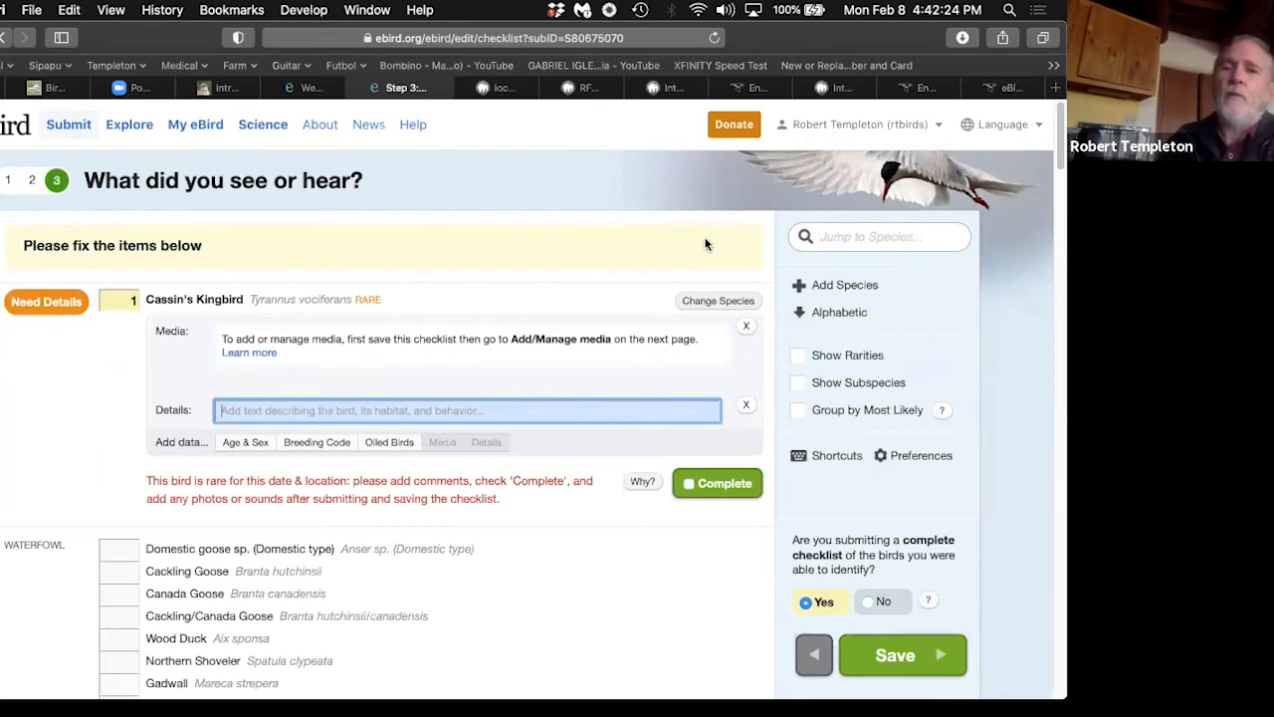
mouse_move(783, 412)
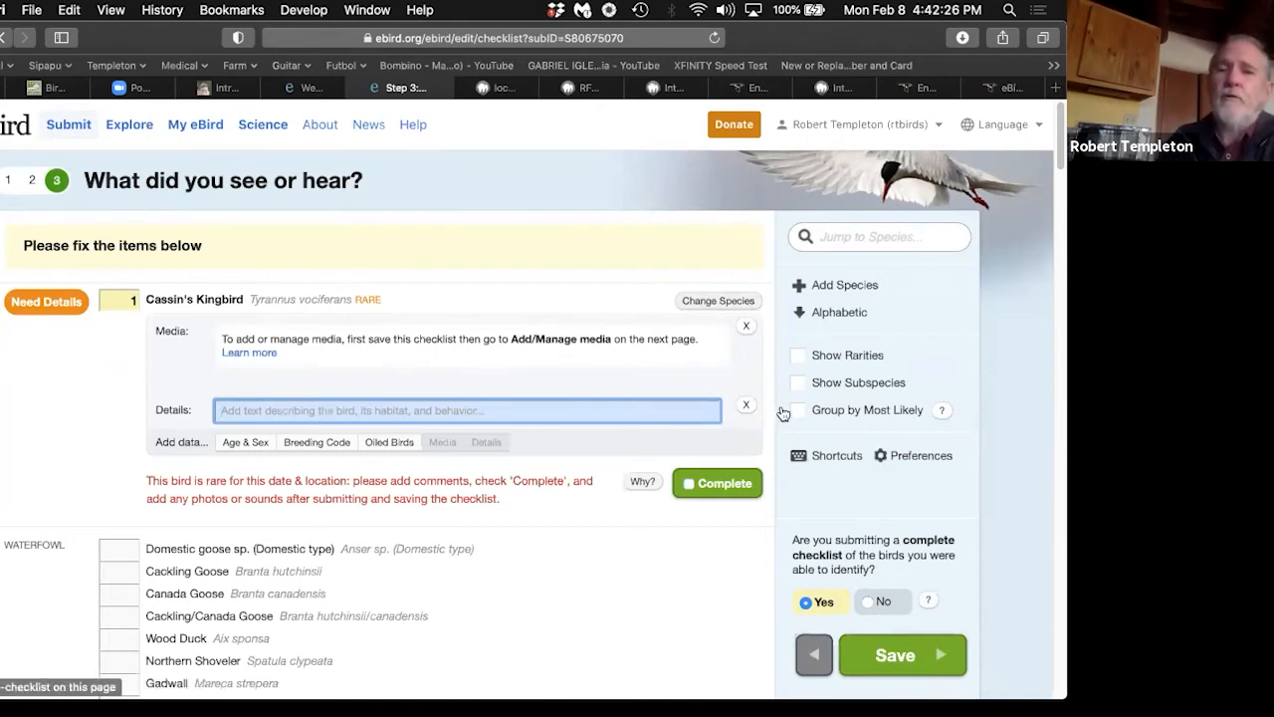
mouse_move(617, 357)
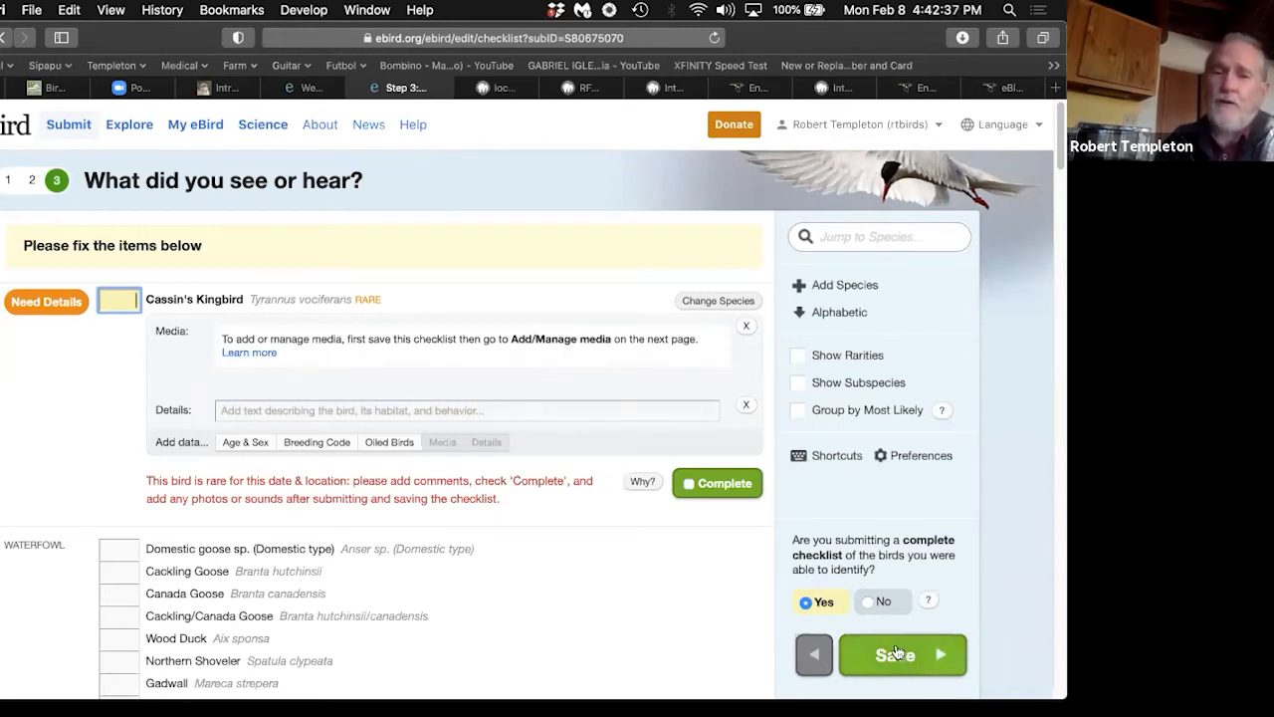
left_click(901, 655)
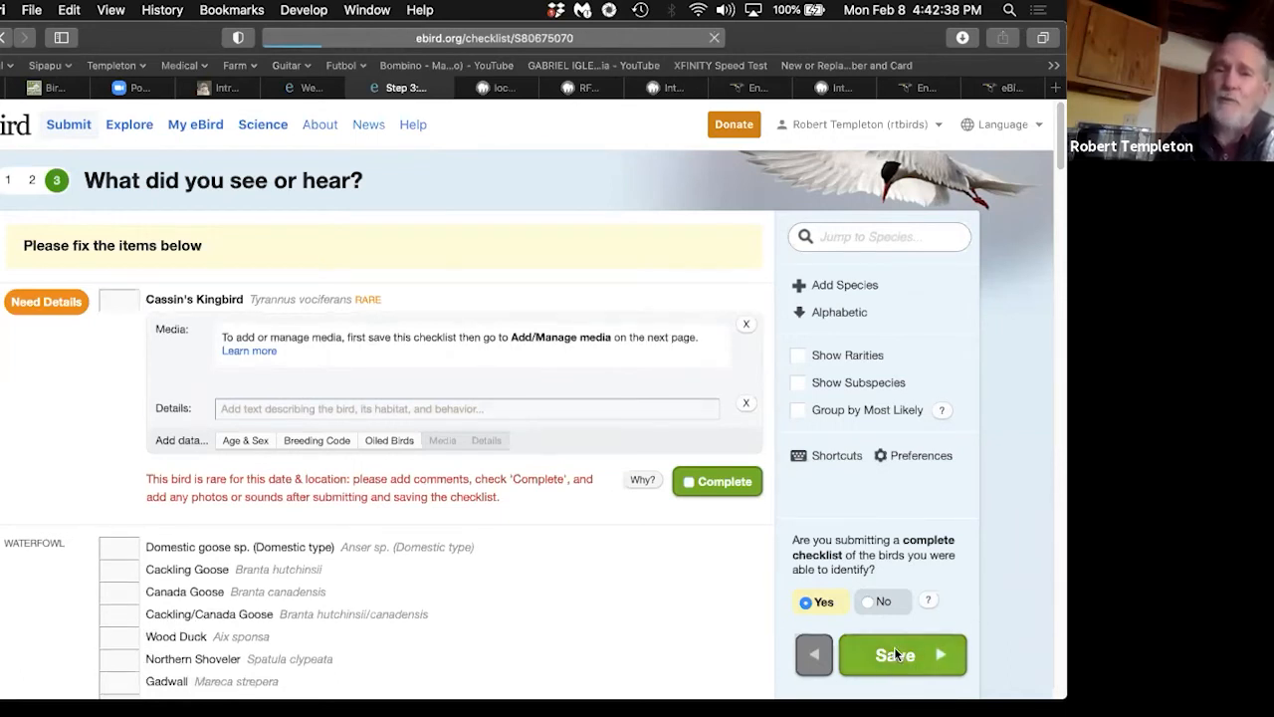
Step: Save the Dixon checklist again and view its 11-species, 22-individual summary
left_click(895, 654)
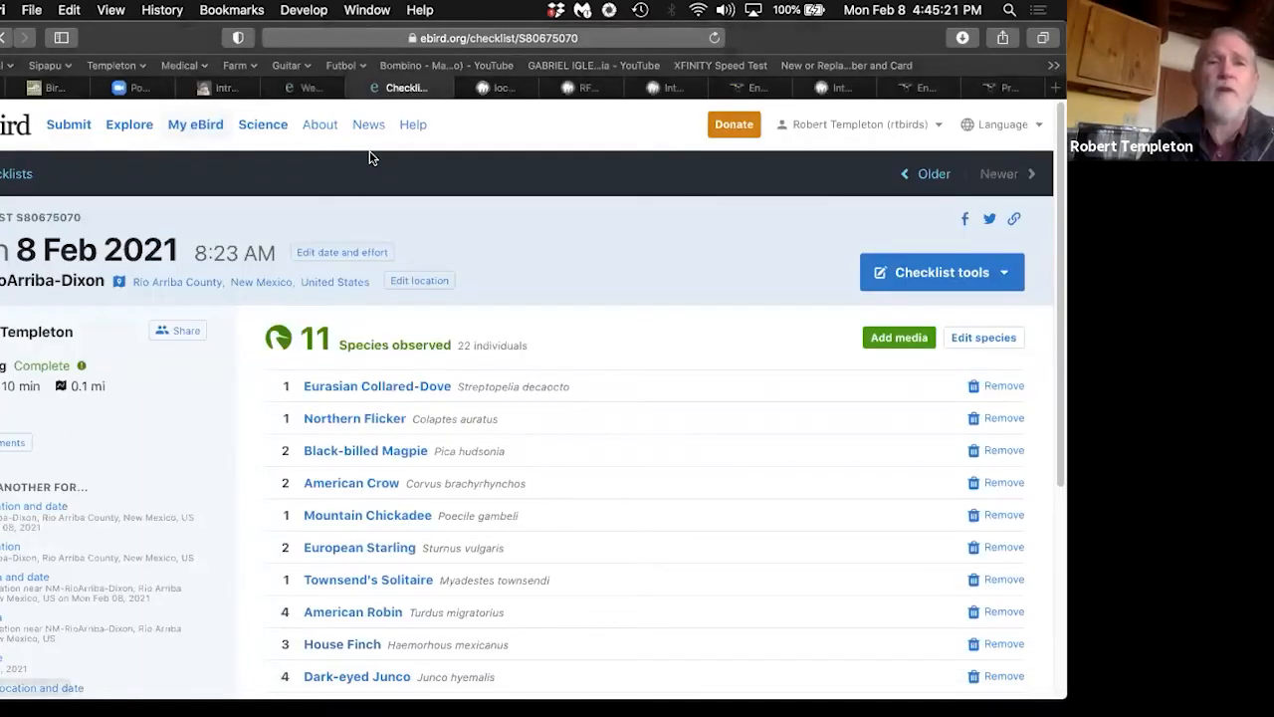
Step: On the Identifying Birds page, expand Who? and its spuhs and slashes section
left_click(487, 88)
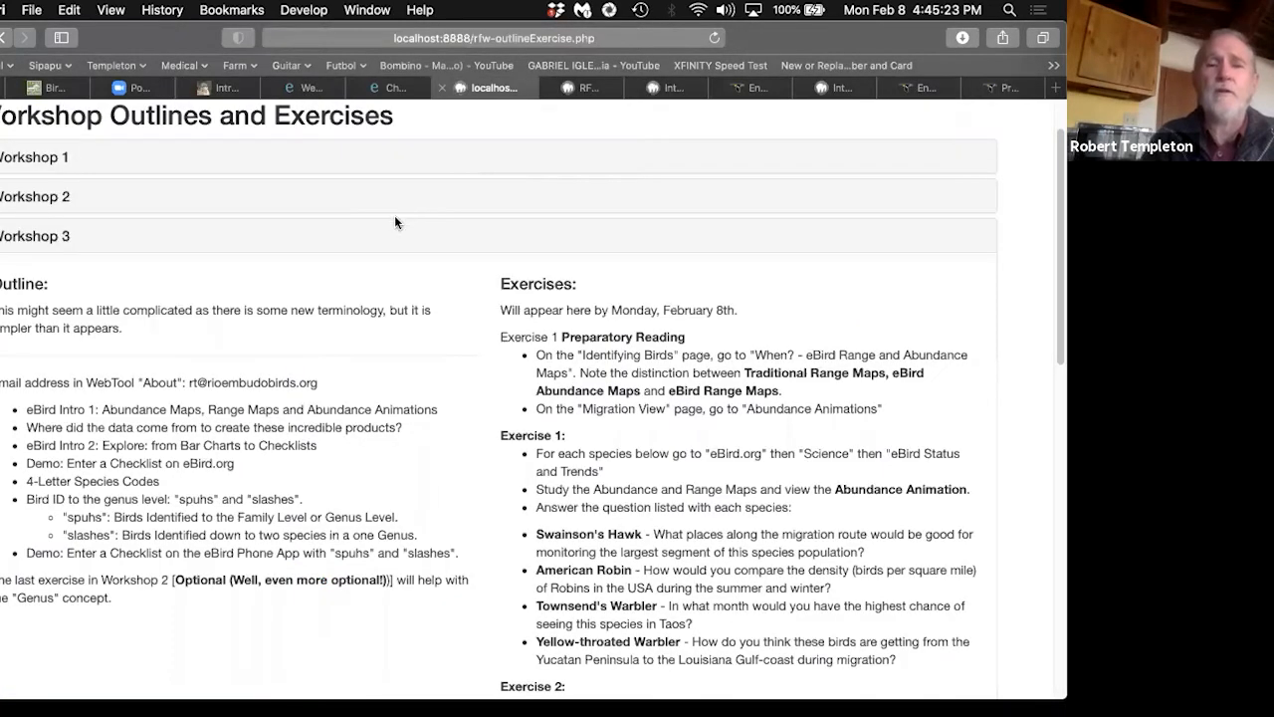
mouse_move(154, 283)
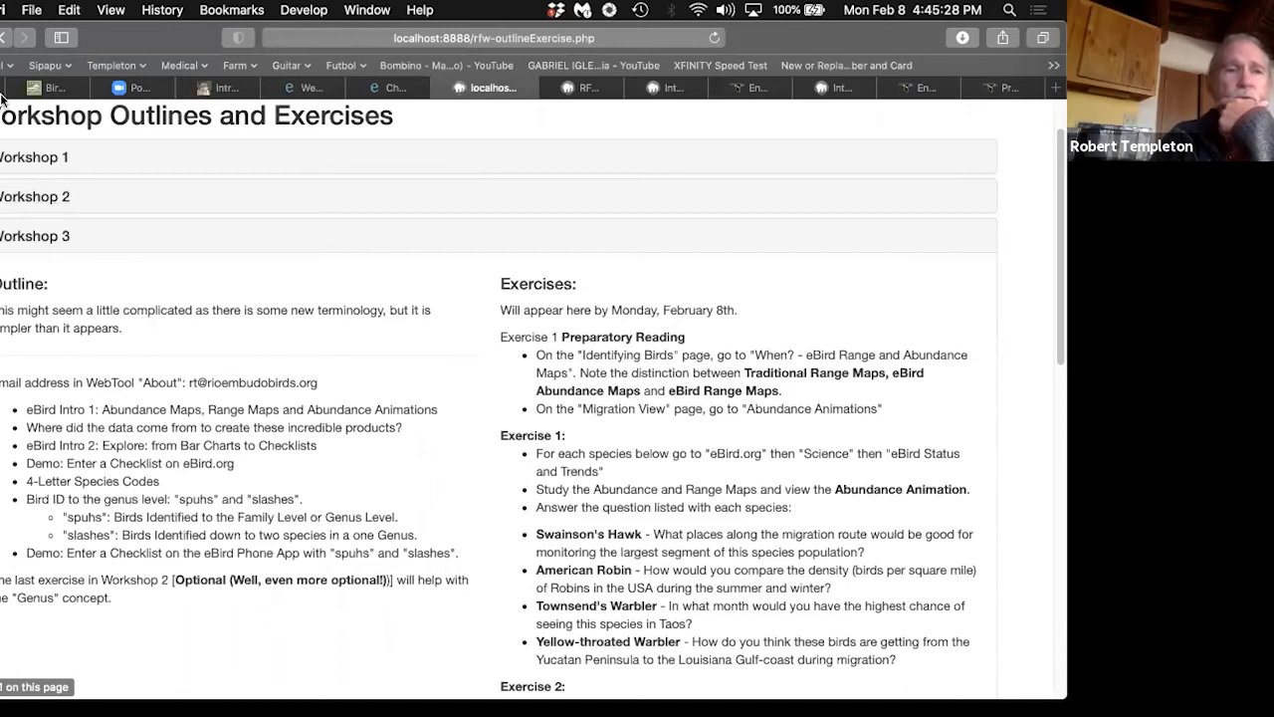
scroll("up", 3)
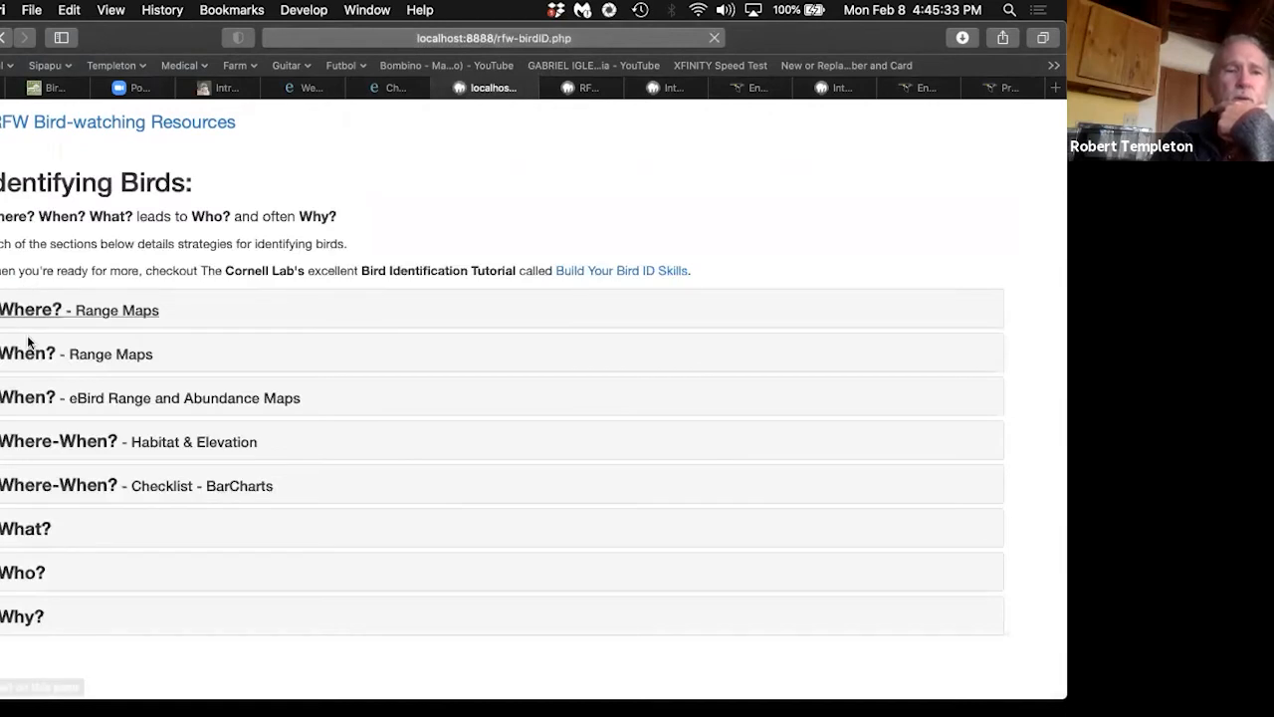
left_click(23, 571)
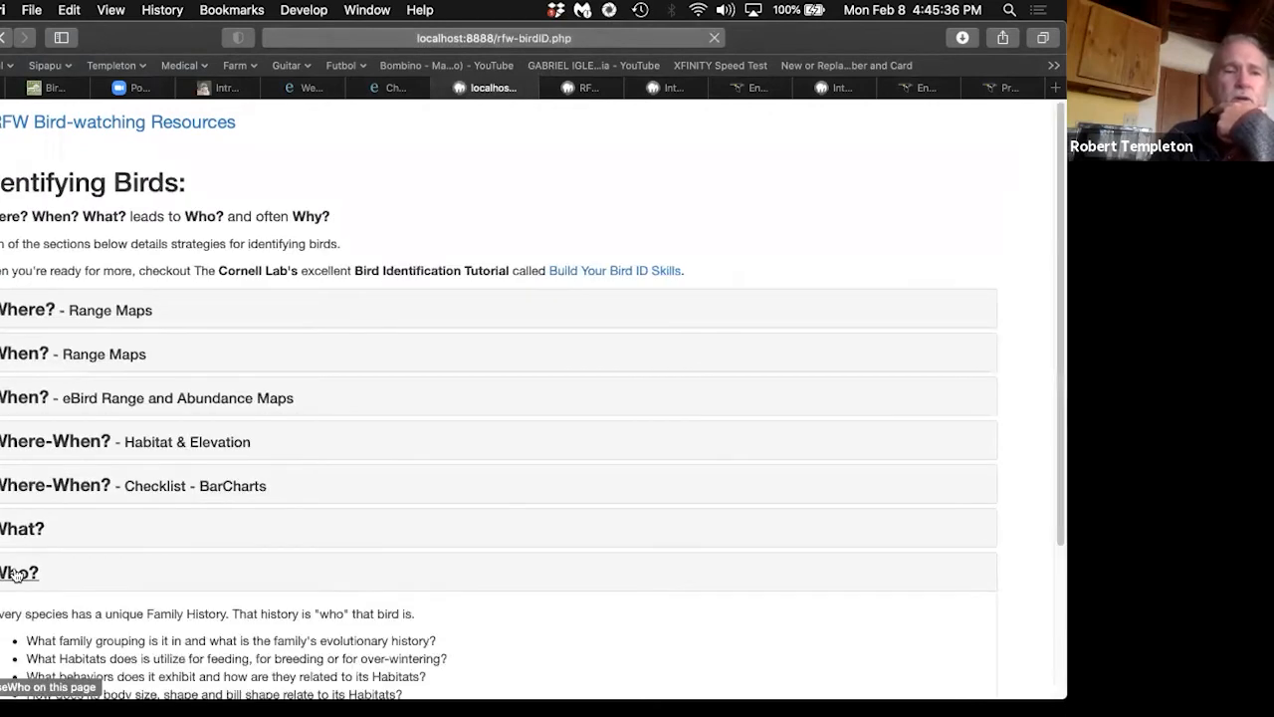
scroll("down", 3)
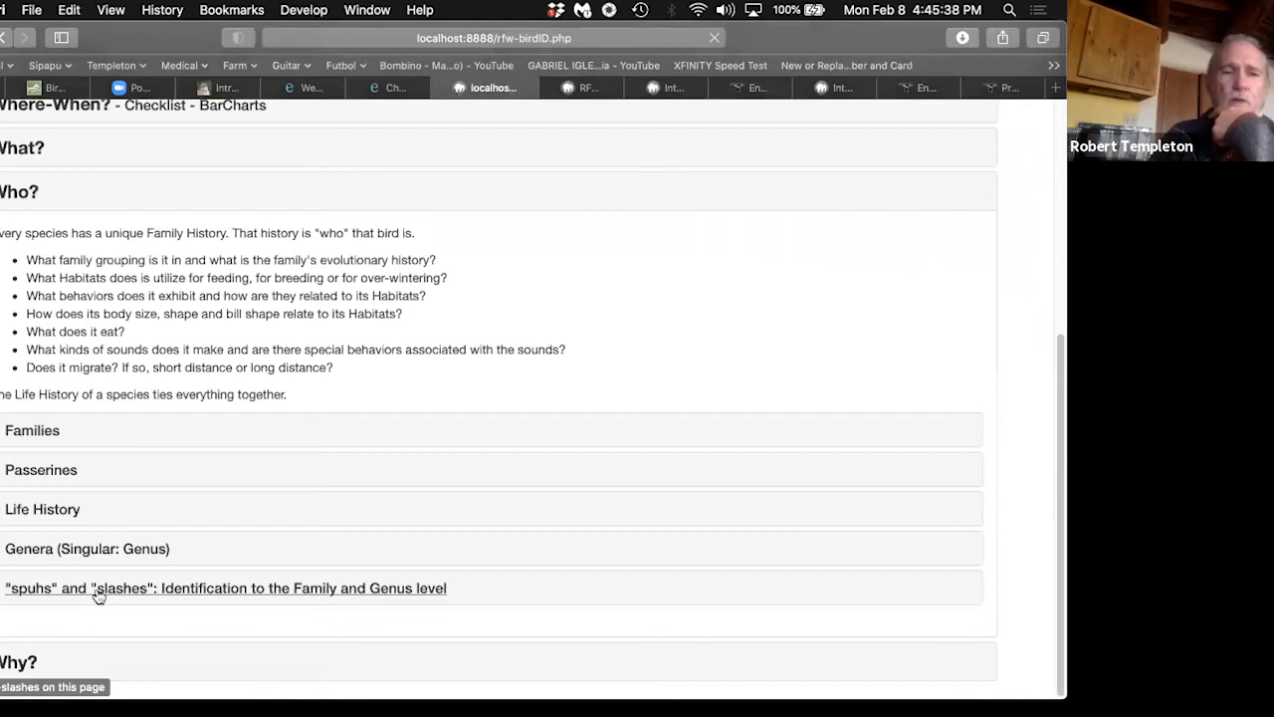
left_click(225, 587)
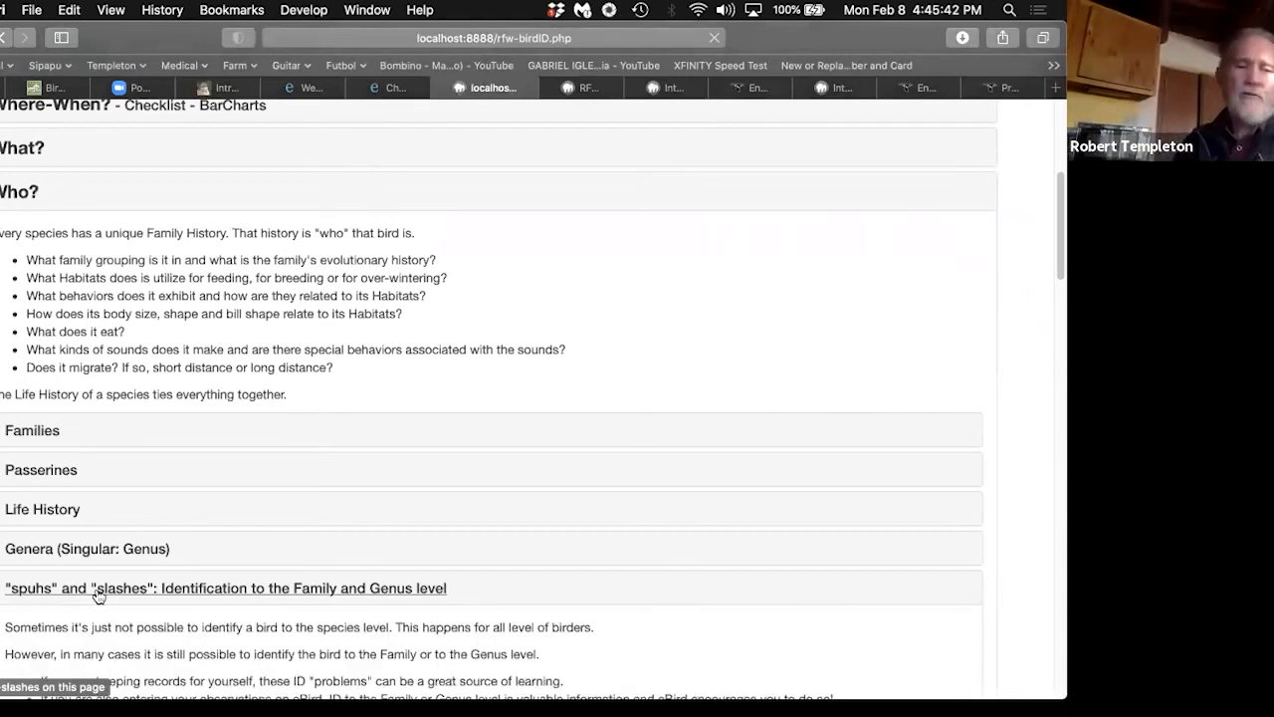
scroll("down", 3)
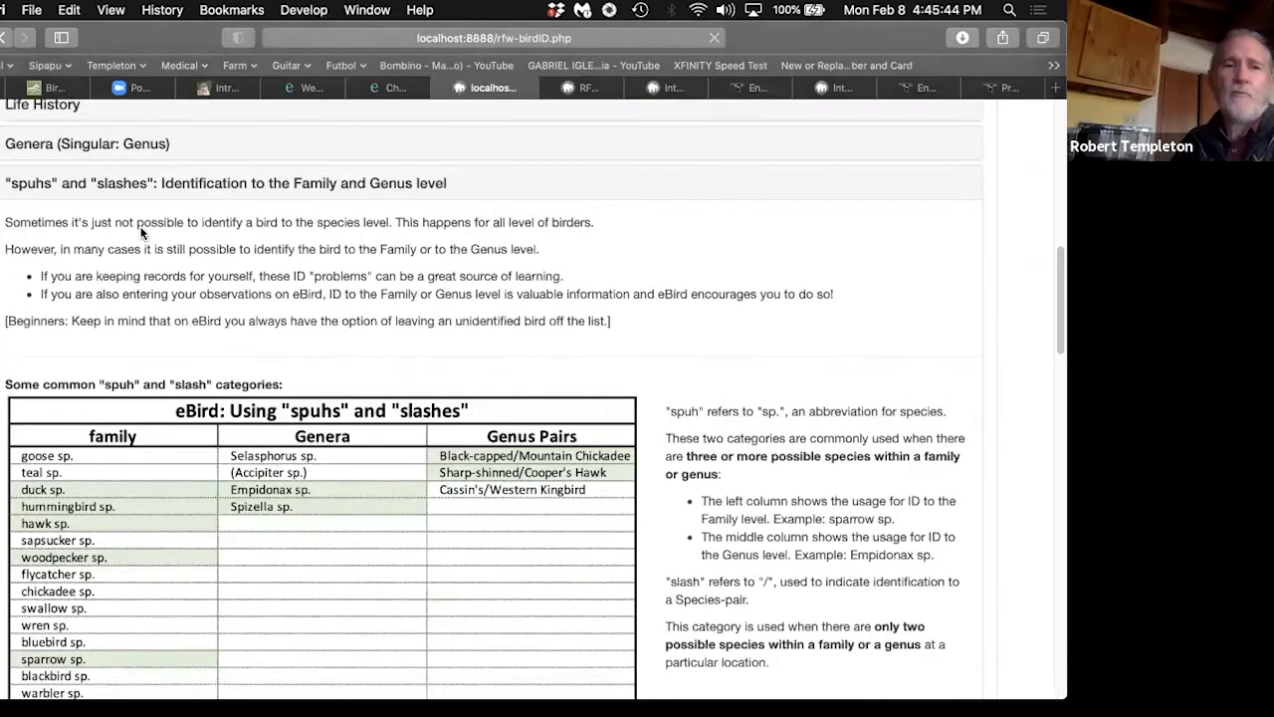
mouse_move(376, 243)
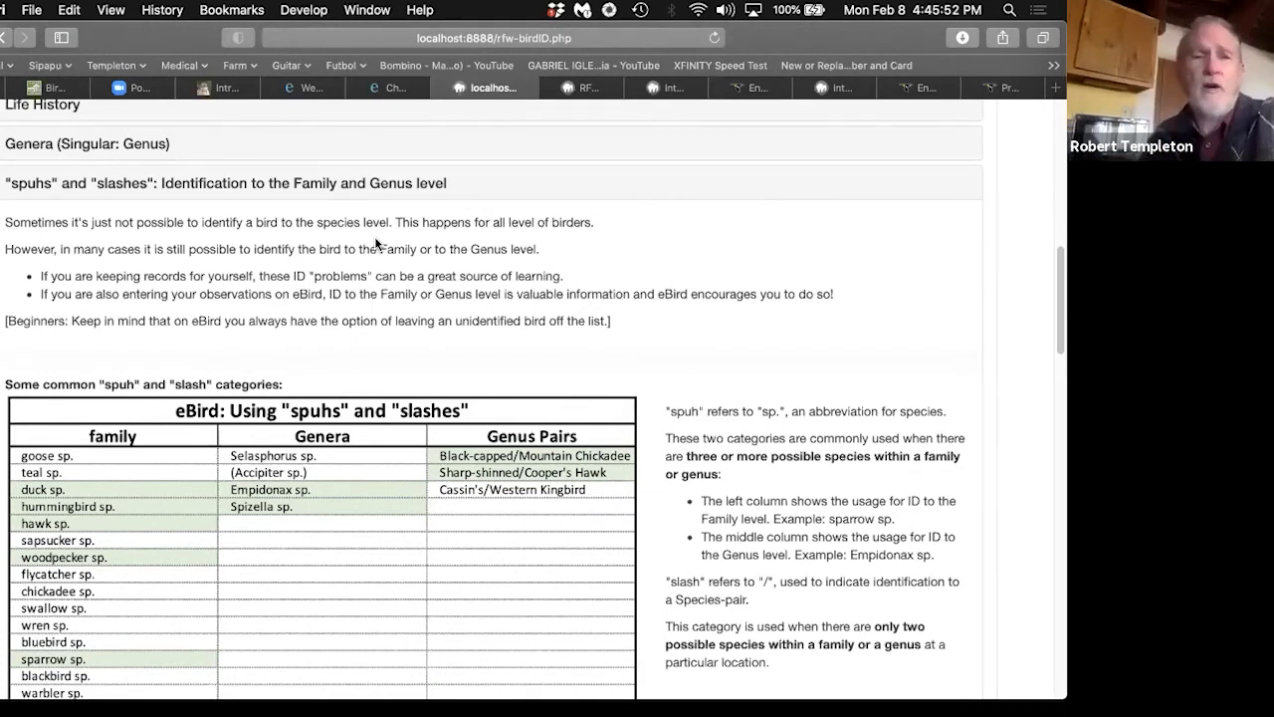
mouse_move(3, 227)
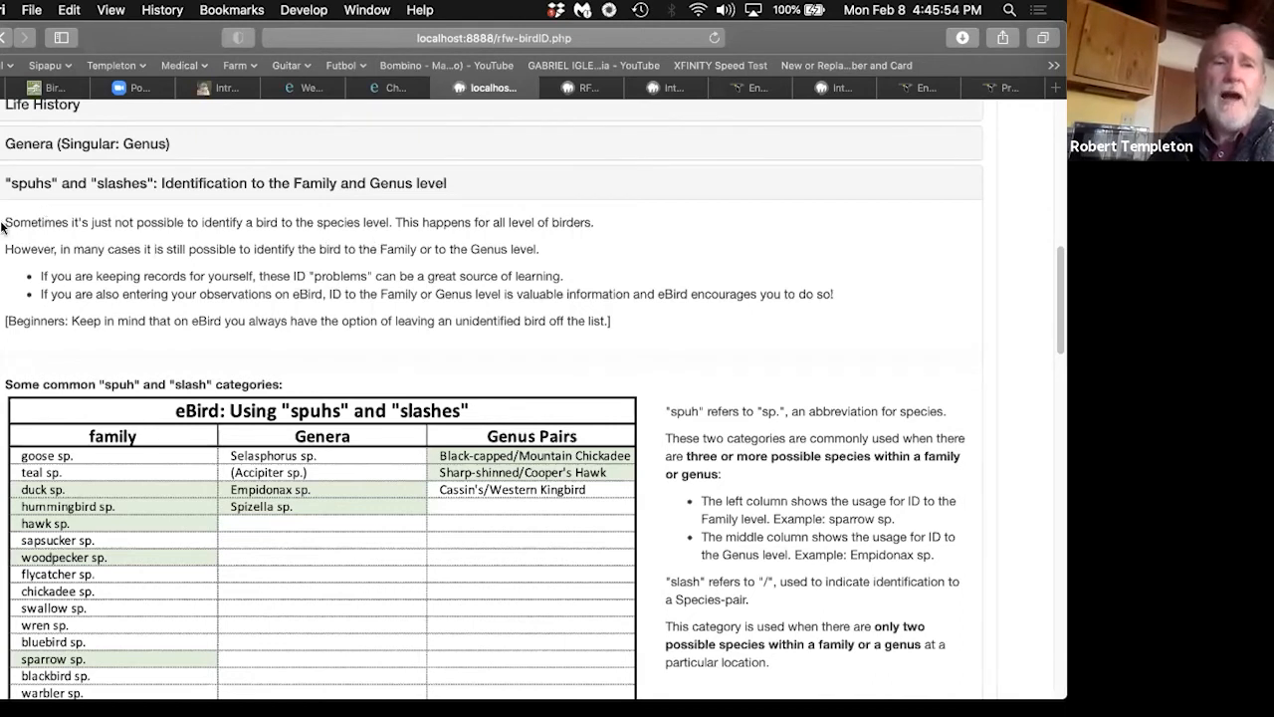
mouse_move(266, 250)
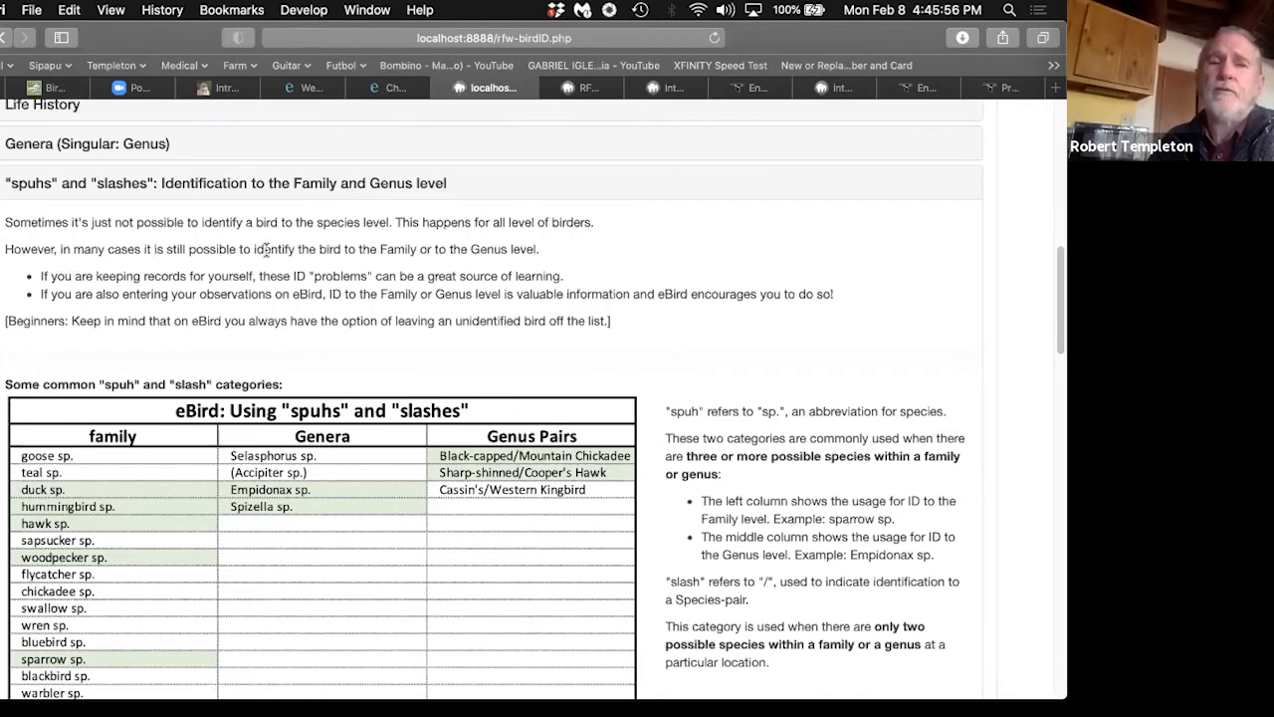
mouse_move(390, 265)
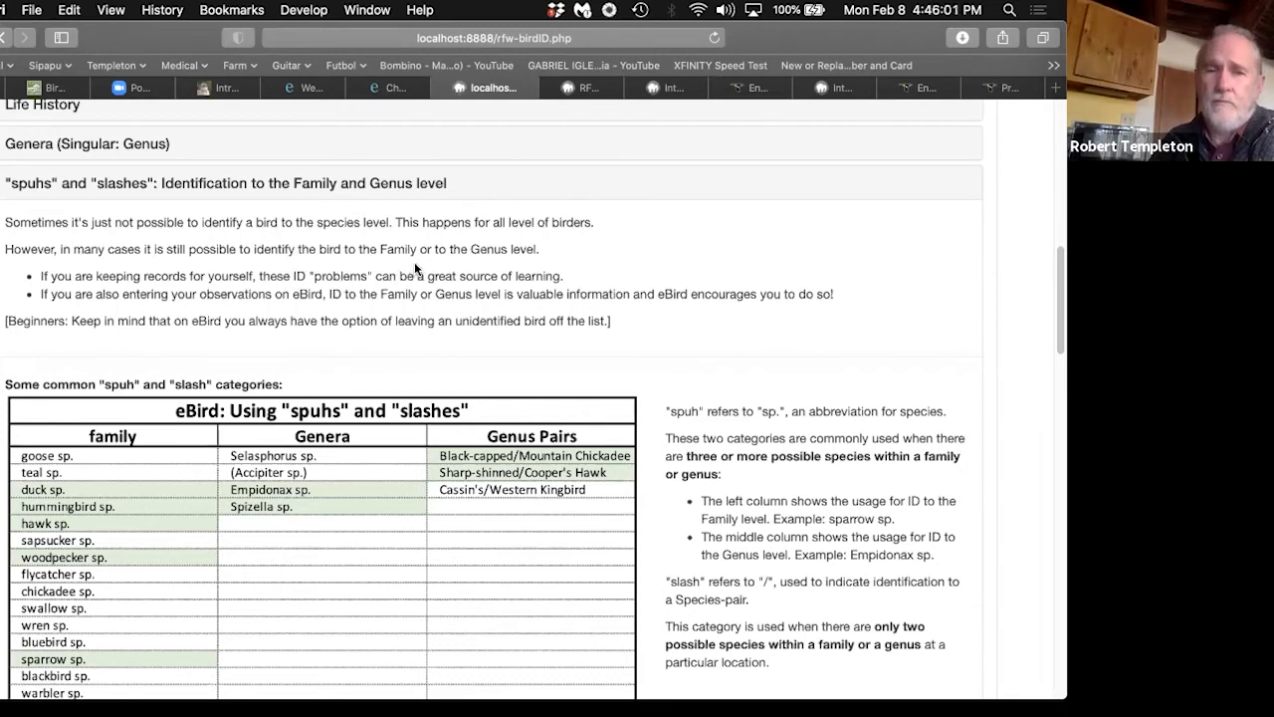
mouse_move(604, 258)
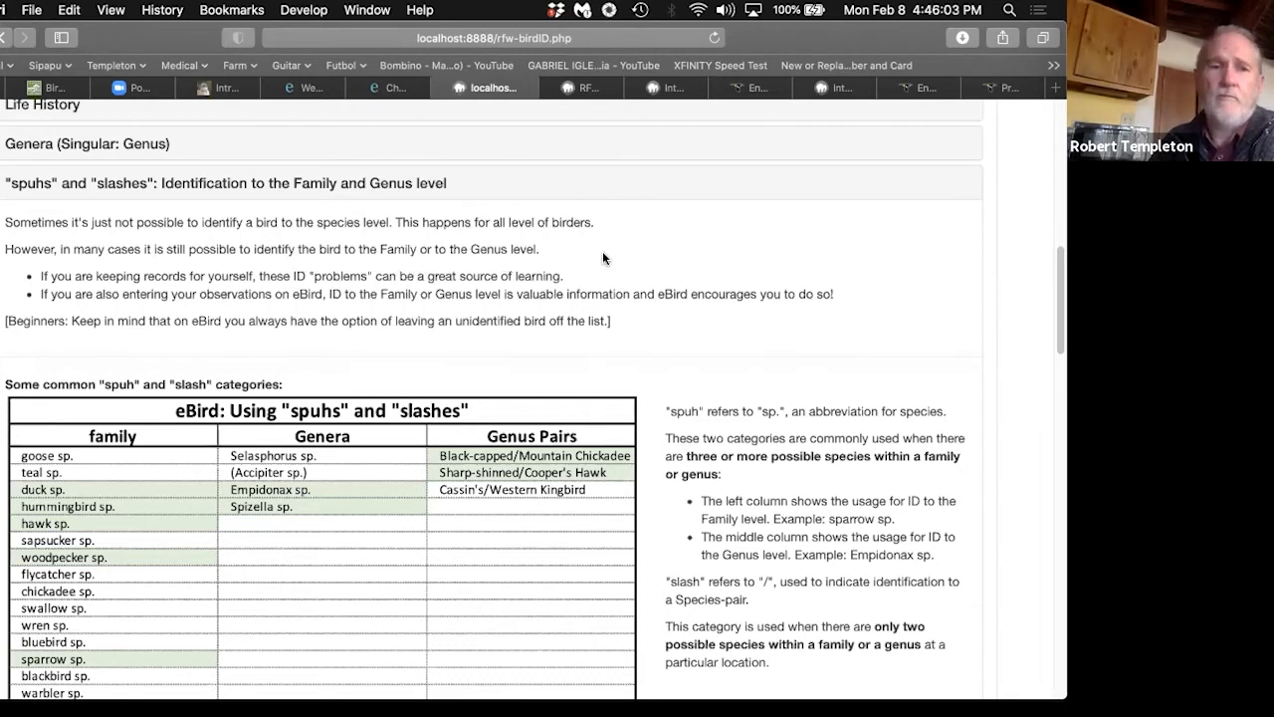
scroll("down", 3)
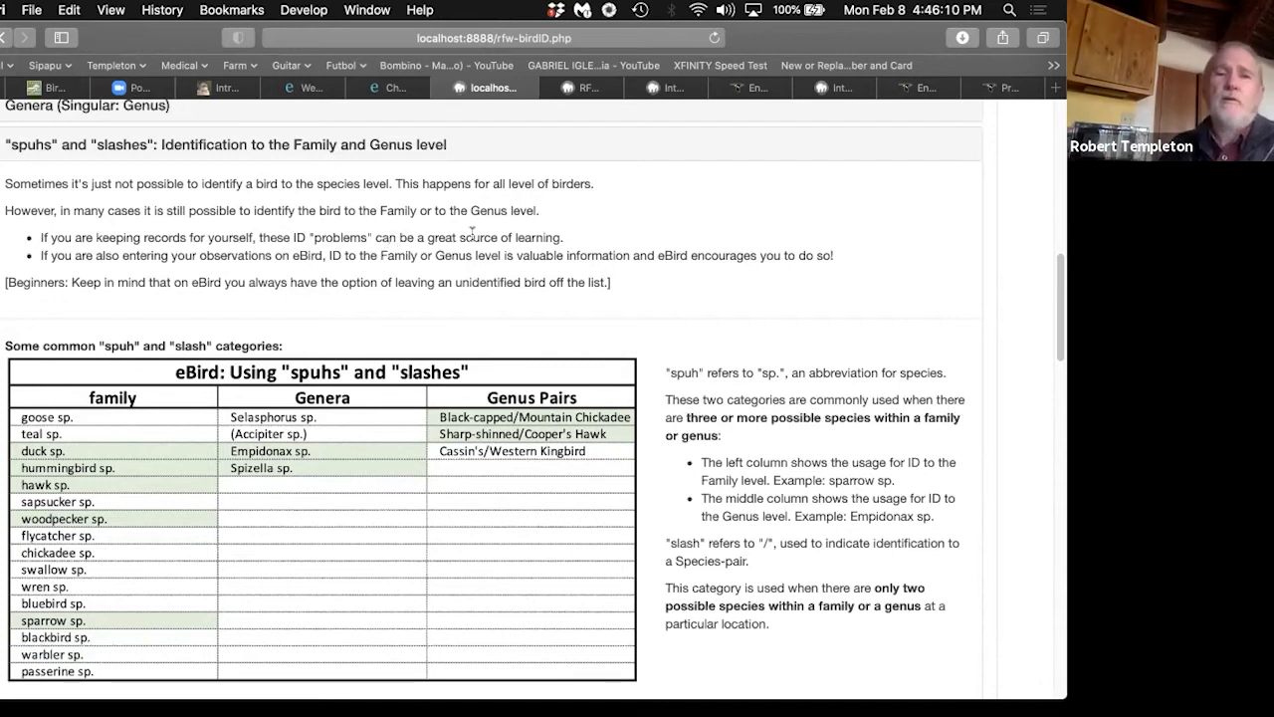
mouse_move(647, 234)
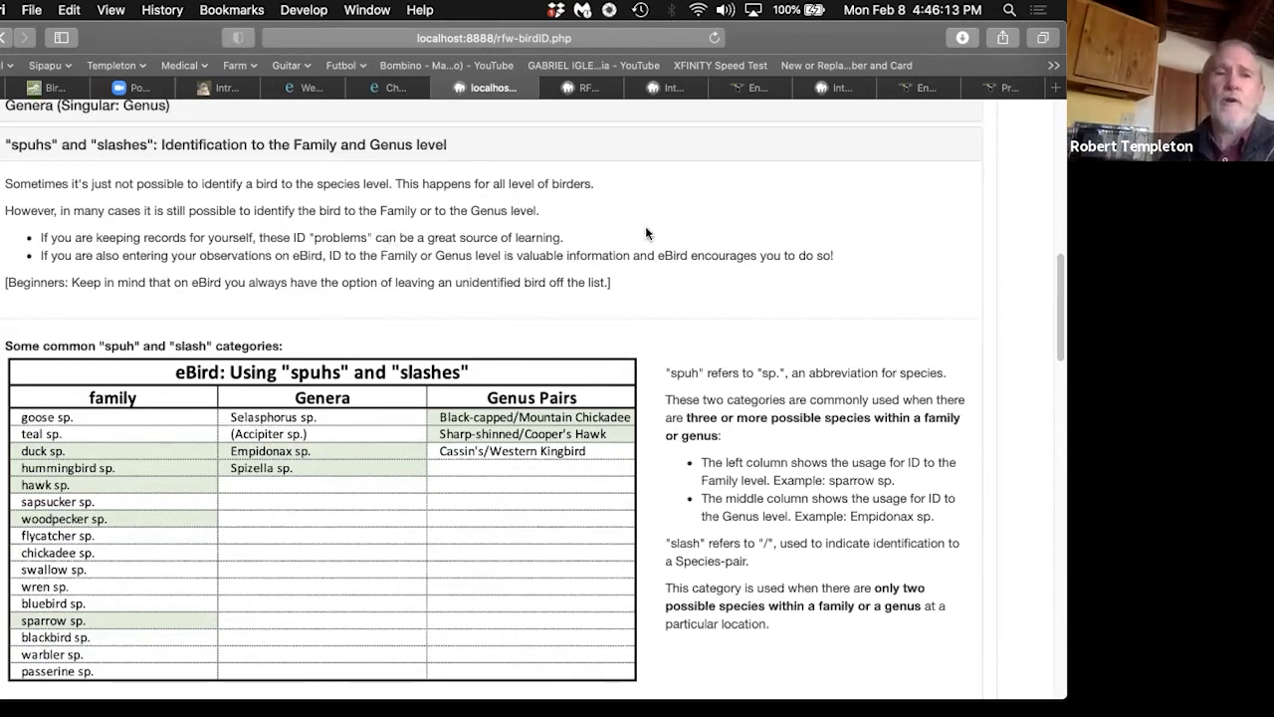
mouse_move(286, 278)
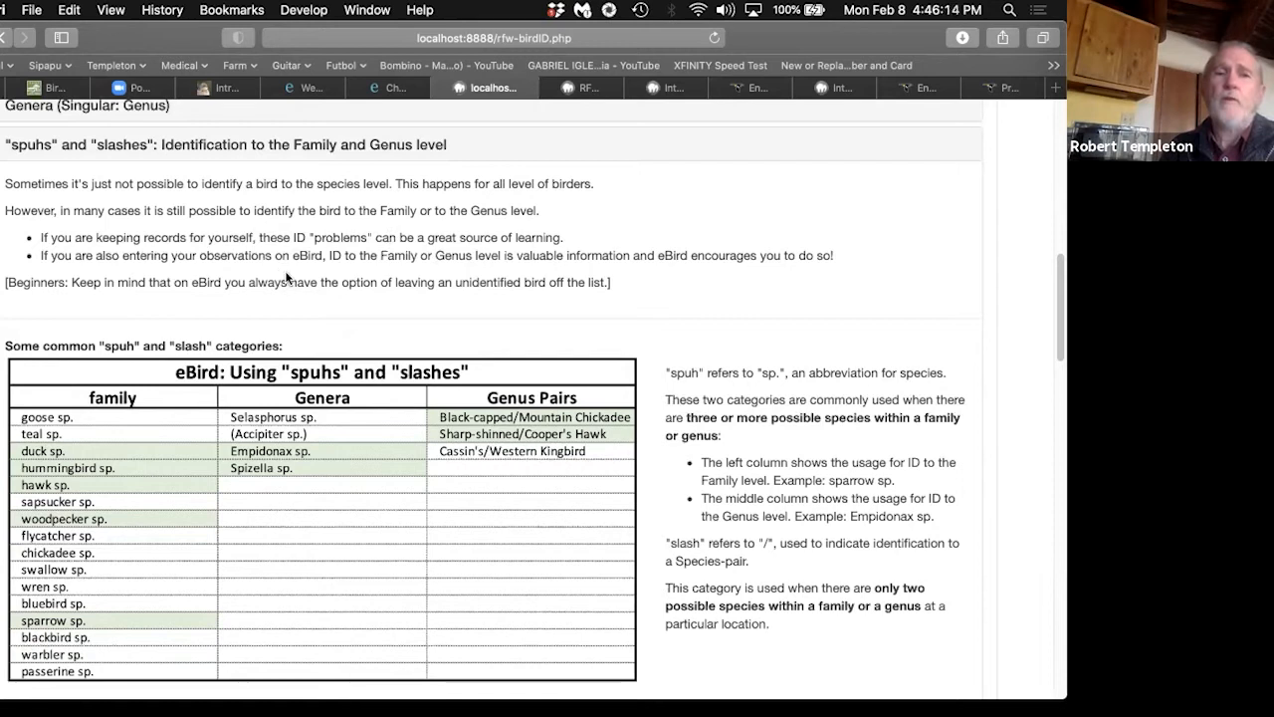
mouse_move(534, 267)
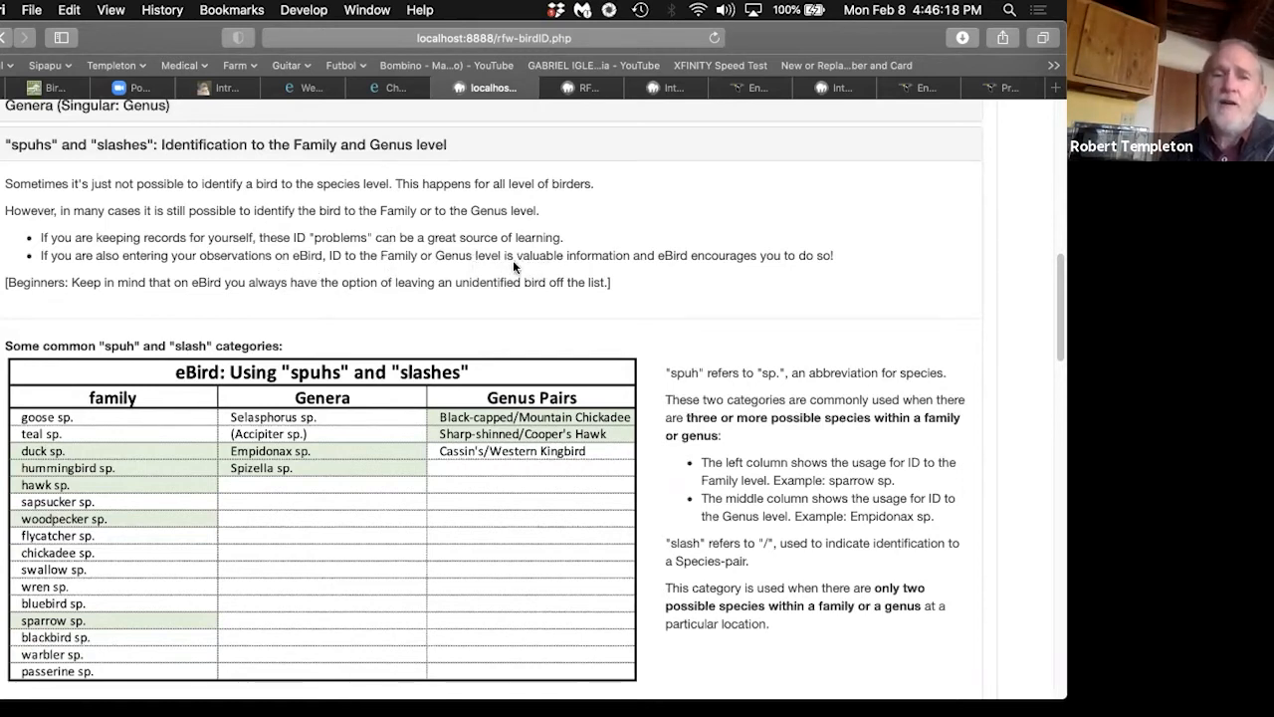
mouse_move(684, 272)
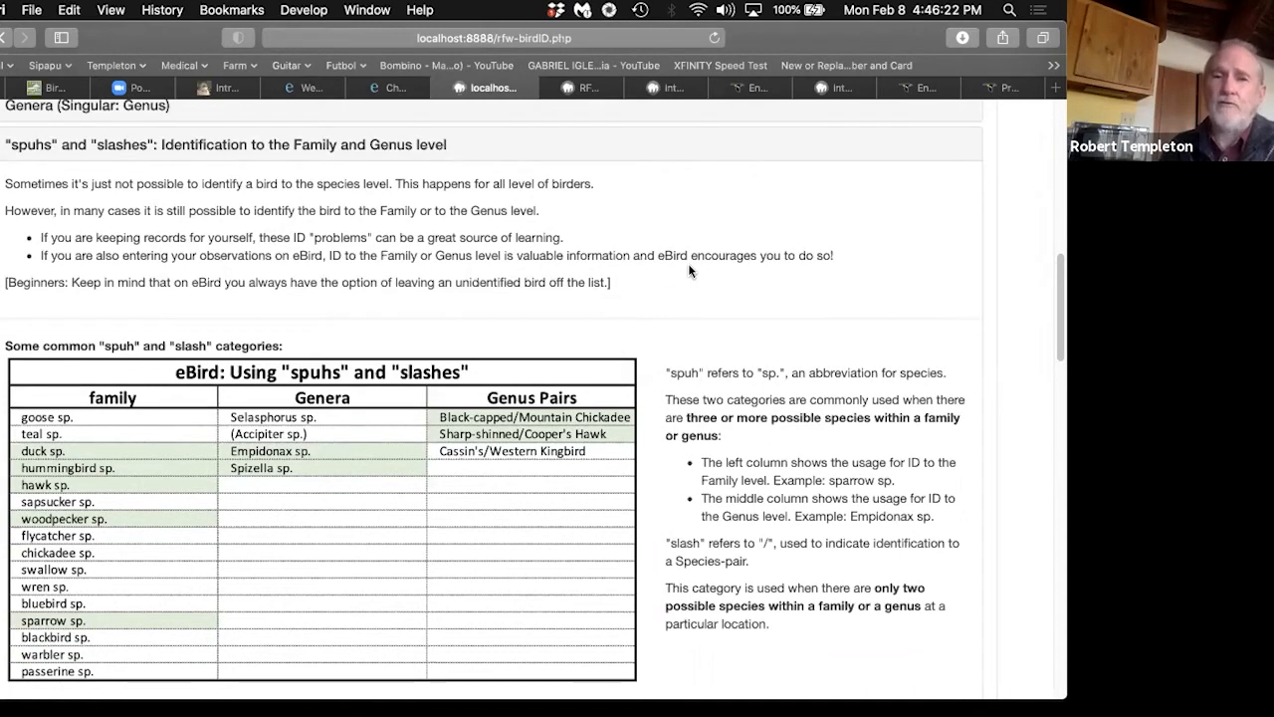
scroll("down", 3)
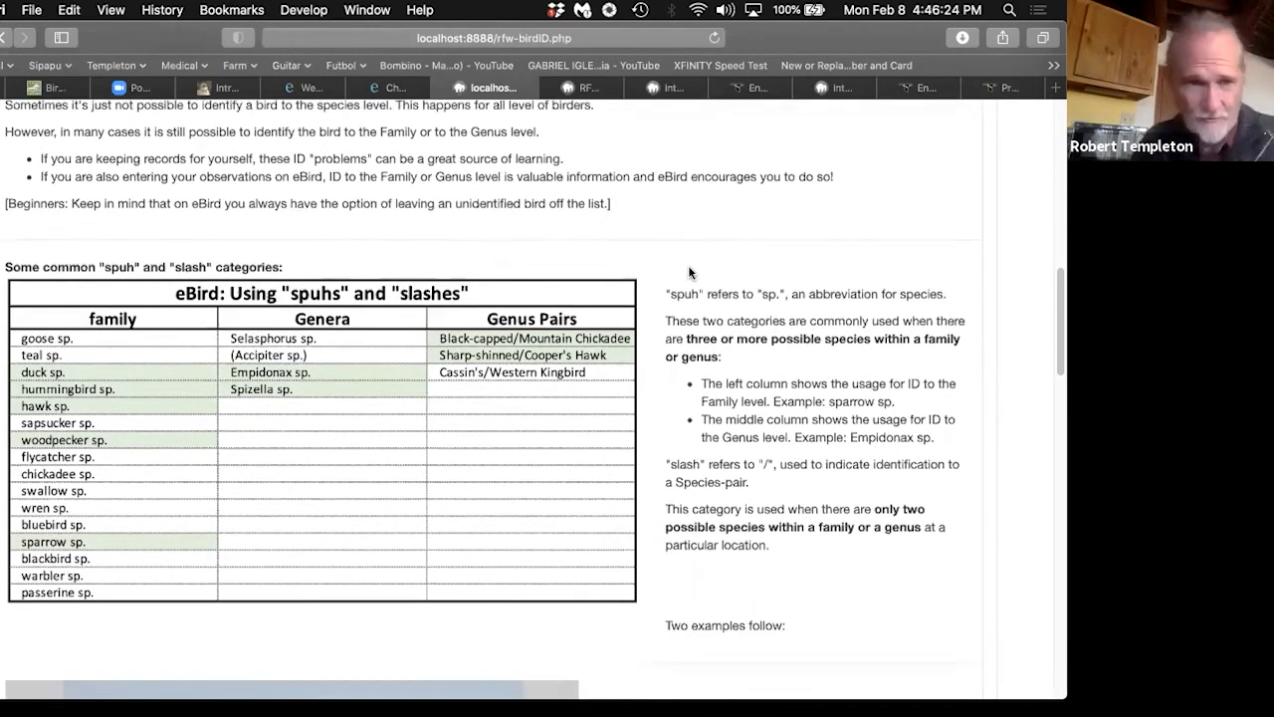
mouse_move(88, 355)
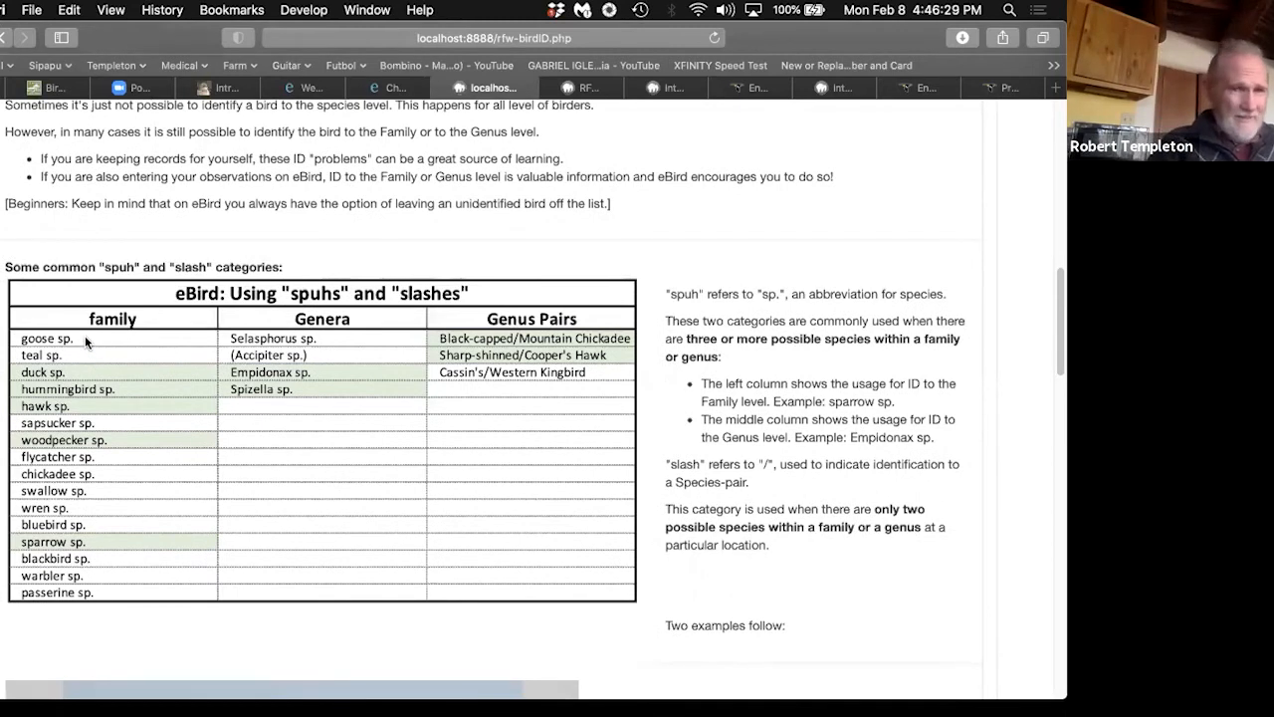
mouse_move(79, 409)
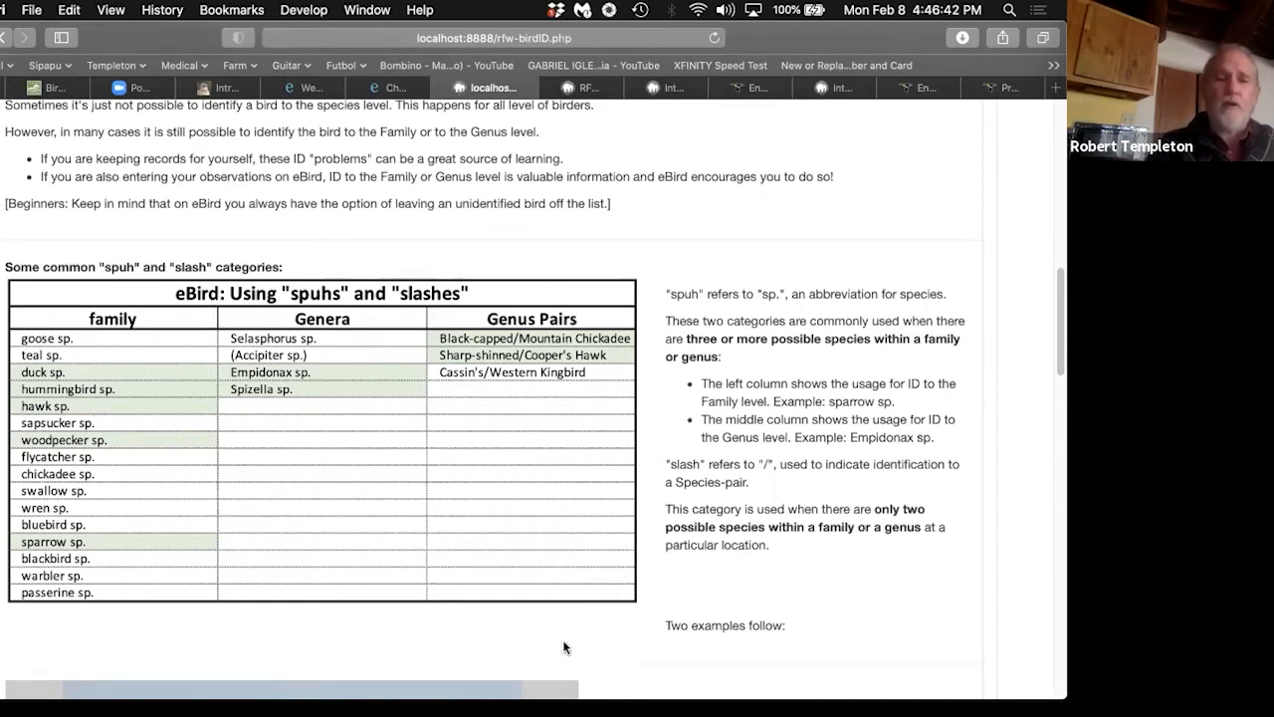
mouse_move(569, 638)
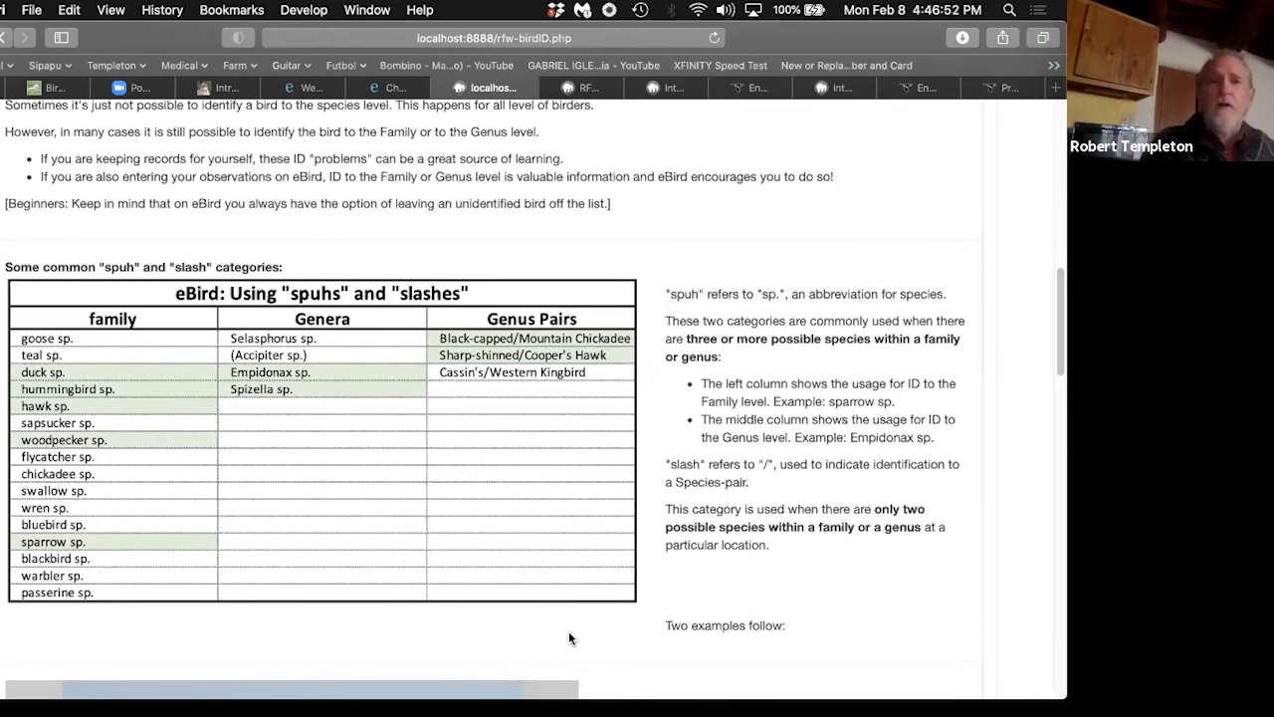
mouse_move(173, 458)
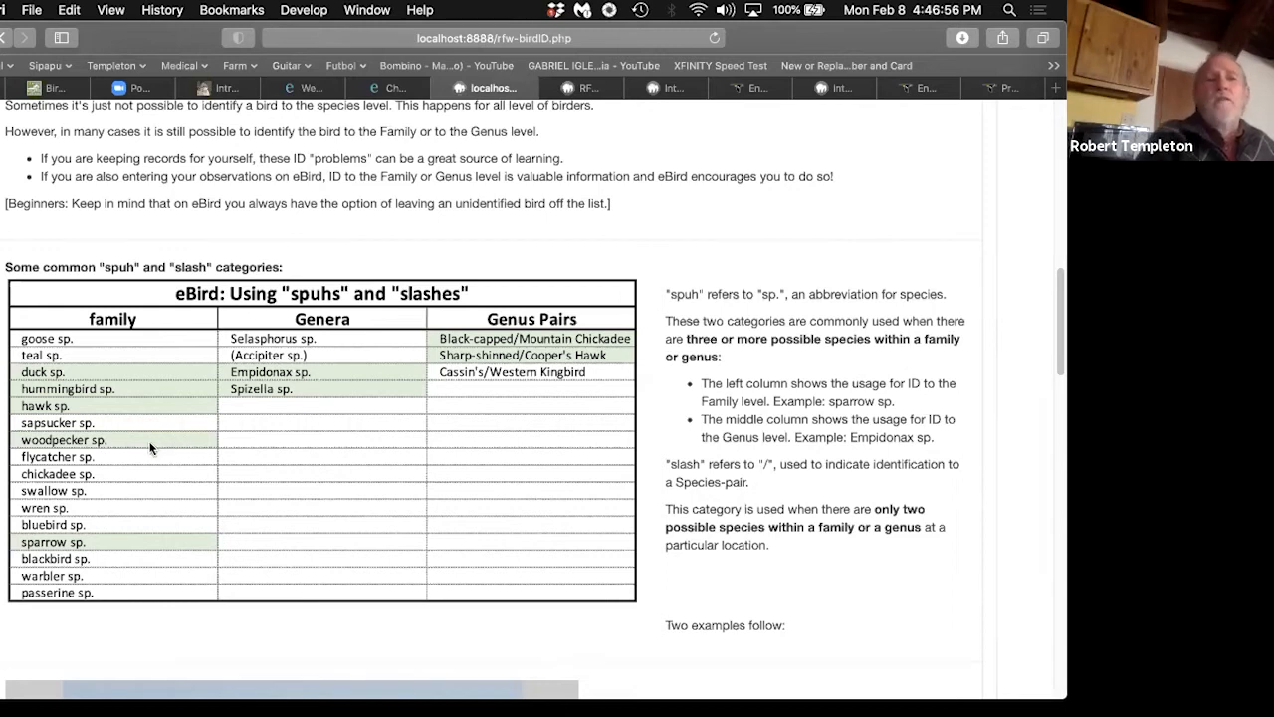
mouse_move(132, 410)
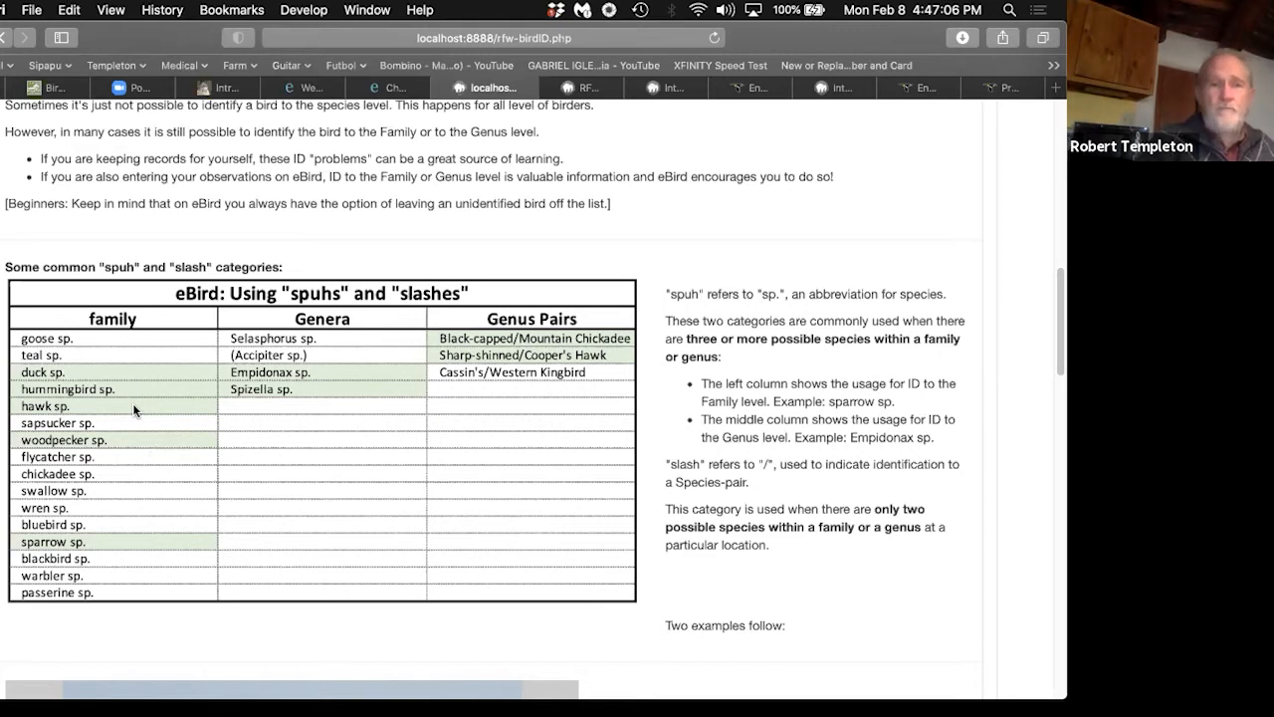
mouse_move(181, 413)
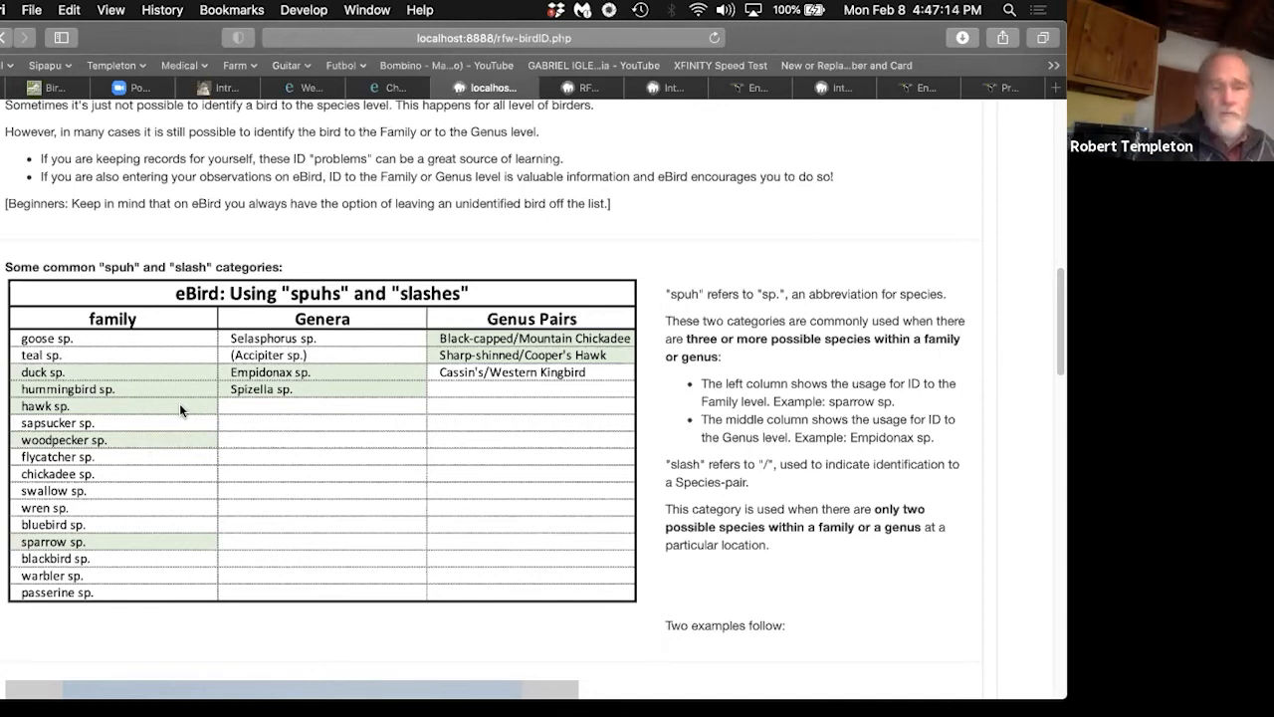
mouse_move(285, 408)
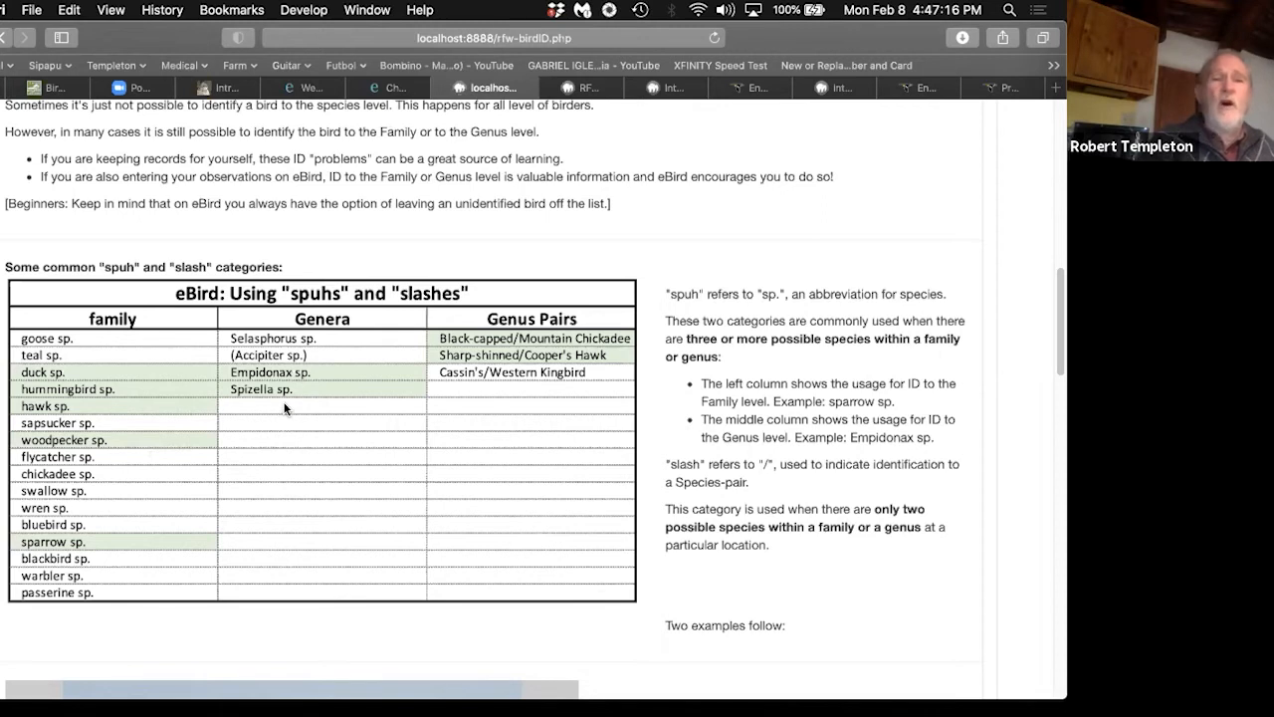
mouse_move(308, 405)
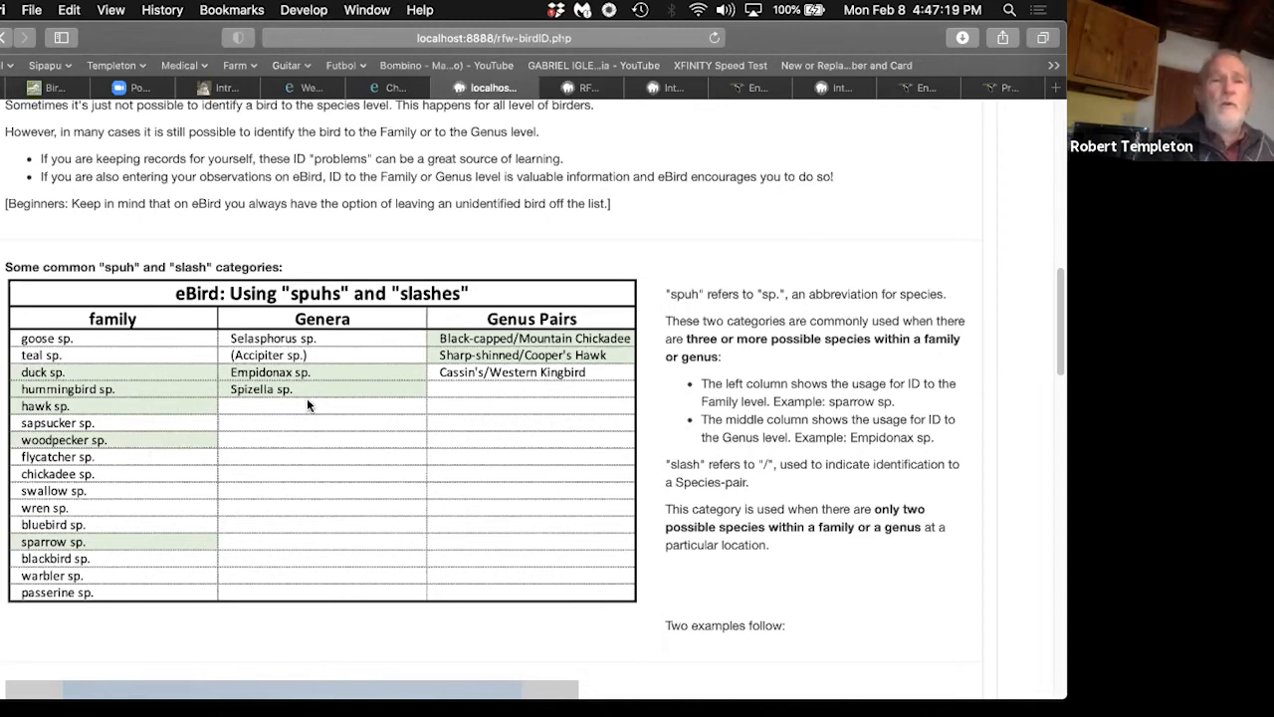
mouse_move(309, 360)
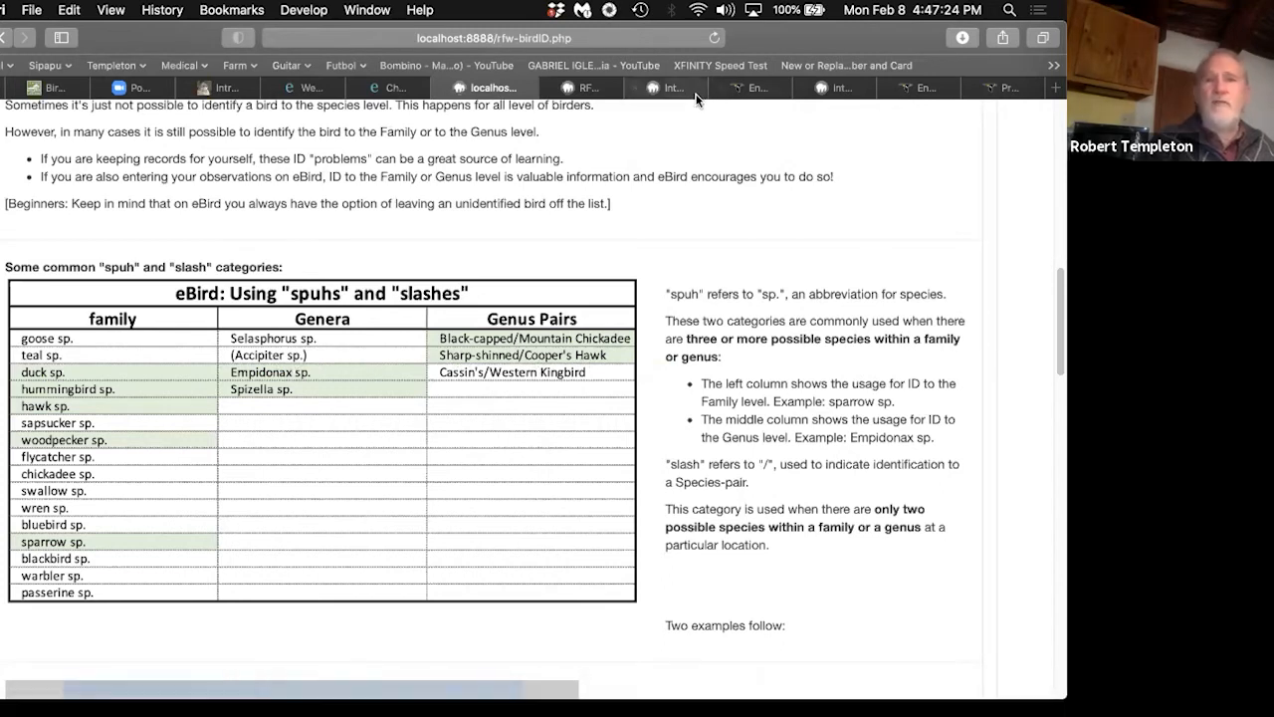
Step: Generate the List of All Species in taxonomic order and scroll down to the hawks and owls
left_click(656, 87)
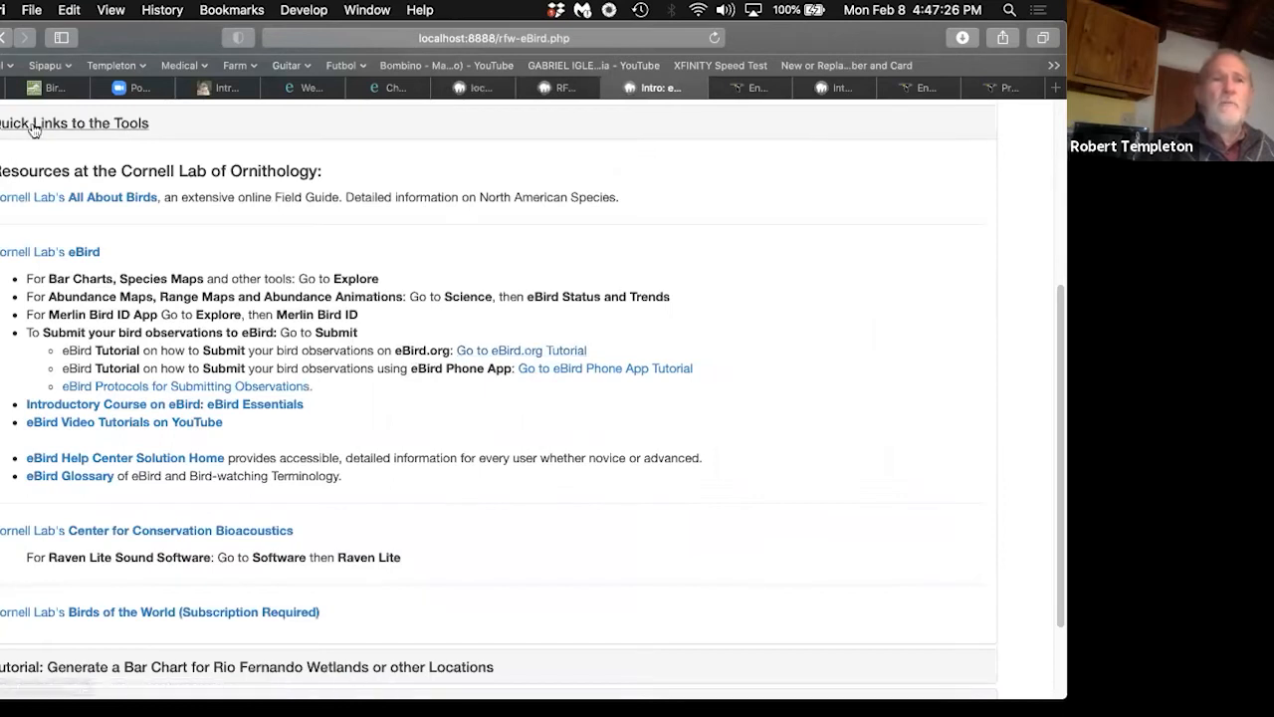
scroll("up", 3)
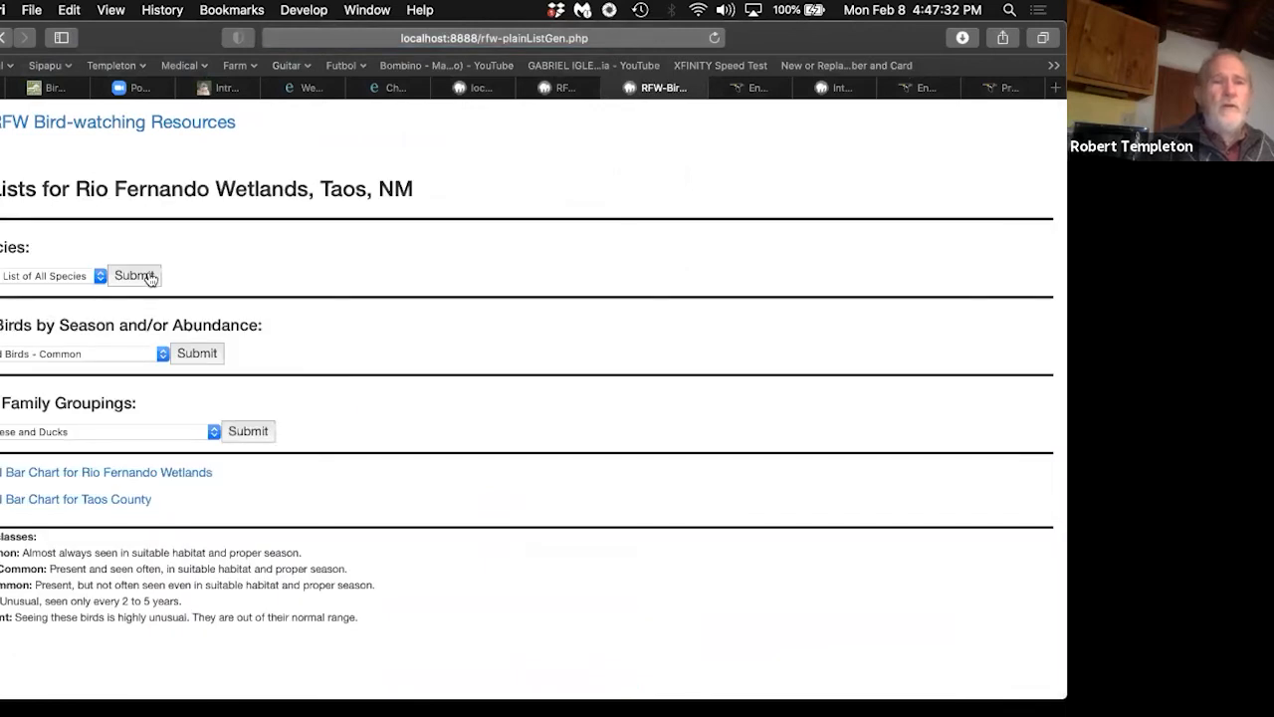
left_click(134, 276)
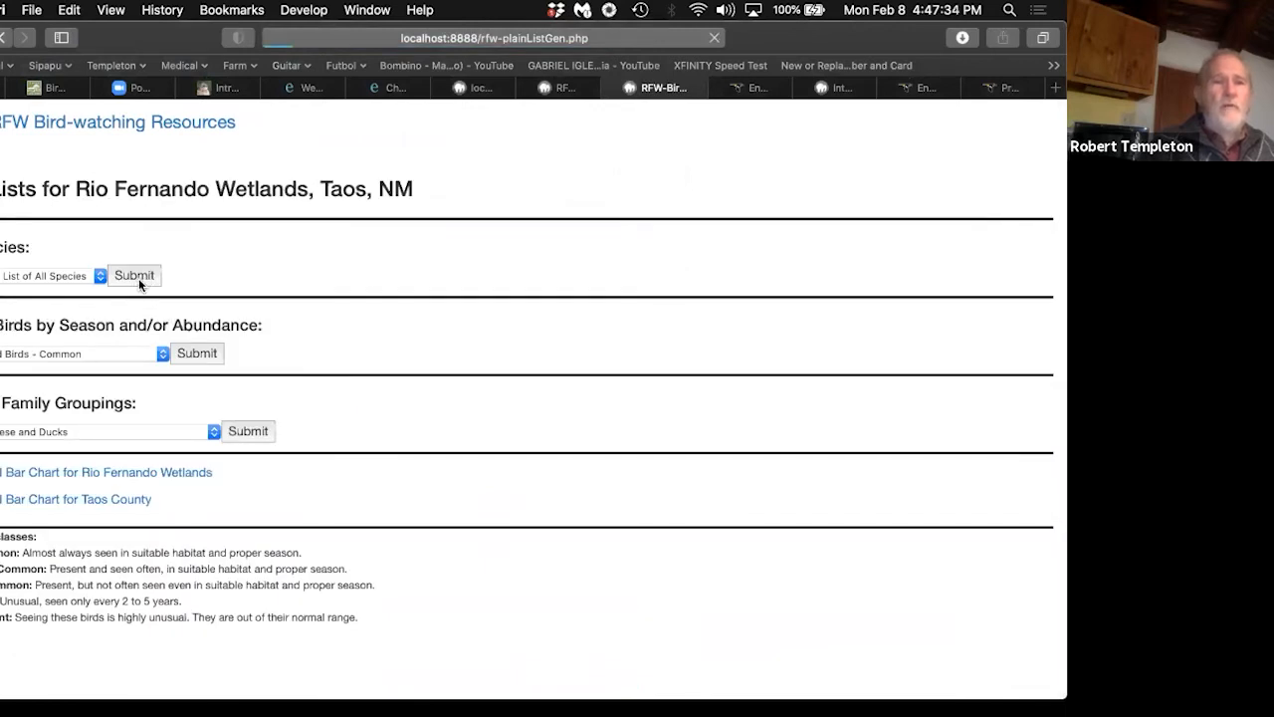
left_click(134, 276)
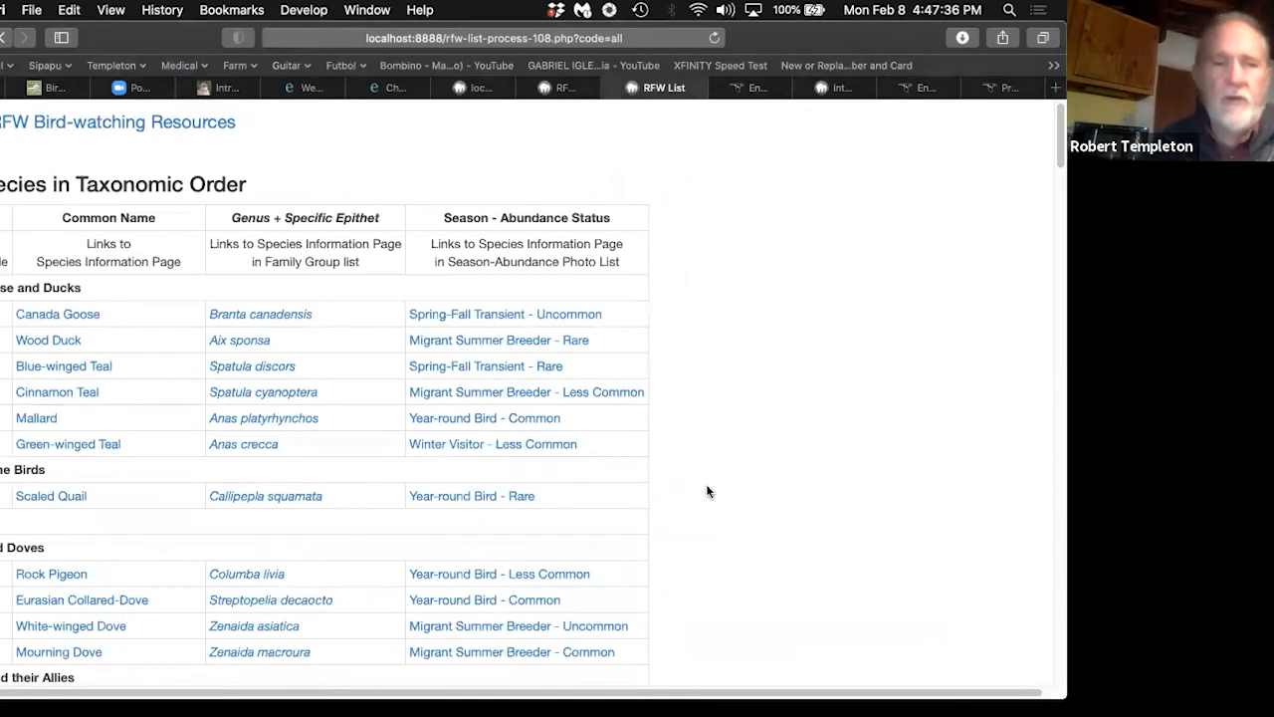
scroll("down", 3)
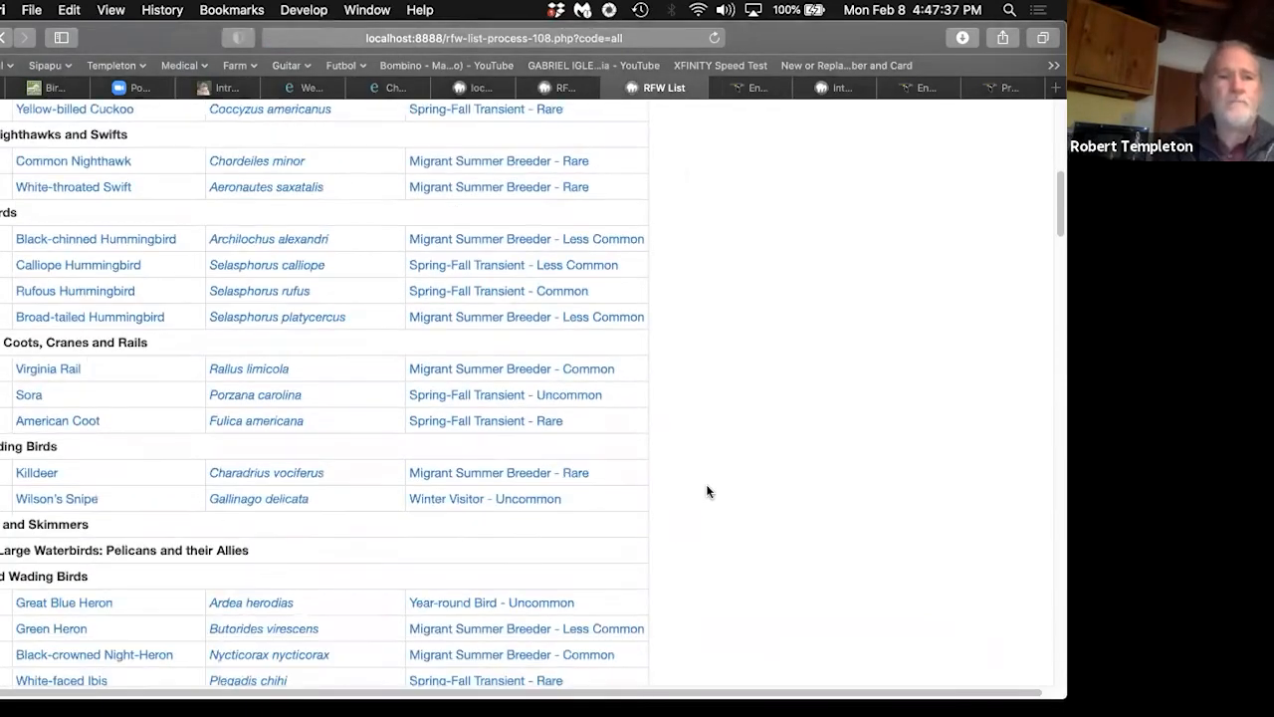
scroll("down", 3)
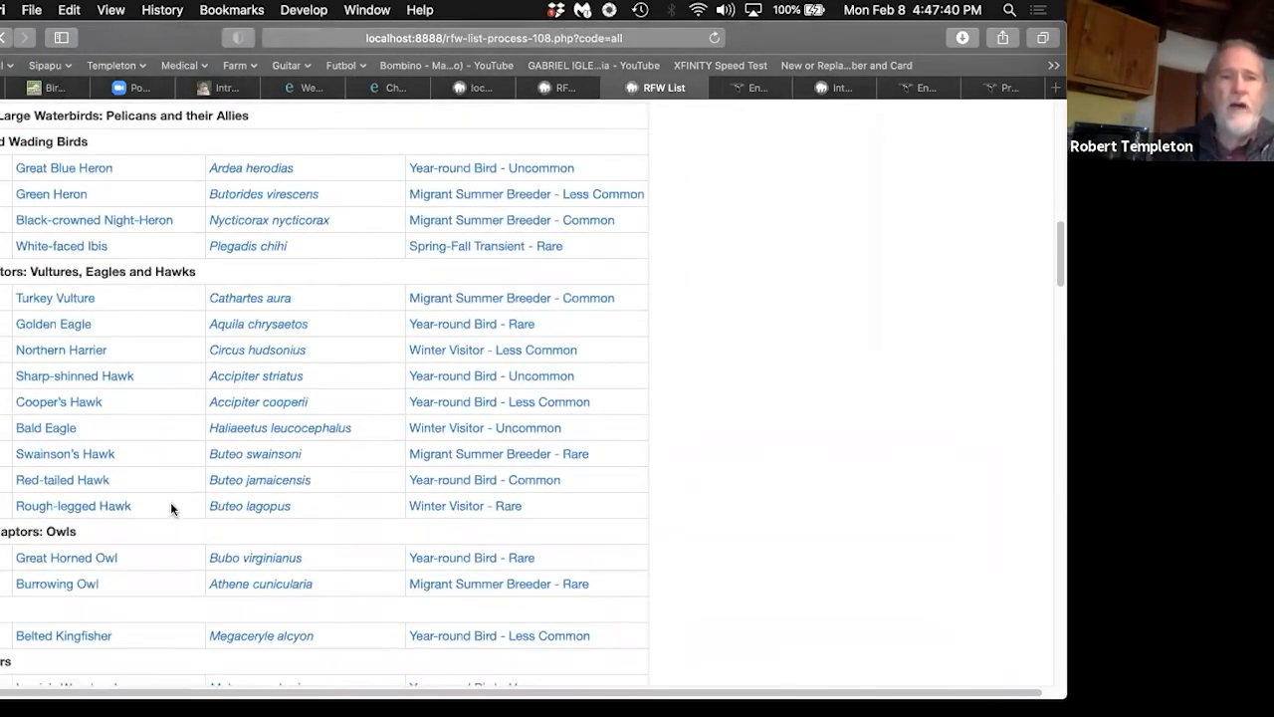
mouse_move(90, 383)
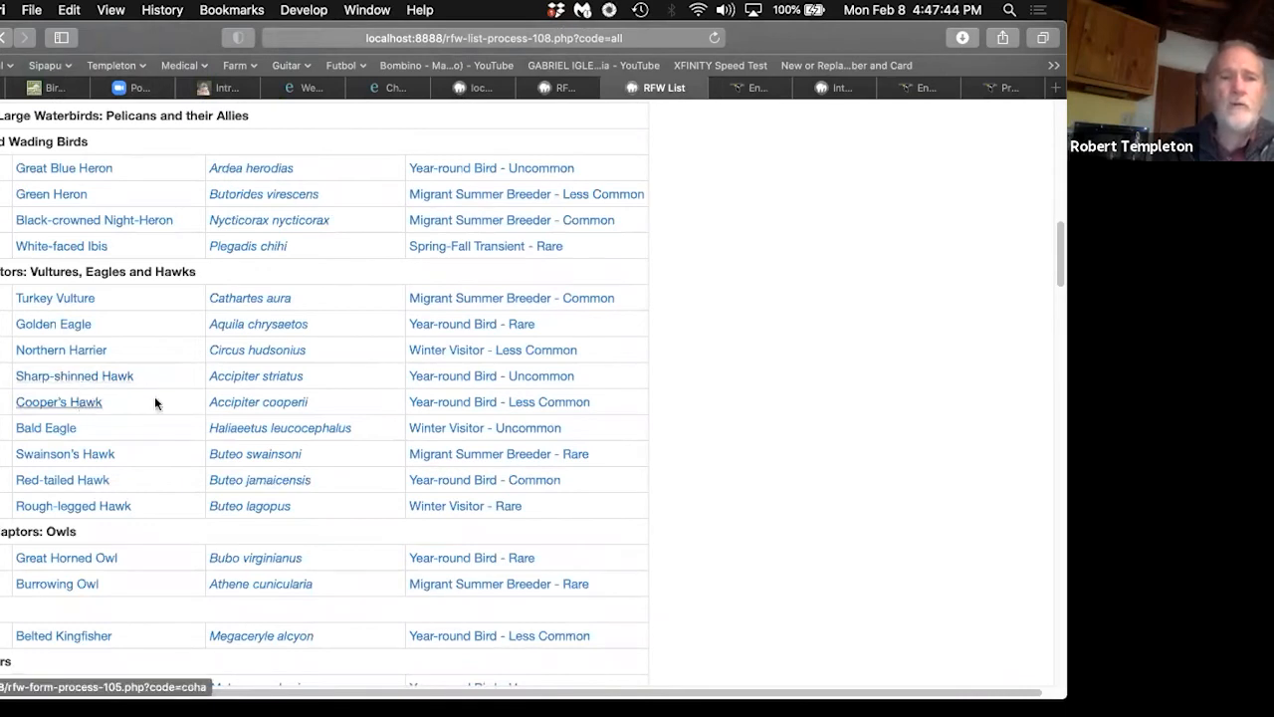
mouse_move(258, 402)
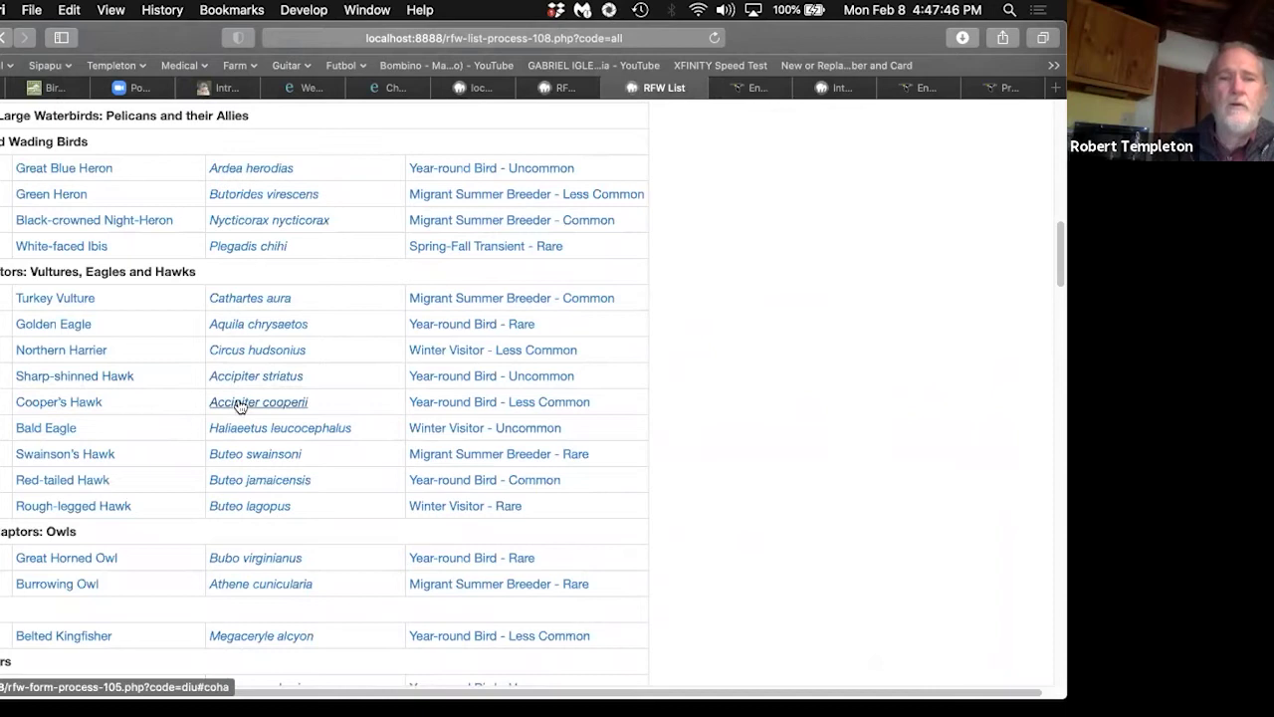
mouse_move(236, 388)
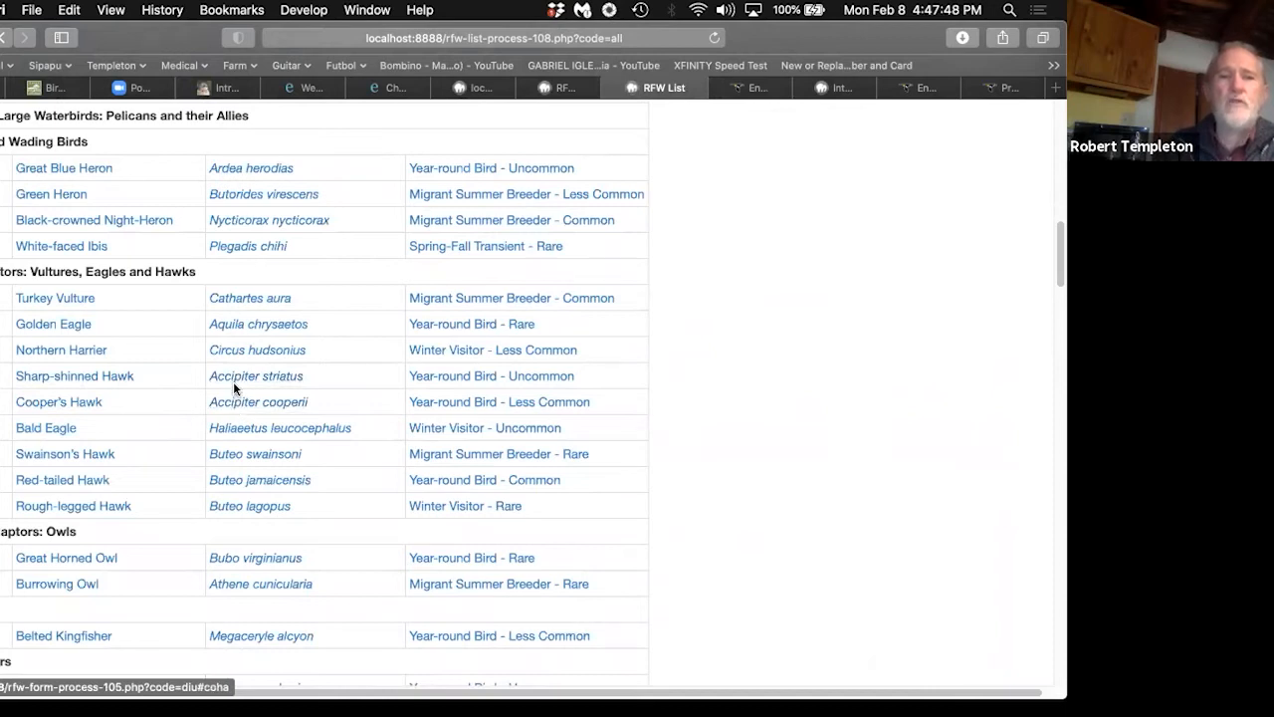
mouse_move(239, 408)
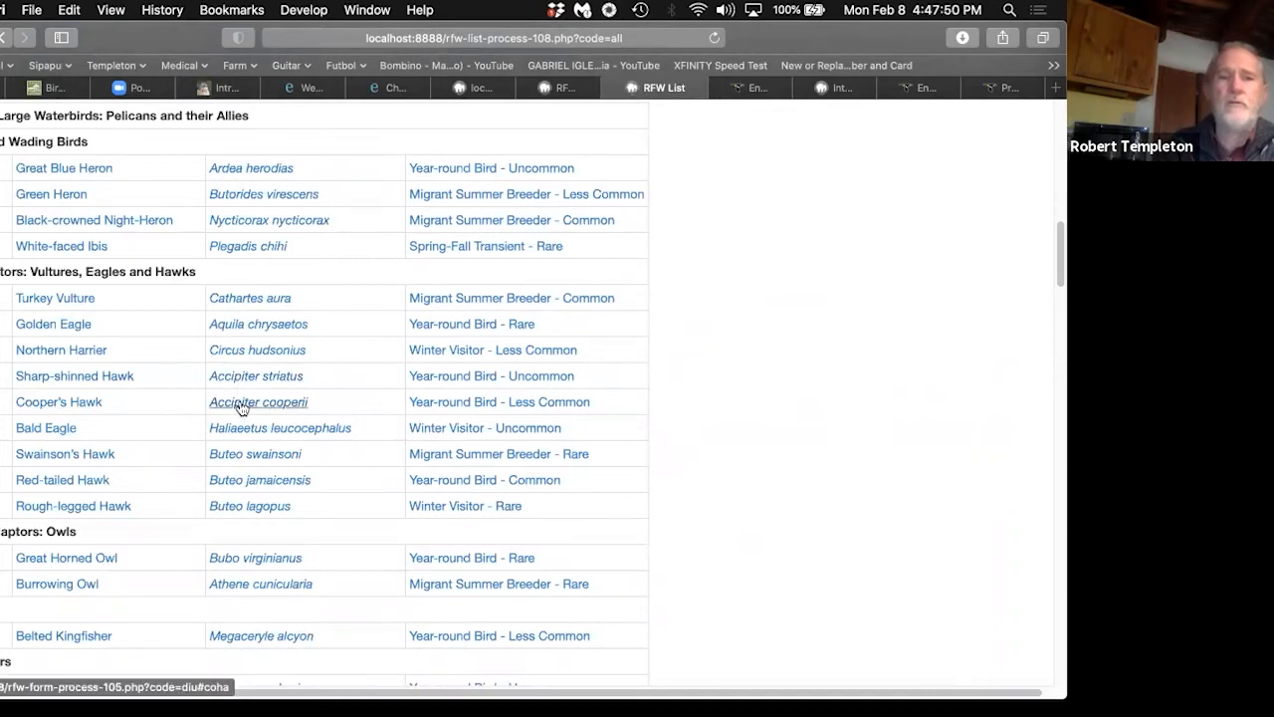
mouse_move(255, 376)
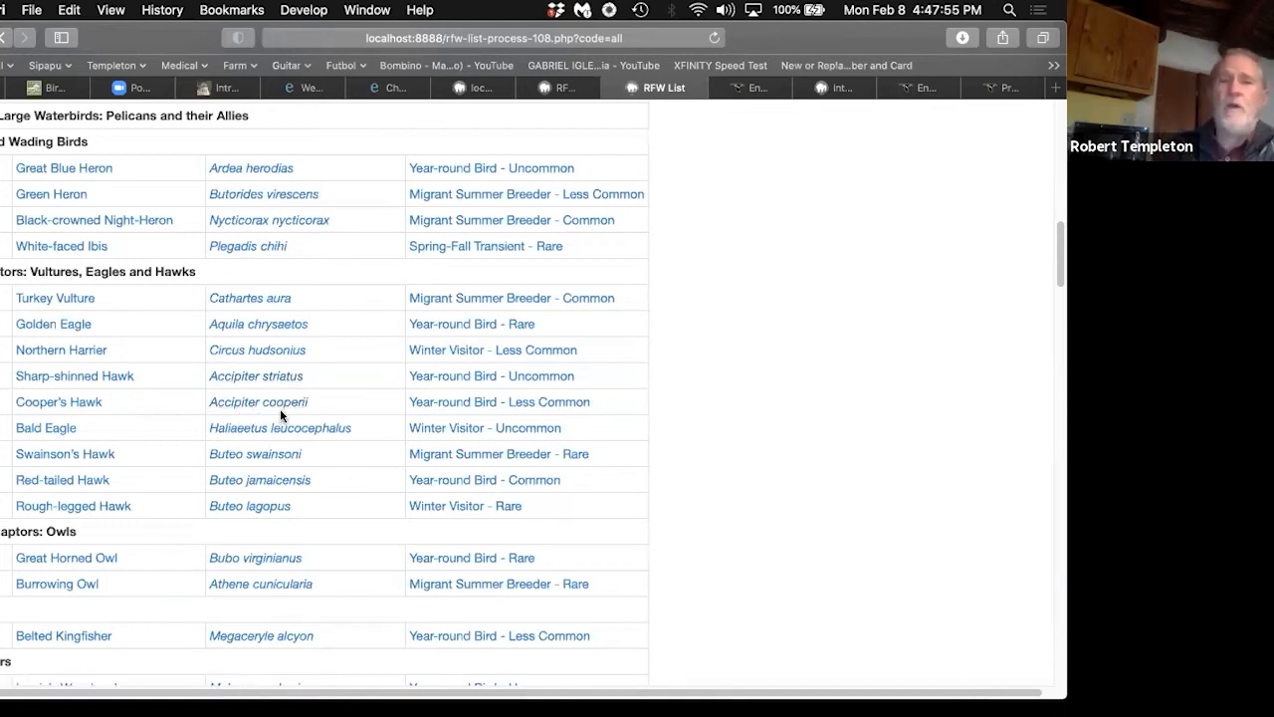
mouse_move(376, 395)
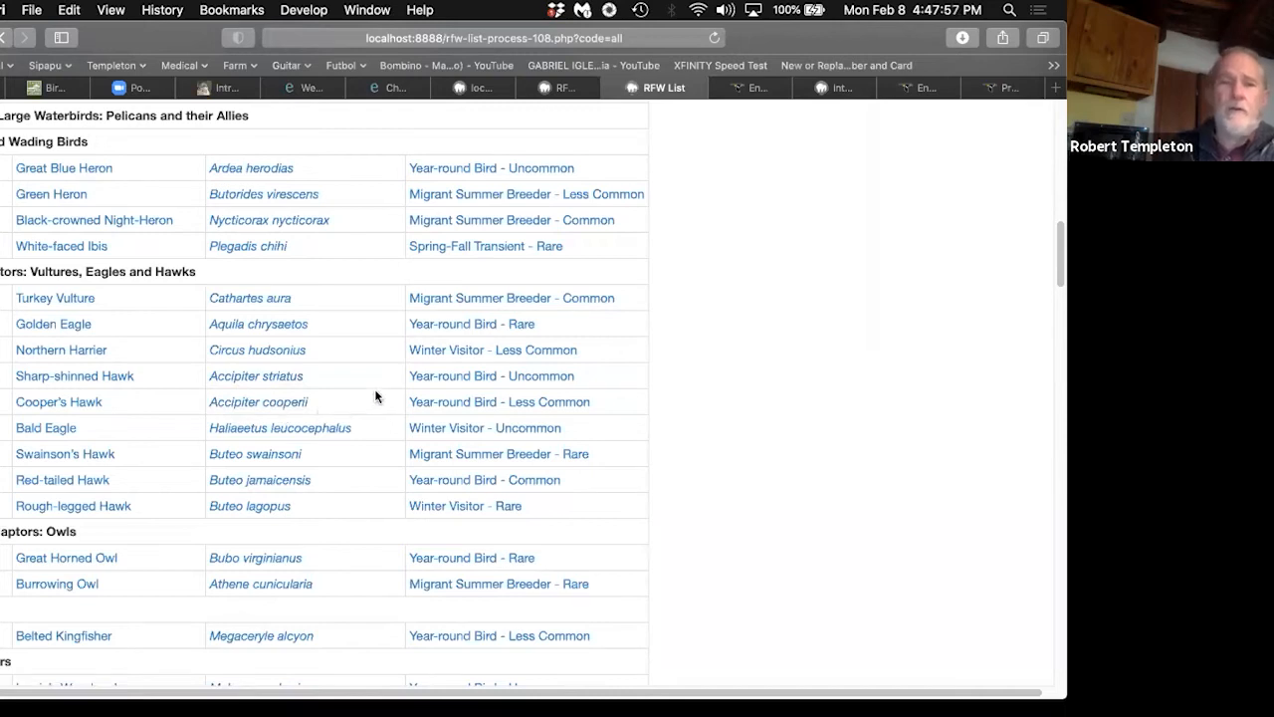
mouse_move(278, 381)
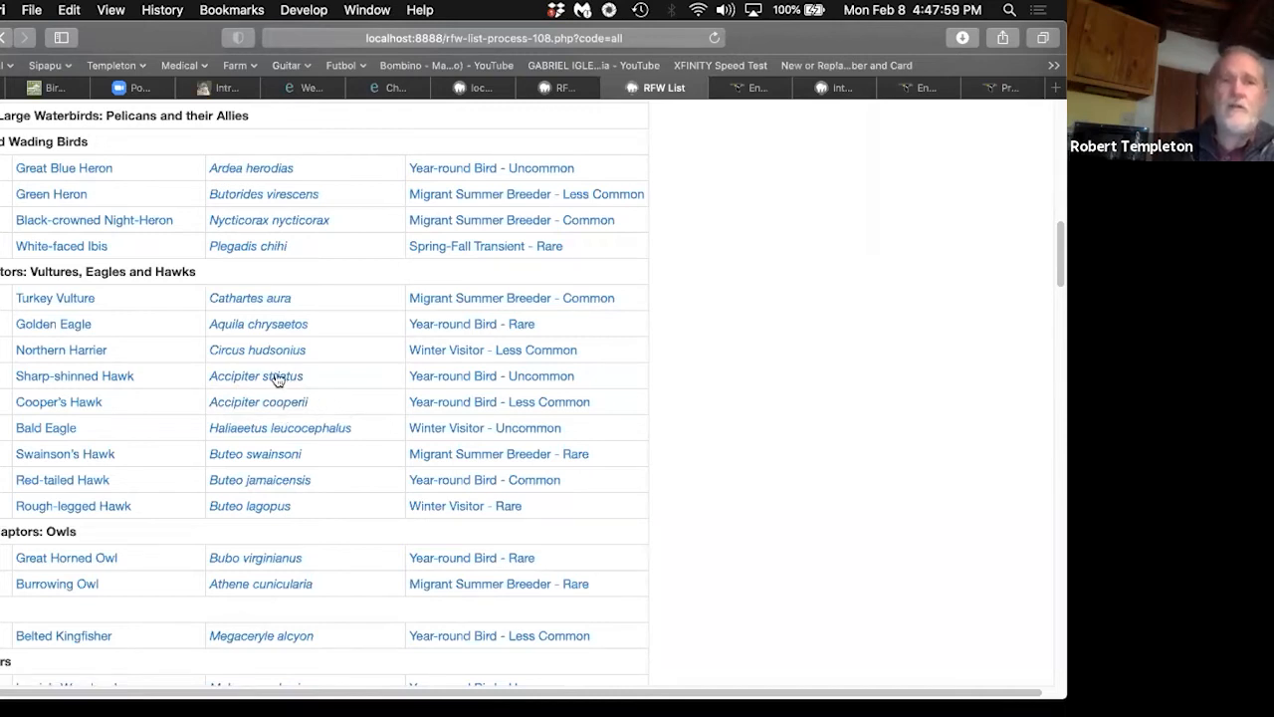
mouse_move(255, 375)
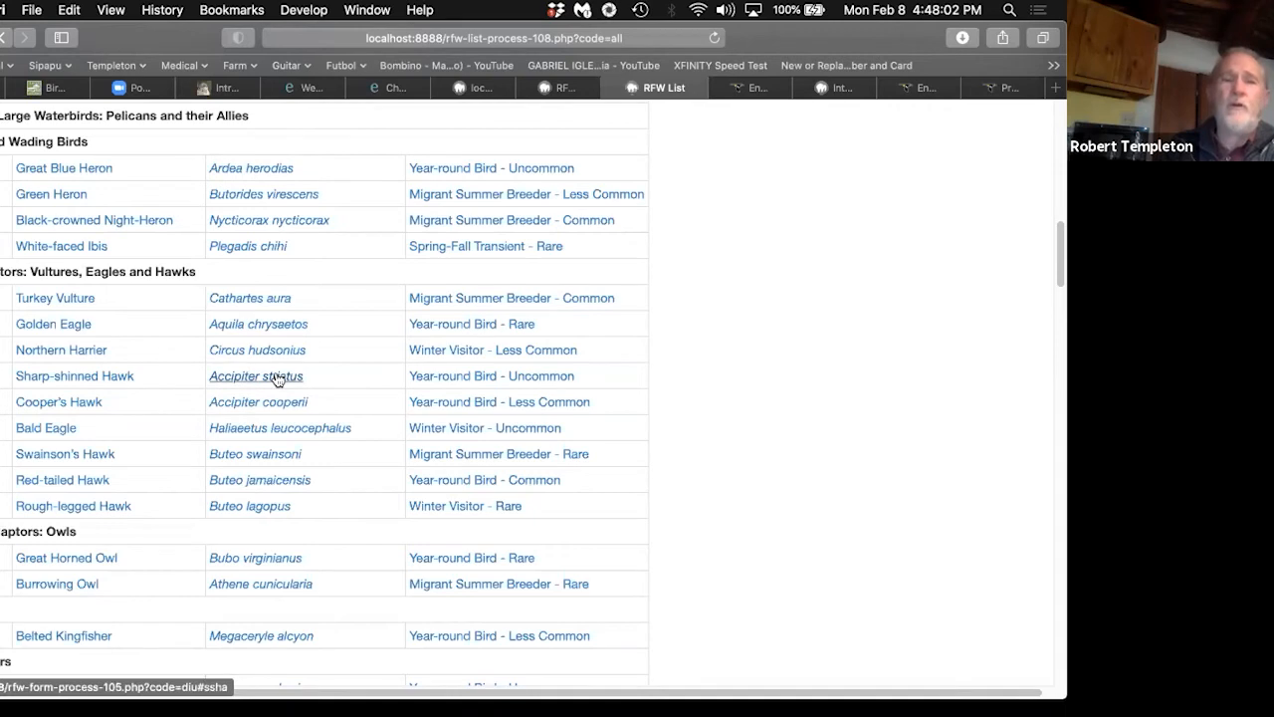
Step: Browse the Sharp-shinned and Cooper's Hawk species profiles, ending back on the spuhs and slashes page
left_click(255, 376)
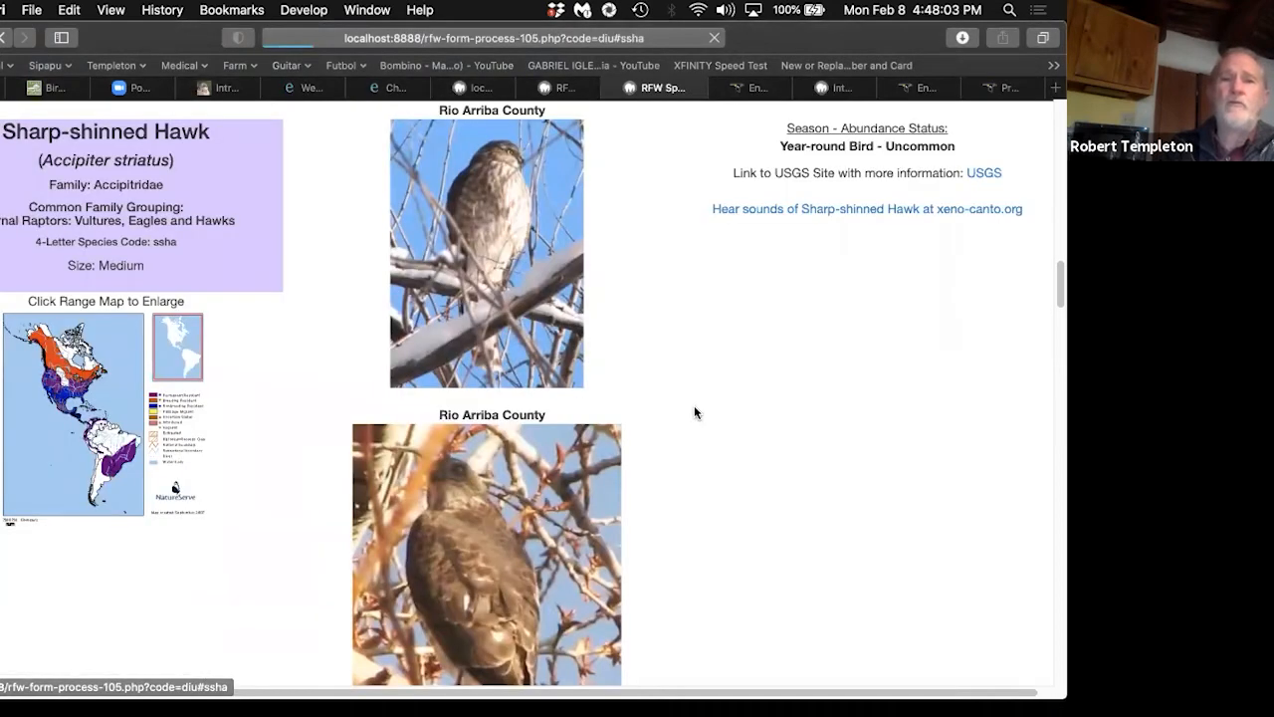
scroll("down", 3)
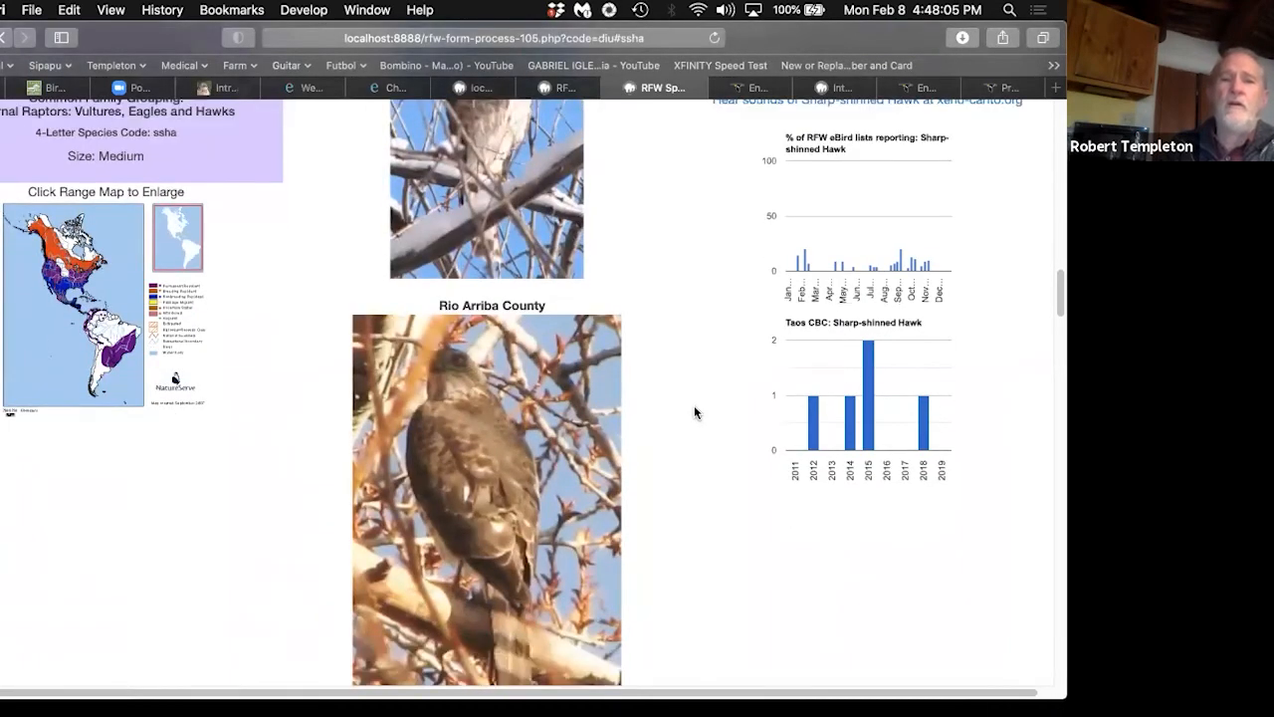
scroll("down", 3)
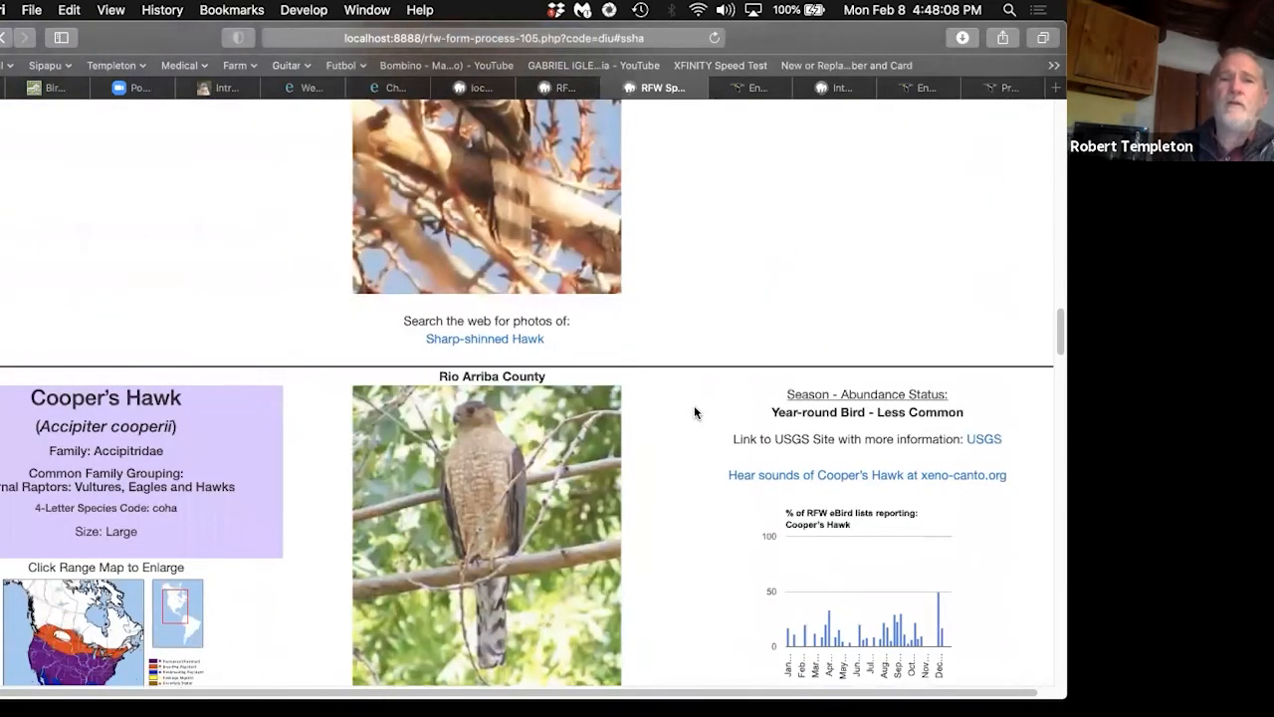
scroll("up", 3)
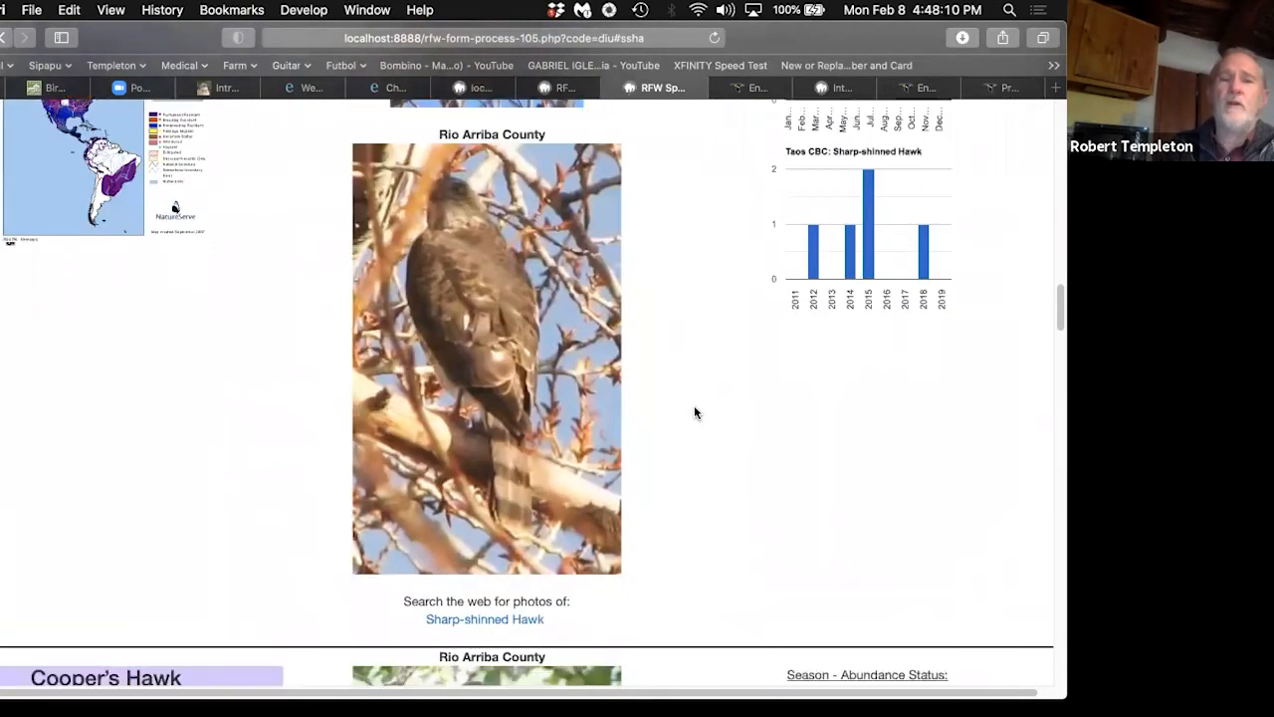
scroll("down", 3)
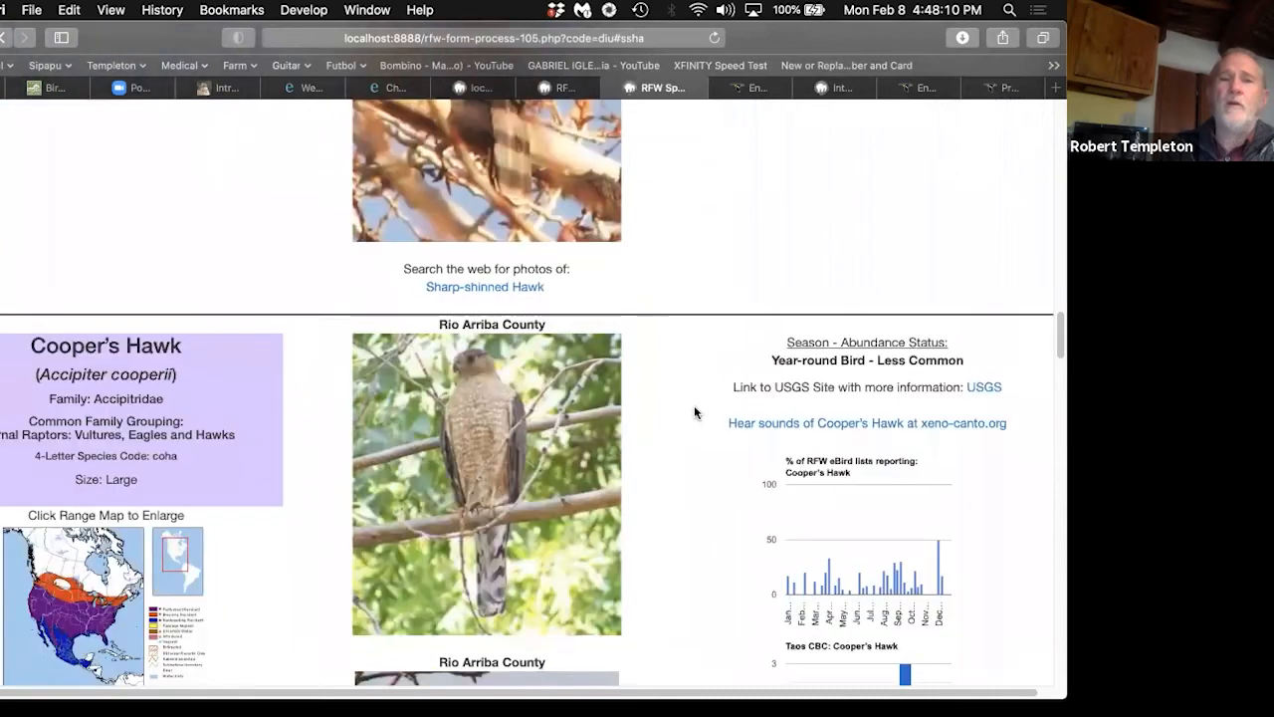
scroll("down", 3)
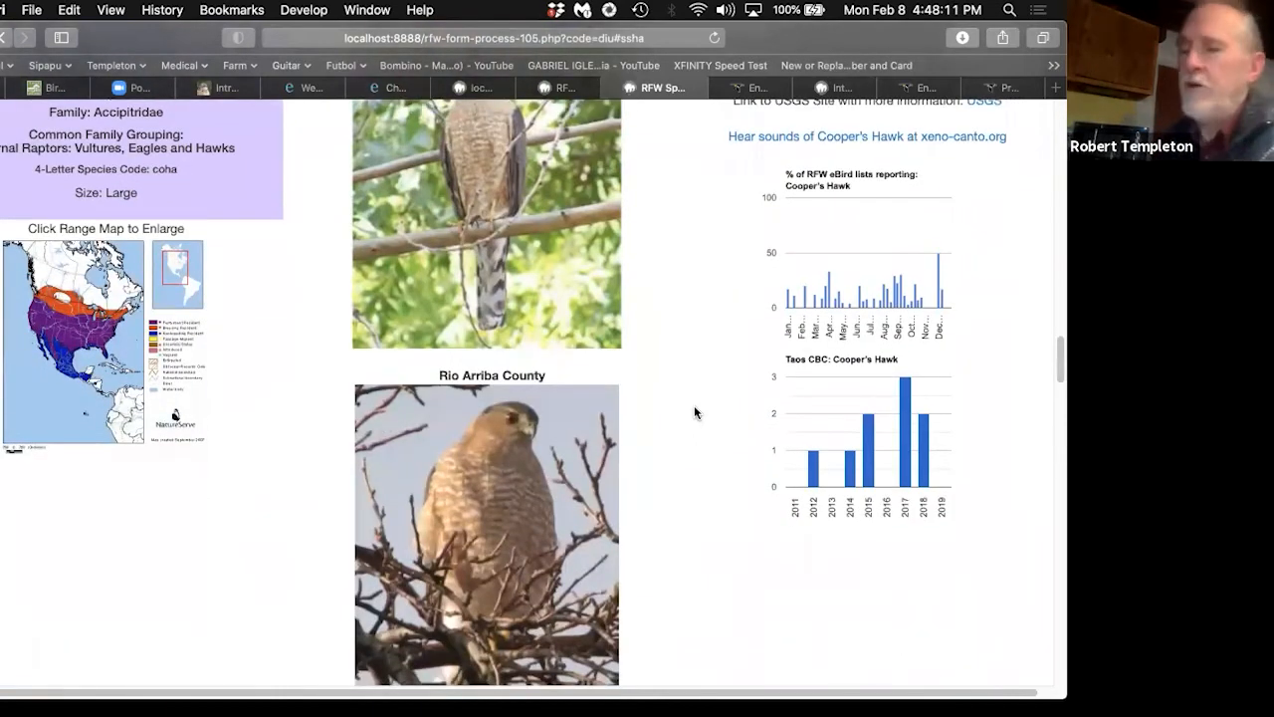
scroll("down", 3)
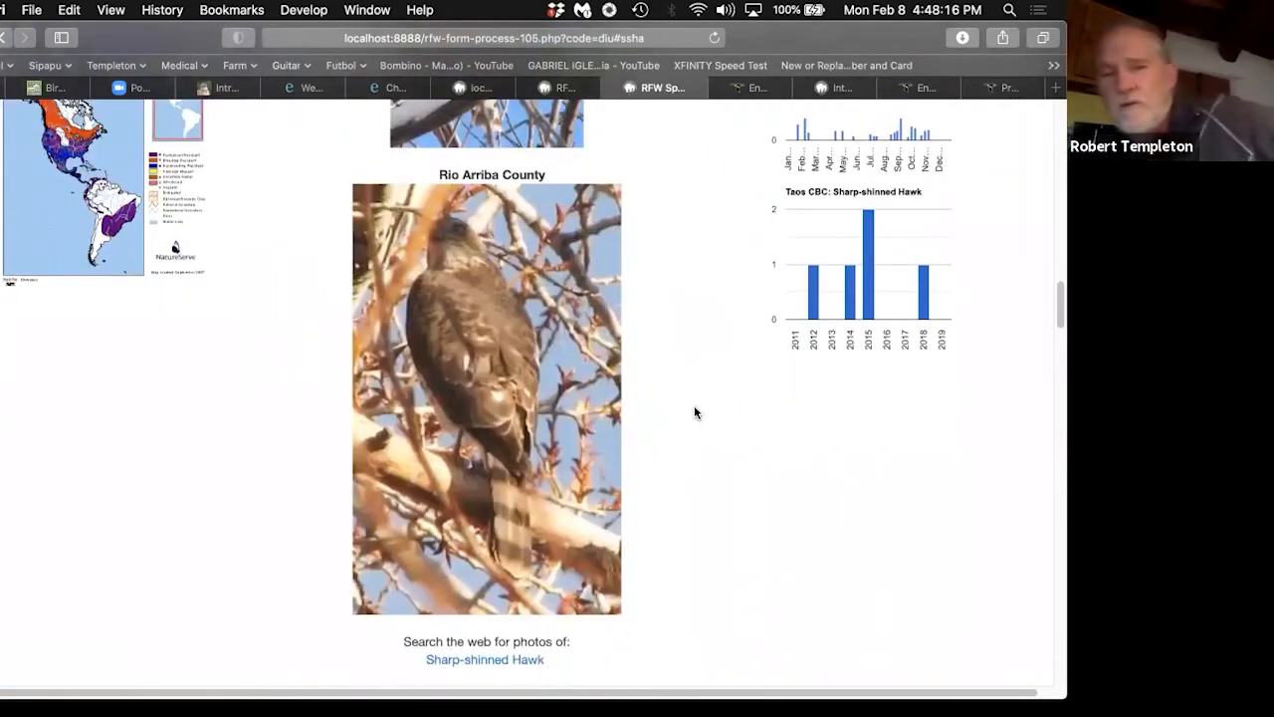
scroll("up", 3)
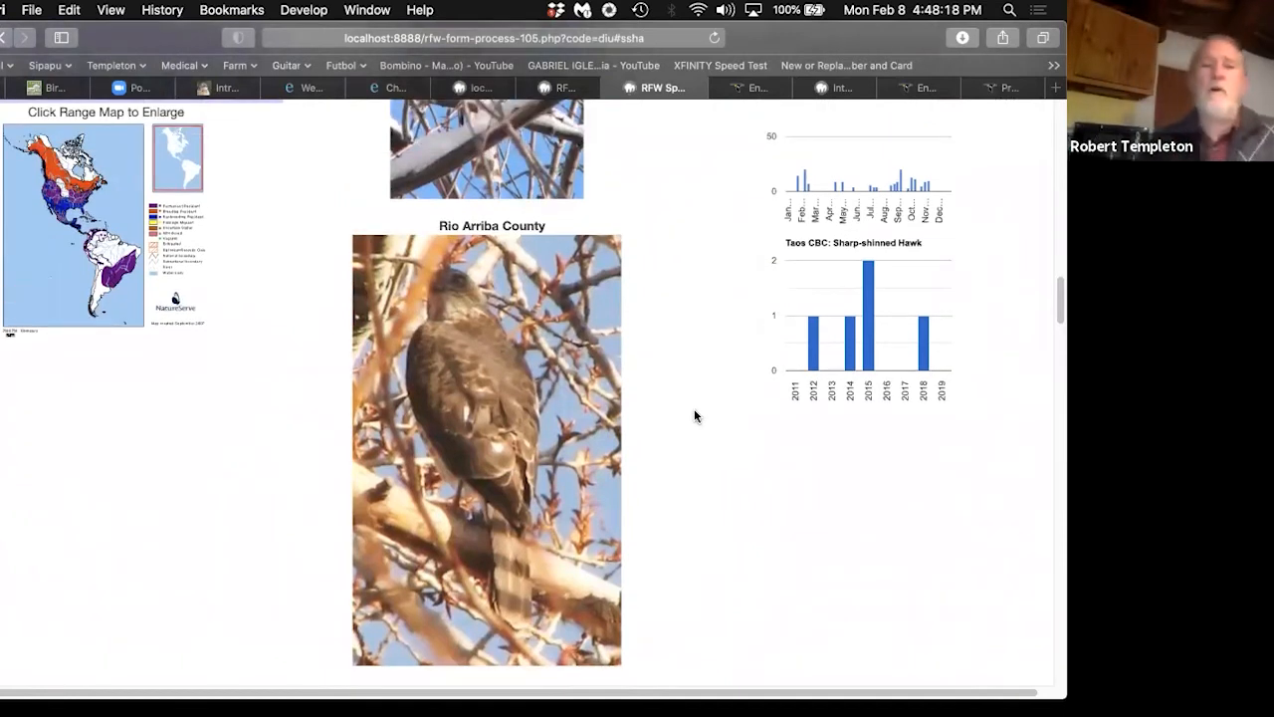
scroll("up", 3)
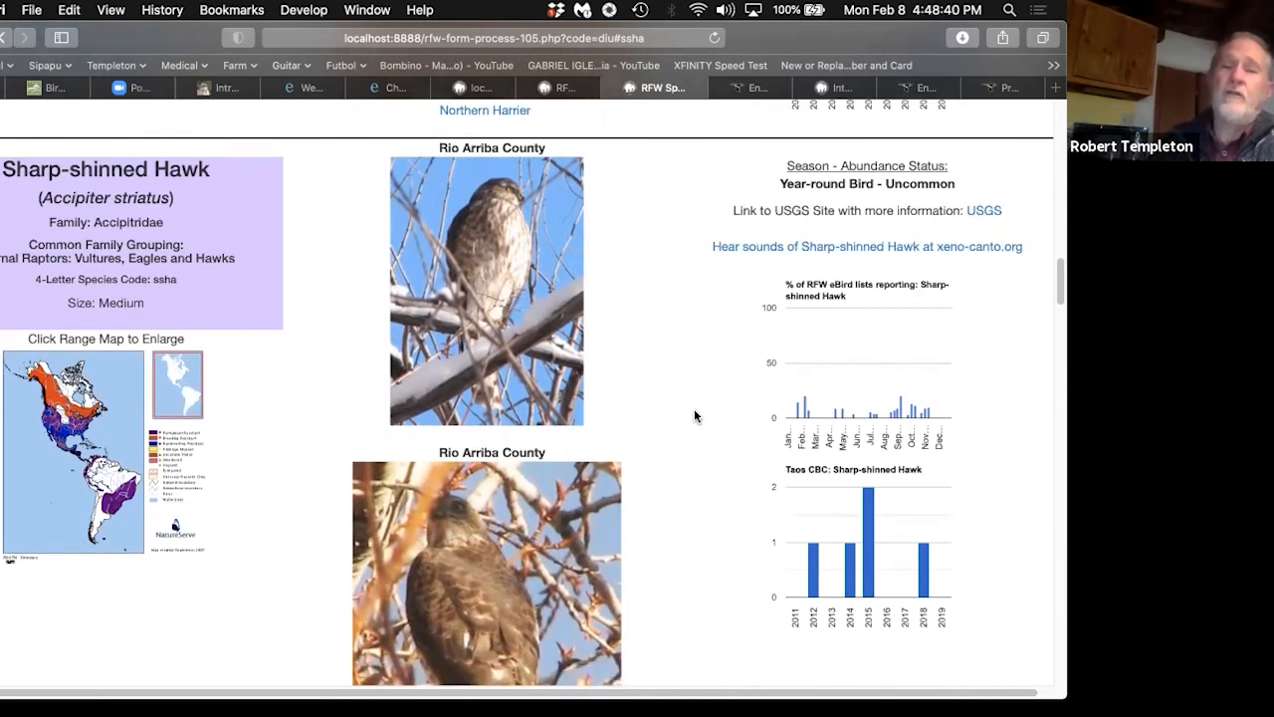
scroll("down", 3)
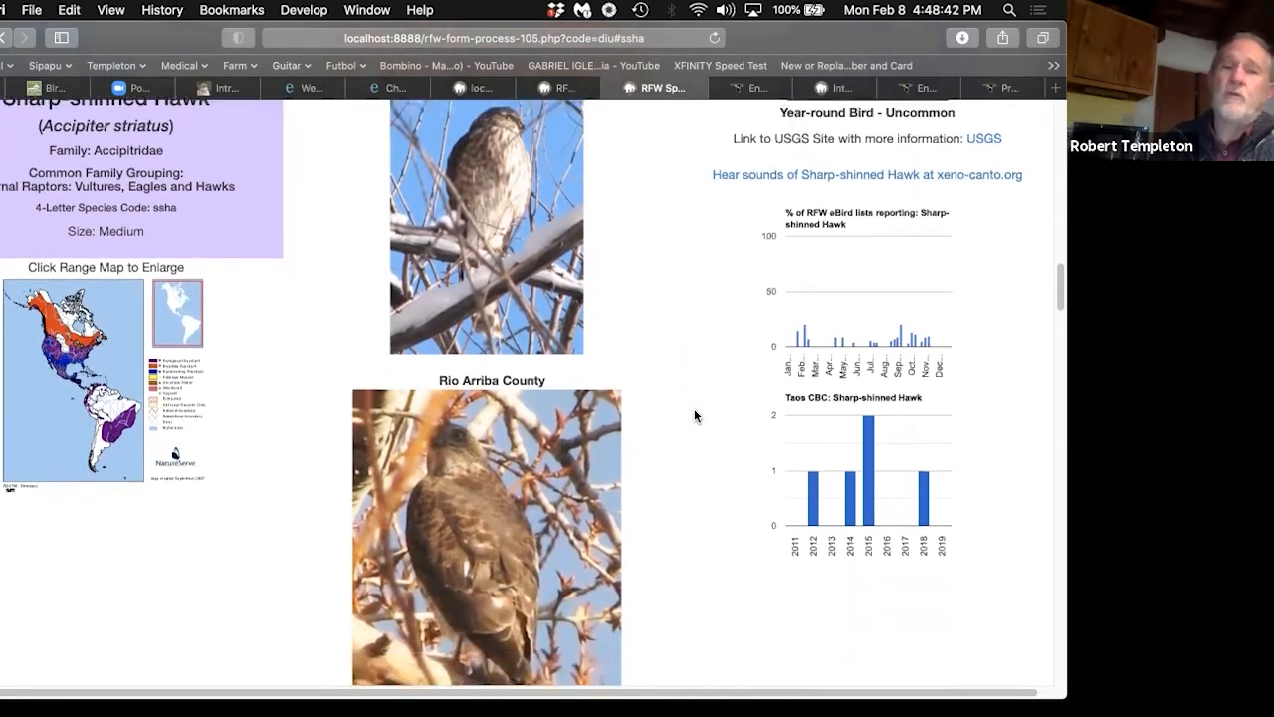
scroll("down", 3)
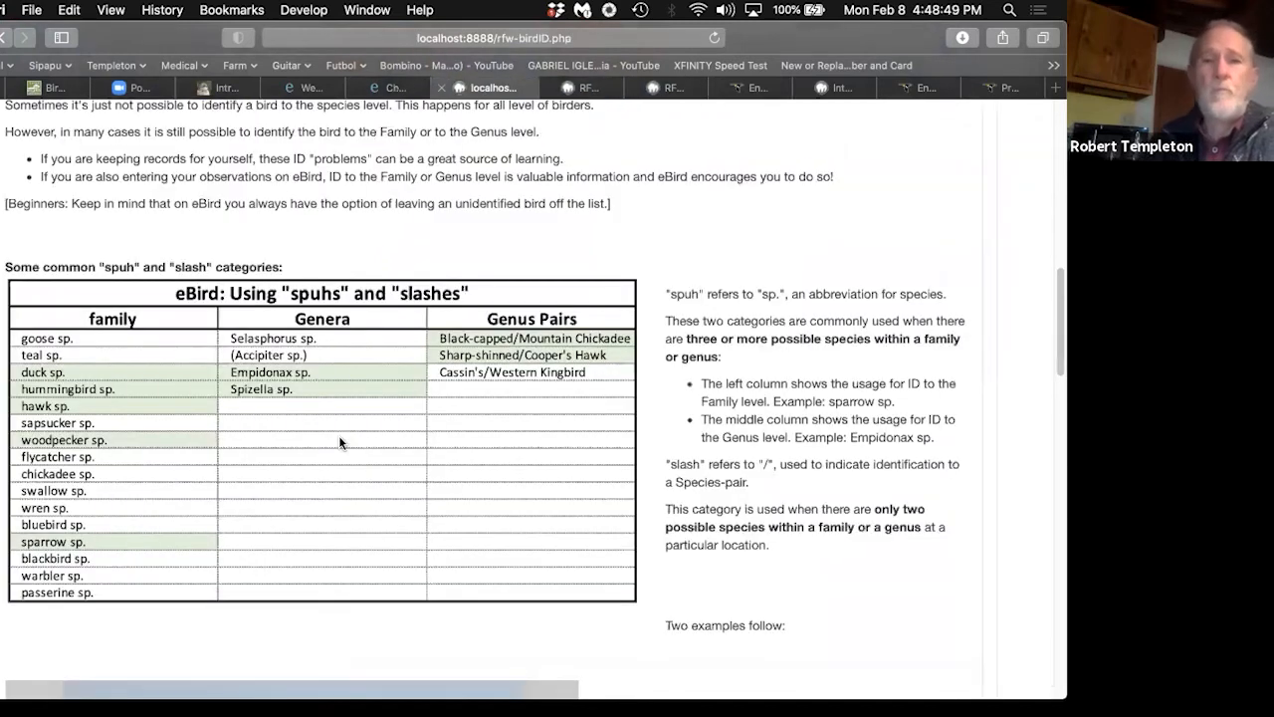
Step: Scroll past the spuhs and slashes table to the Sharp-shinned/Cooper's Hawk photos and reporting advice
scroll("down", 3)
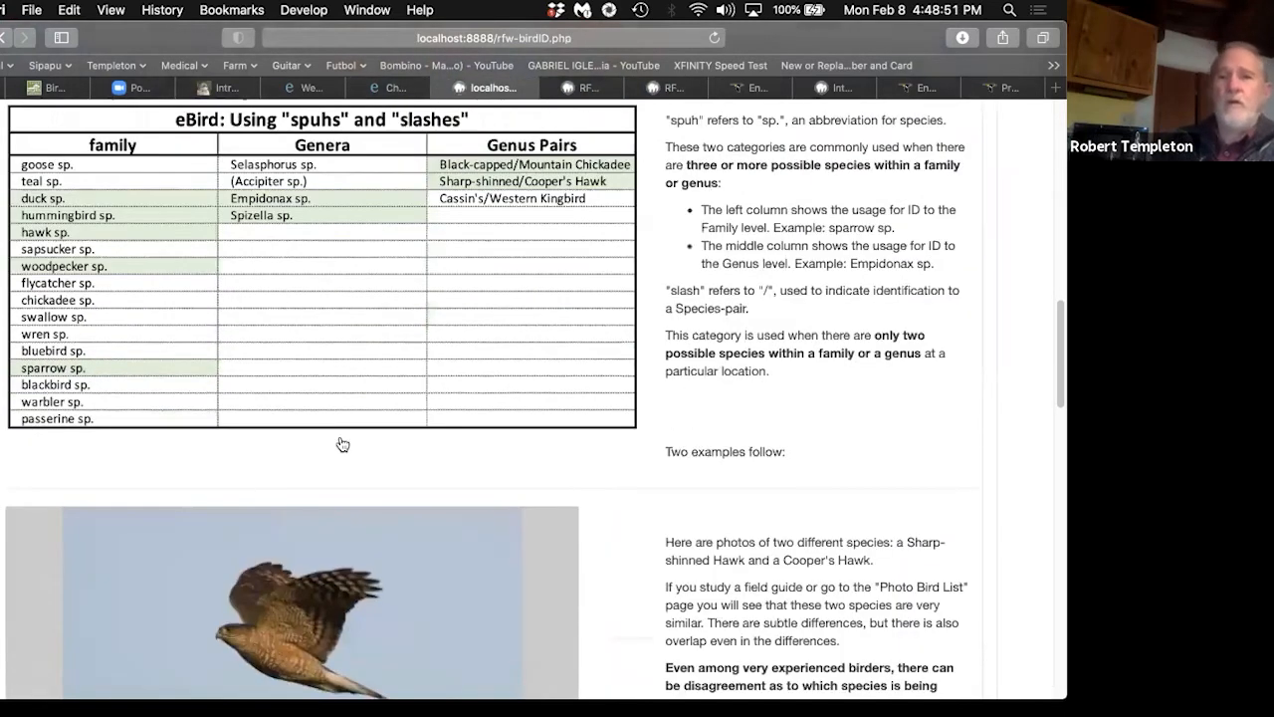
scroll("down", 3)
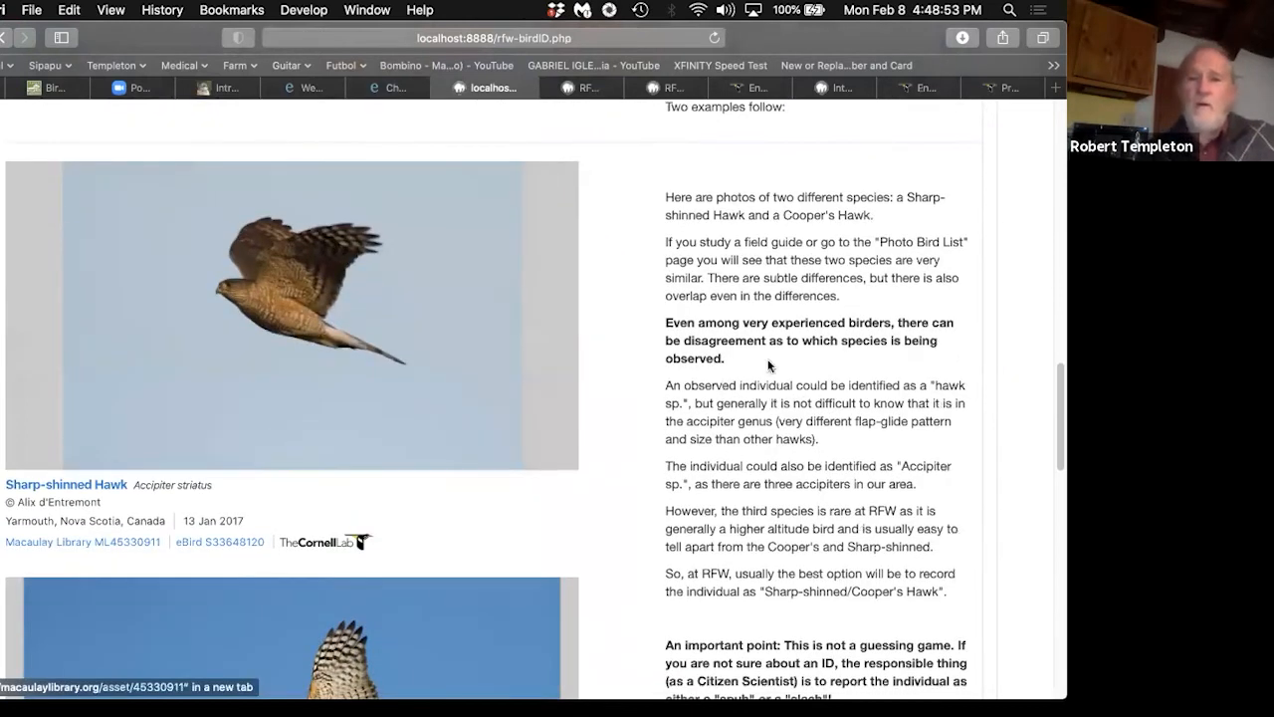
mouse_move(754, 365)
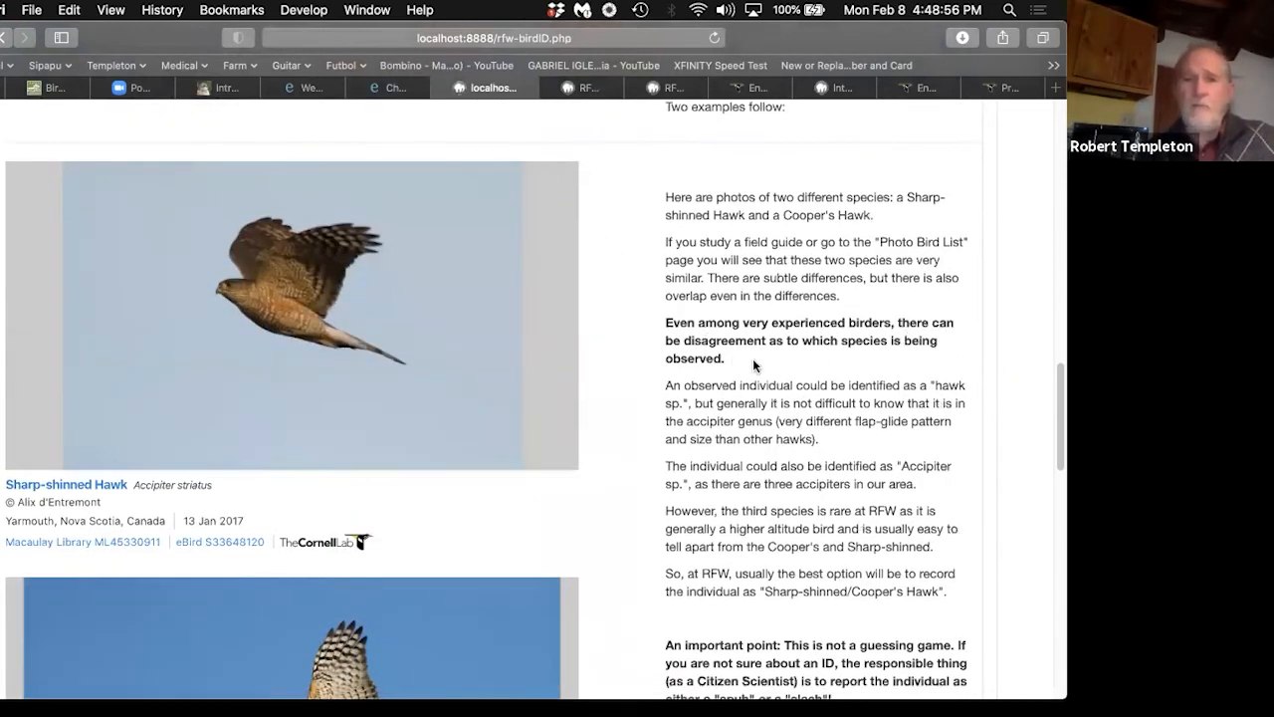
mouse_move(738, 359)
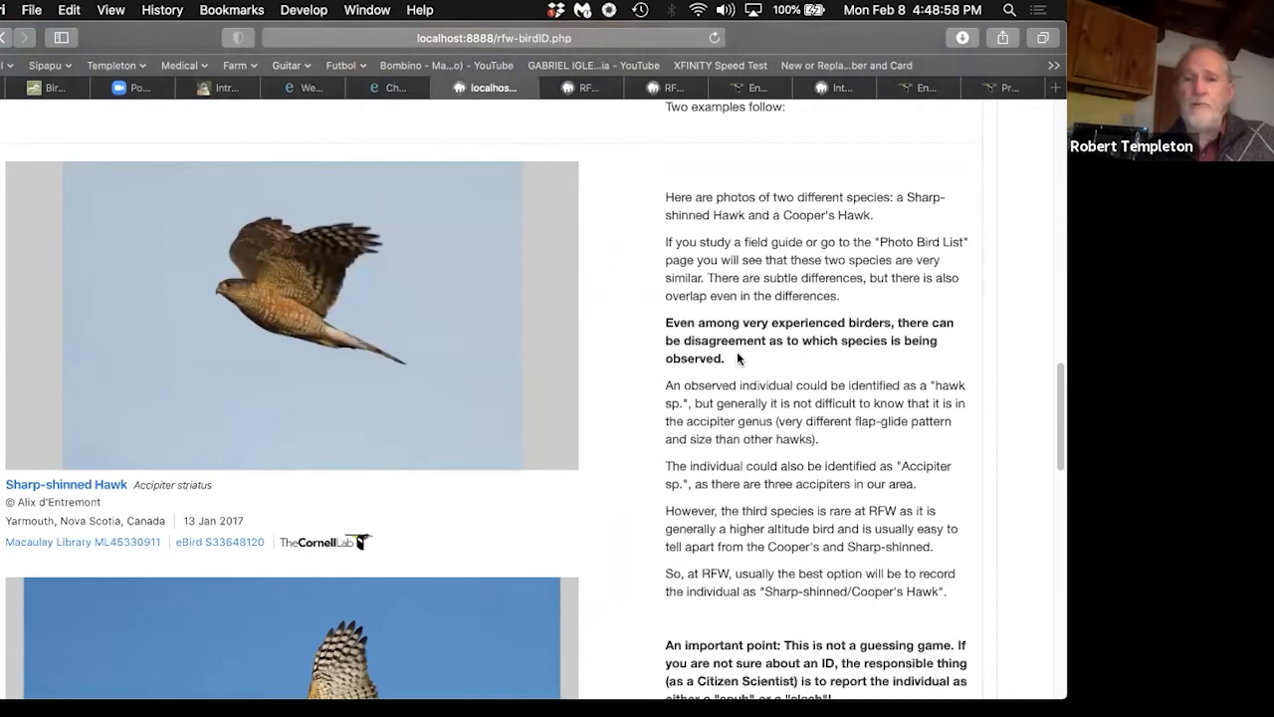
mouse_move(581, 392)
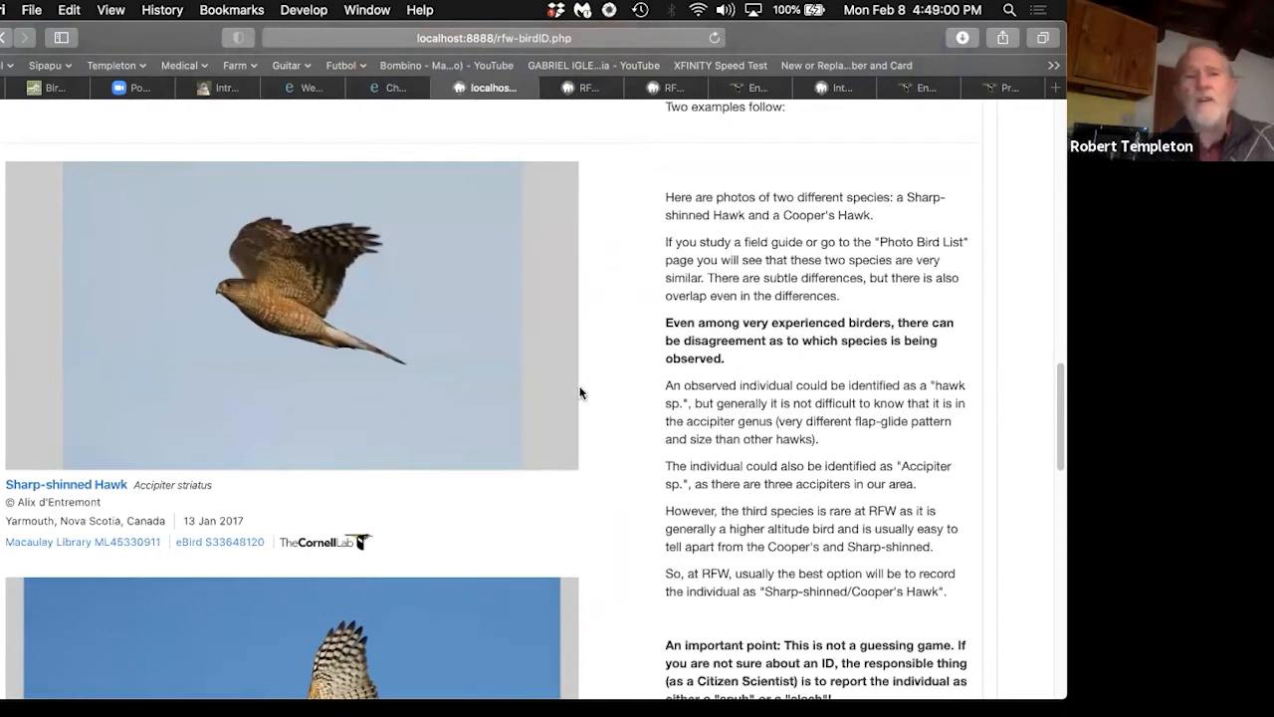
scroll("down", 3)
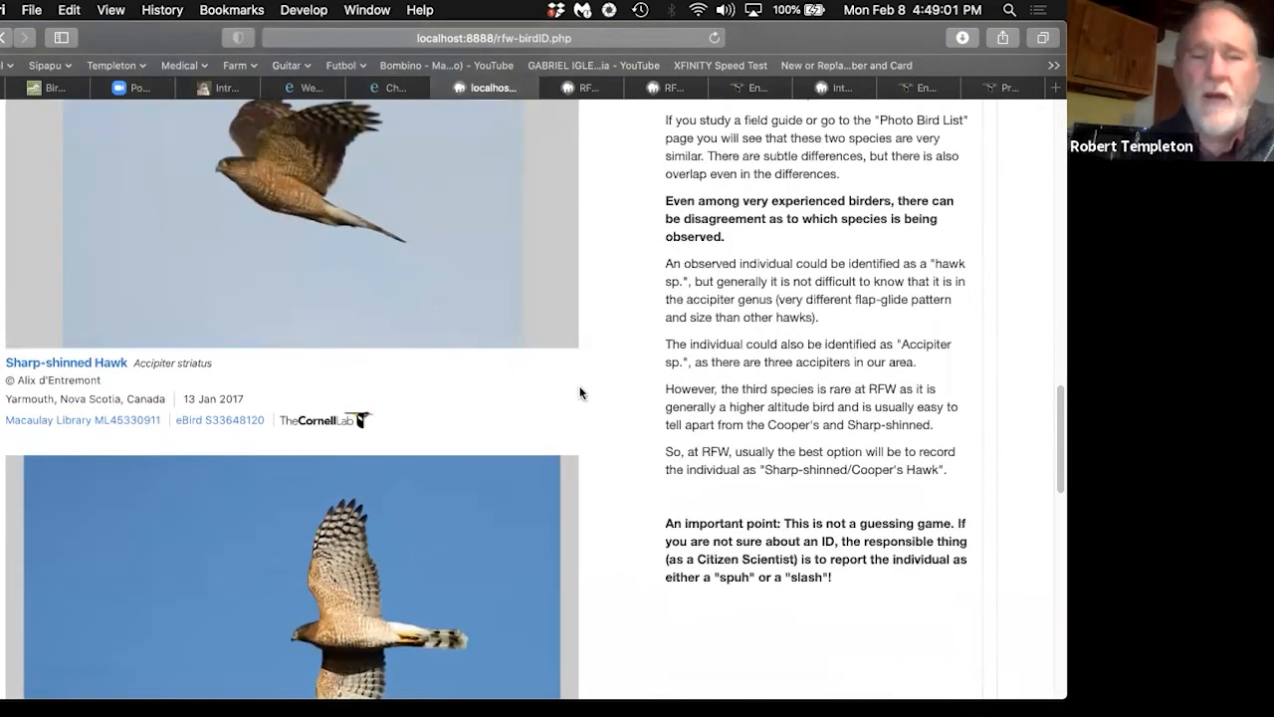
scroll("down", 3)
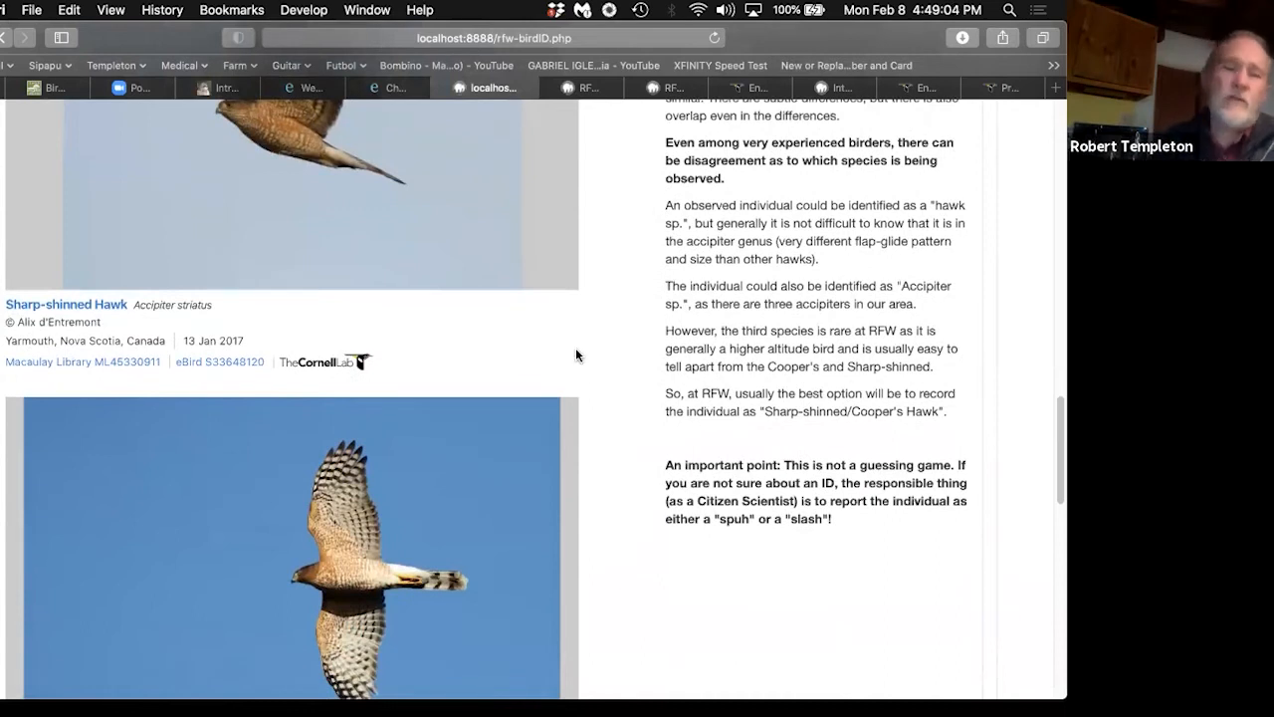
scroll("up", 3)
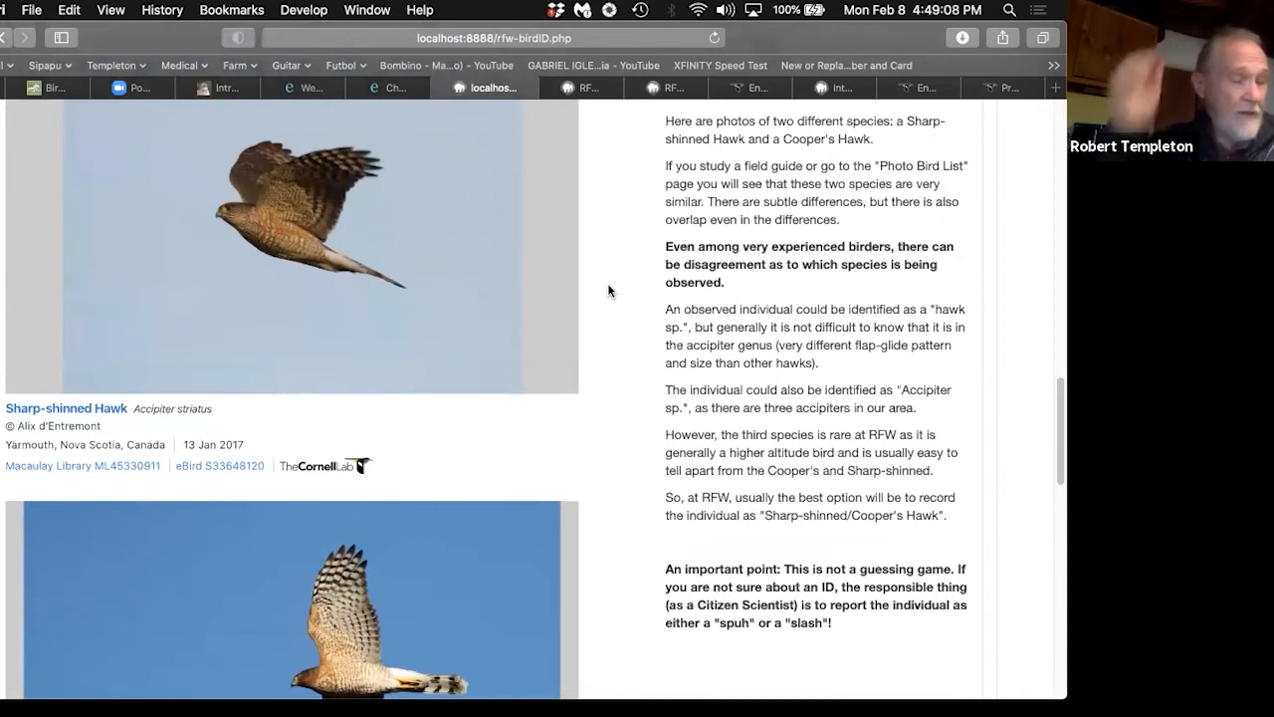
scroll("down", 3)
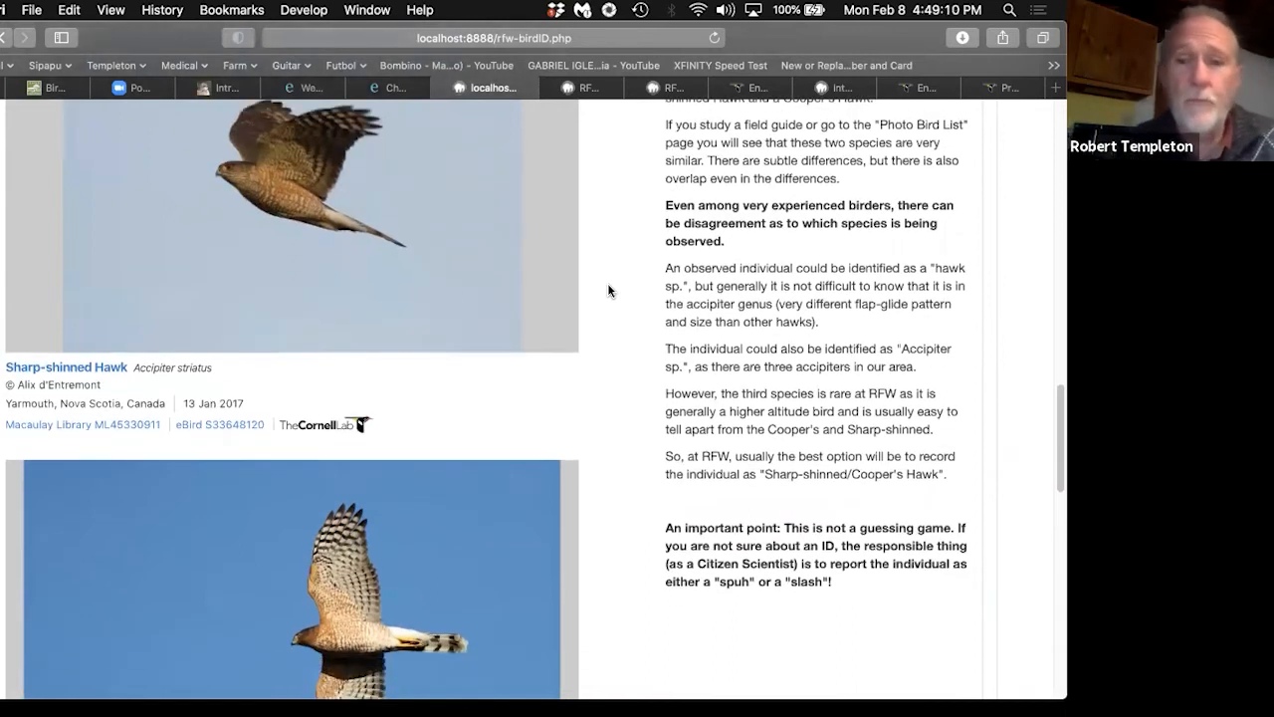
scroll("down", 3)
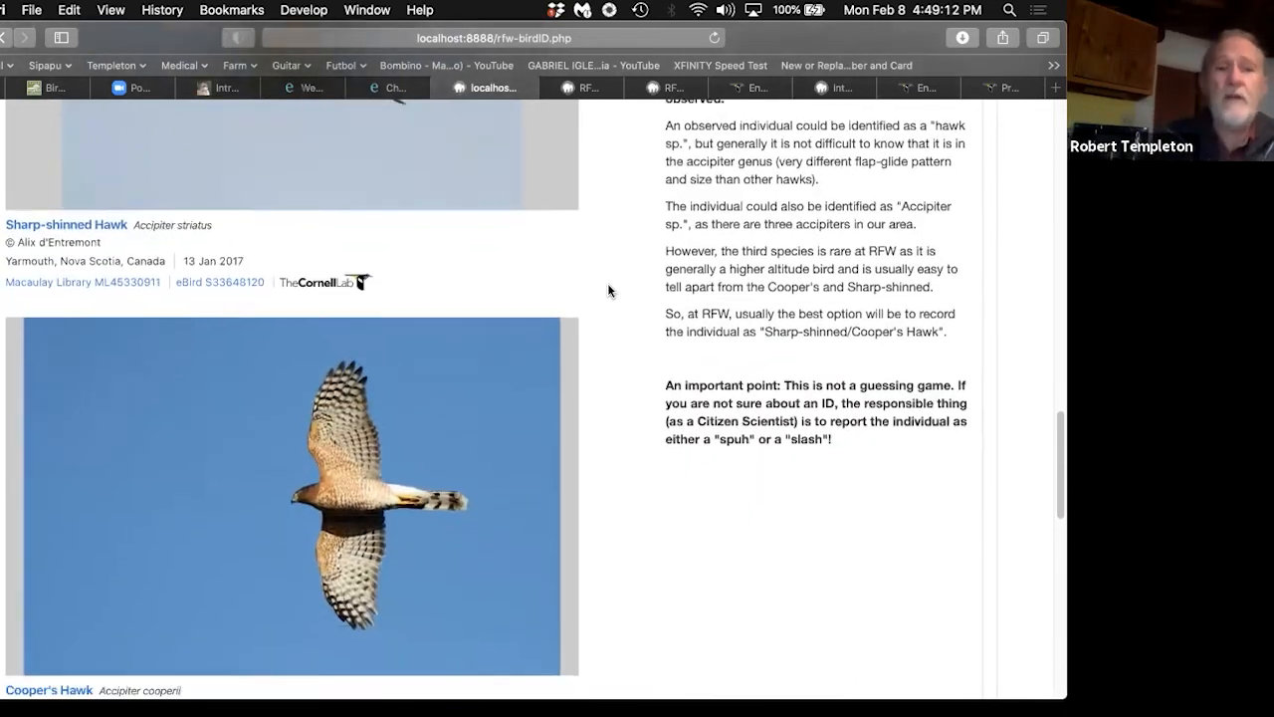
scroll("up", 3)
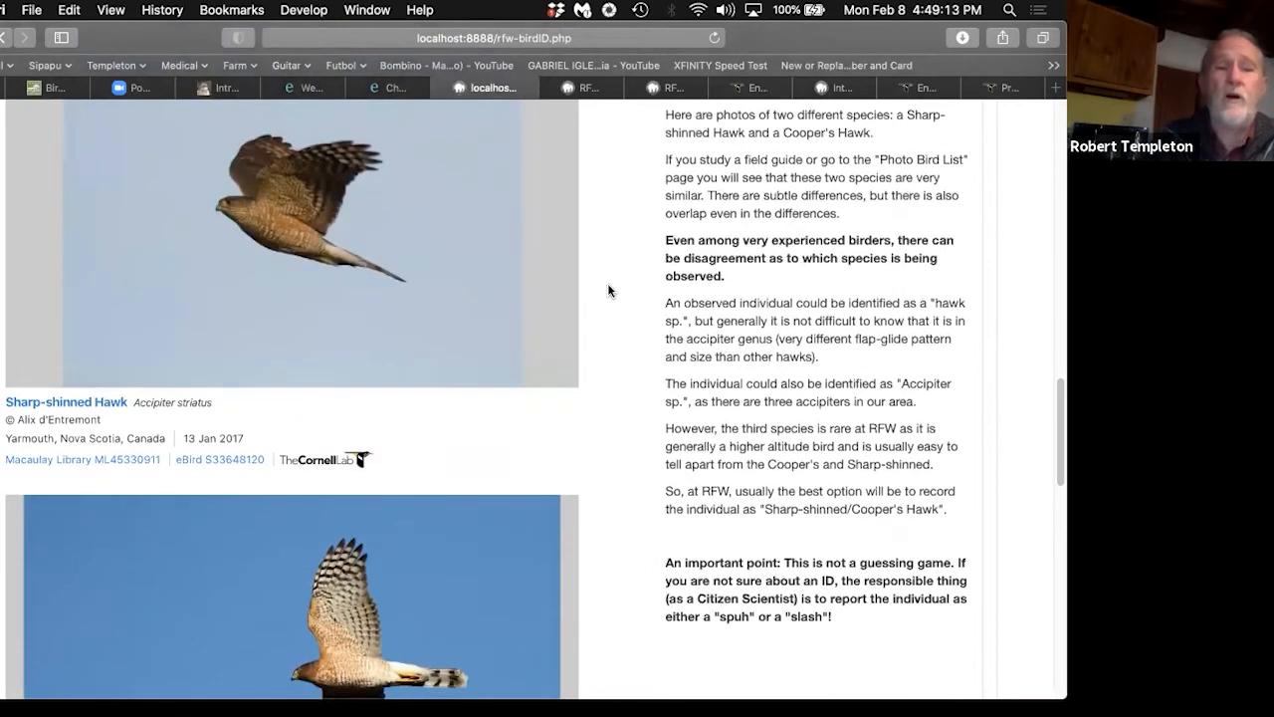
scroll("down", 3)
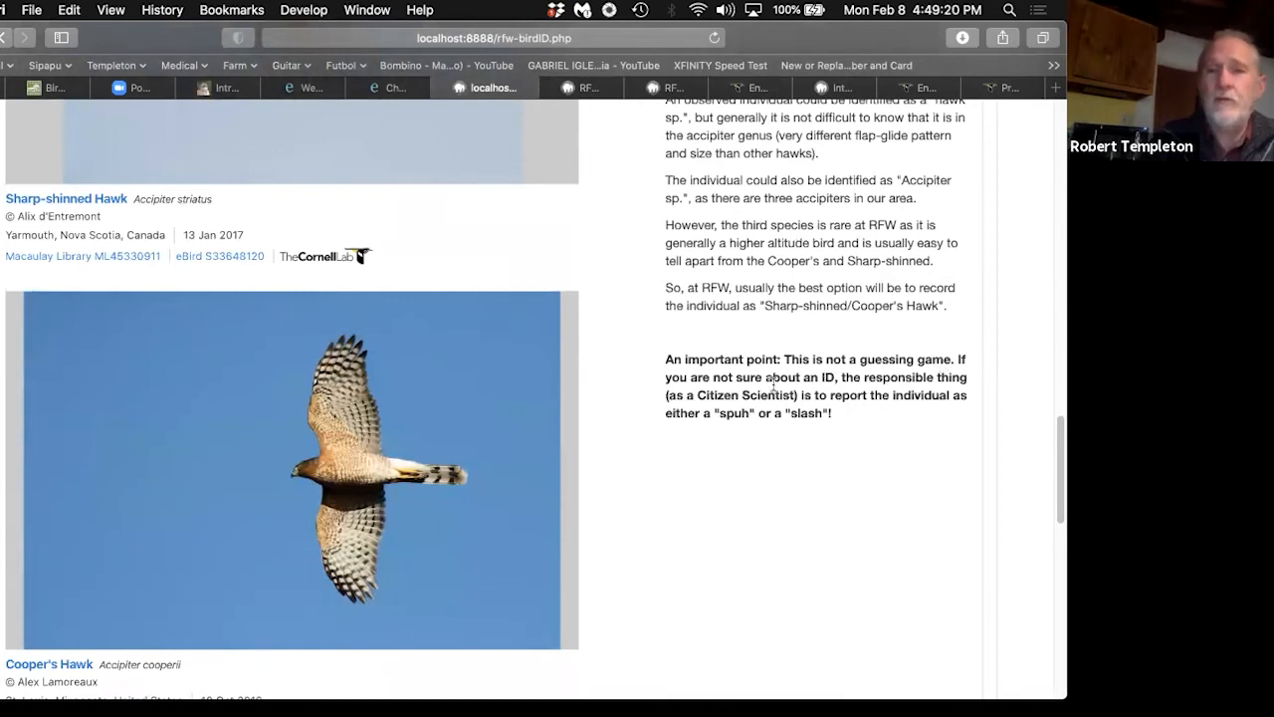
mouse_move(931, 386)
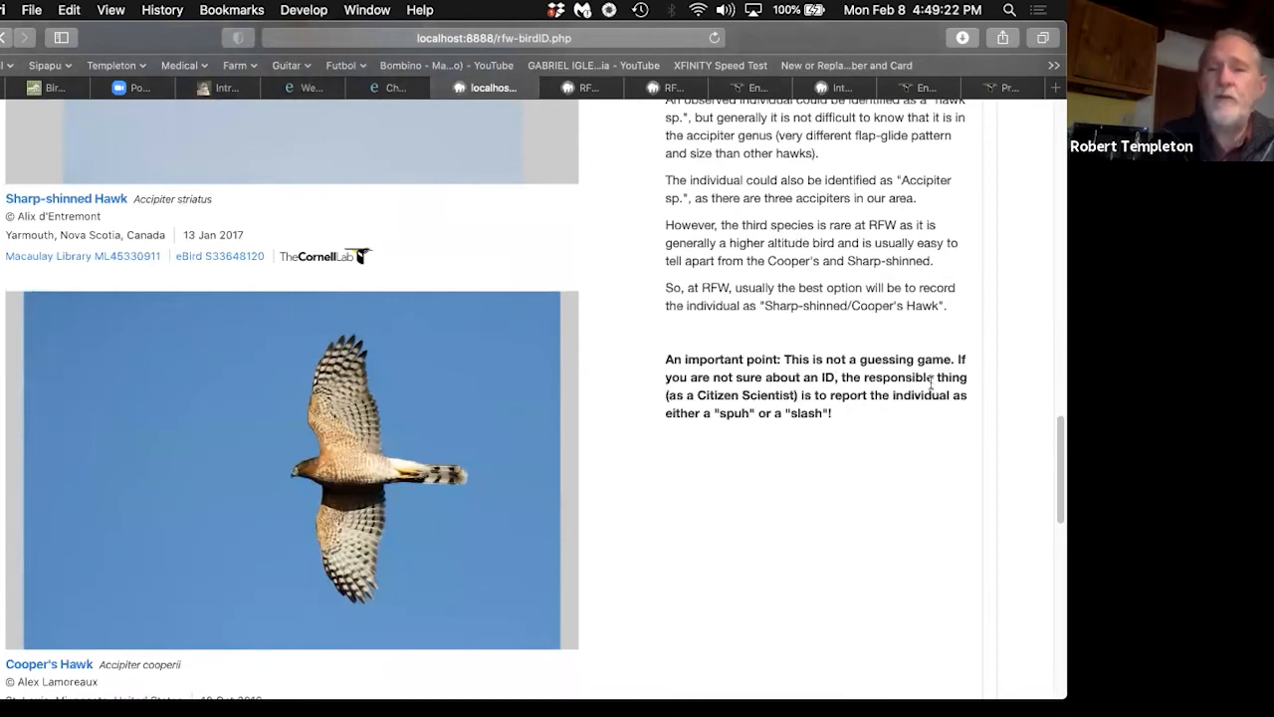
mouse_move(860, 412)
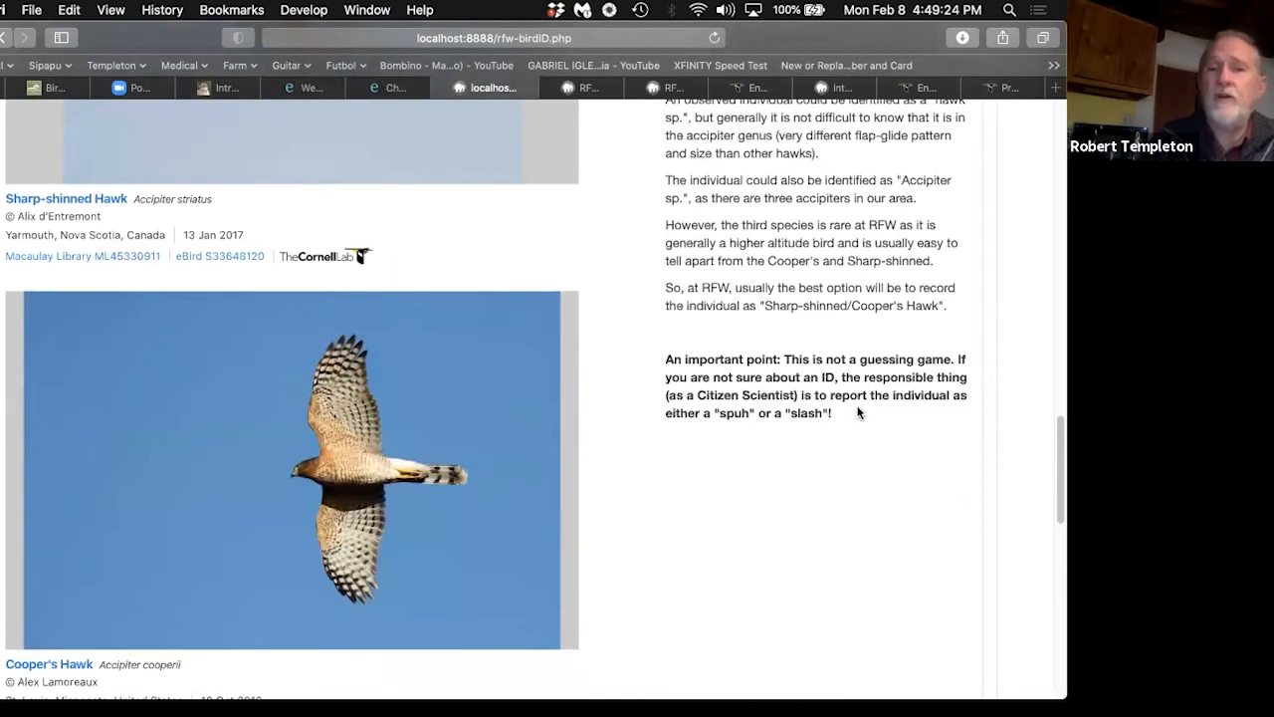
mouse_move(791, 454)
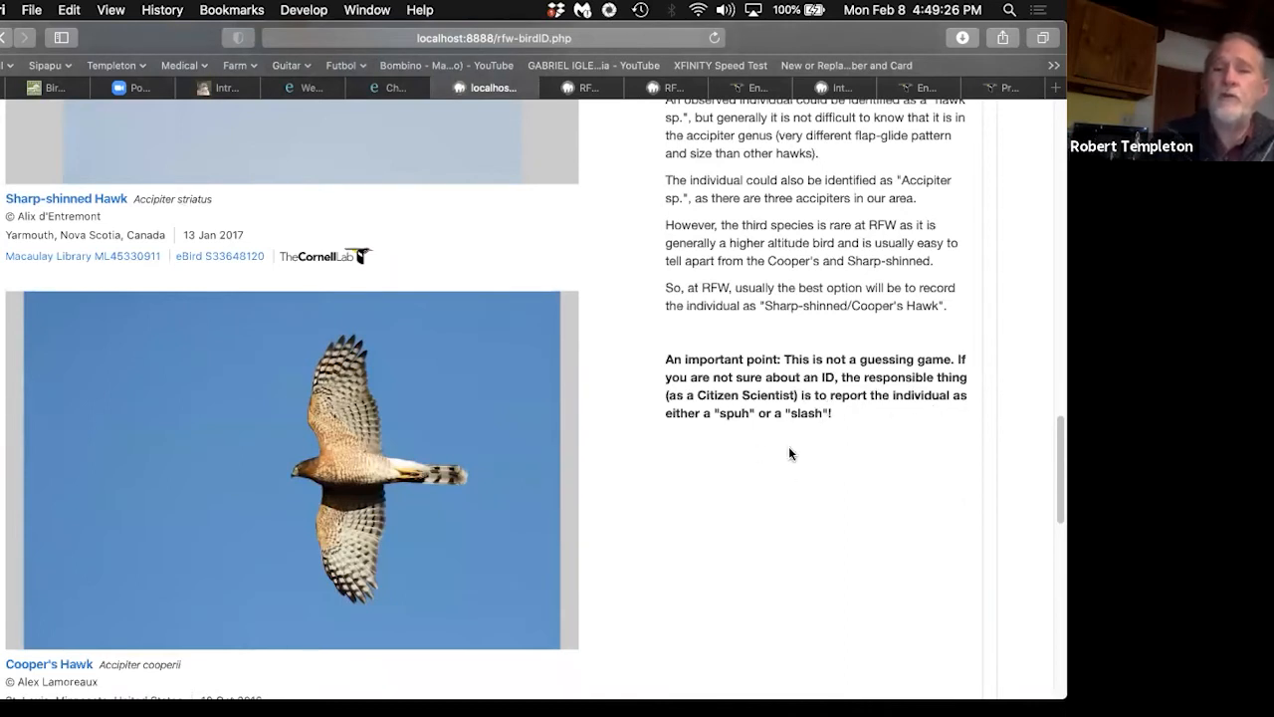
scroll("down", 3)
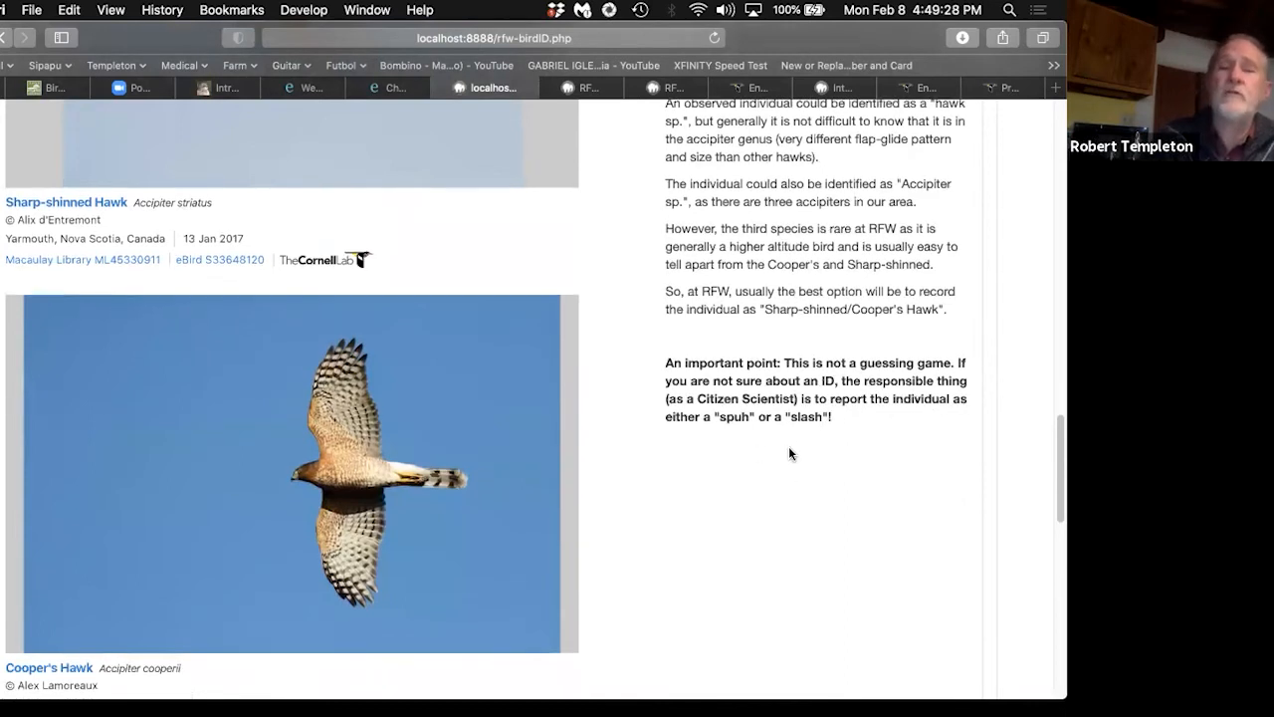
scroll("down", 3)
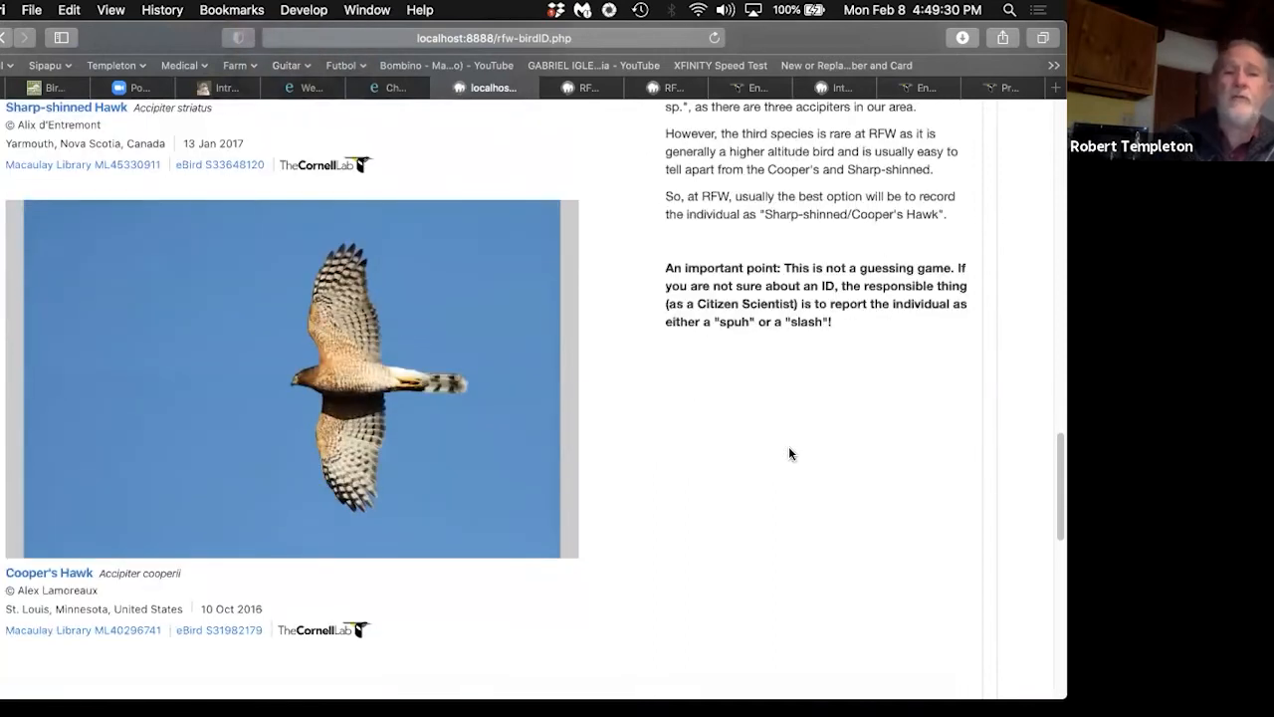
scroll("up", 3)
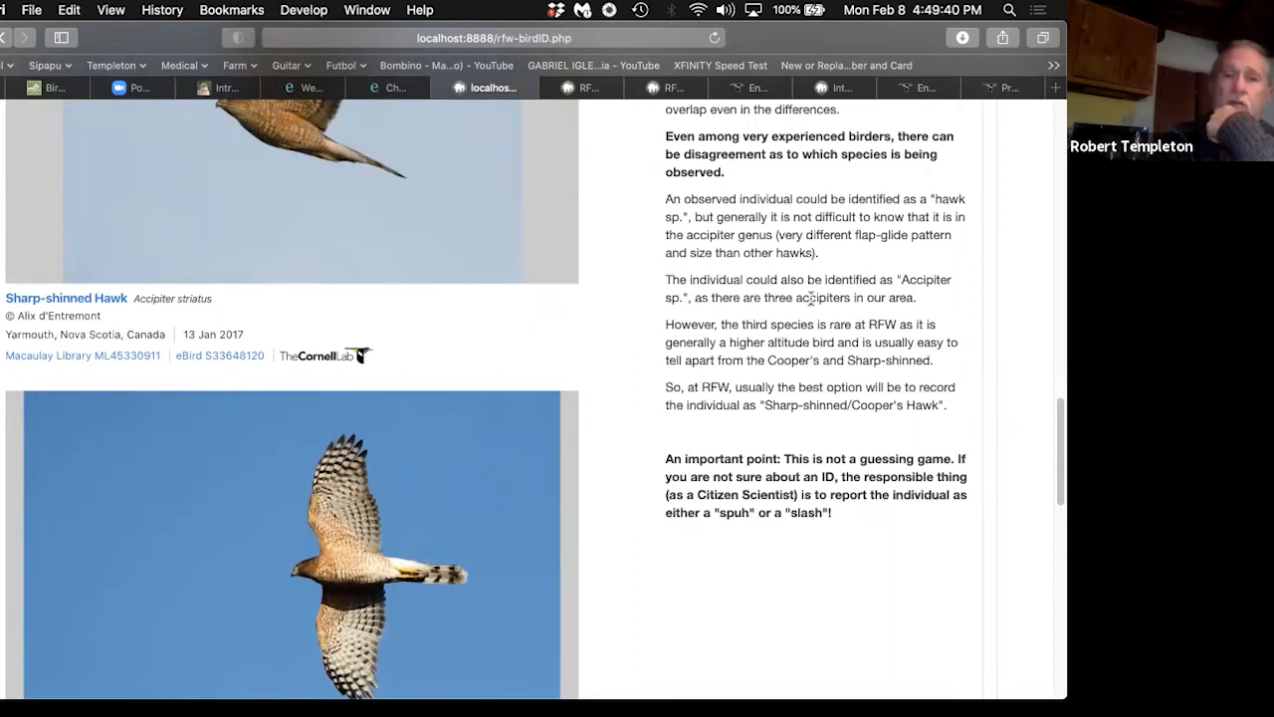
mouse_move(929, 300)
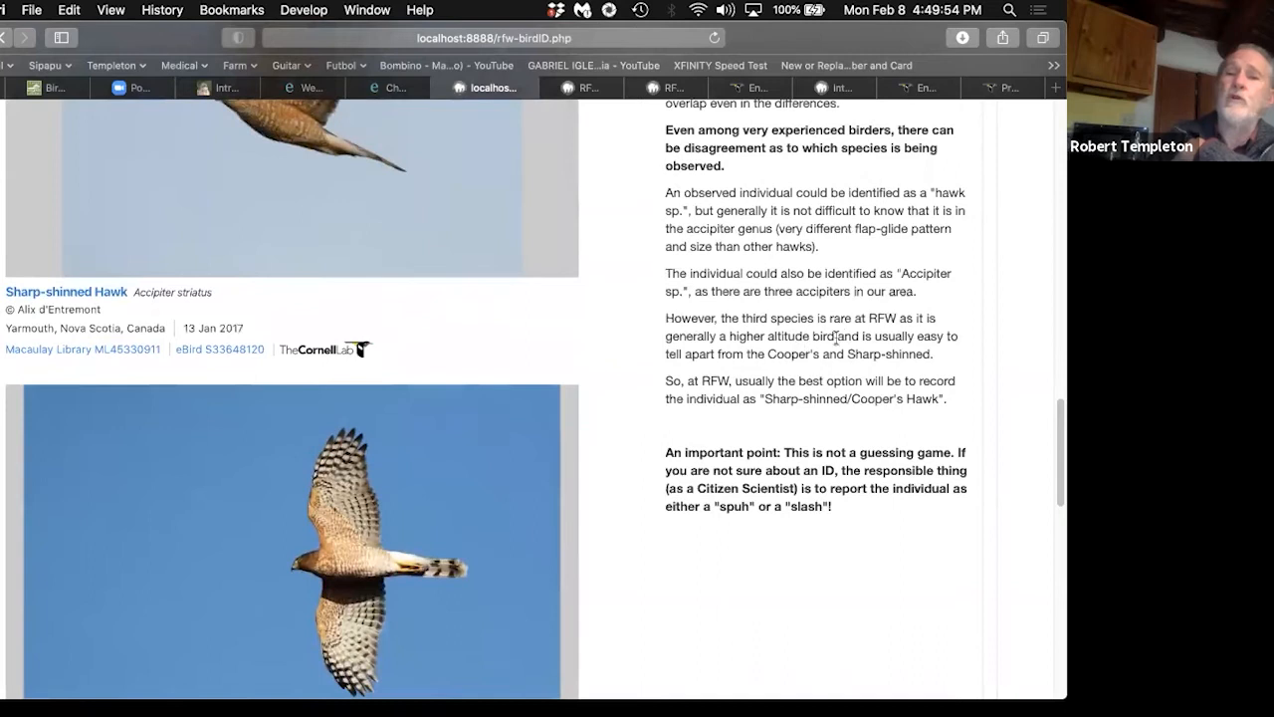
mouse_move(871, 348)
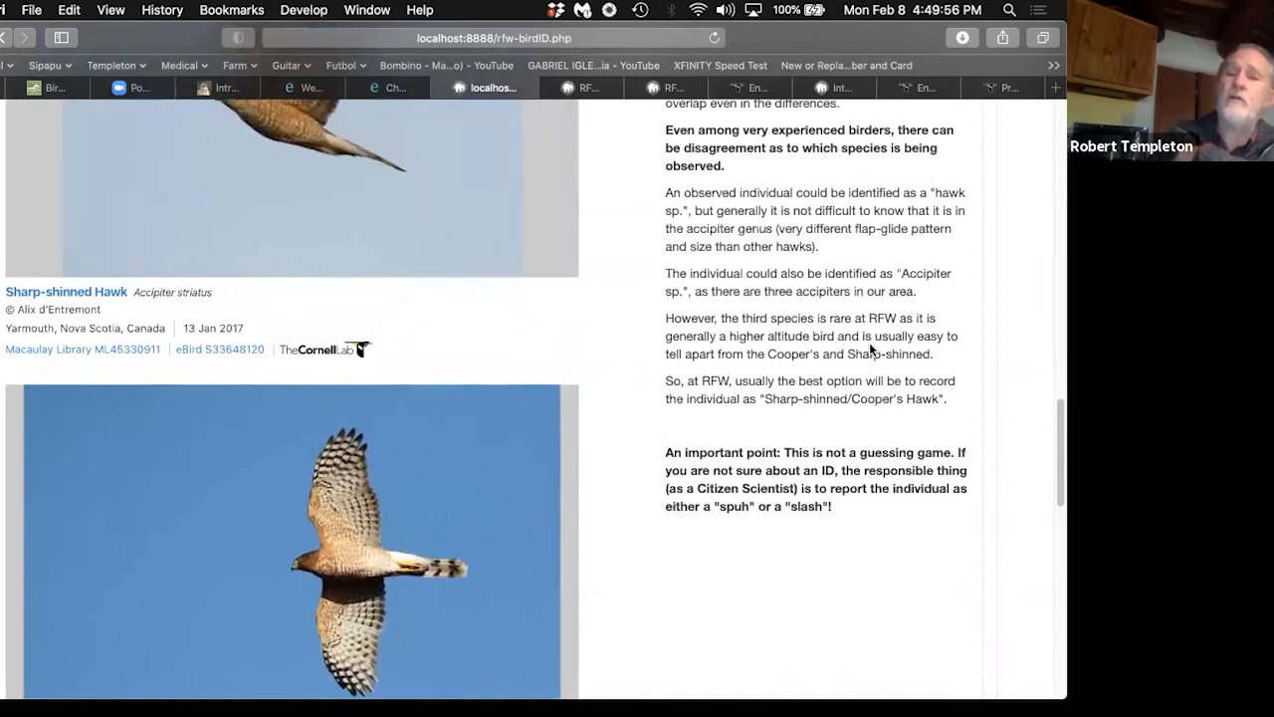
mouse_move(715, 396)
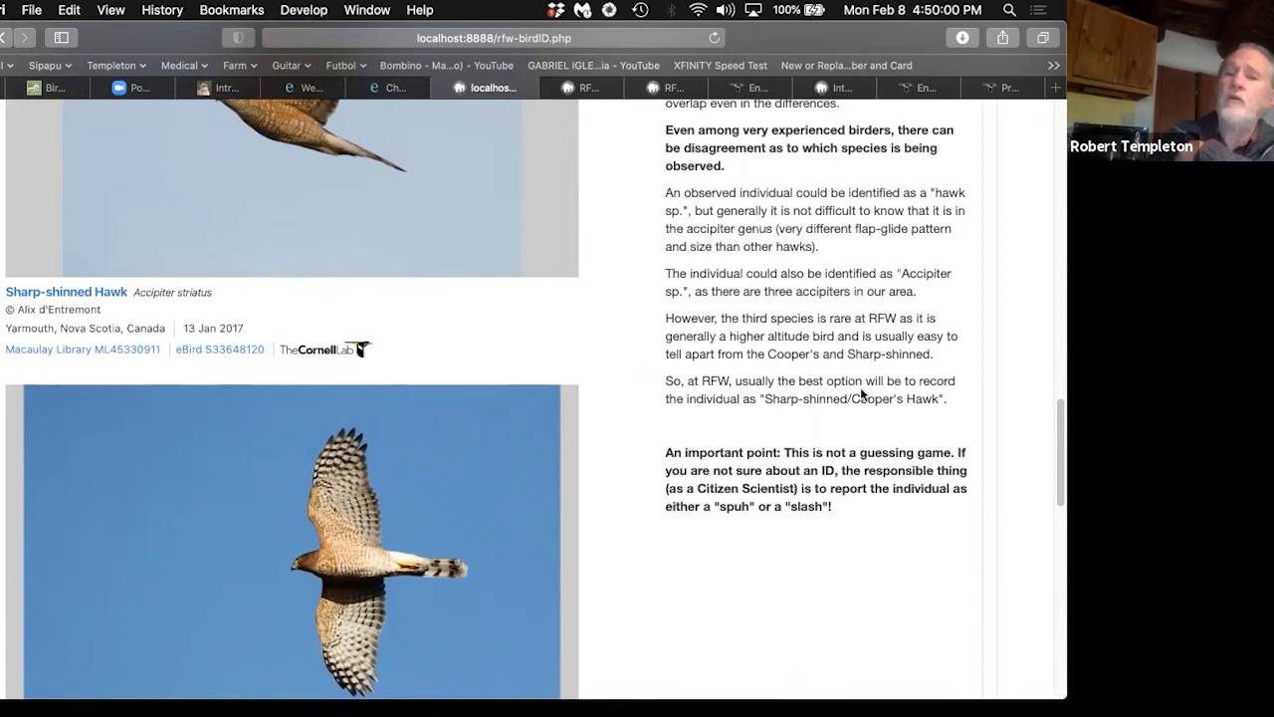
mouse_move(839, 414)
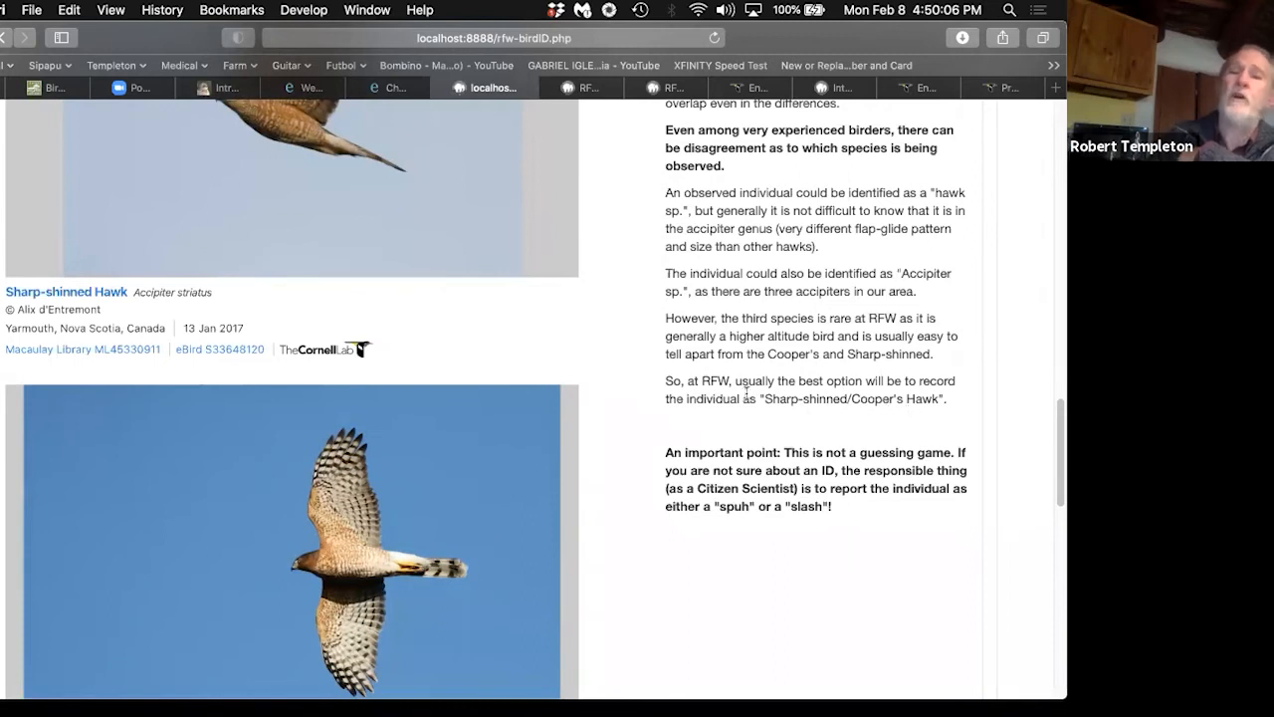
mouse_move(722, 374)
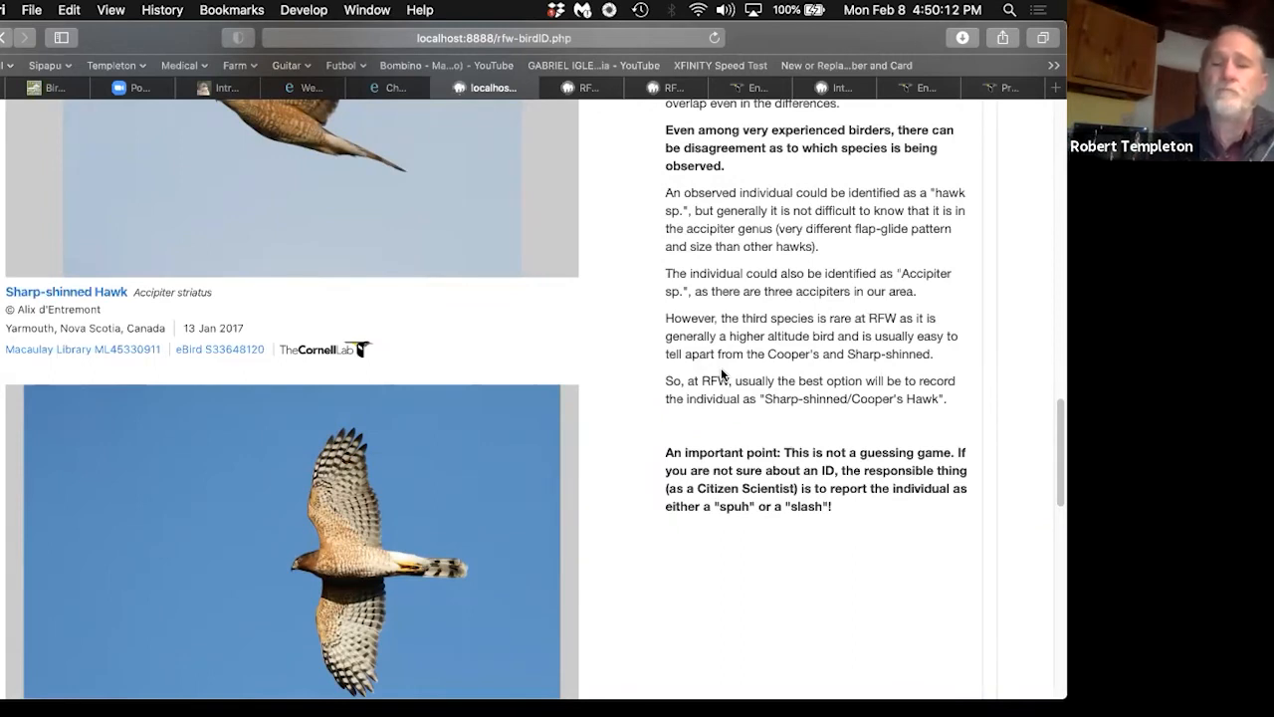
scroll("down", 3)
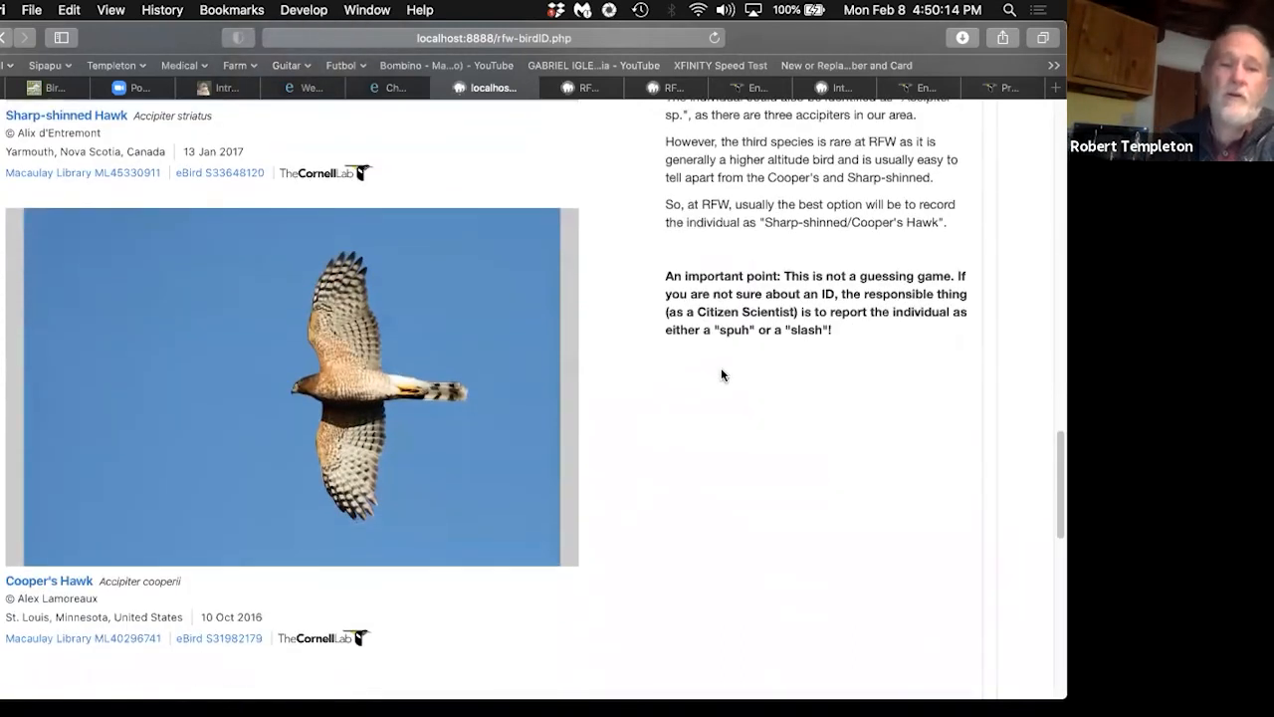
scroll("down", 3)
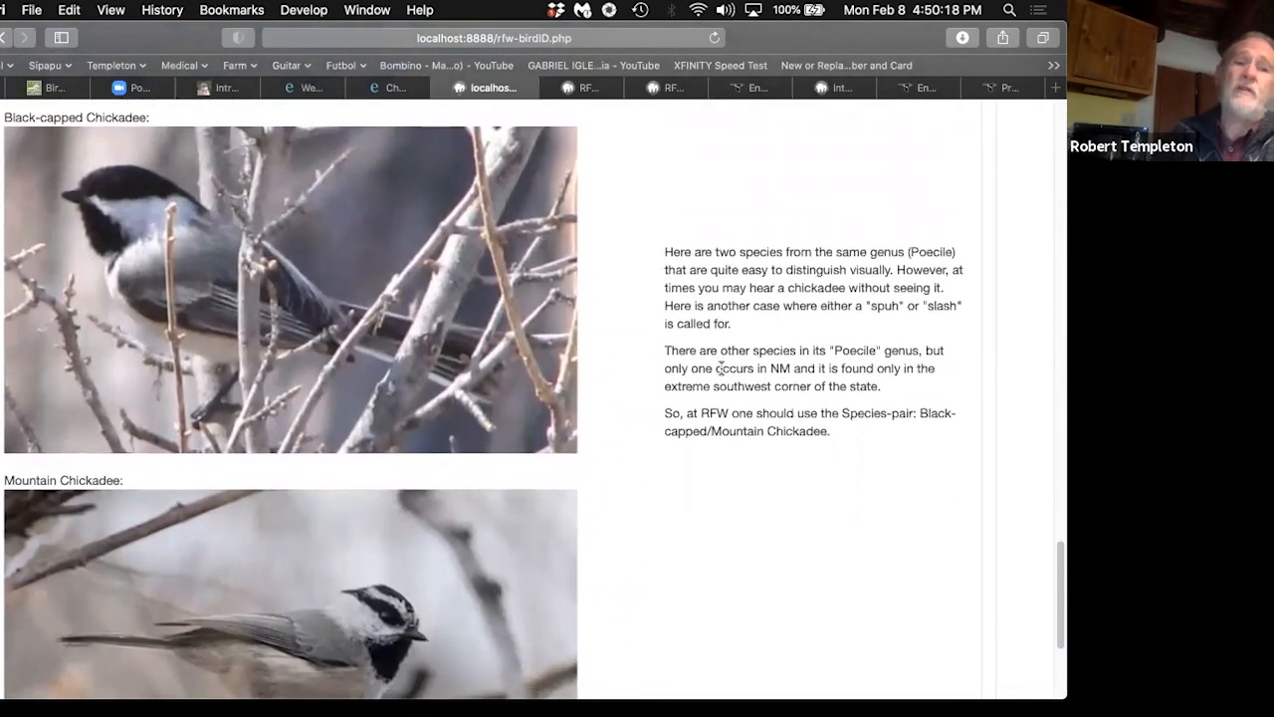
scroll("down", 3)
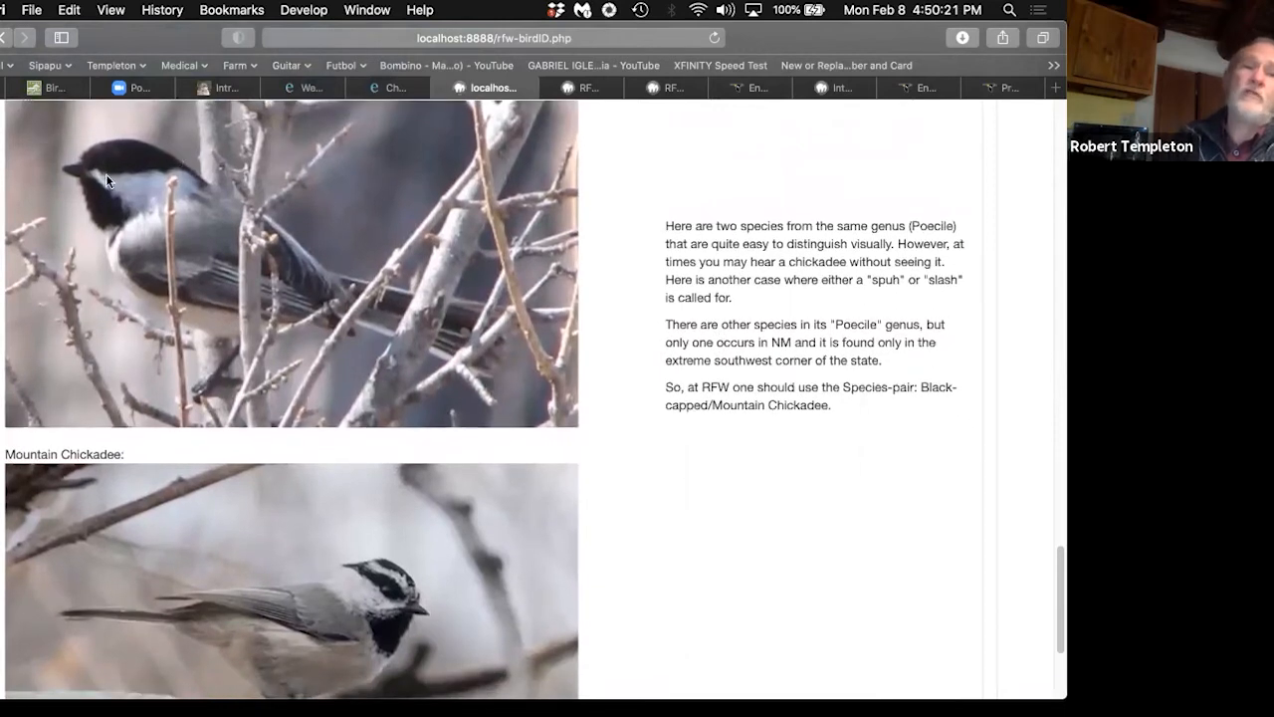
mouse_move(137, 164)
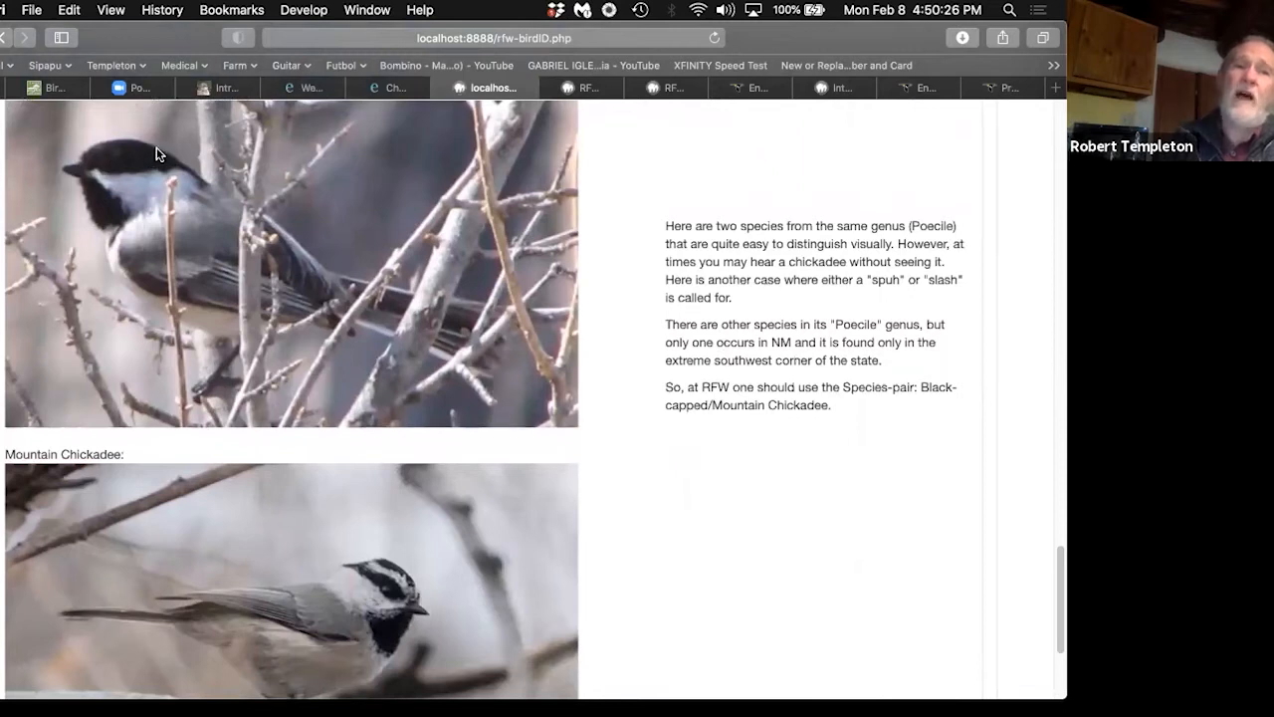
mouse_move(94, 164)
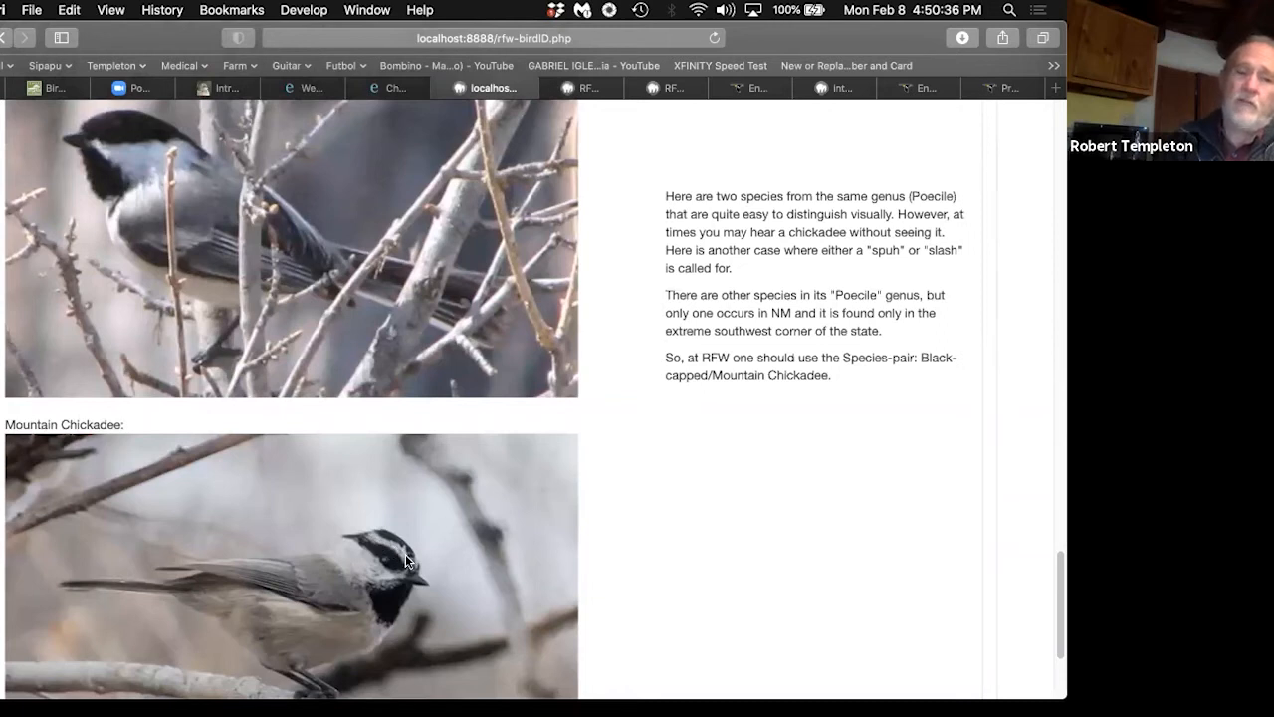
mouse_move(413, 570)
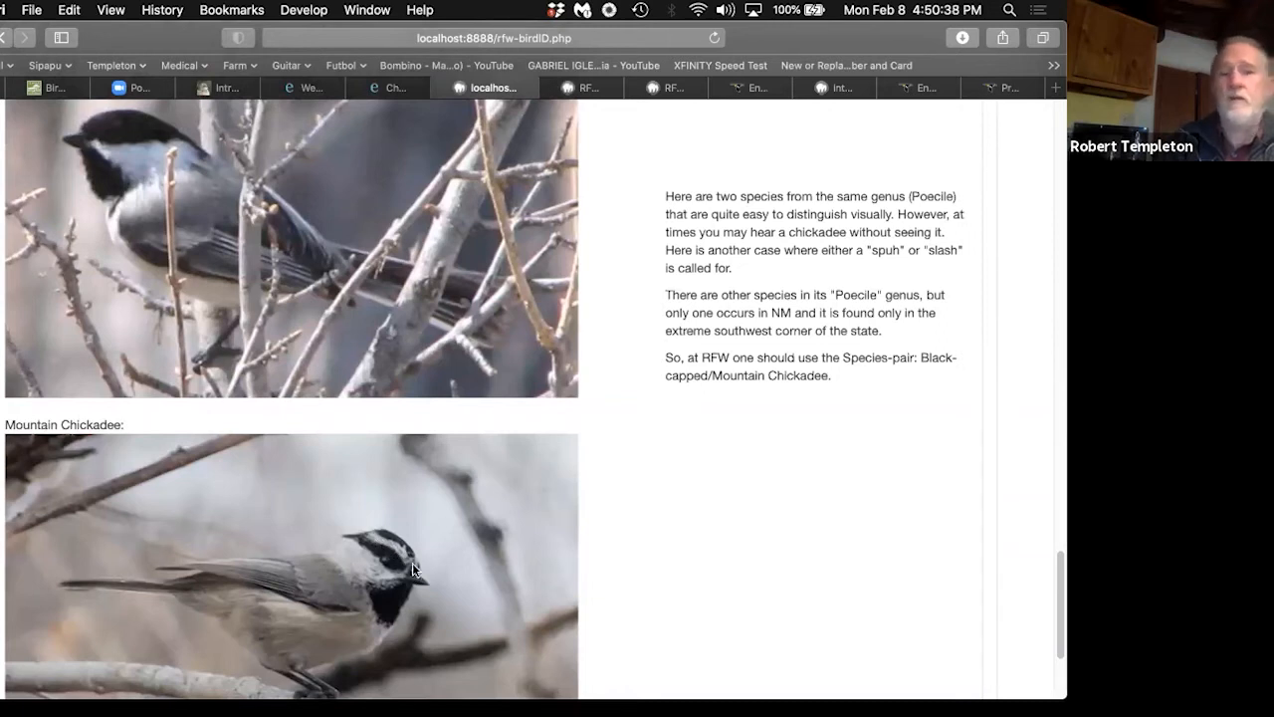
mouse_move(376, 548)
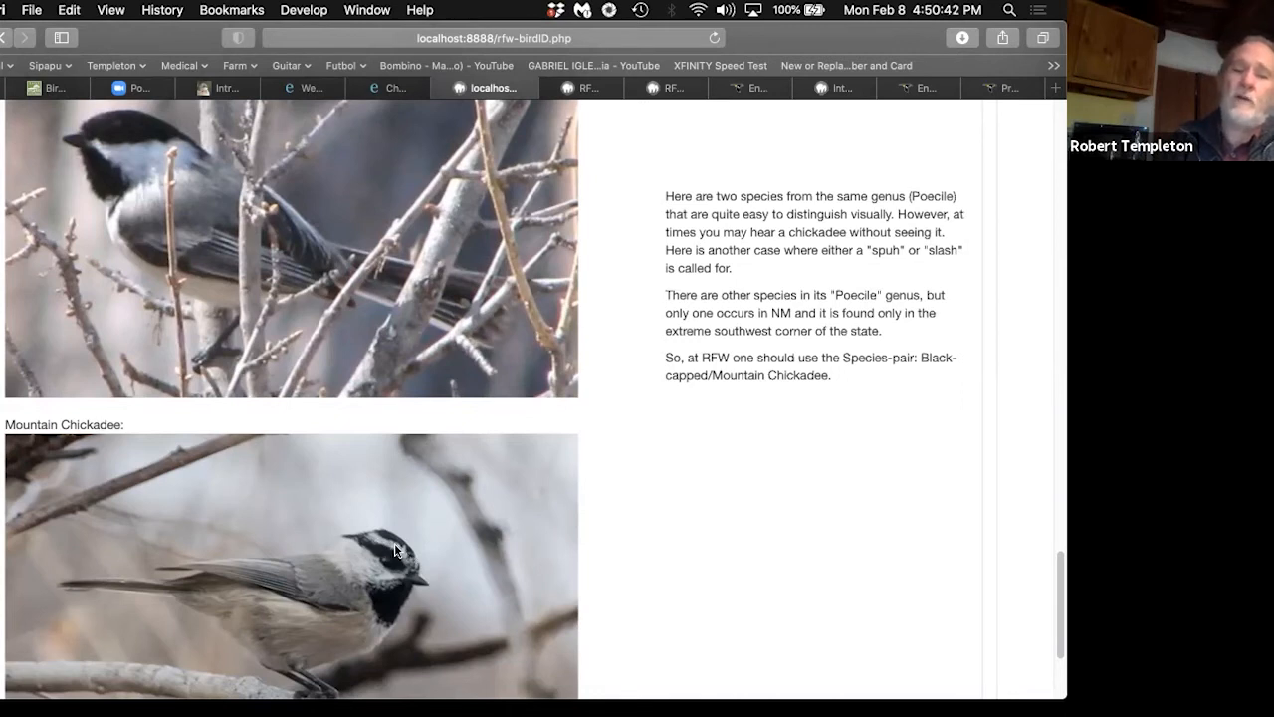
mouse_move(440, 541)
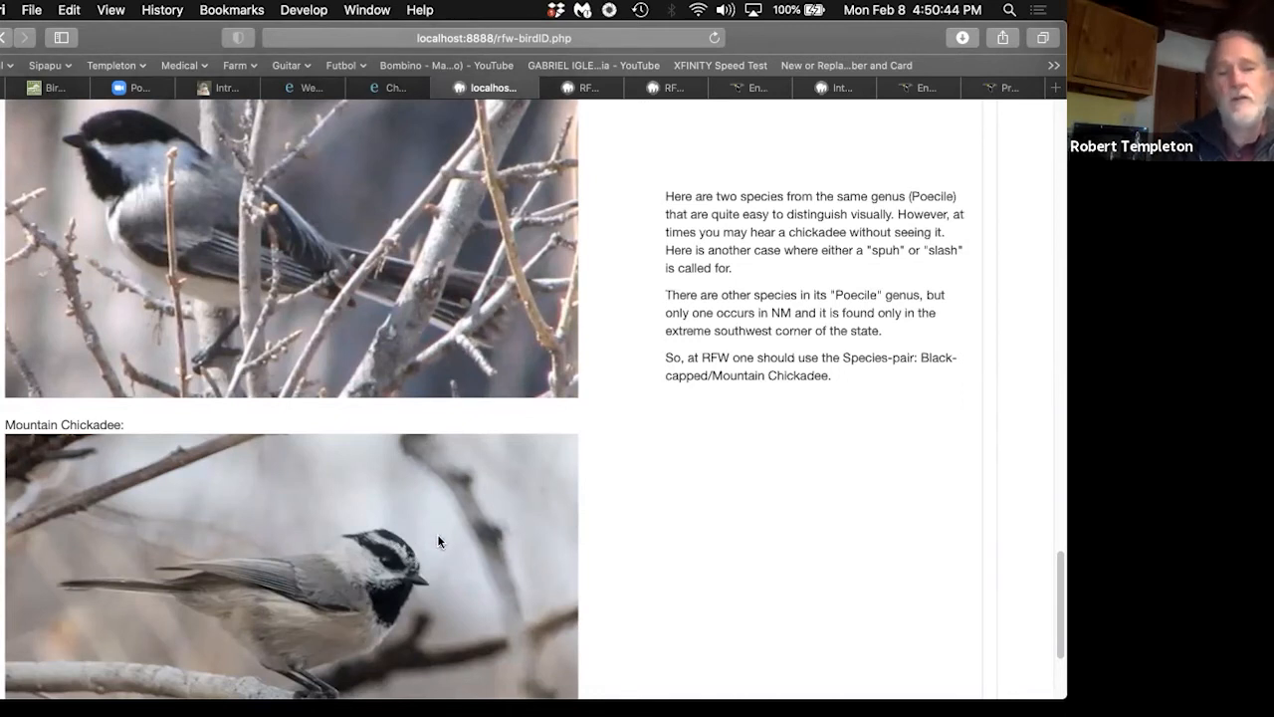
scroll("down", 3)
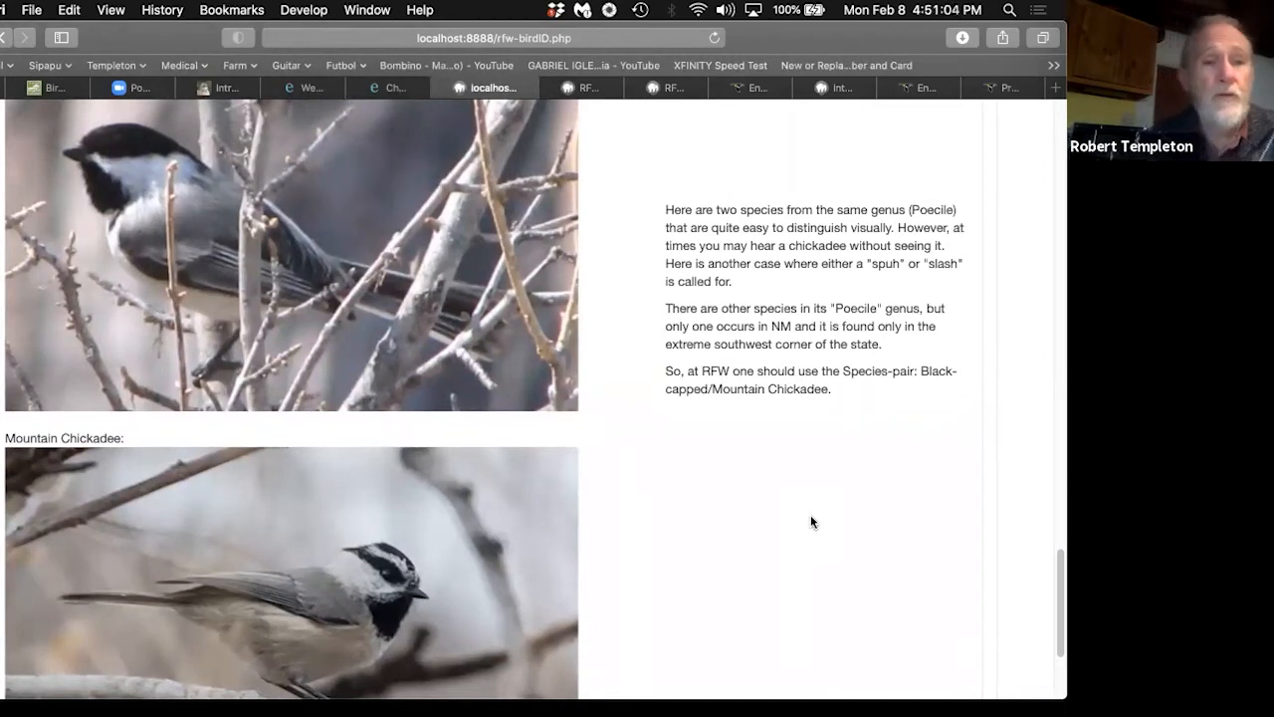
mouse_move(751, 503)
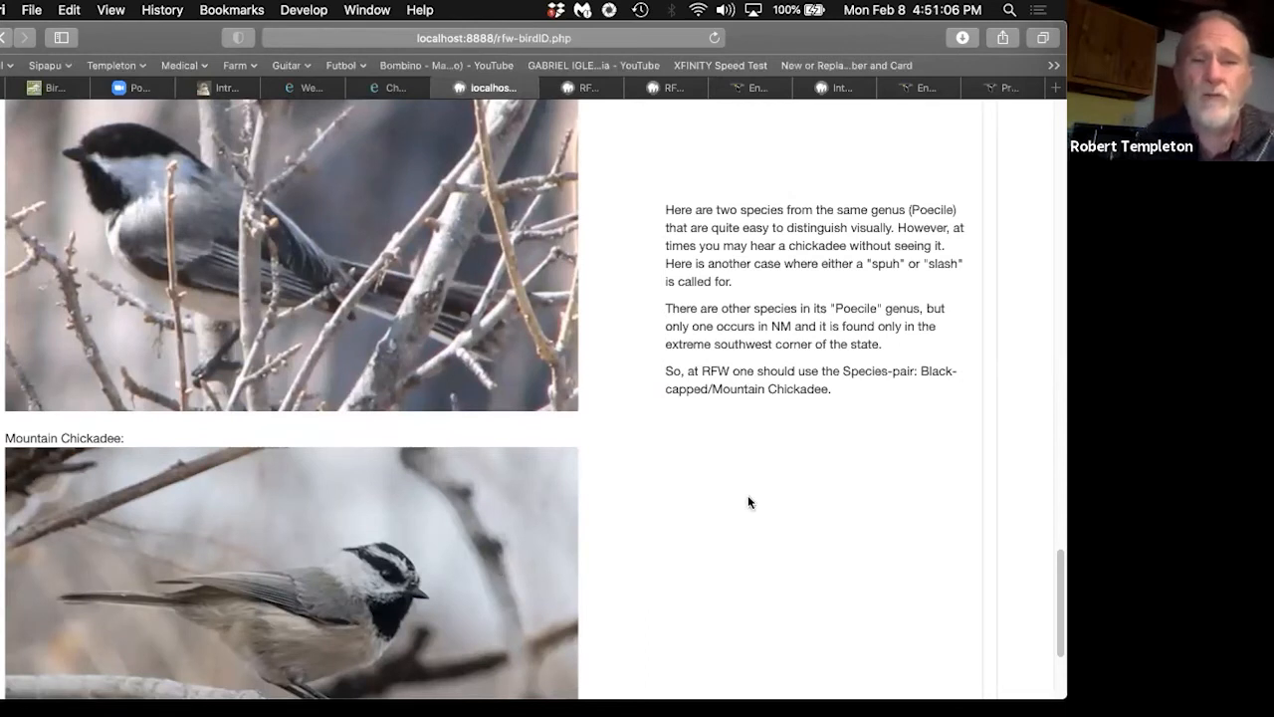
mouse_move(767, 496)
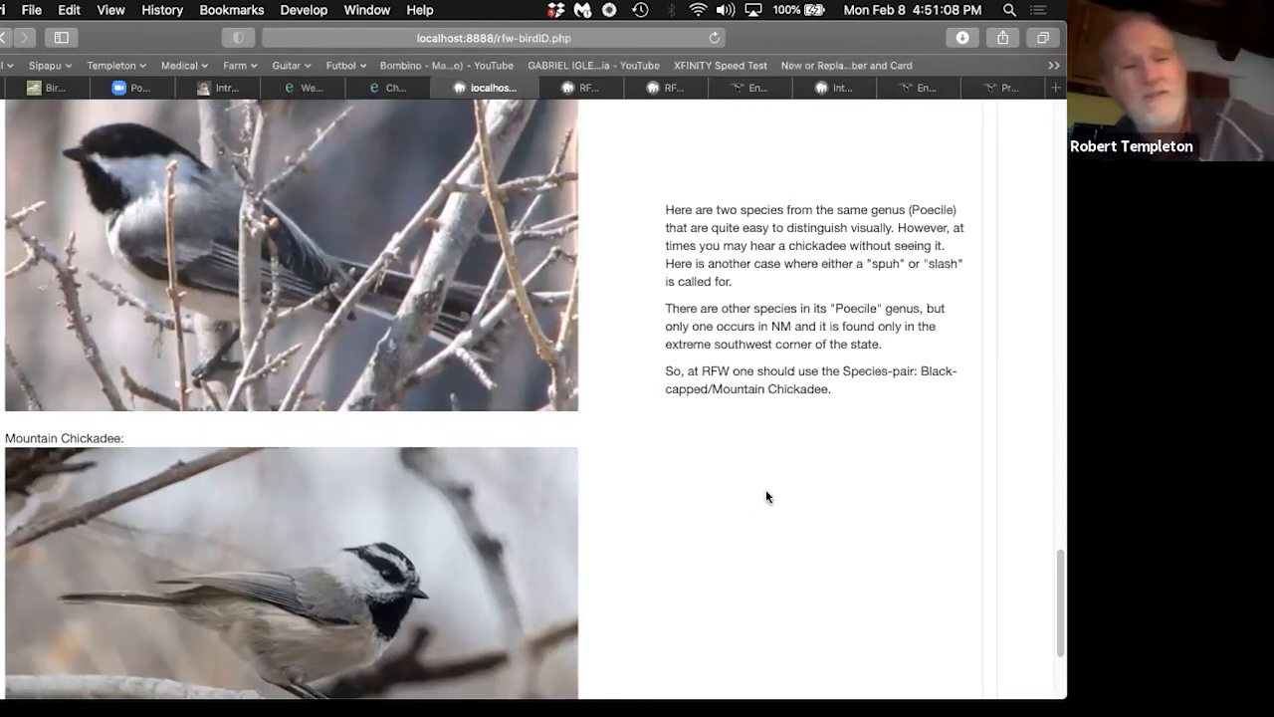
scroll("down", 3)
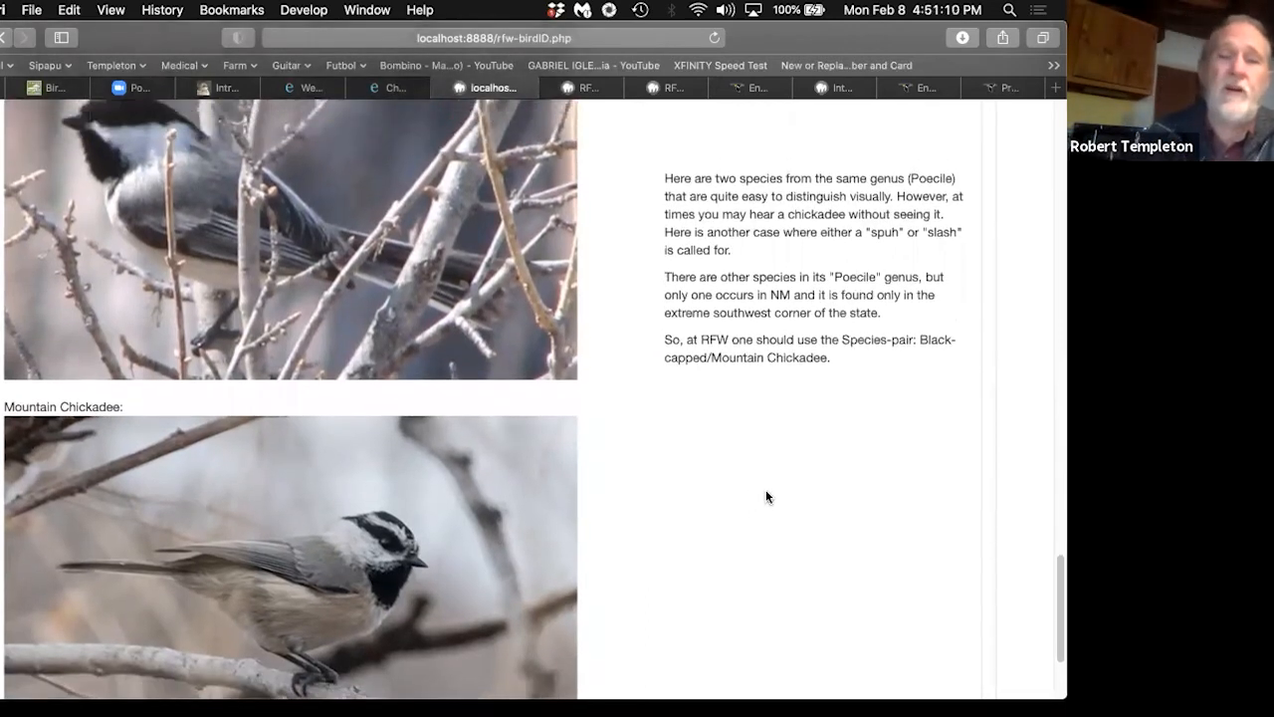
scroll("down", 3)
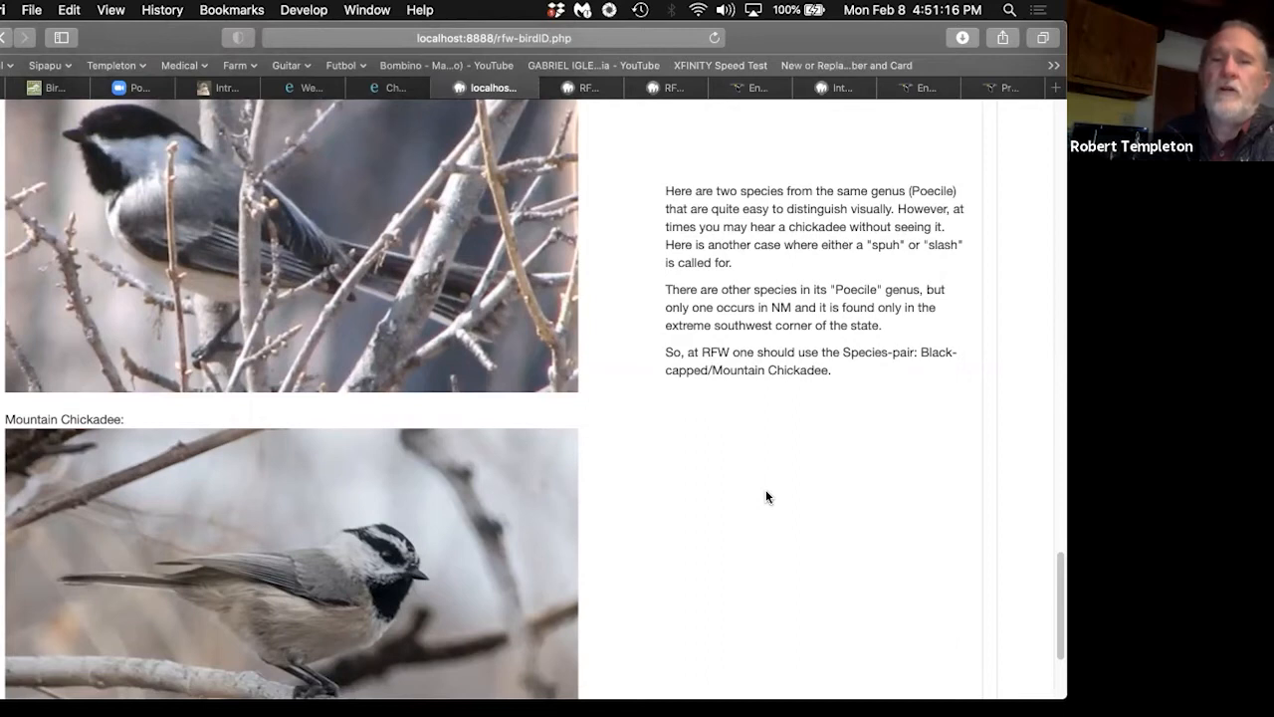
scroll("down", 3)
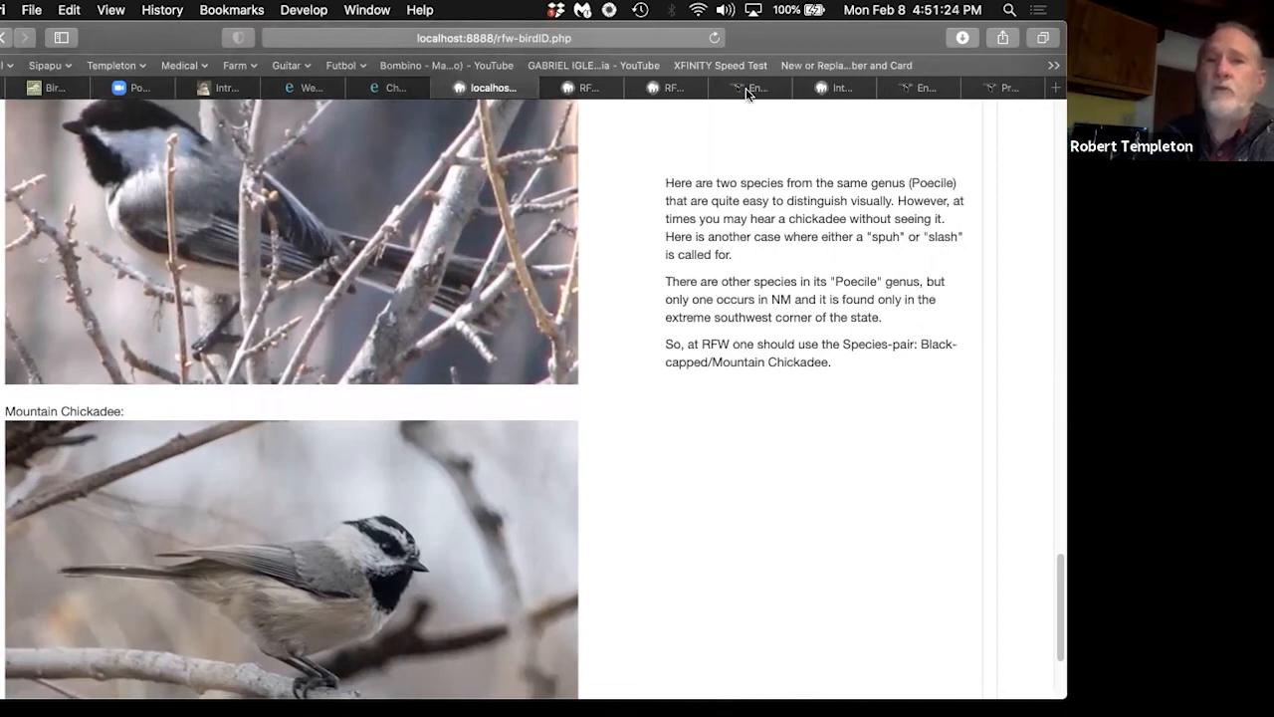
mouse_move(672, 87)
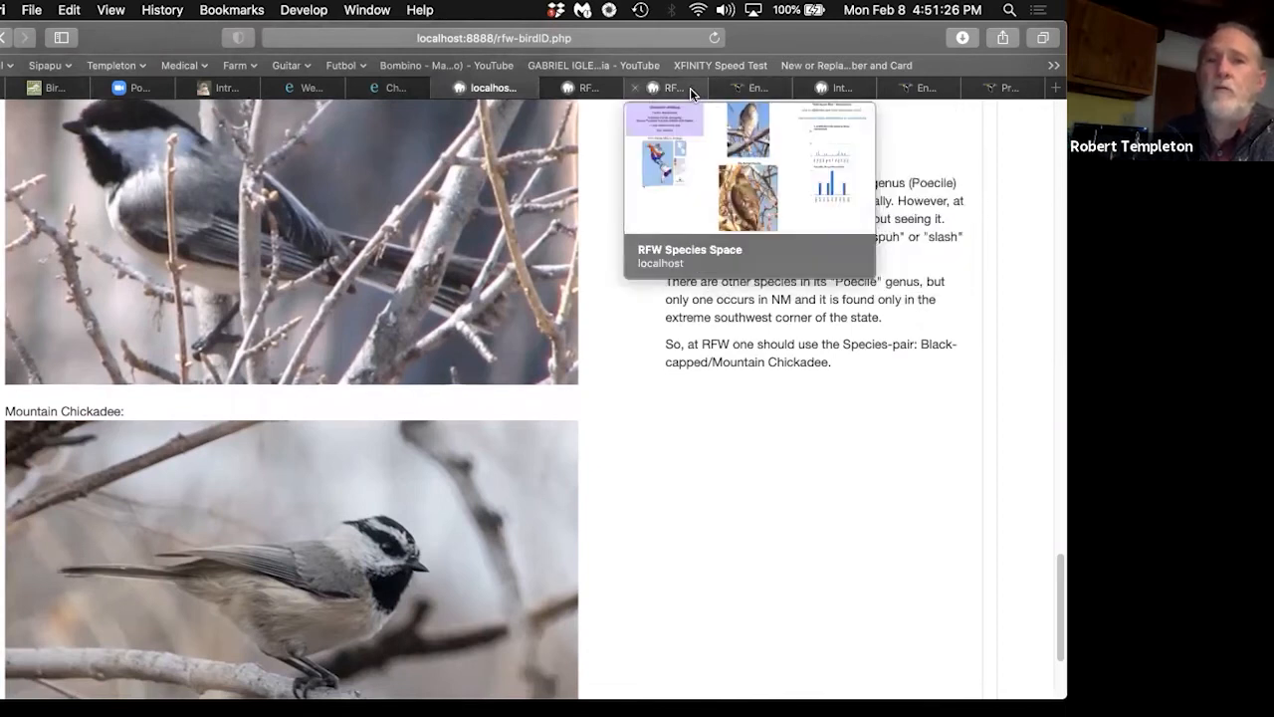
Step: Open the RFW List tab and scroll to the swallow and chickadee rows
left_click(654, 87)
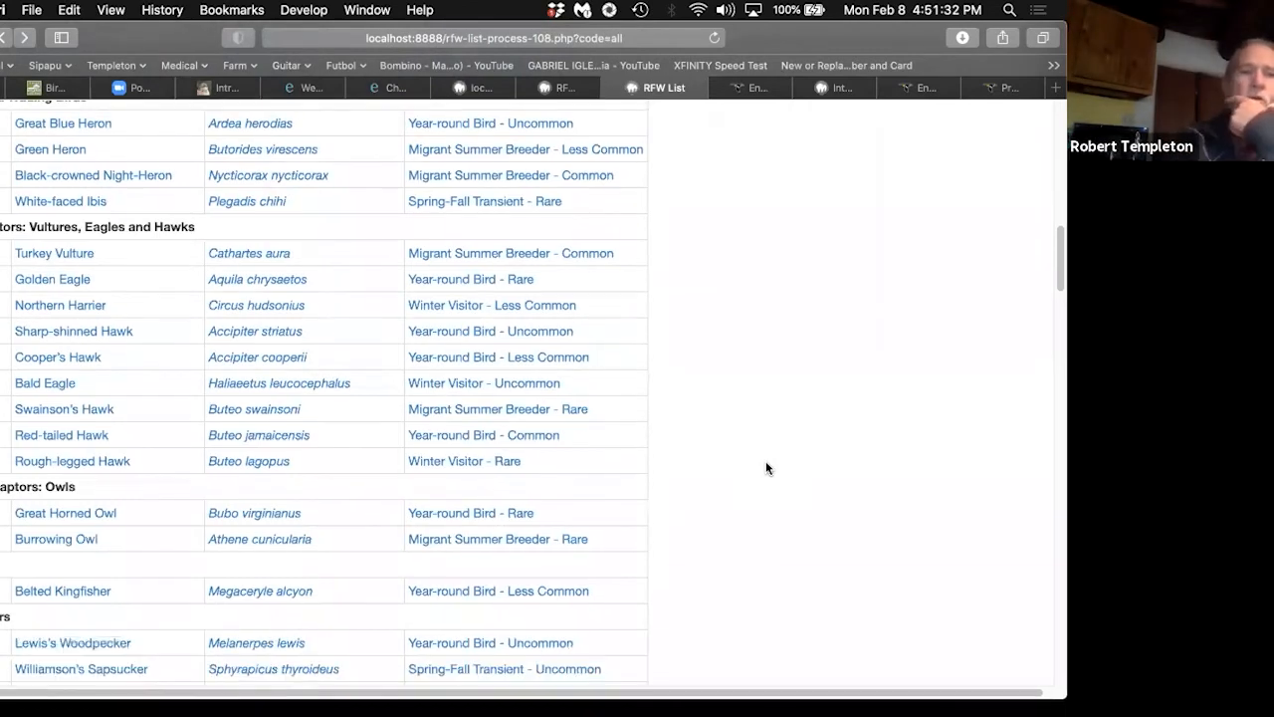
scroll("down", 3)
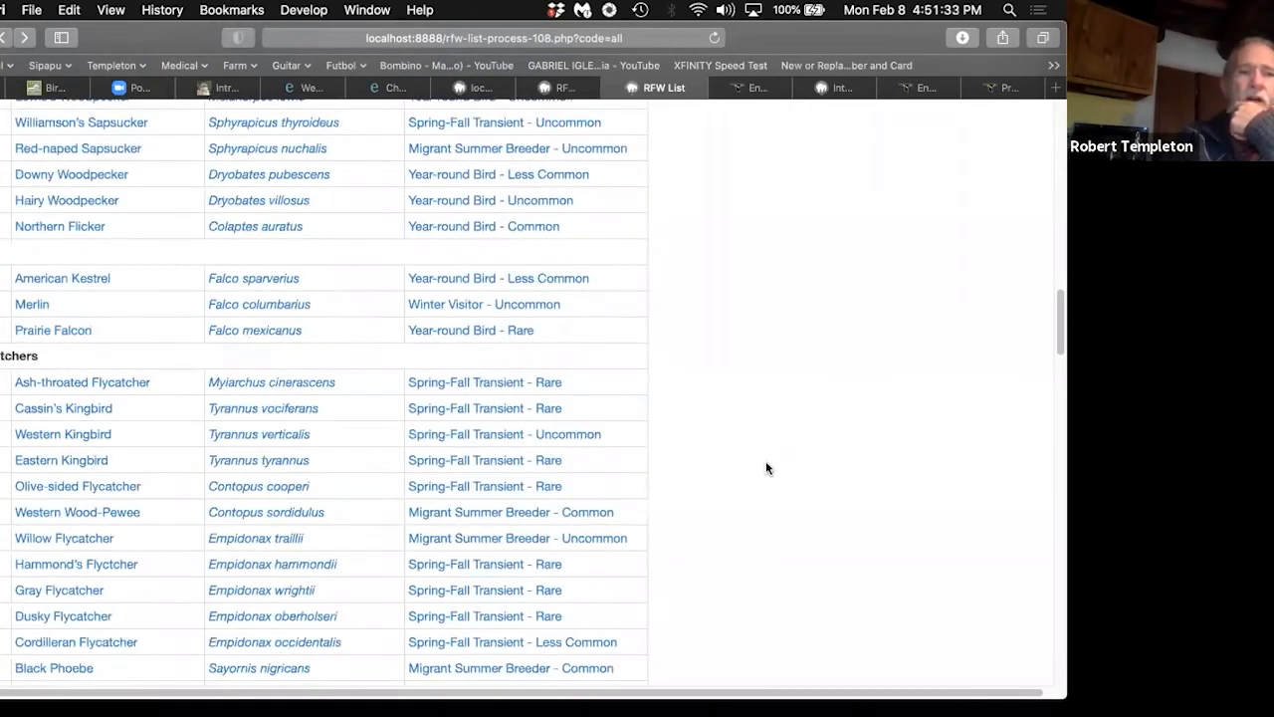
scroll("down", 3)
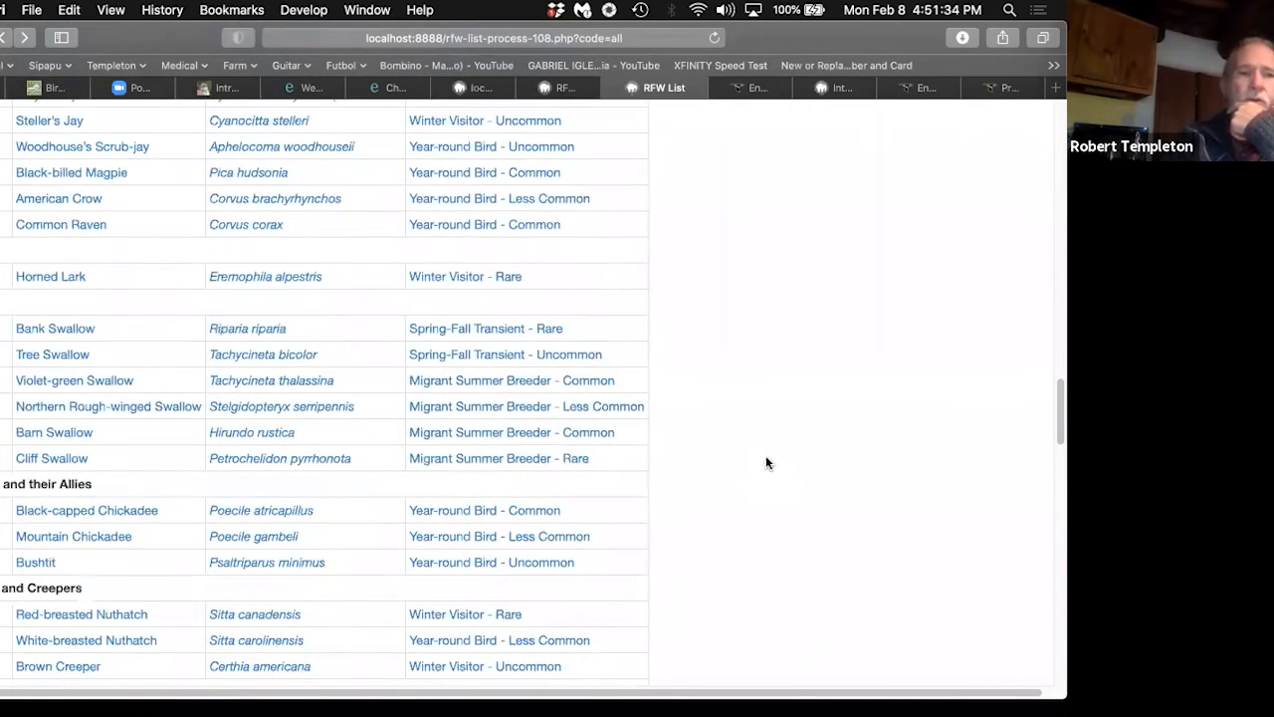
scroll("down", 3)
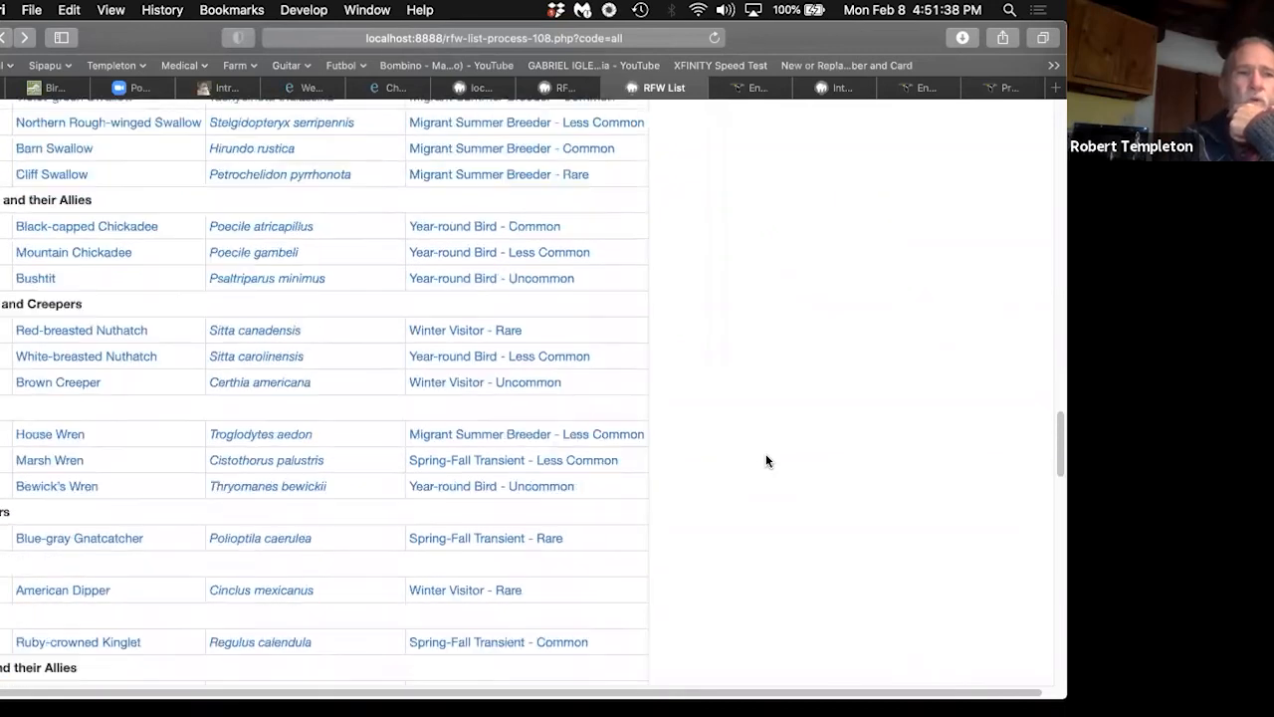
scroll("up", 3)
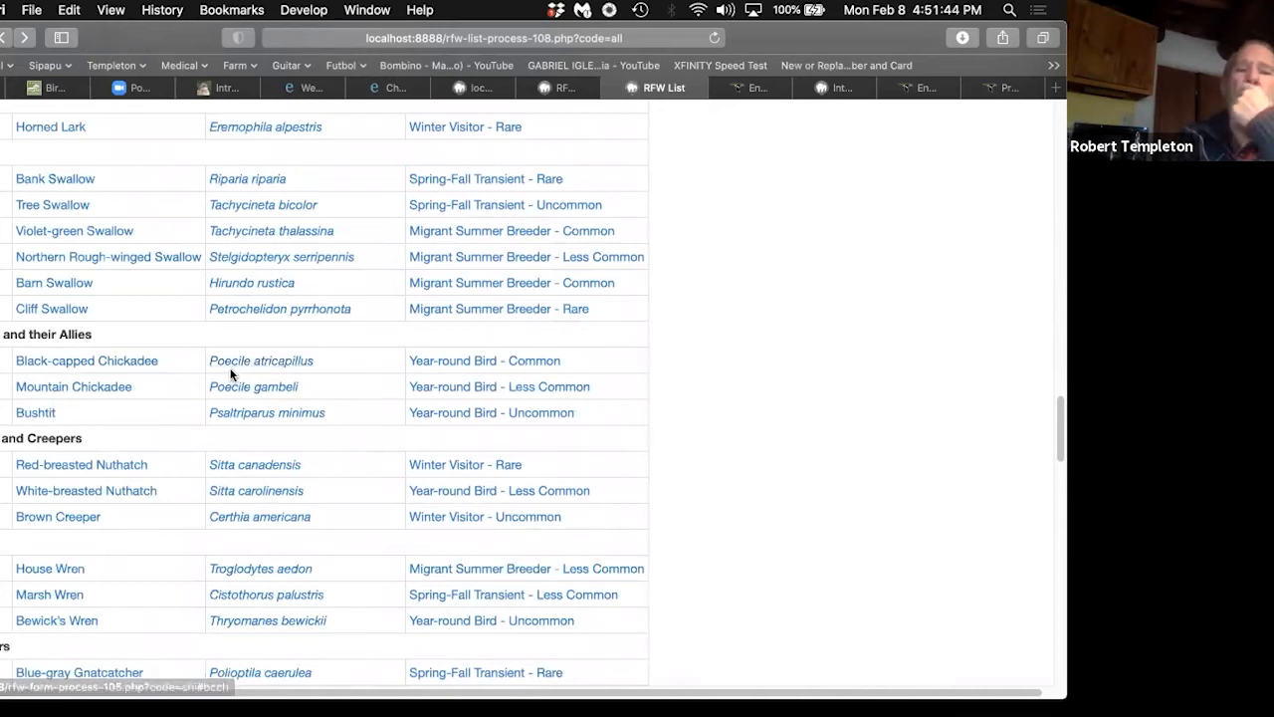
mouse_move(224, 386)
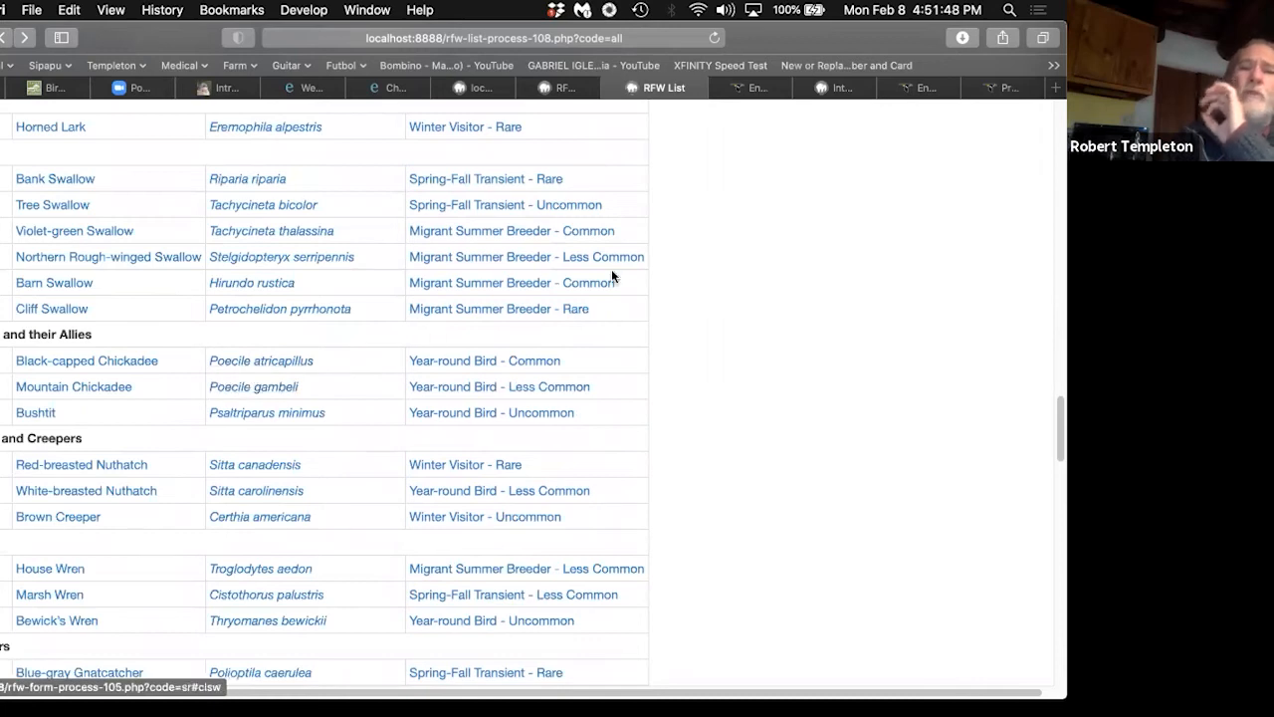
mouse_move(441, 102)
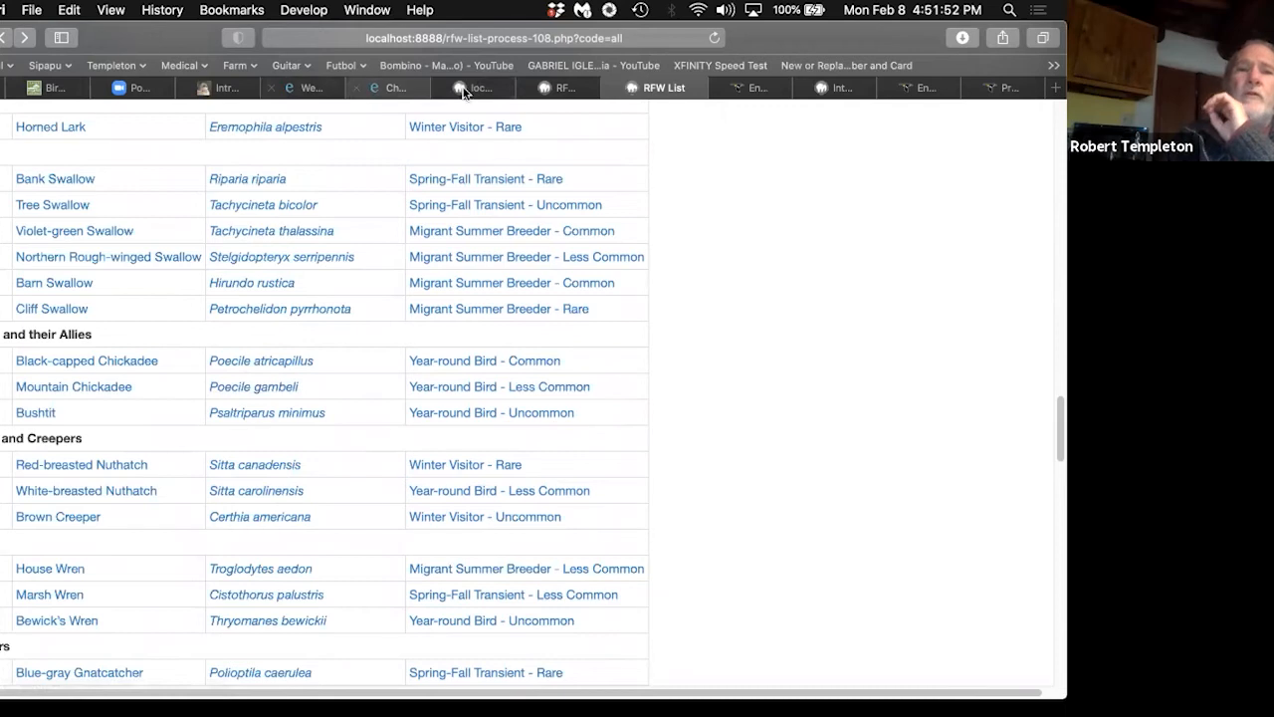
mouse_move(405, 92)
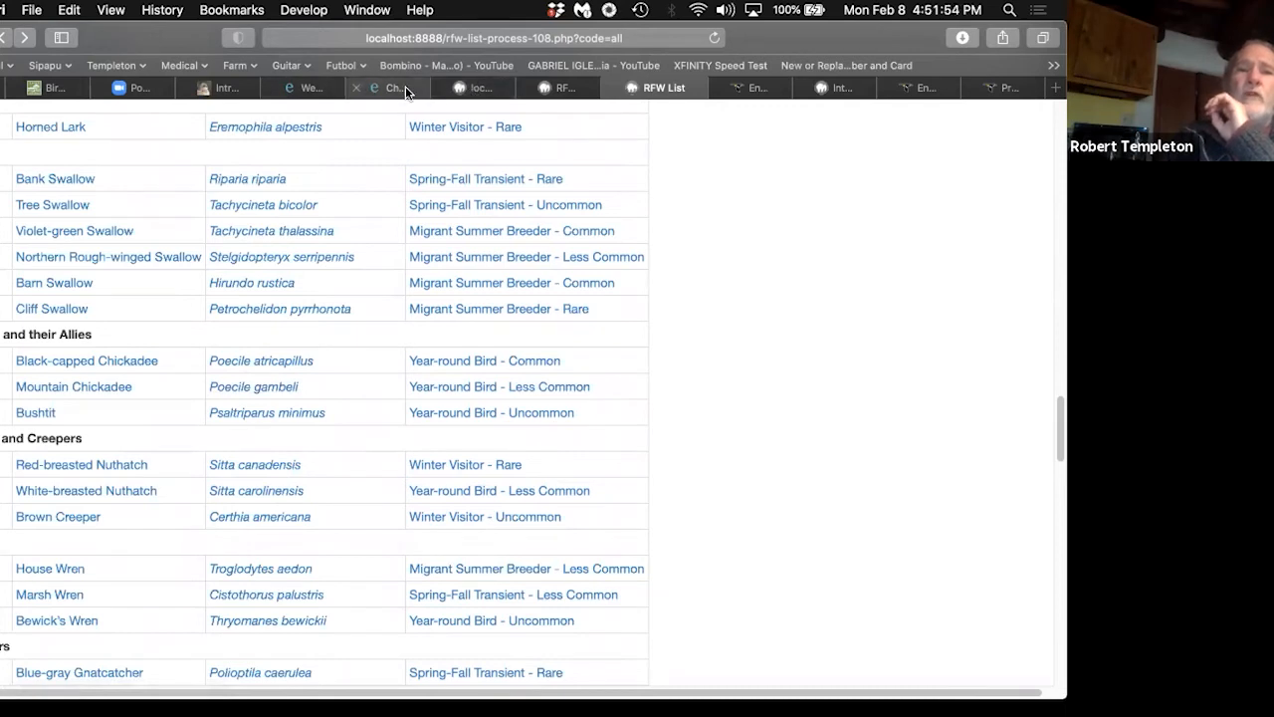
Step: Glance at the Western Tanager sightings map, then return to the RFW species list
left_click(319, 87)
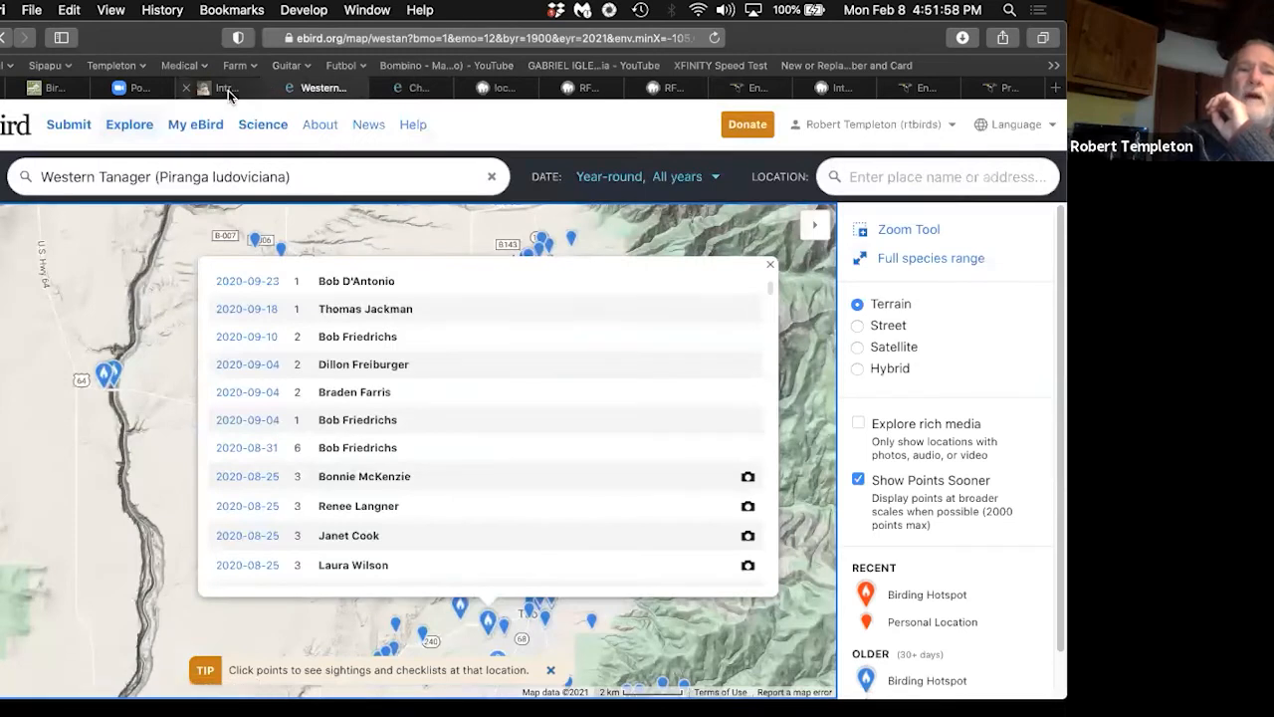
left_click(146, 88)
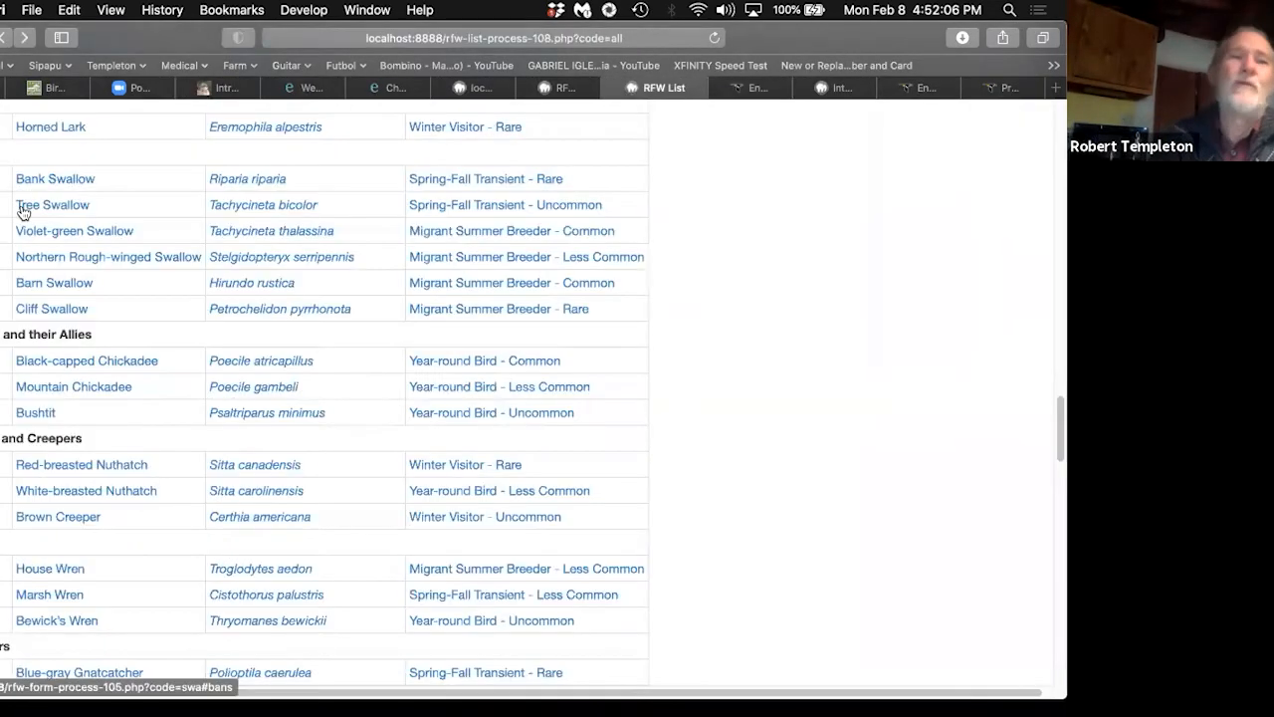
Step: Expand the Who? section and scroll to the Black-capped/Mountain Chickadee spuhs-and-slashes example
scroll("up", 3)
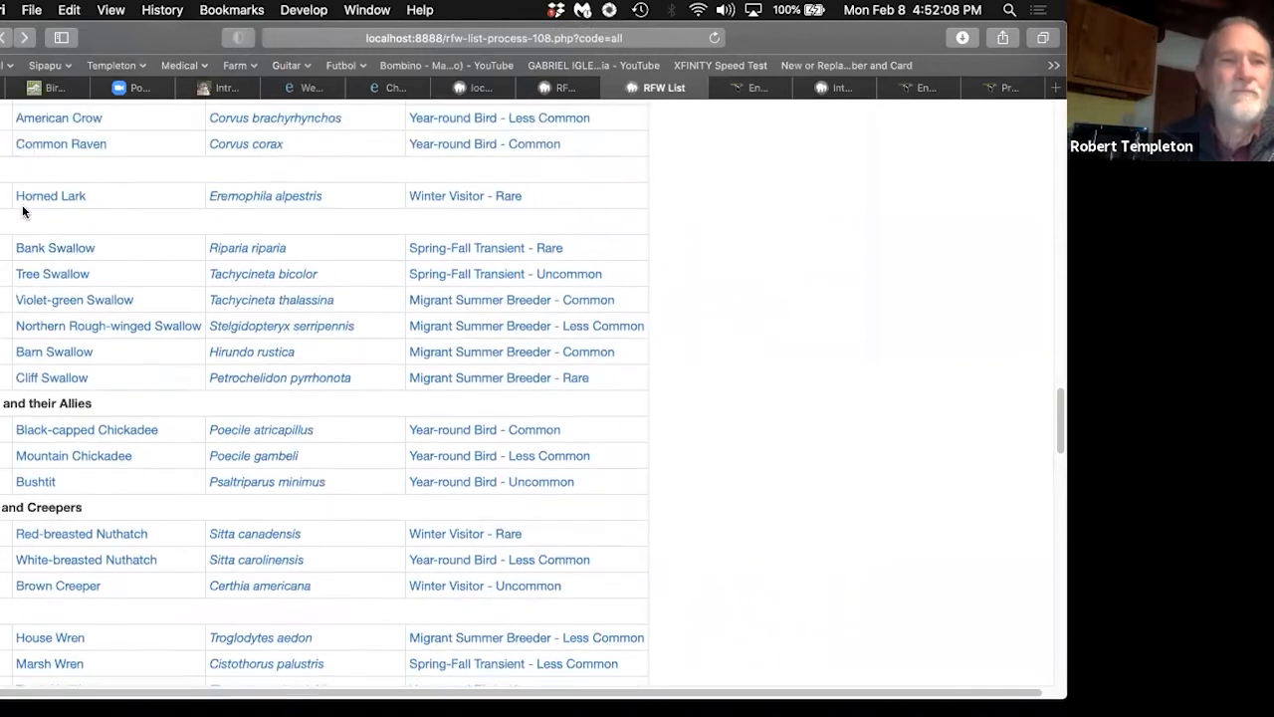
scroll("up", 3)
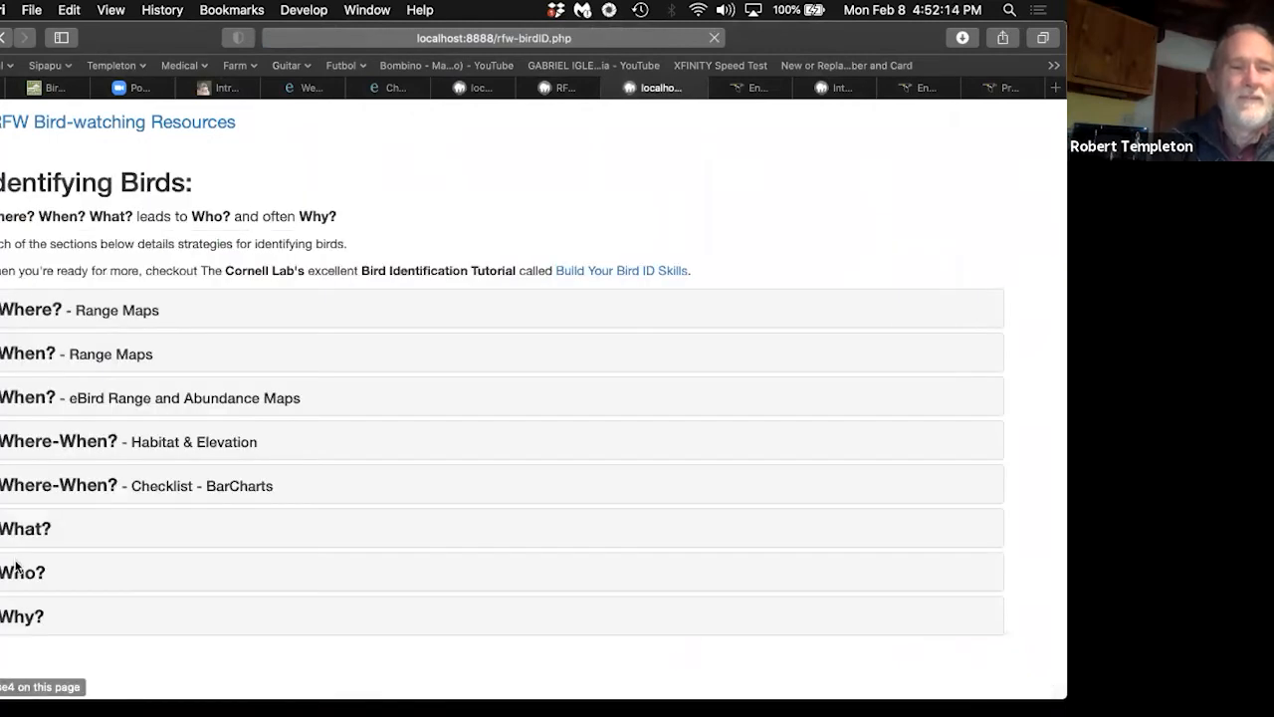
left_click(20, 571)
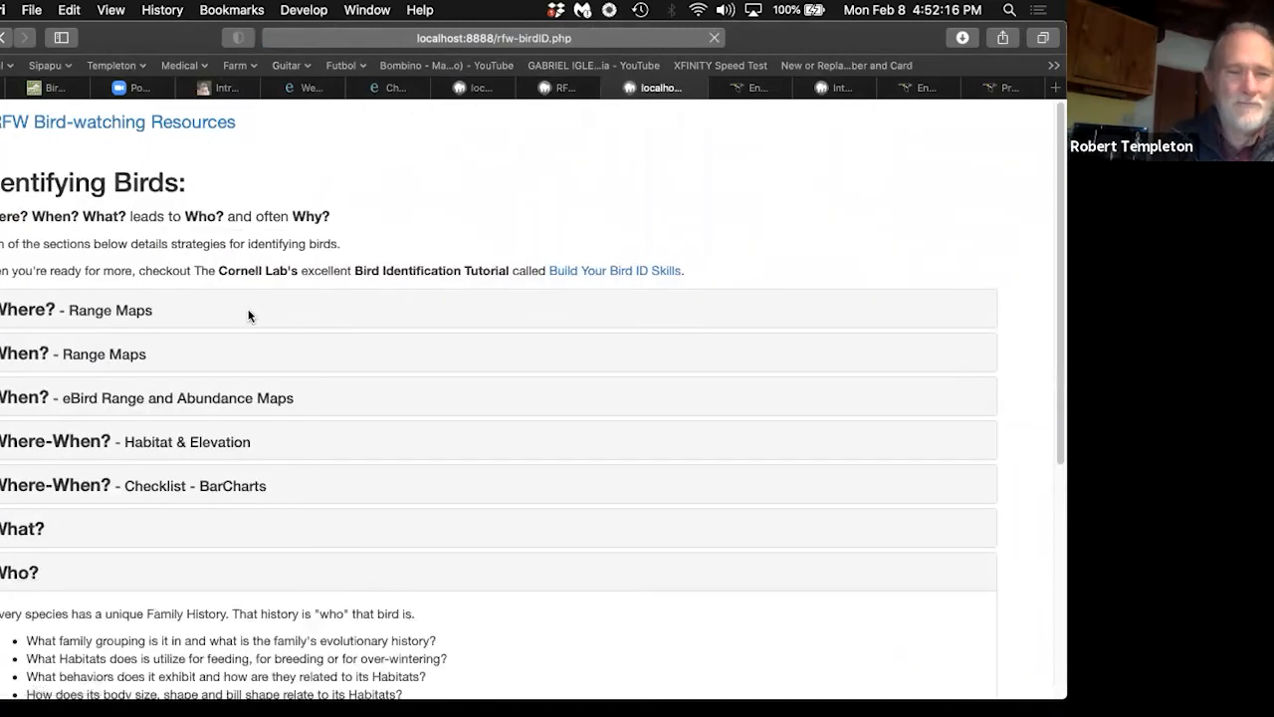
scroll("down", 3)
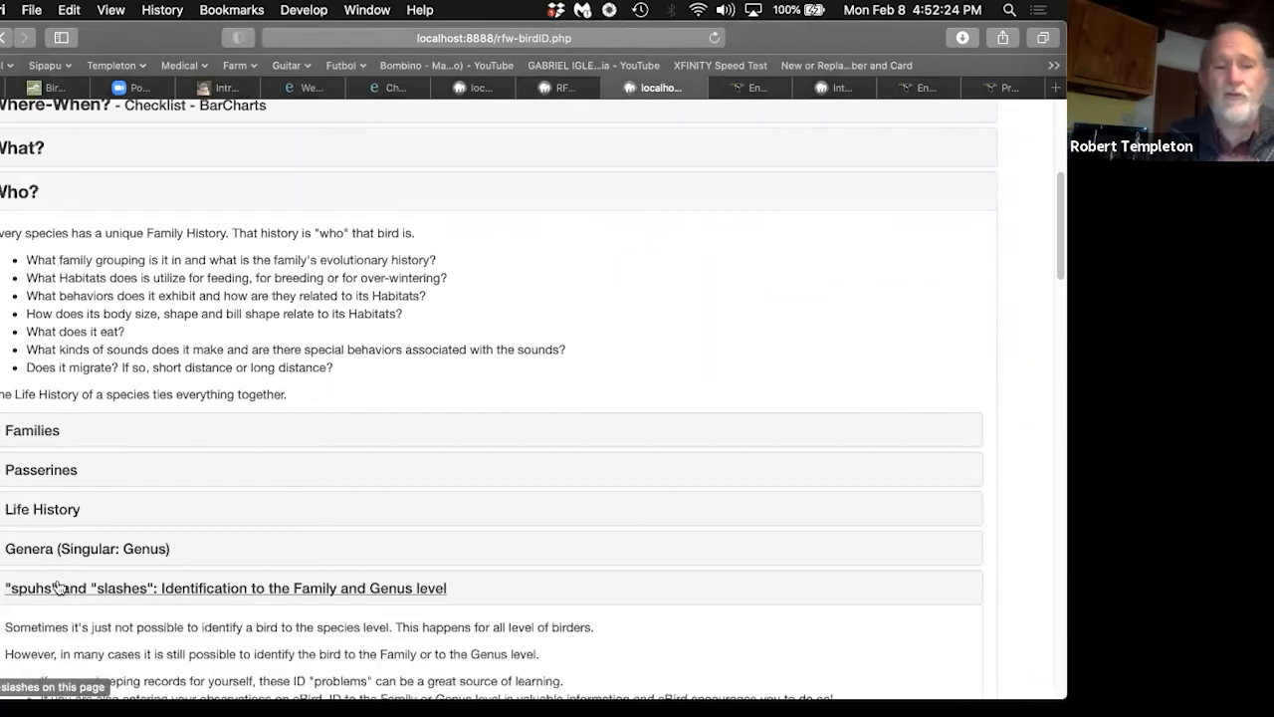
scroll("down", 3)
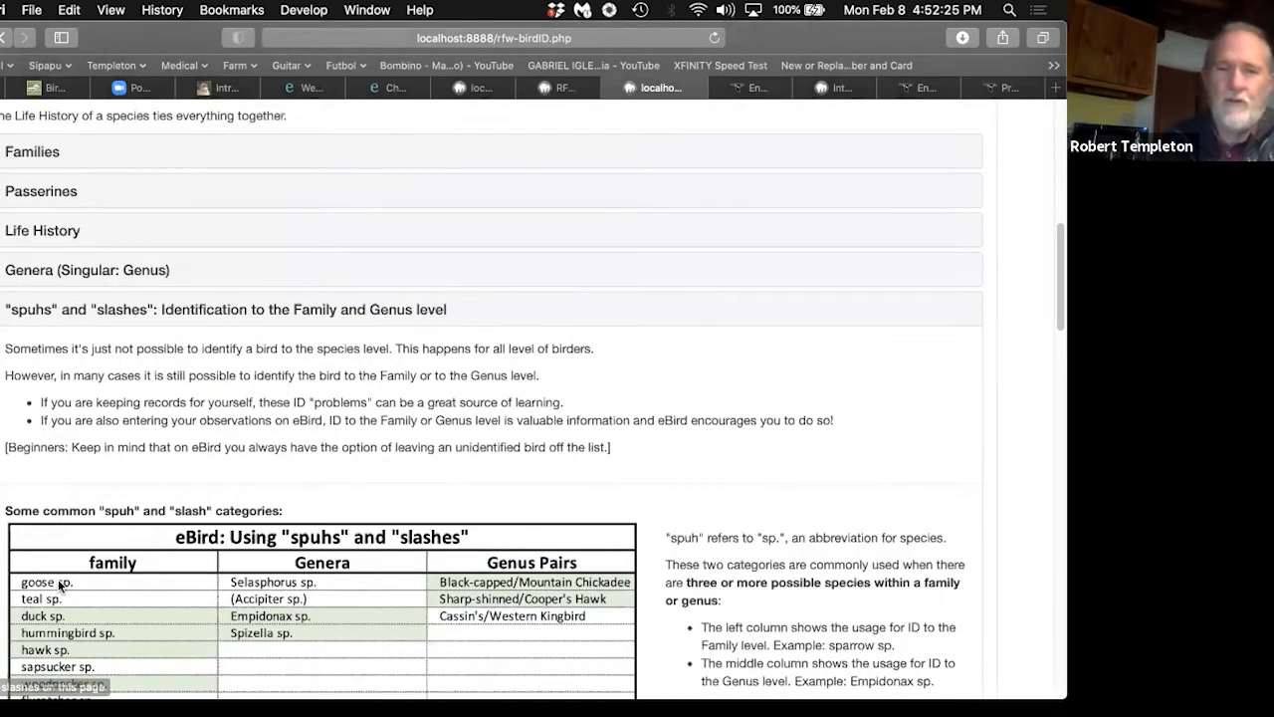
scroll("down", 3)
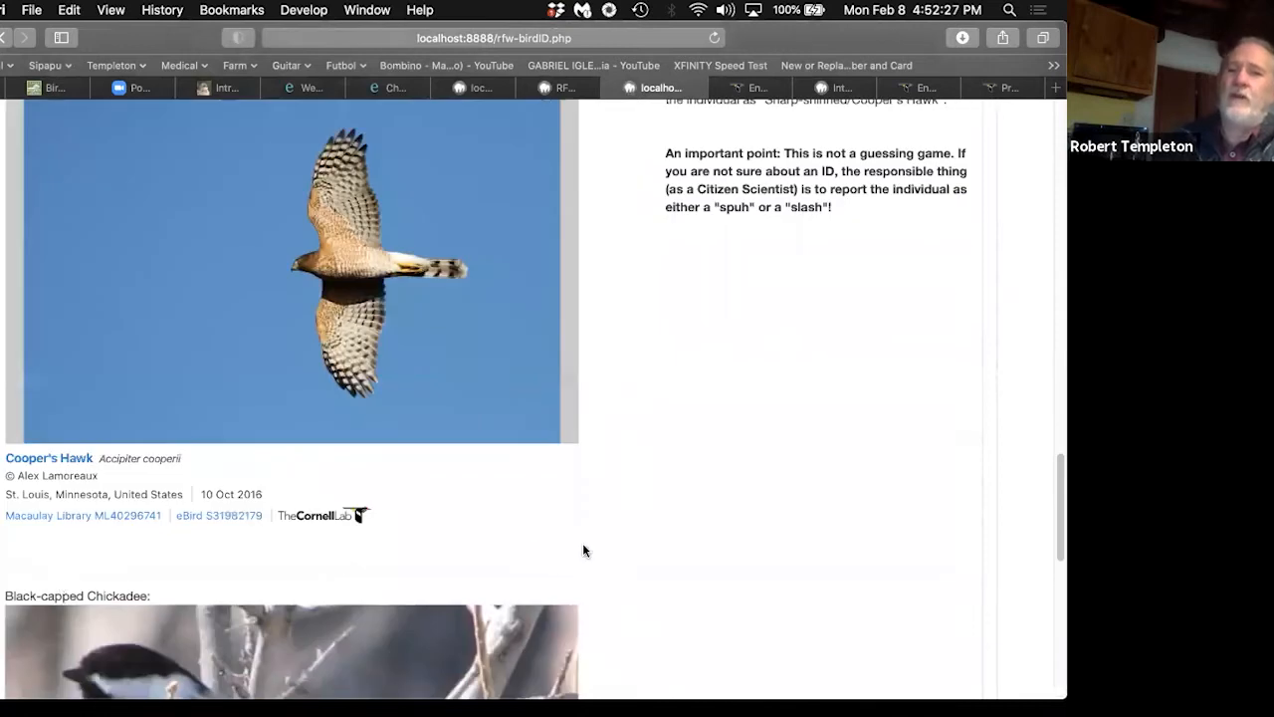
scroll("down", 3)
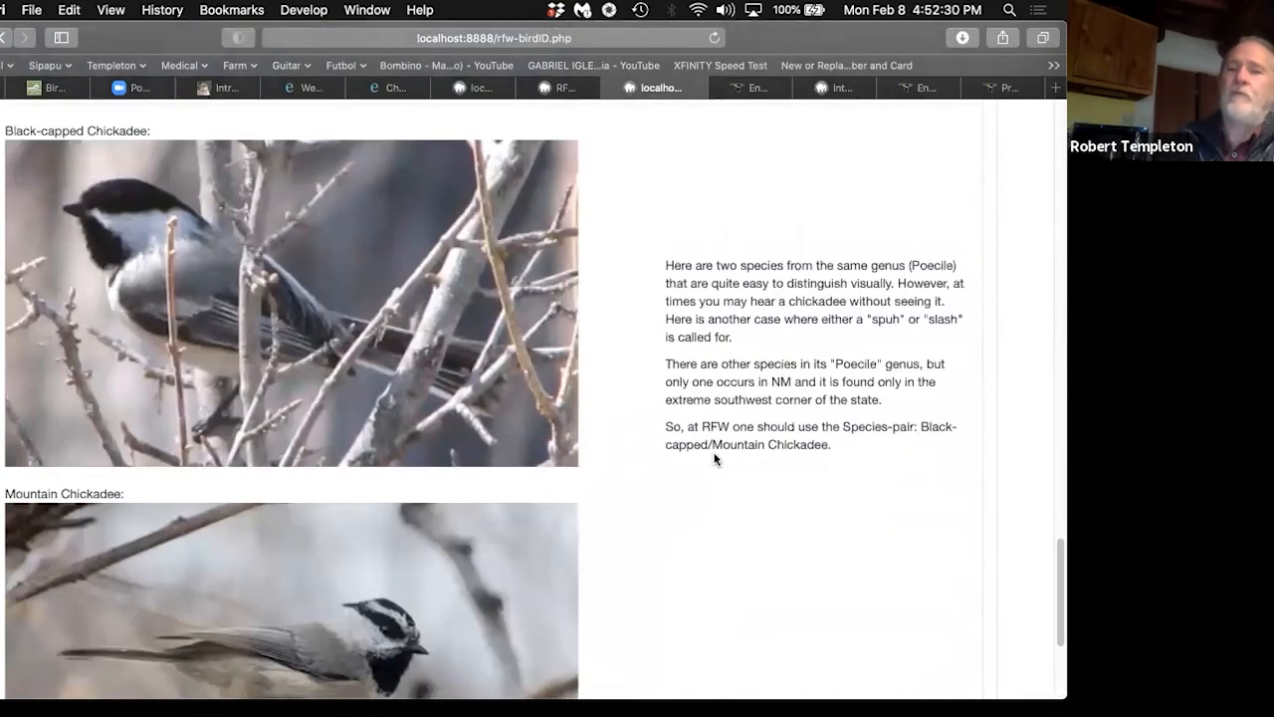
mouse_move(826, 468)
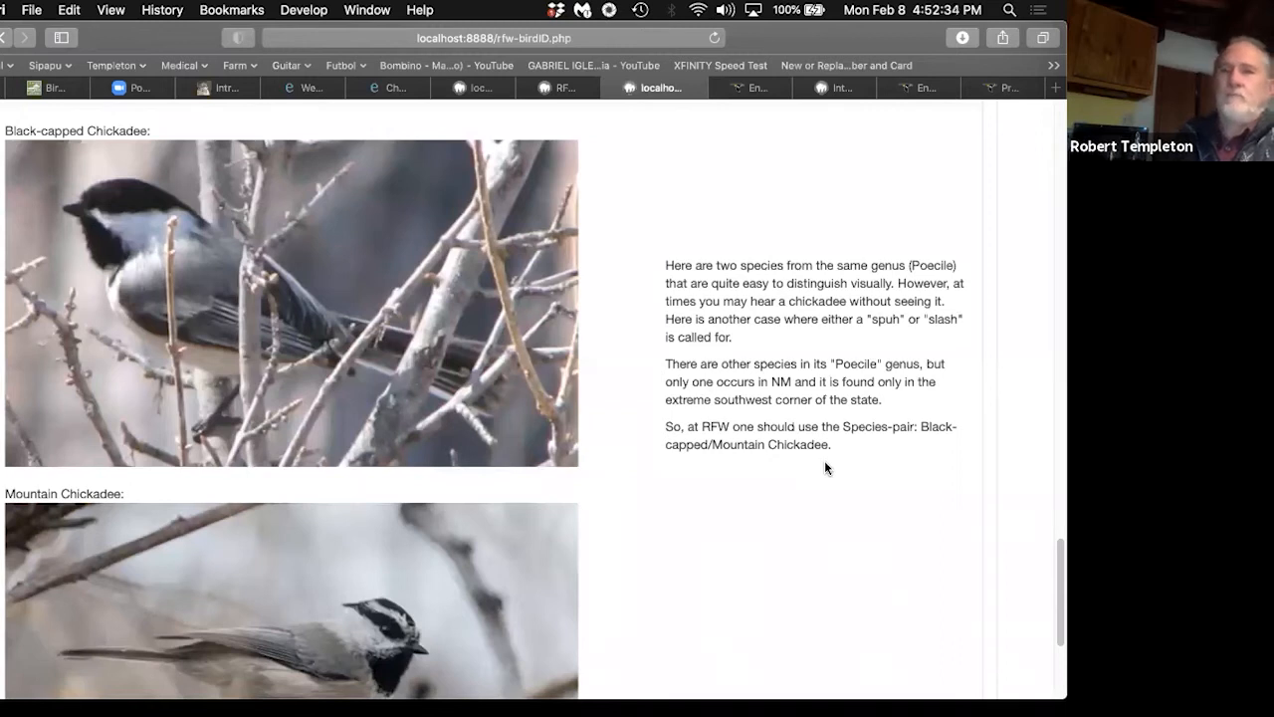
mouse_move(625, 705)
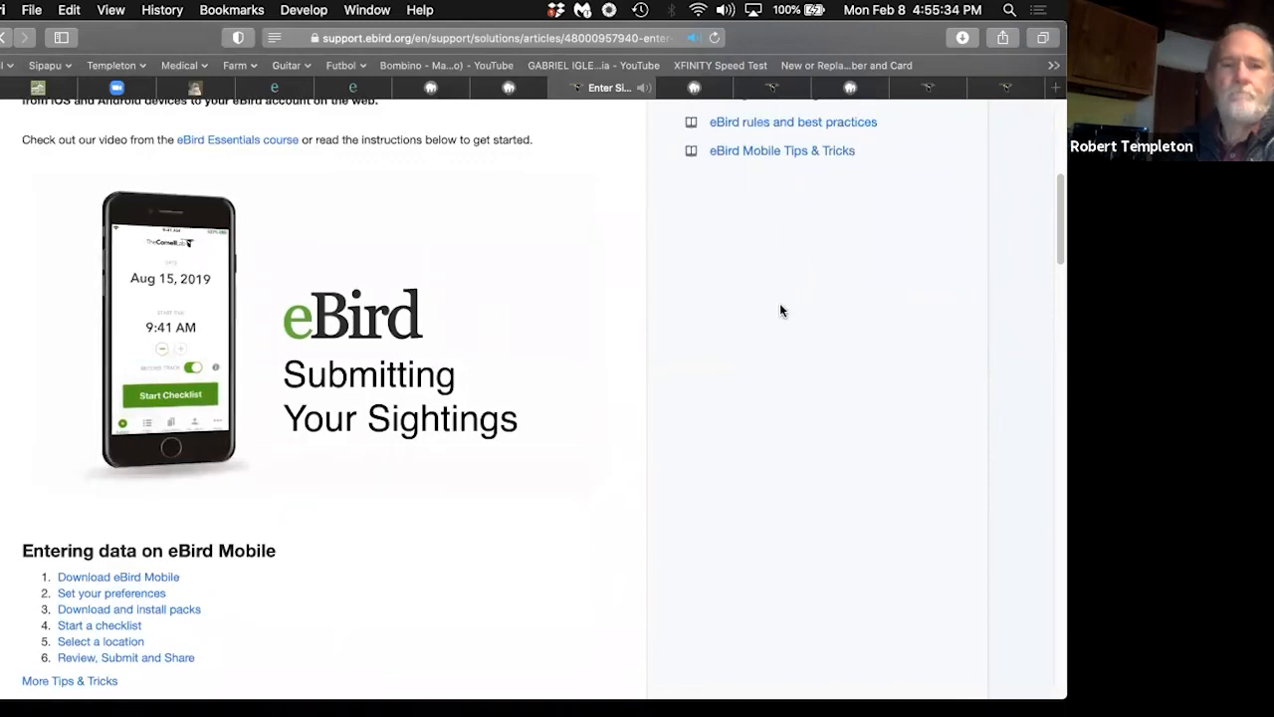
mouse_move(774, 323)
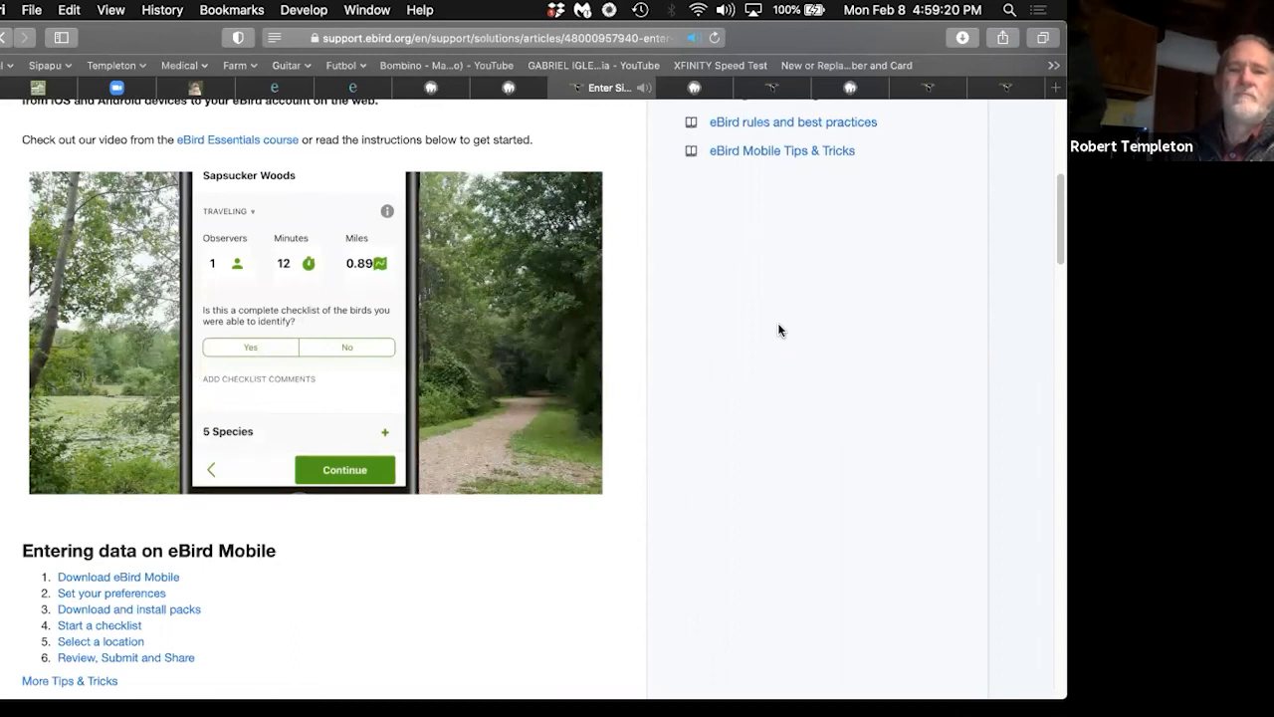
mouse_move(927, 316)
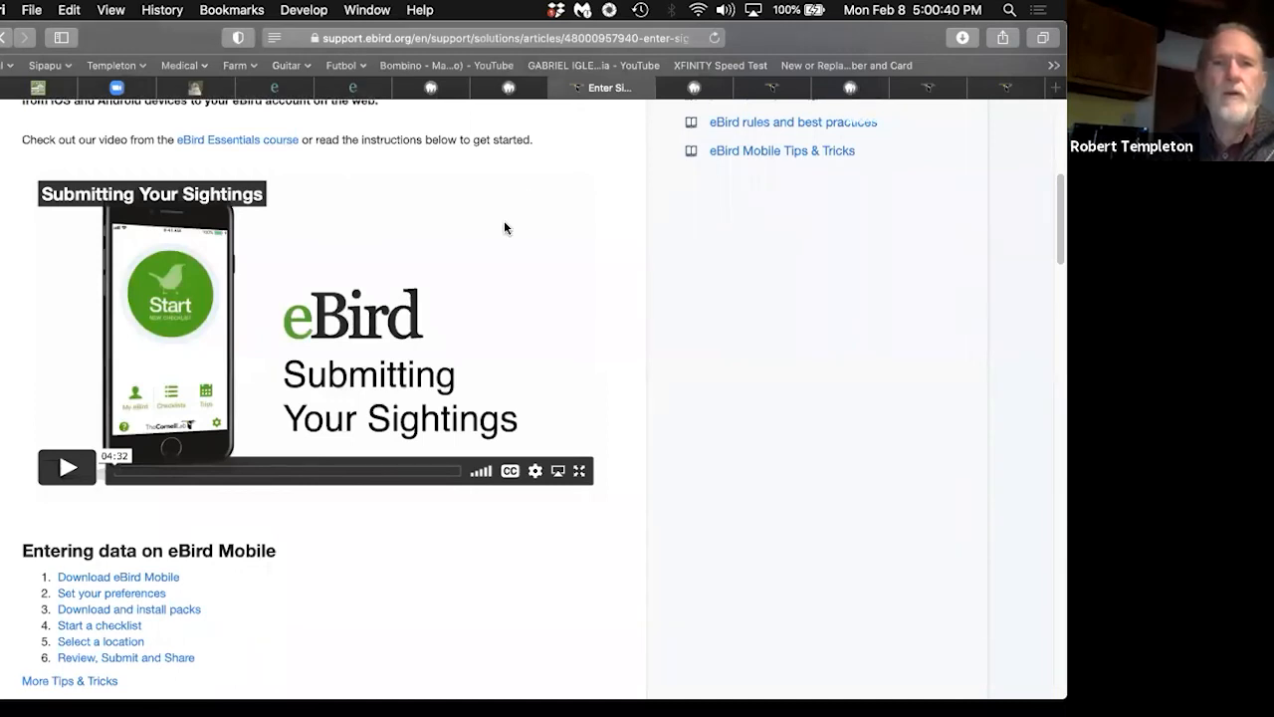
Step: Scroll up to the 'Enter Sightings with eBird Mobile' article title
scroll("up", 3)
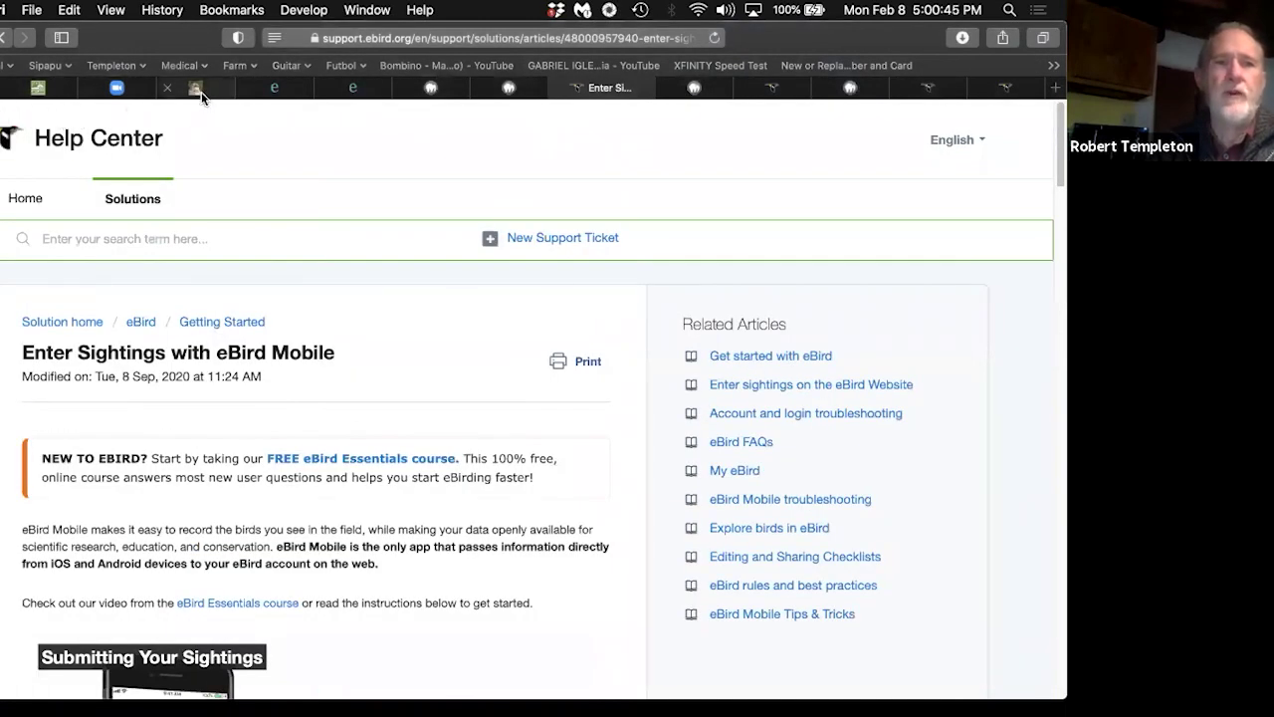
mouse_move(201, 88)
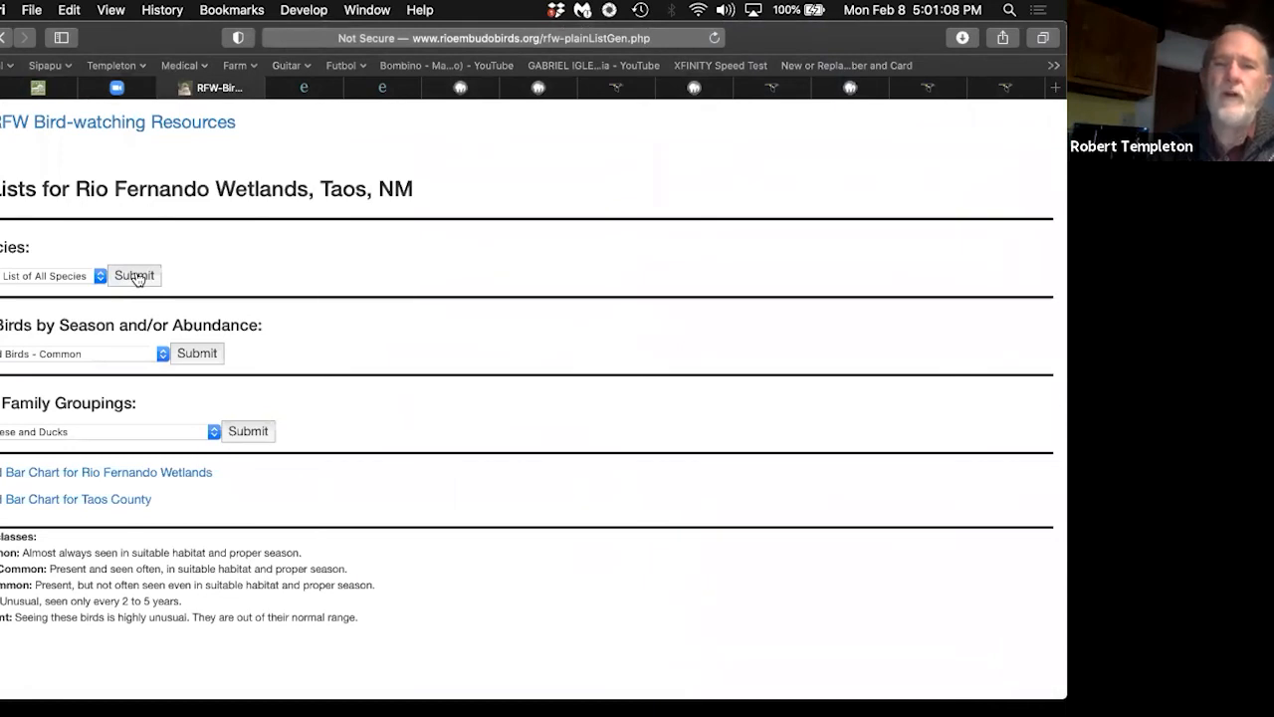
Step: Submit 'List of All Species', scroll through doves and hummingbirds, then back to the top
left_click(134, 275)
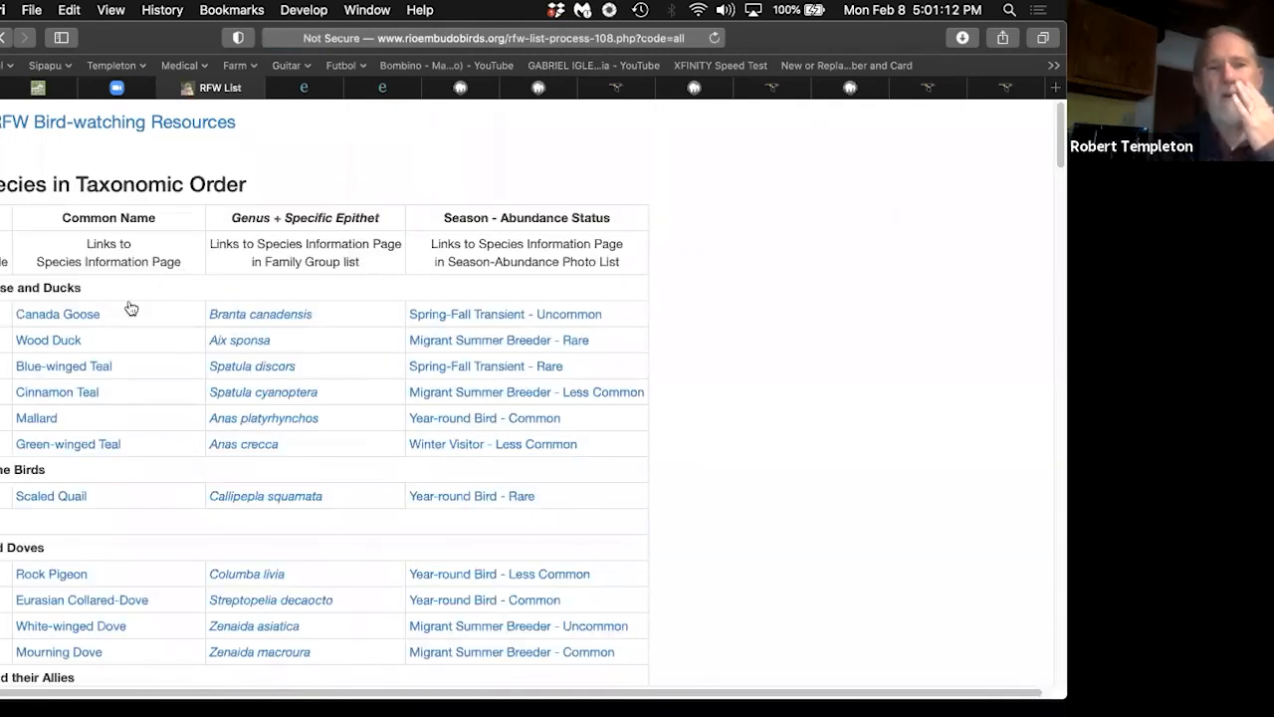
scroll("down", 3)
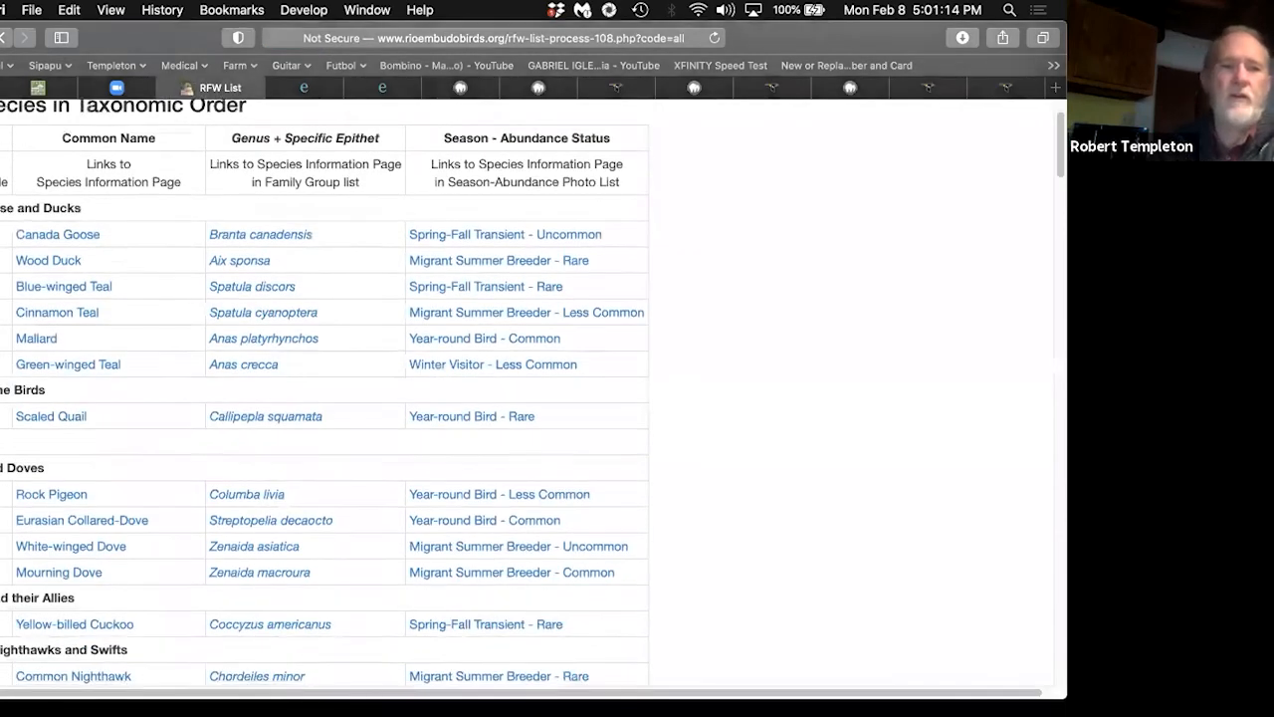
scroll("down", 3)
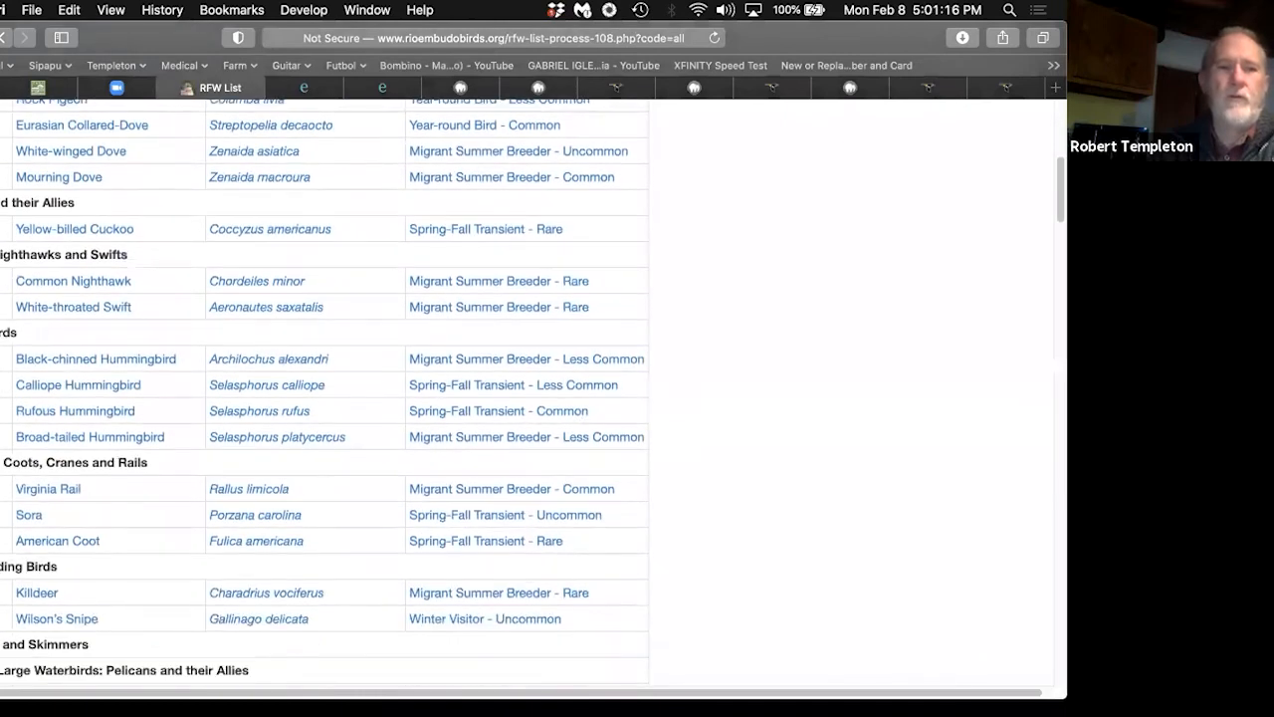
mouse_move(96, 358)
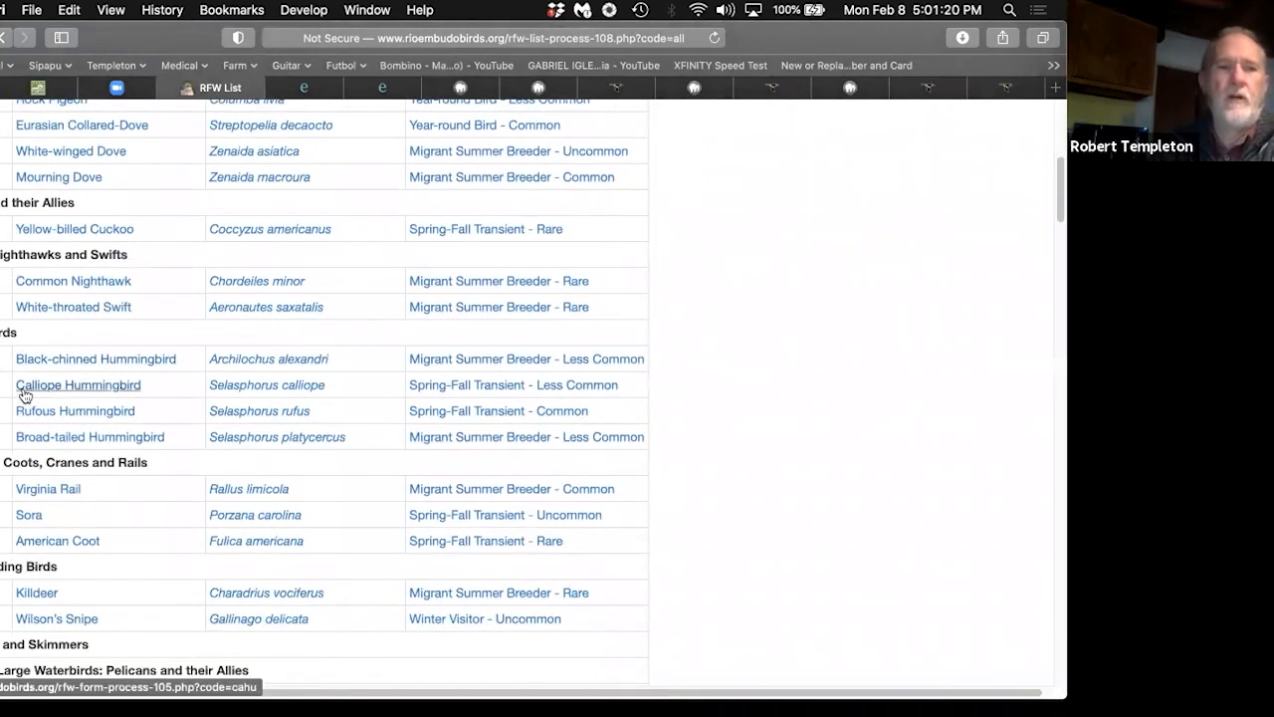
mouse_move(77, 299)
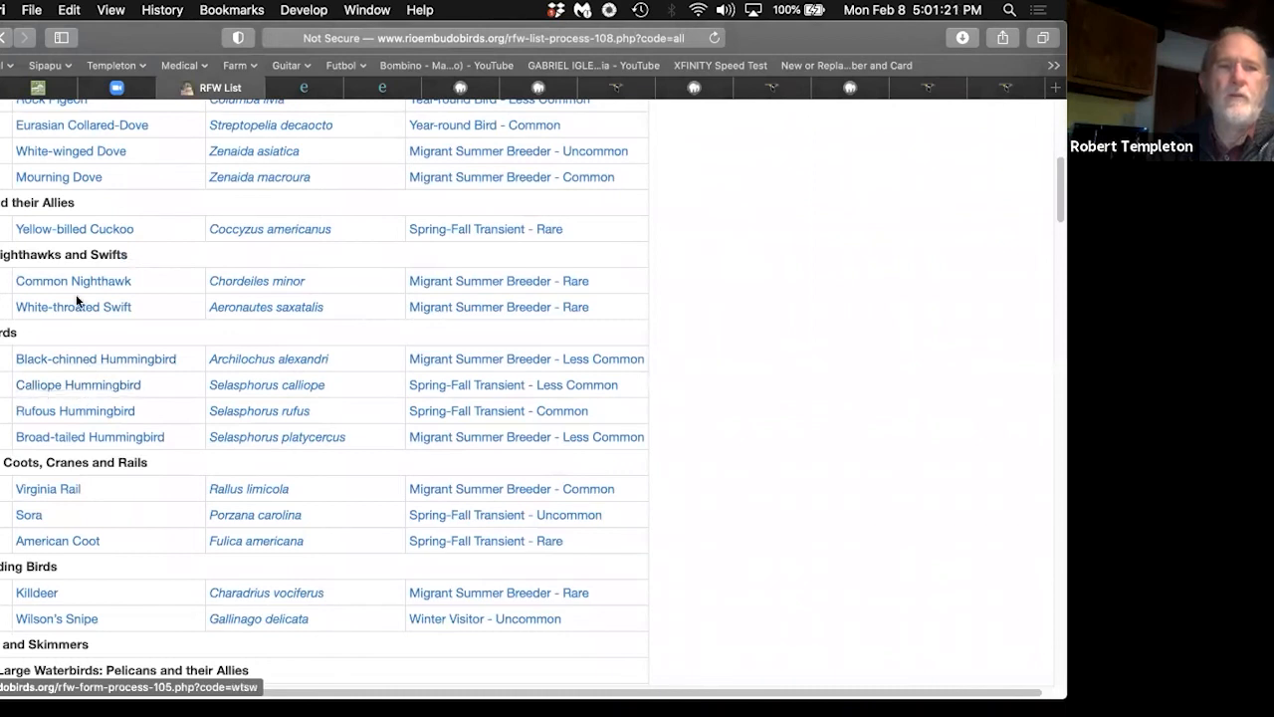
scroll("up", 3)
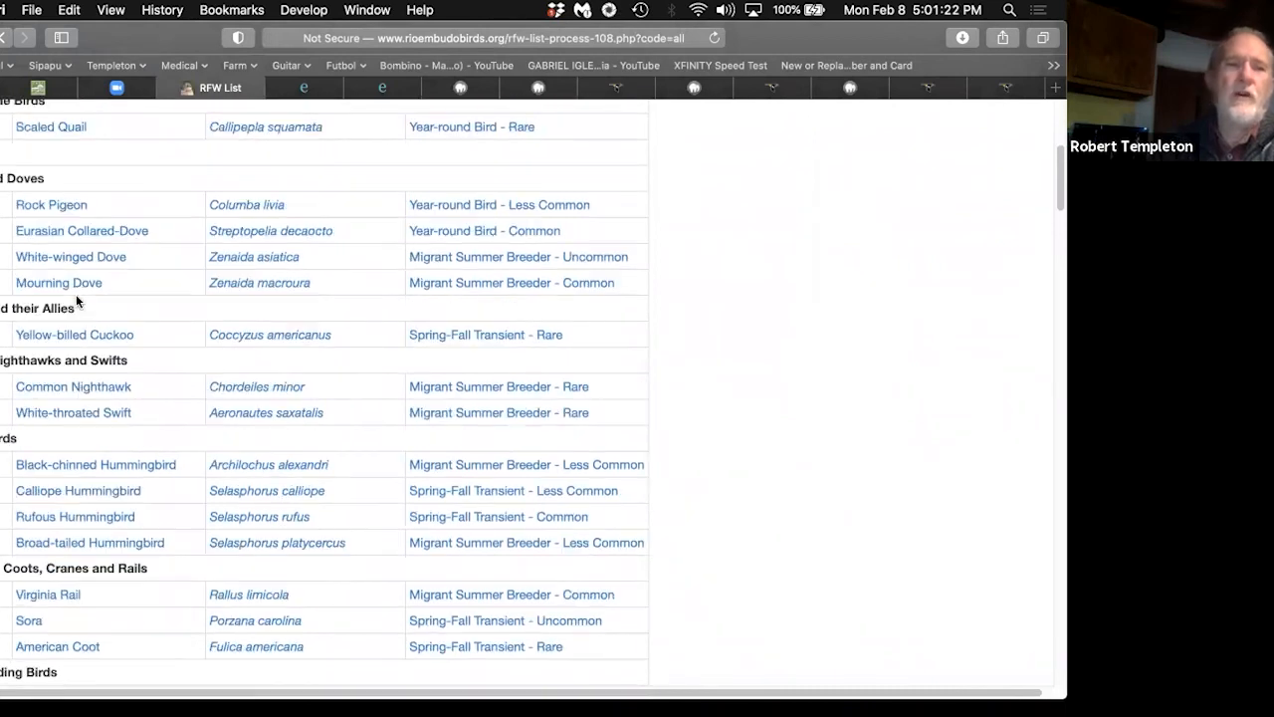
scroll("up", 3)
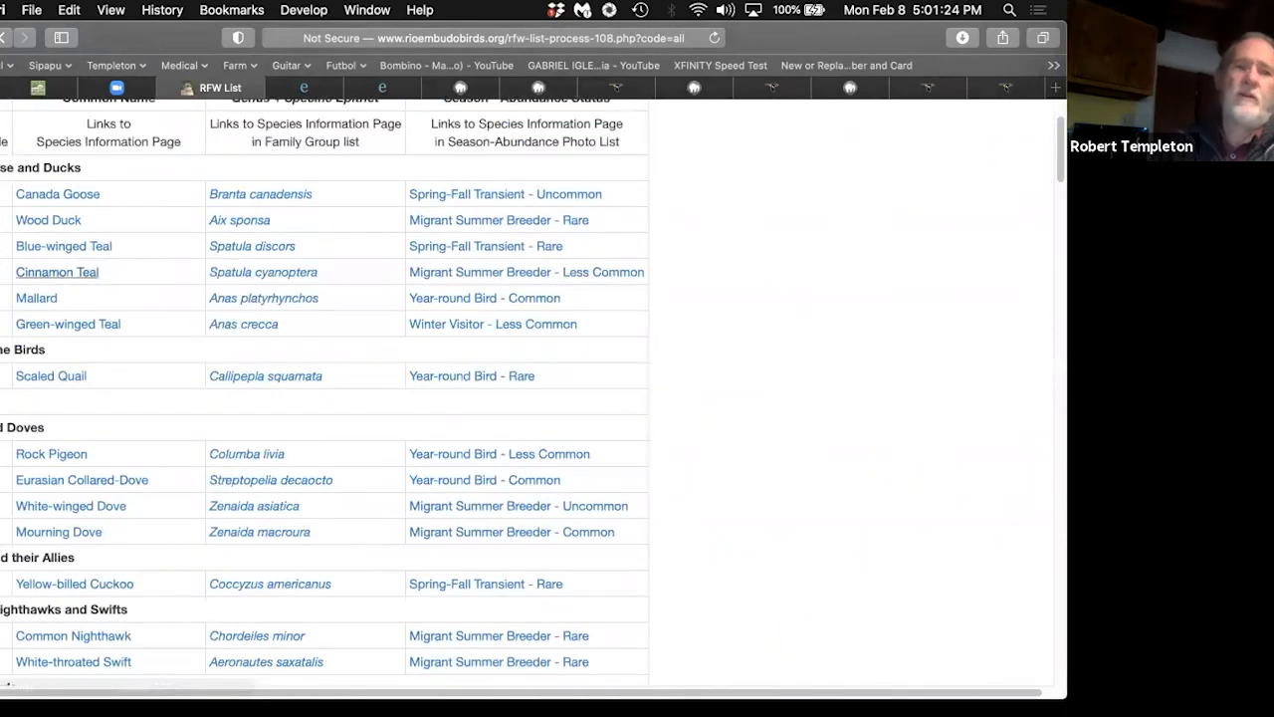
mouse_move(58, 193)
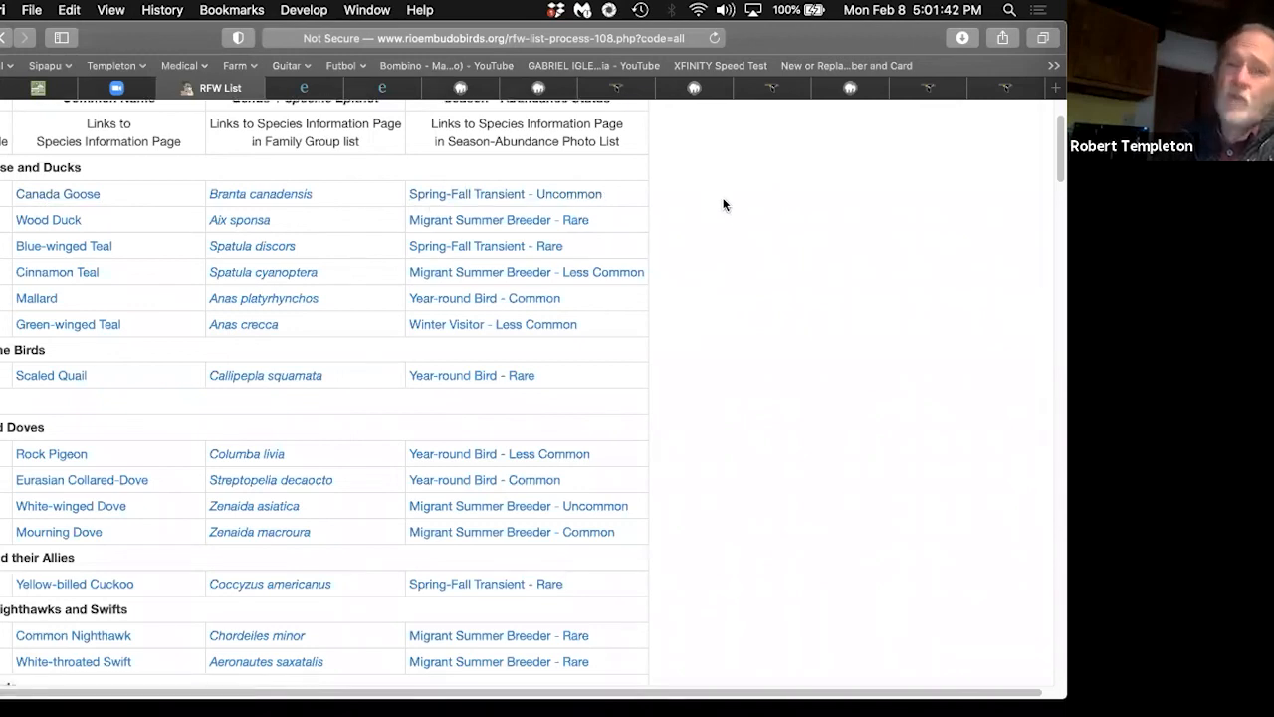
scroll("up", 3)
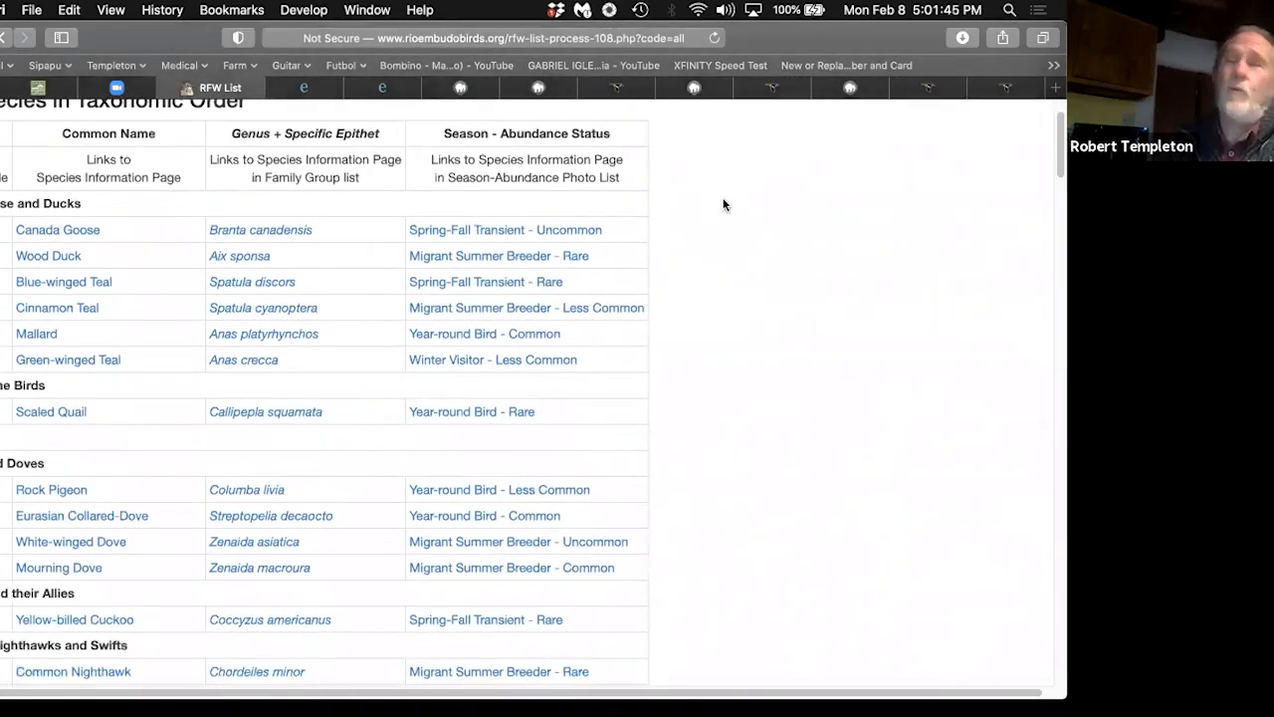
mouse_move(122, 229)
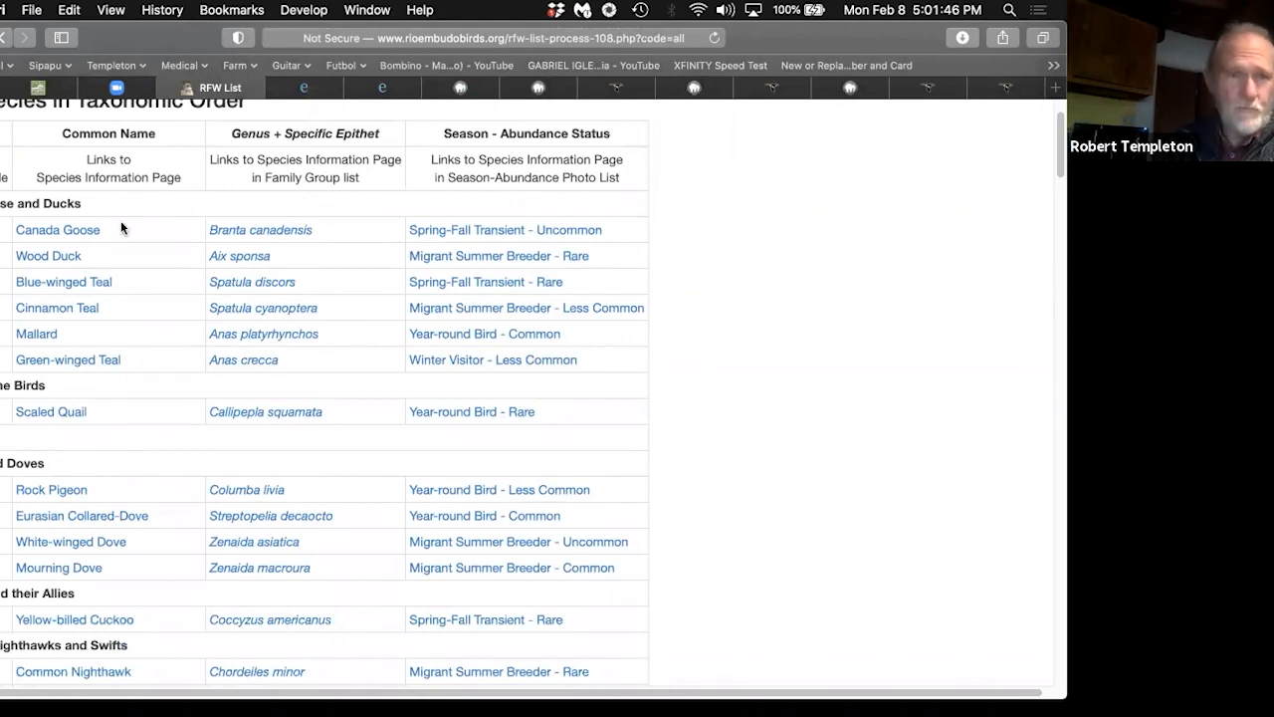
mouse_move(58, 230)
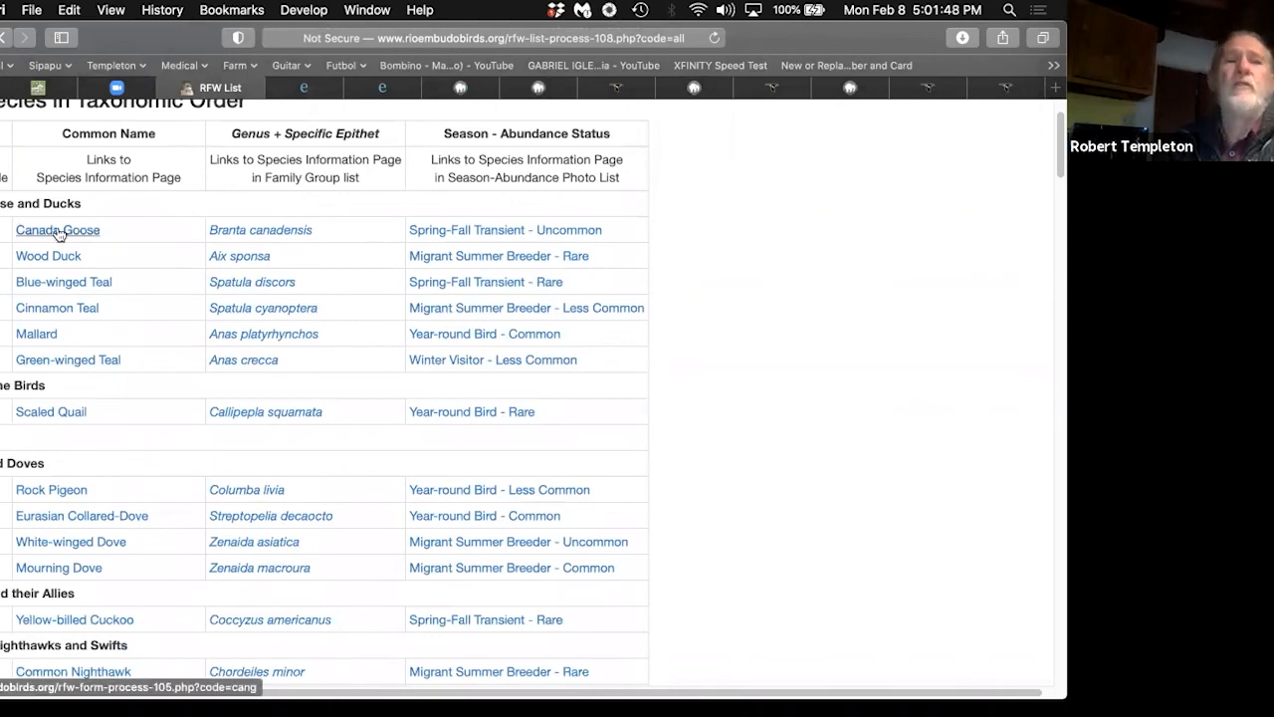
mouse_move(48, 255)
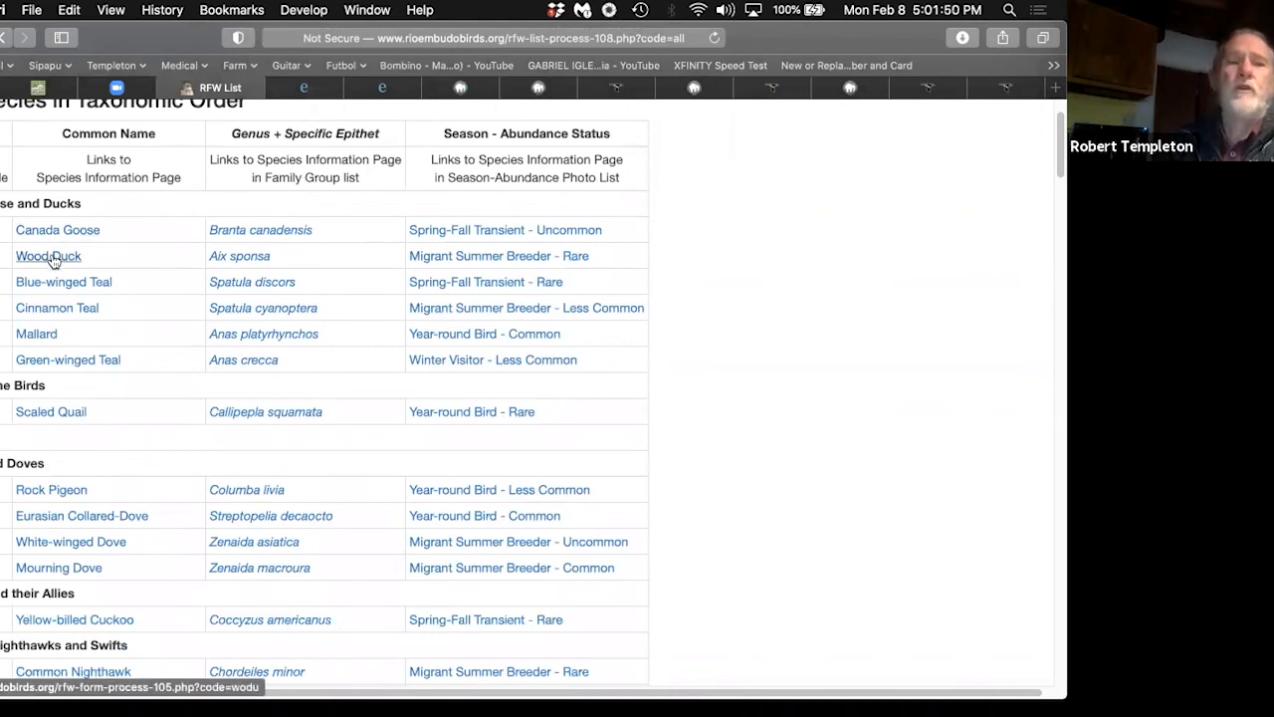
left_click(47, 256)
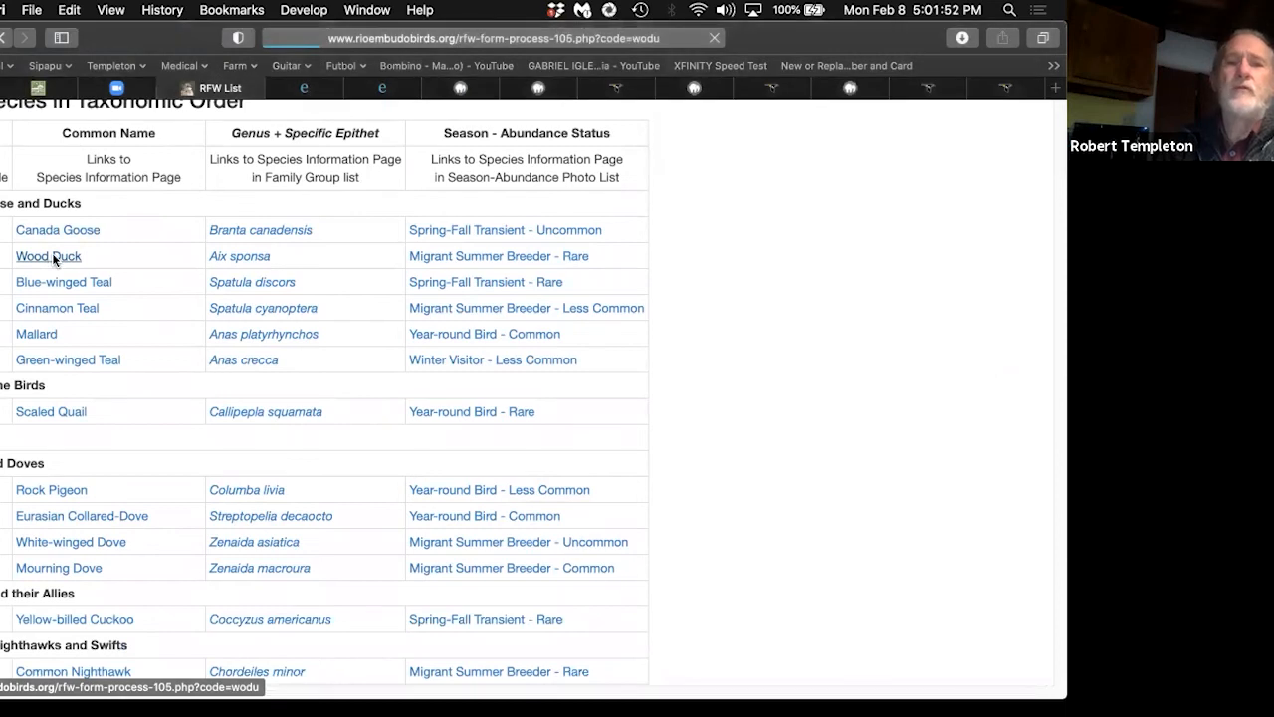
left_click(48, 256)
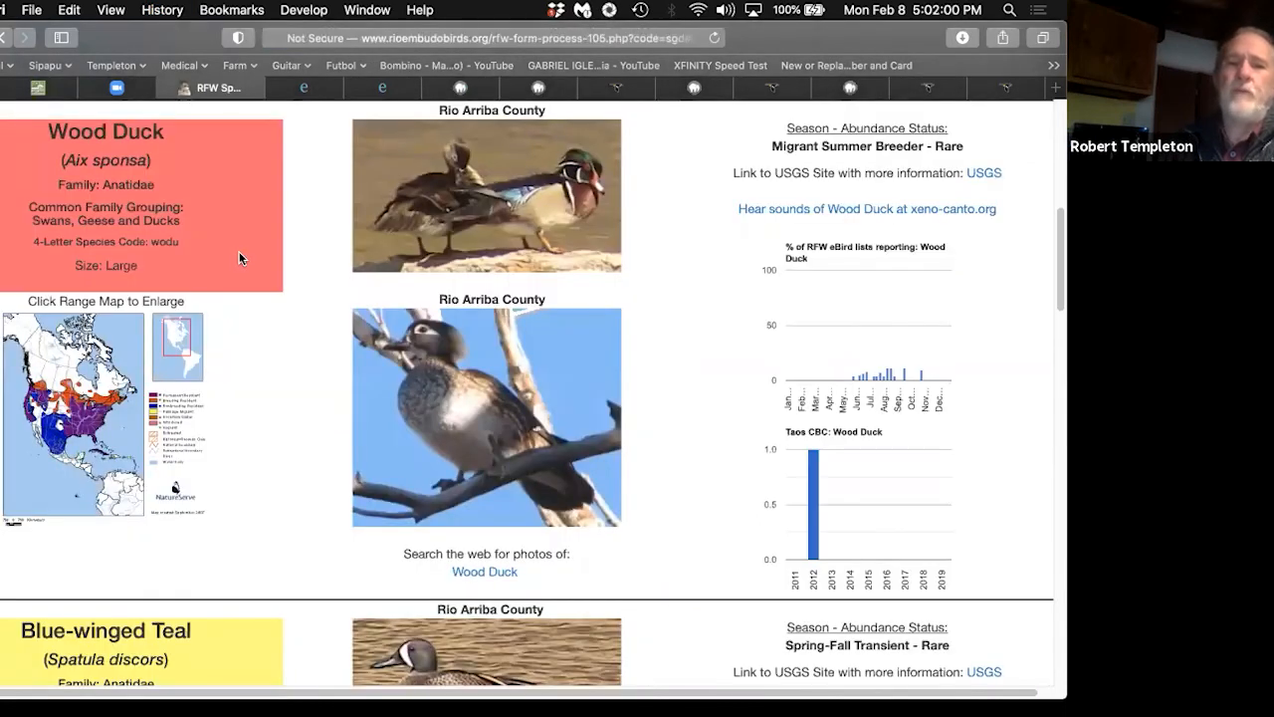
scroll("up", 3)
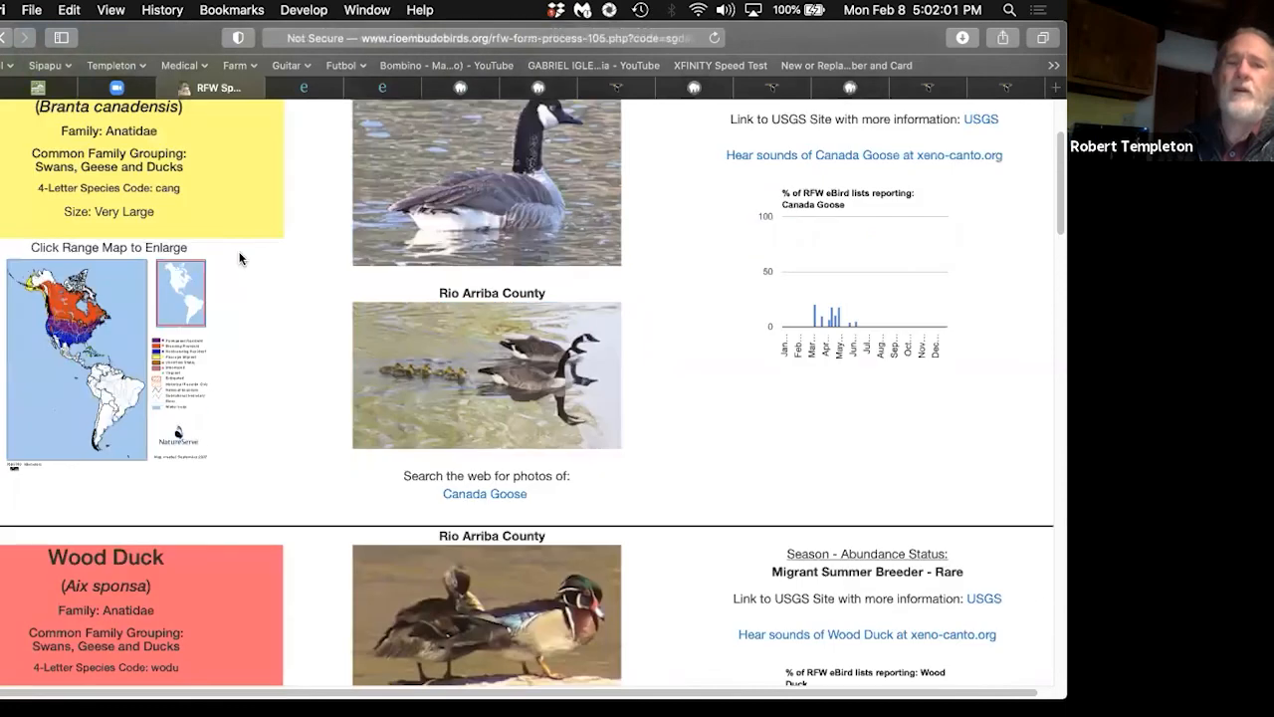
scroll("down", 3)
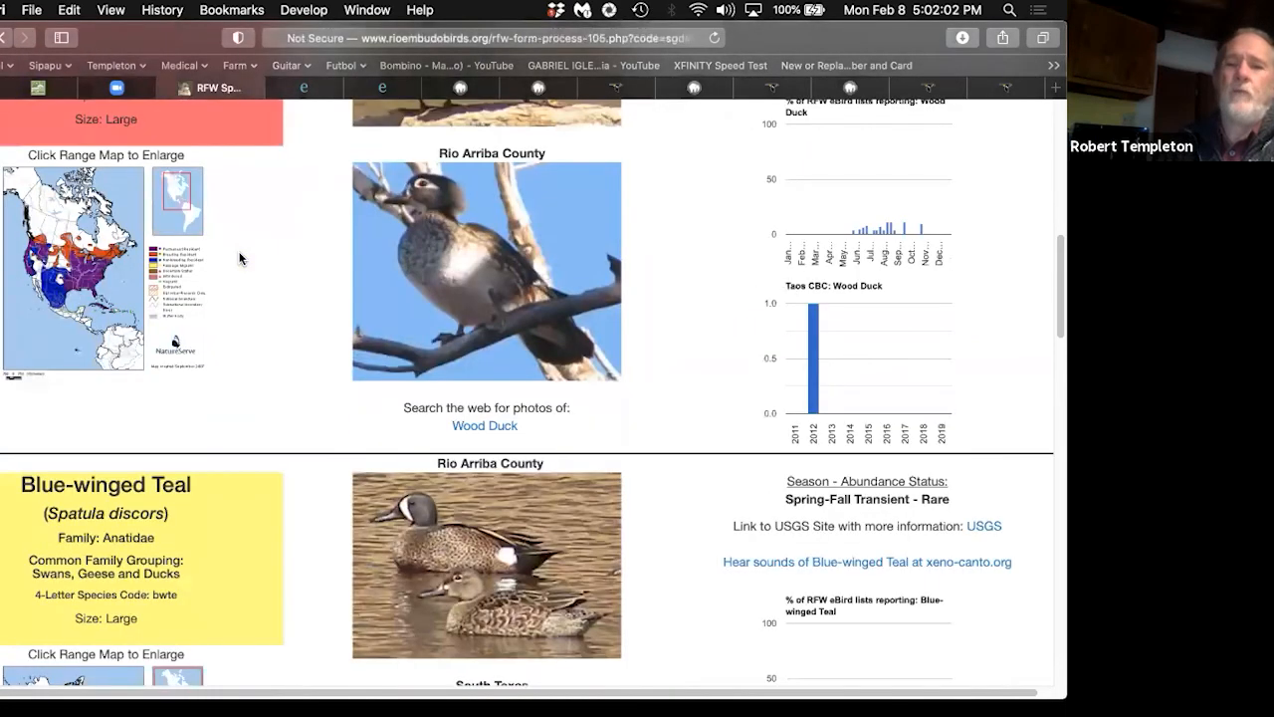
scroll("down", 3)
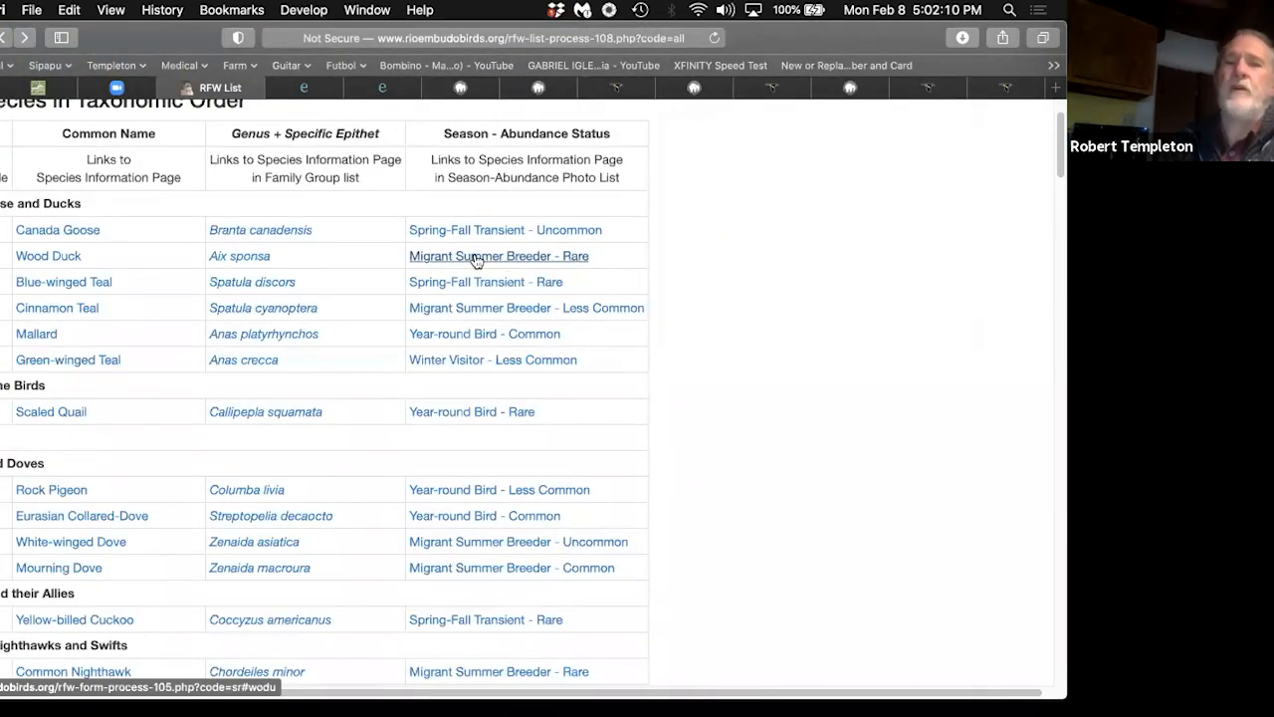
left_click(499, 256)
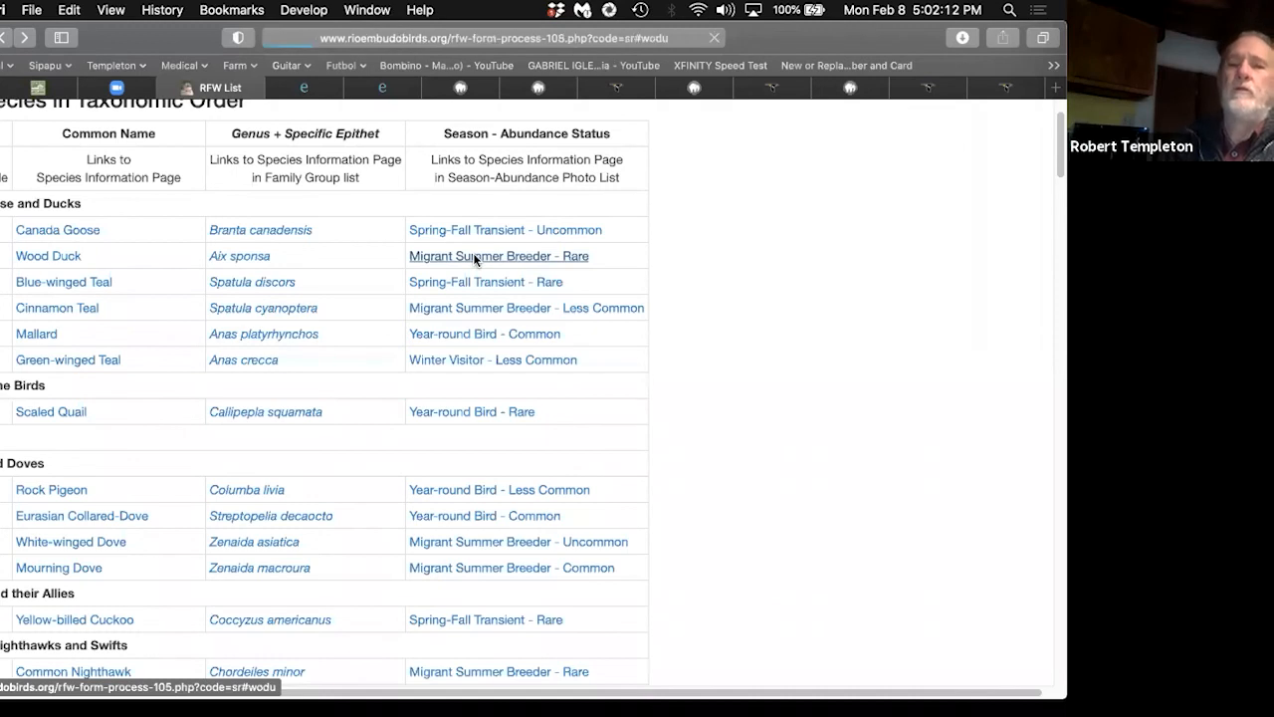
left_click(497, 256)
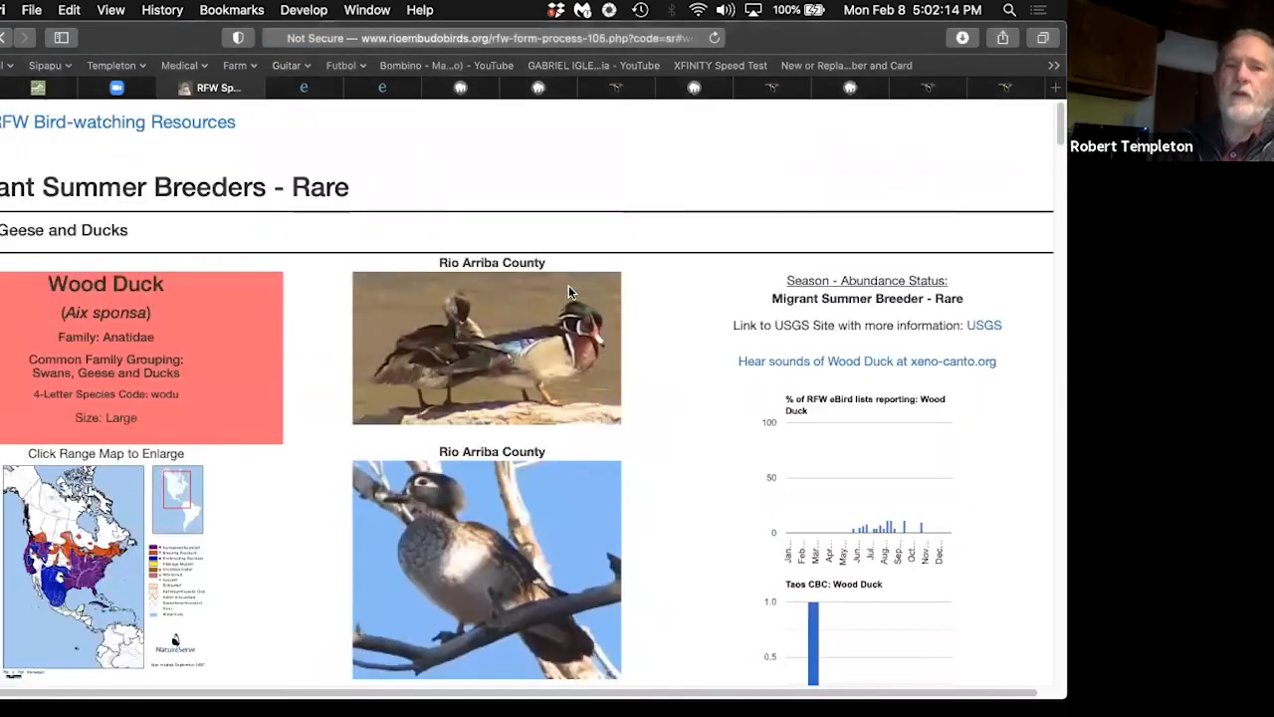
scroll("down", 3)
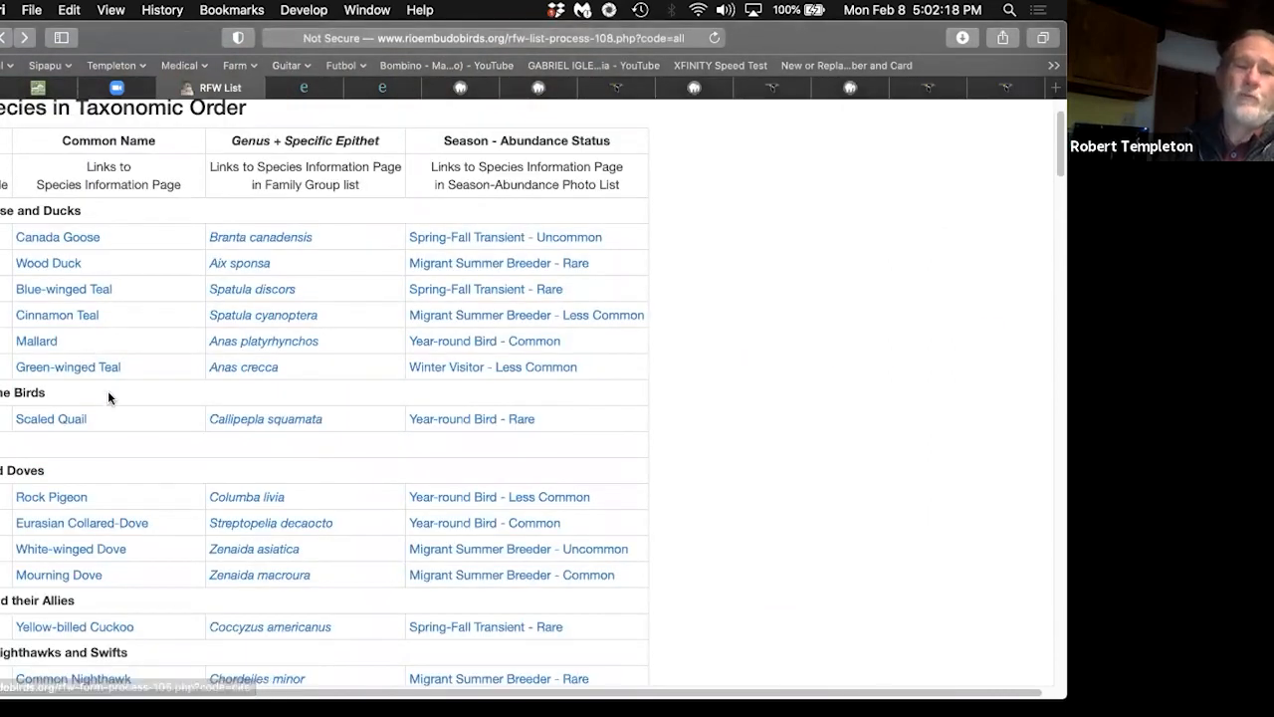
scroll("down", 3)
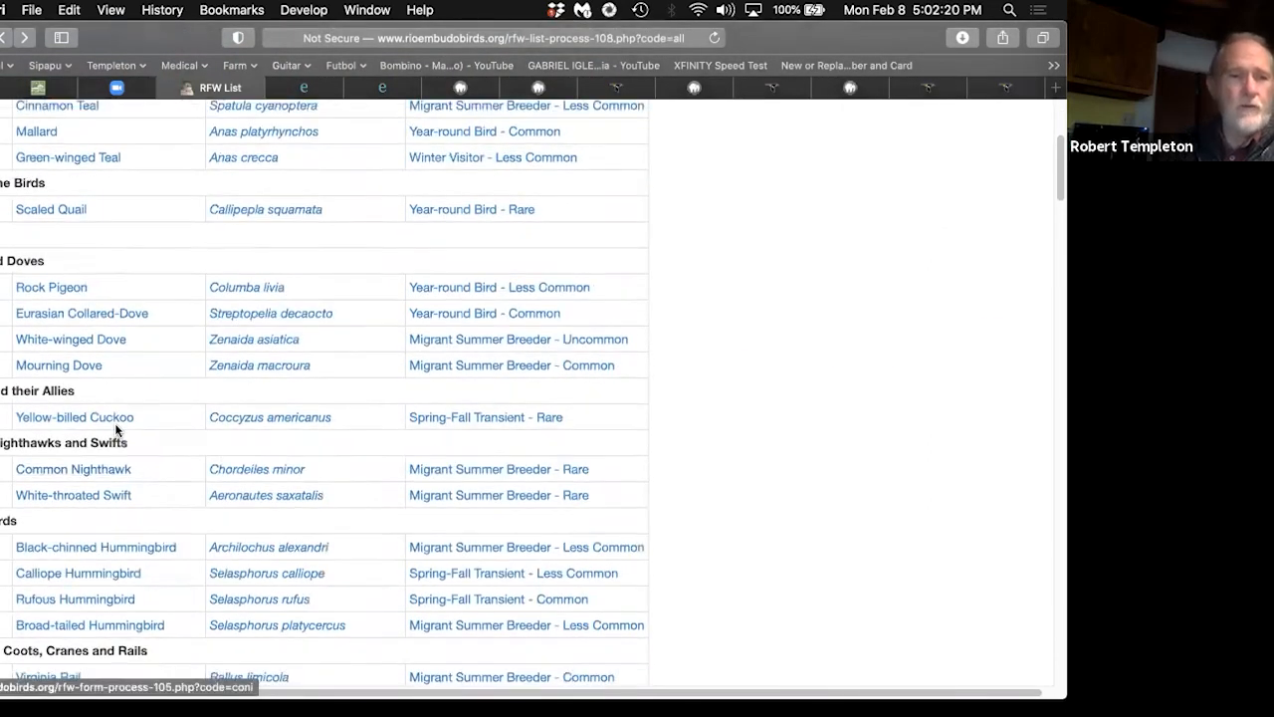
scroll("down", 3)
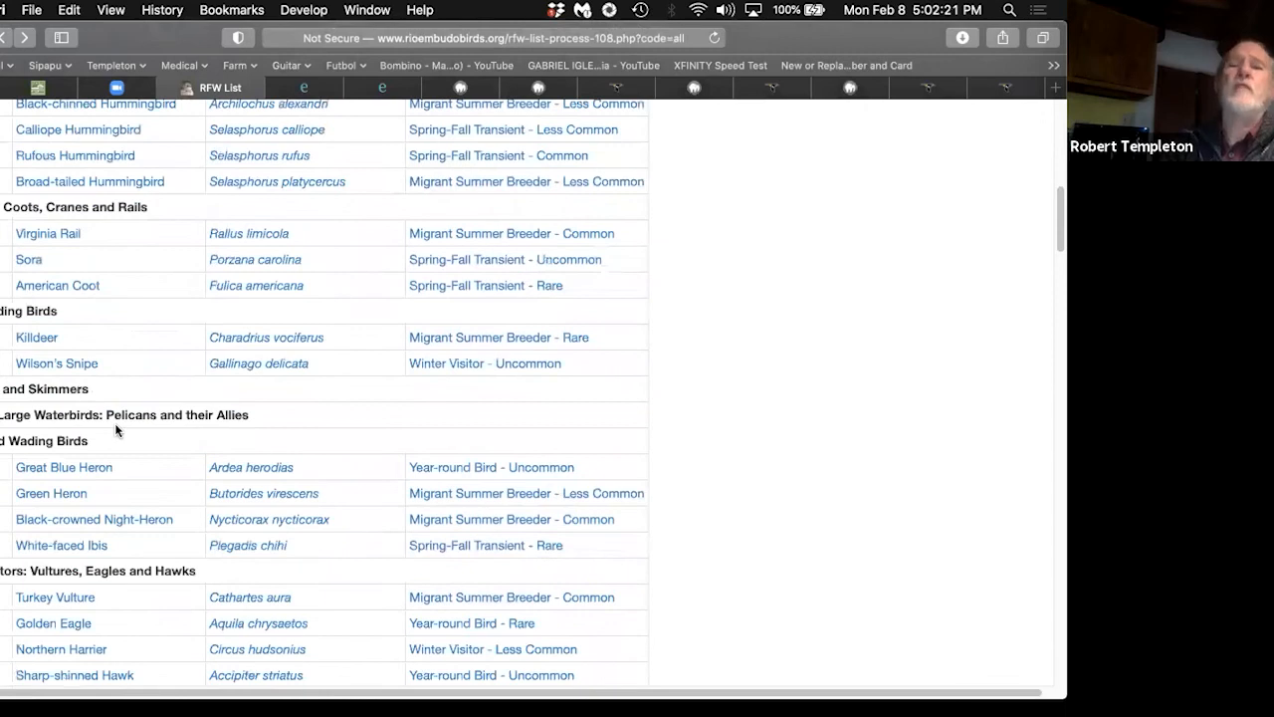
scroll("down", 3)
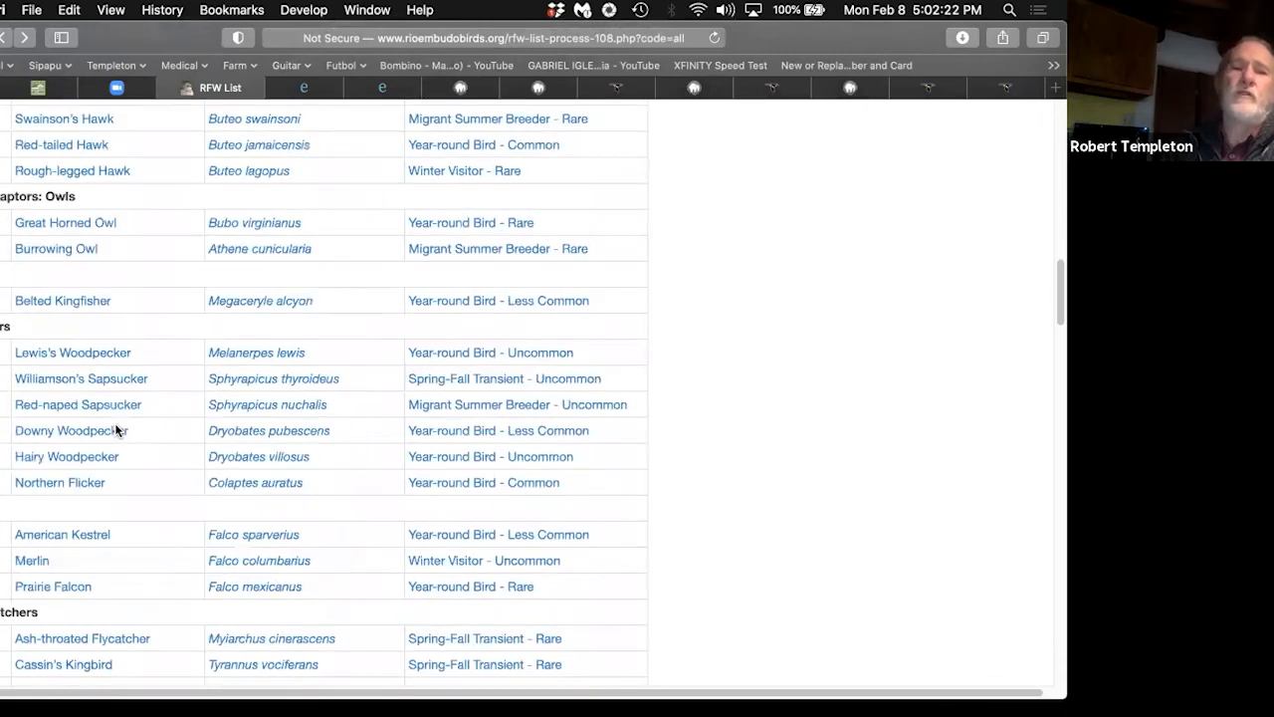
scroll("down", 3)
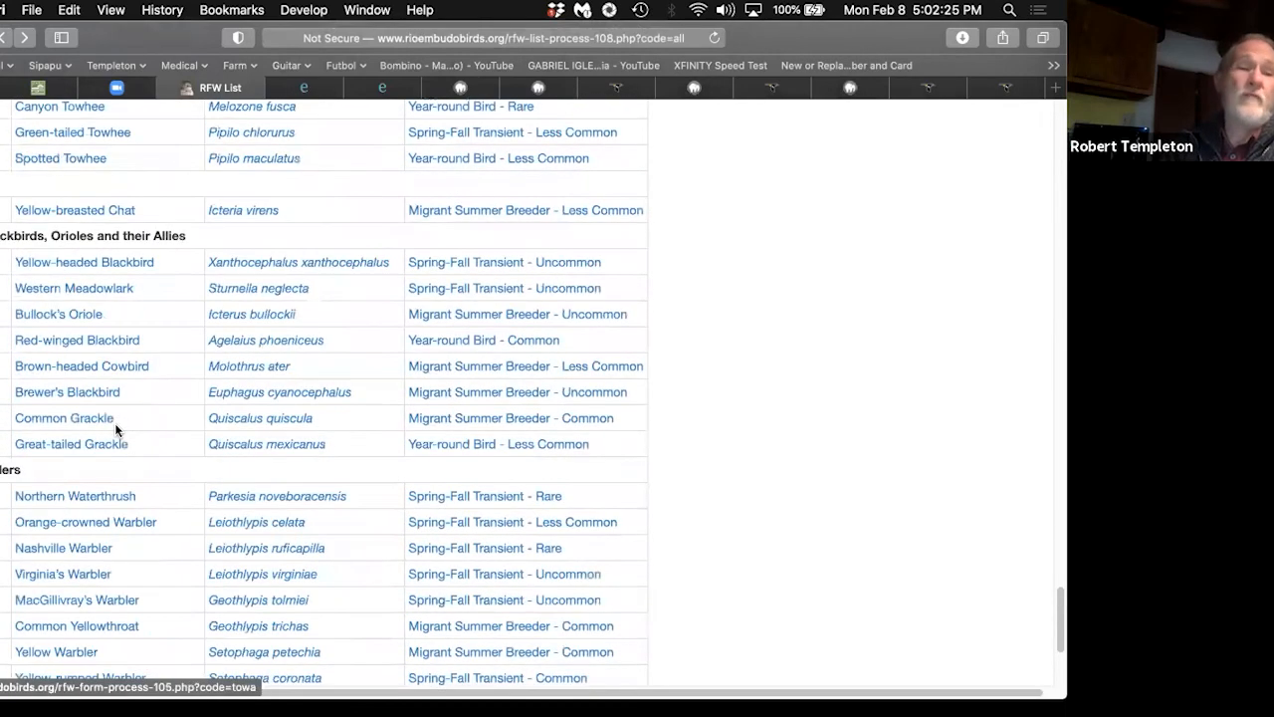